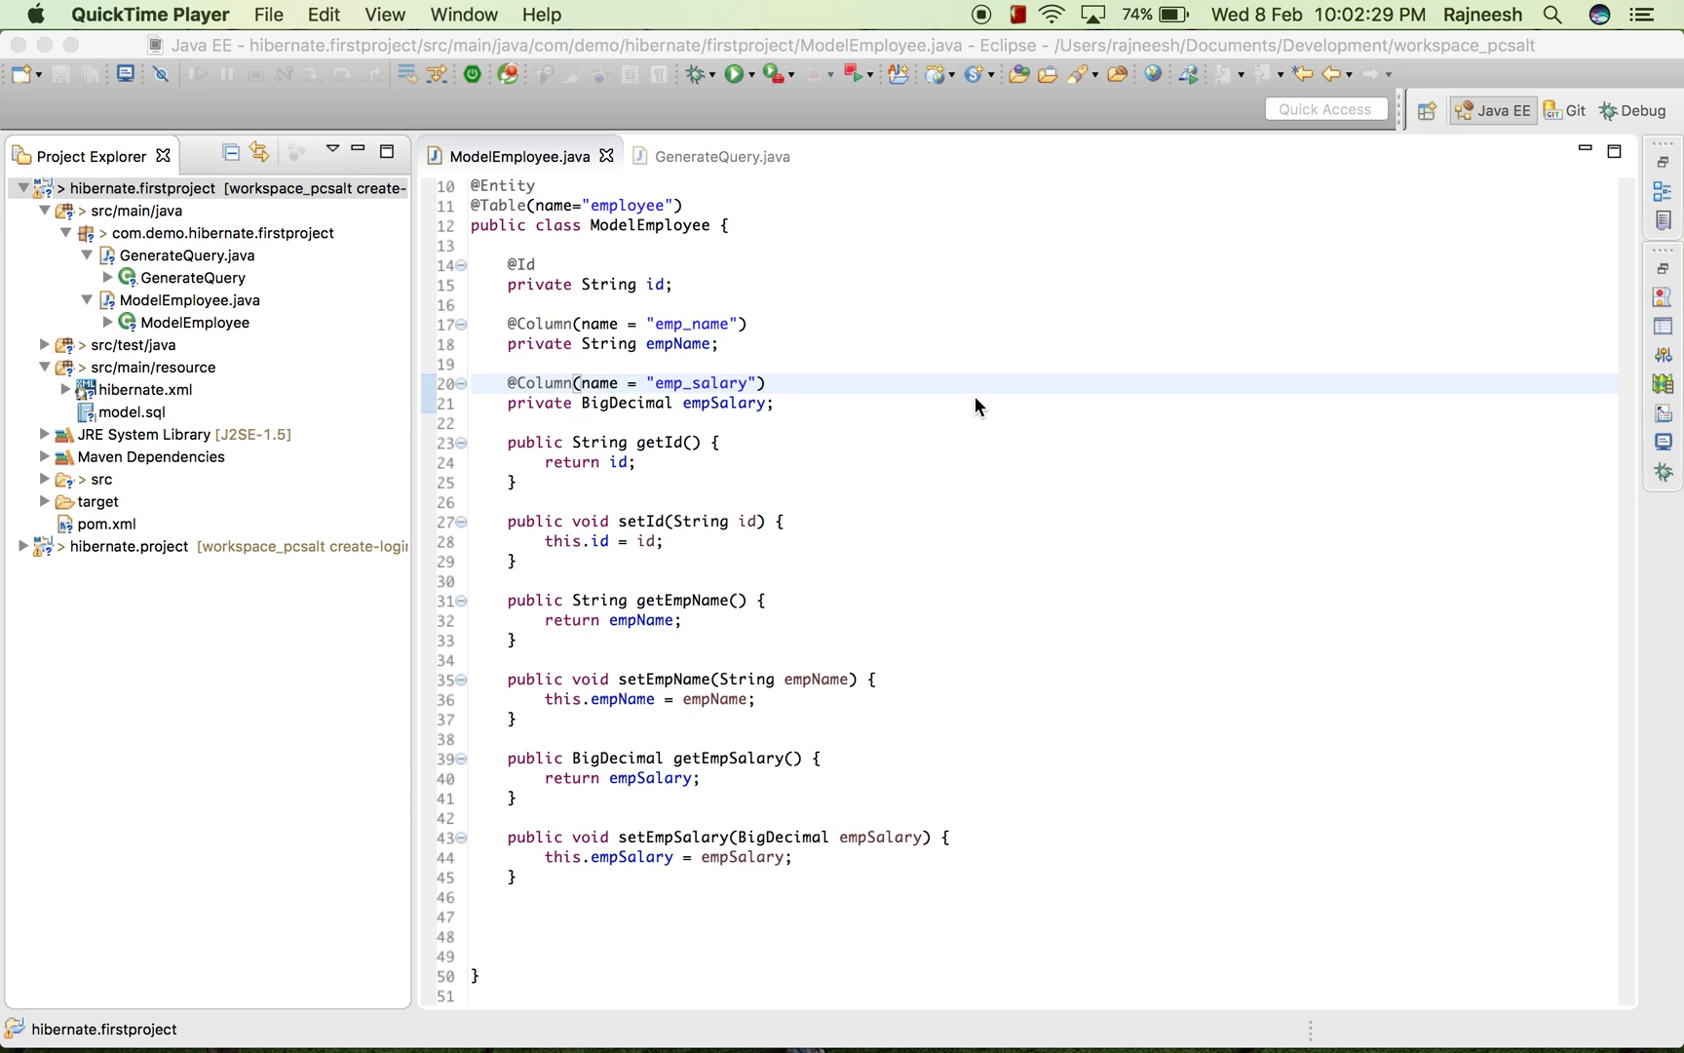
mouse_move(530, 937)
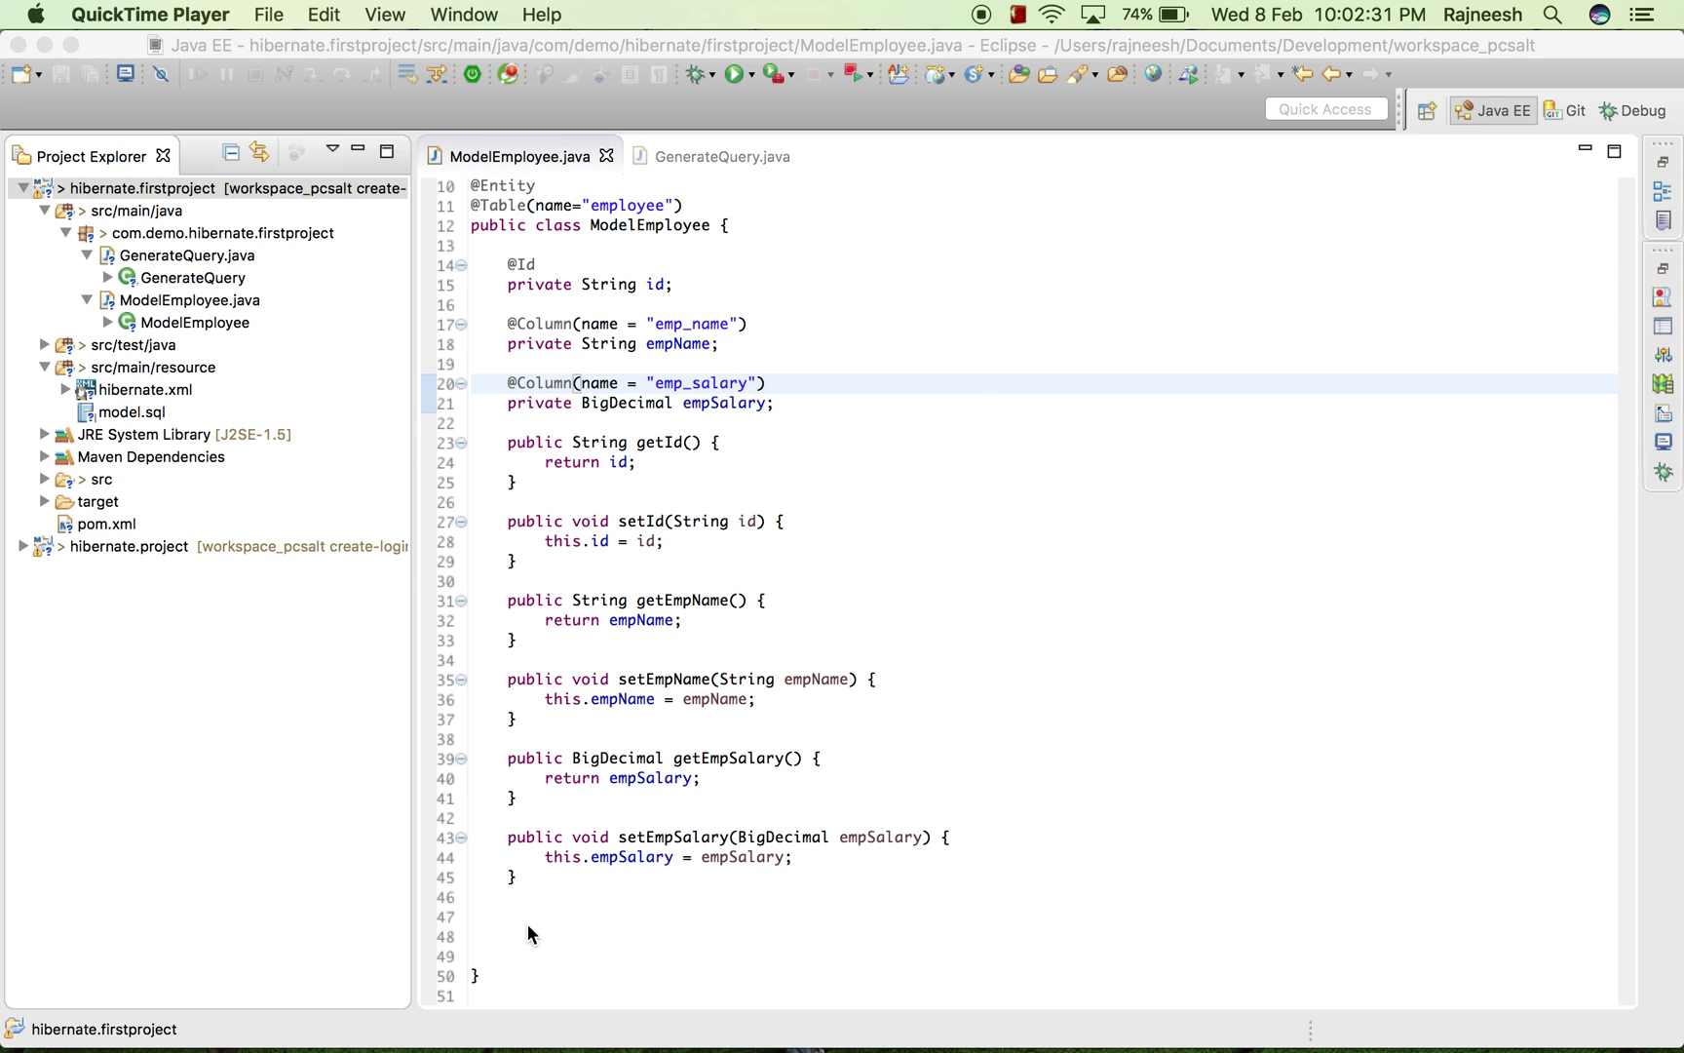
- Generate hashCode() and equals() using only id, excluding empName and empSalary, then save
click(540, 916)
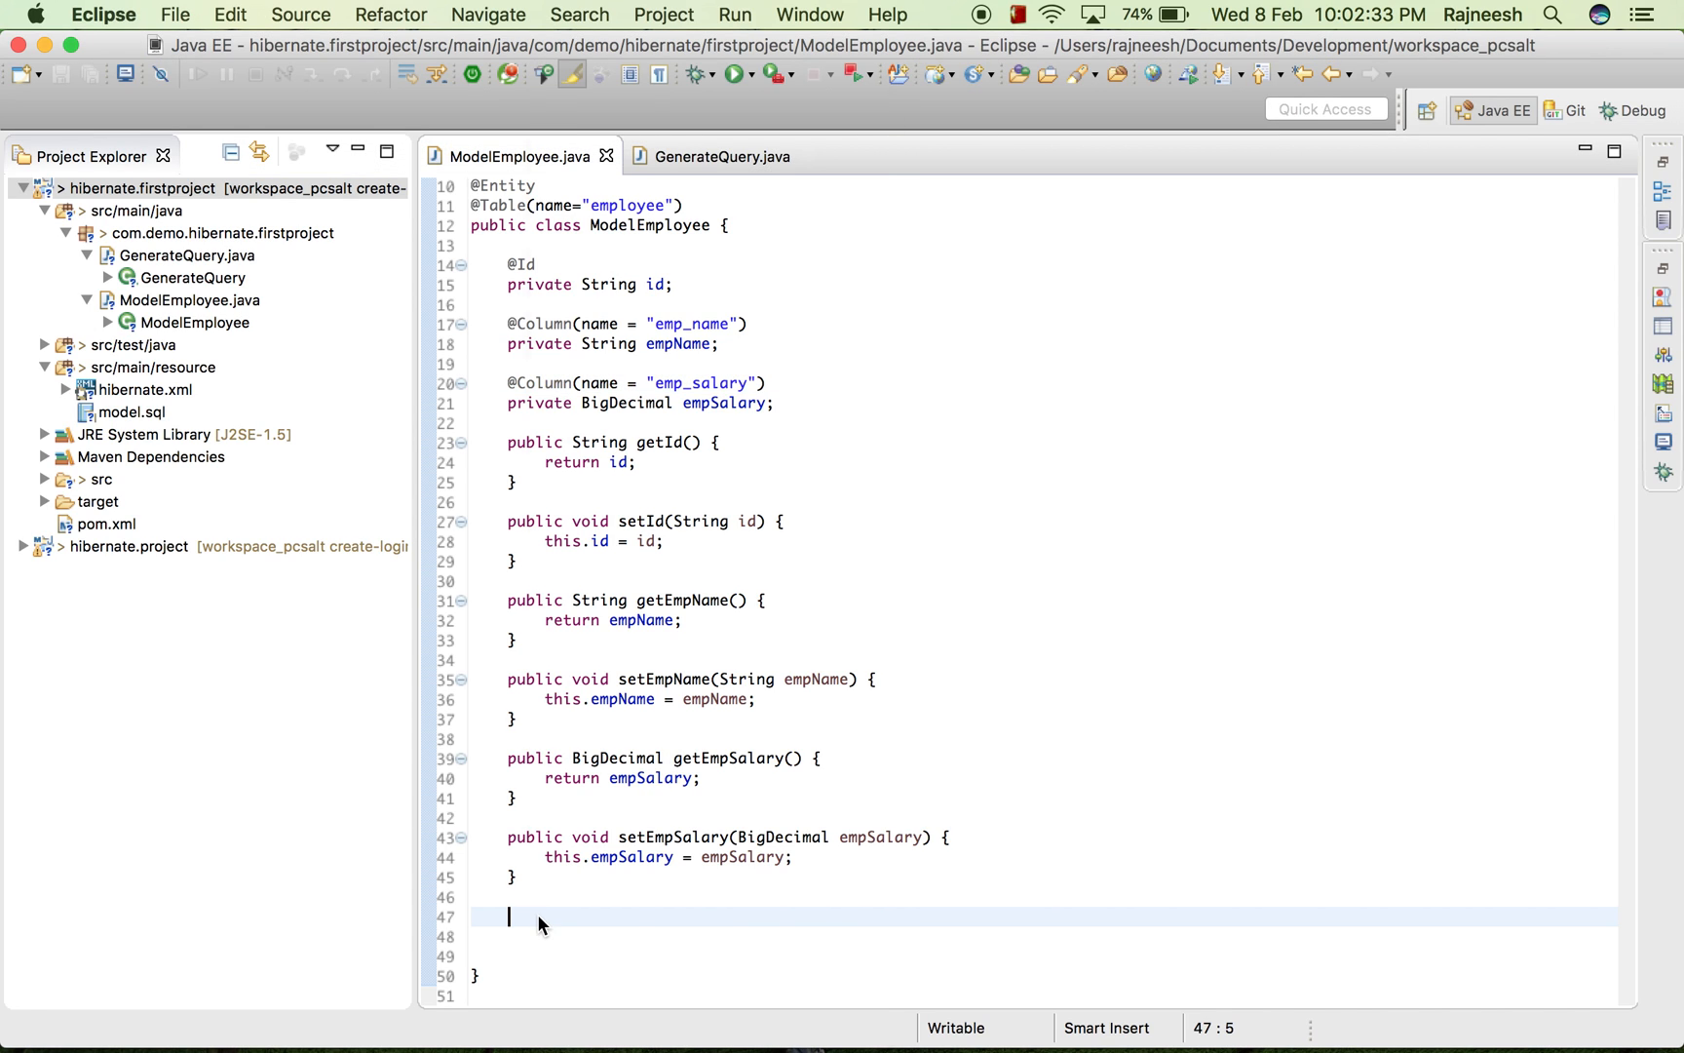
right_click(510, 920)
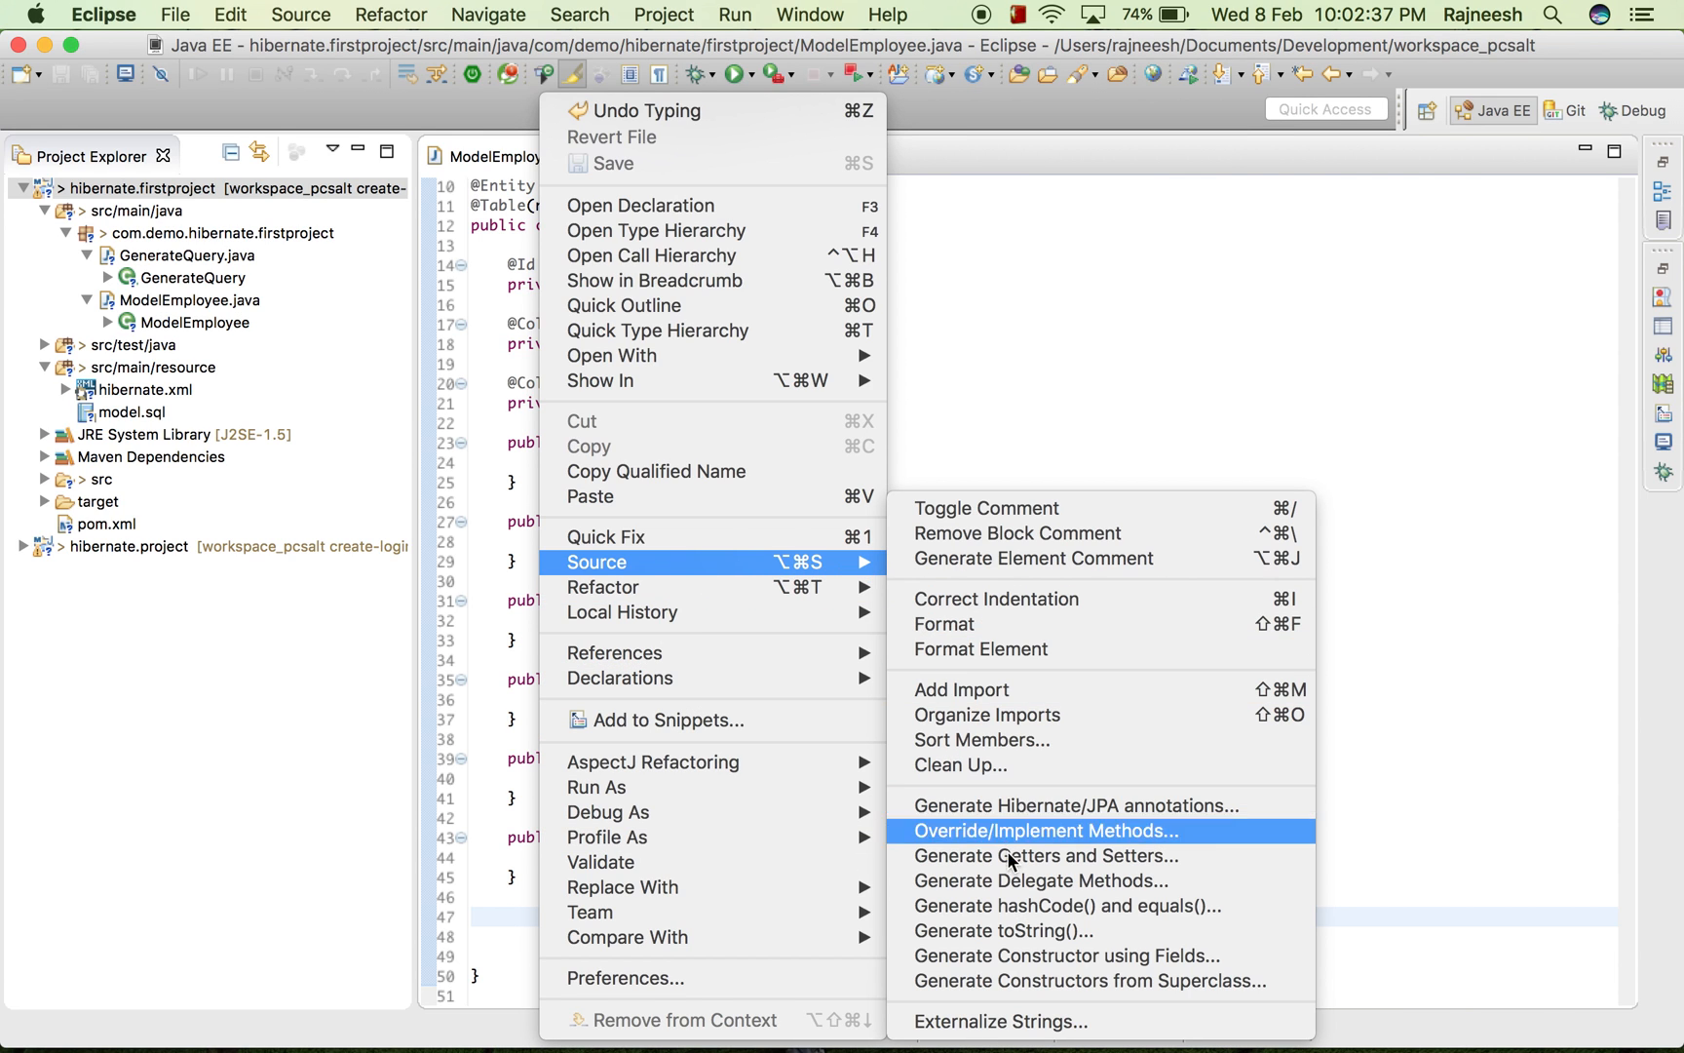
click(1066, 906)
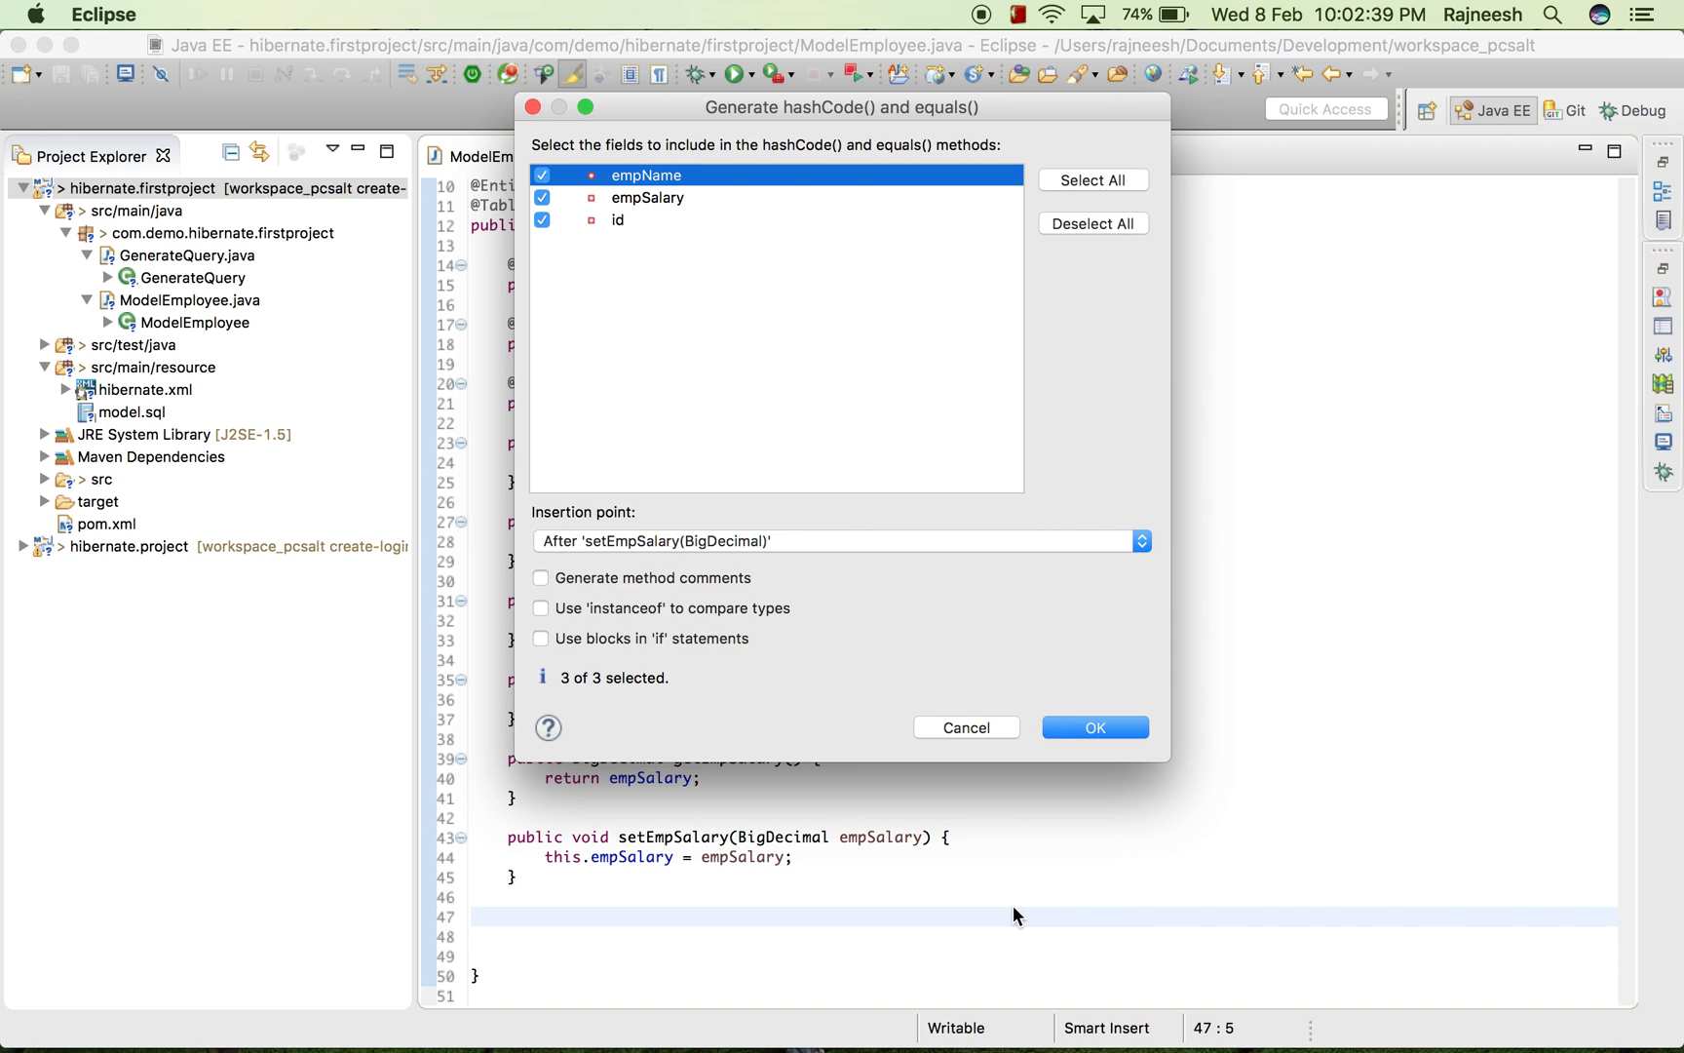
click(542, 197)
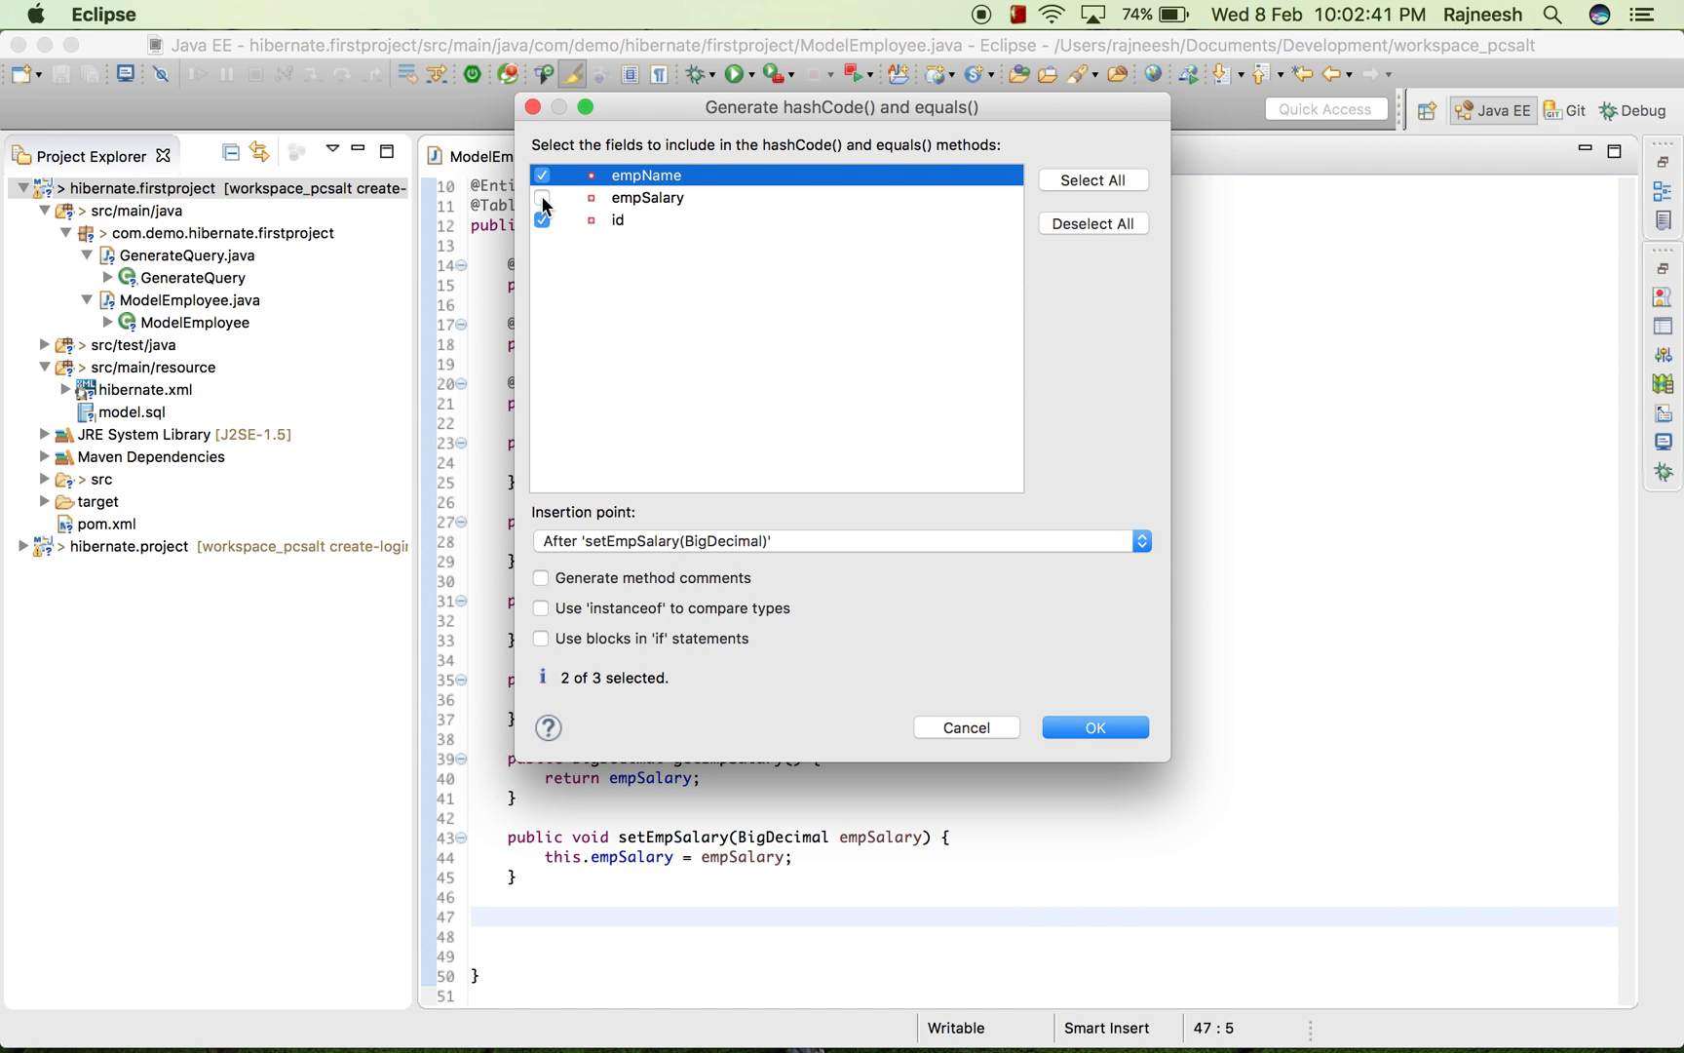
click(542, 176)
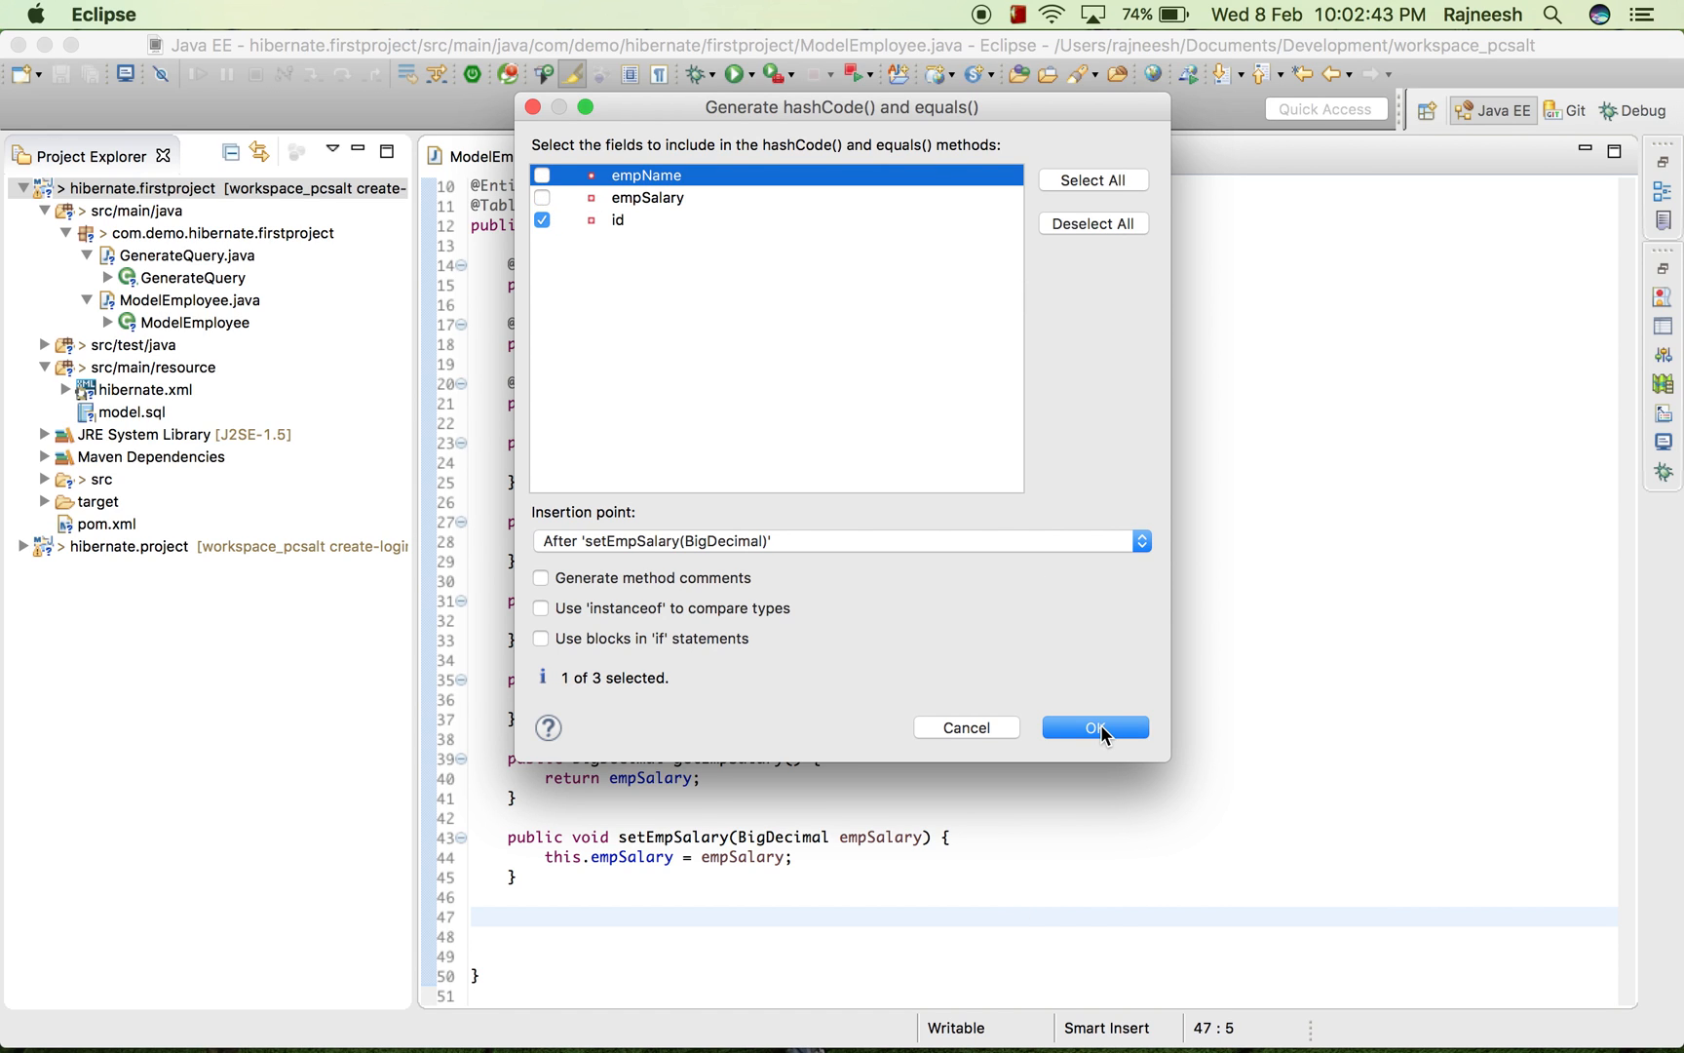
click(1096, 727)
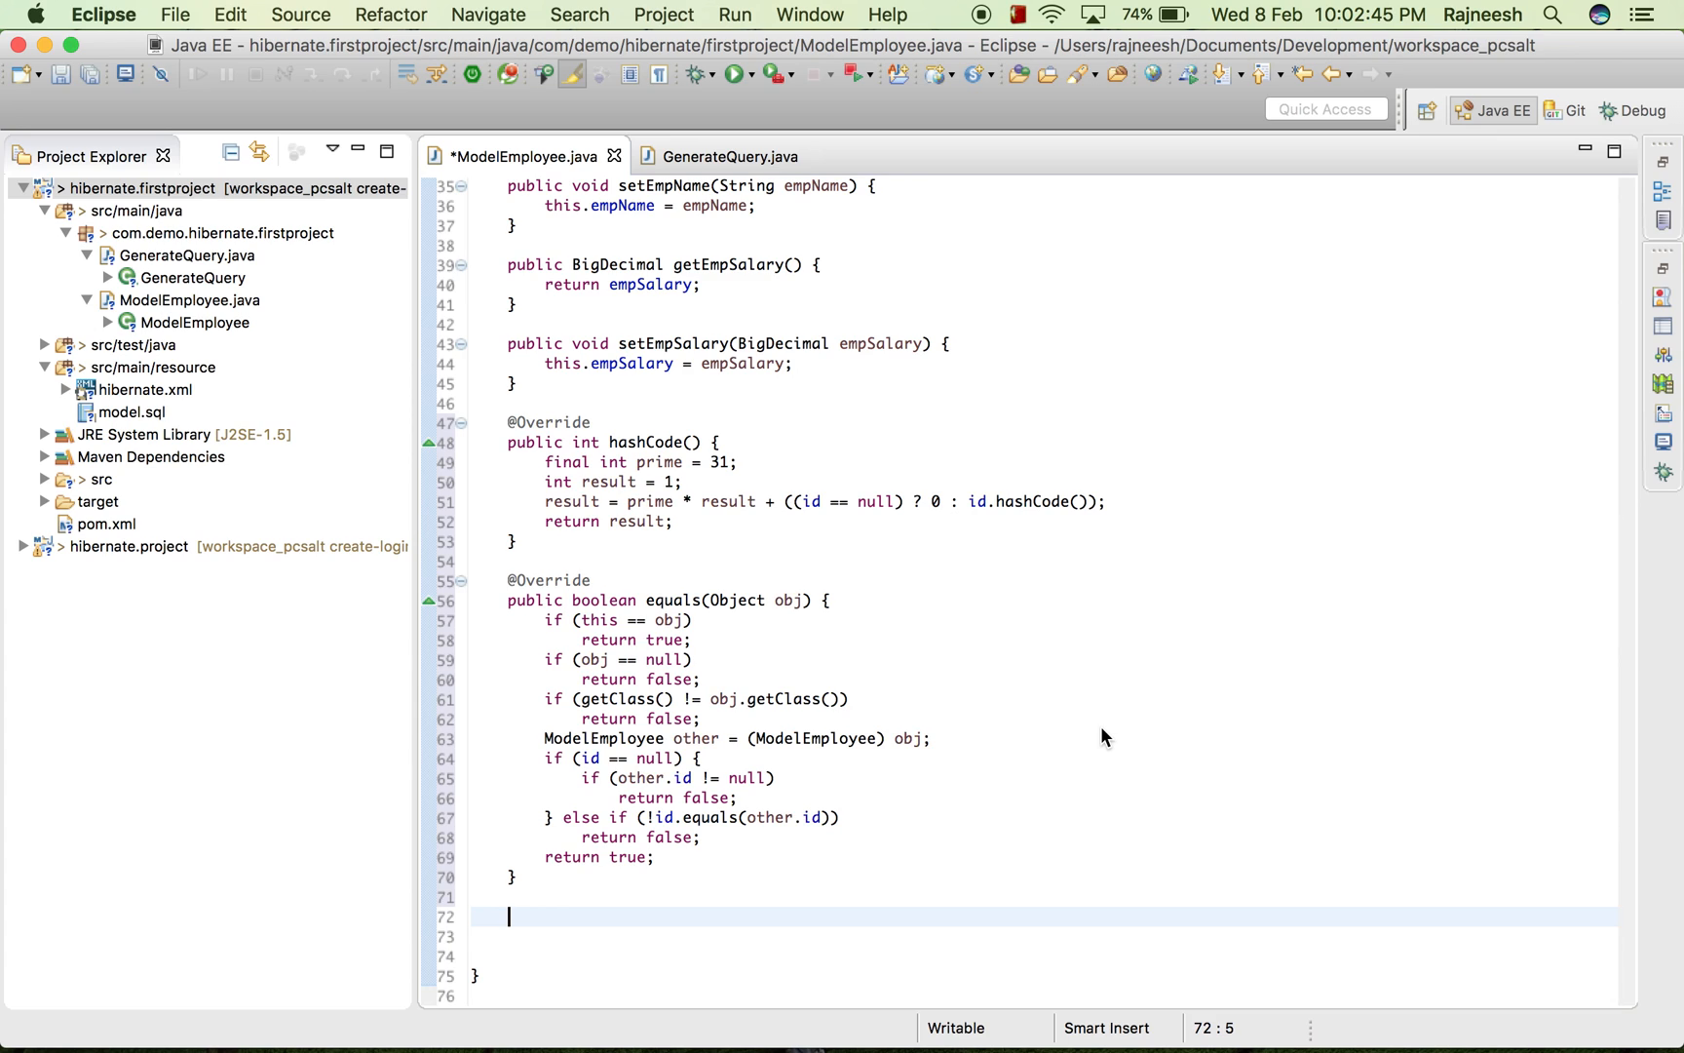
key(Cmd+s)
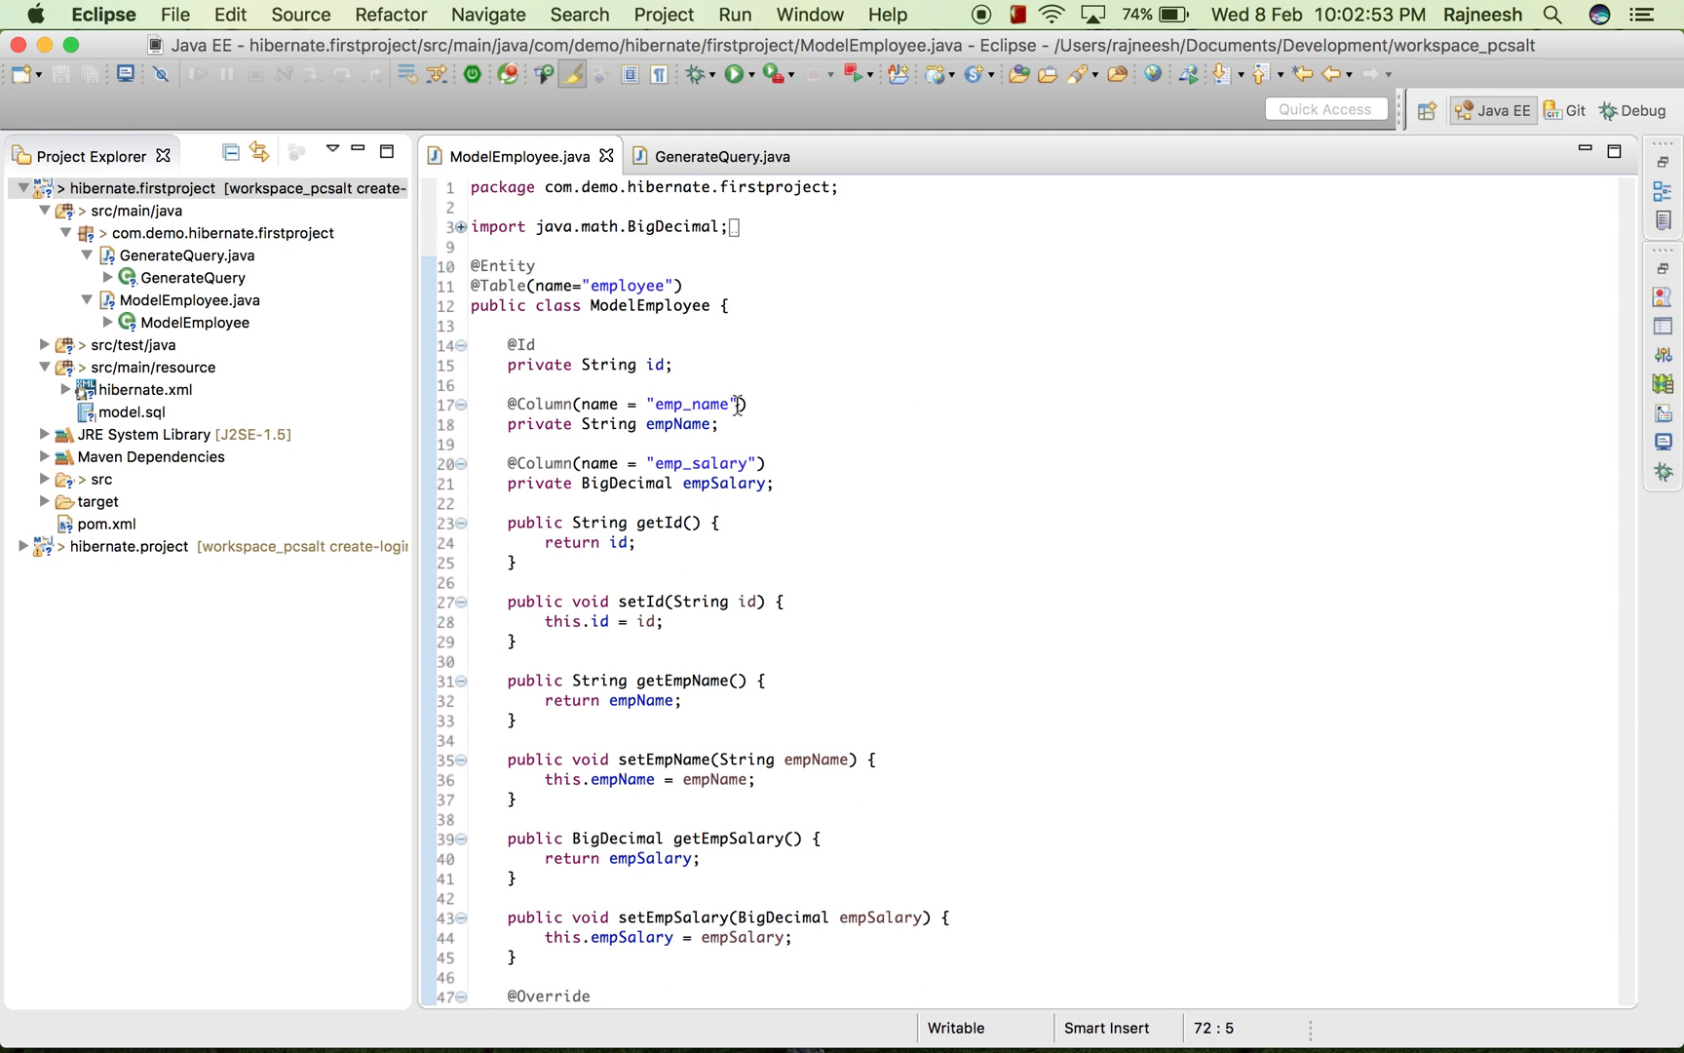
click(743, 405)
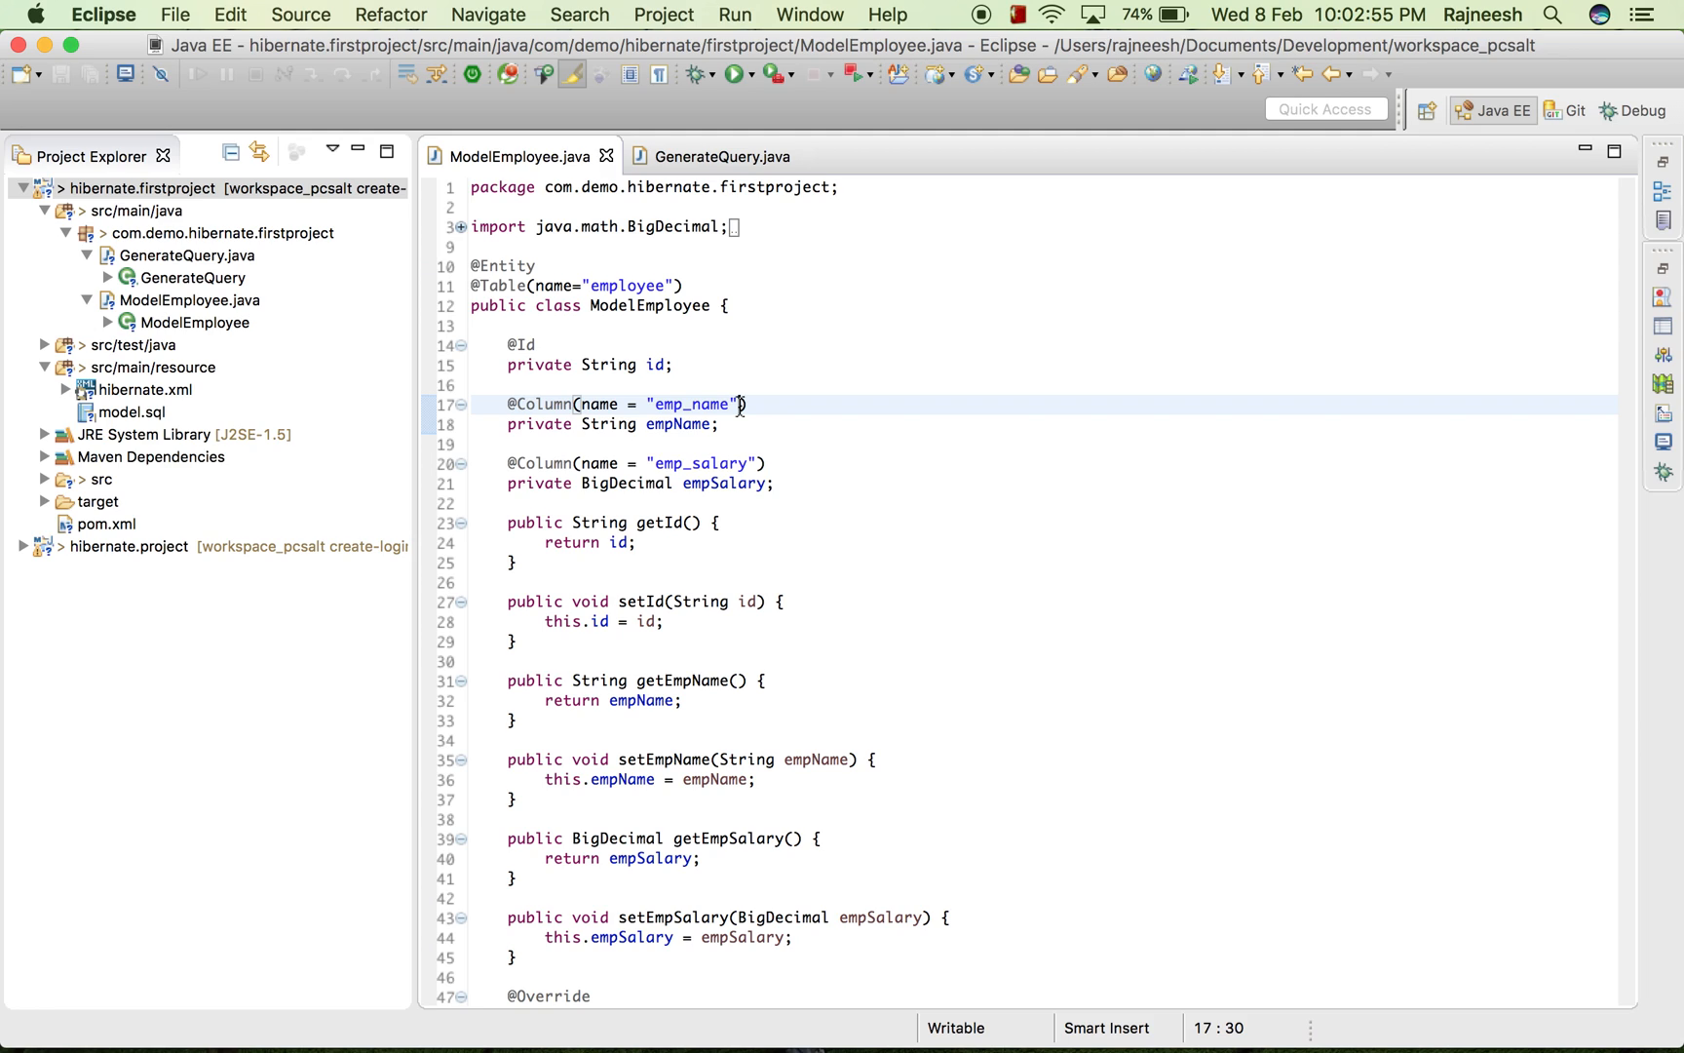
text(,)
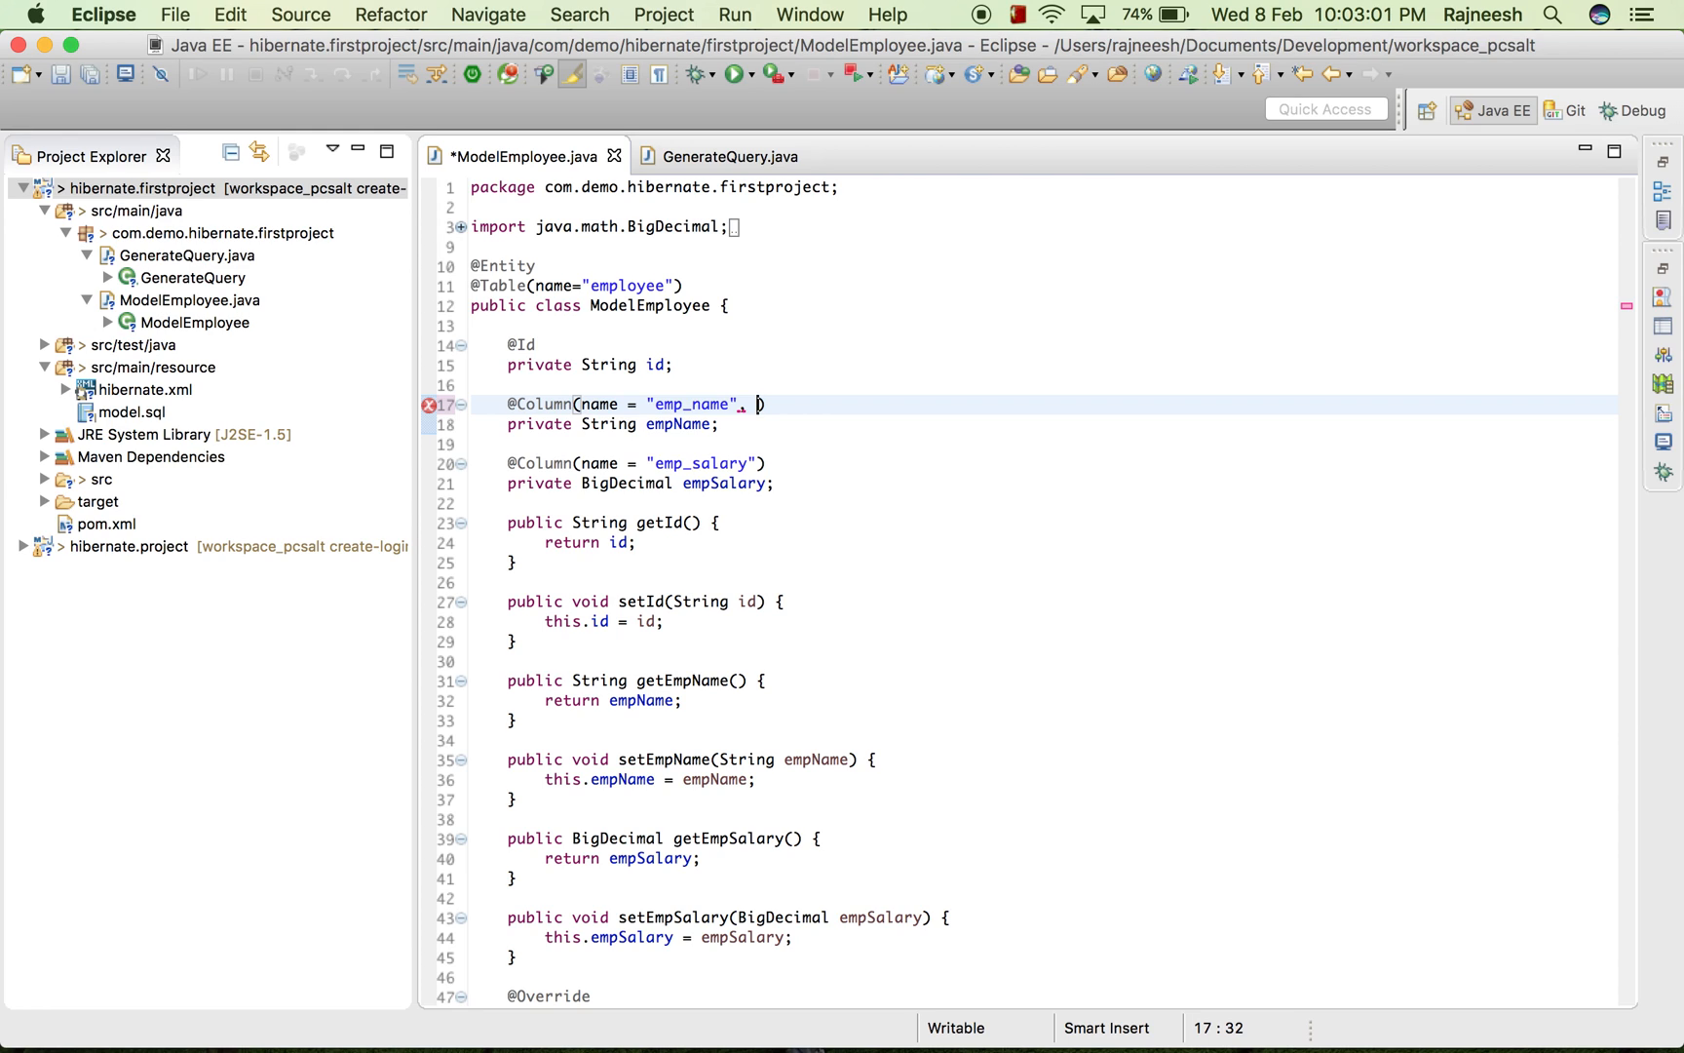
text(columnDefinition)
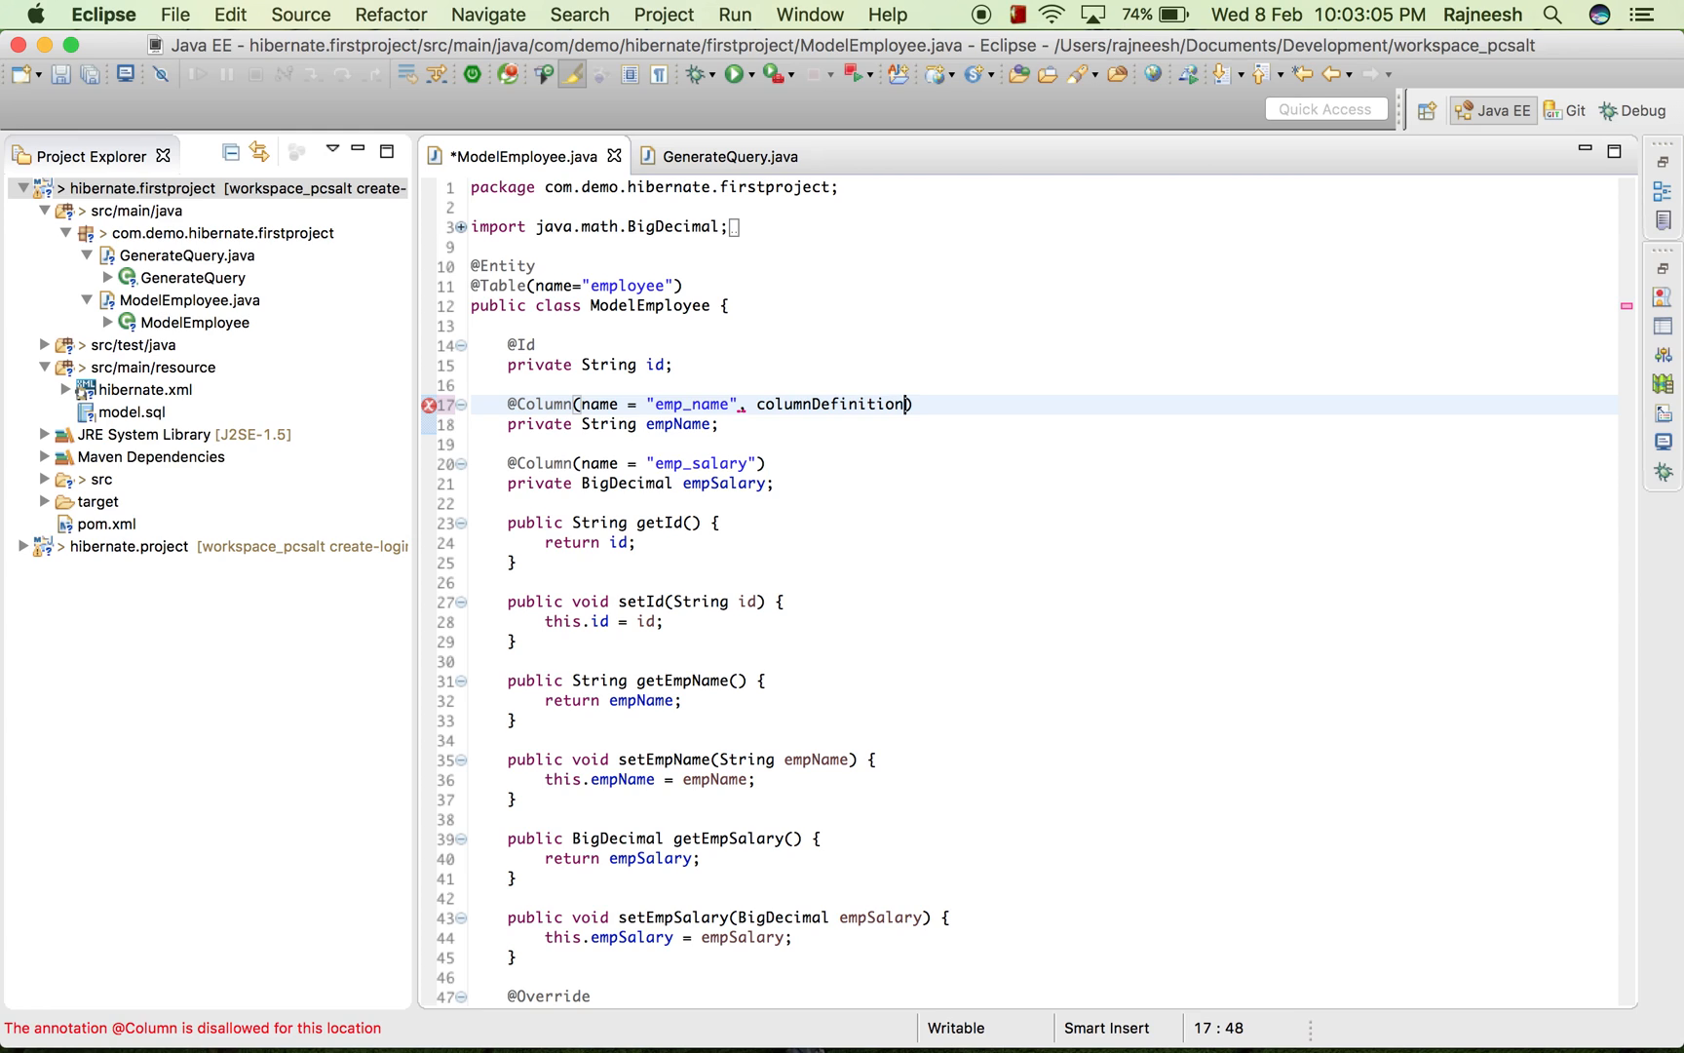
text(=)
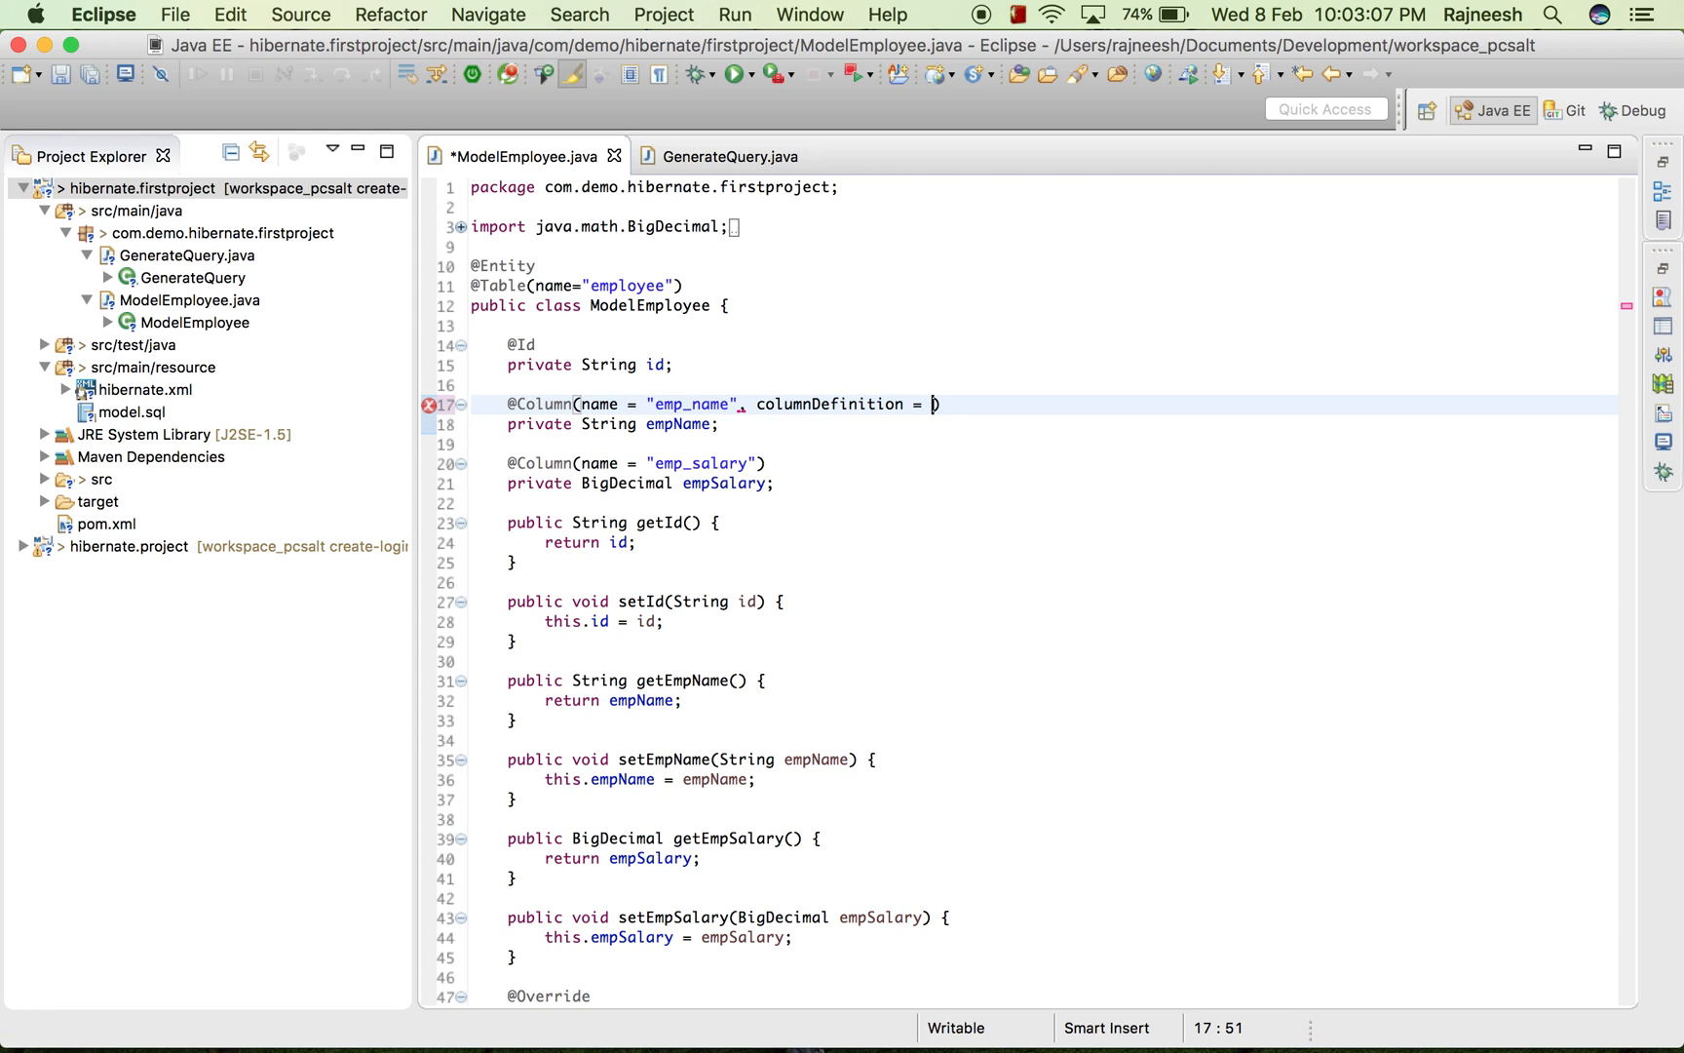
text(")
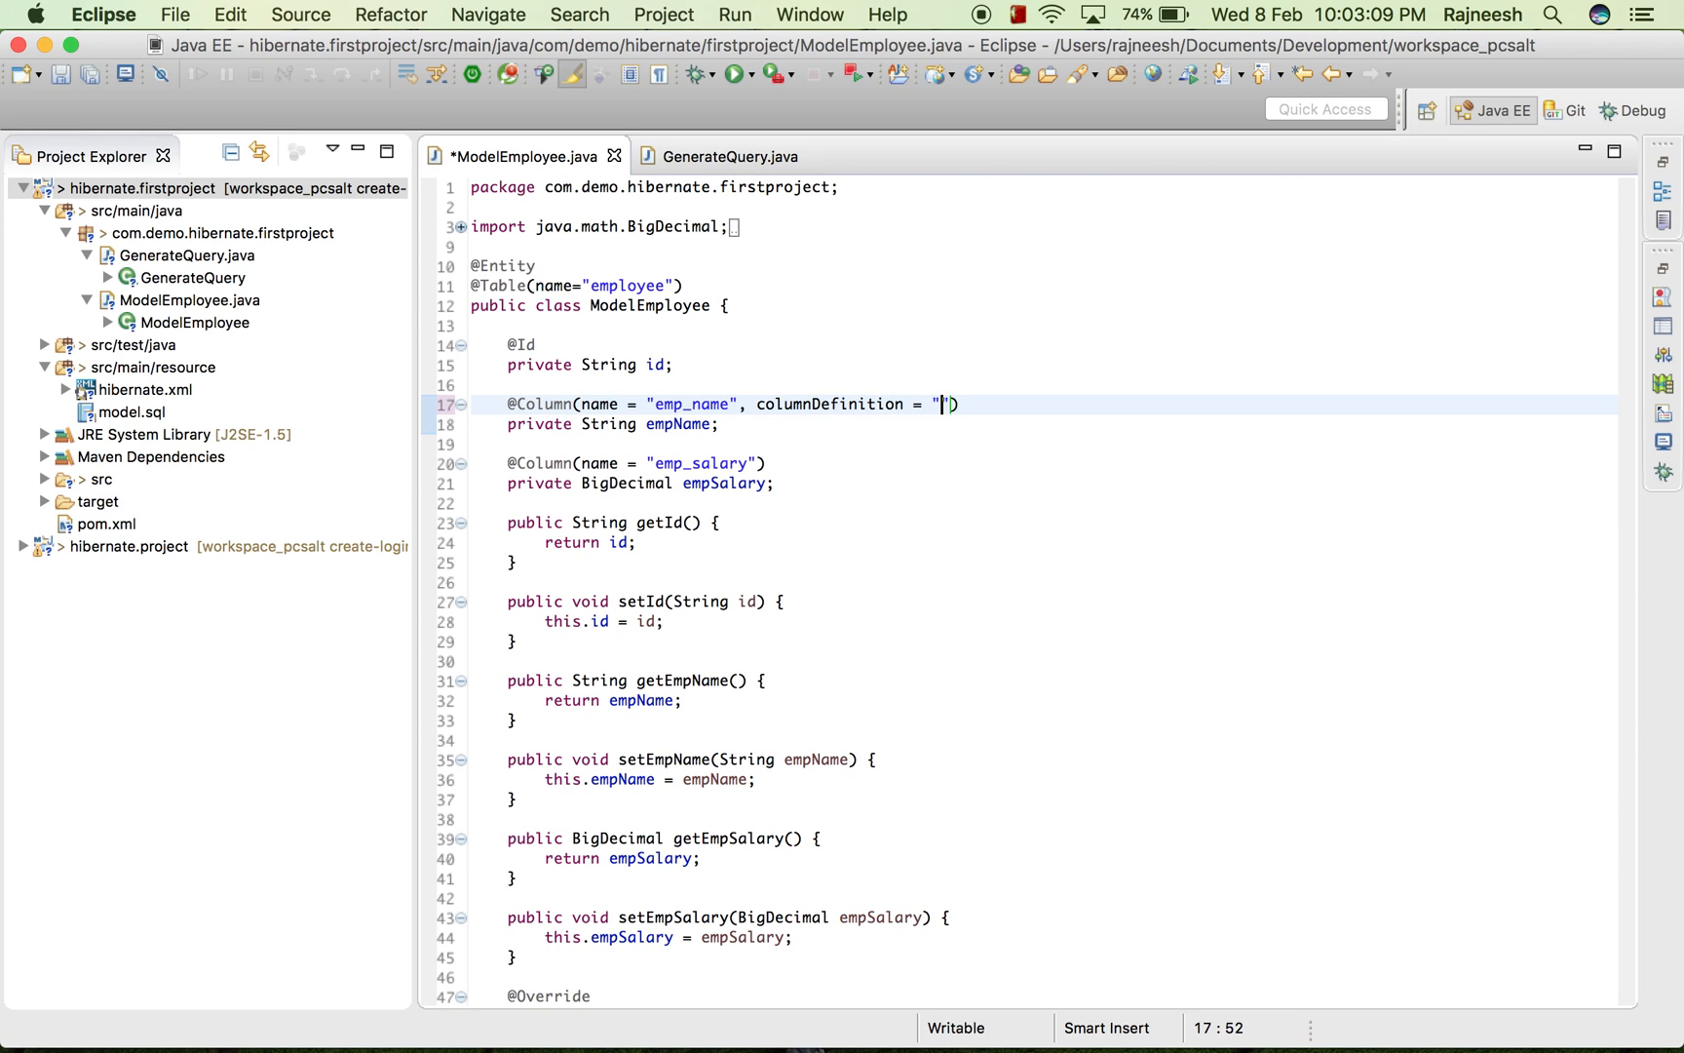
text(var)
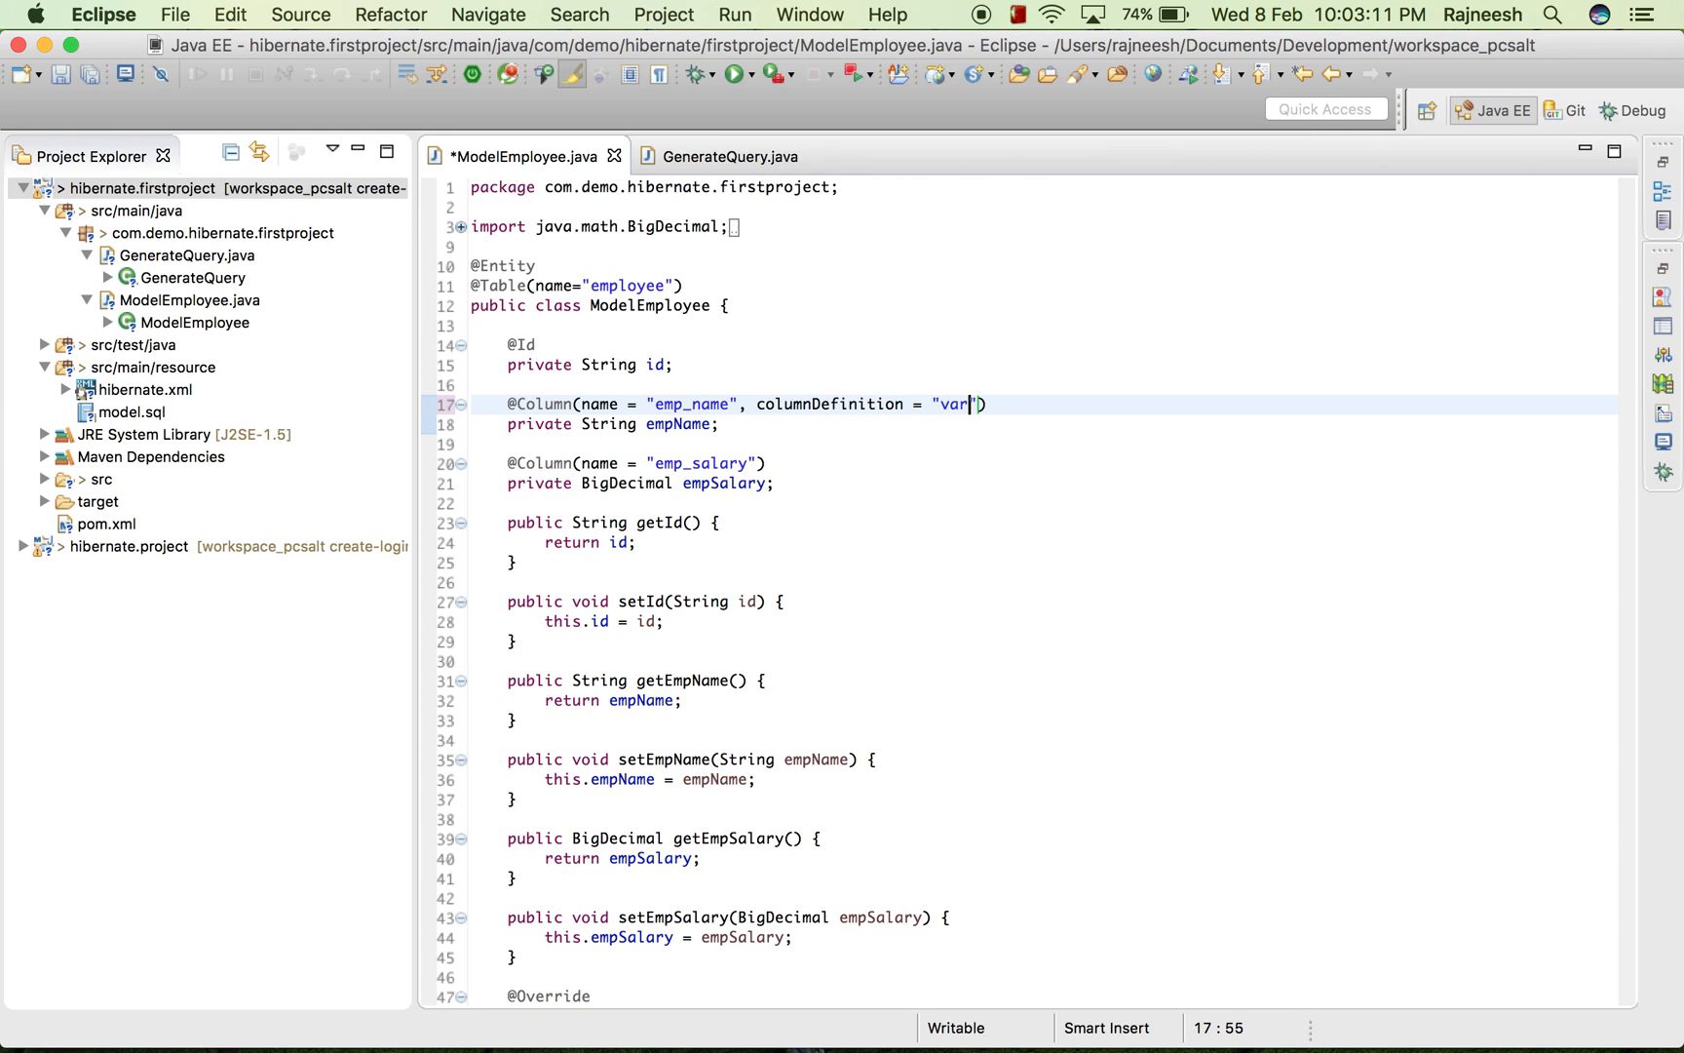
text(cha)
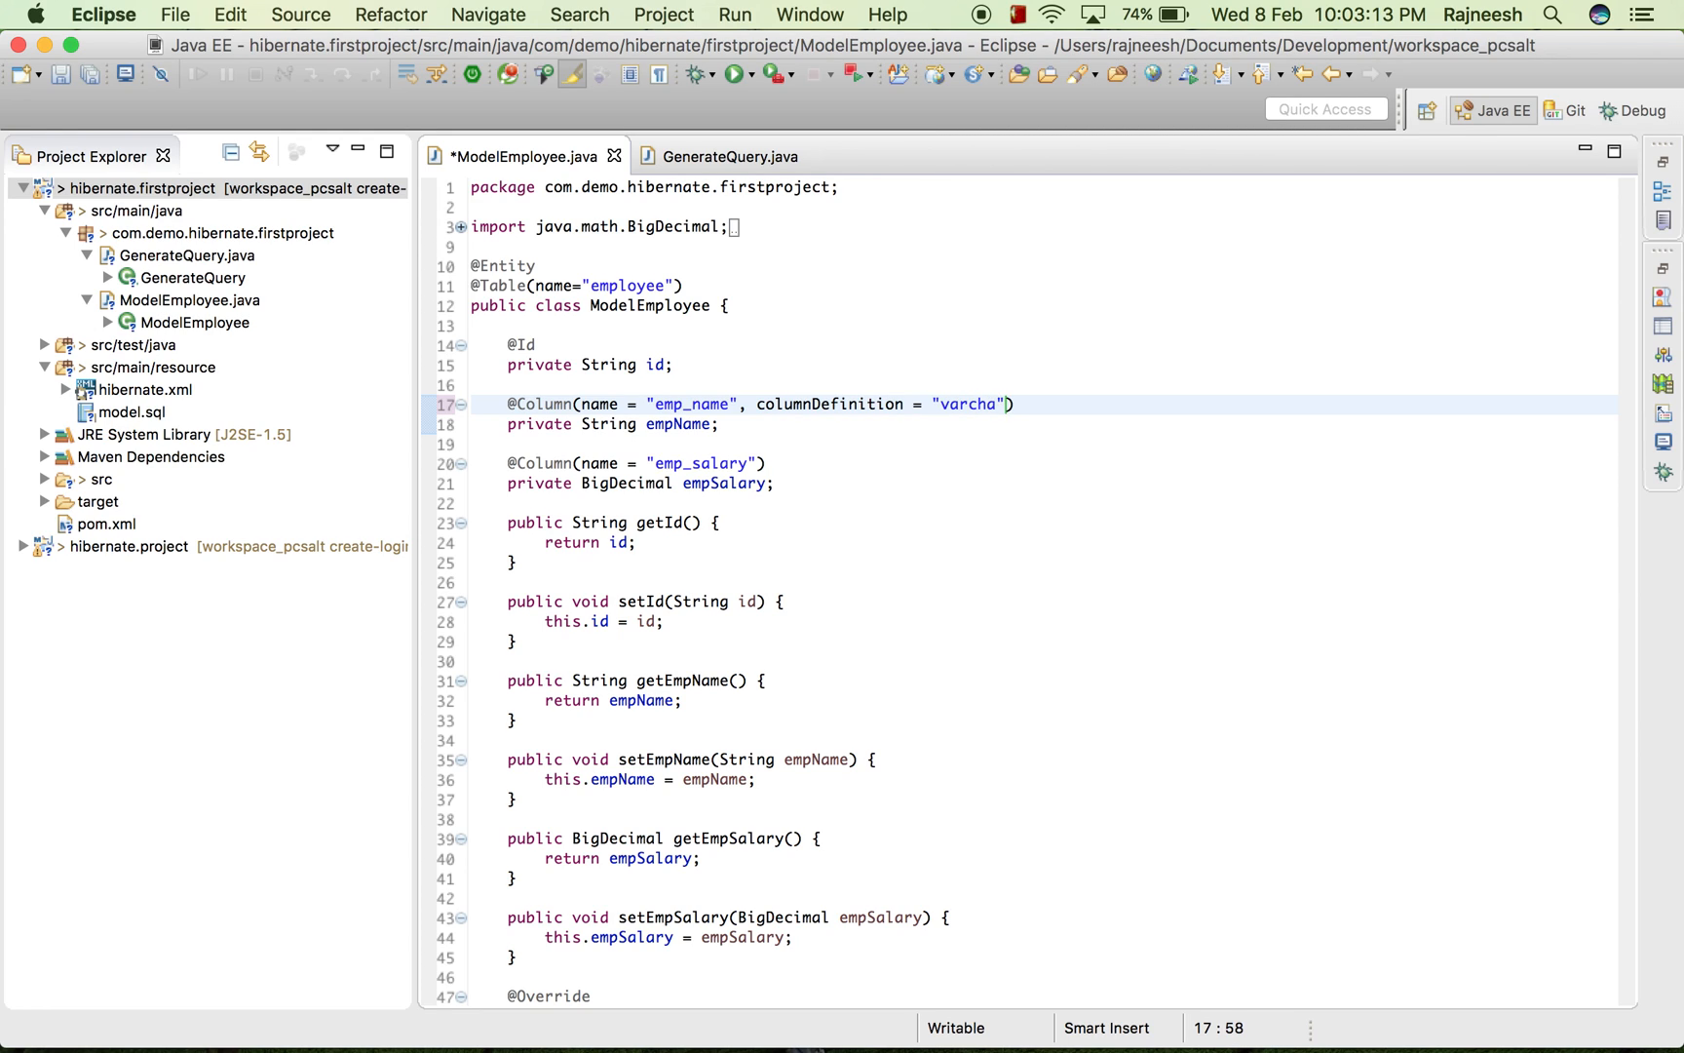
text(r()
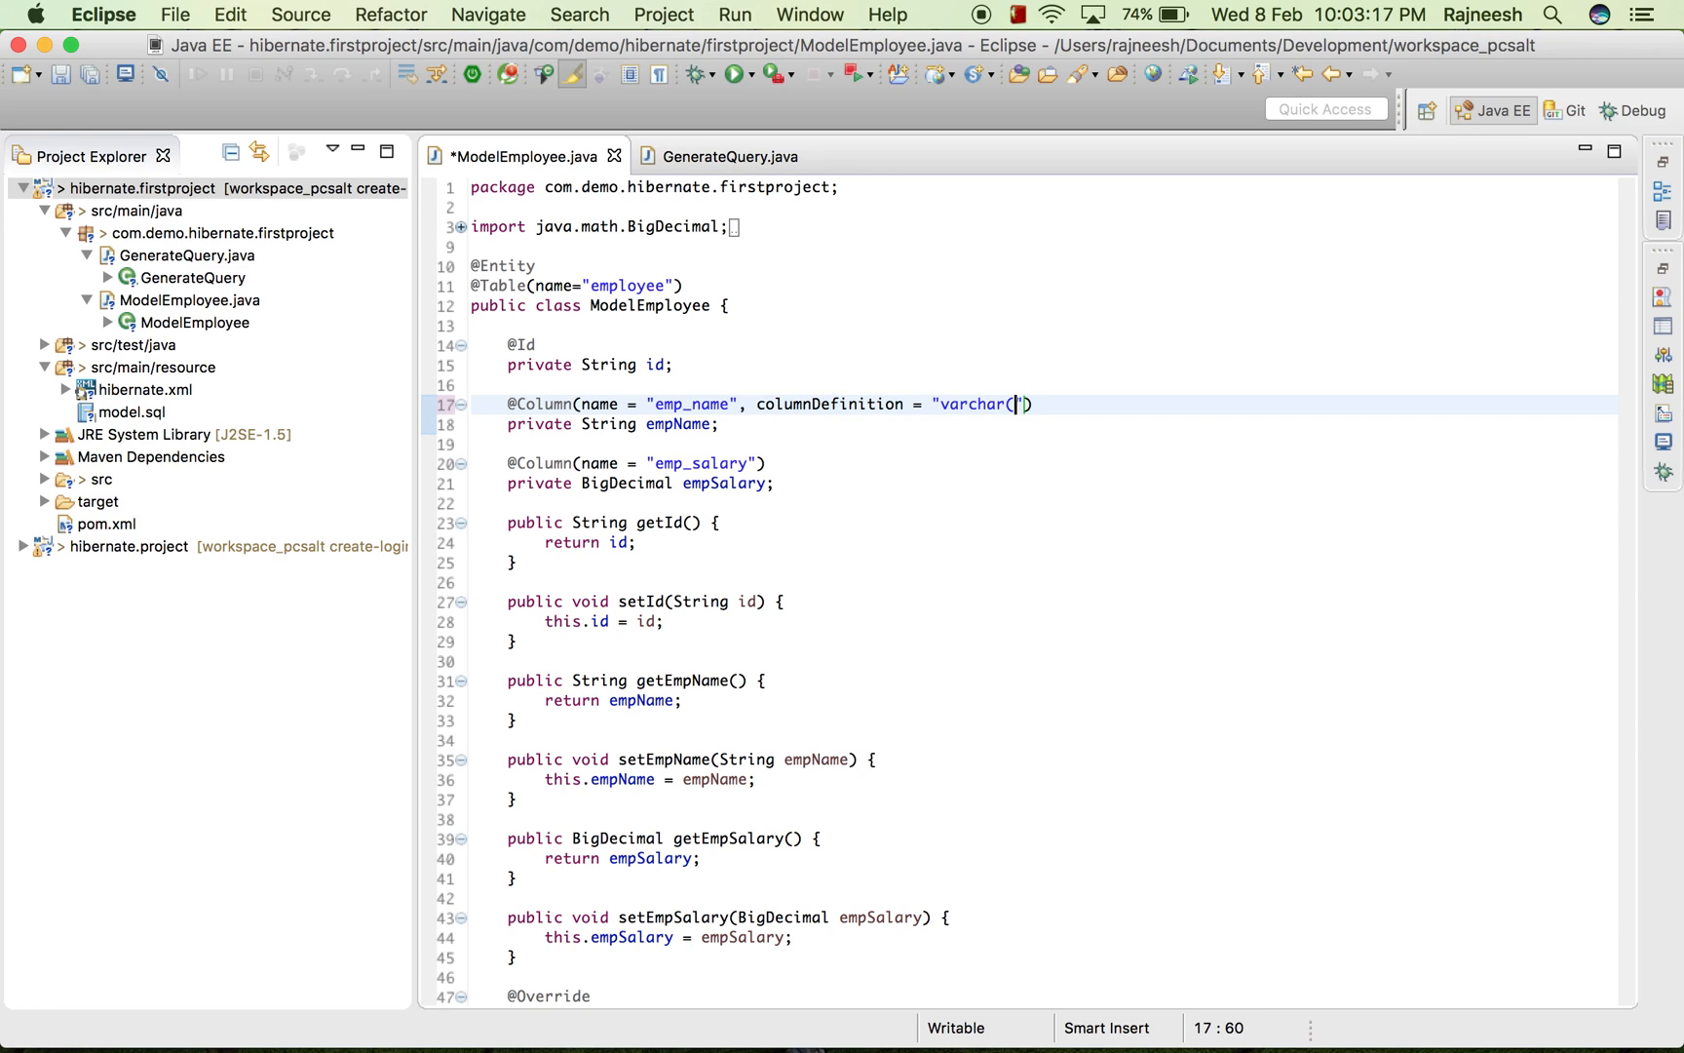
text(25)
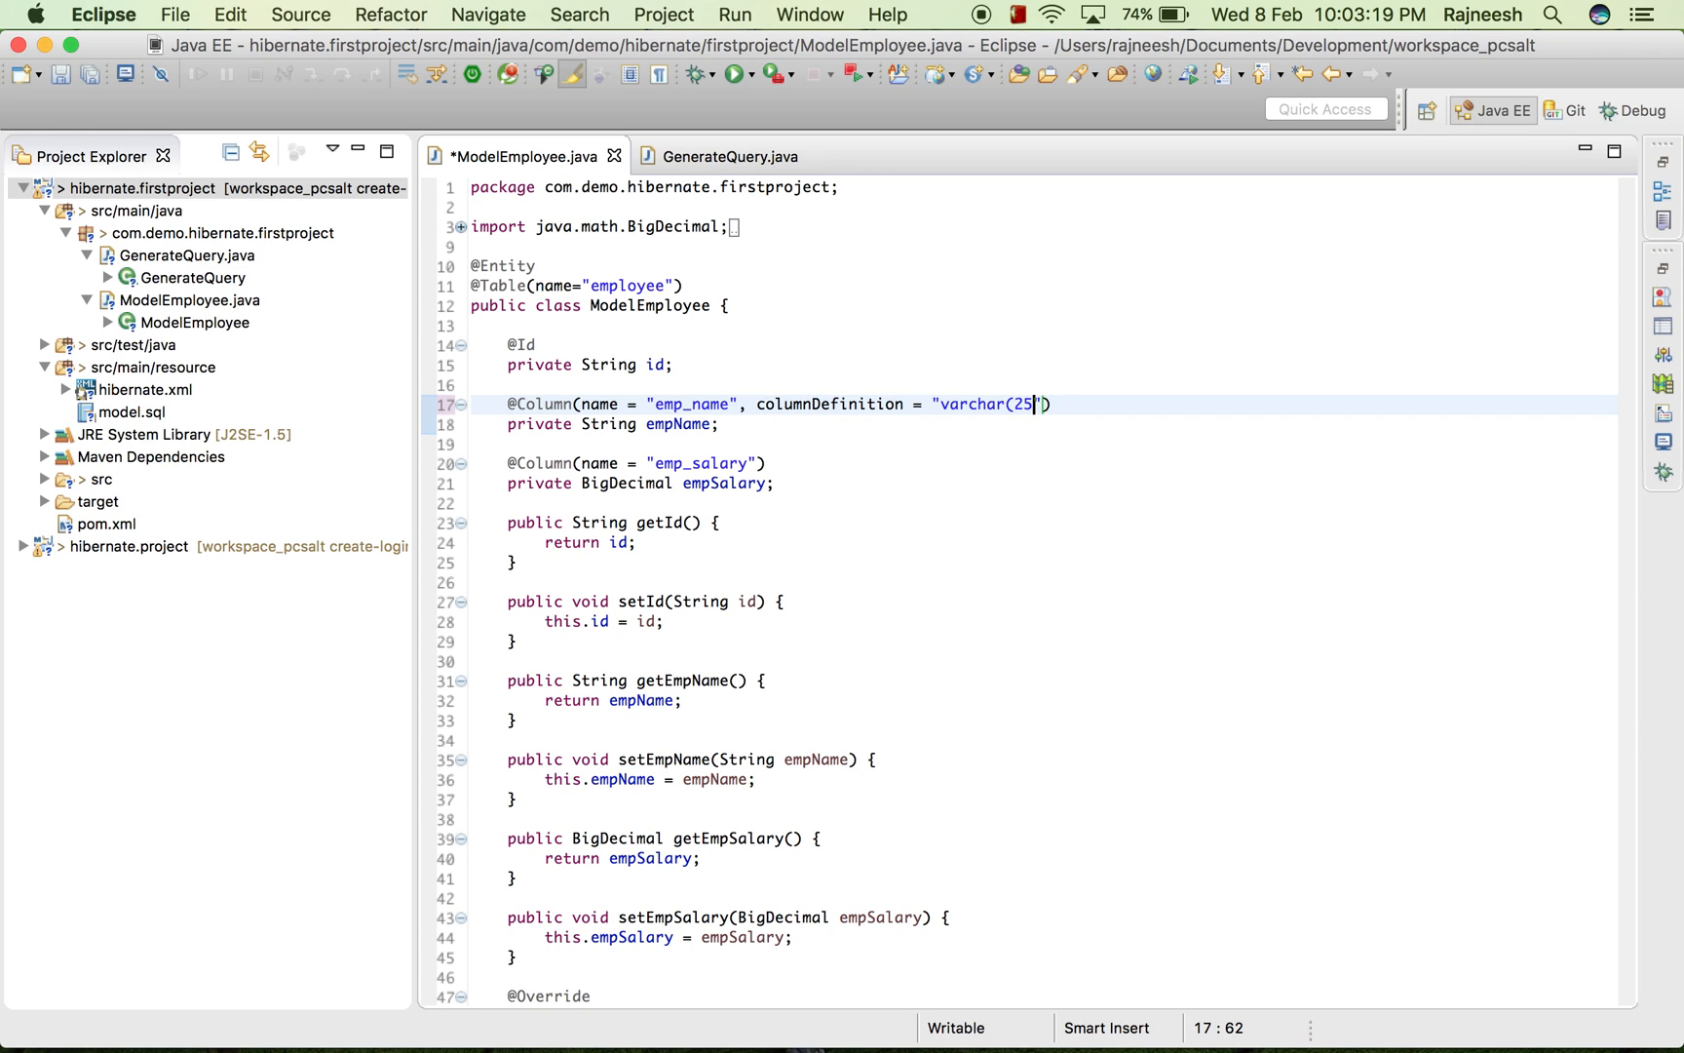
text())
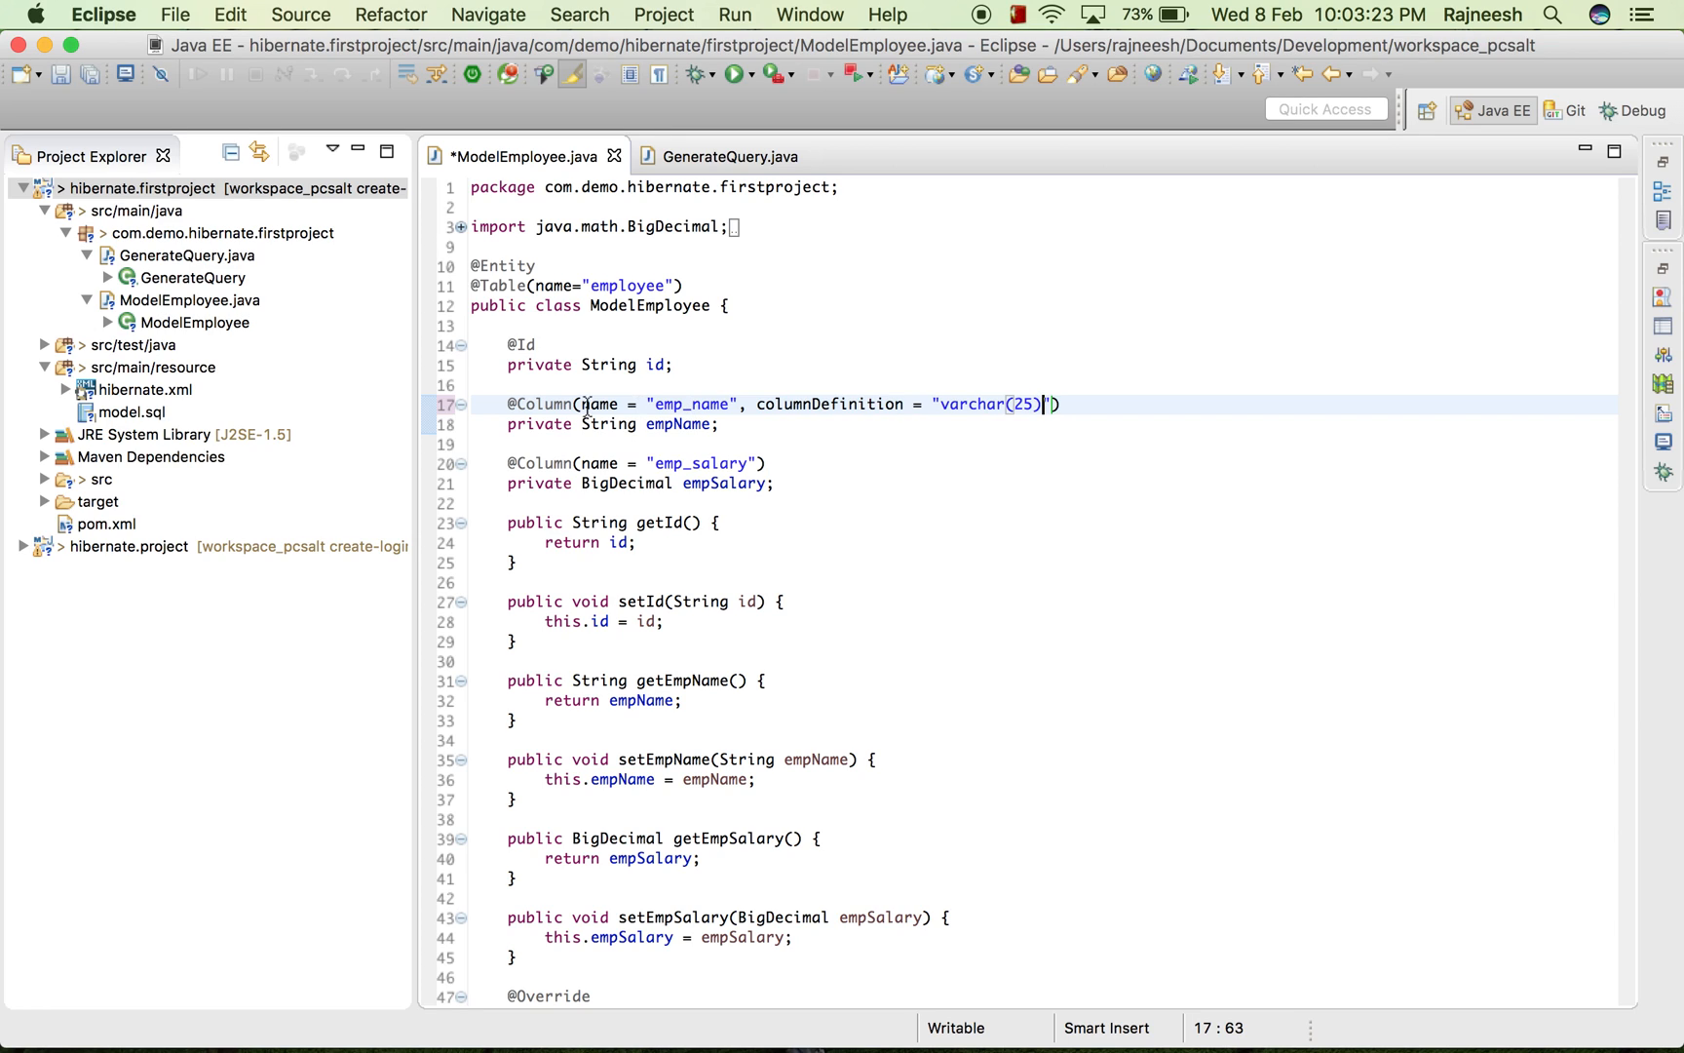
click(760, 463)
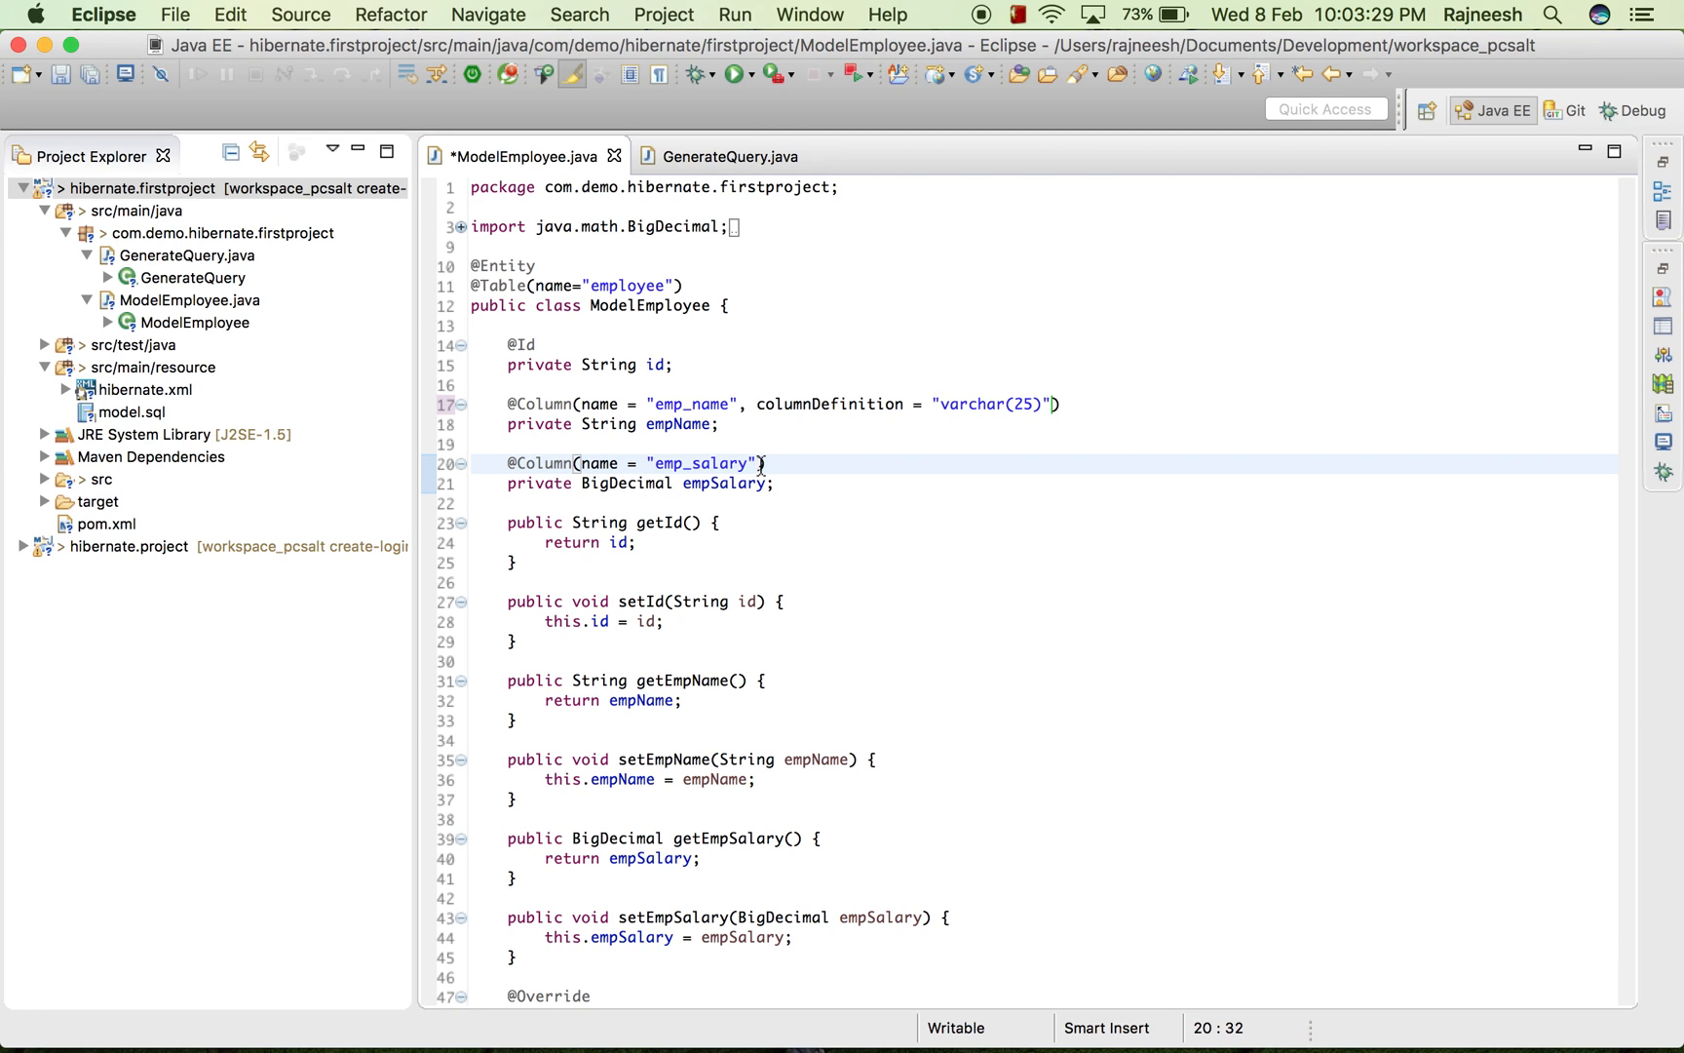
text(", ")
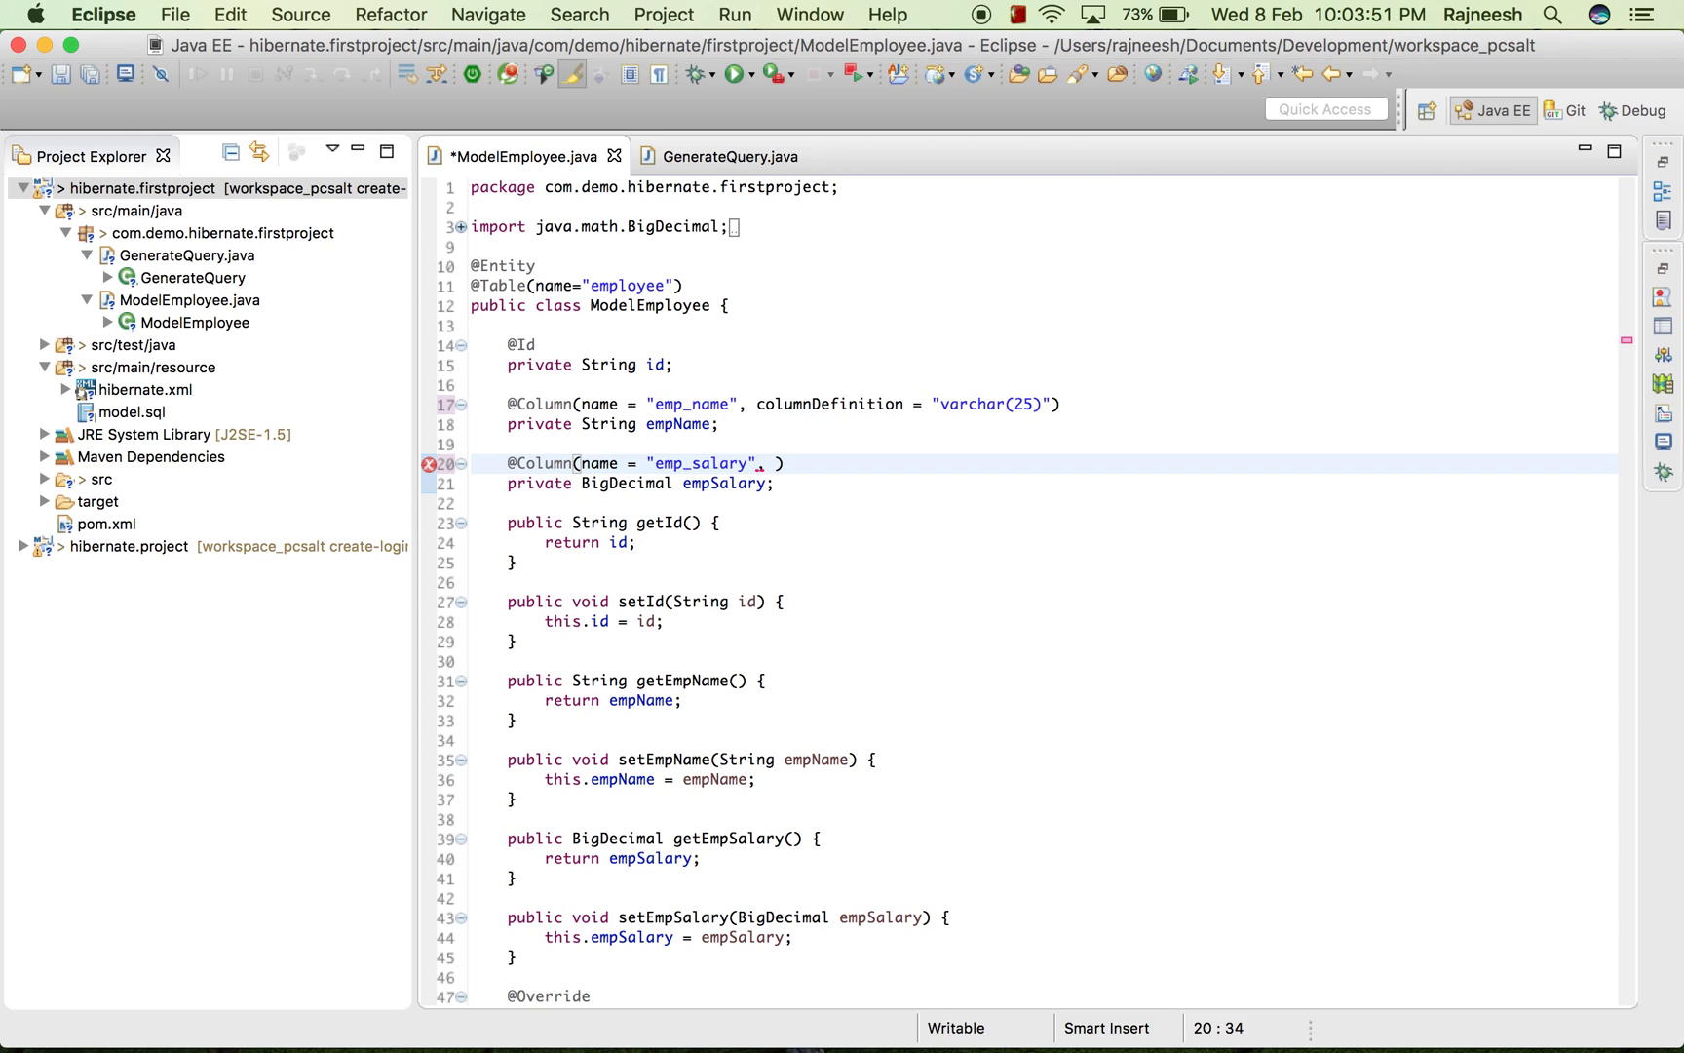
text(preci)
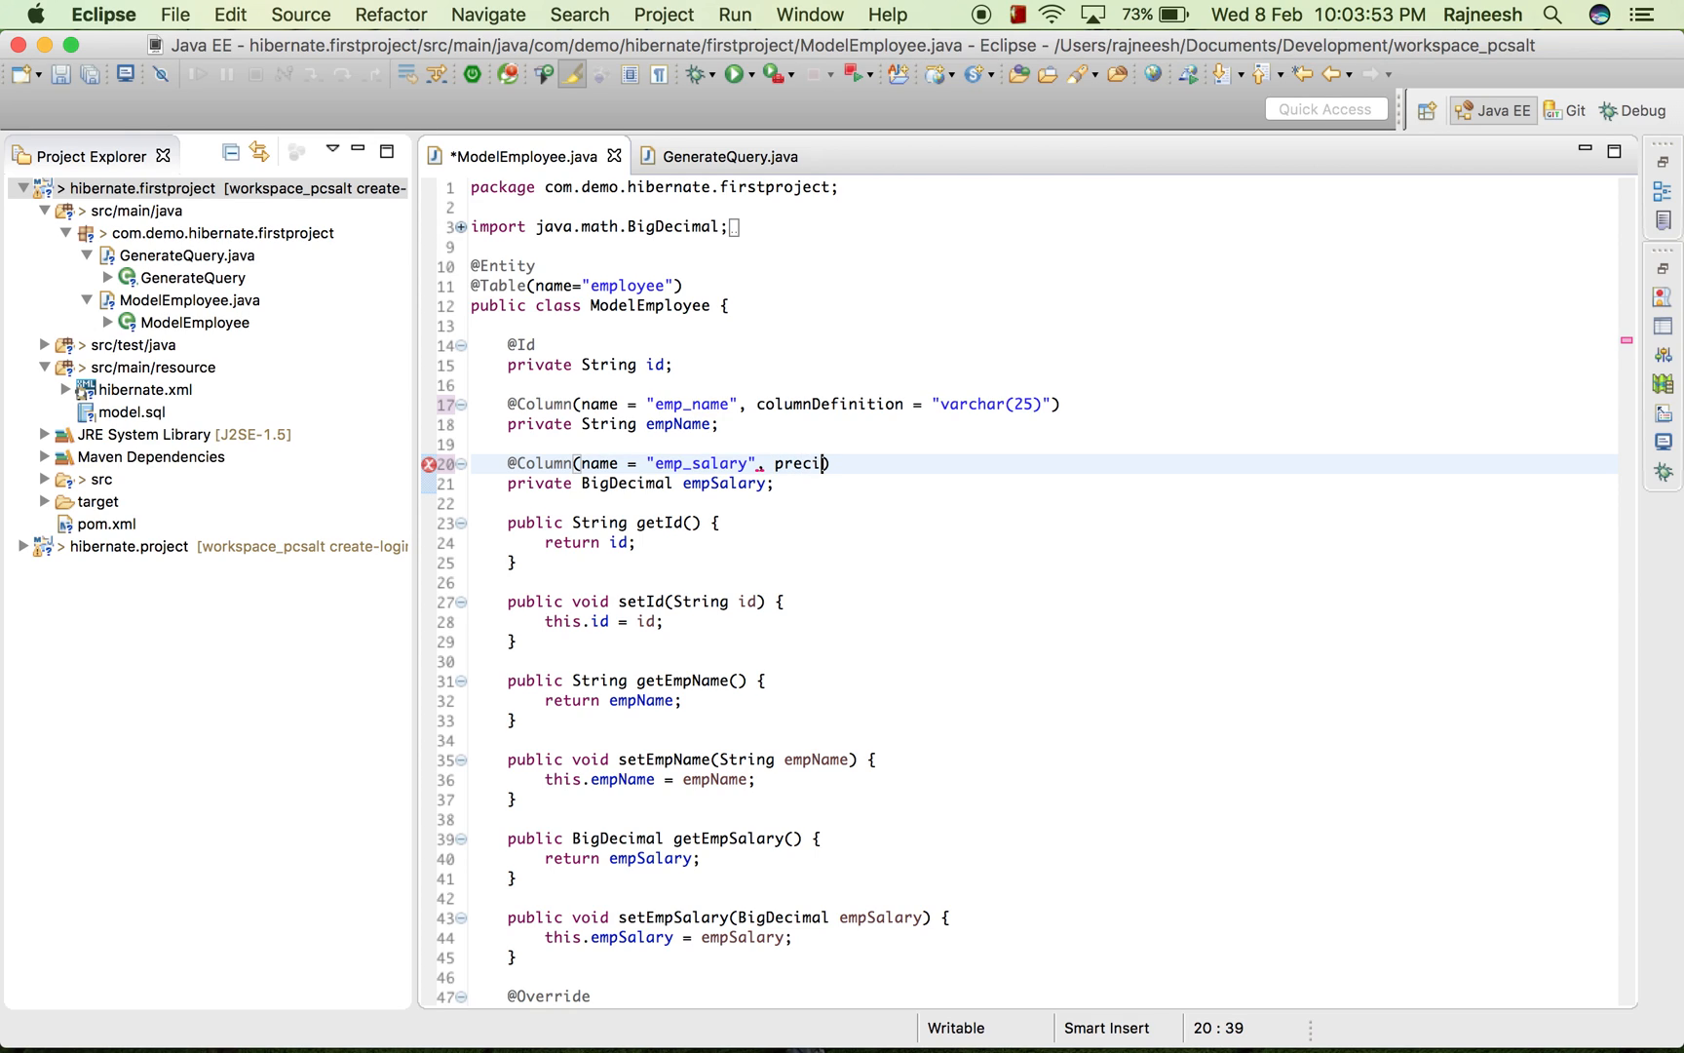
text(sion =)
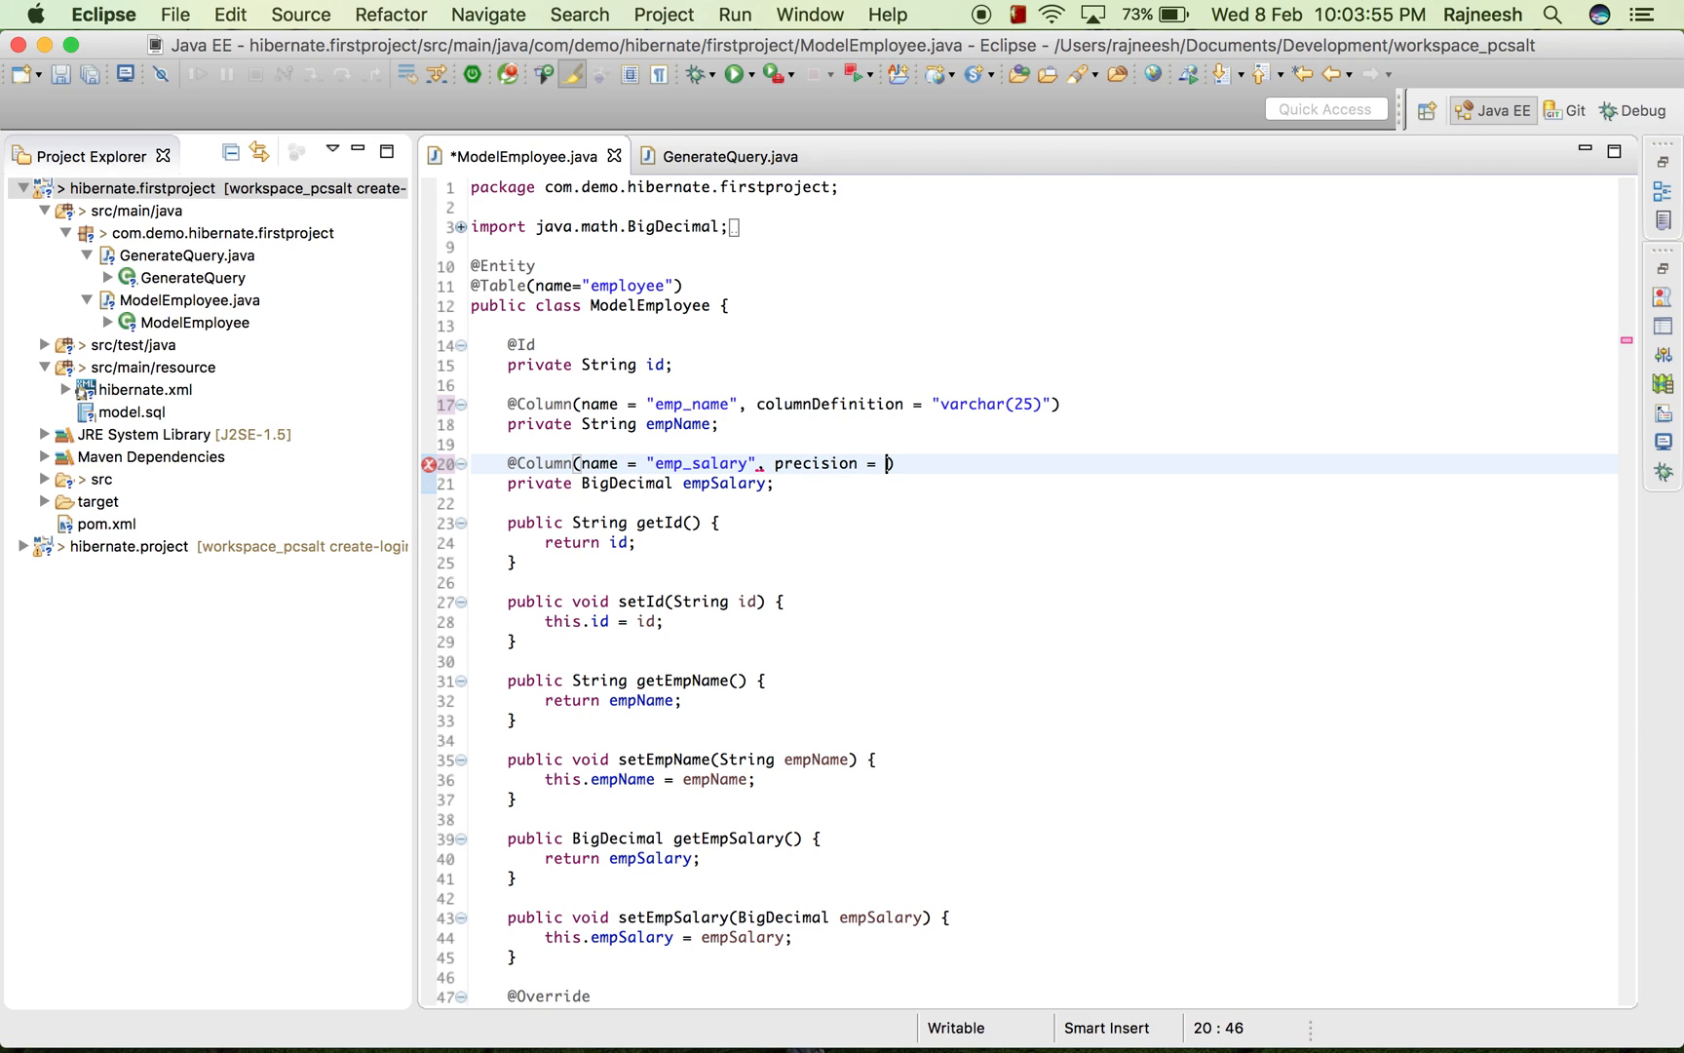
text(7 , scale =)
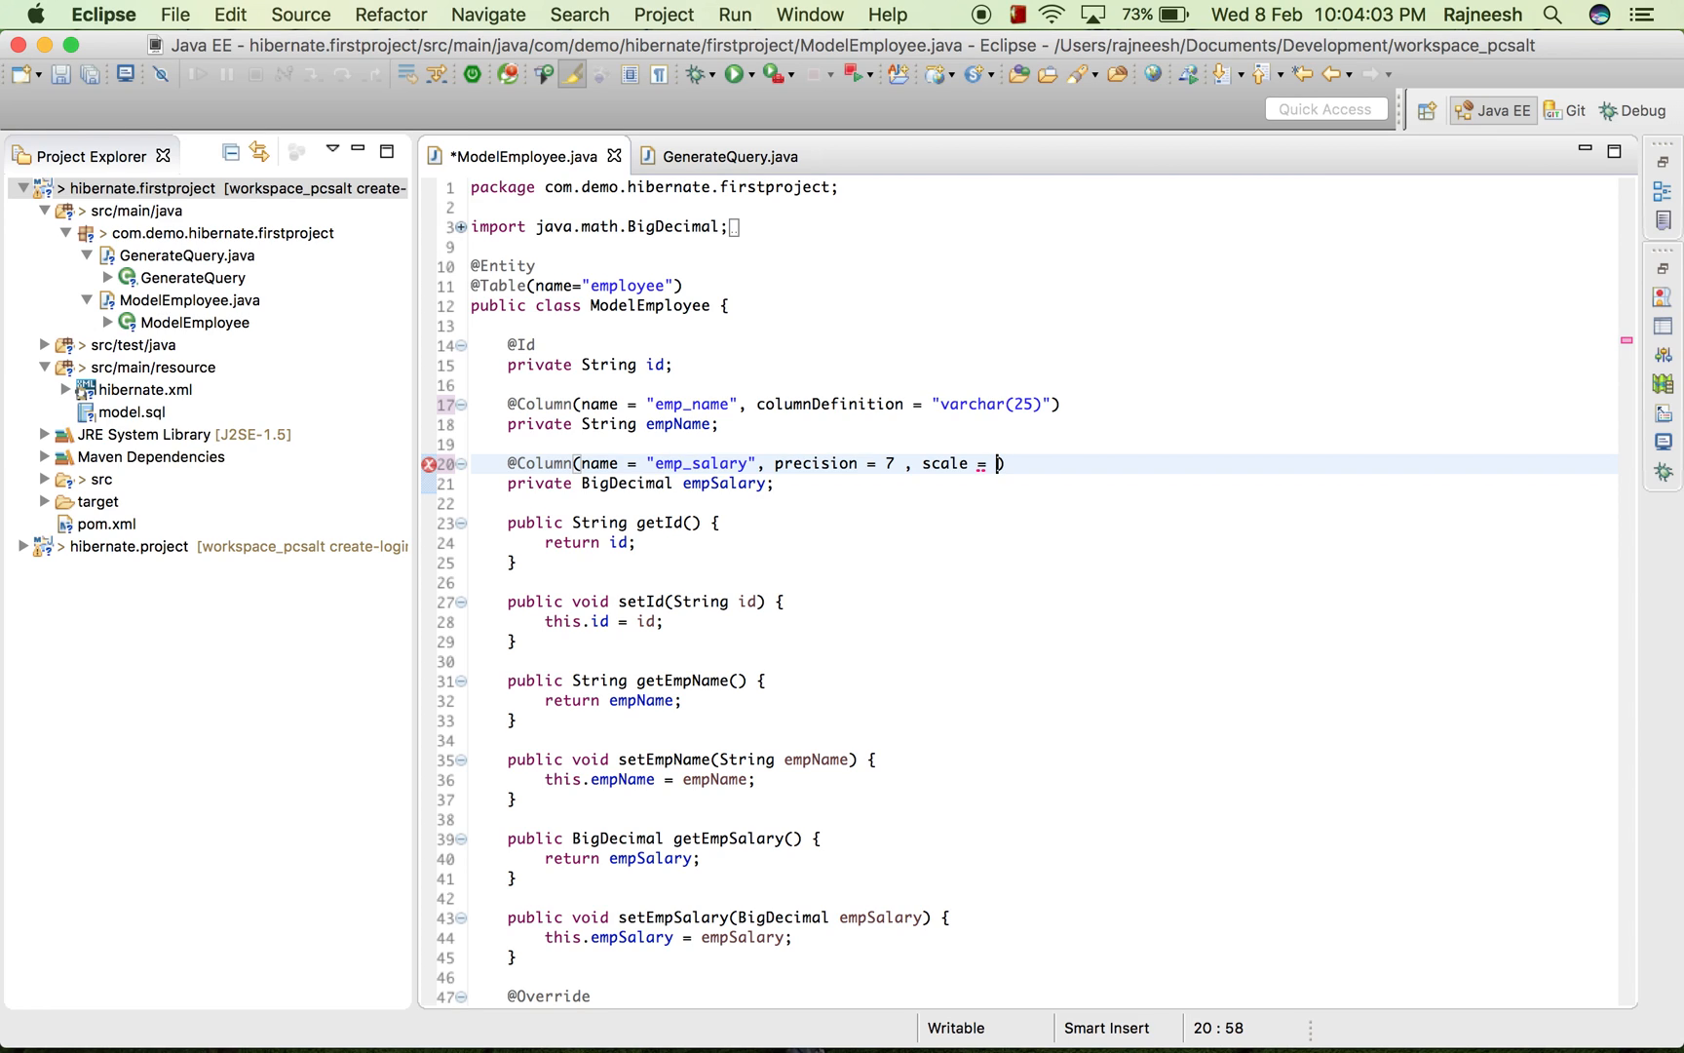
text(2)
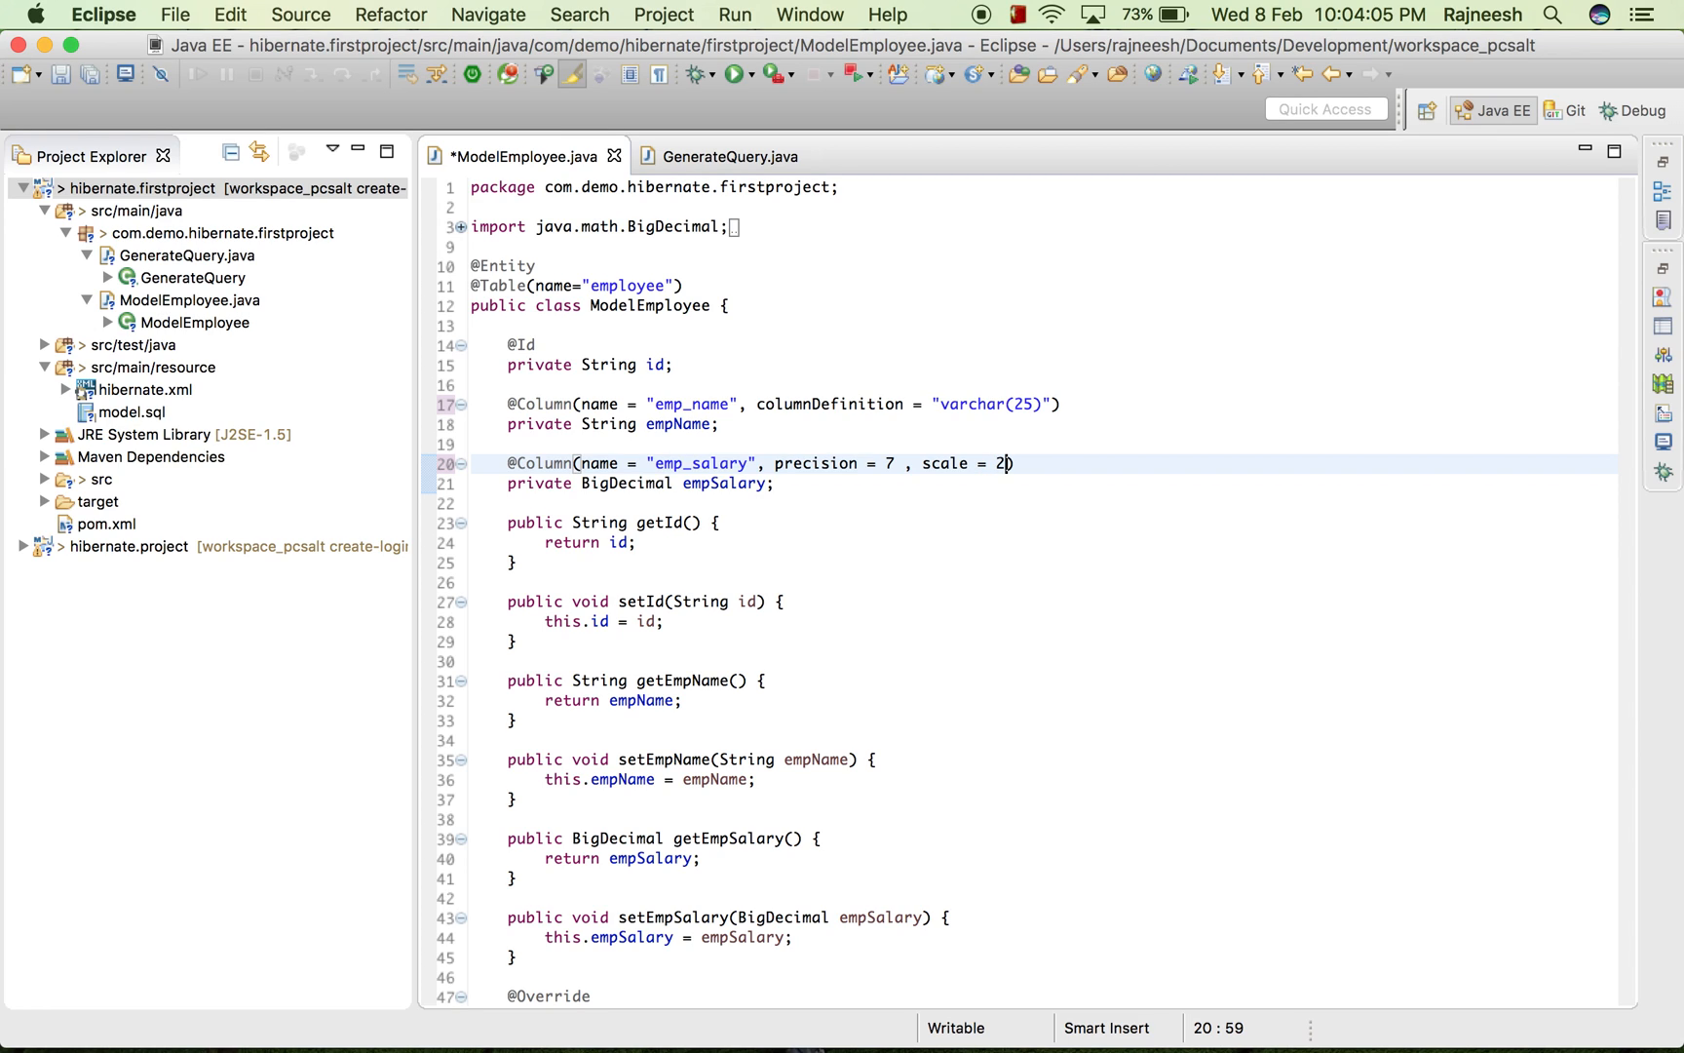
key(cmd+s)
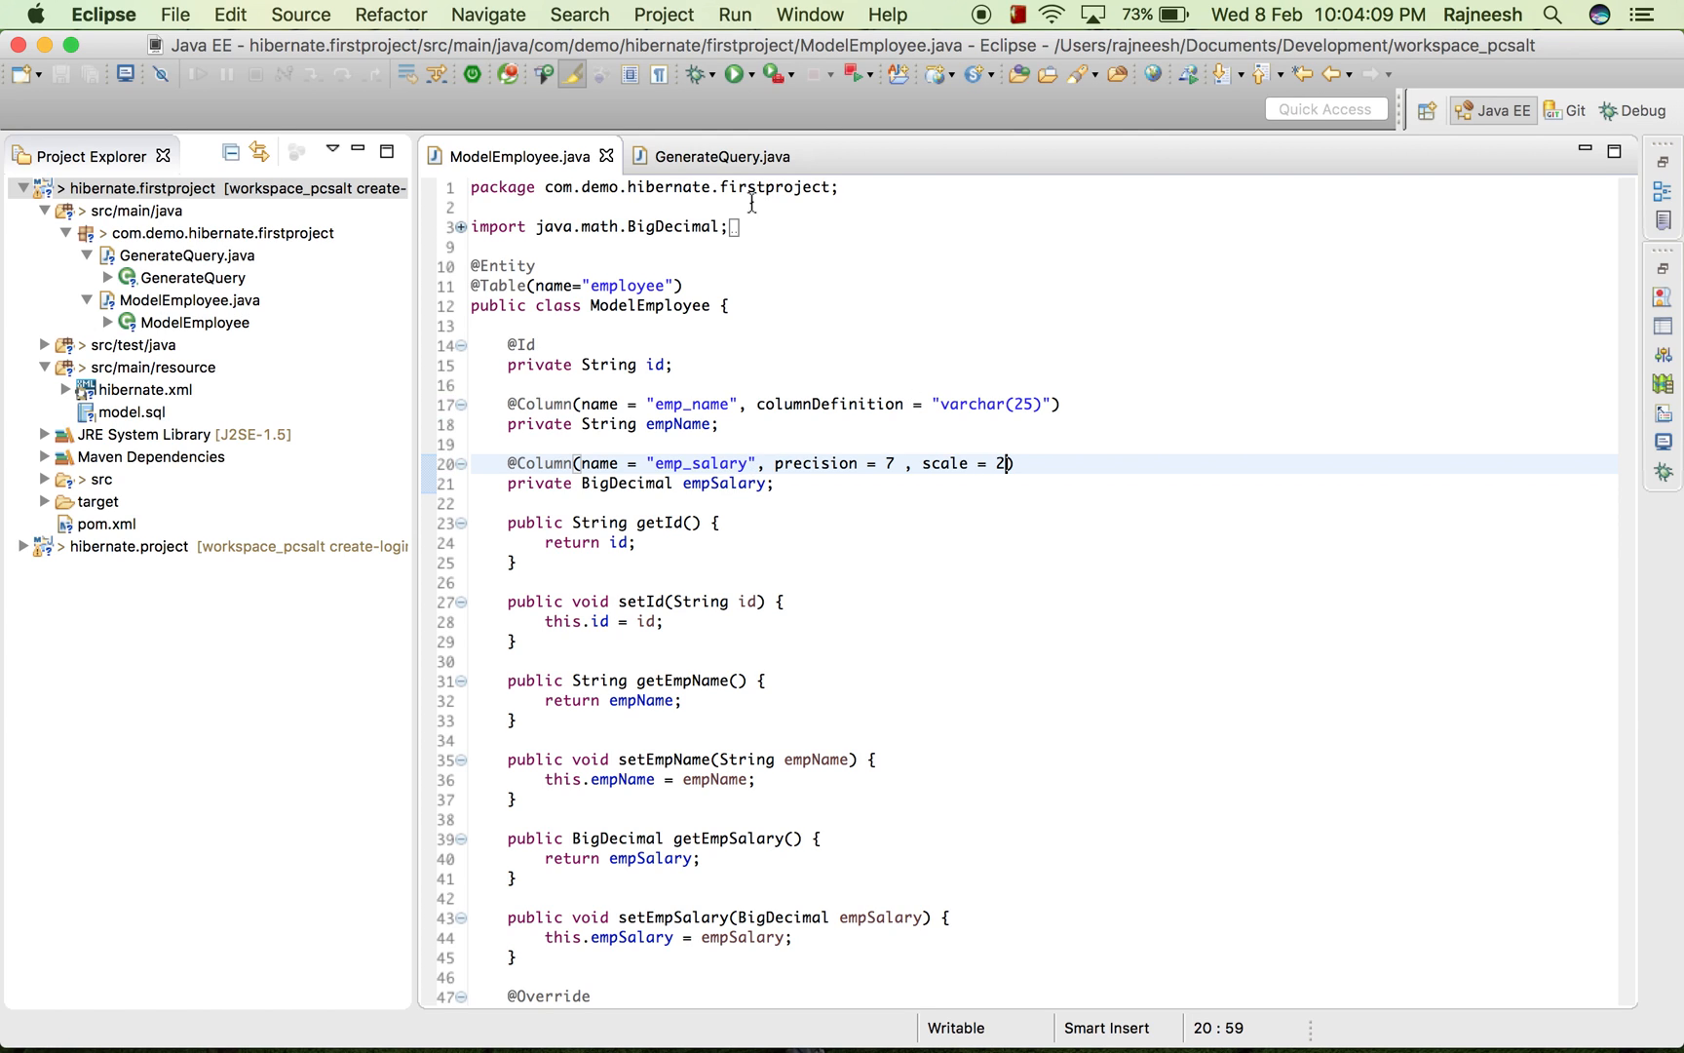
- In GenerateQuery.java, set target types to EnumSet.of(TargetType.SCRIPT, TargetType.STDOUT)
click(716, 156)
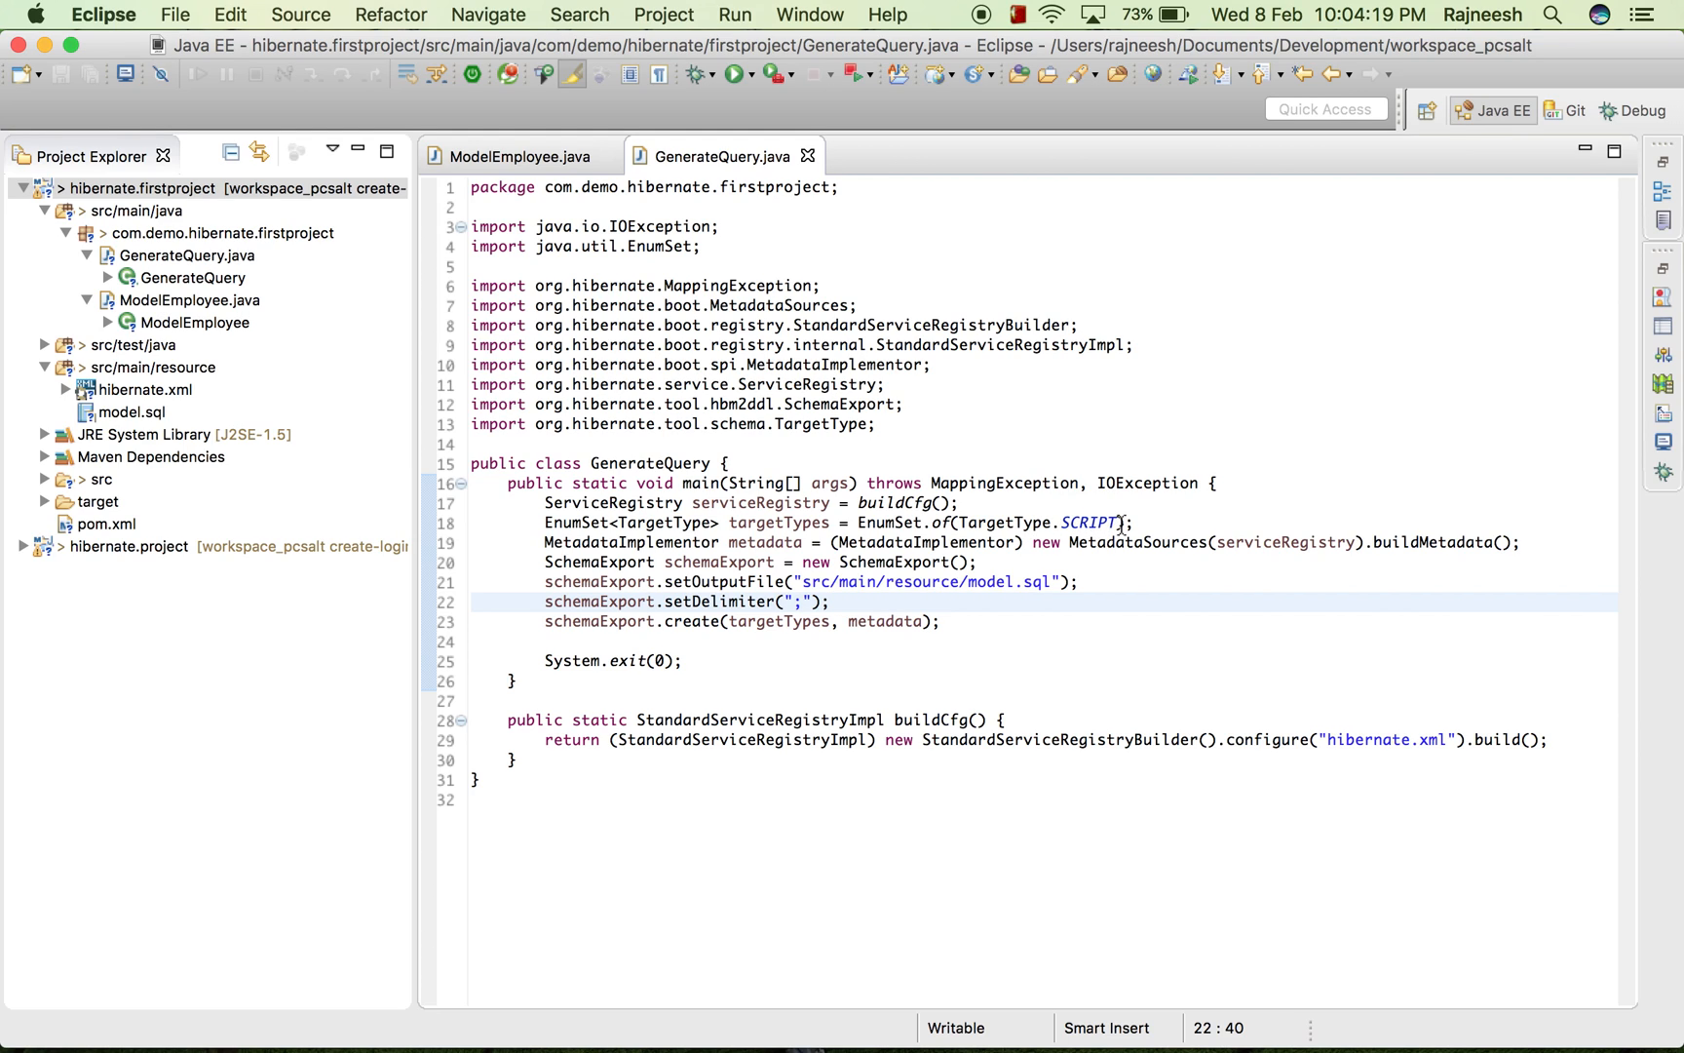
text(,)
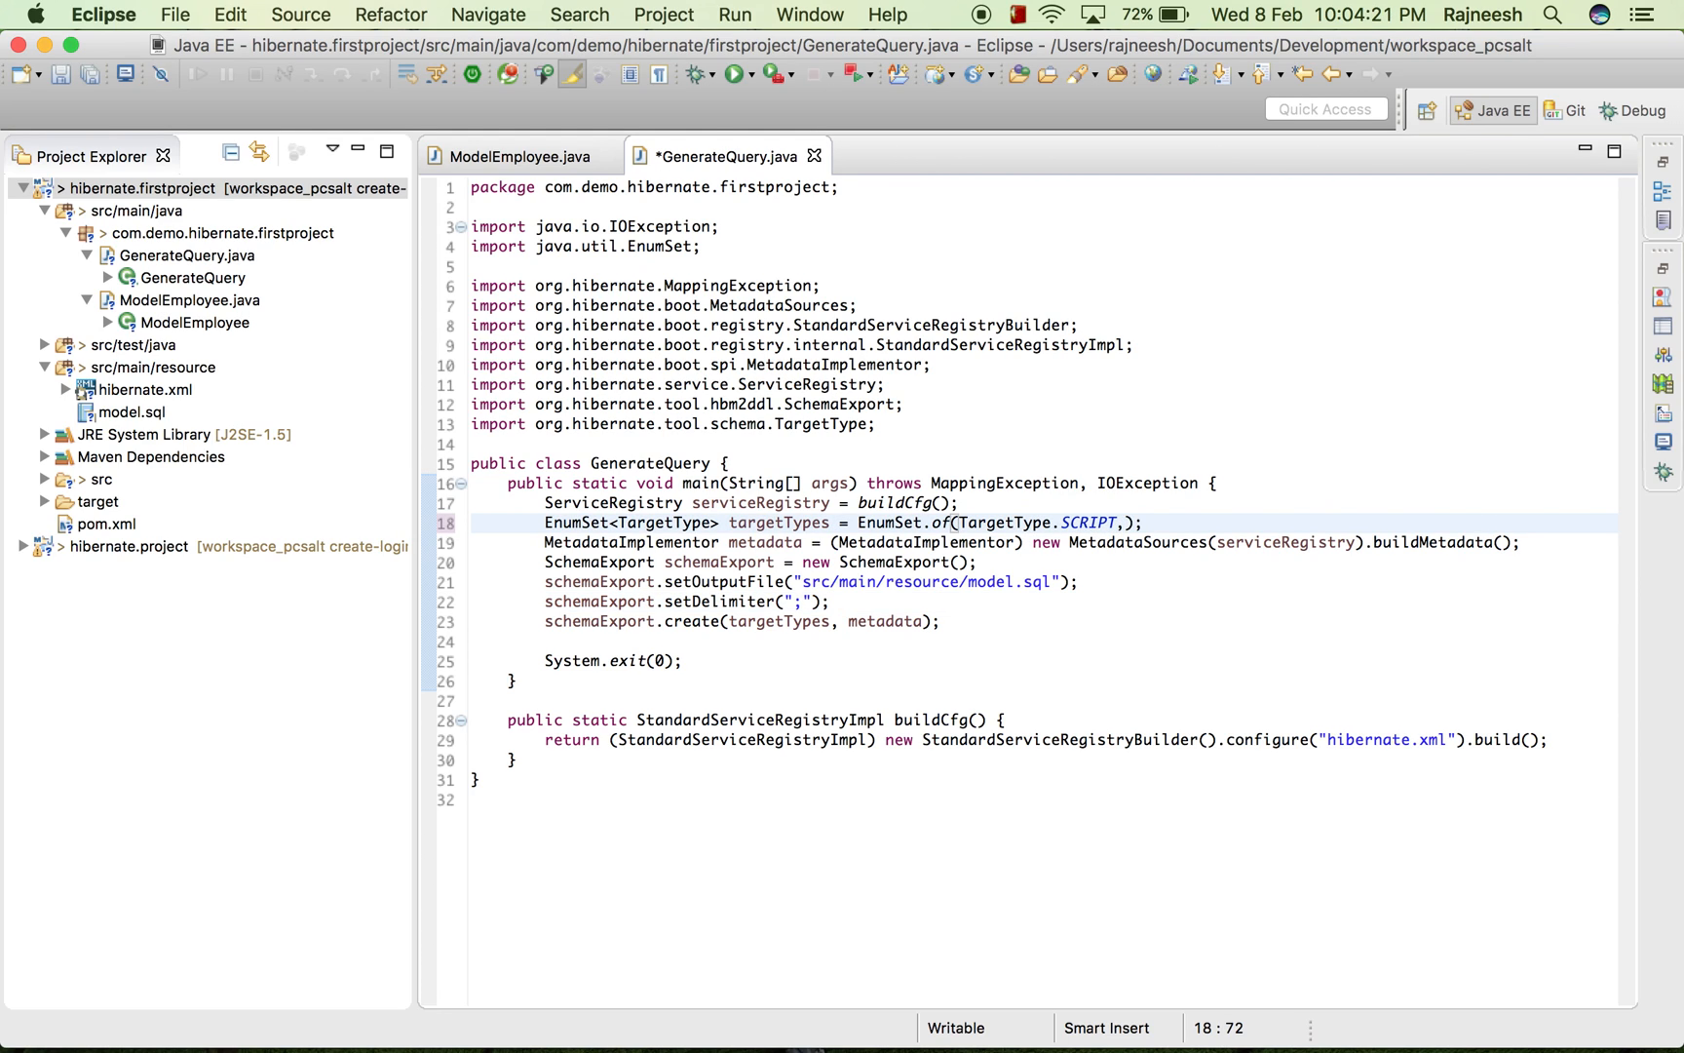
text(TargetT)
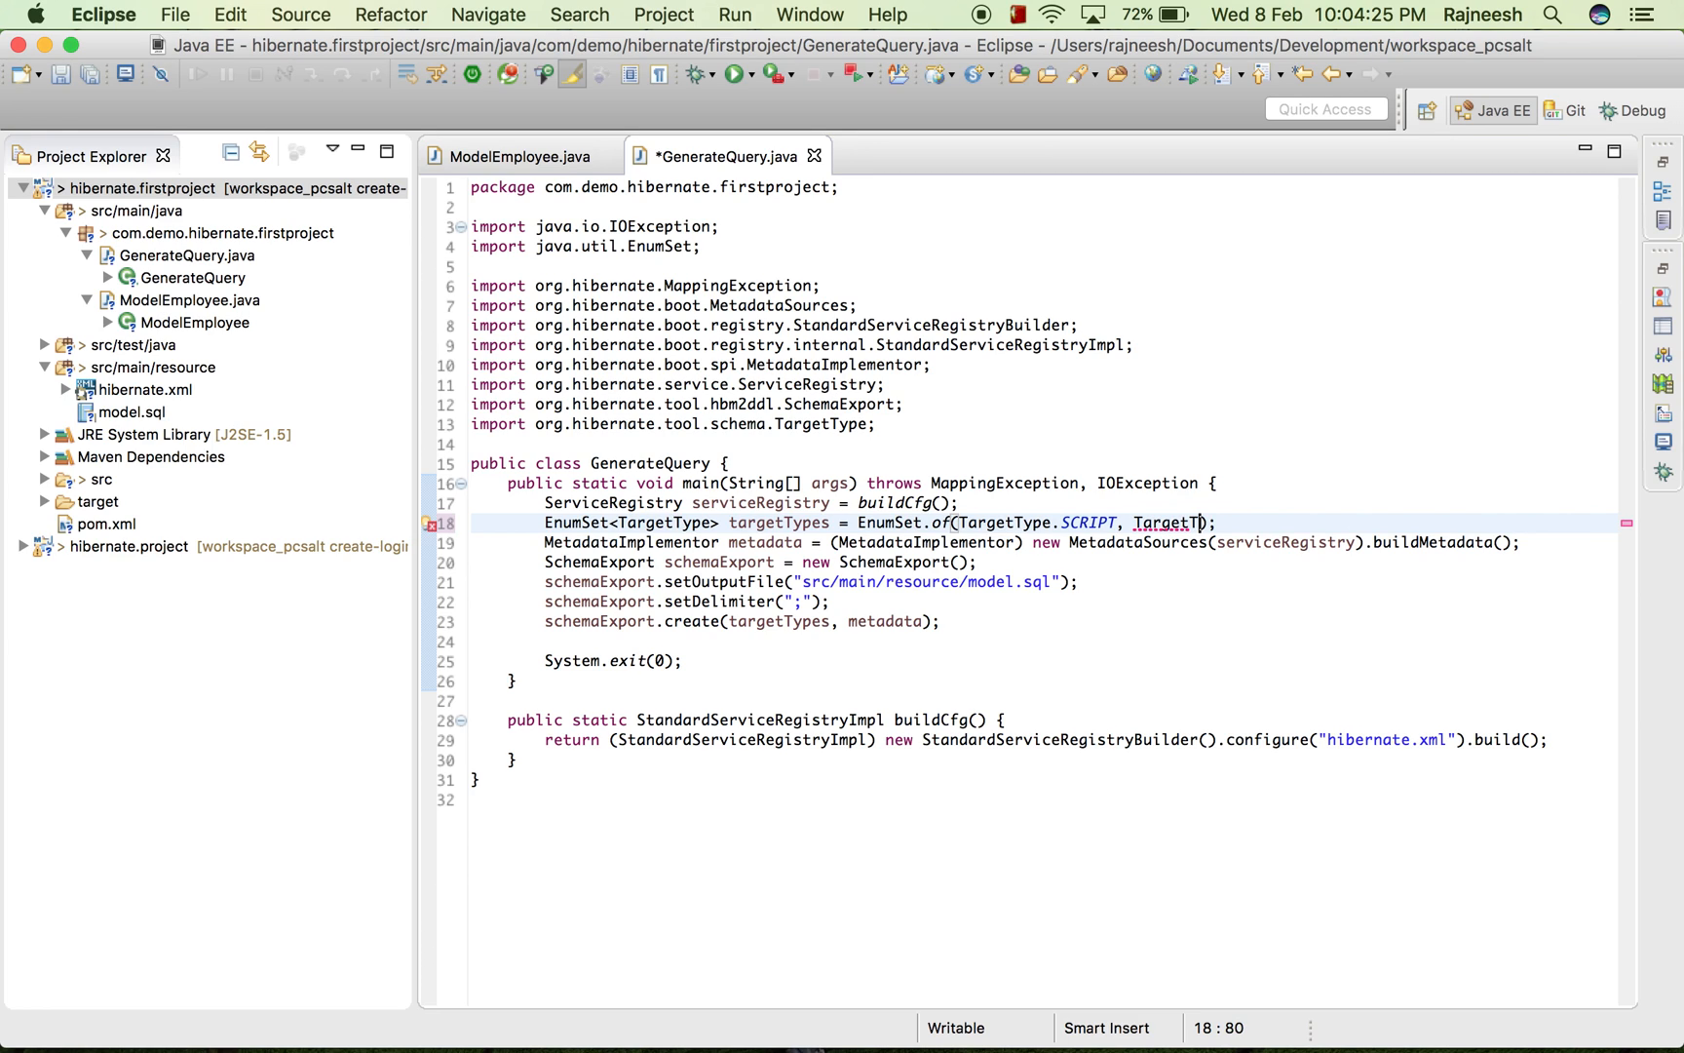
text(.)
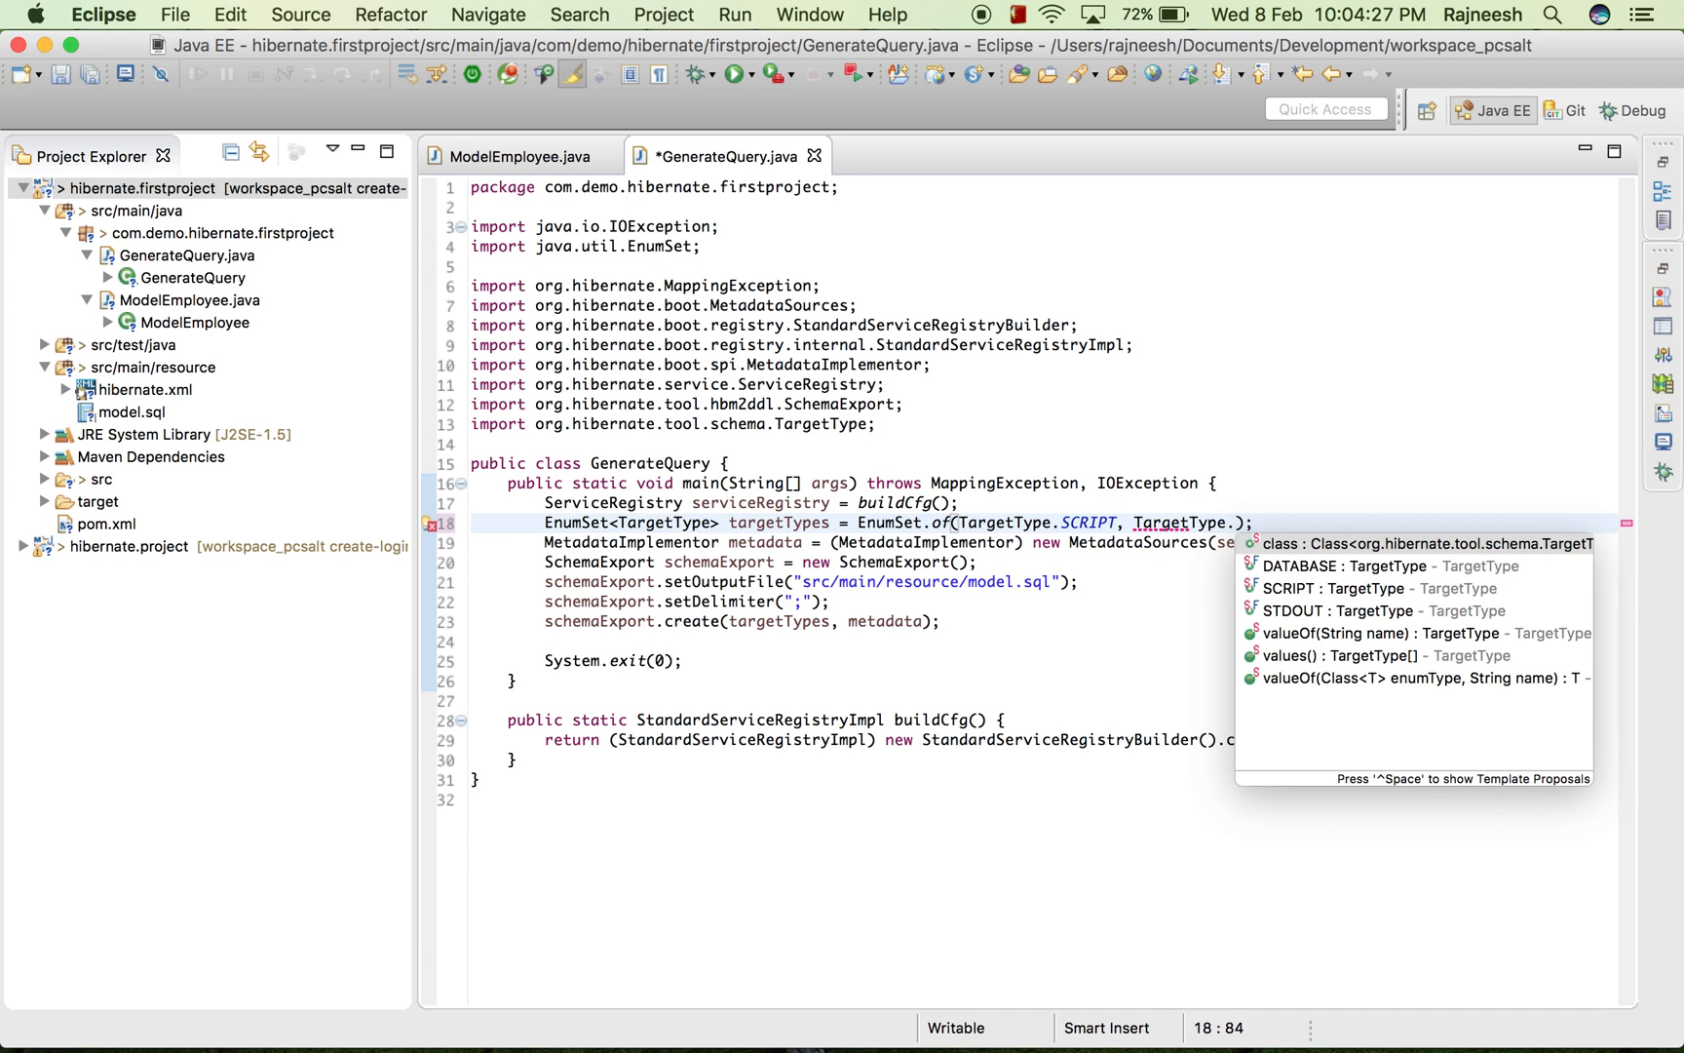
text(DOUT)
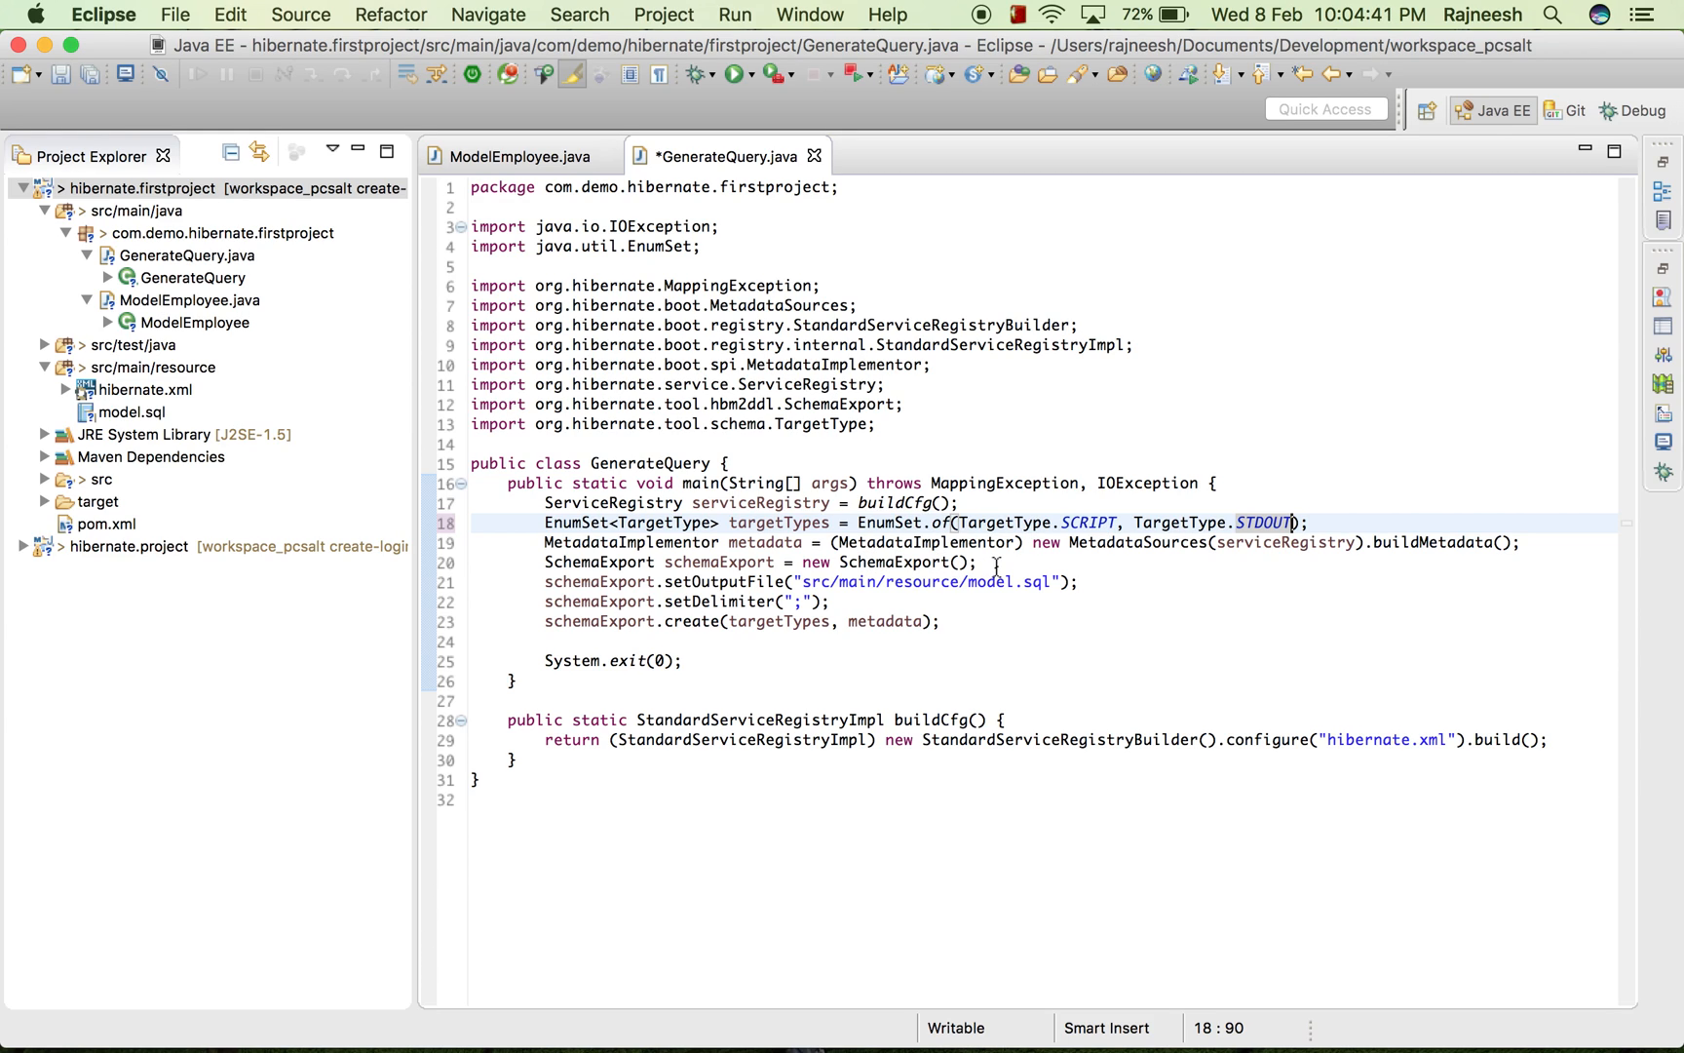
click(996, 561)
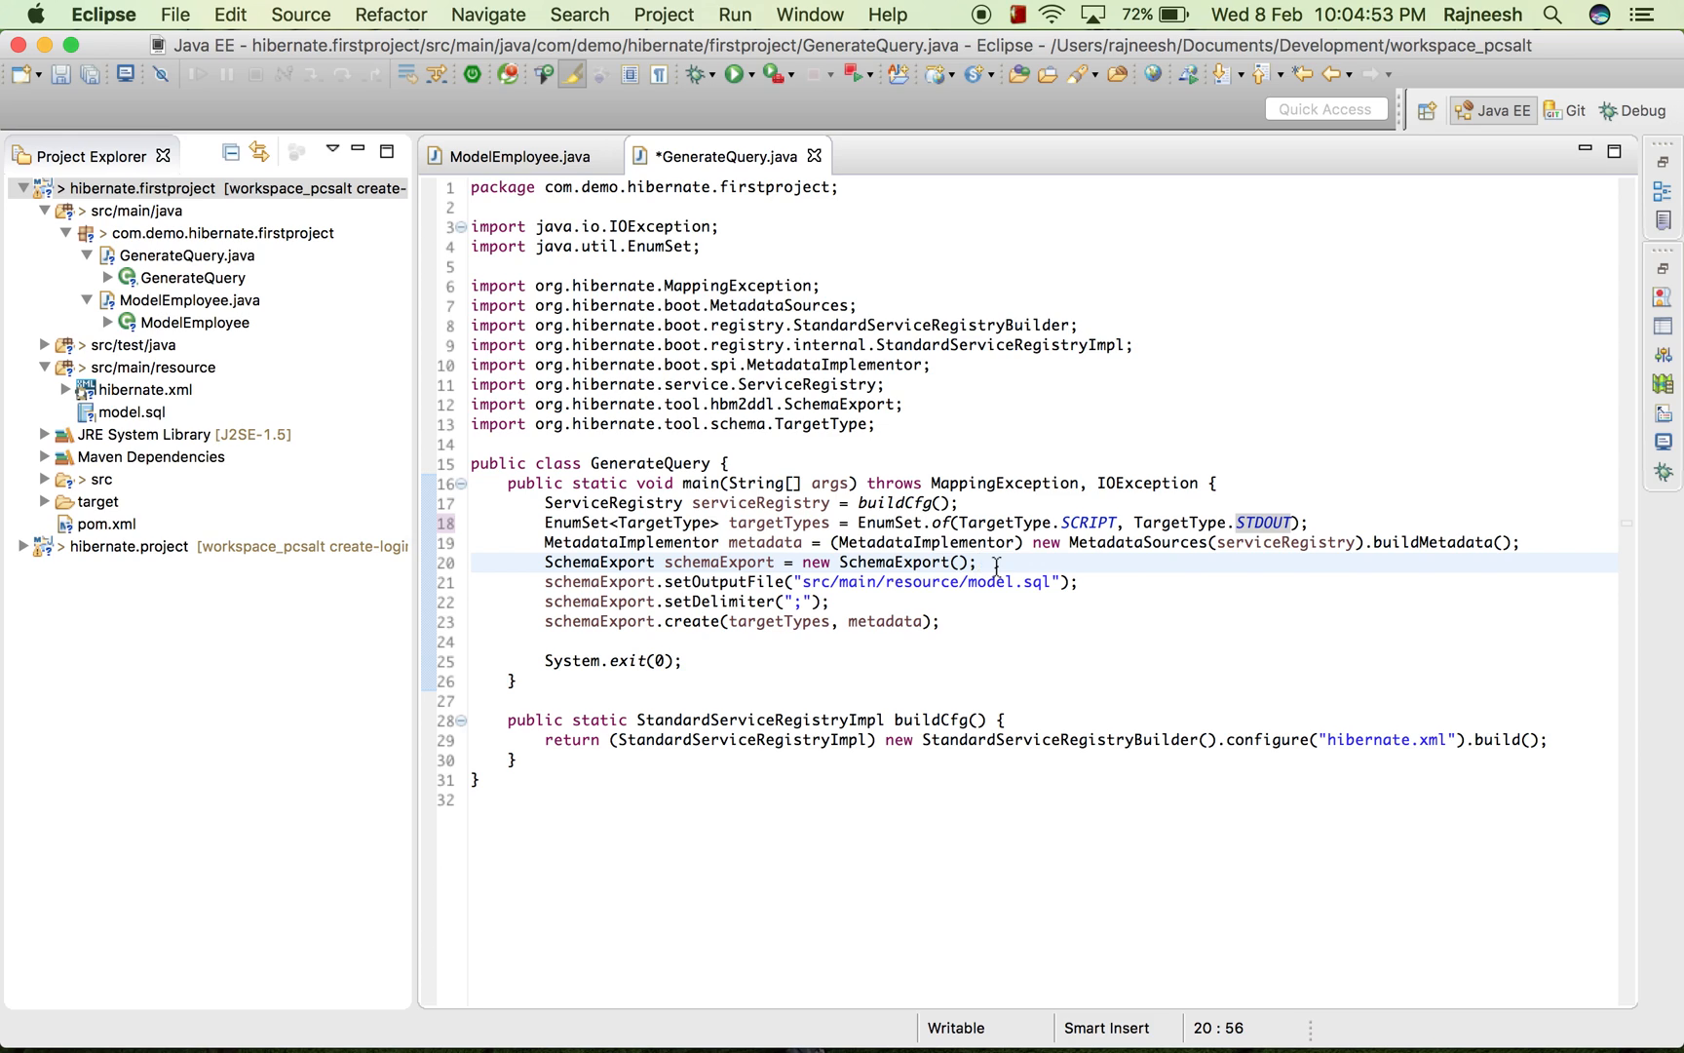
- Declare a File object for "src/main/resource/model.sql"
text(File file =)
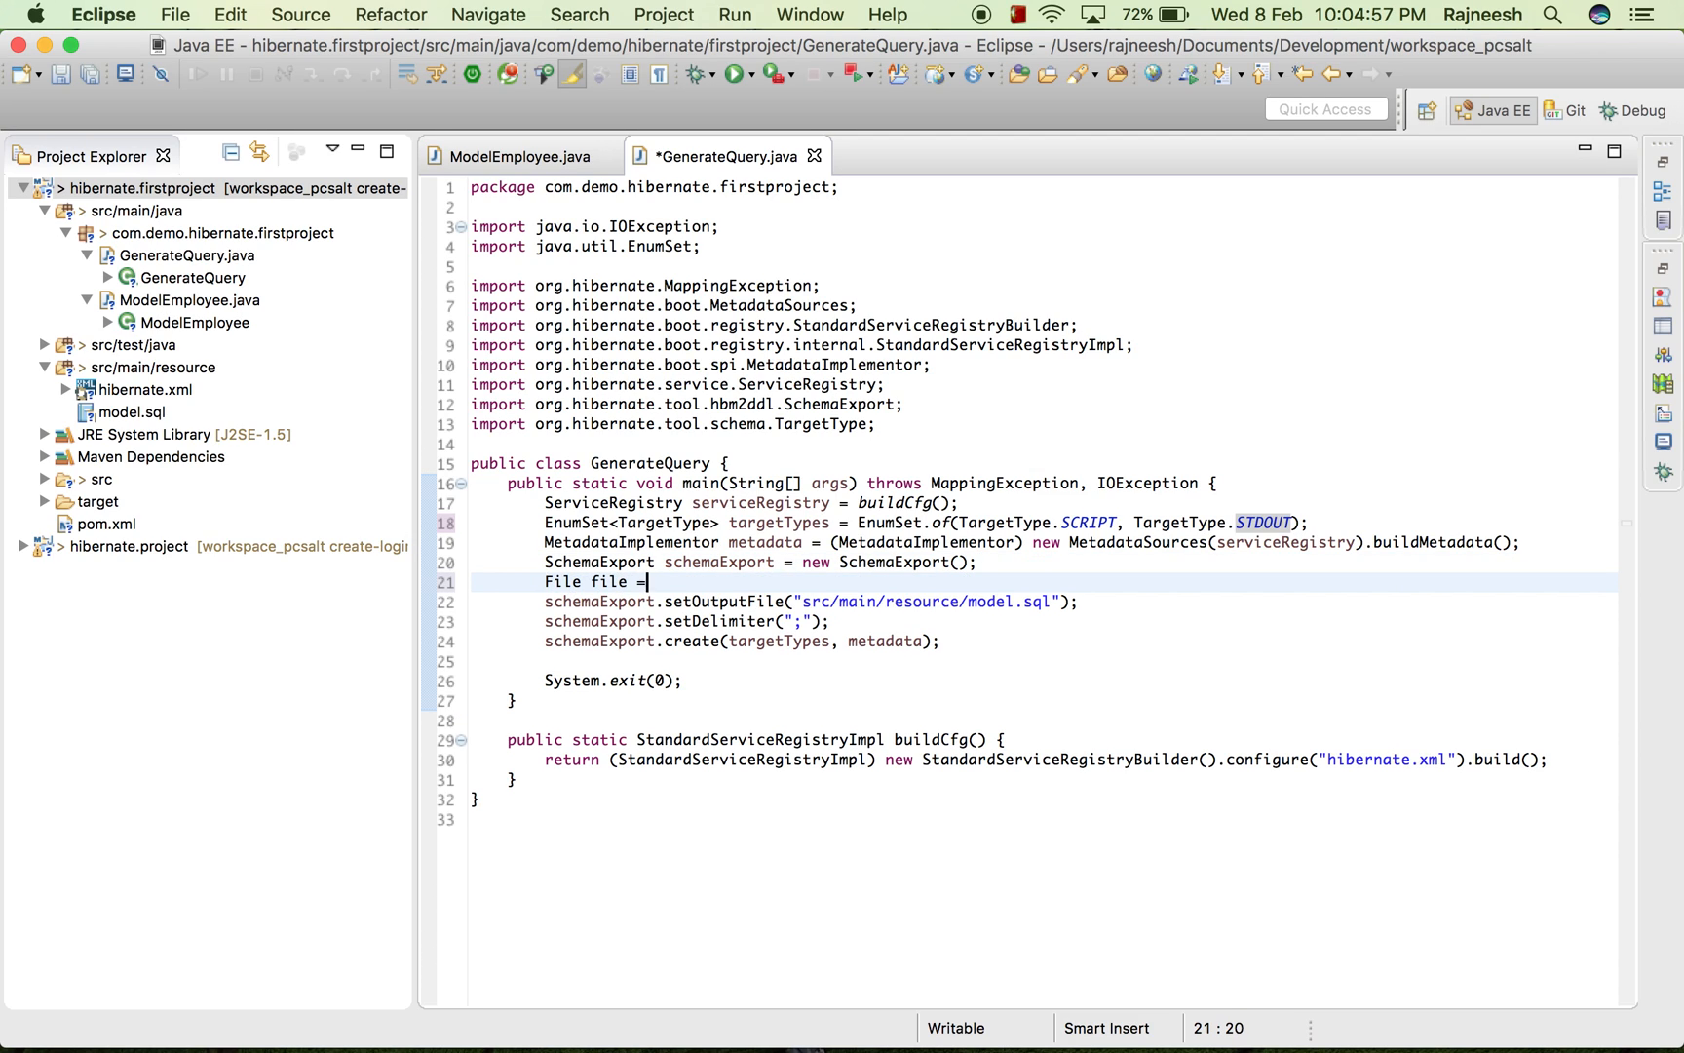
text(new)
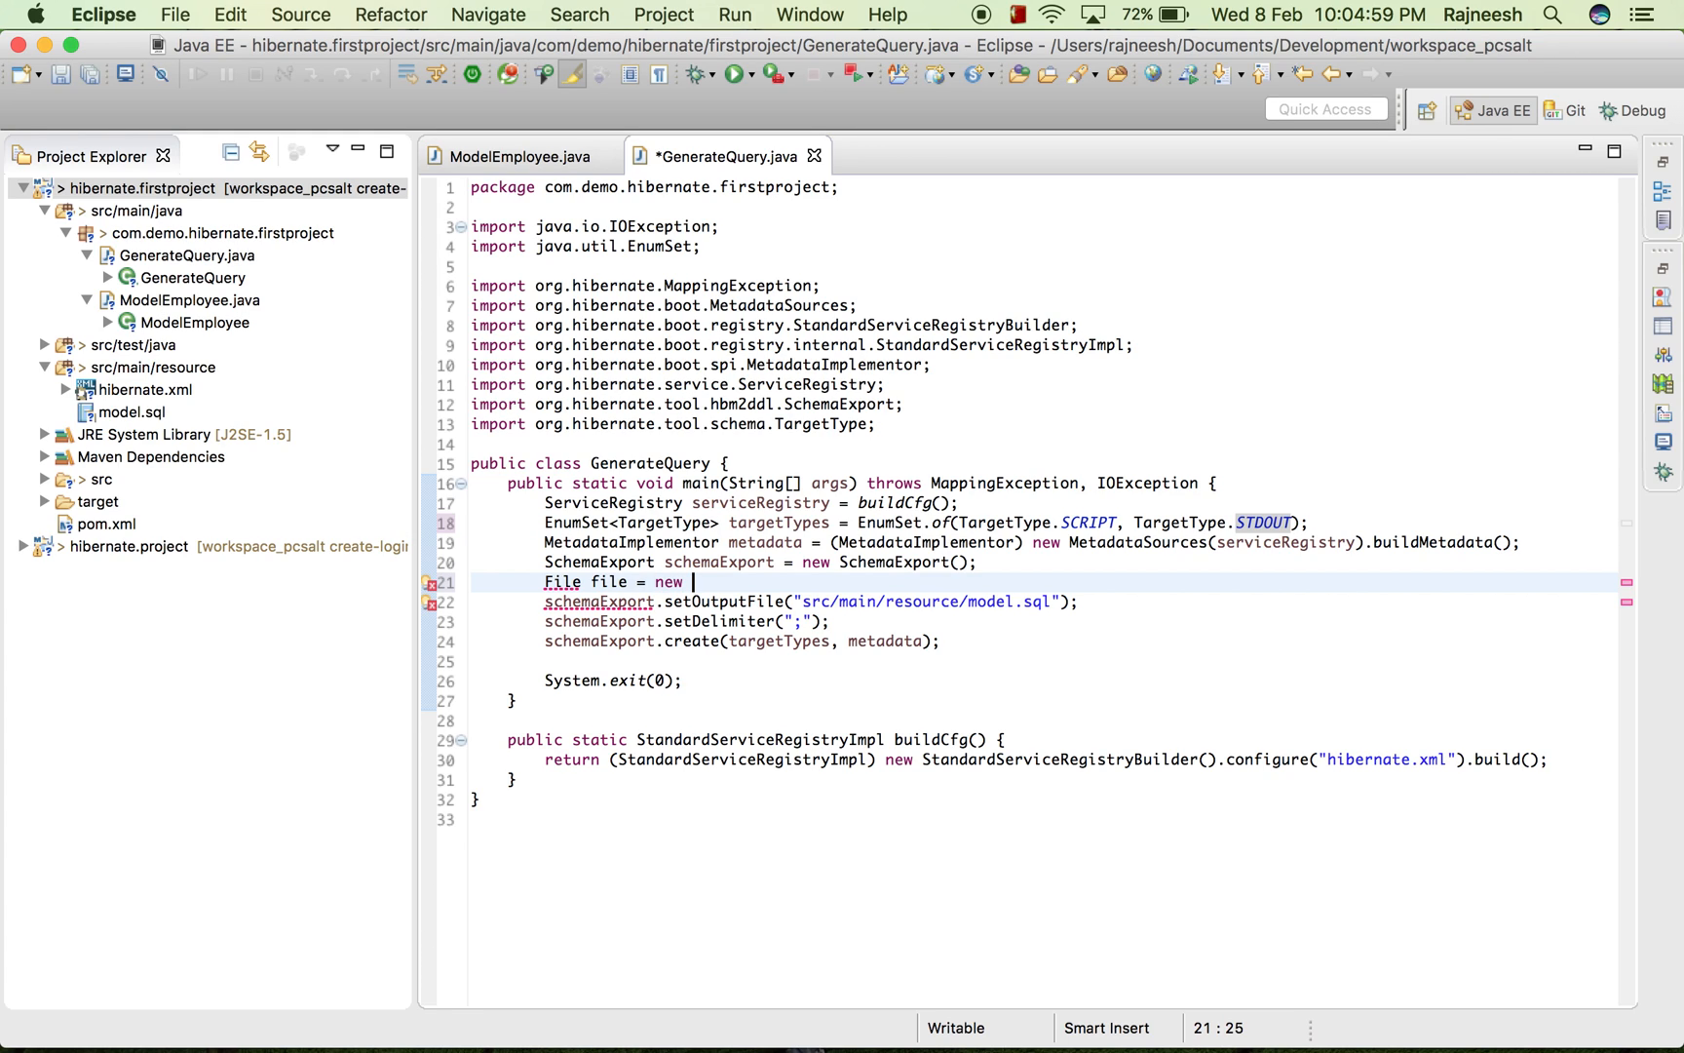
text(File())
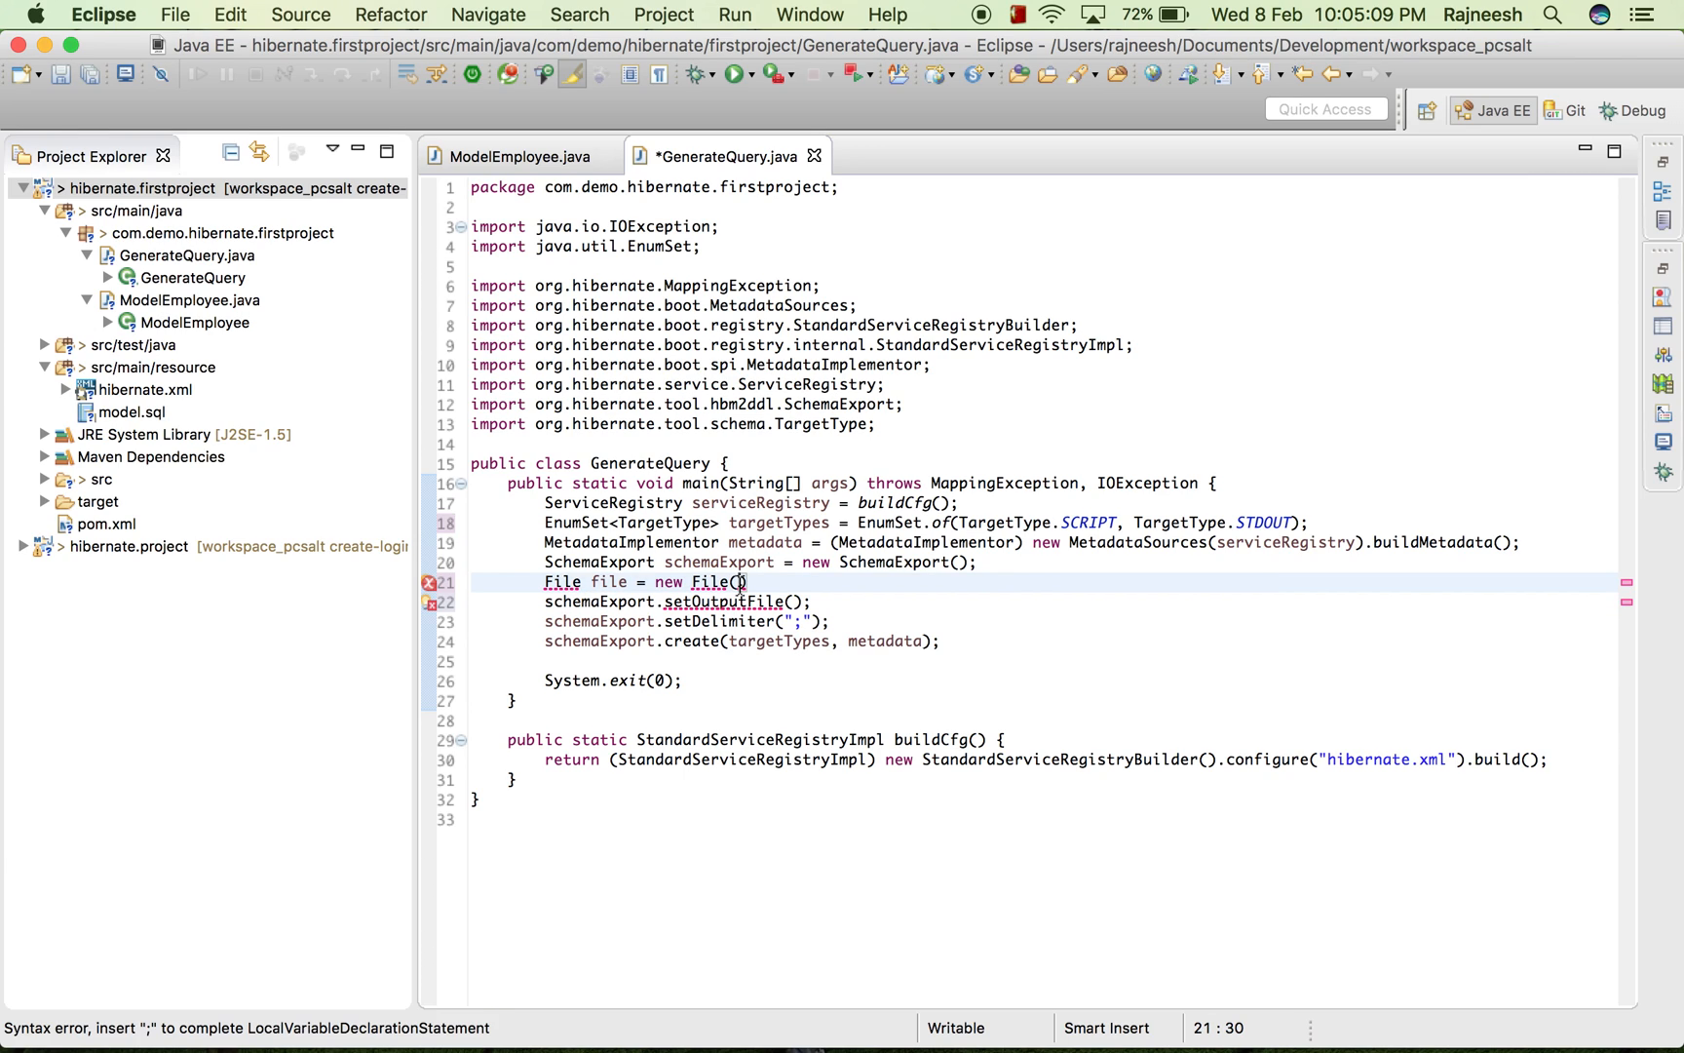
text("src/main/resource/model.sql")
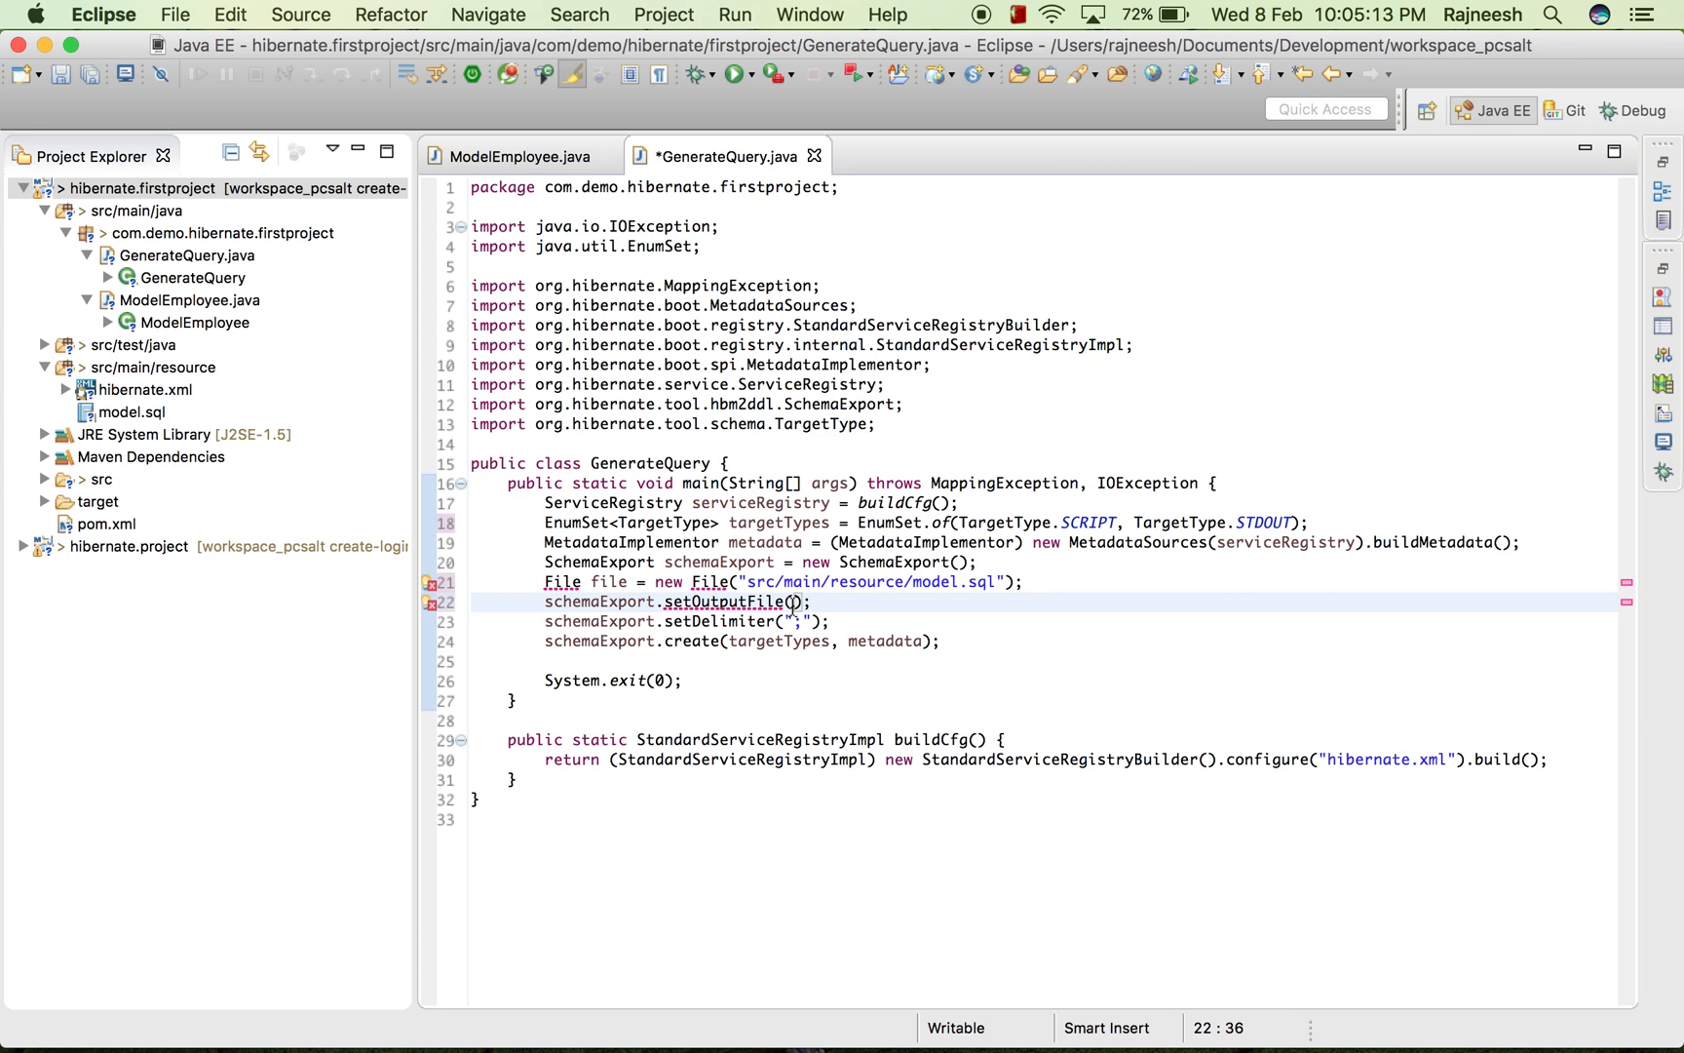
text(file)
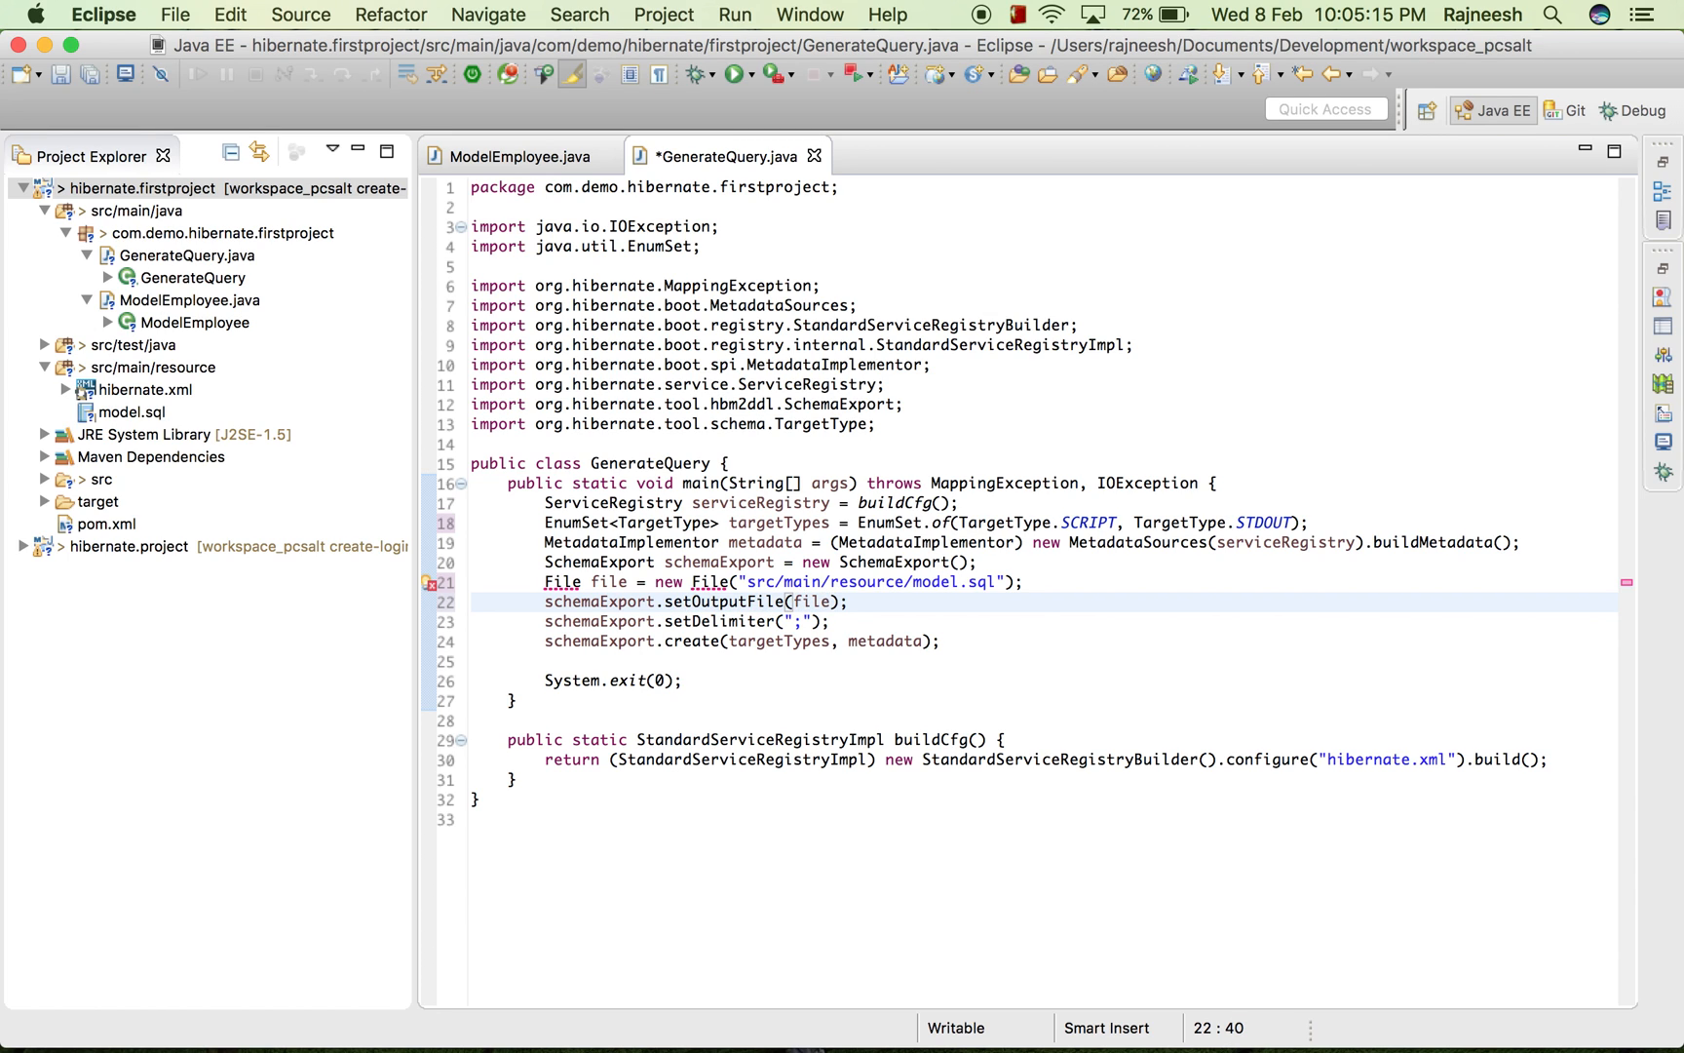
text(.getAbsolutePath()
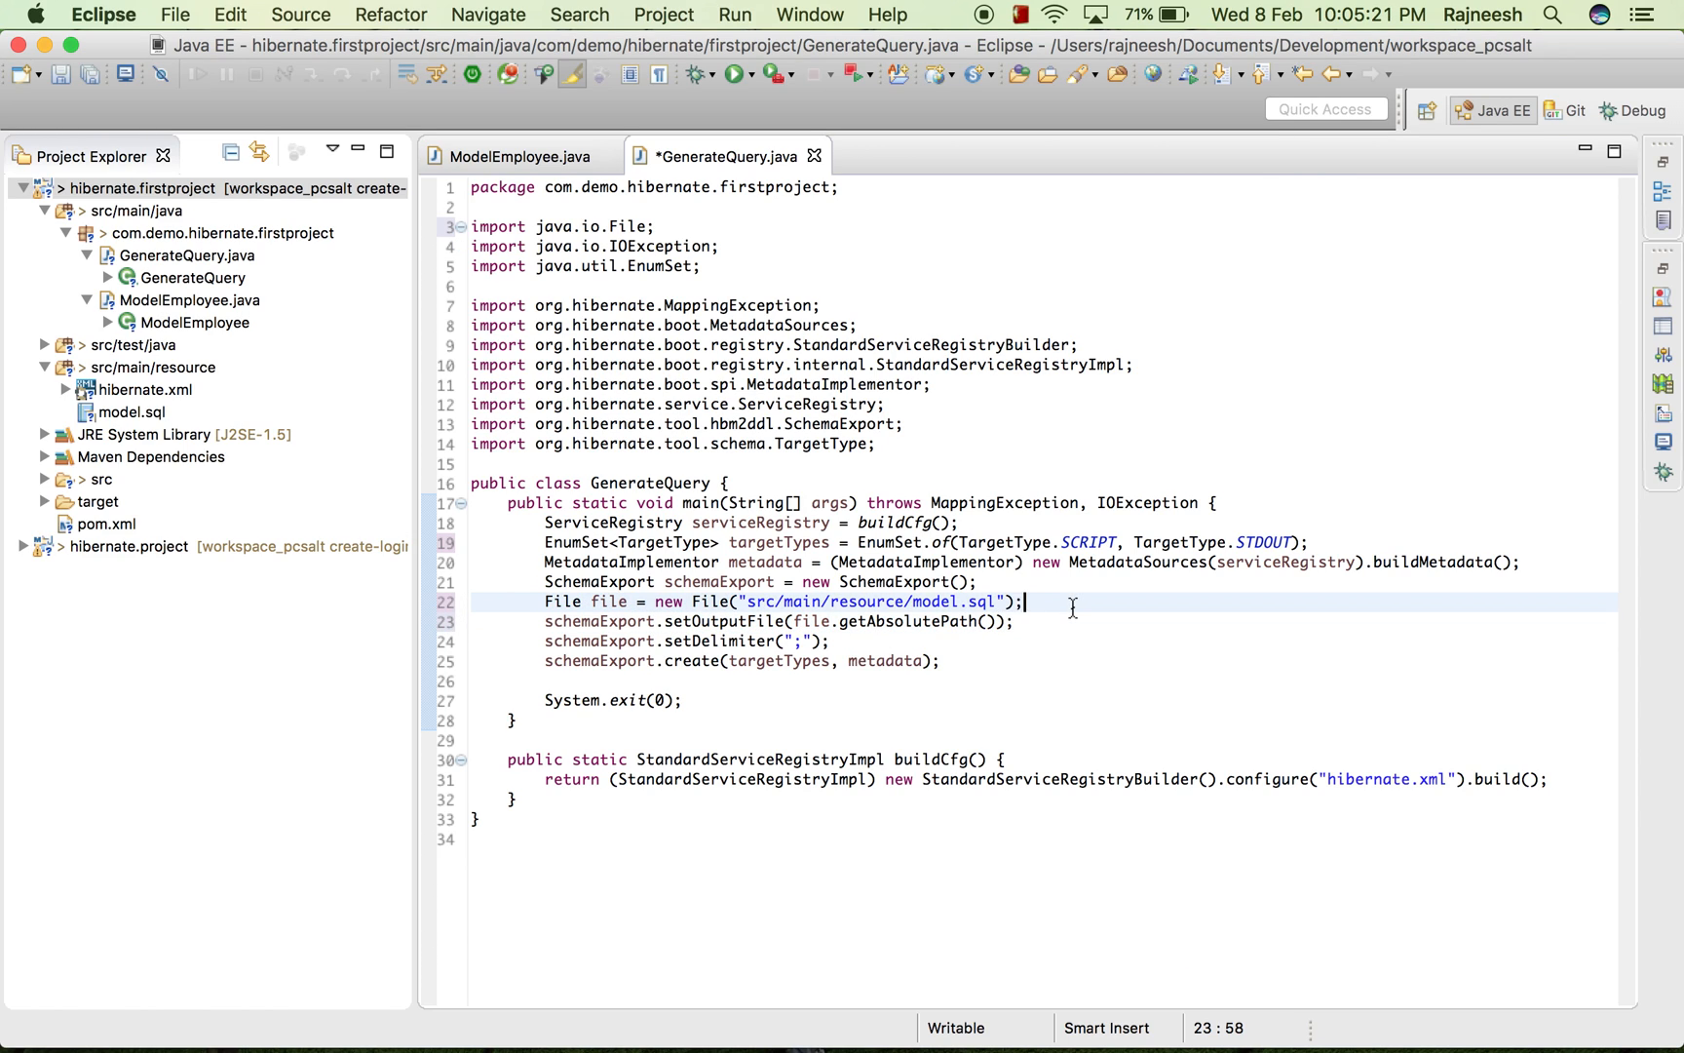
- Add a file.delete() call after the File declaration
key(Enter)
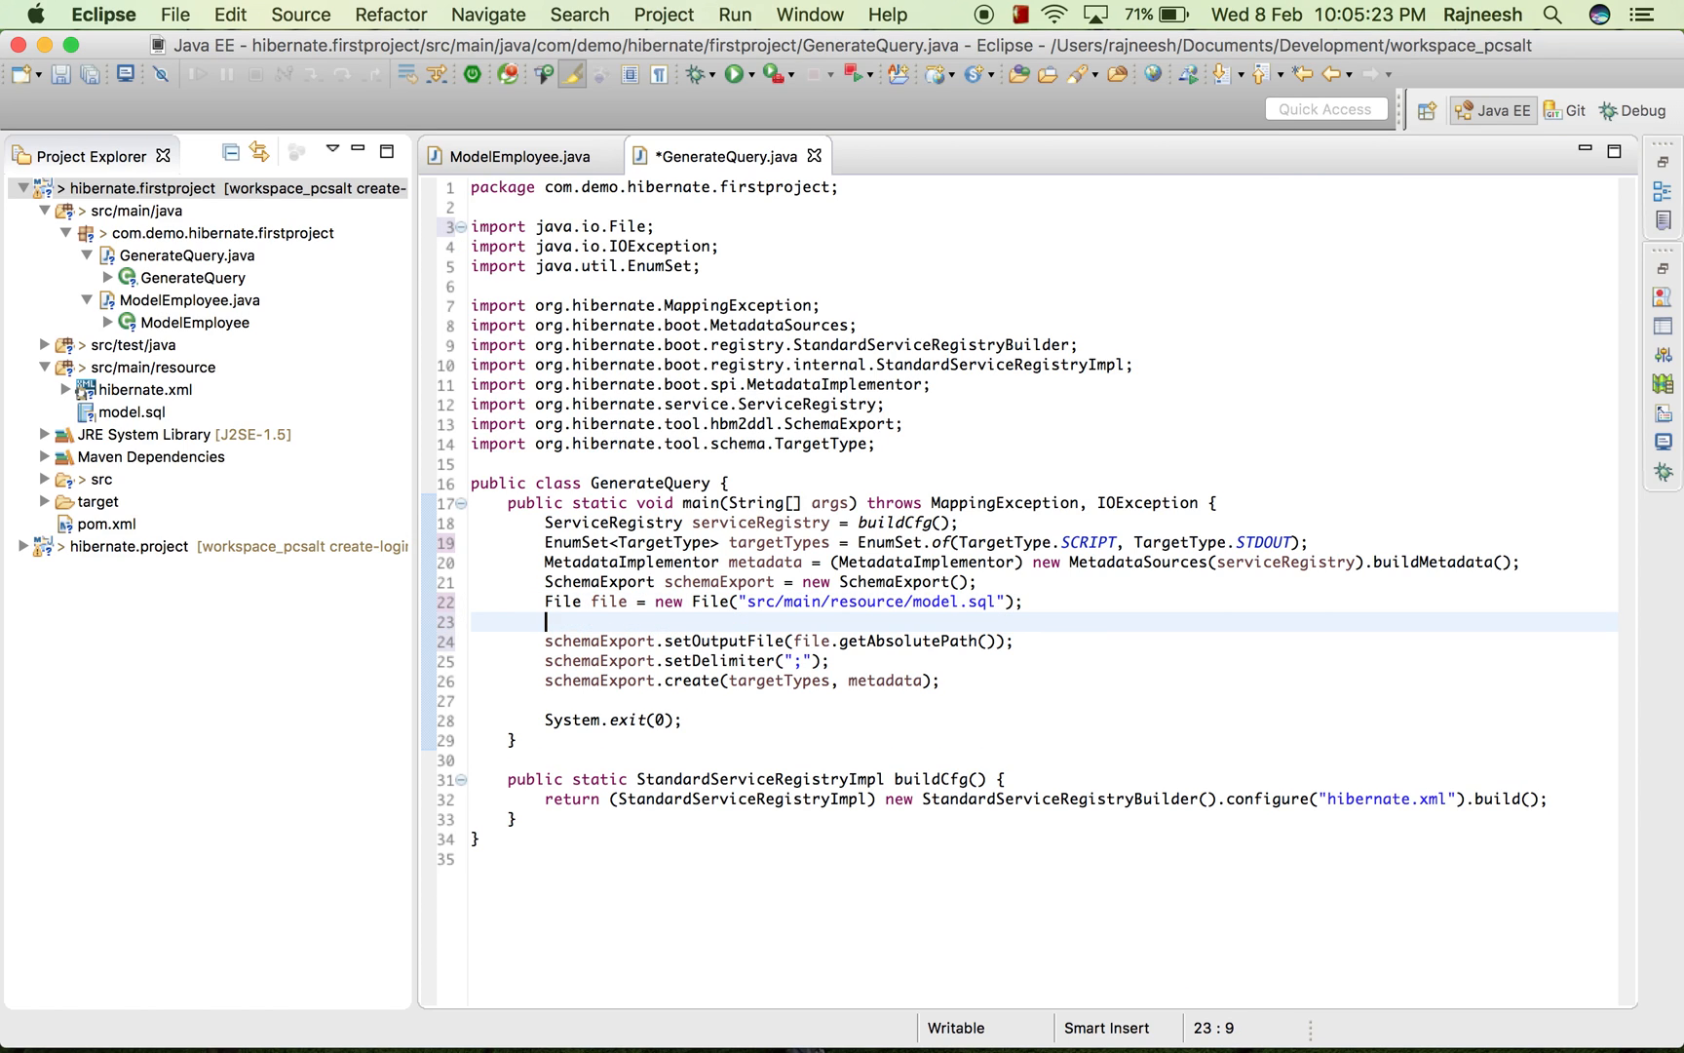
text(file.de)
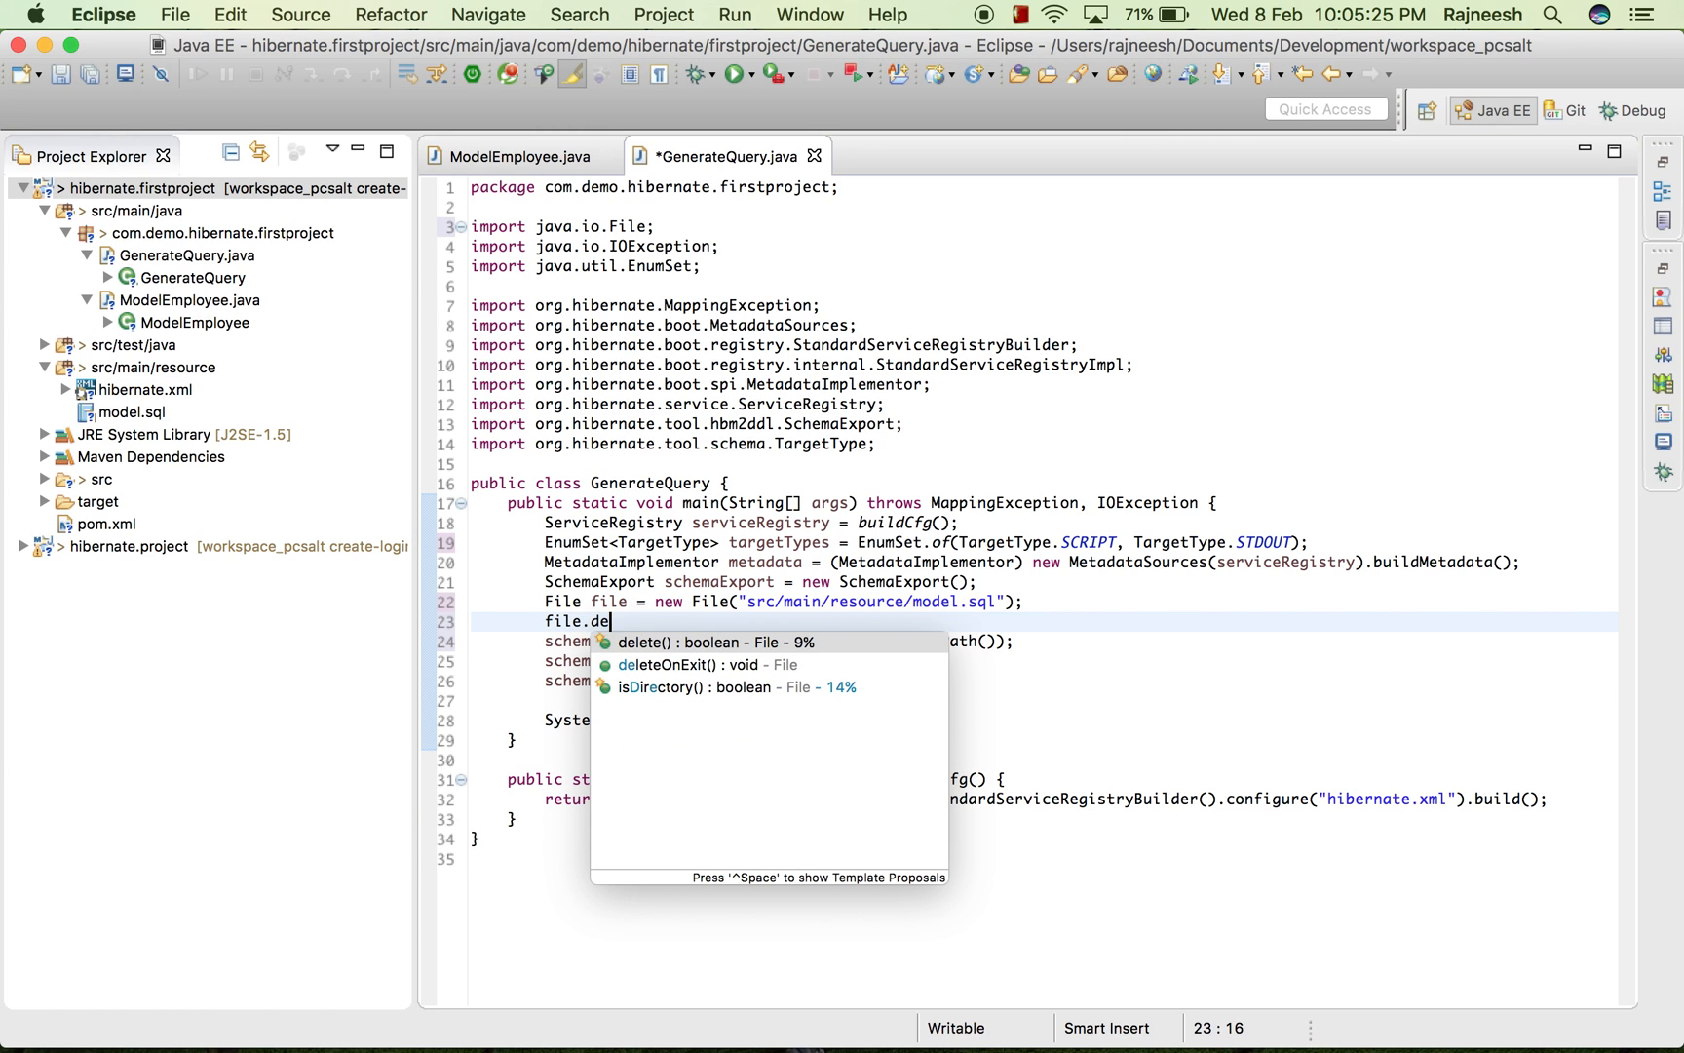
click(668, 642)
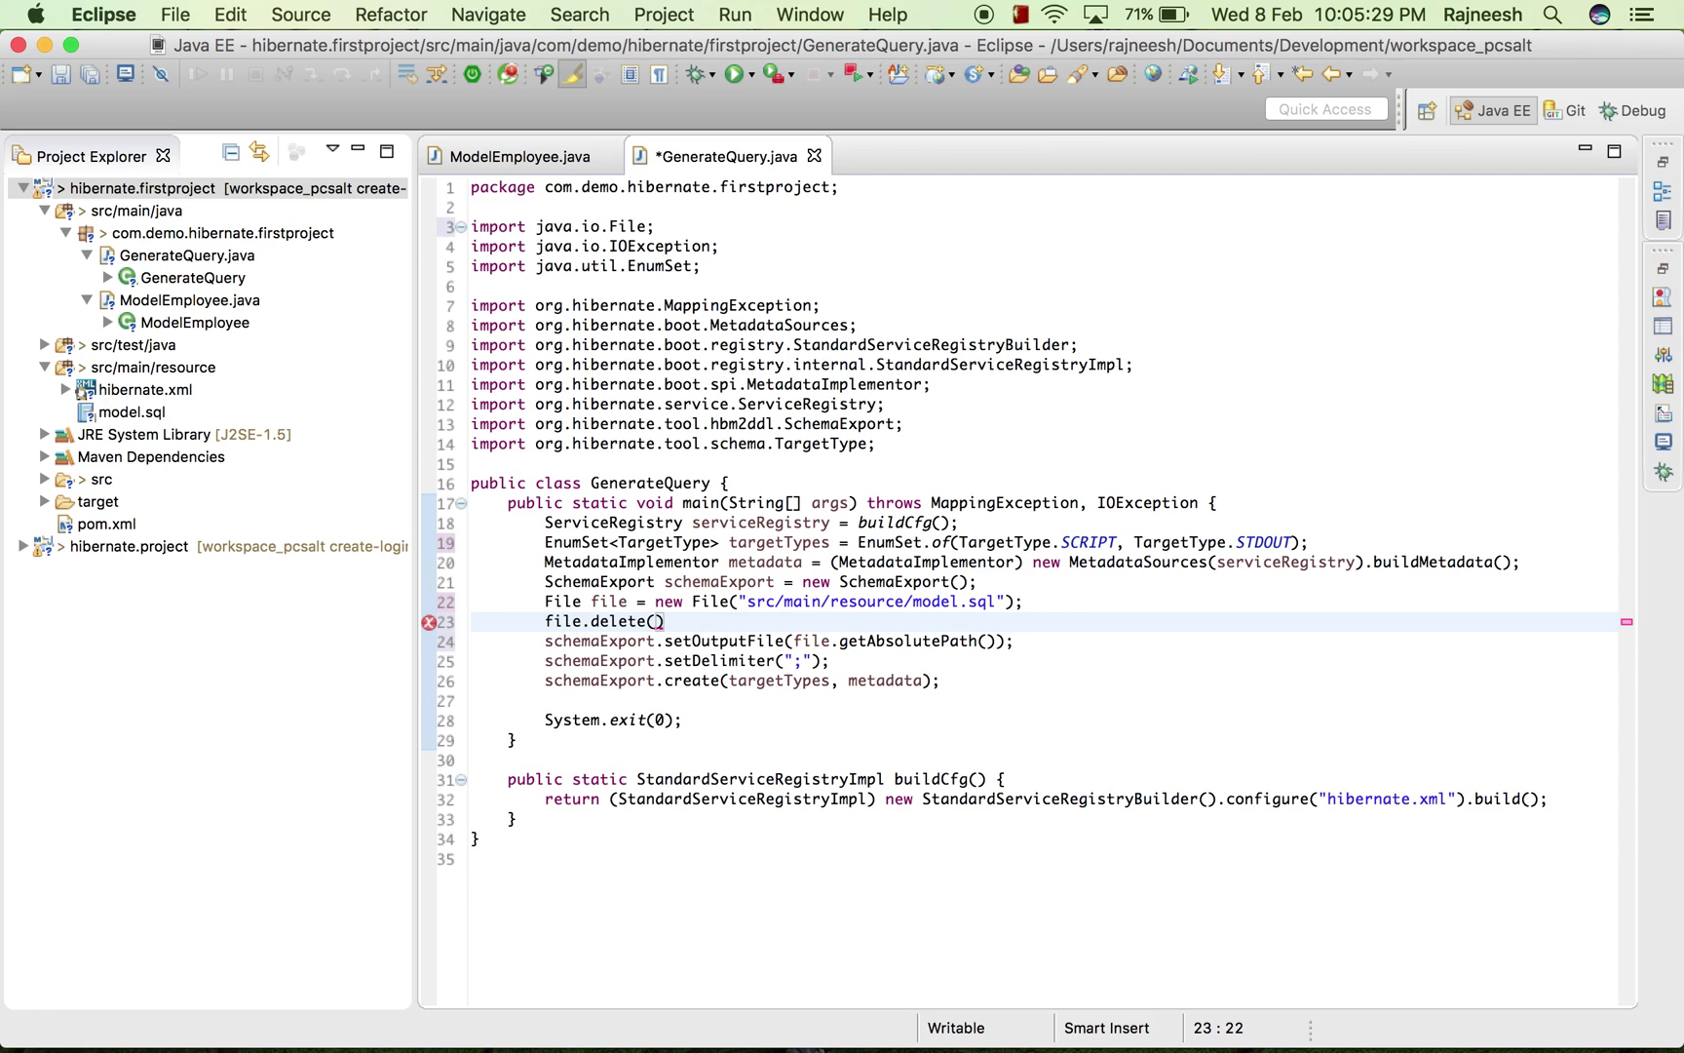
text(;)
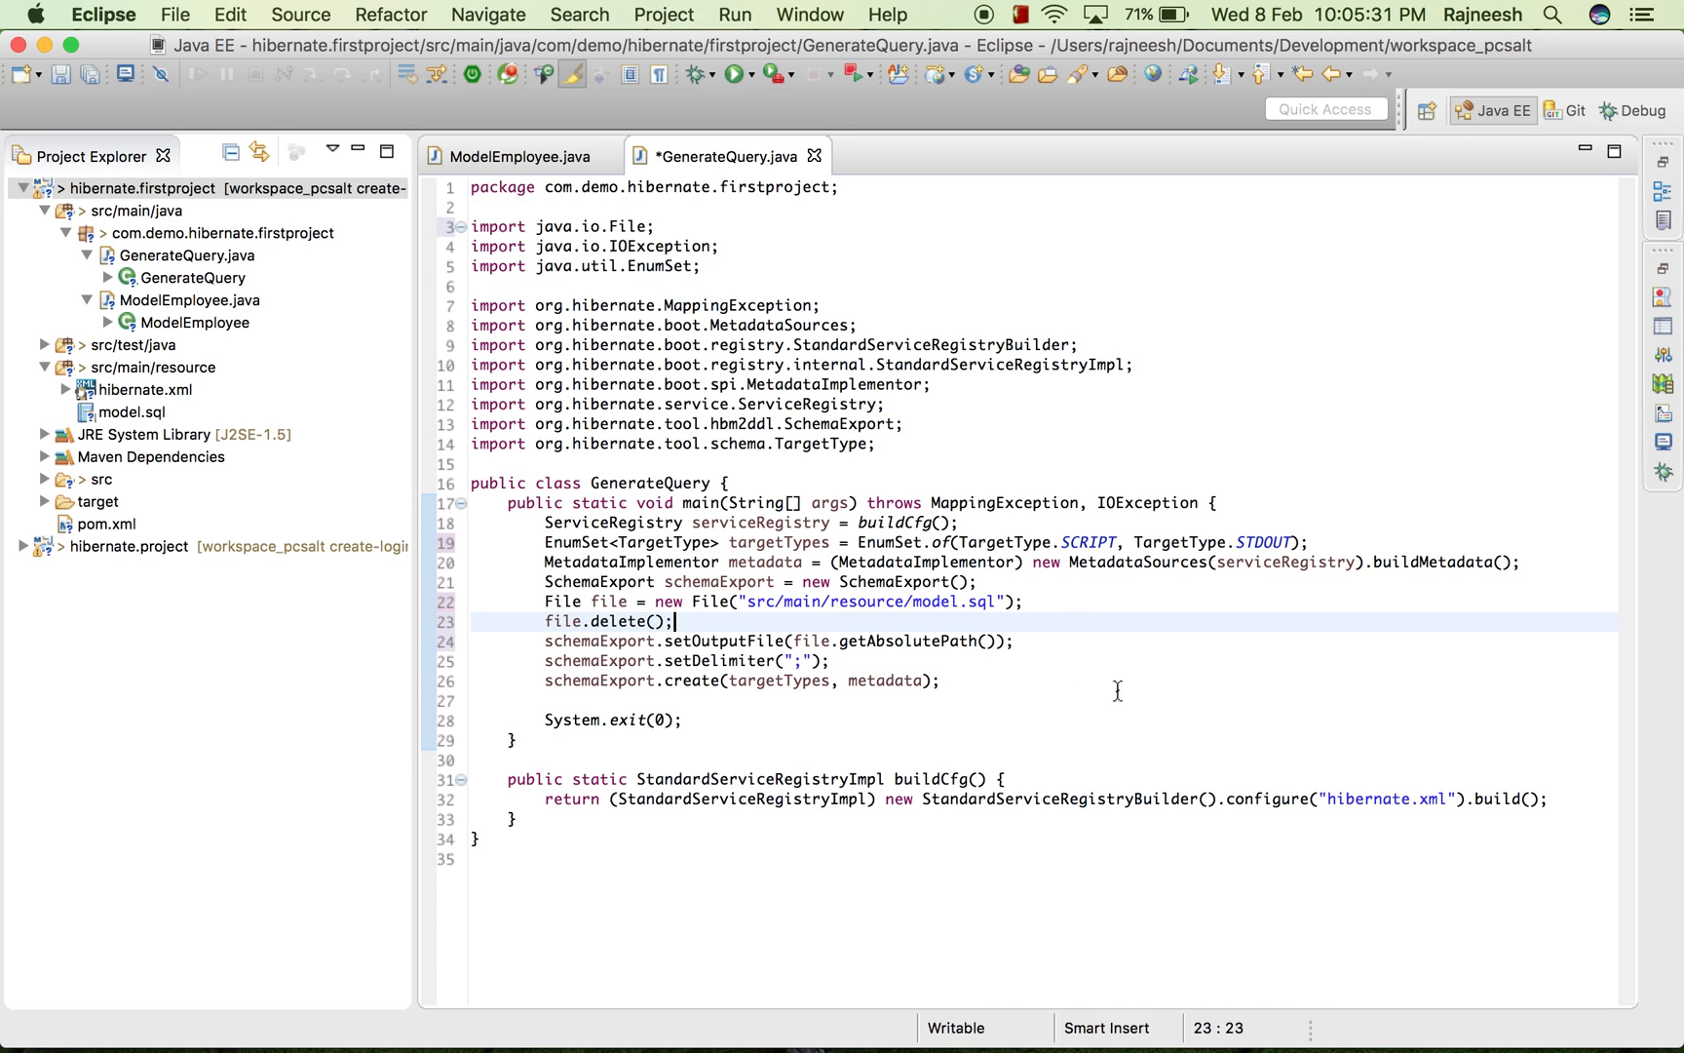
mouse_move(1049, 642)
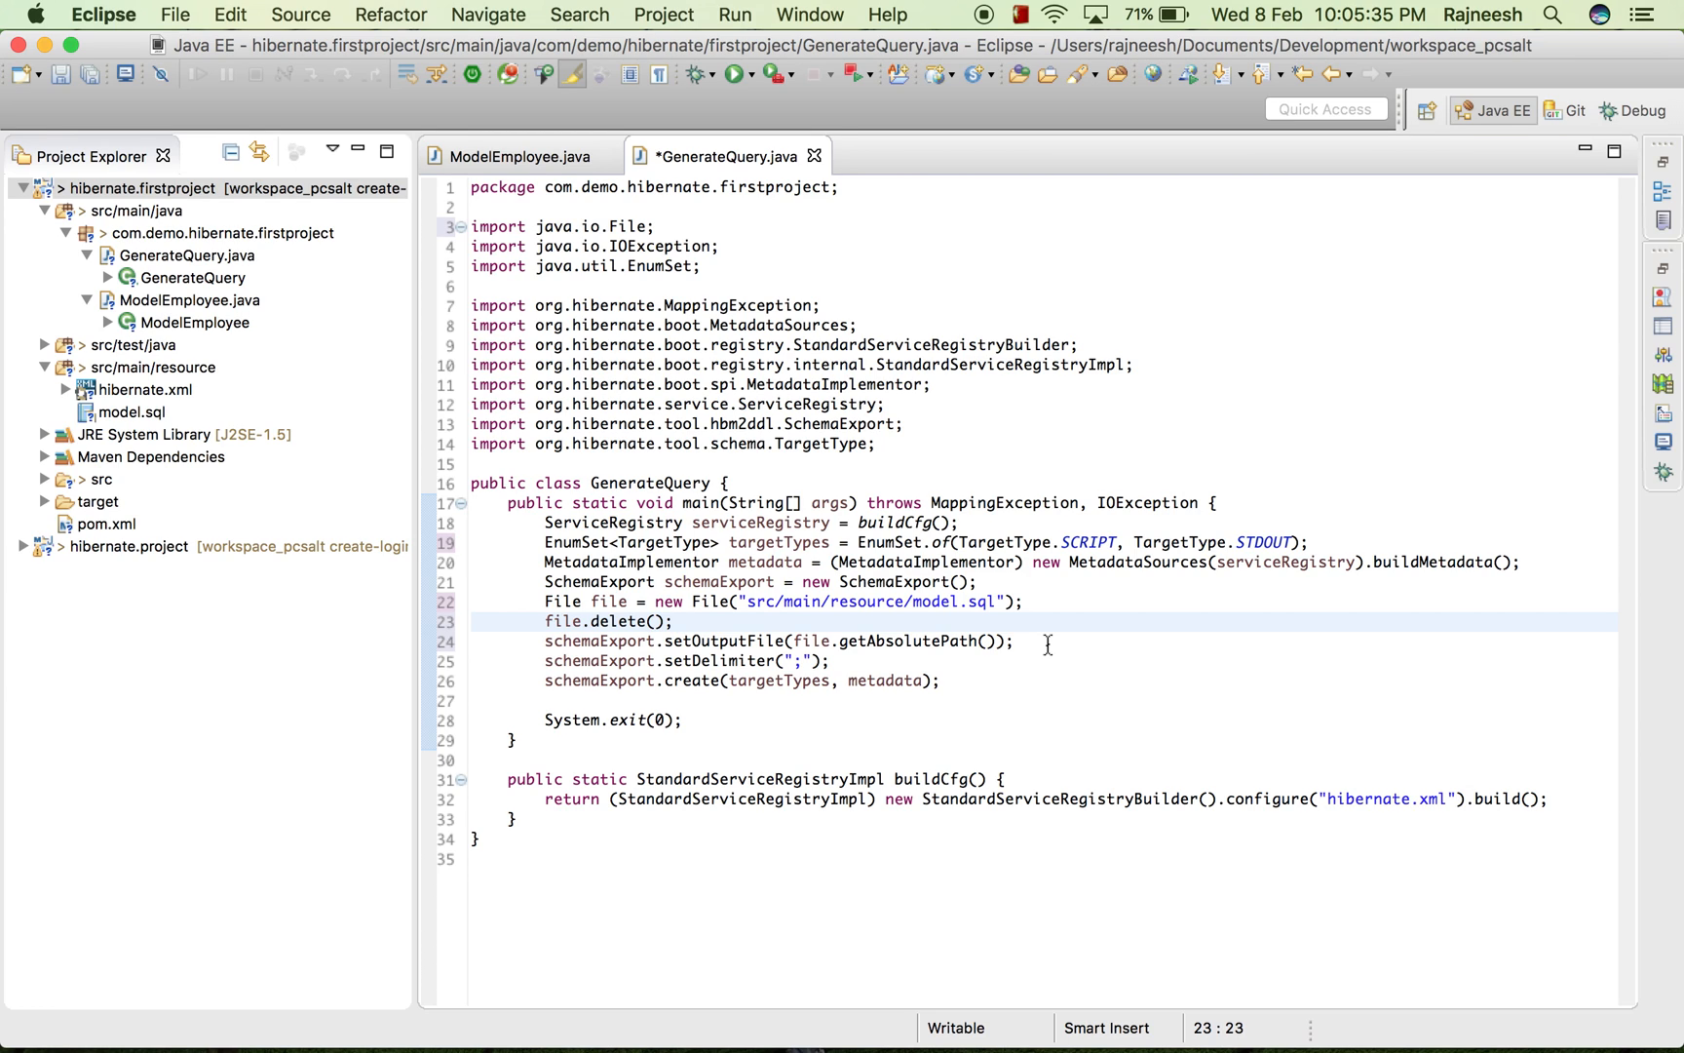
- Add schemaExport.setFormat(true) before create and save GenerateQuery.java
click(856, 660)
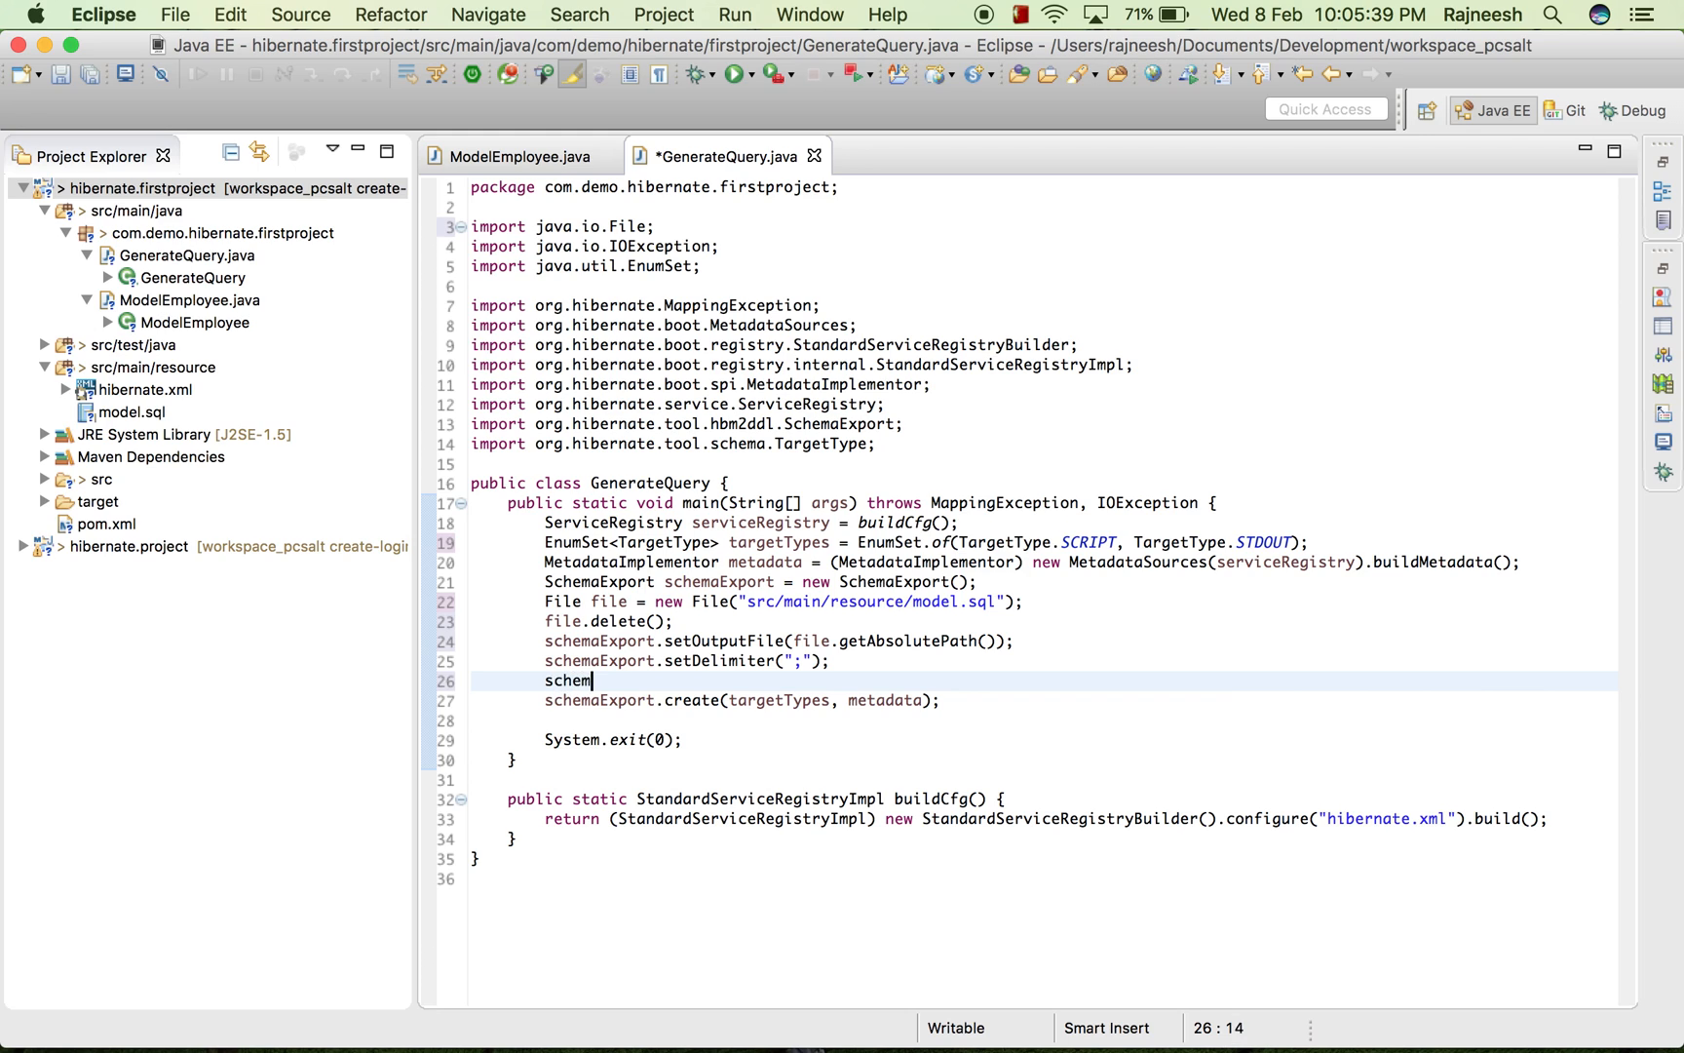
text(aExport.fo)
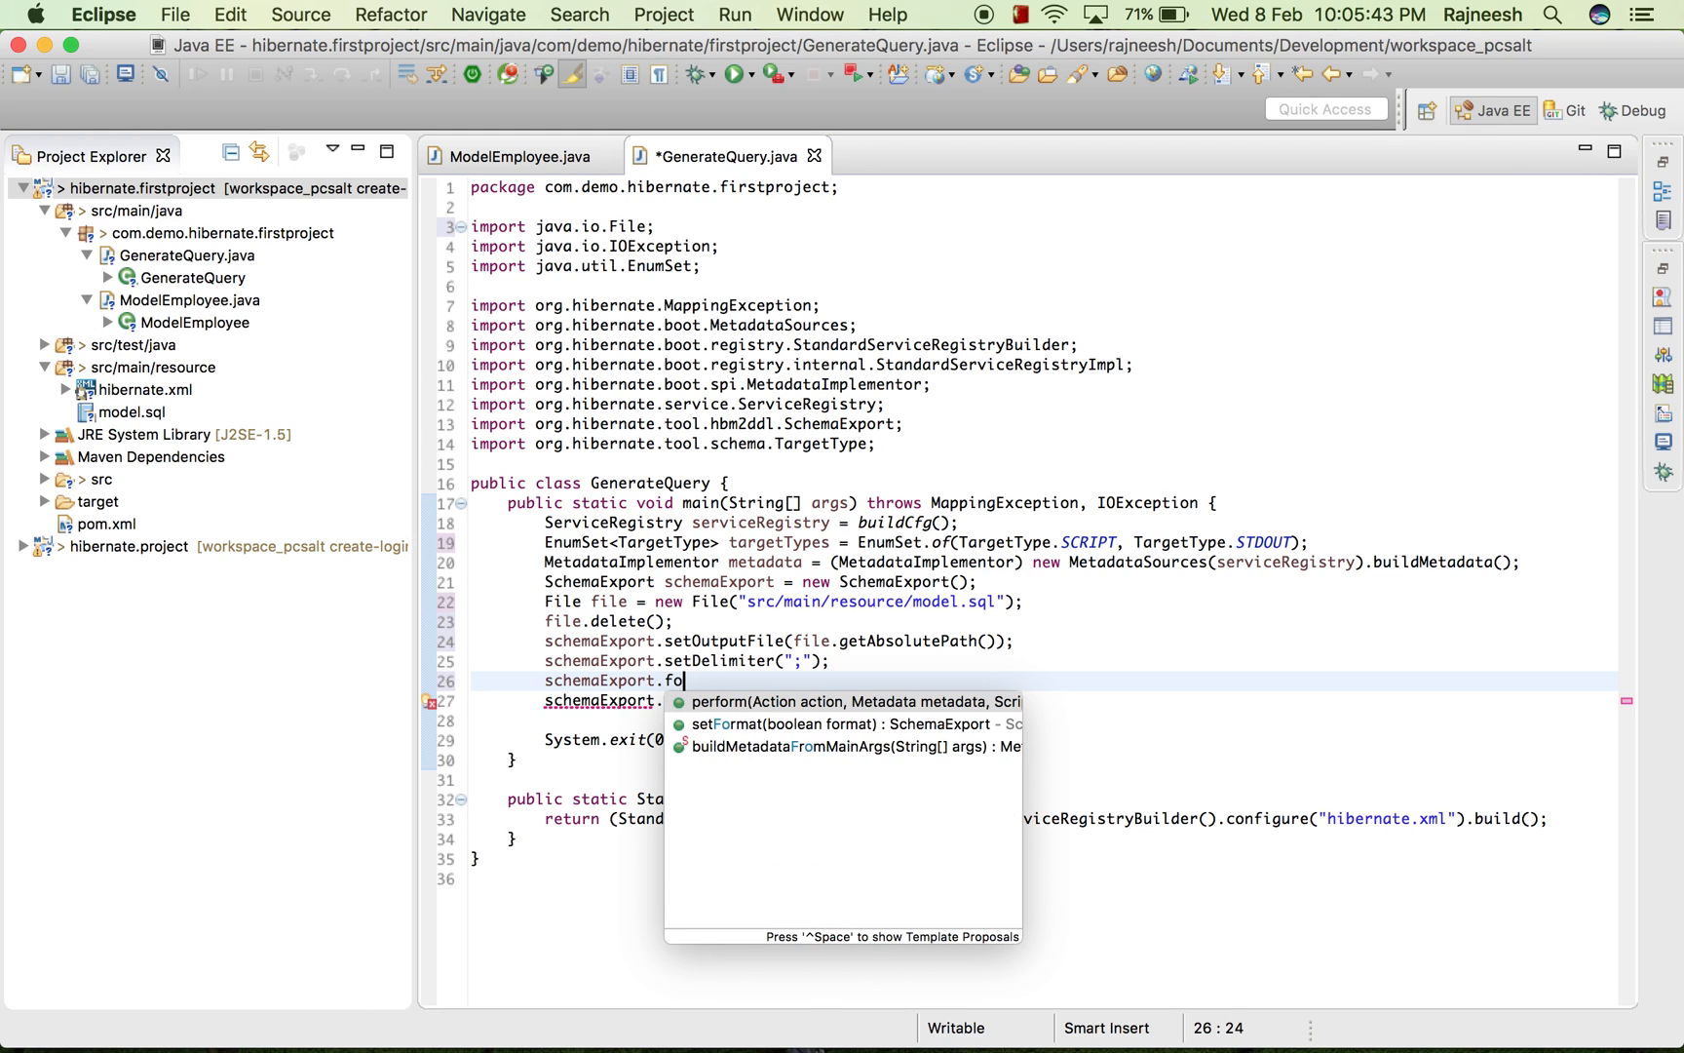
text(rmat(true);)
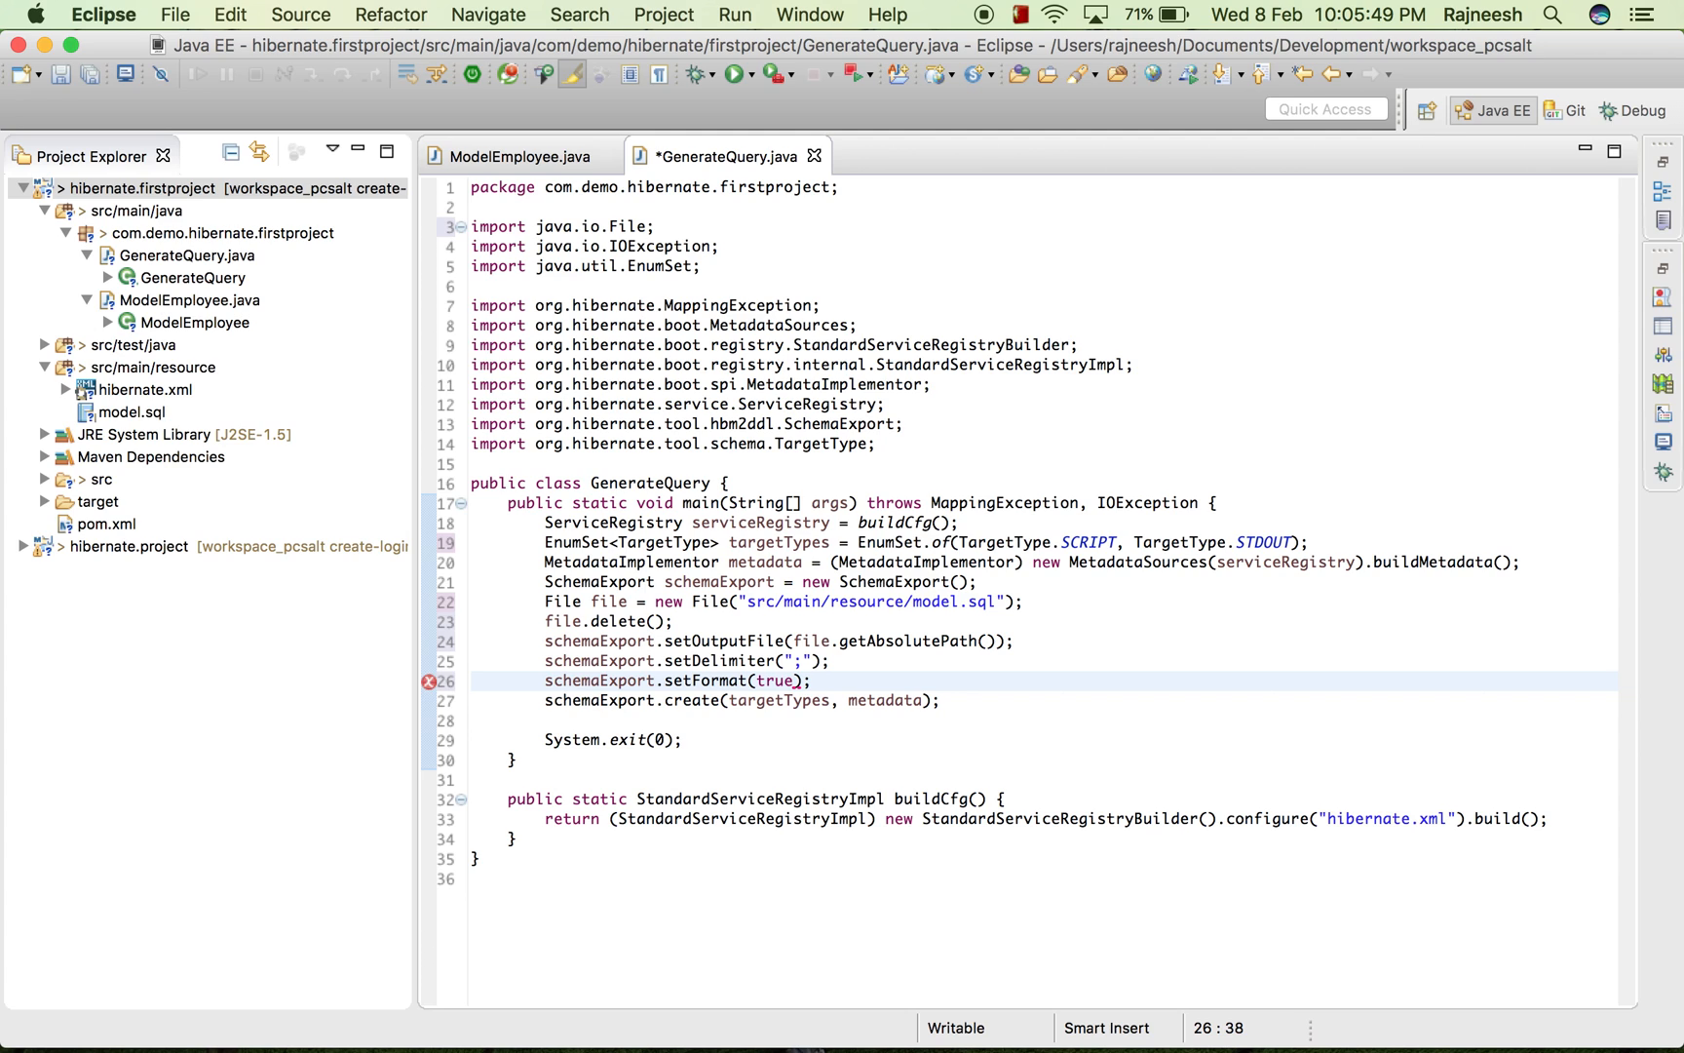
key(Cmd+S)
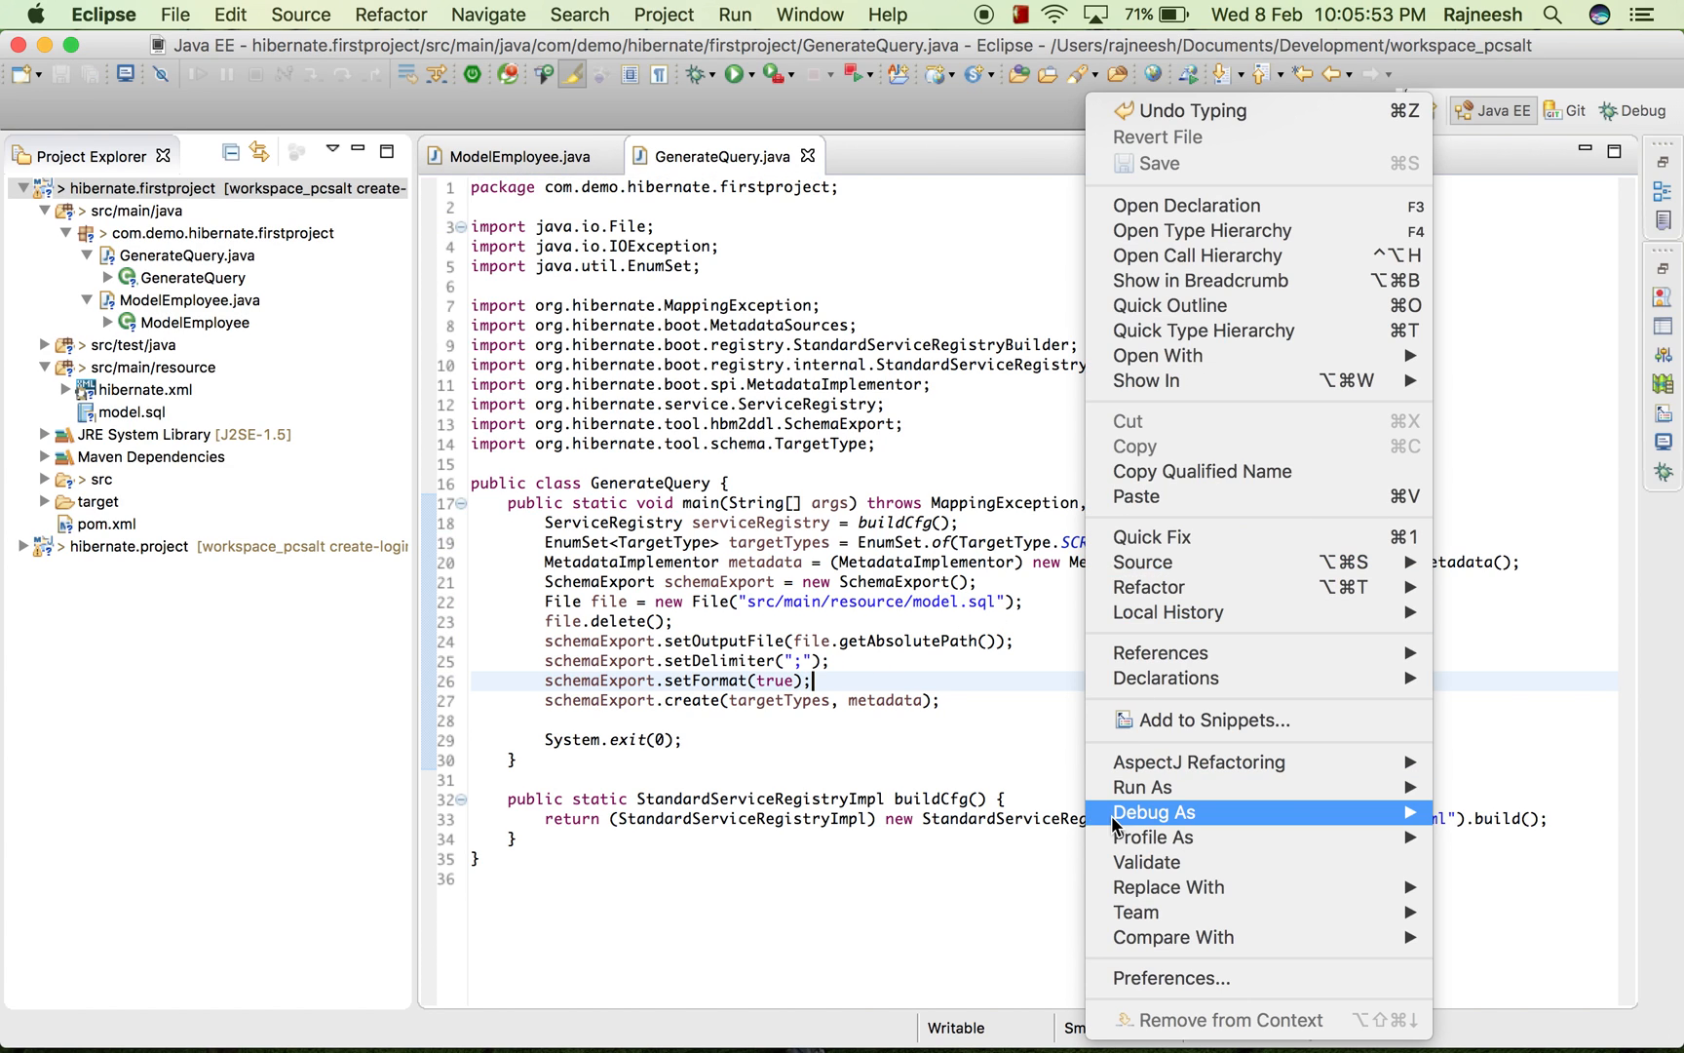
mouse_move(1203, 812)
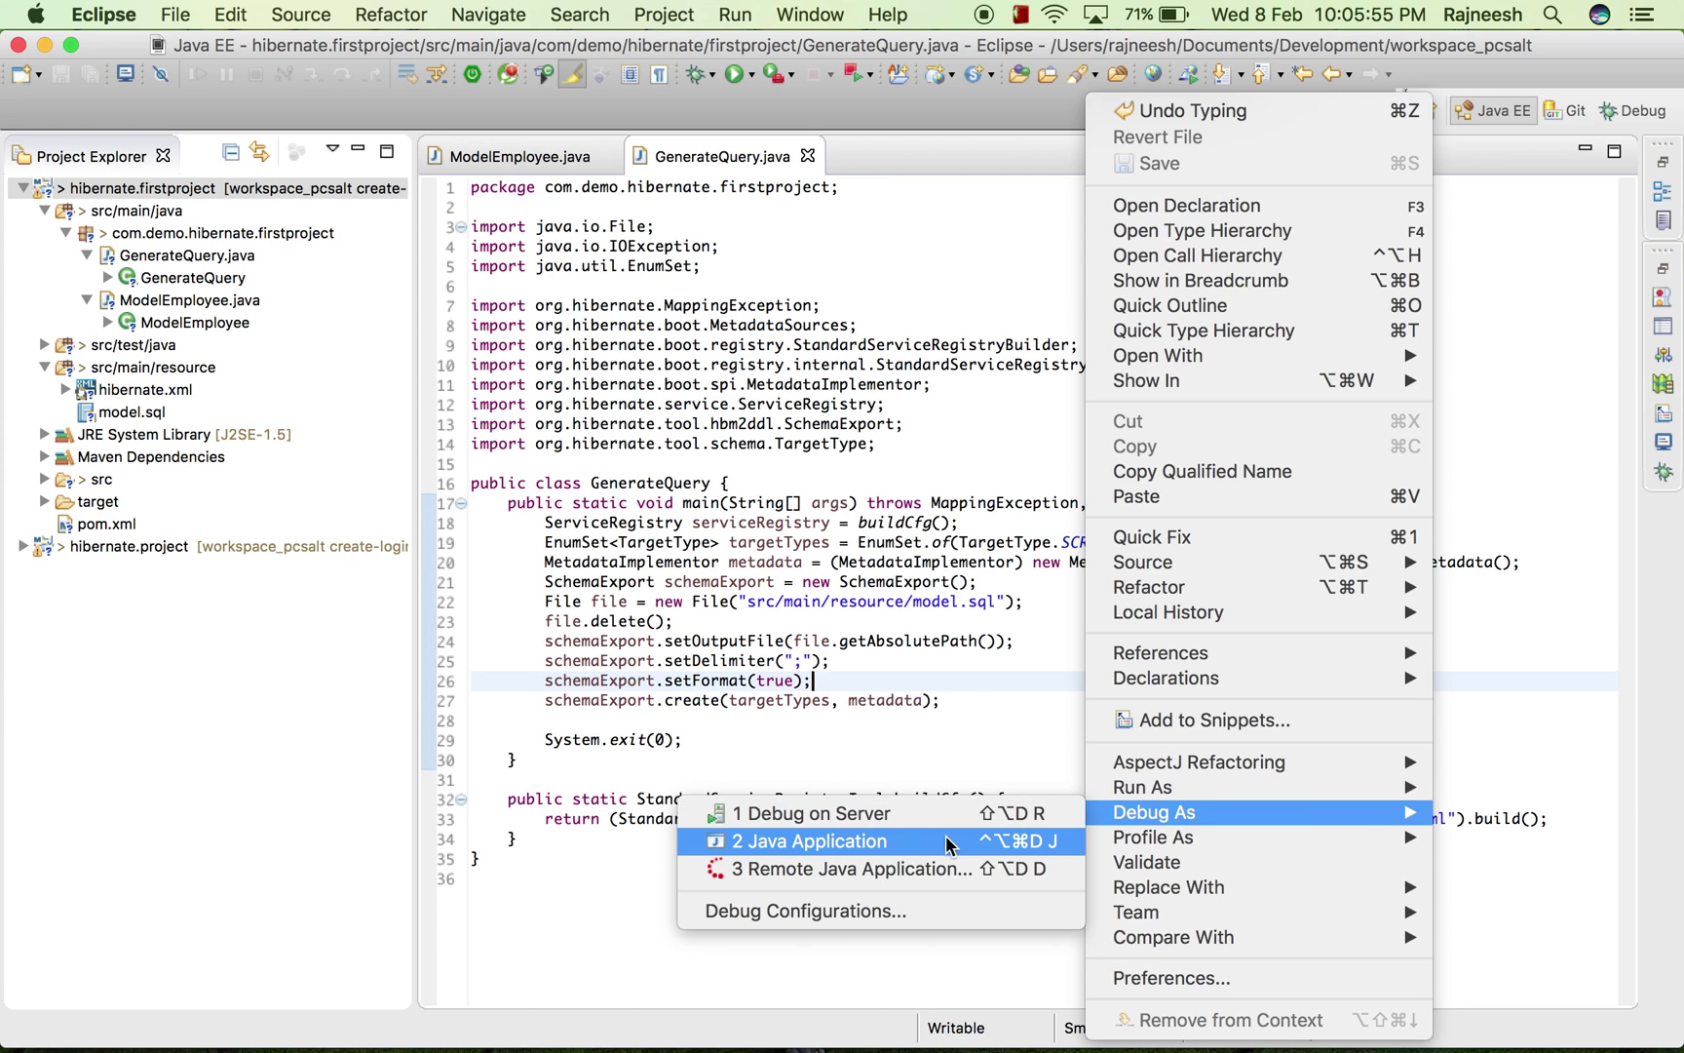
- Debug GenerateQuery as a Java application, then select the generated model.sql
click(809, 841)
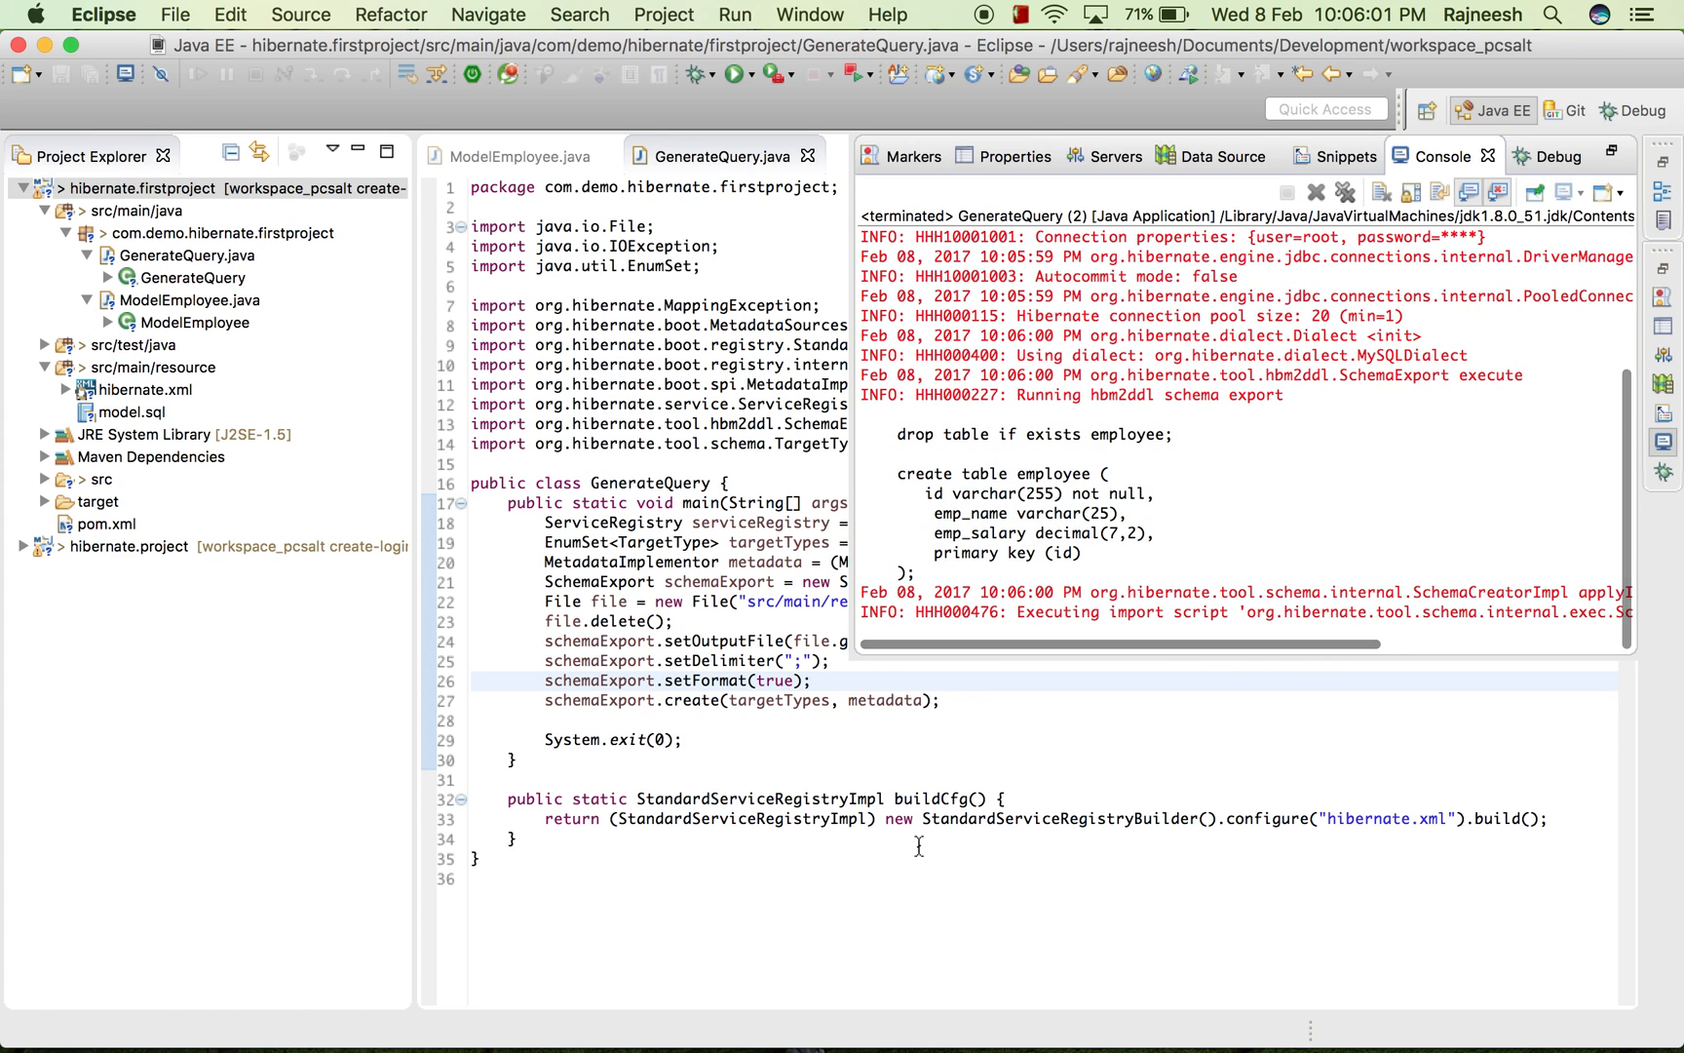
click(131, 412)
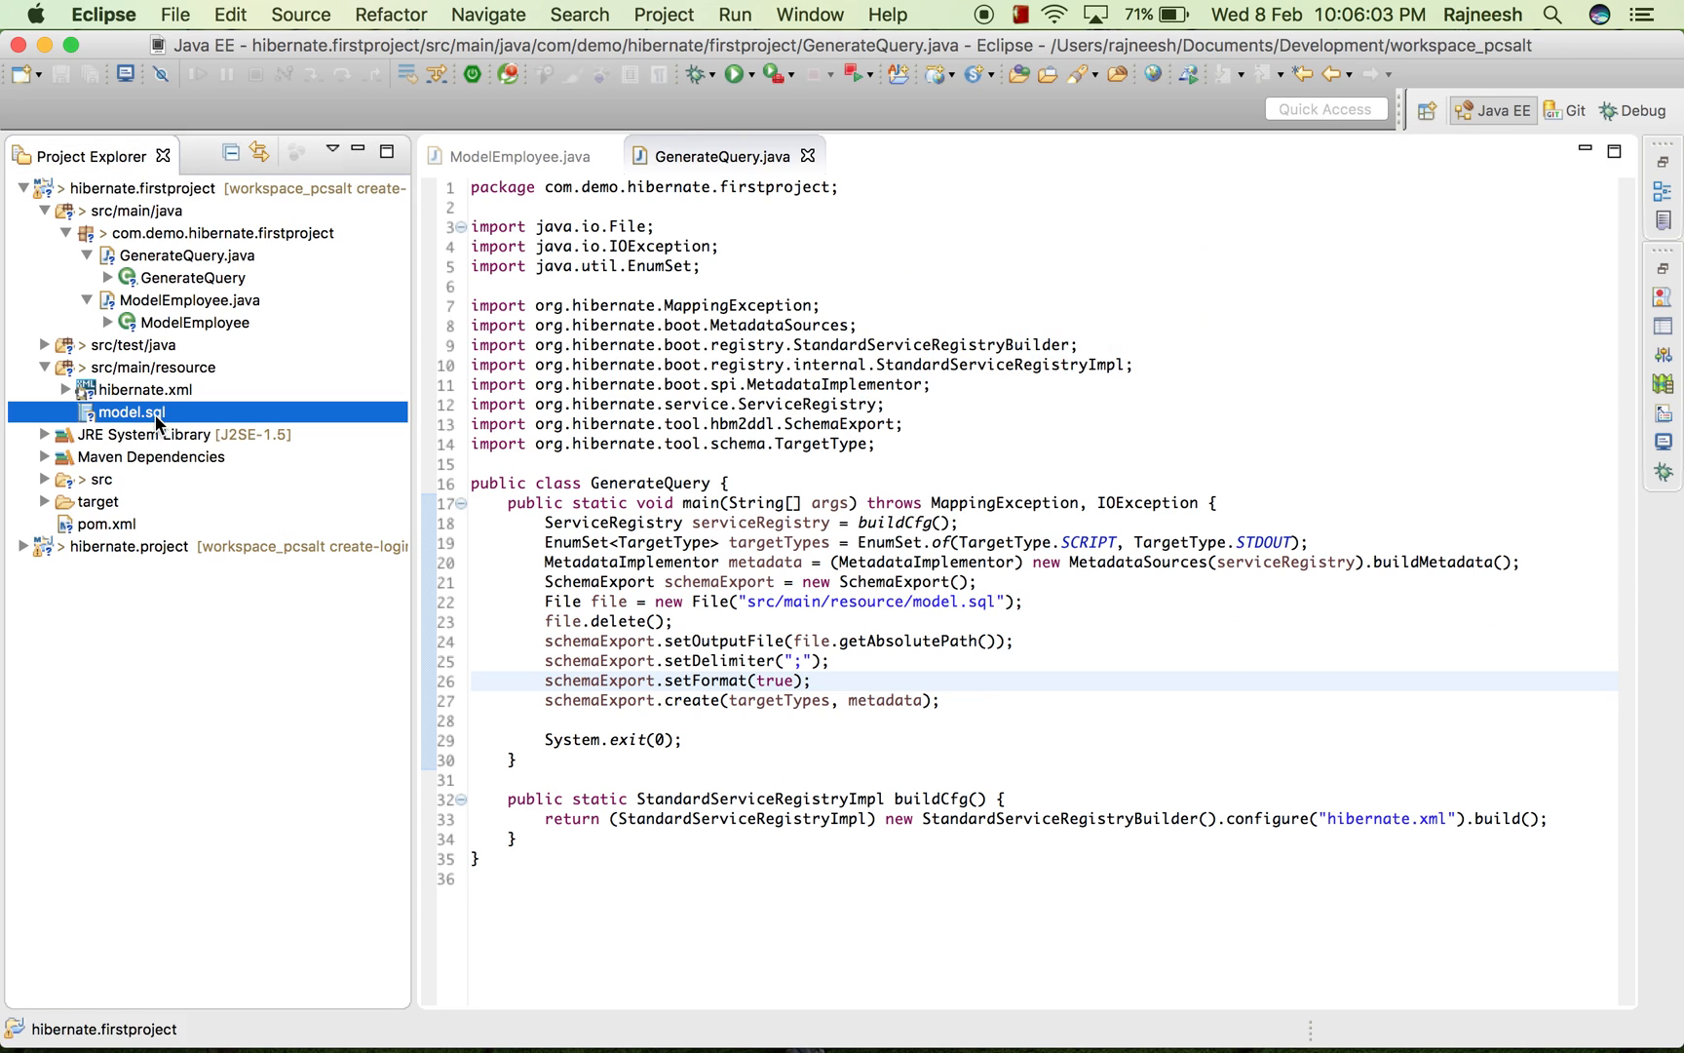
- Open model.sql to review the DDL, return to ModelEmployee.java, select the firstproject package
double_click(131, 412)
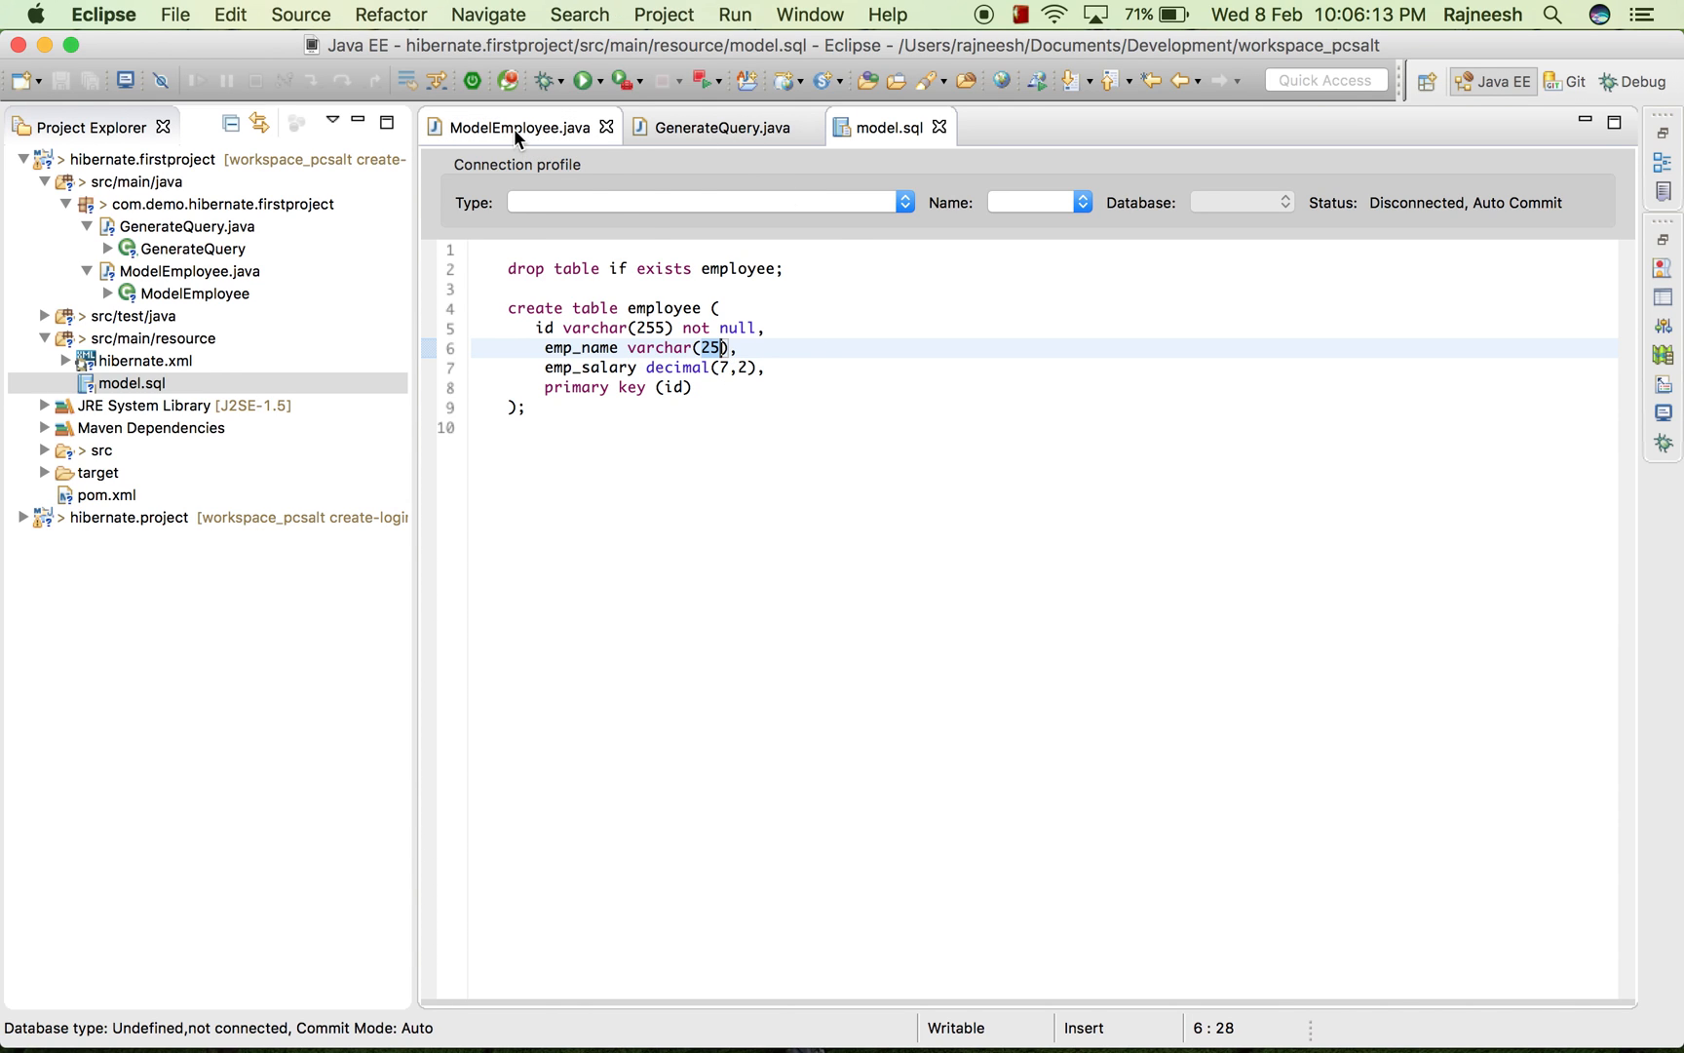
click(524, 126)
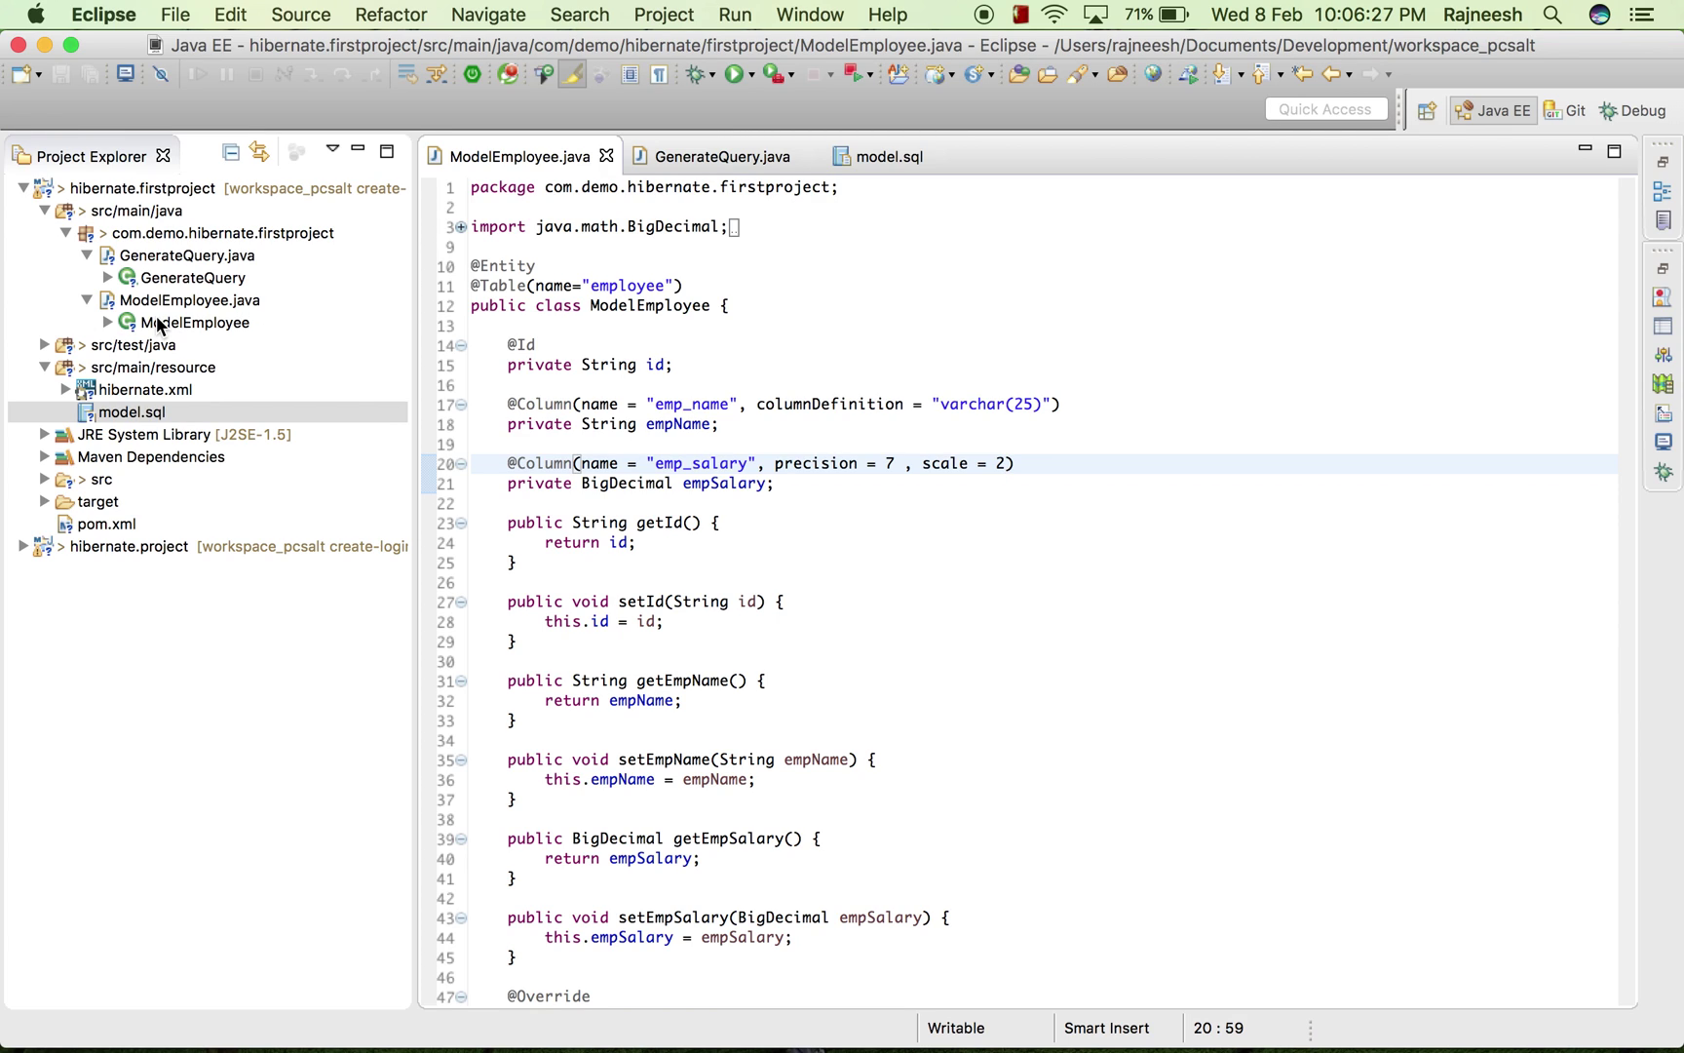
click(220, 232)
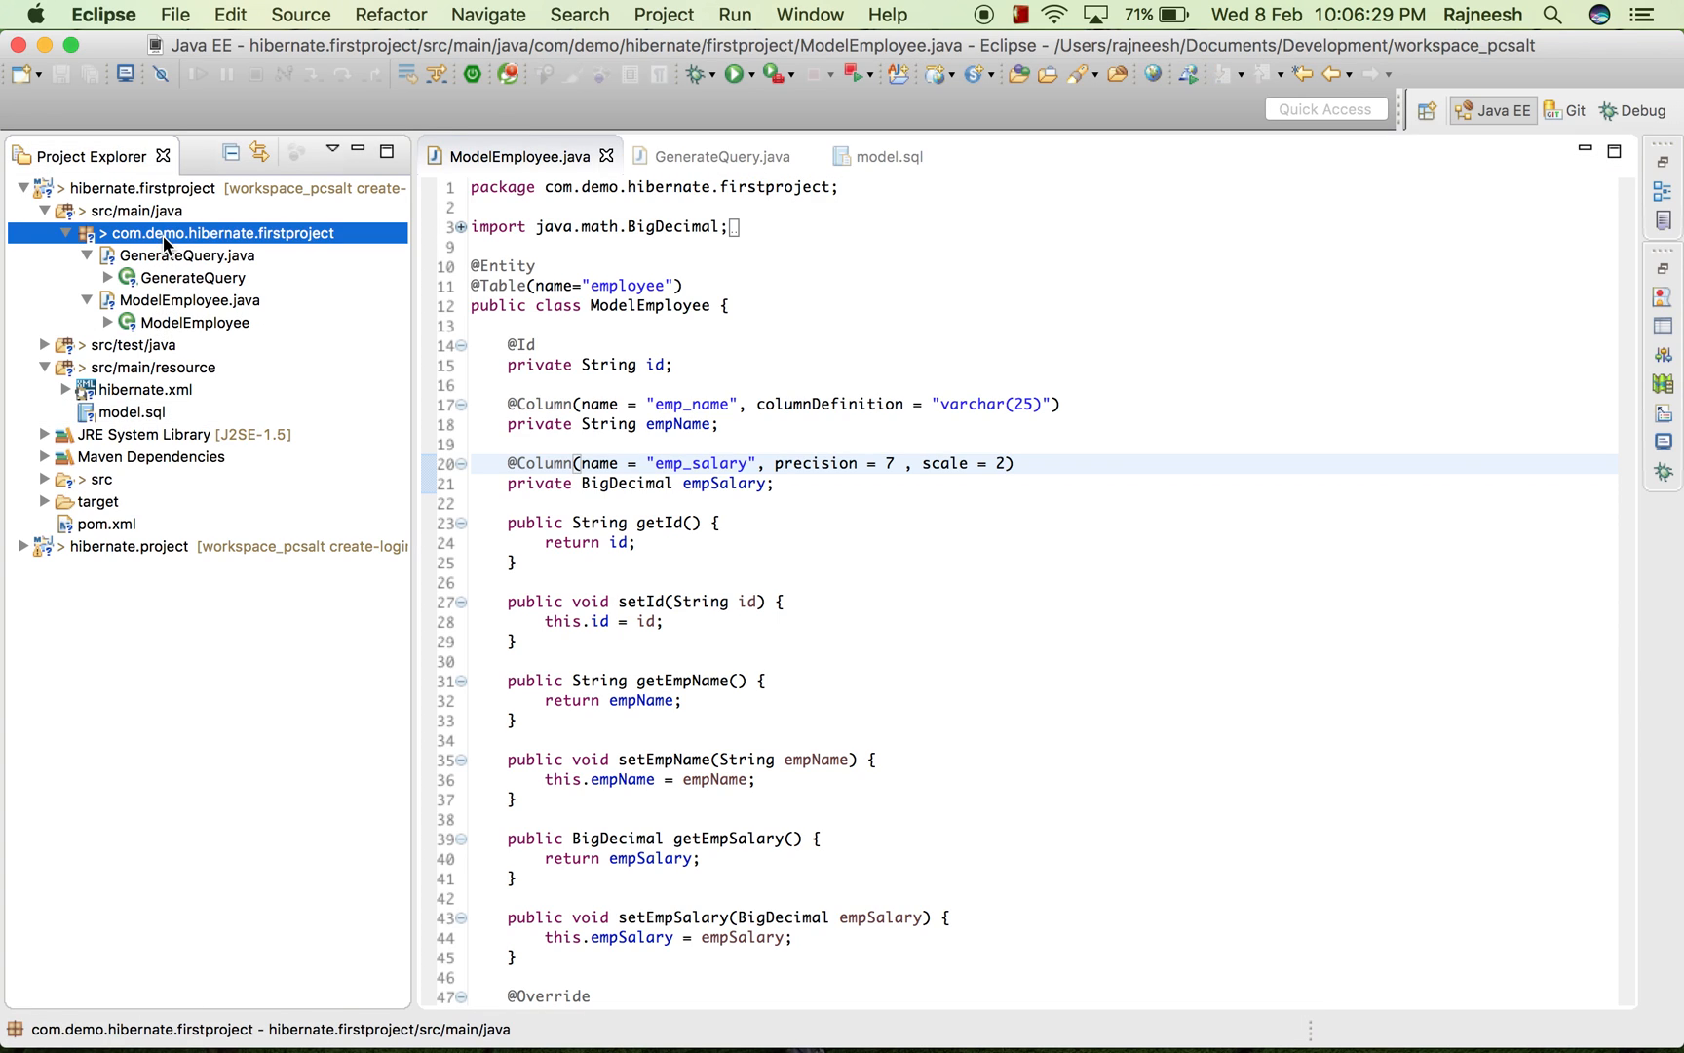
mouse_move(222, 256)
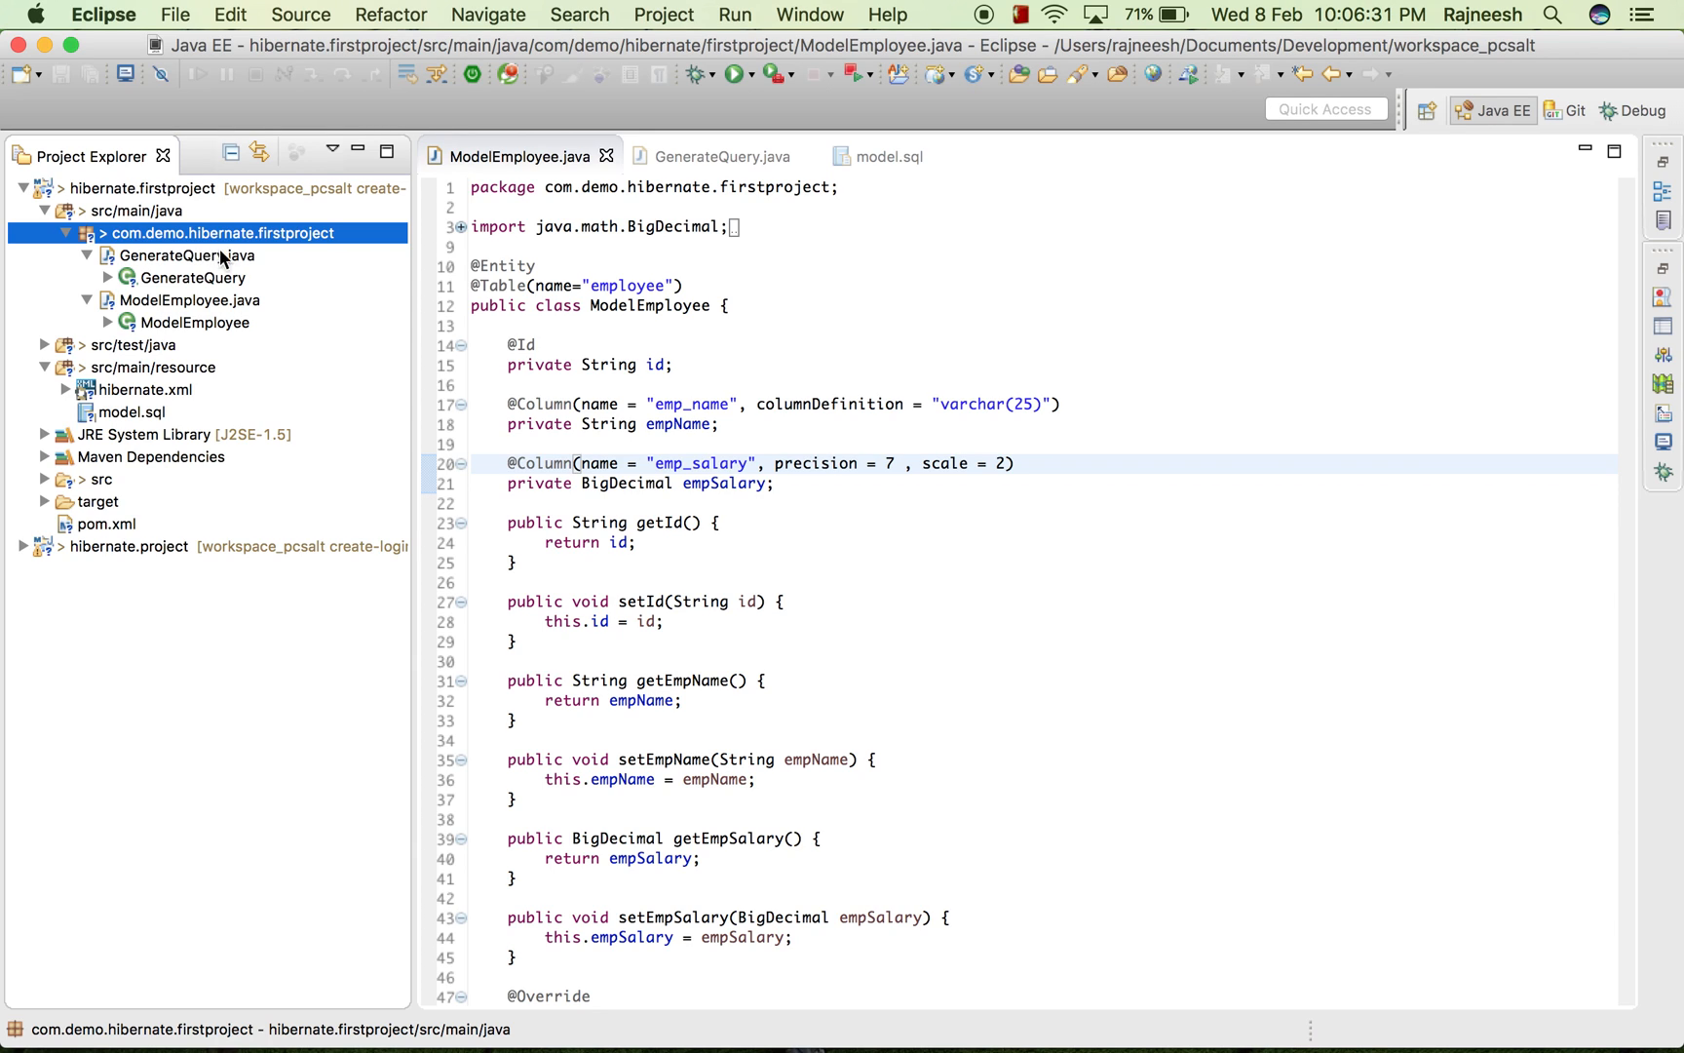
- Create a class named EmployeeId in com.demo.hibernate.firstproject through the New Java Class wizard
right_click(175, 233)
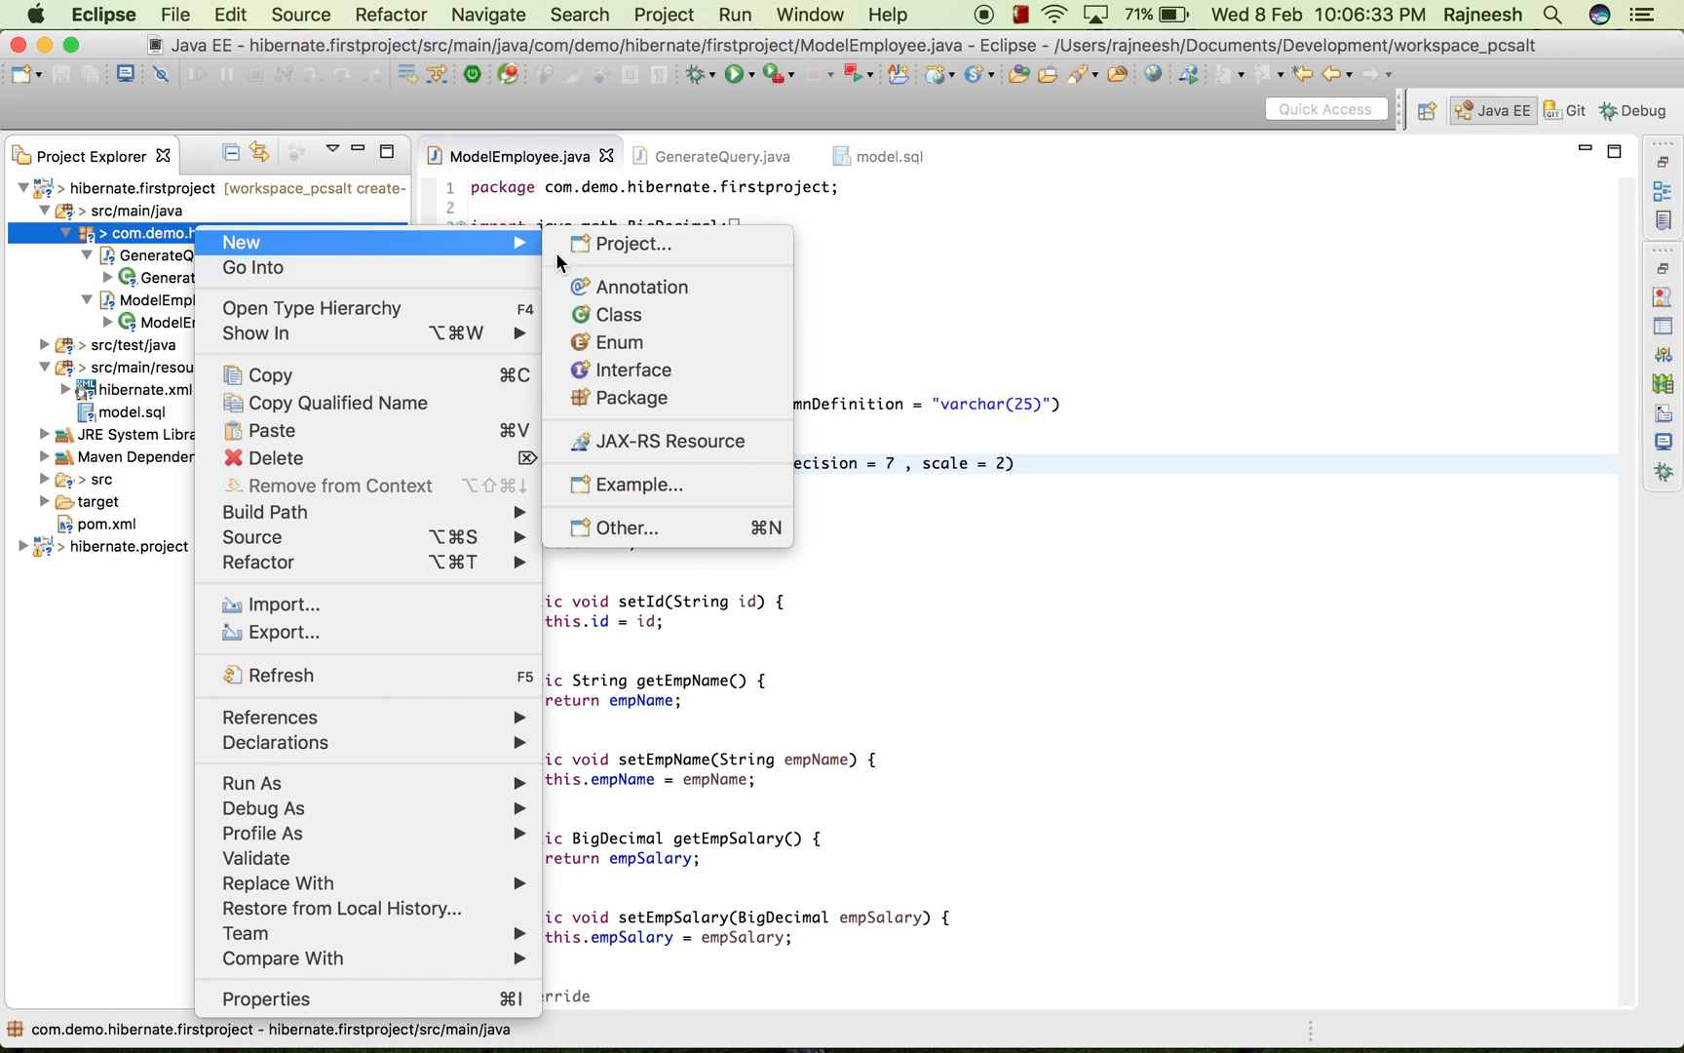
mouse_move(646, 315)
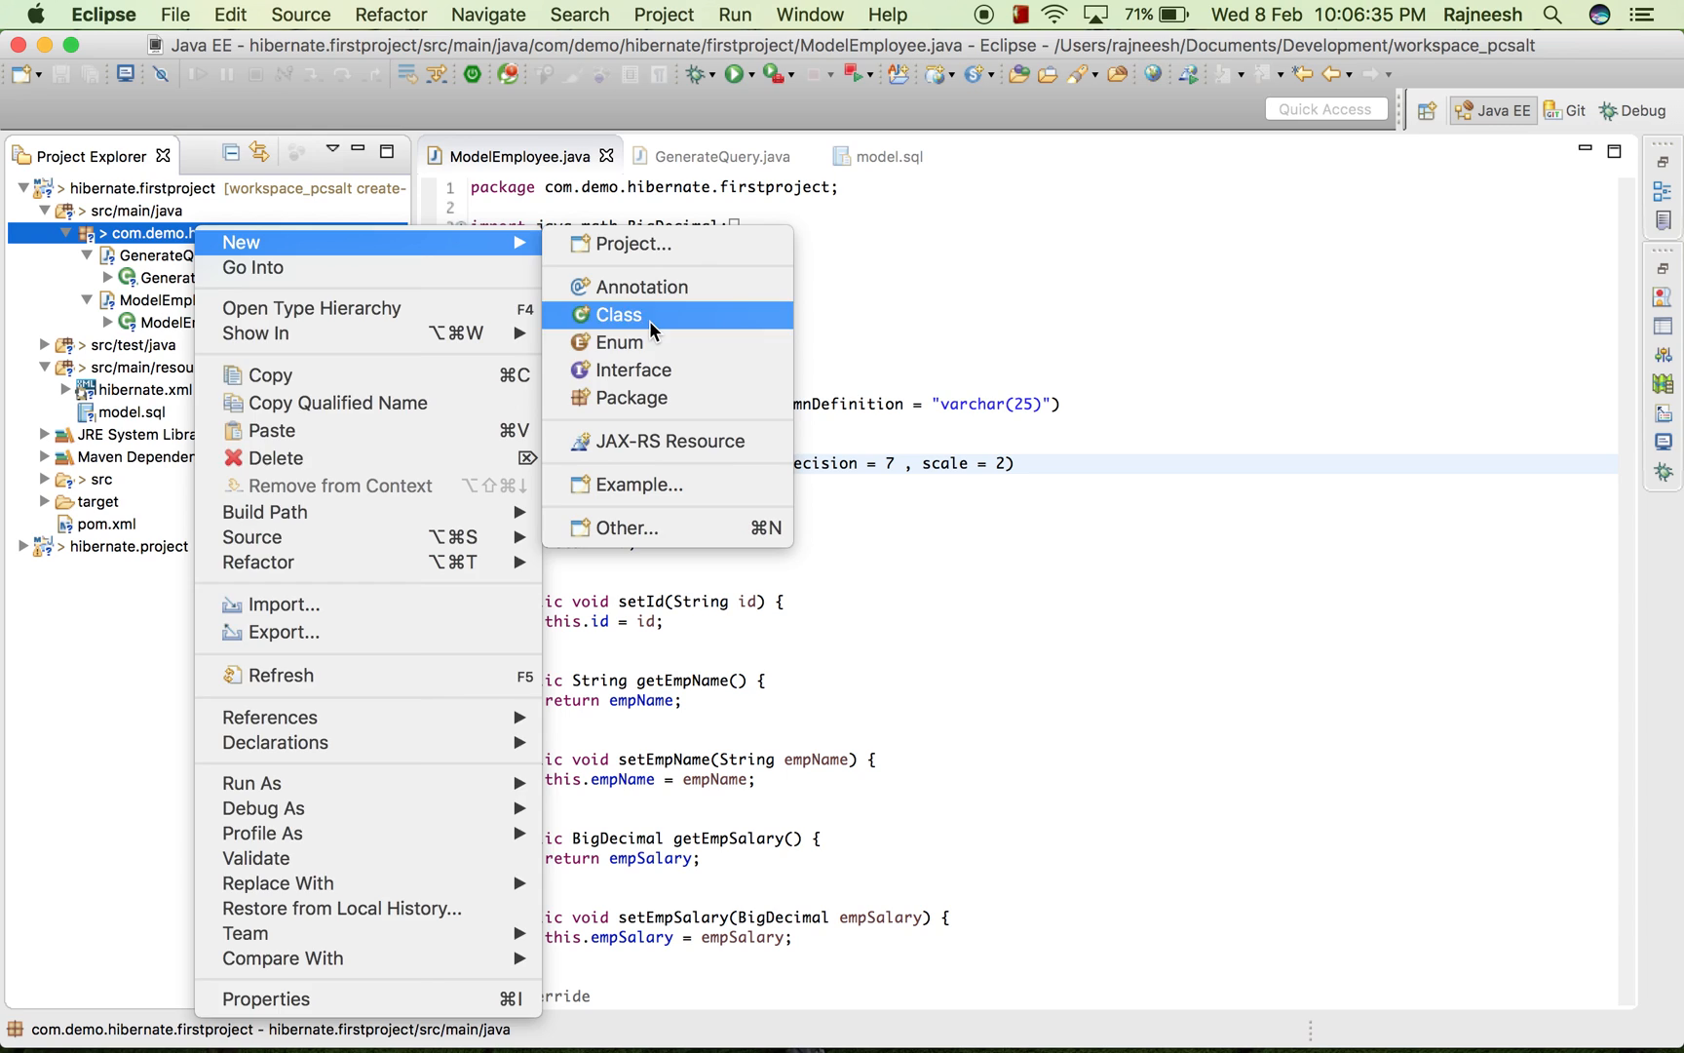
click(618, 314)
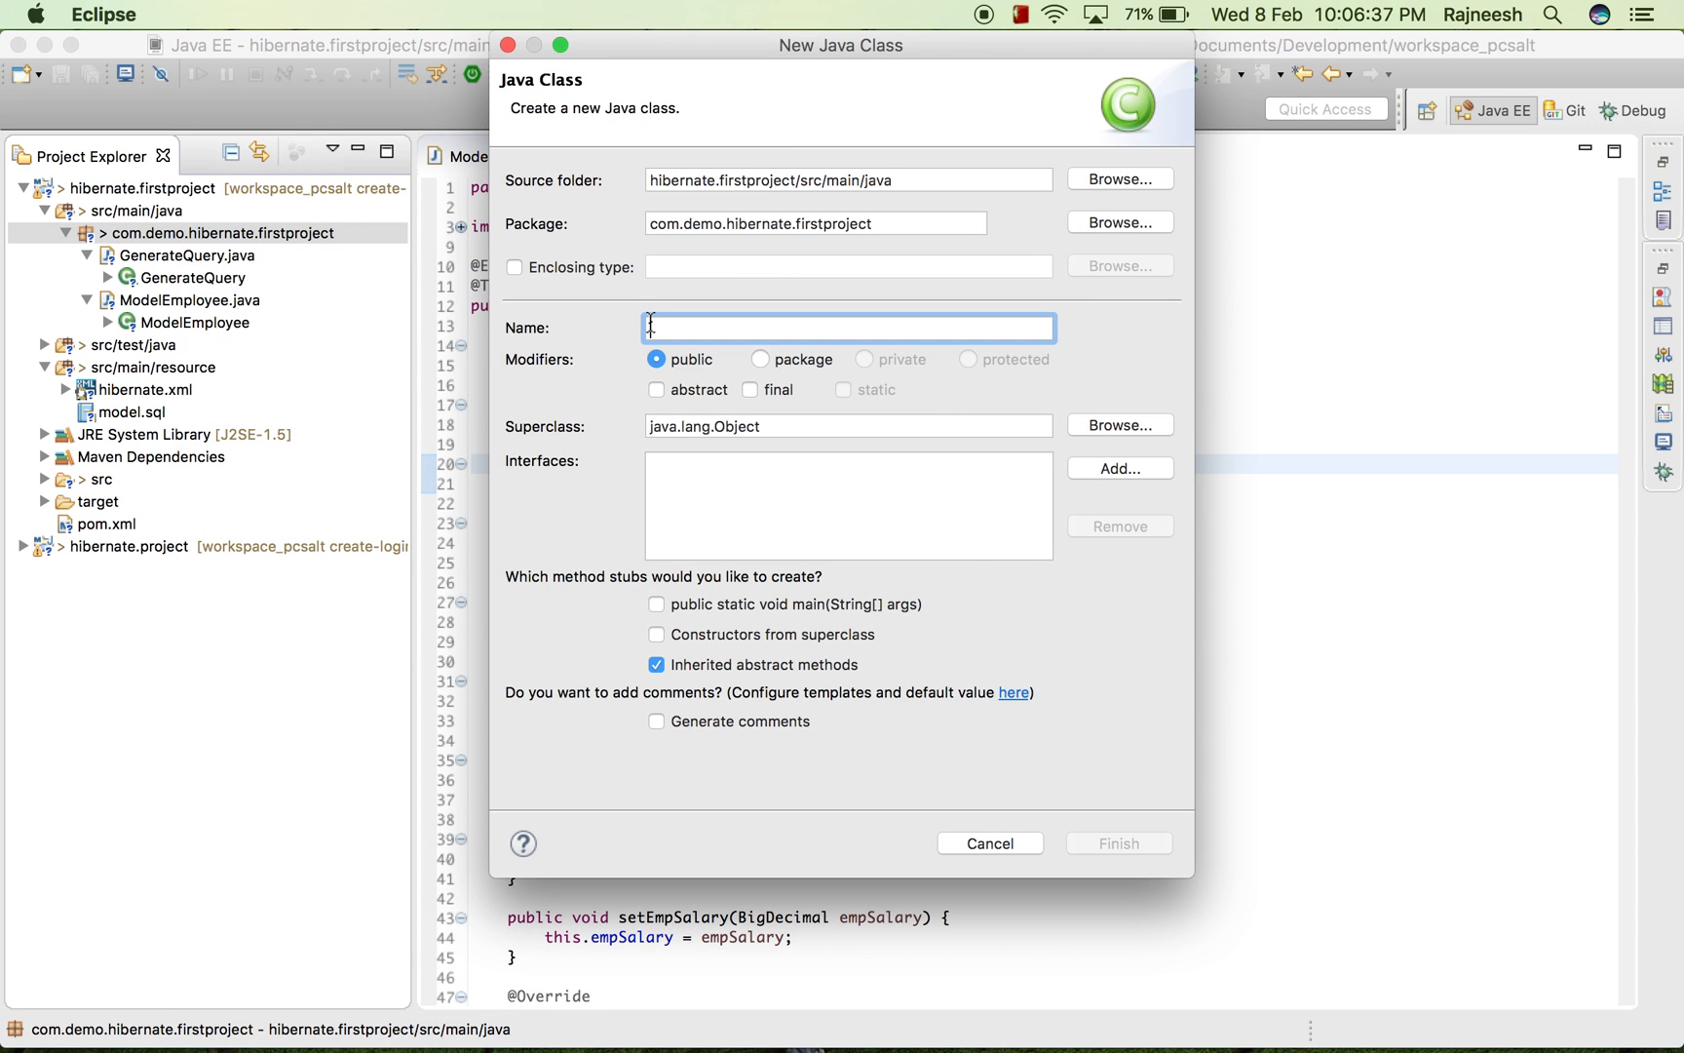
text(Employee)
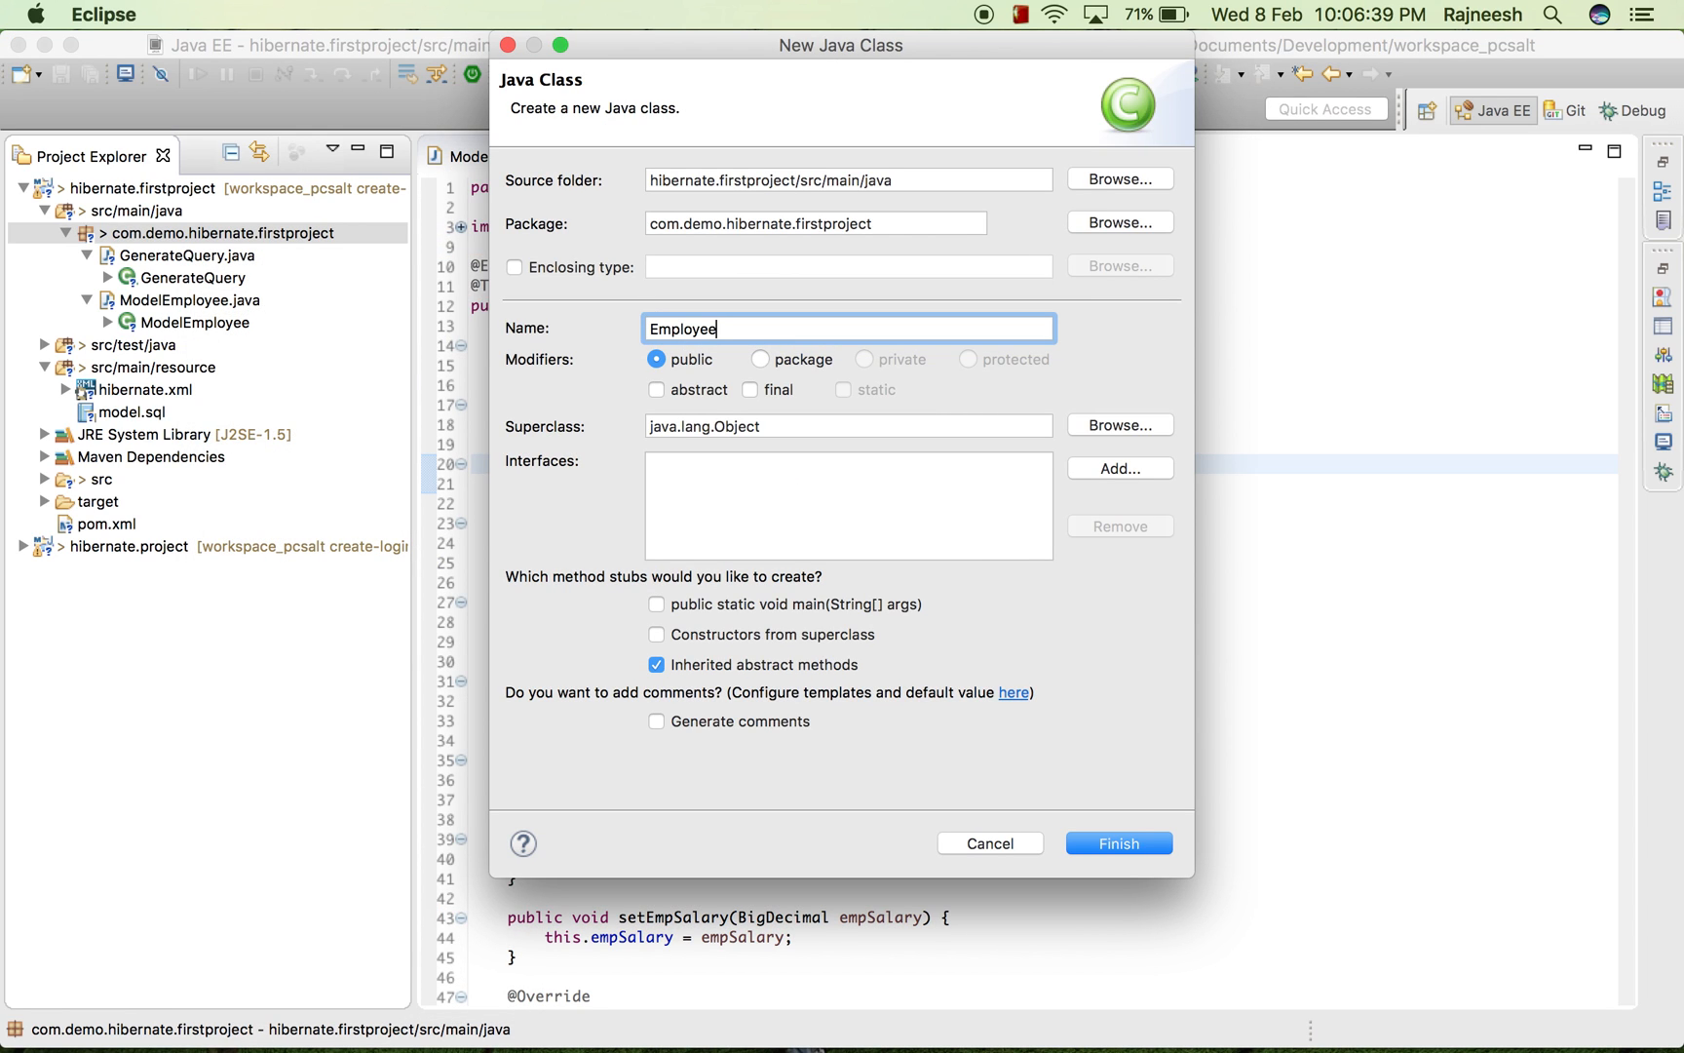
text(Id)
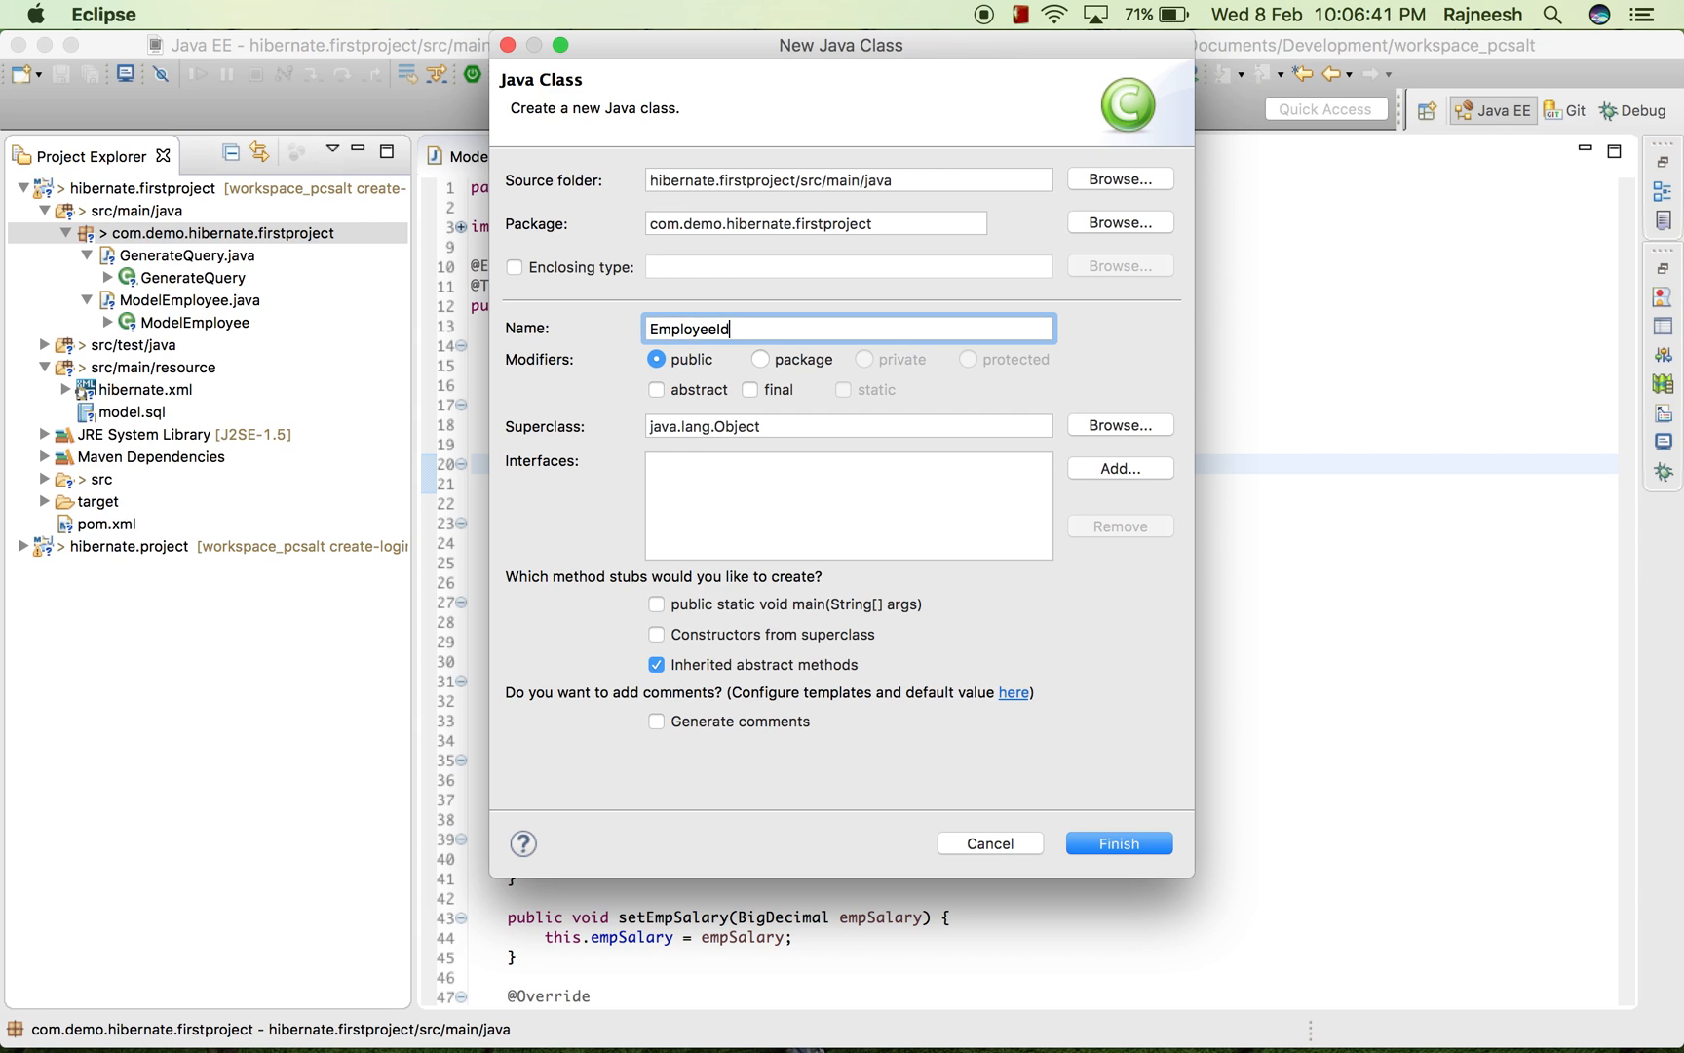
click(1106, 843)
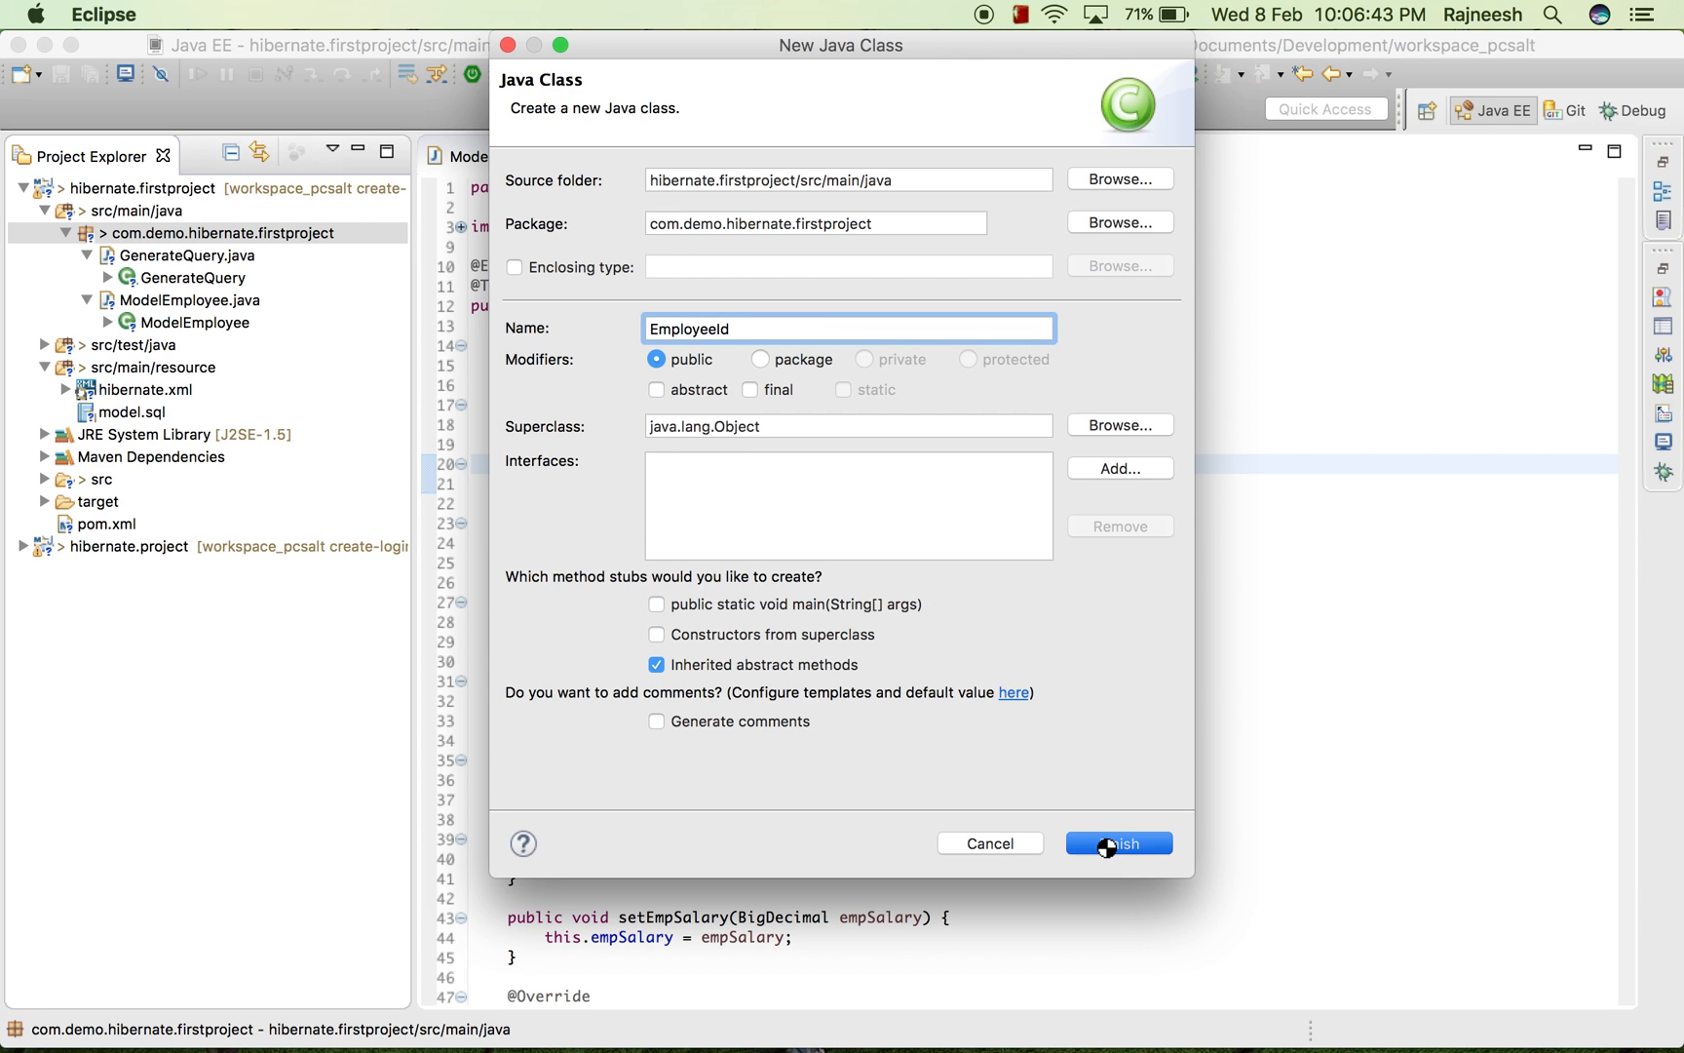
click(1118, 843)
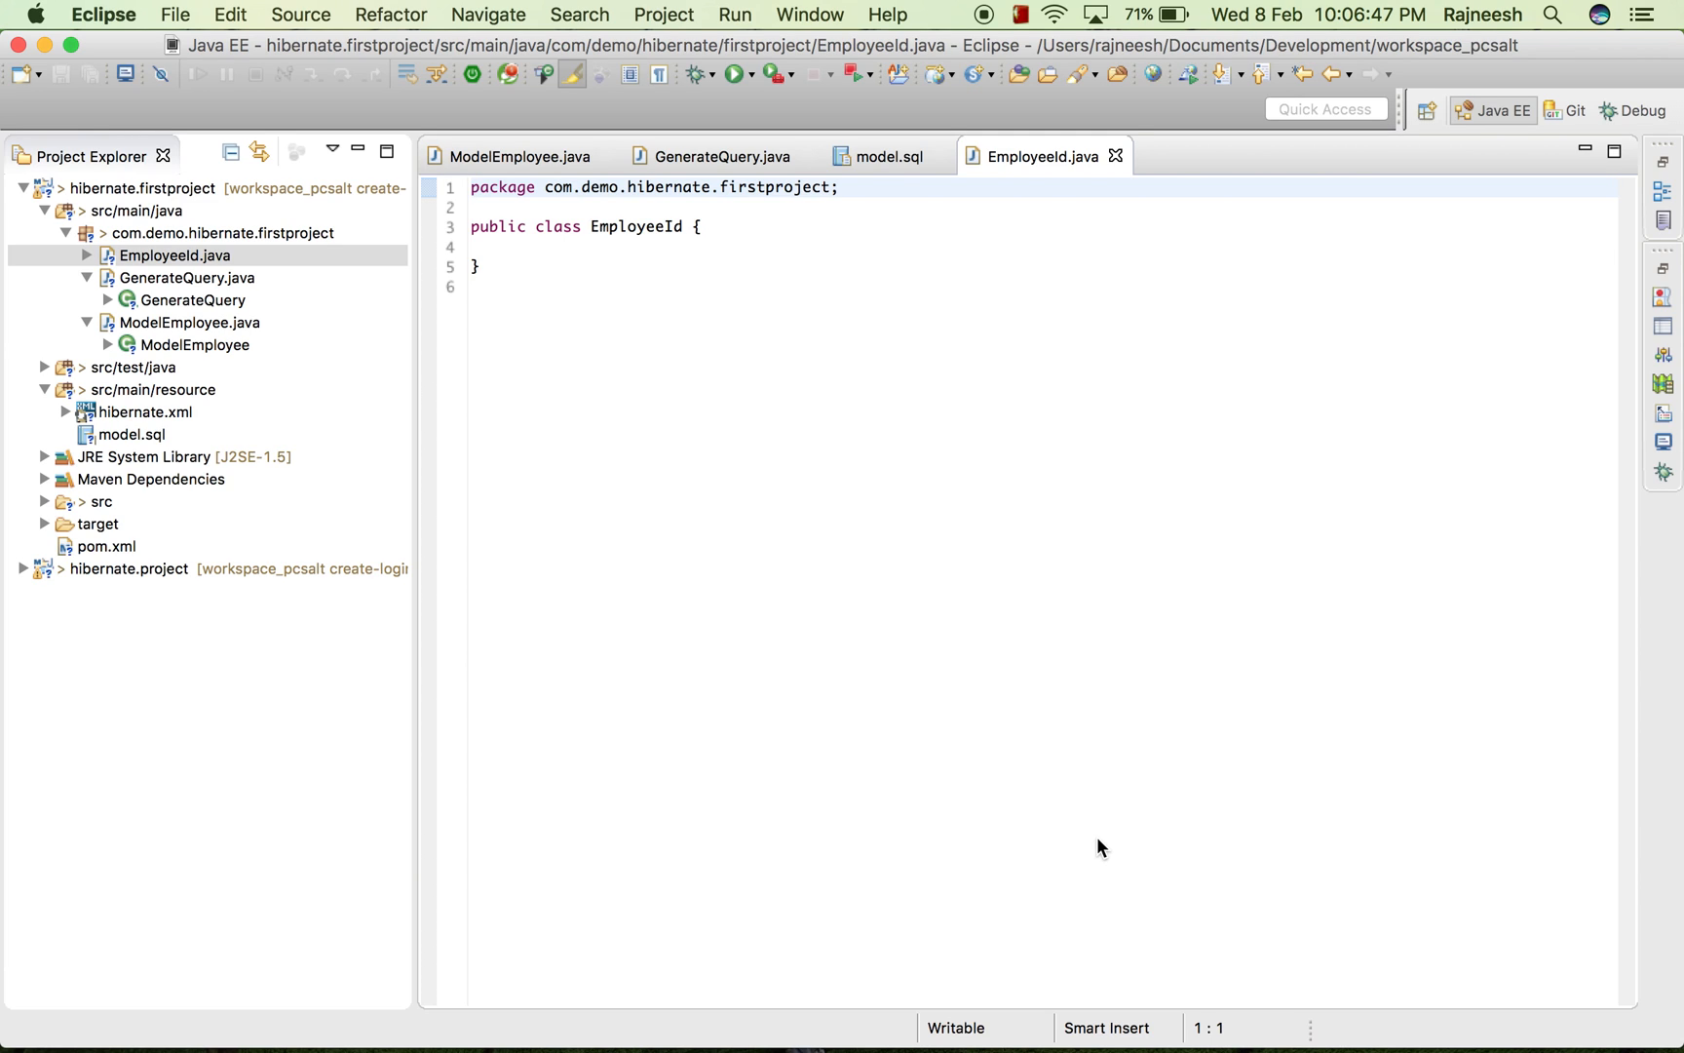
click(499, 208)
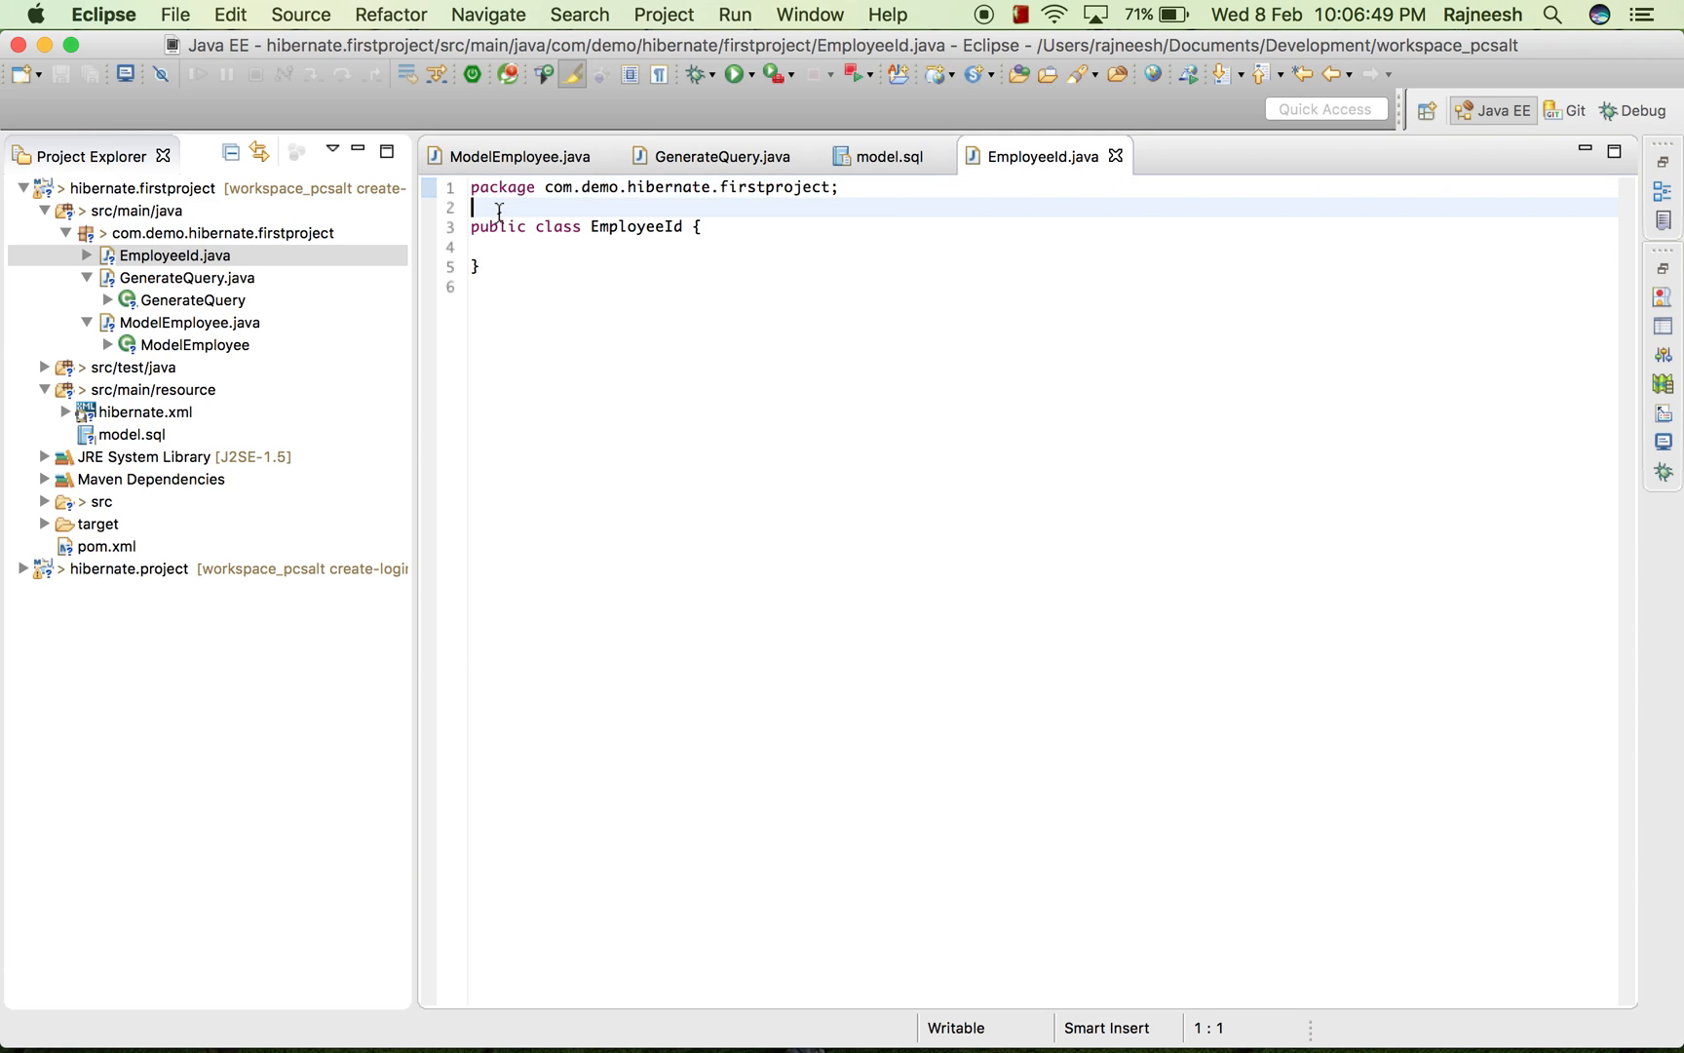
text(@)
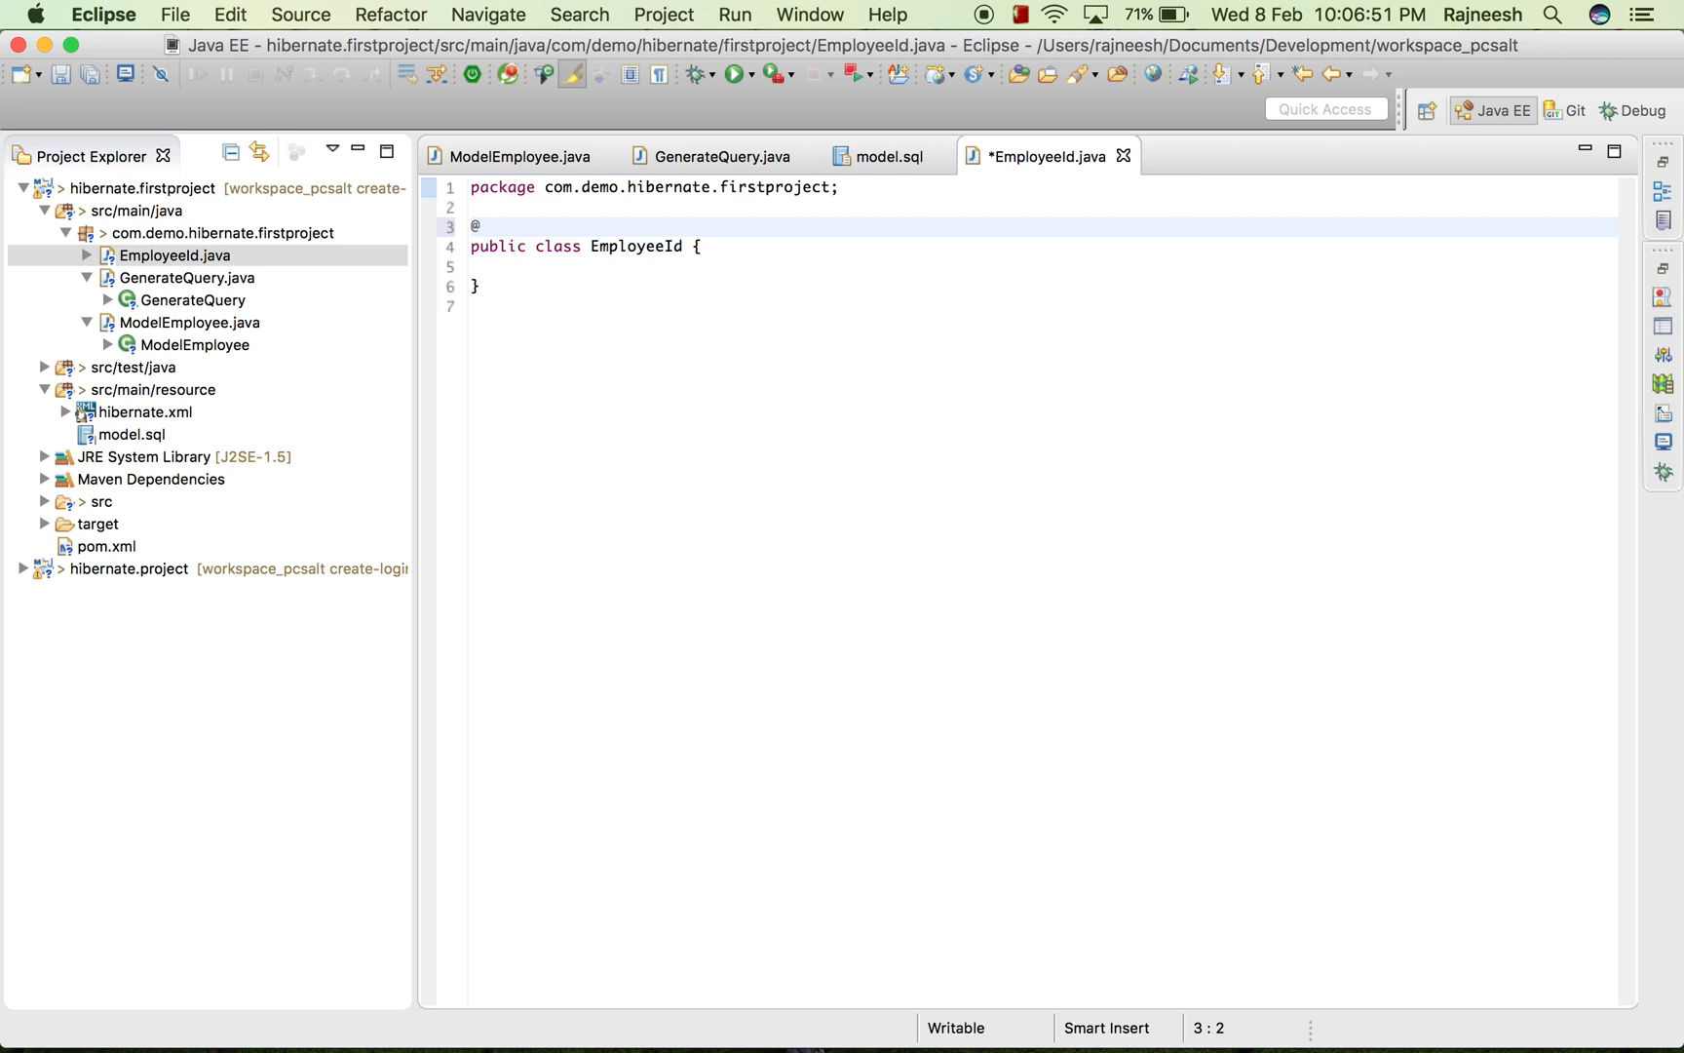
text(Embe)
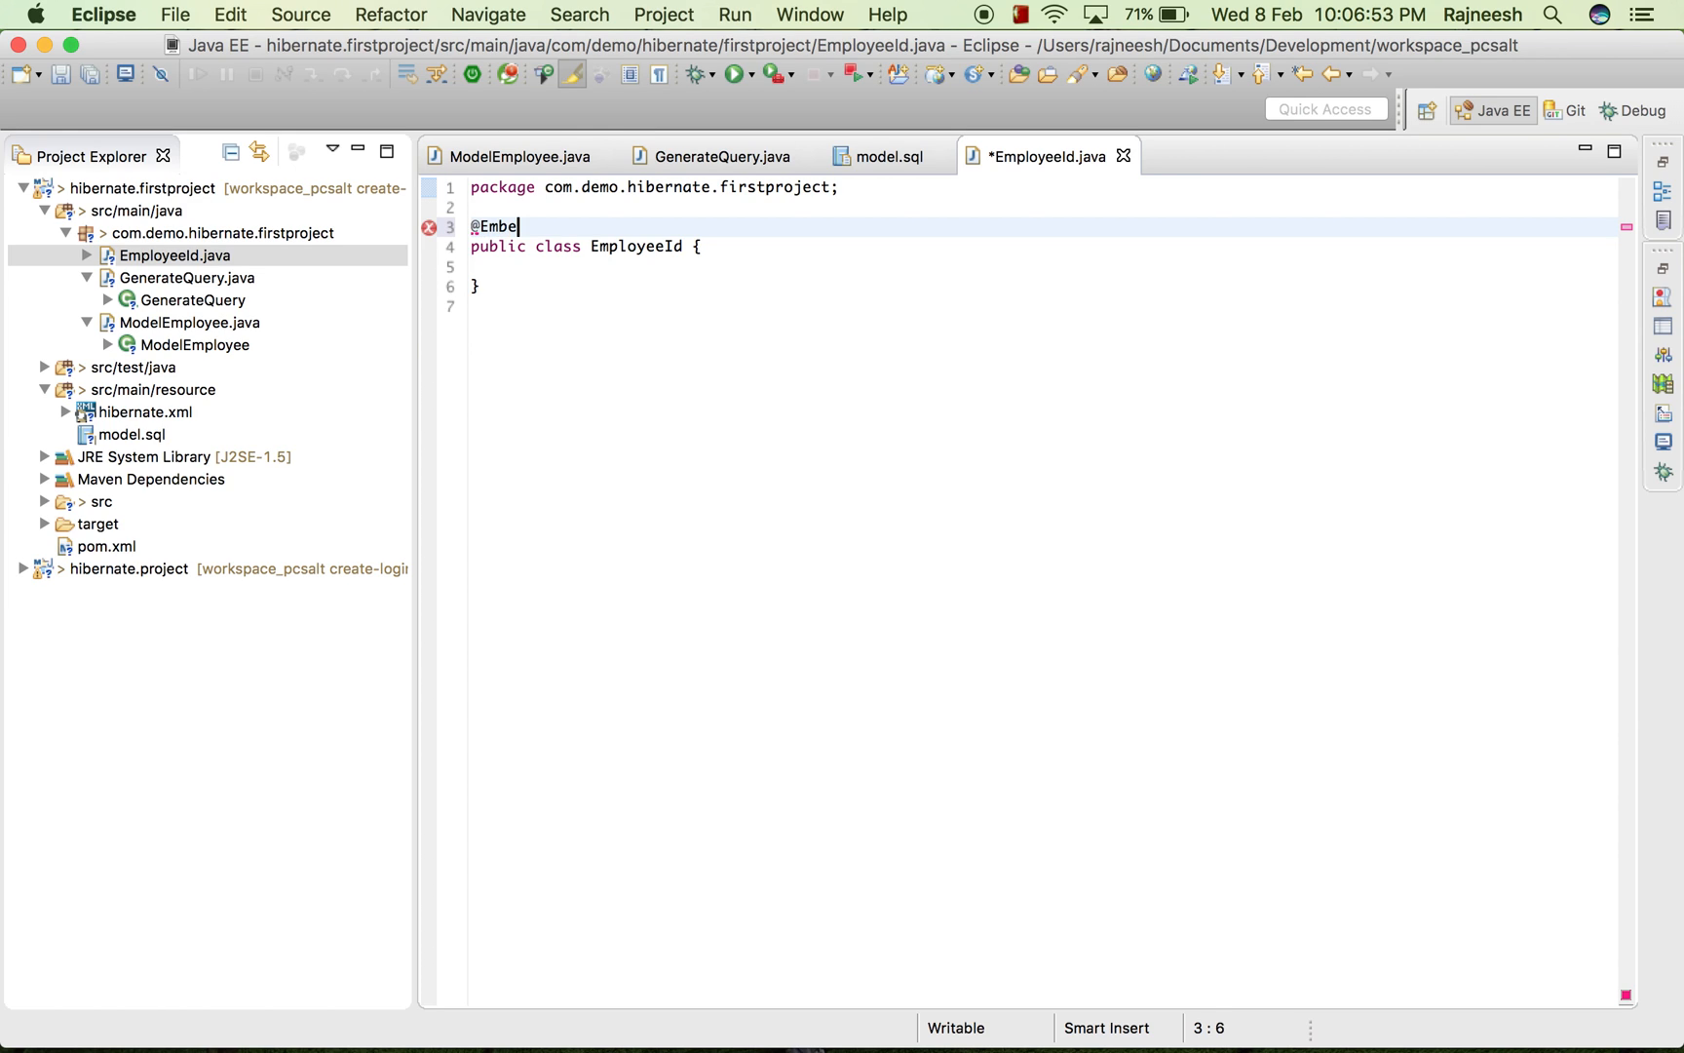
key(Enter)
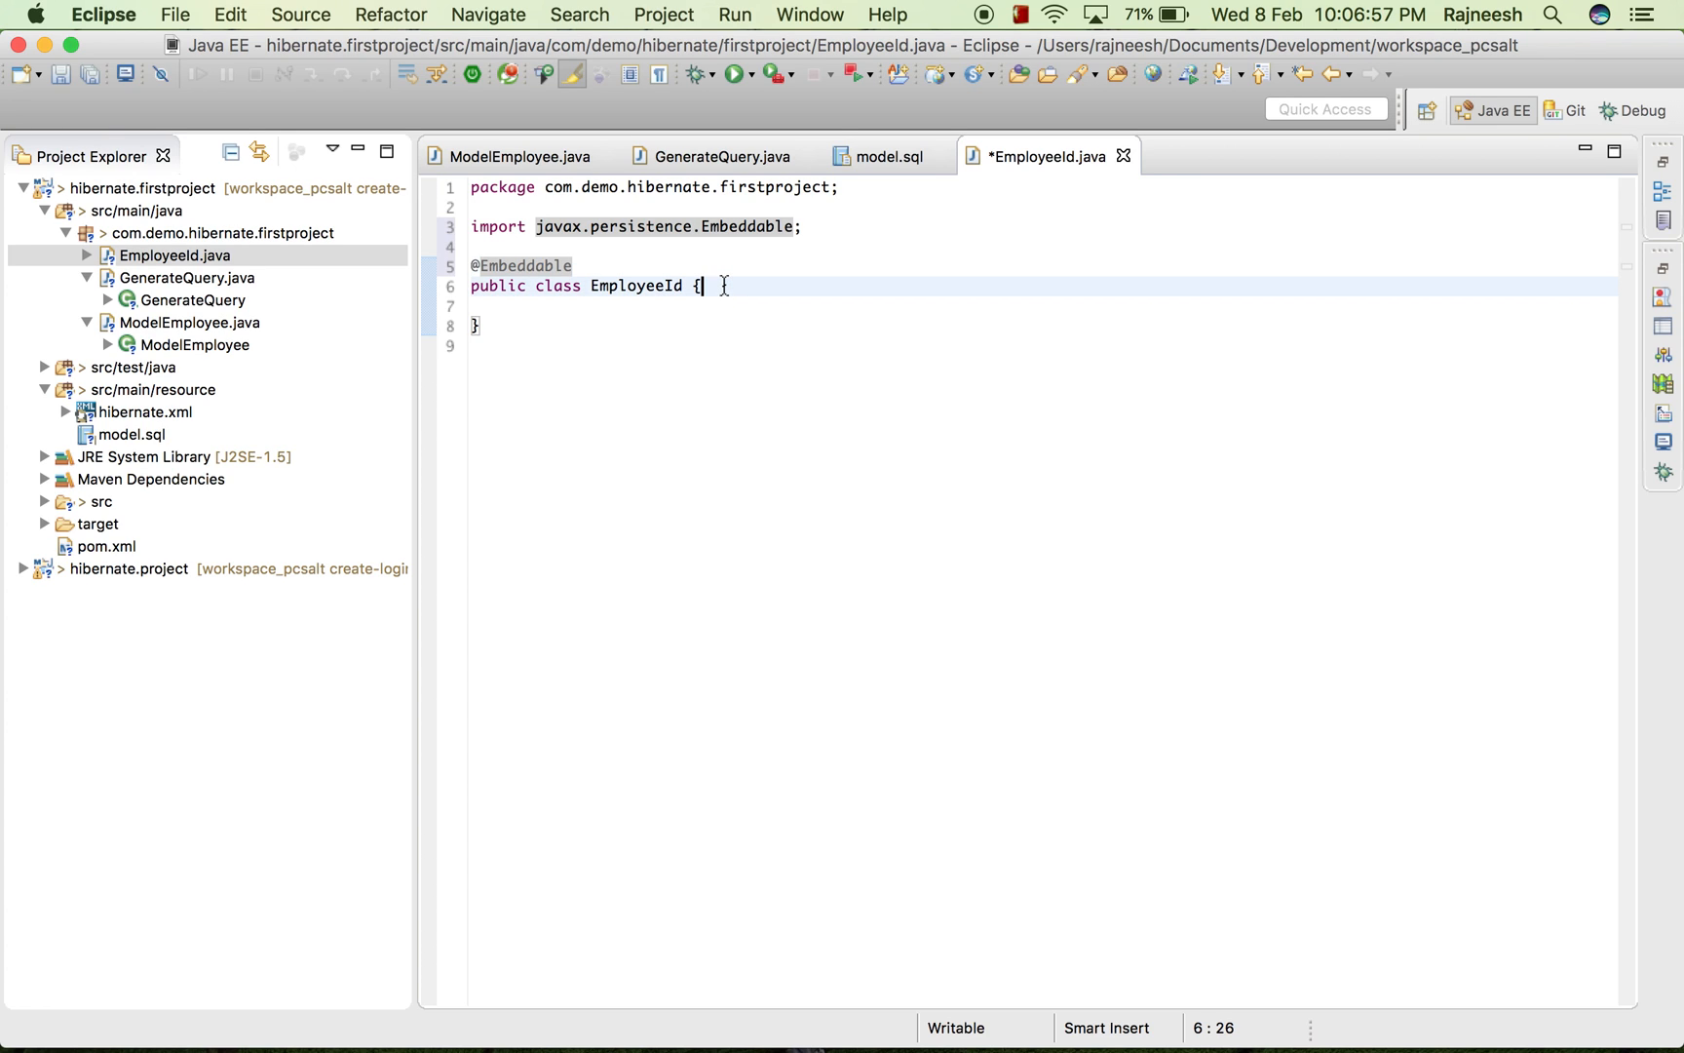
- Declare the private String fields id and empName
text(private i)
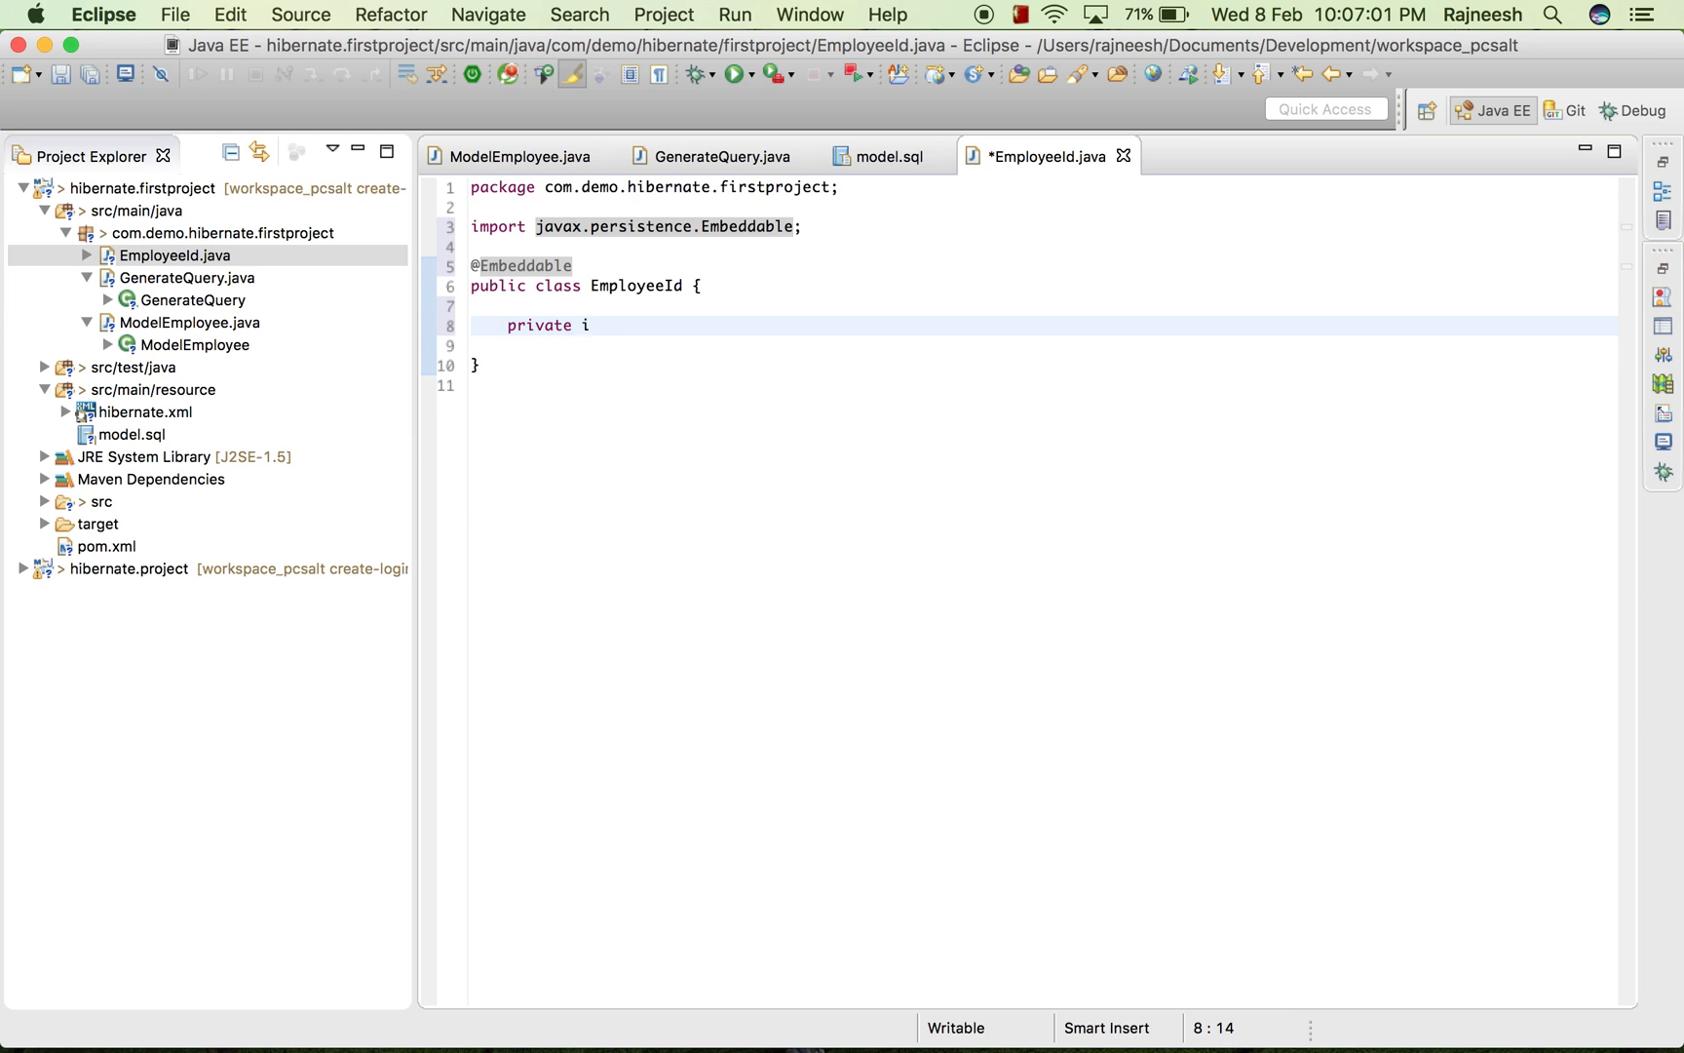
text(St)
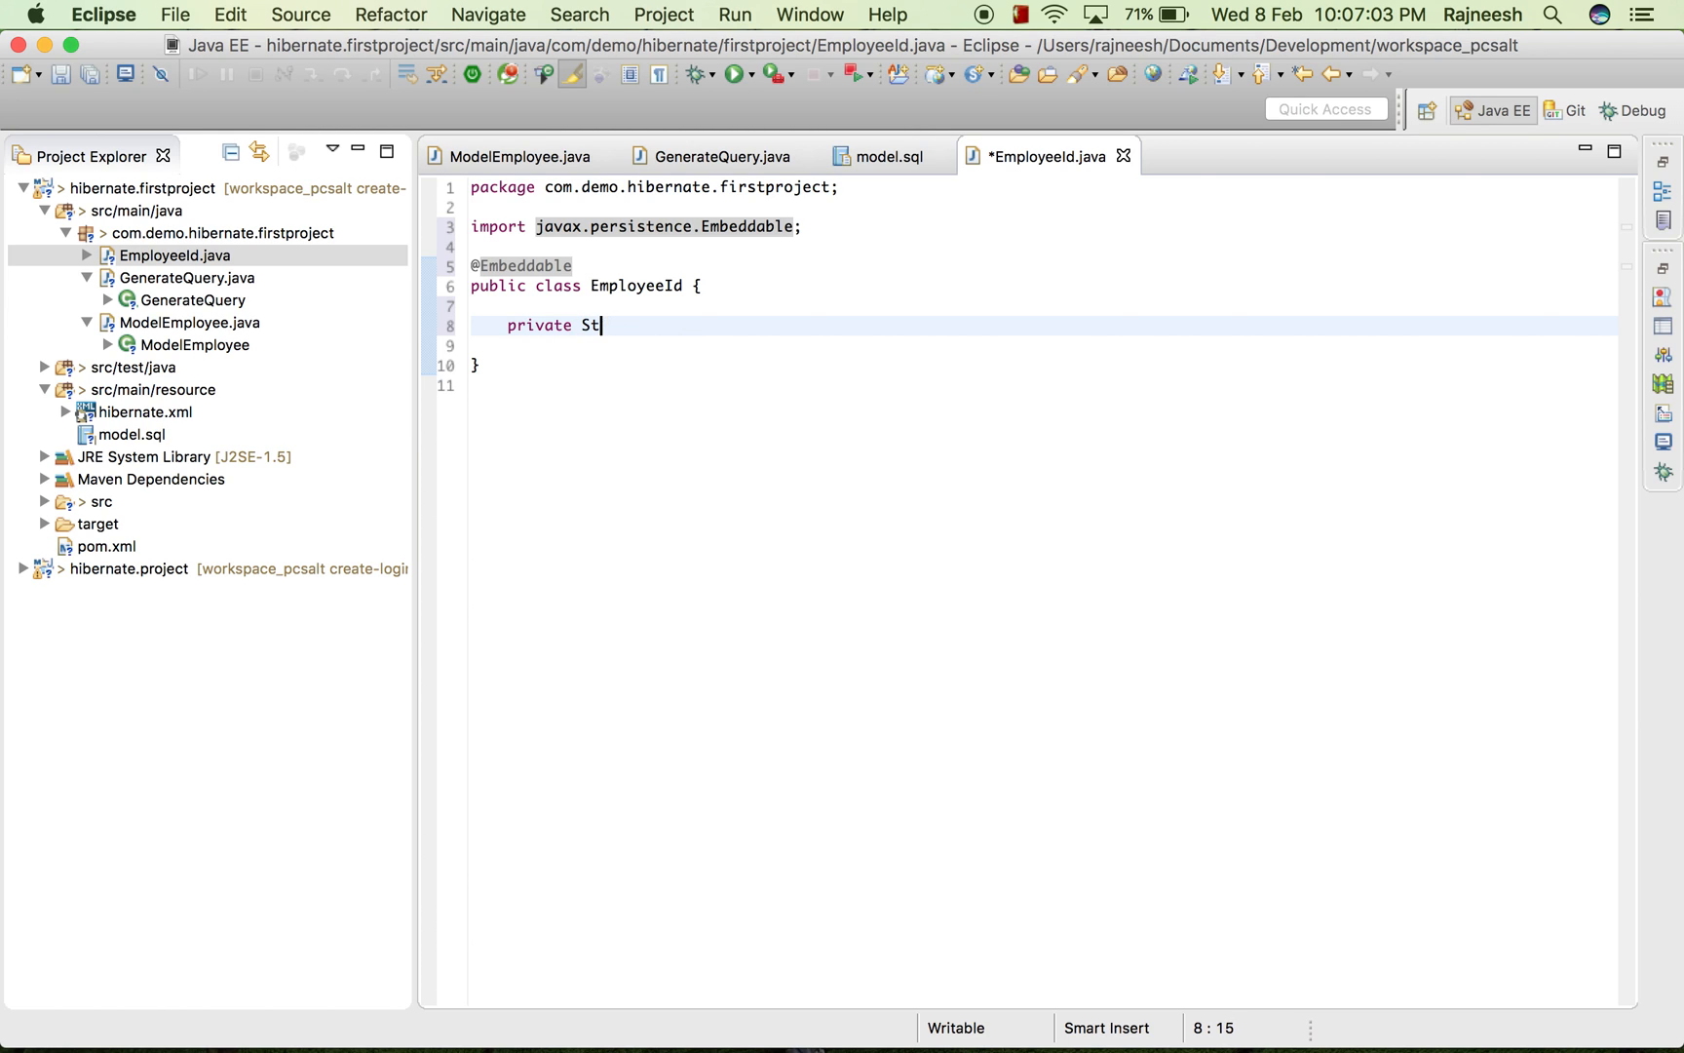
text(ring i)
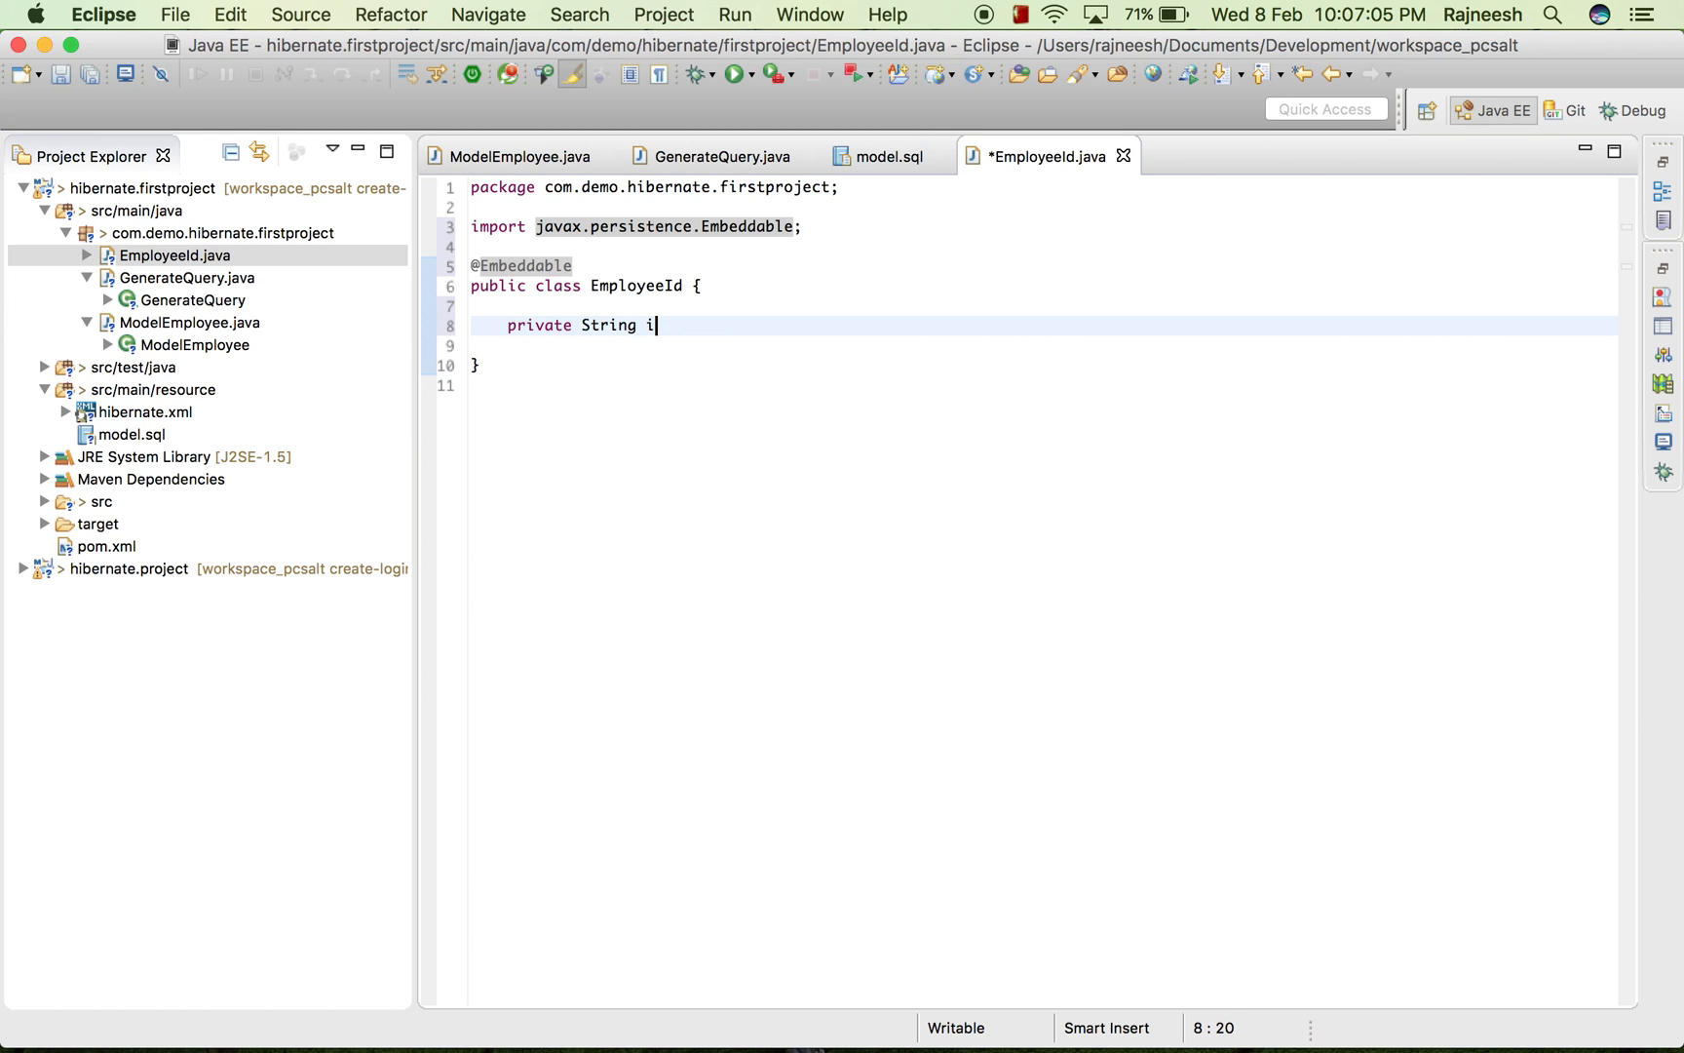
text(d;)
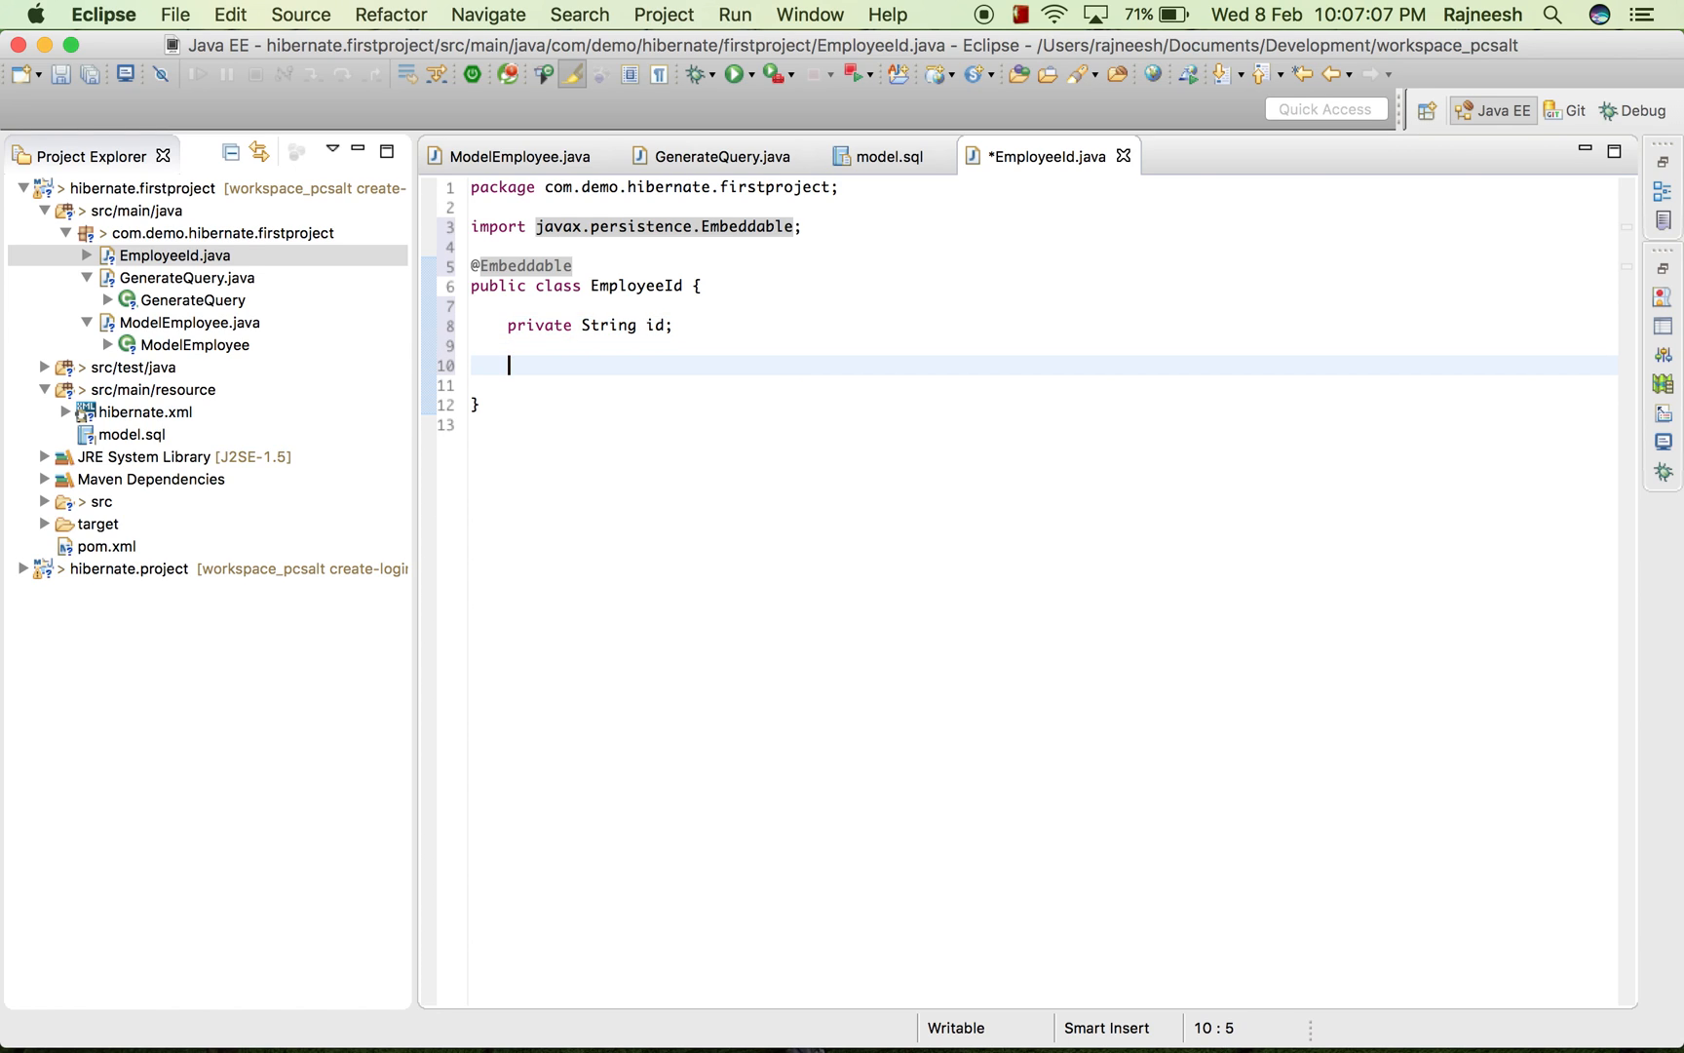
text(private)
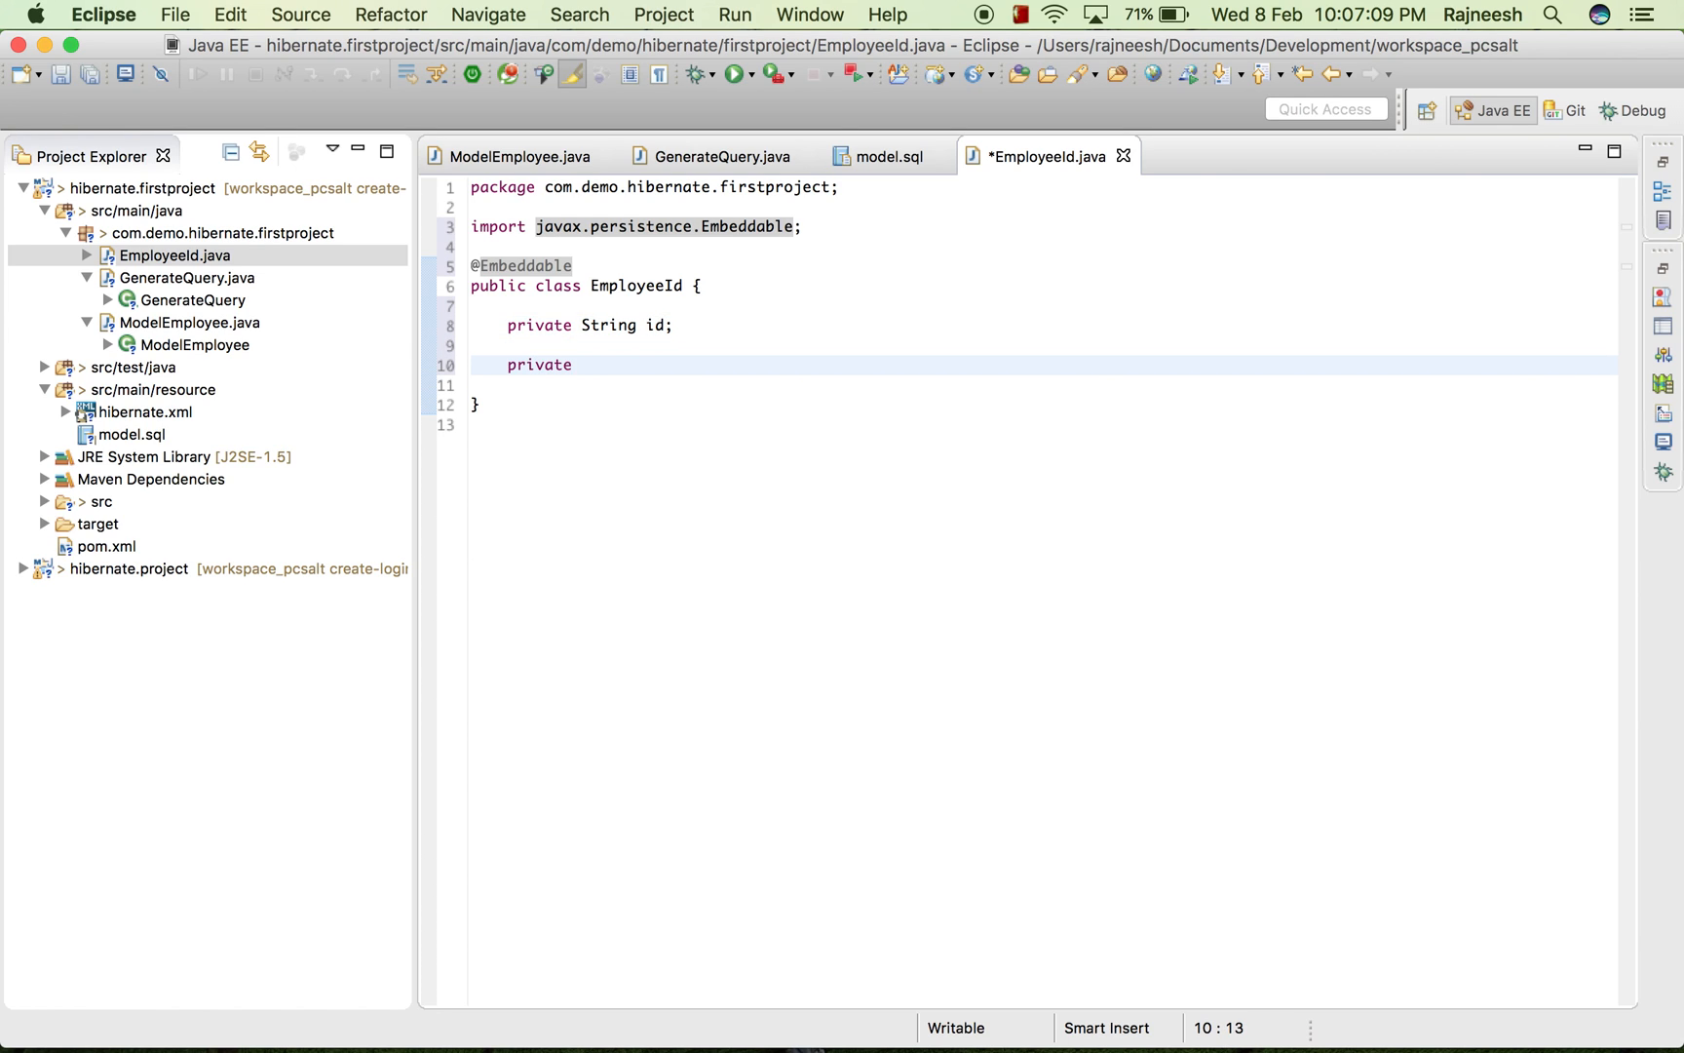
text(String)
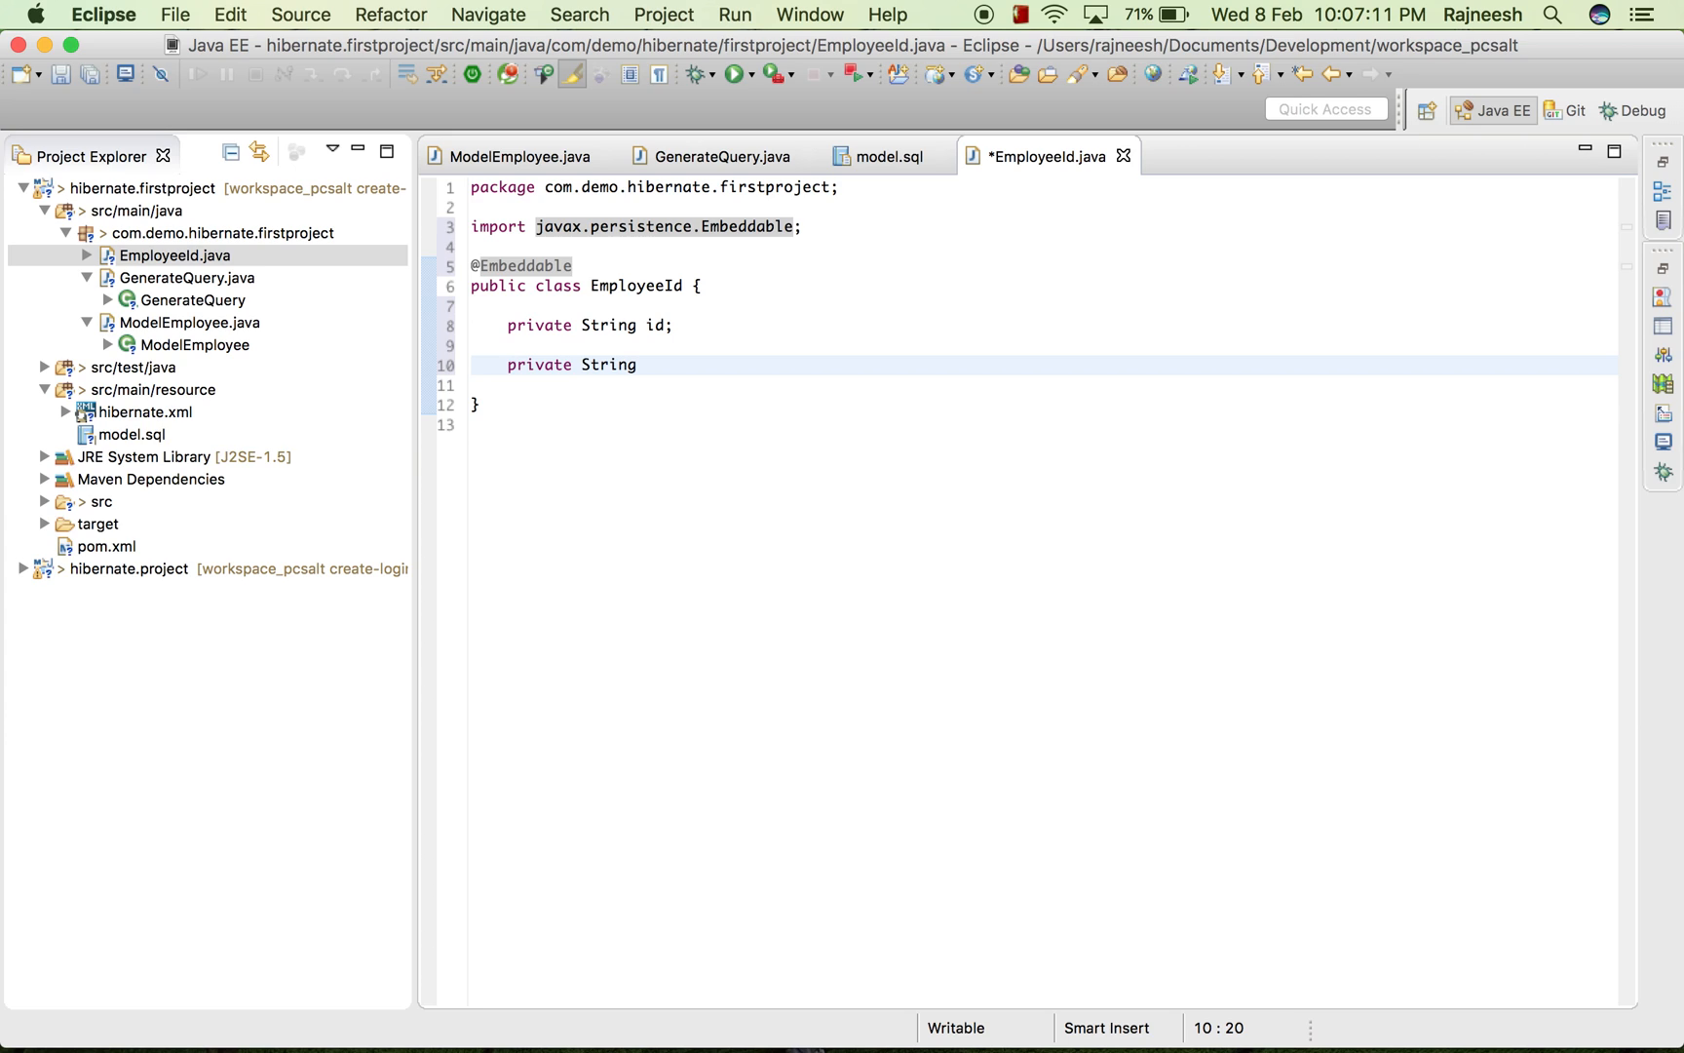
text(n)
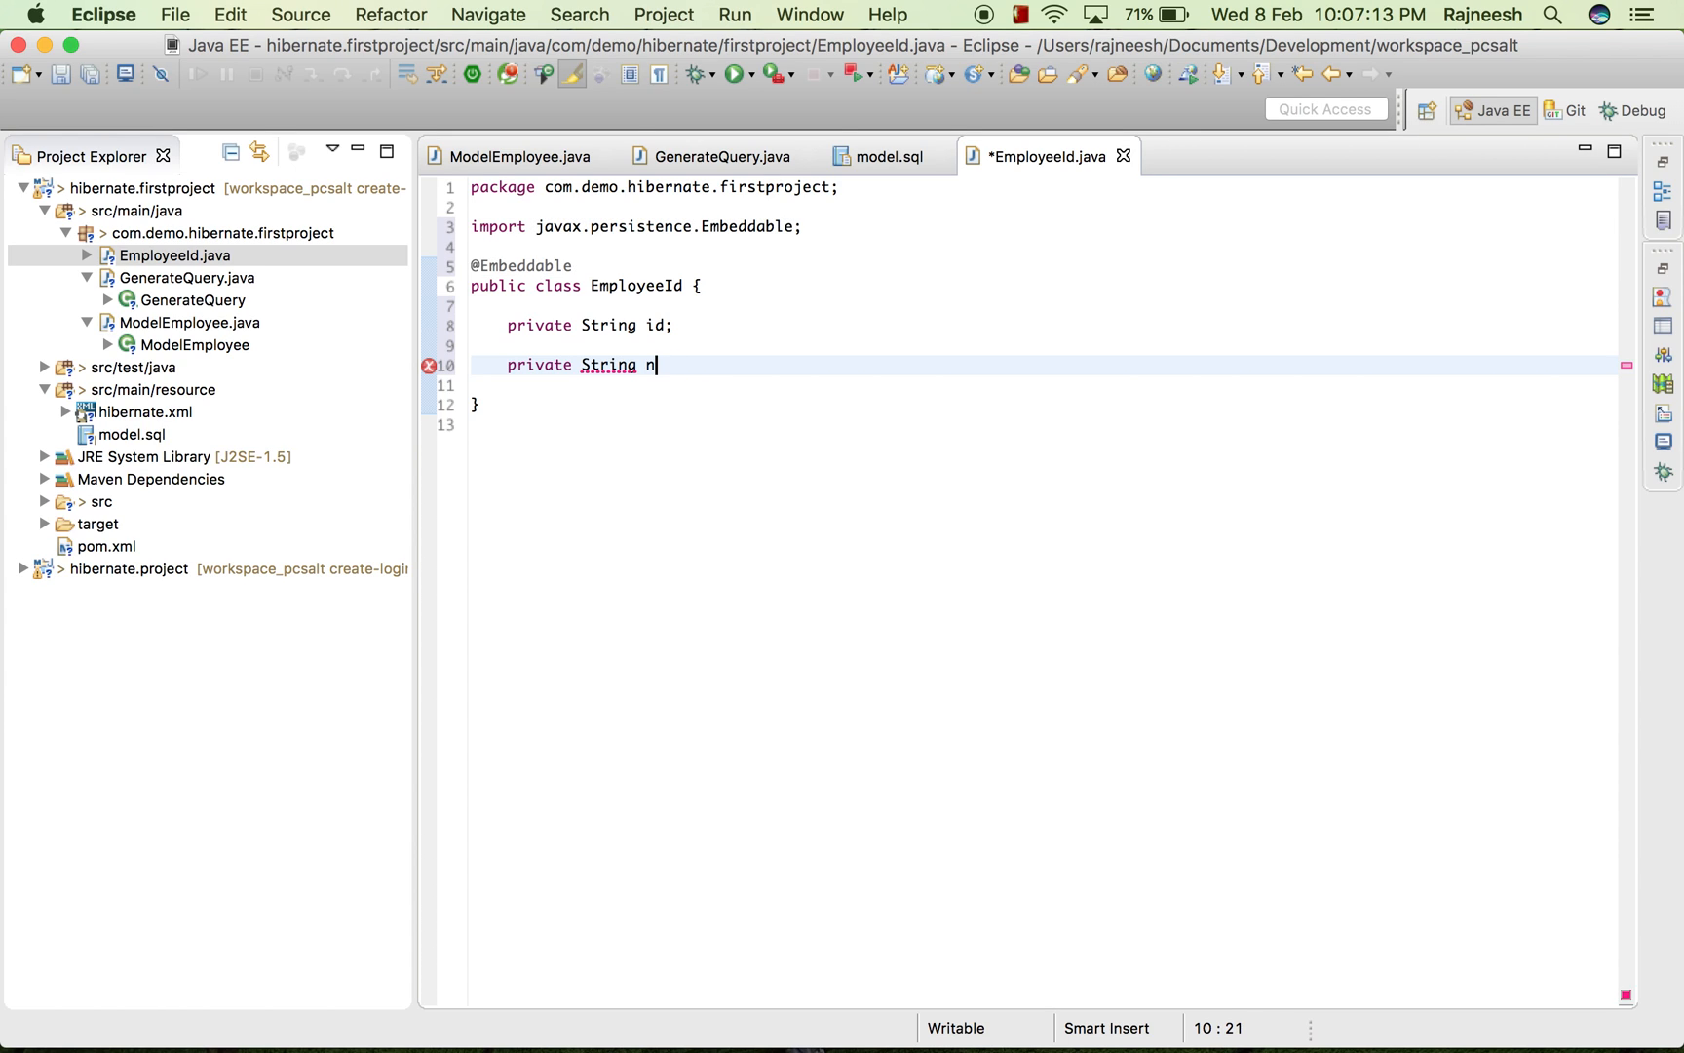
text(emp_)
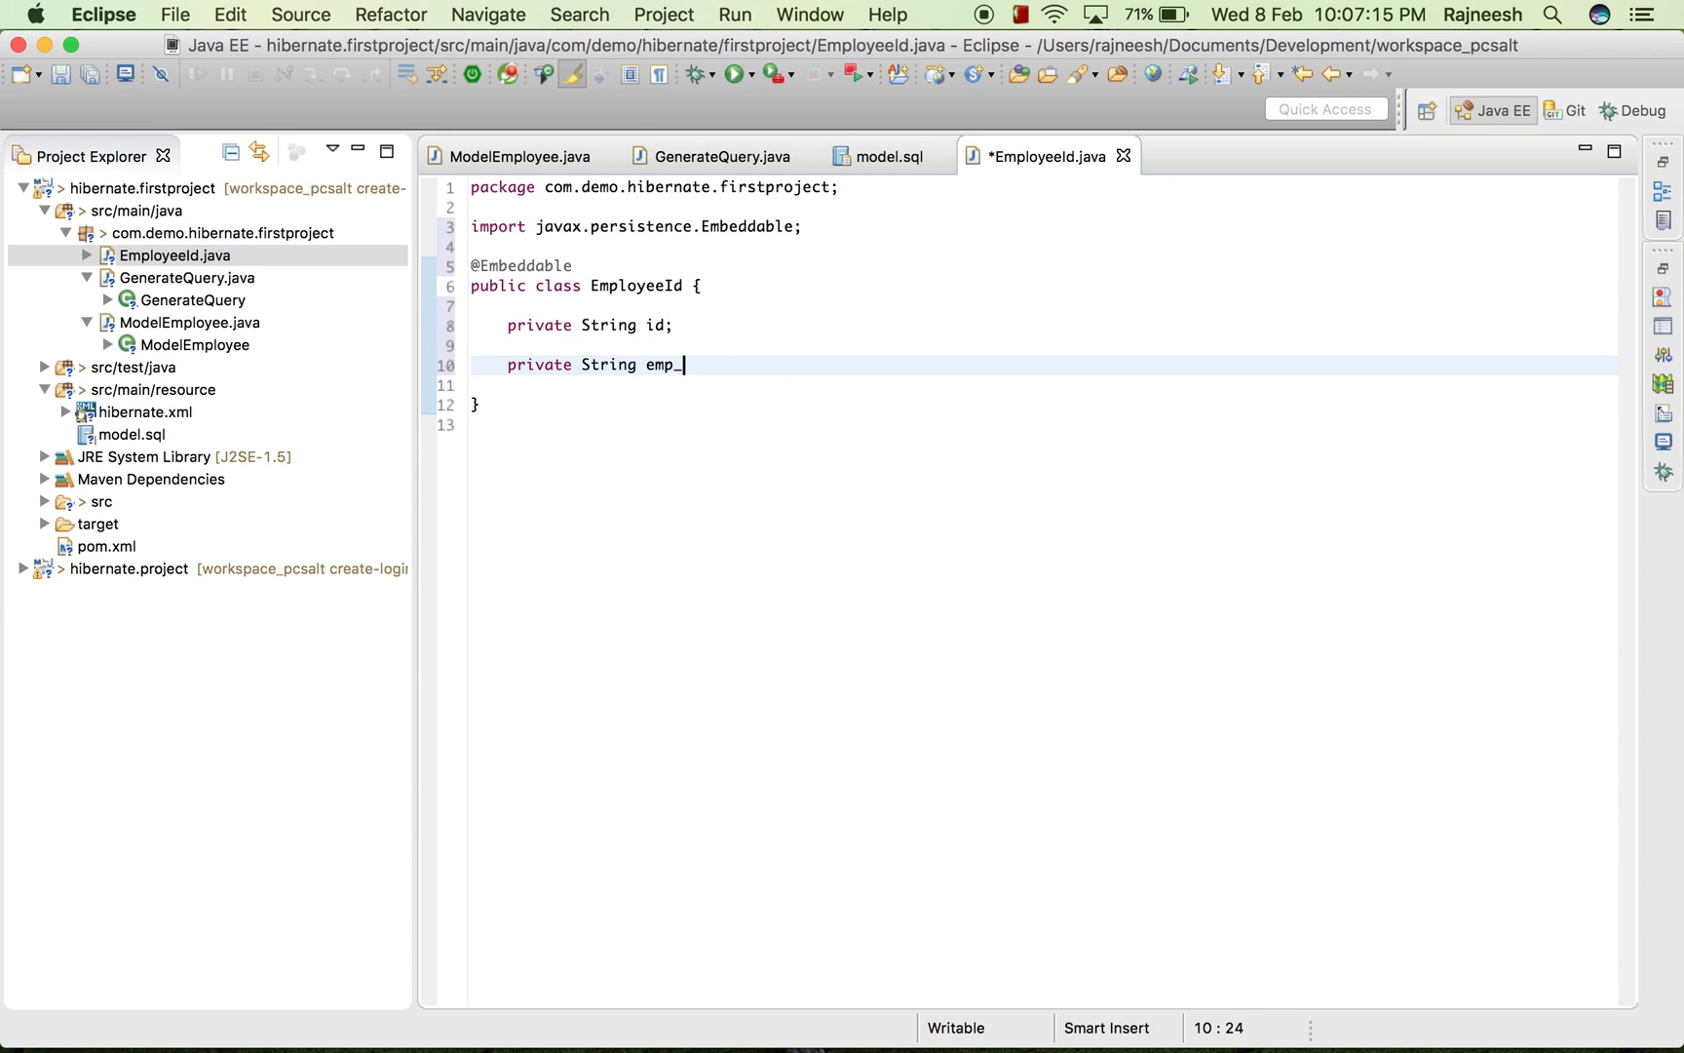
text(n)
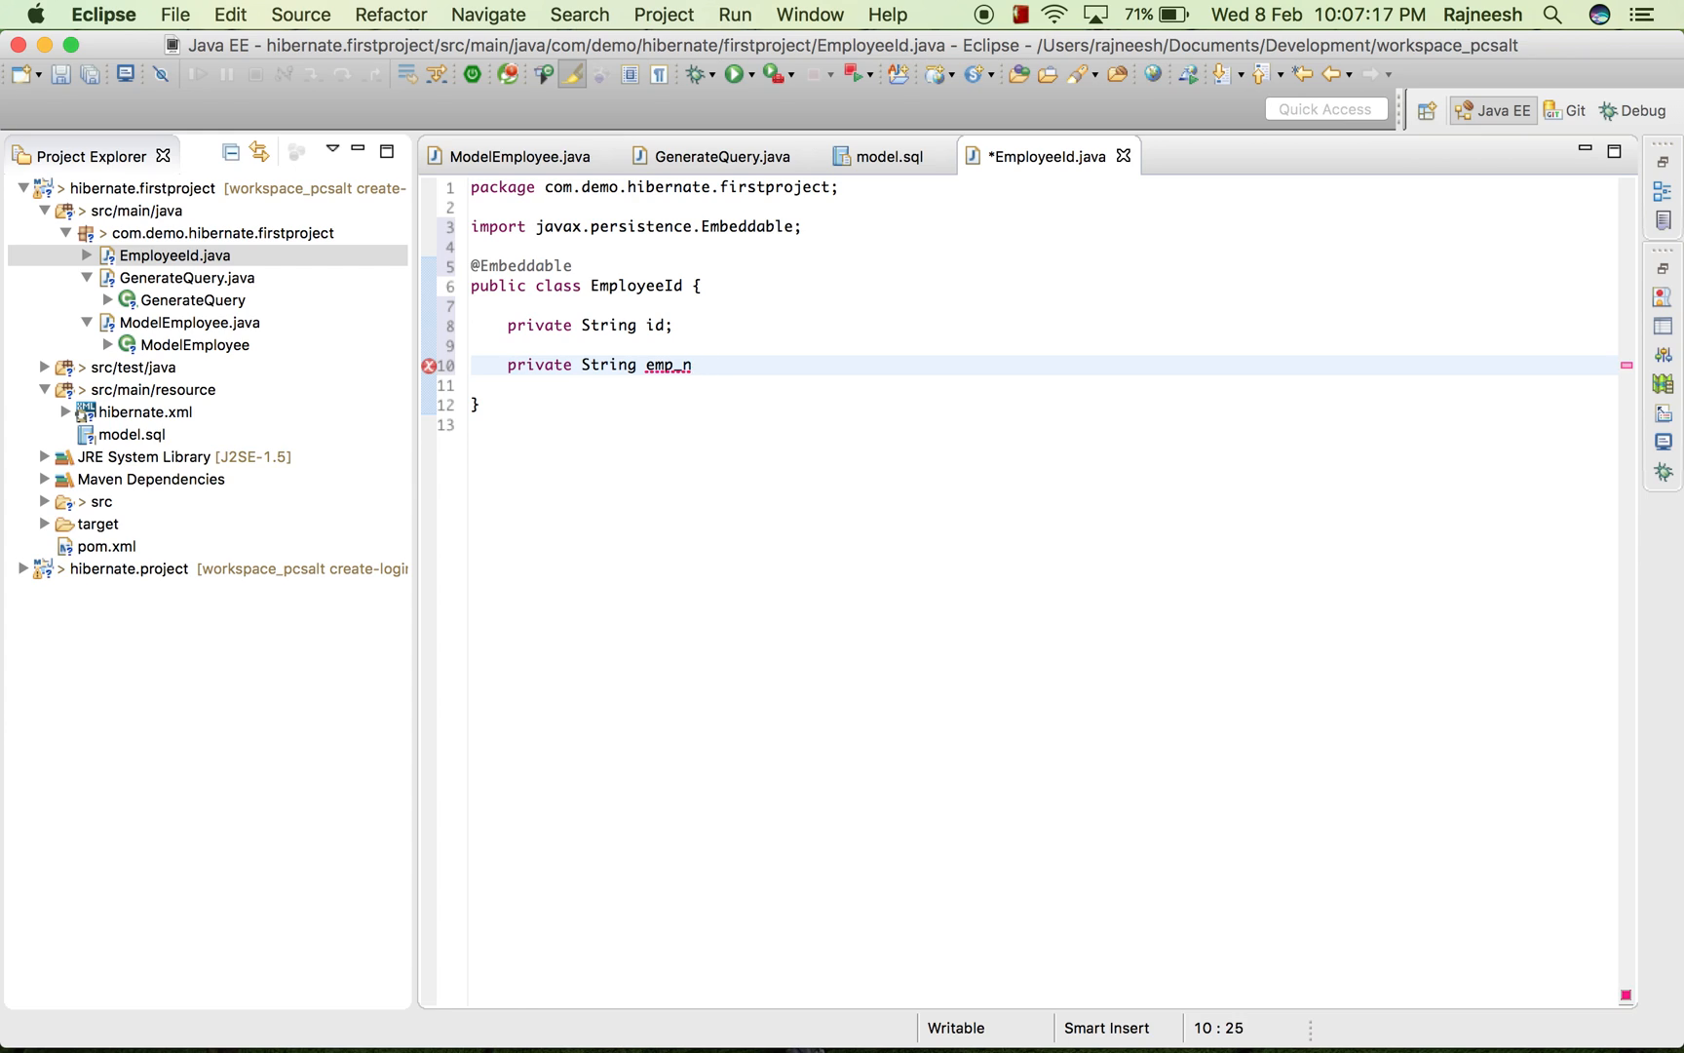
text(ame;)
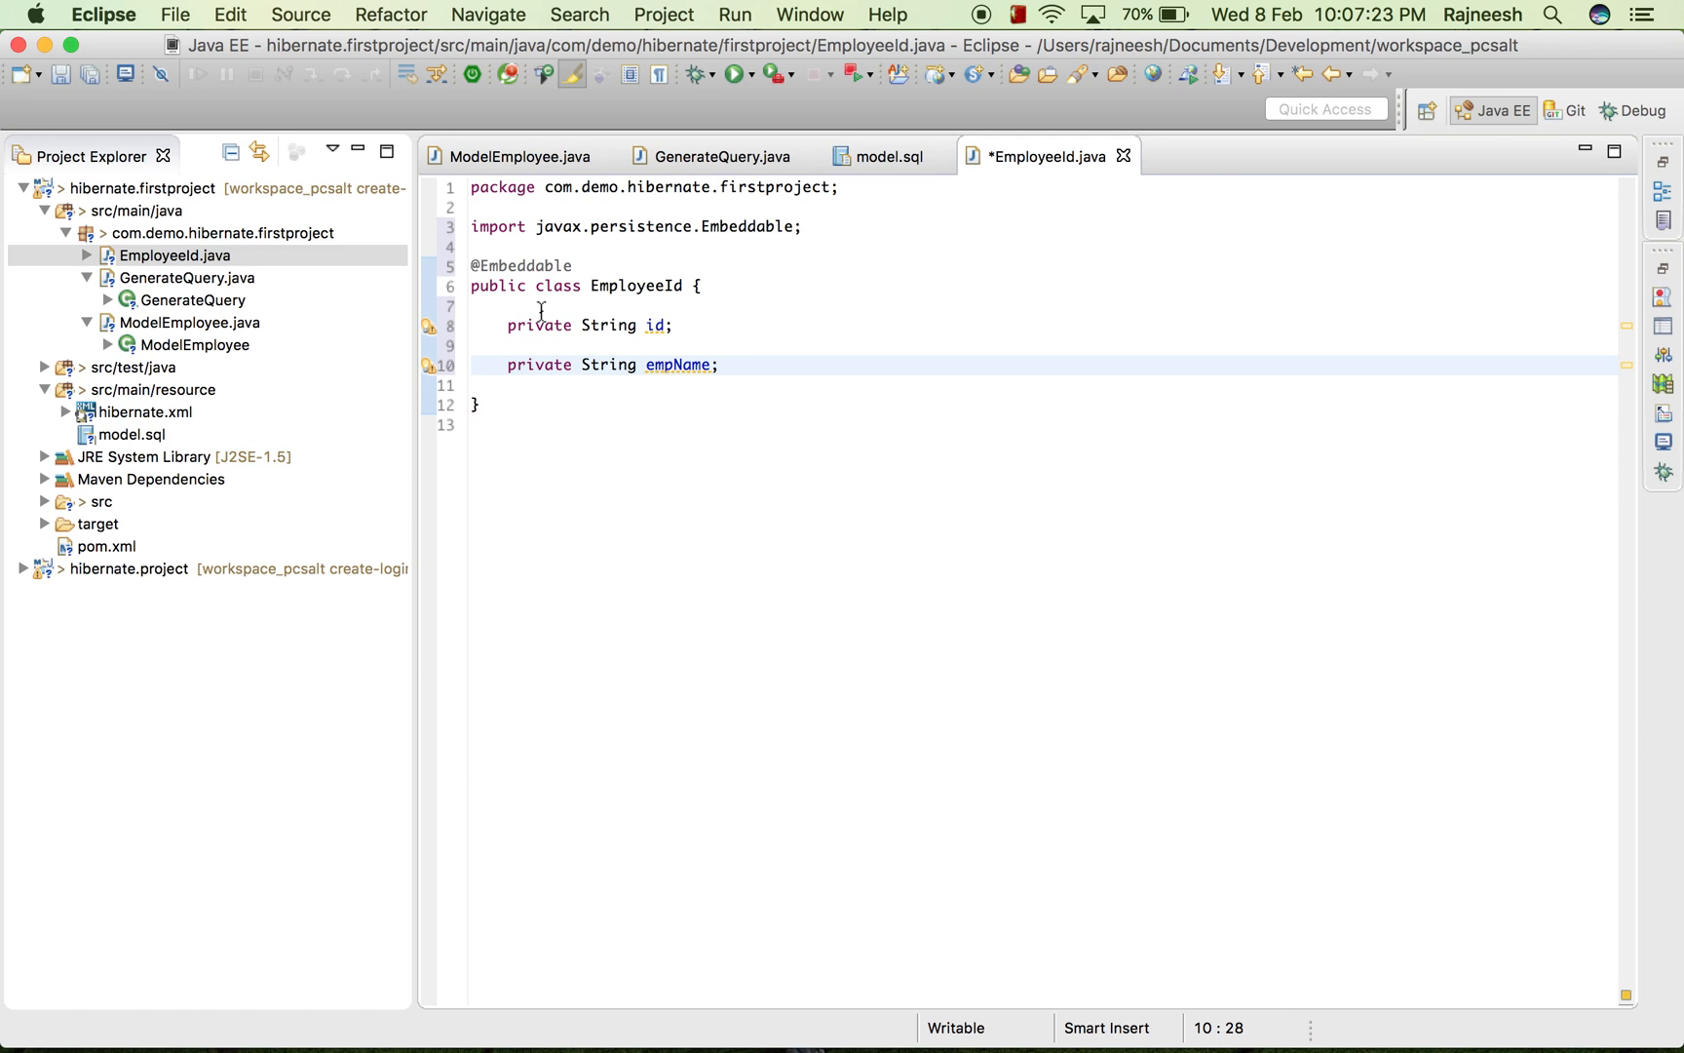
key(Enter)
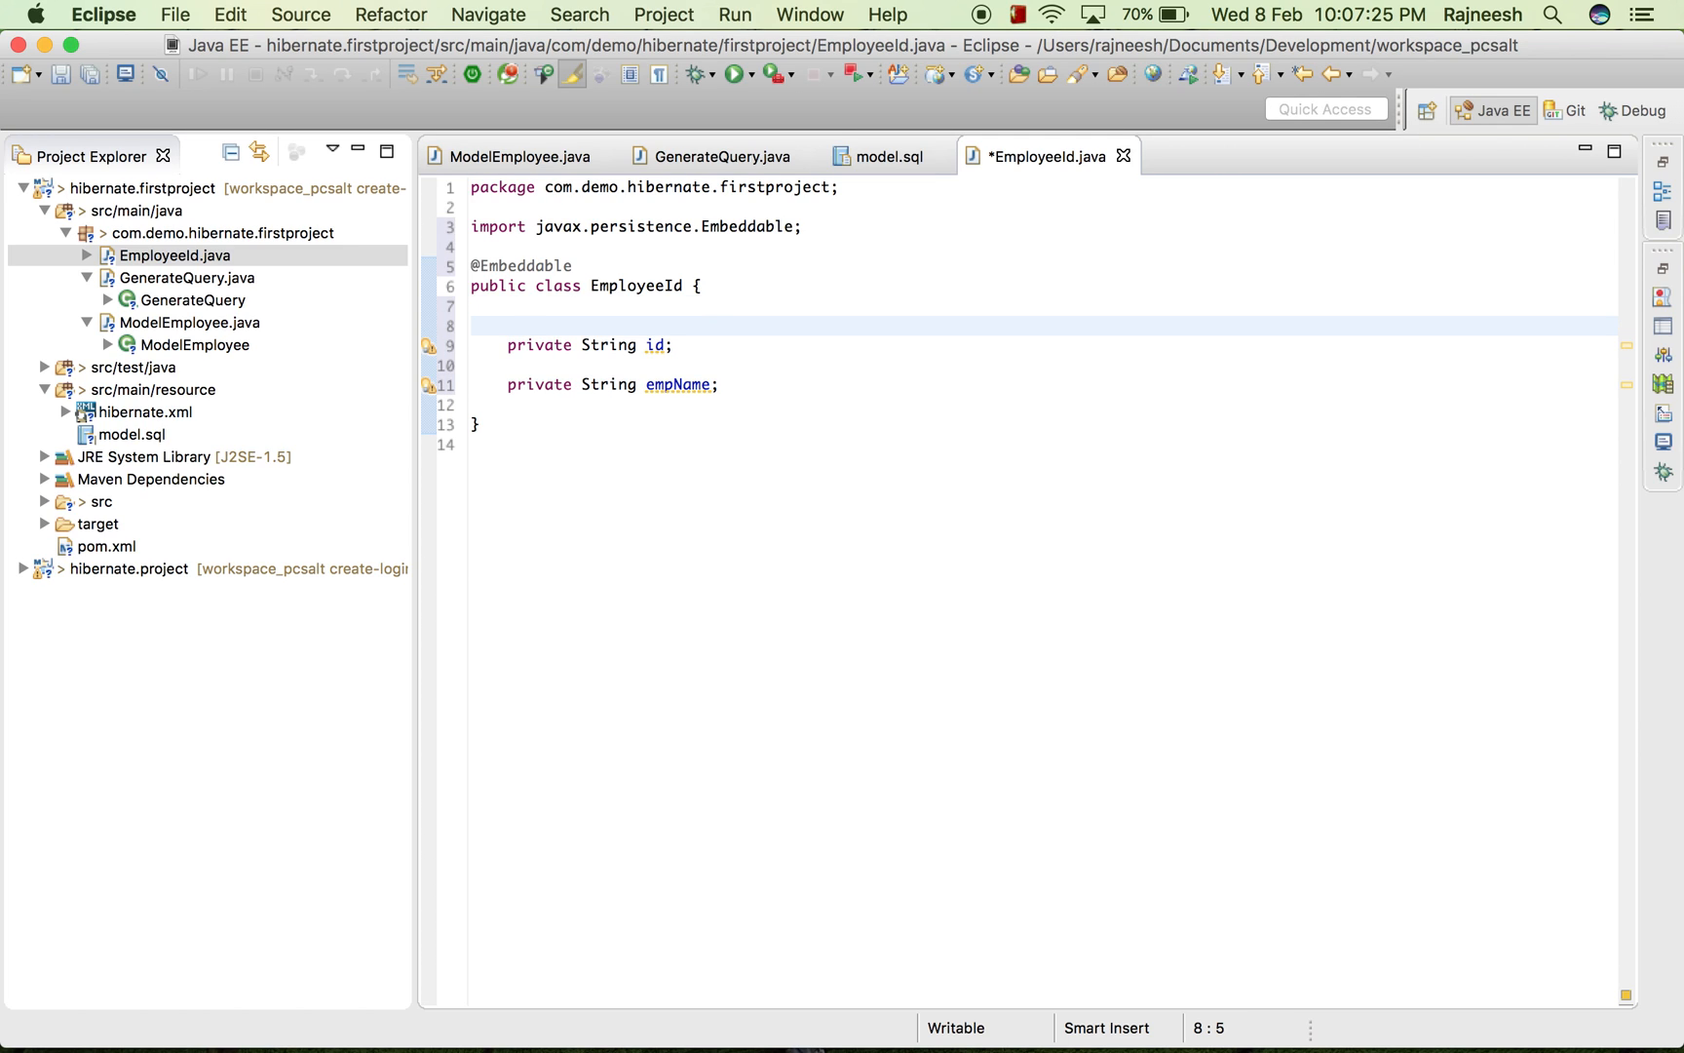
text(@)
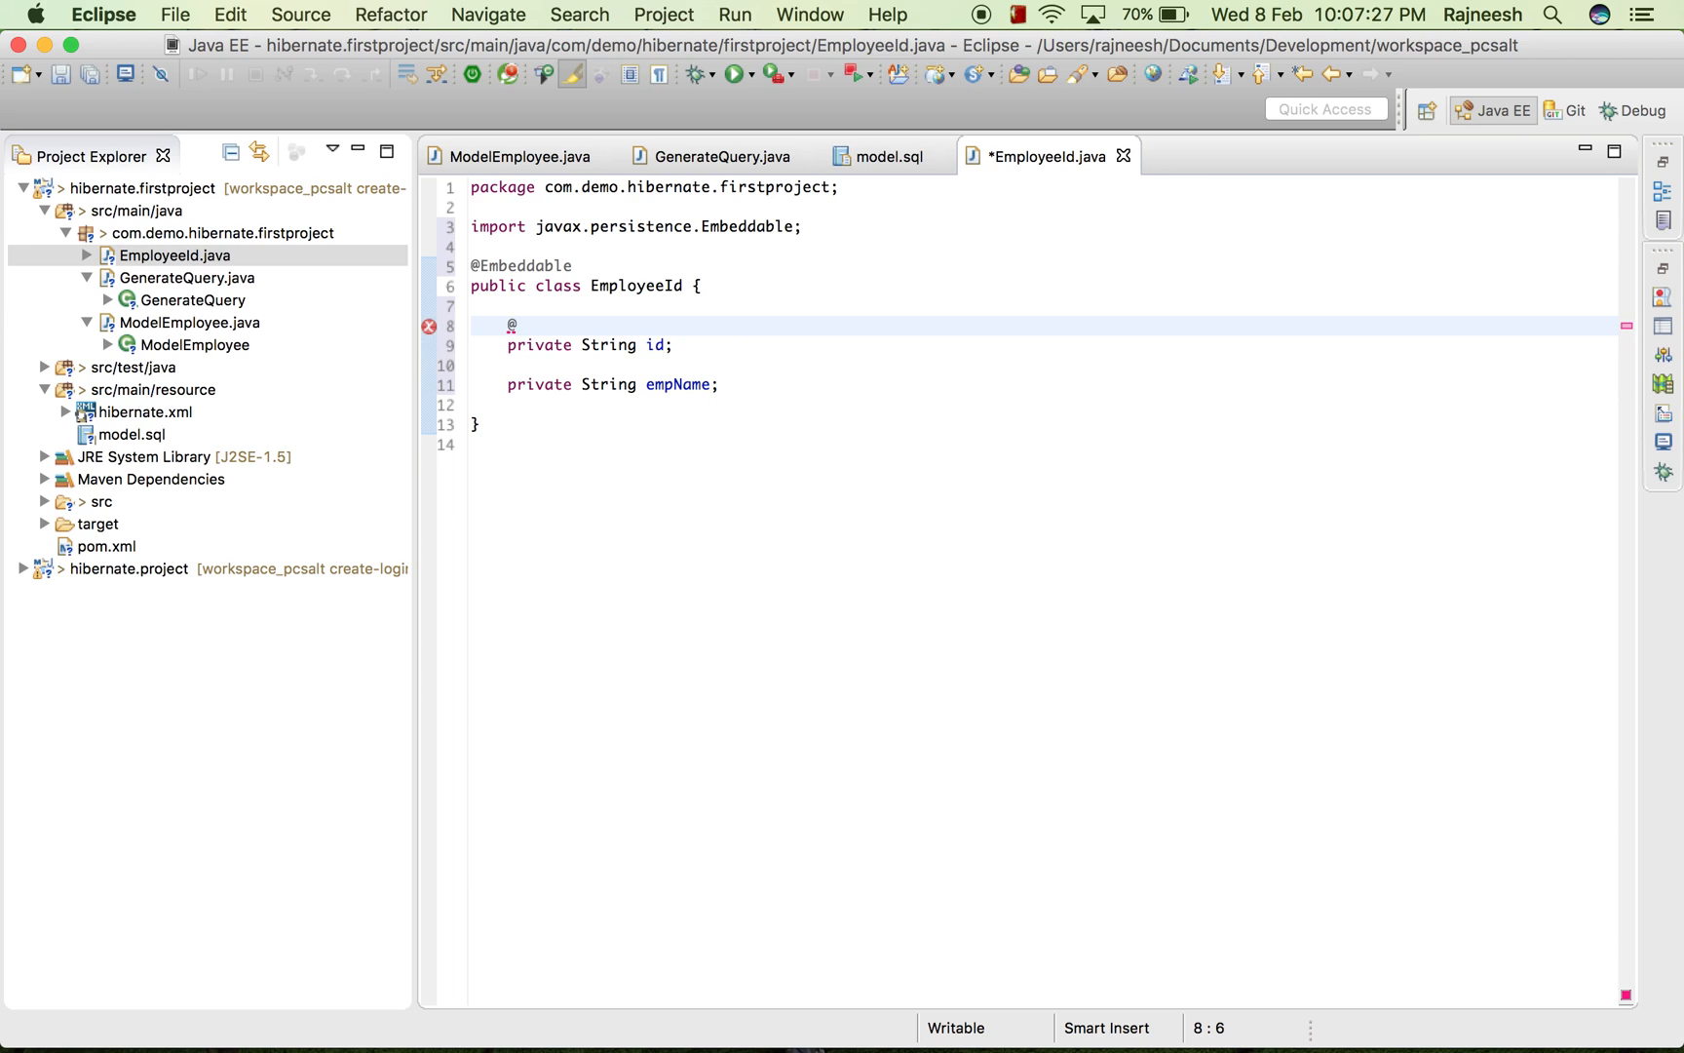
text(Column)
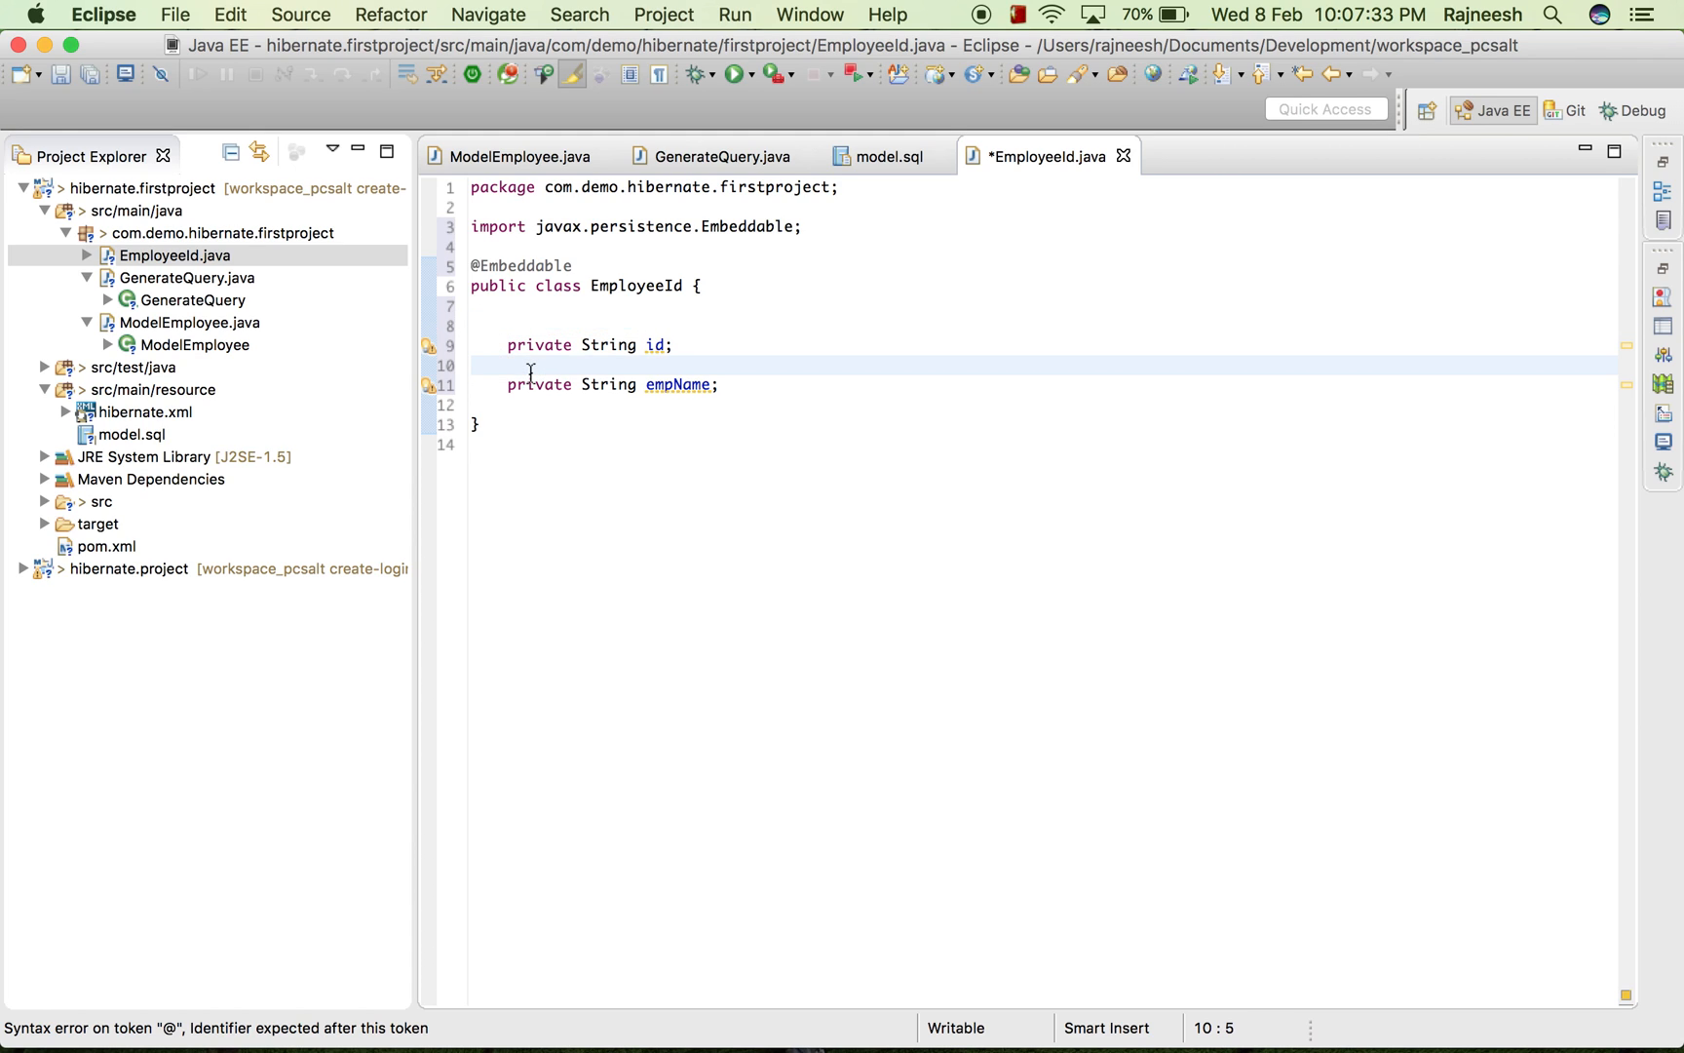
text(@)
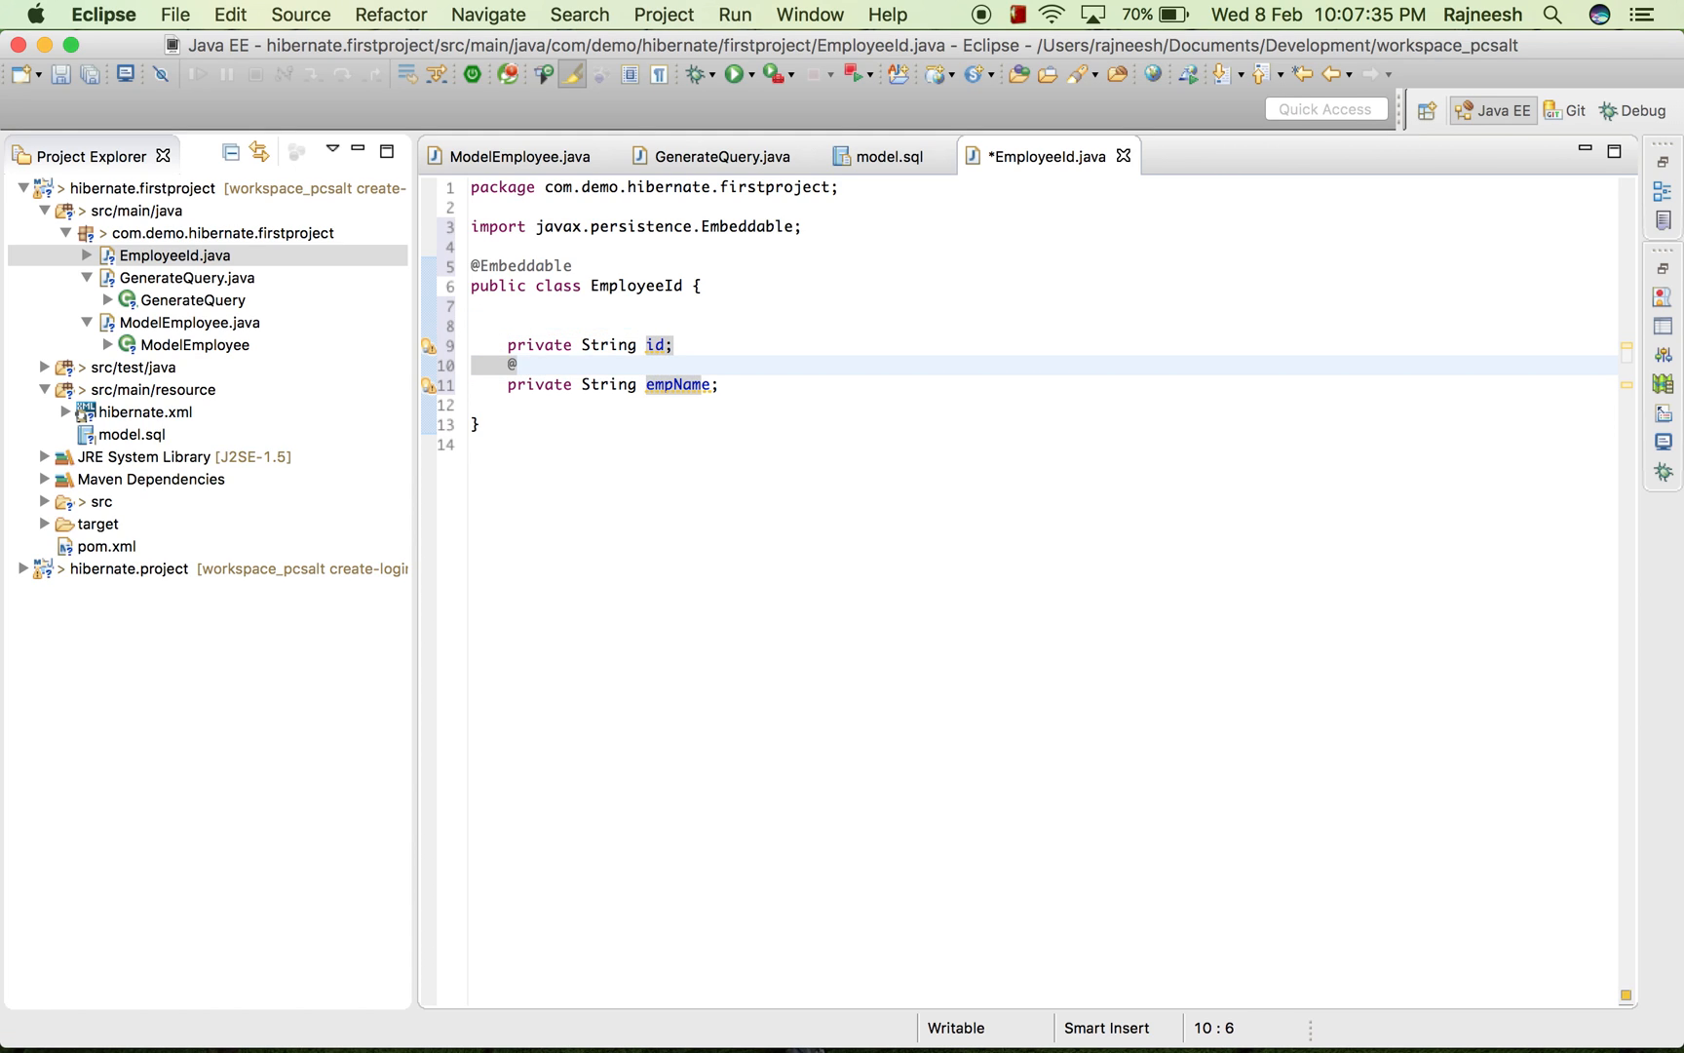
text(Column)
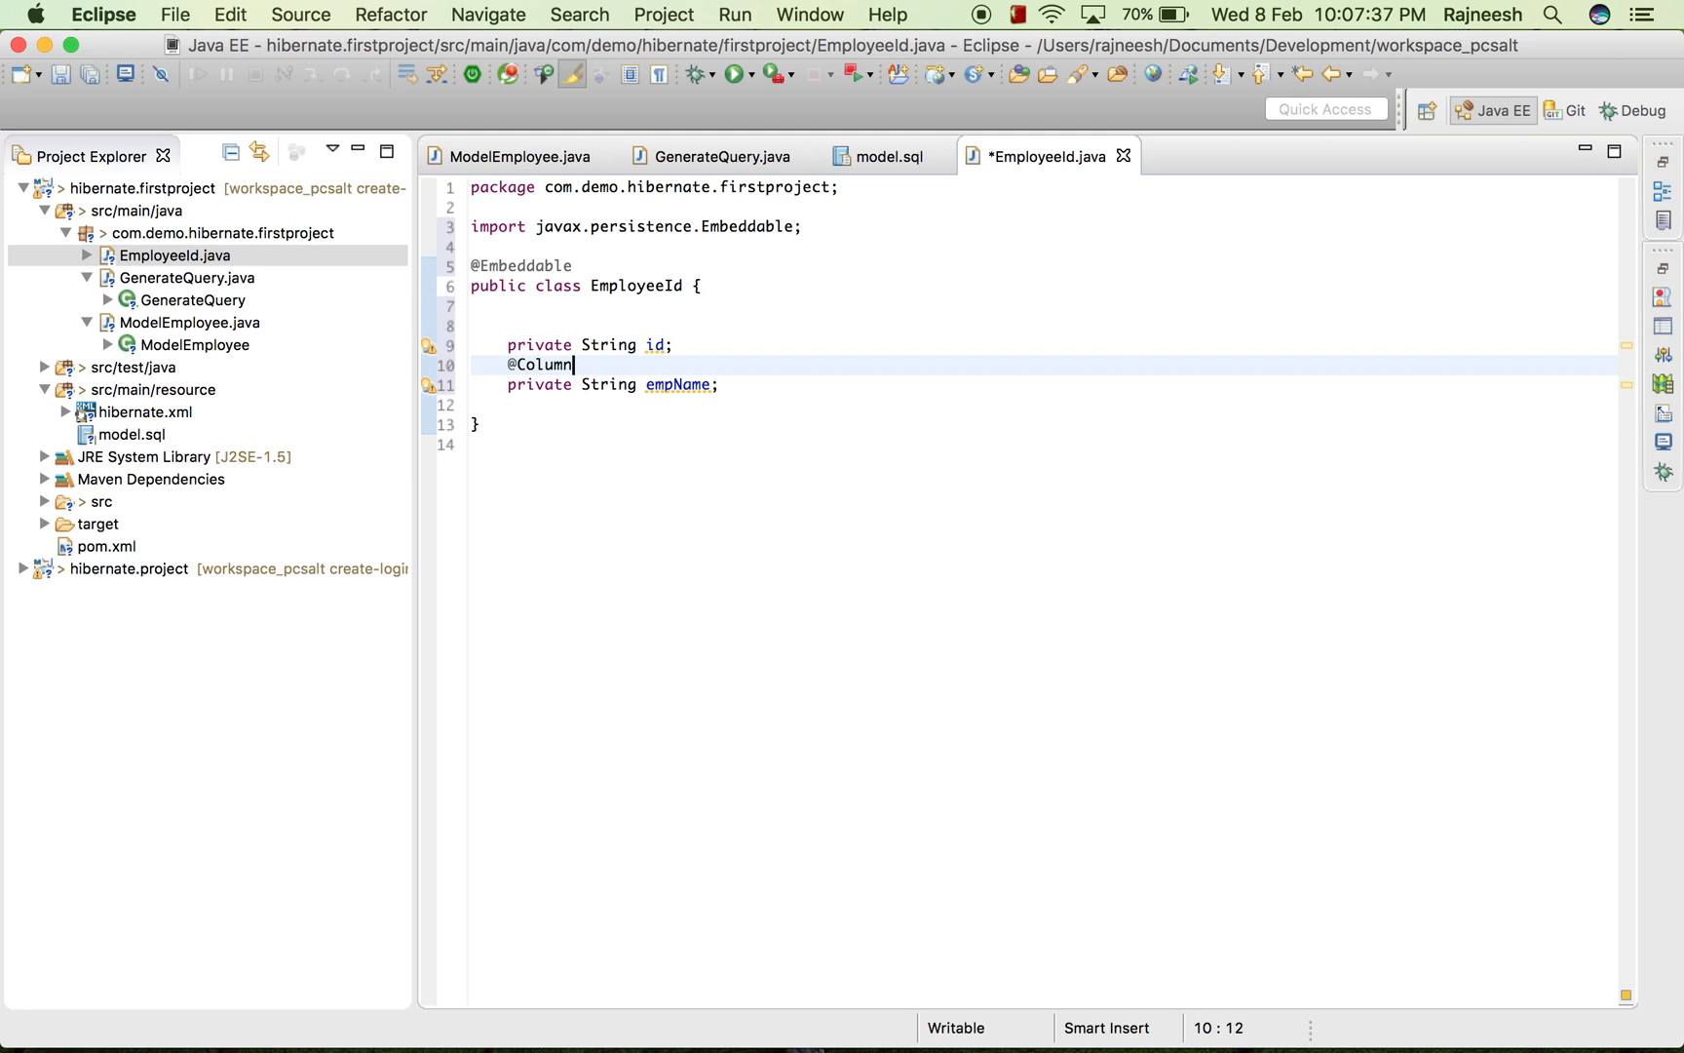
text((name ))
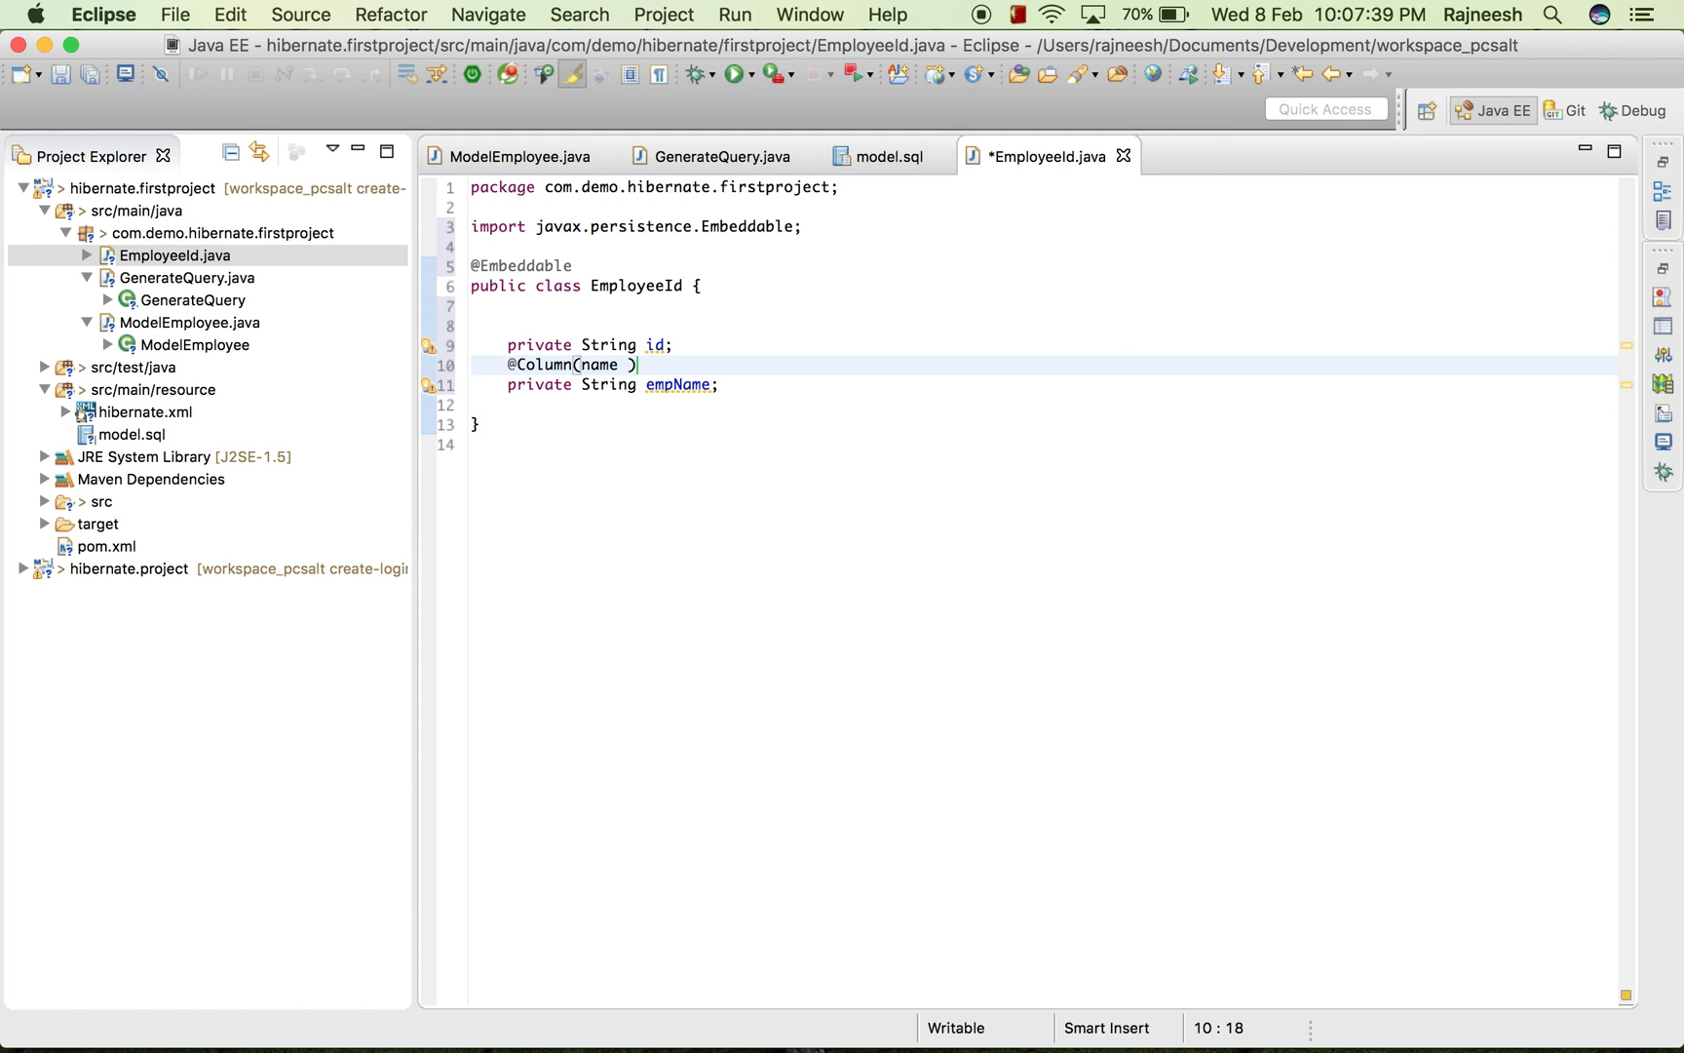
text(= "emp")
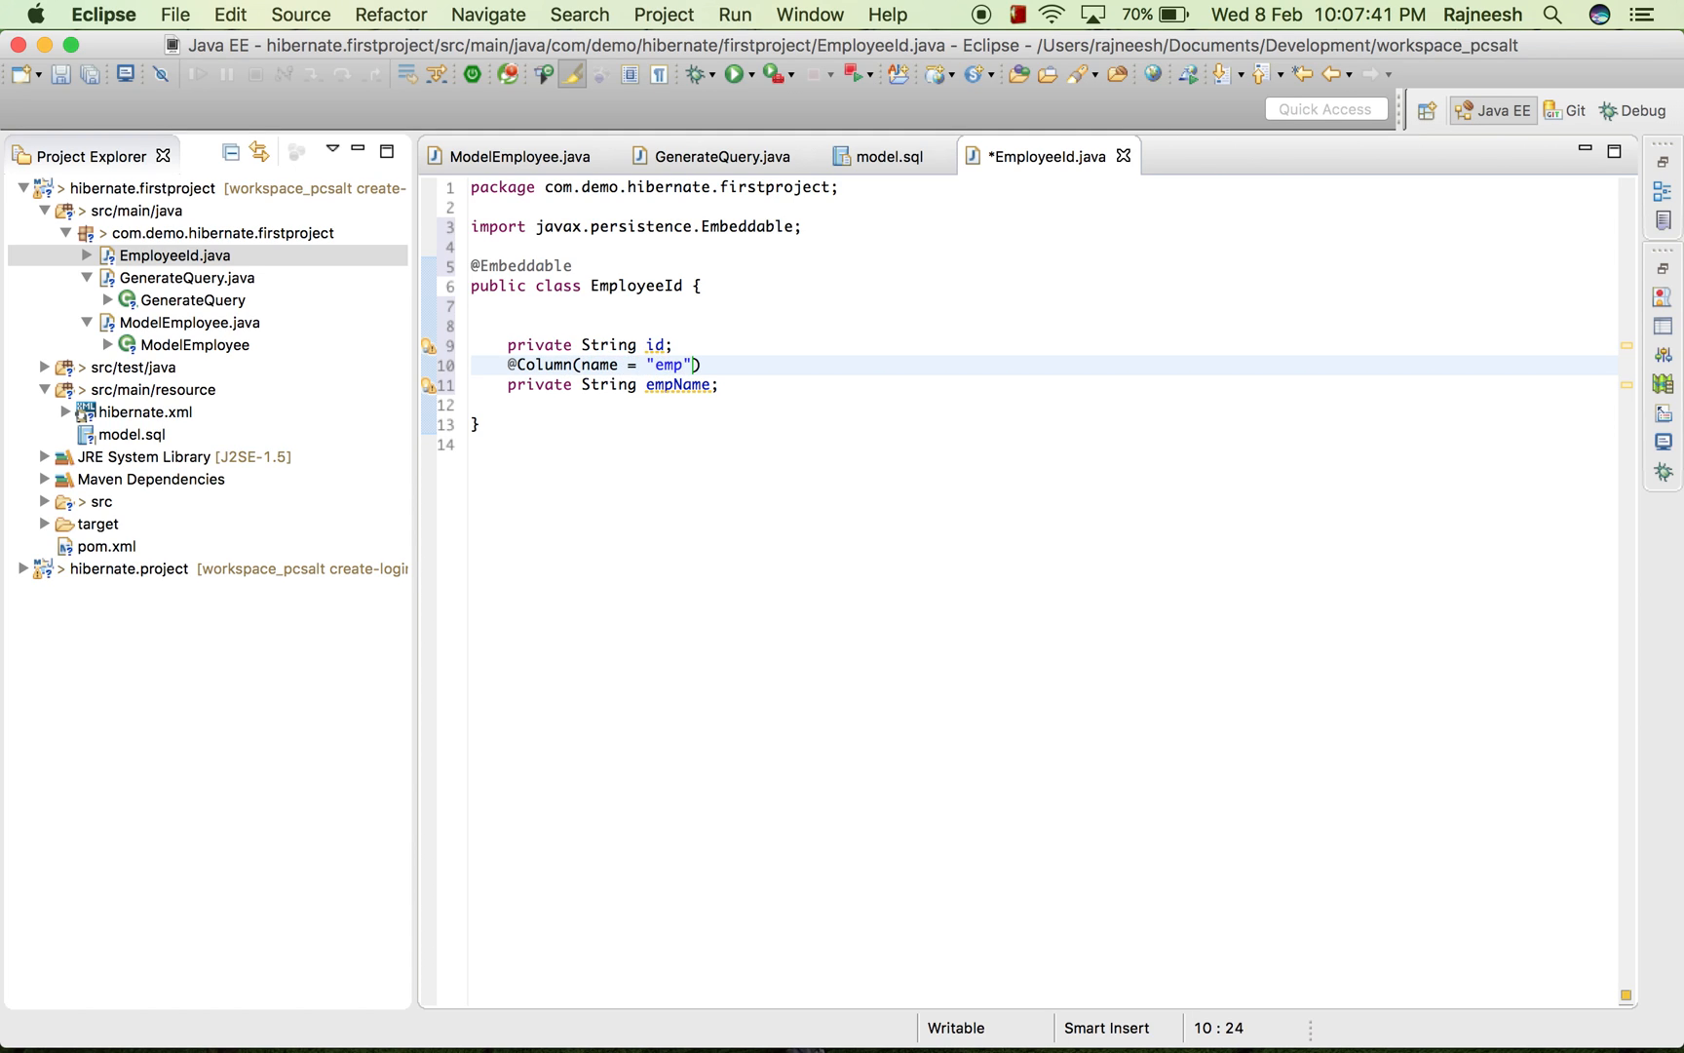
text(_name)
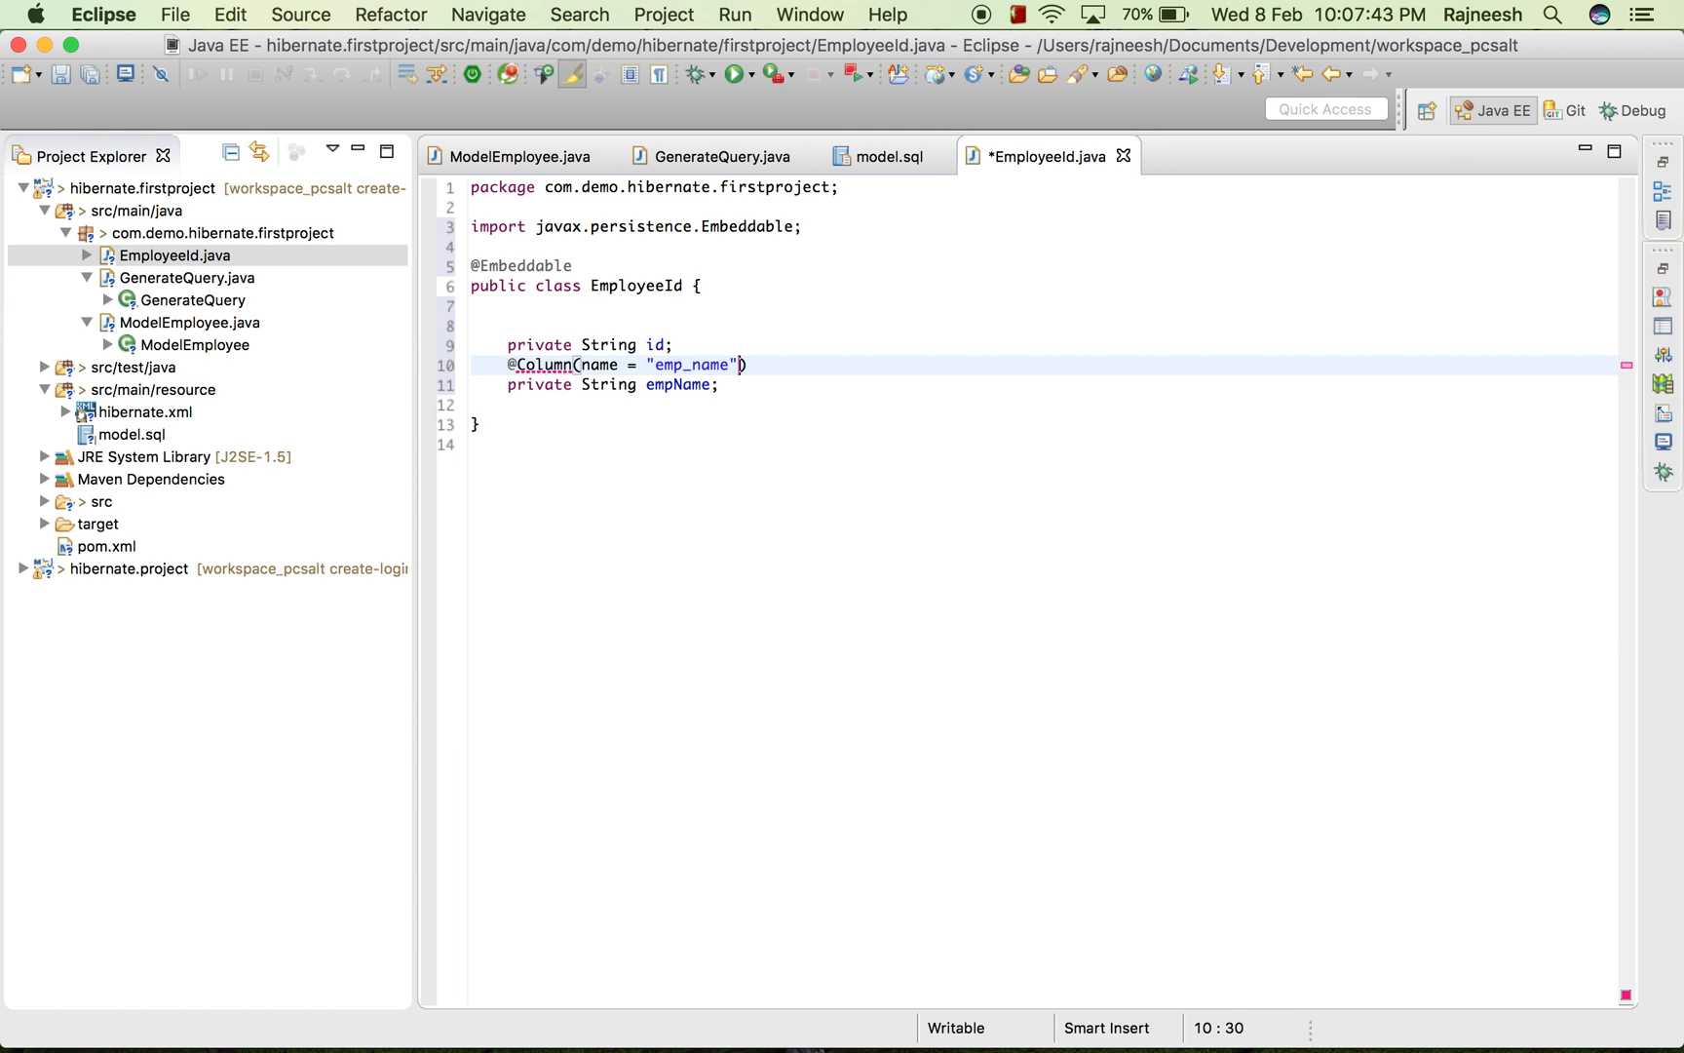
text(,)
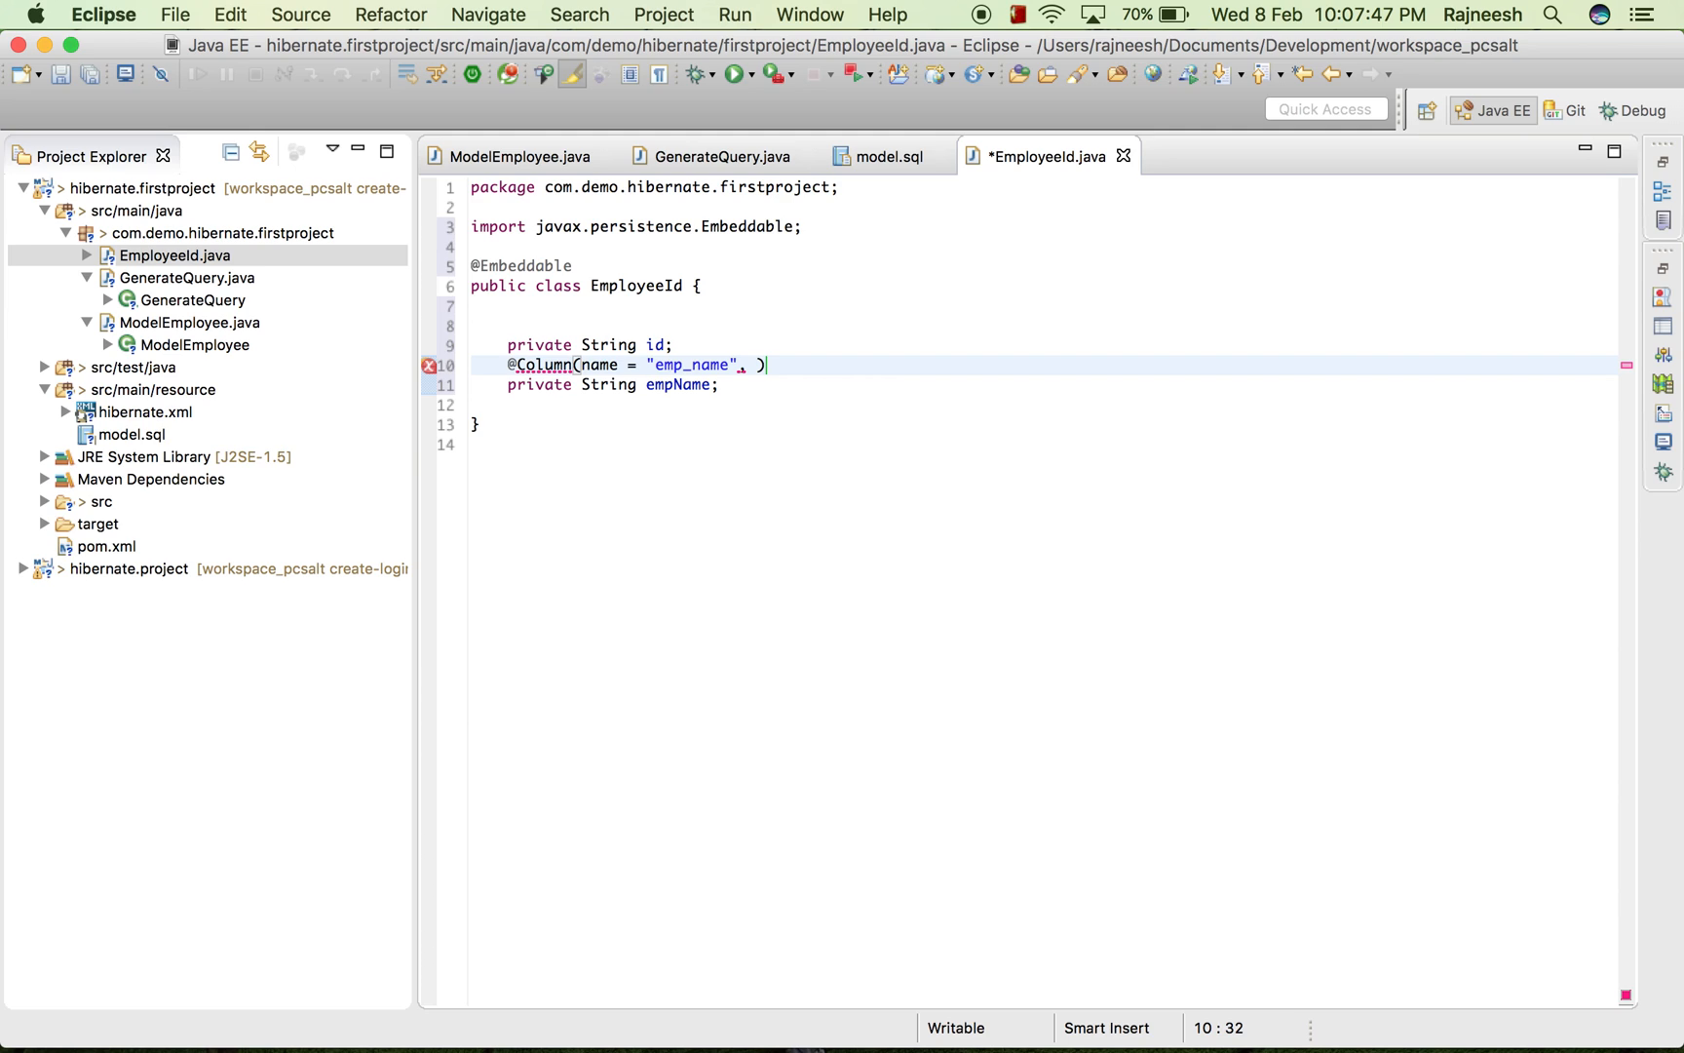
text(co)
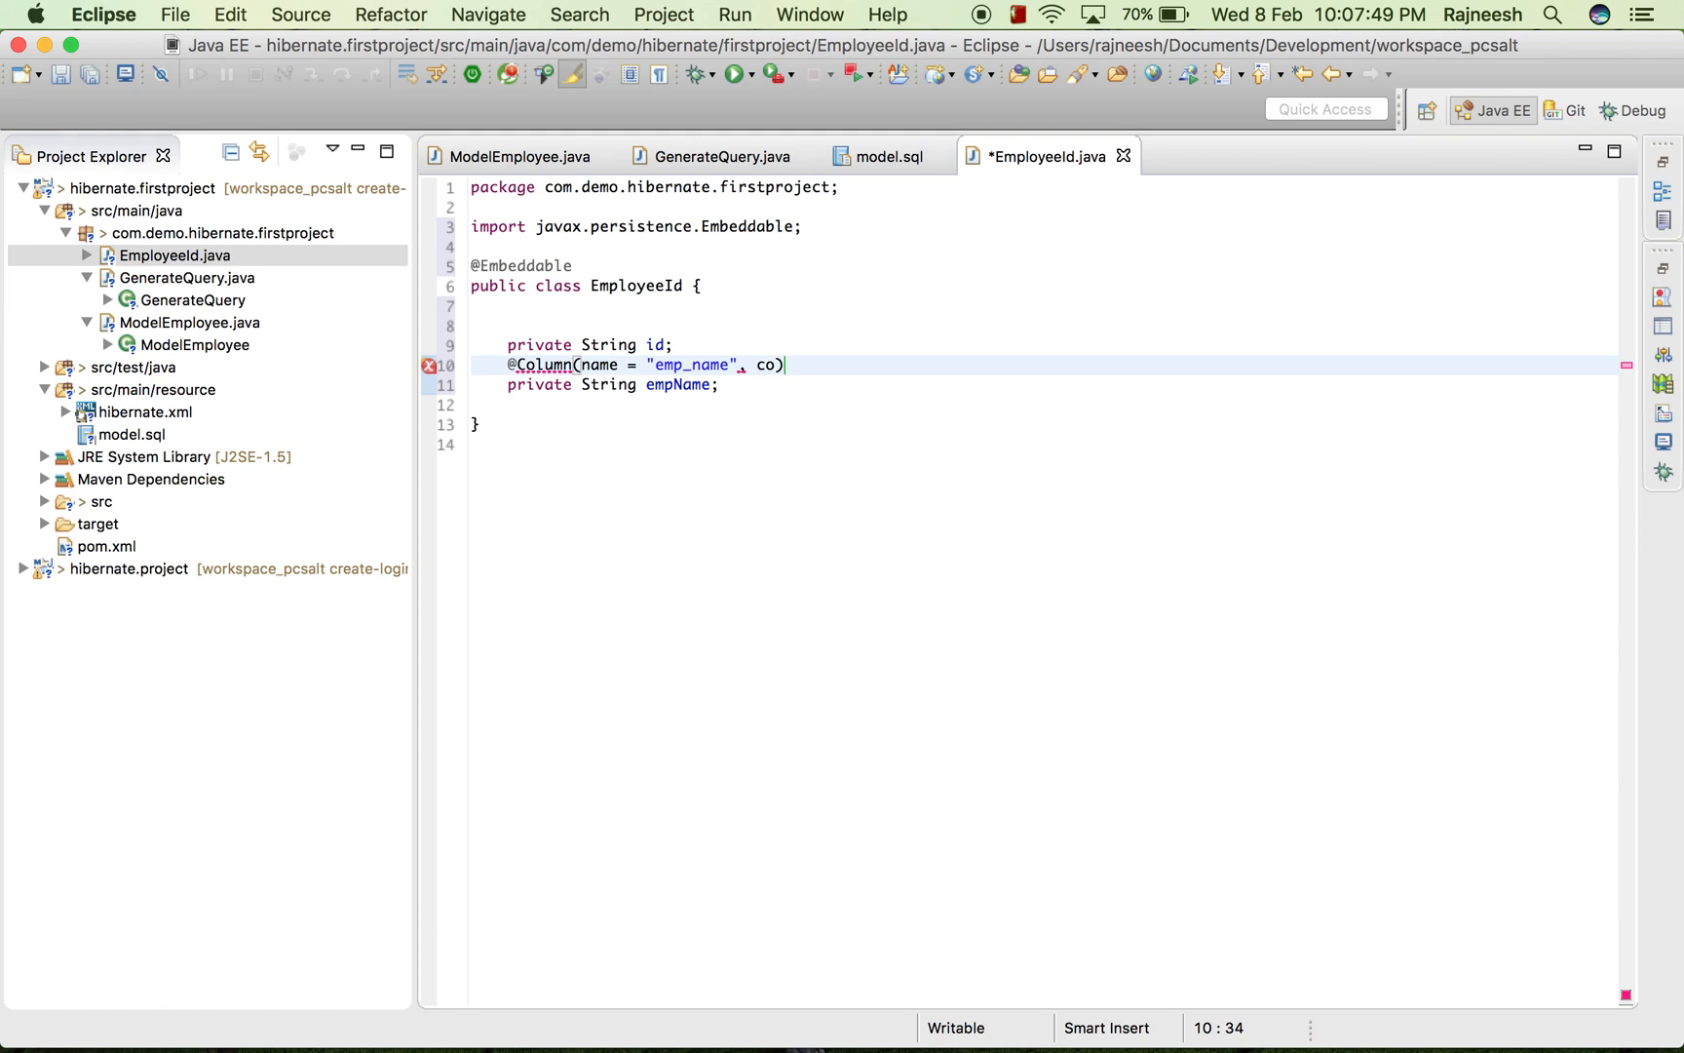
text(lu)
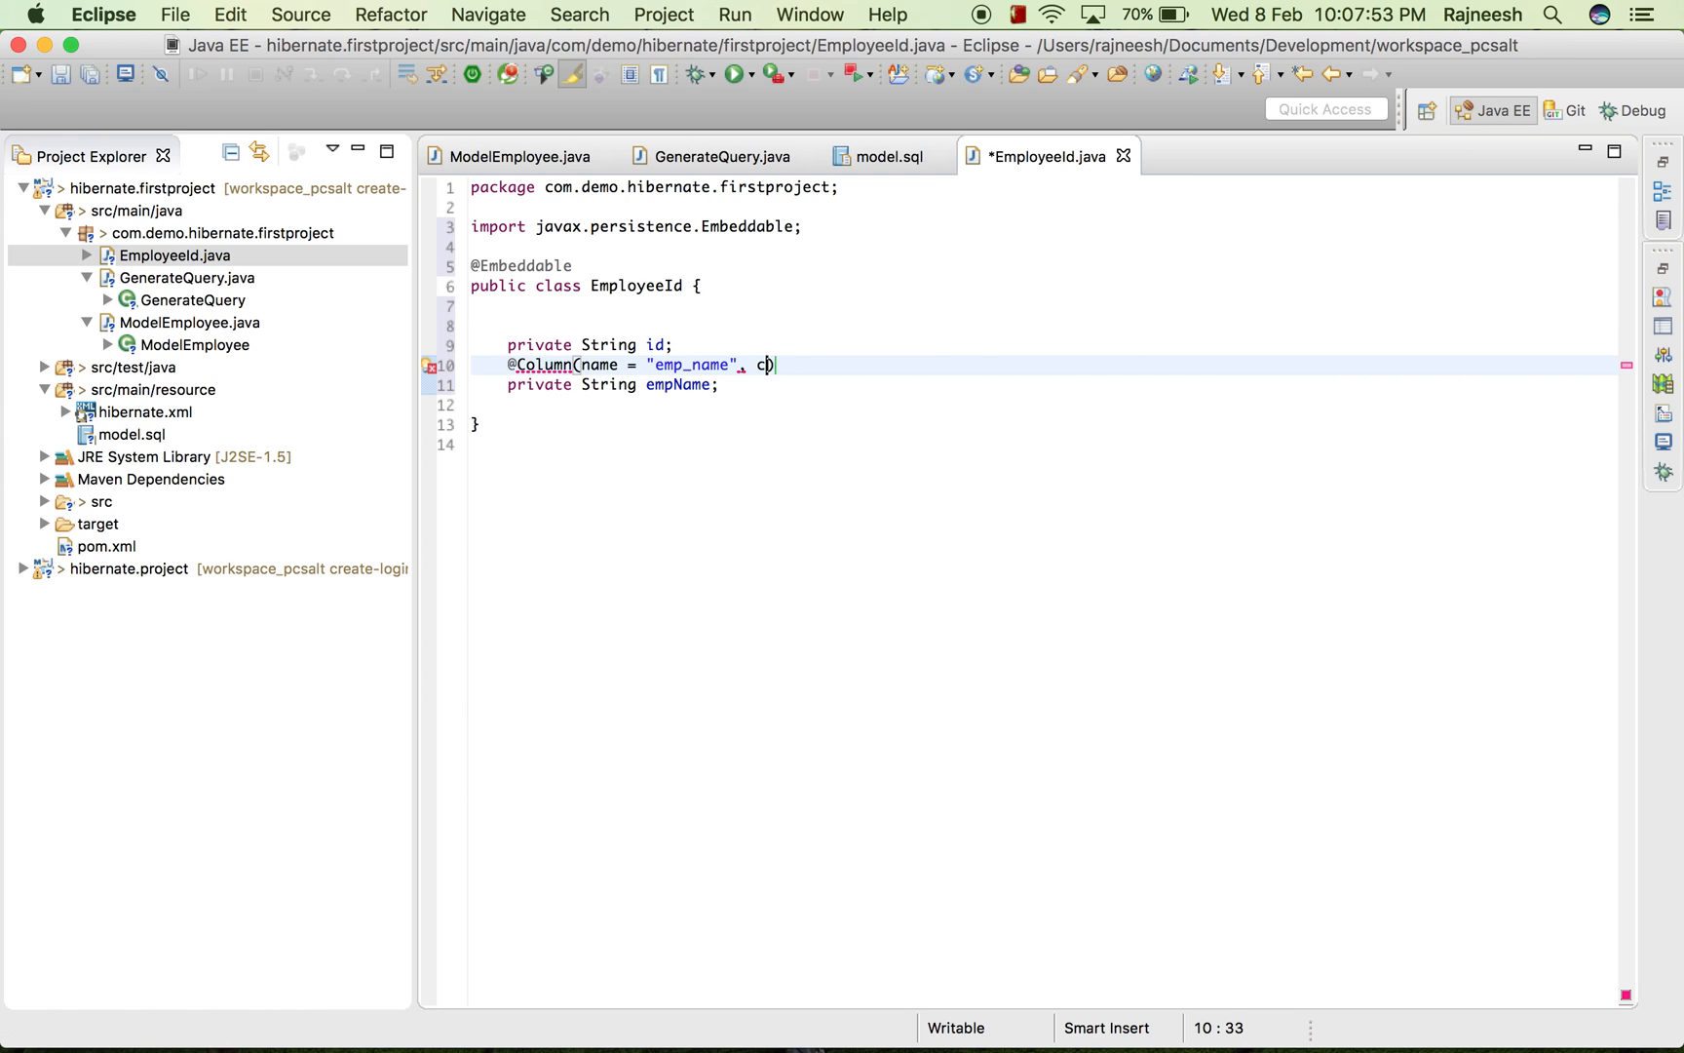
key(Backspace)
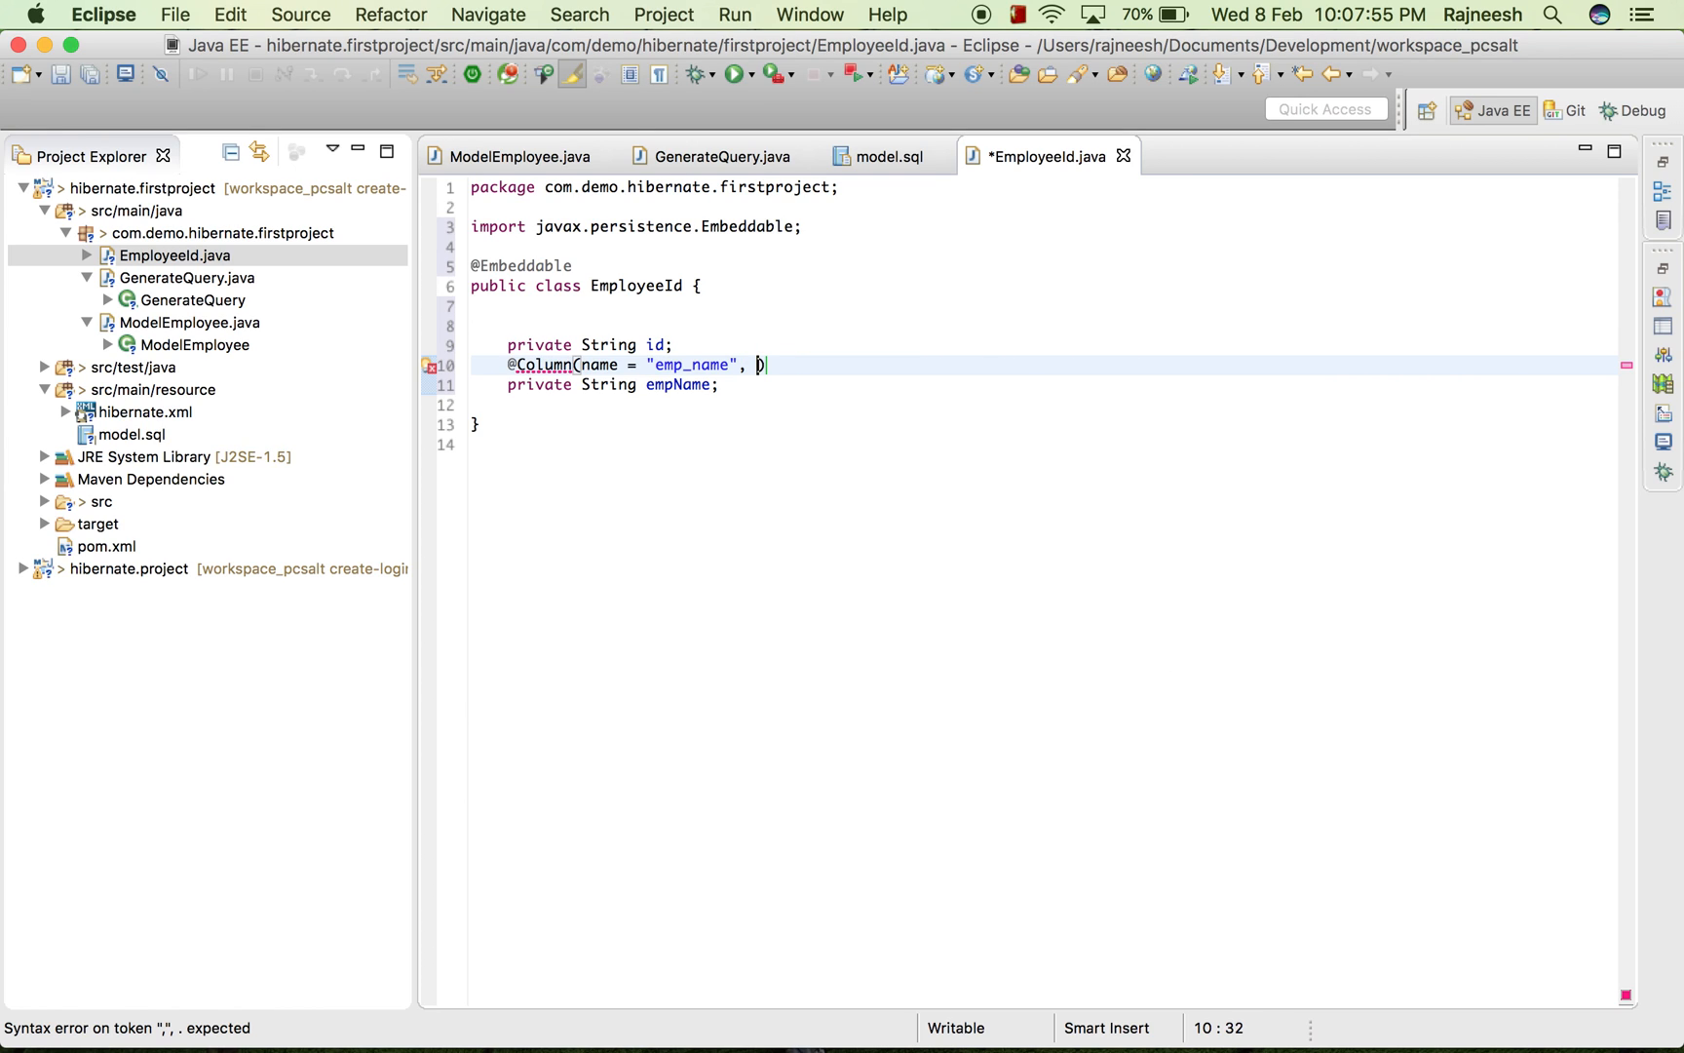
text(c)
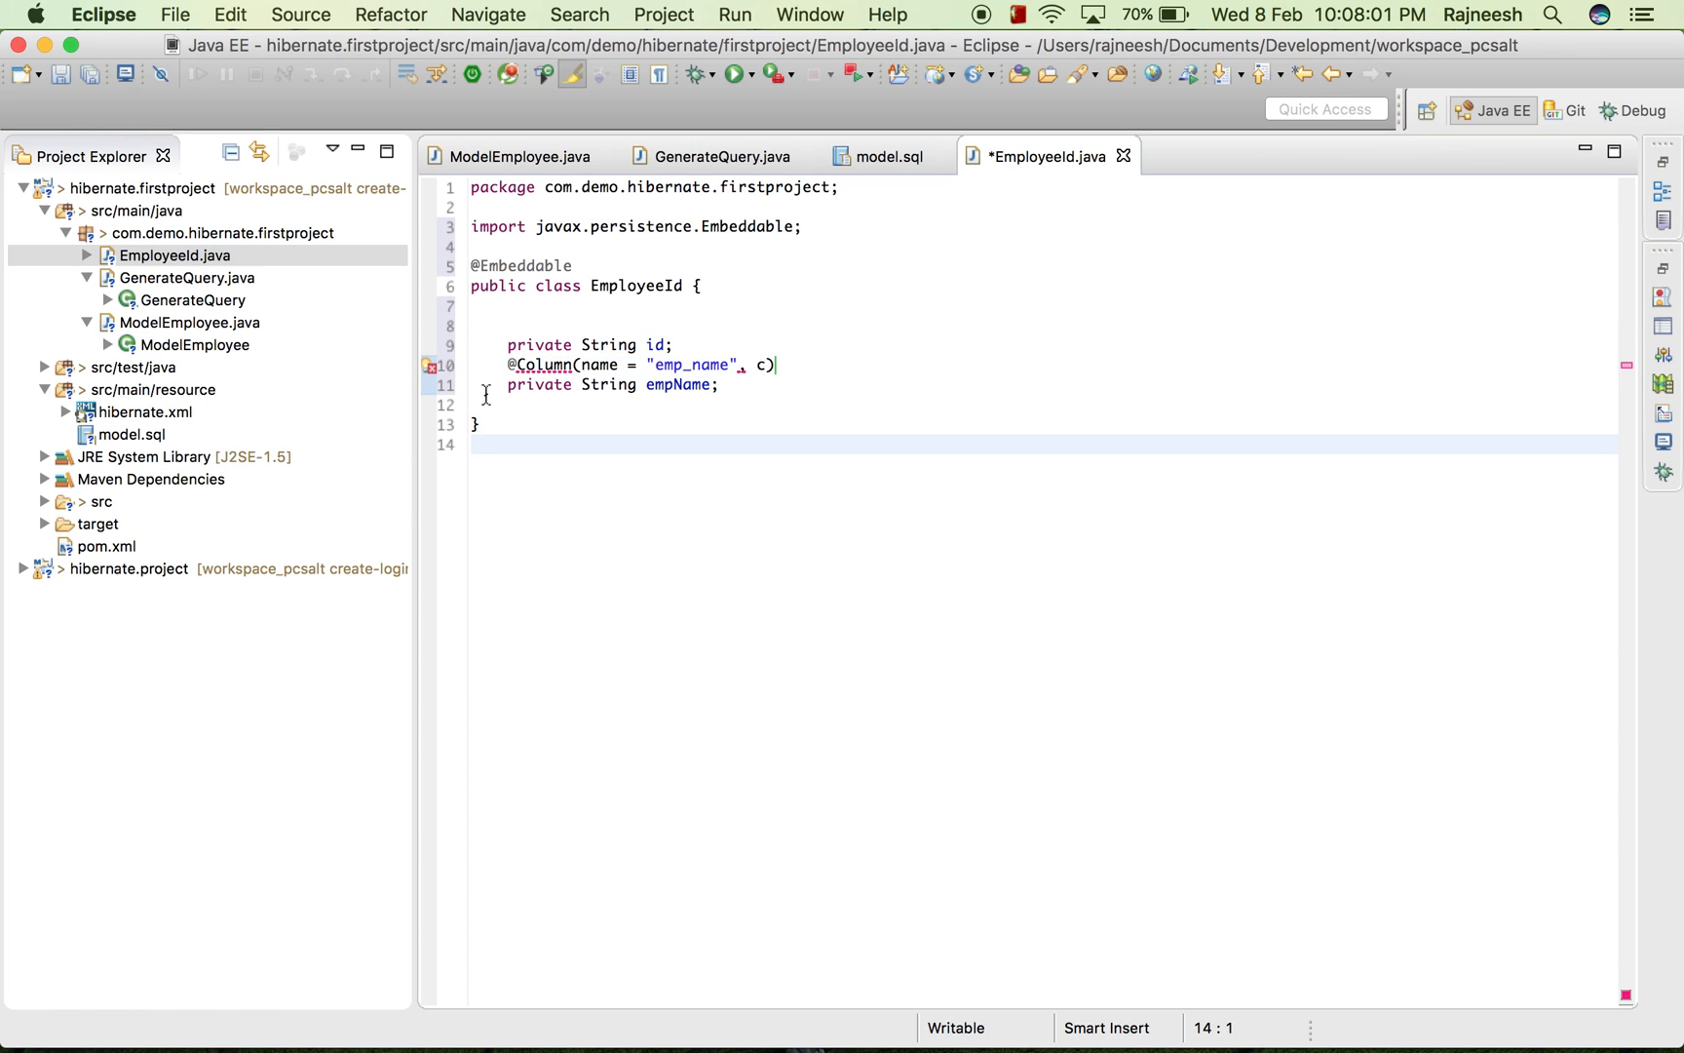
key(ctrl+Space)
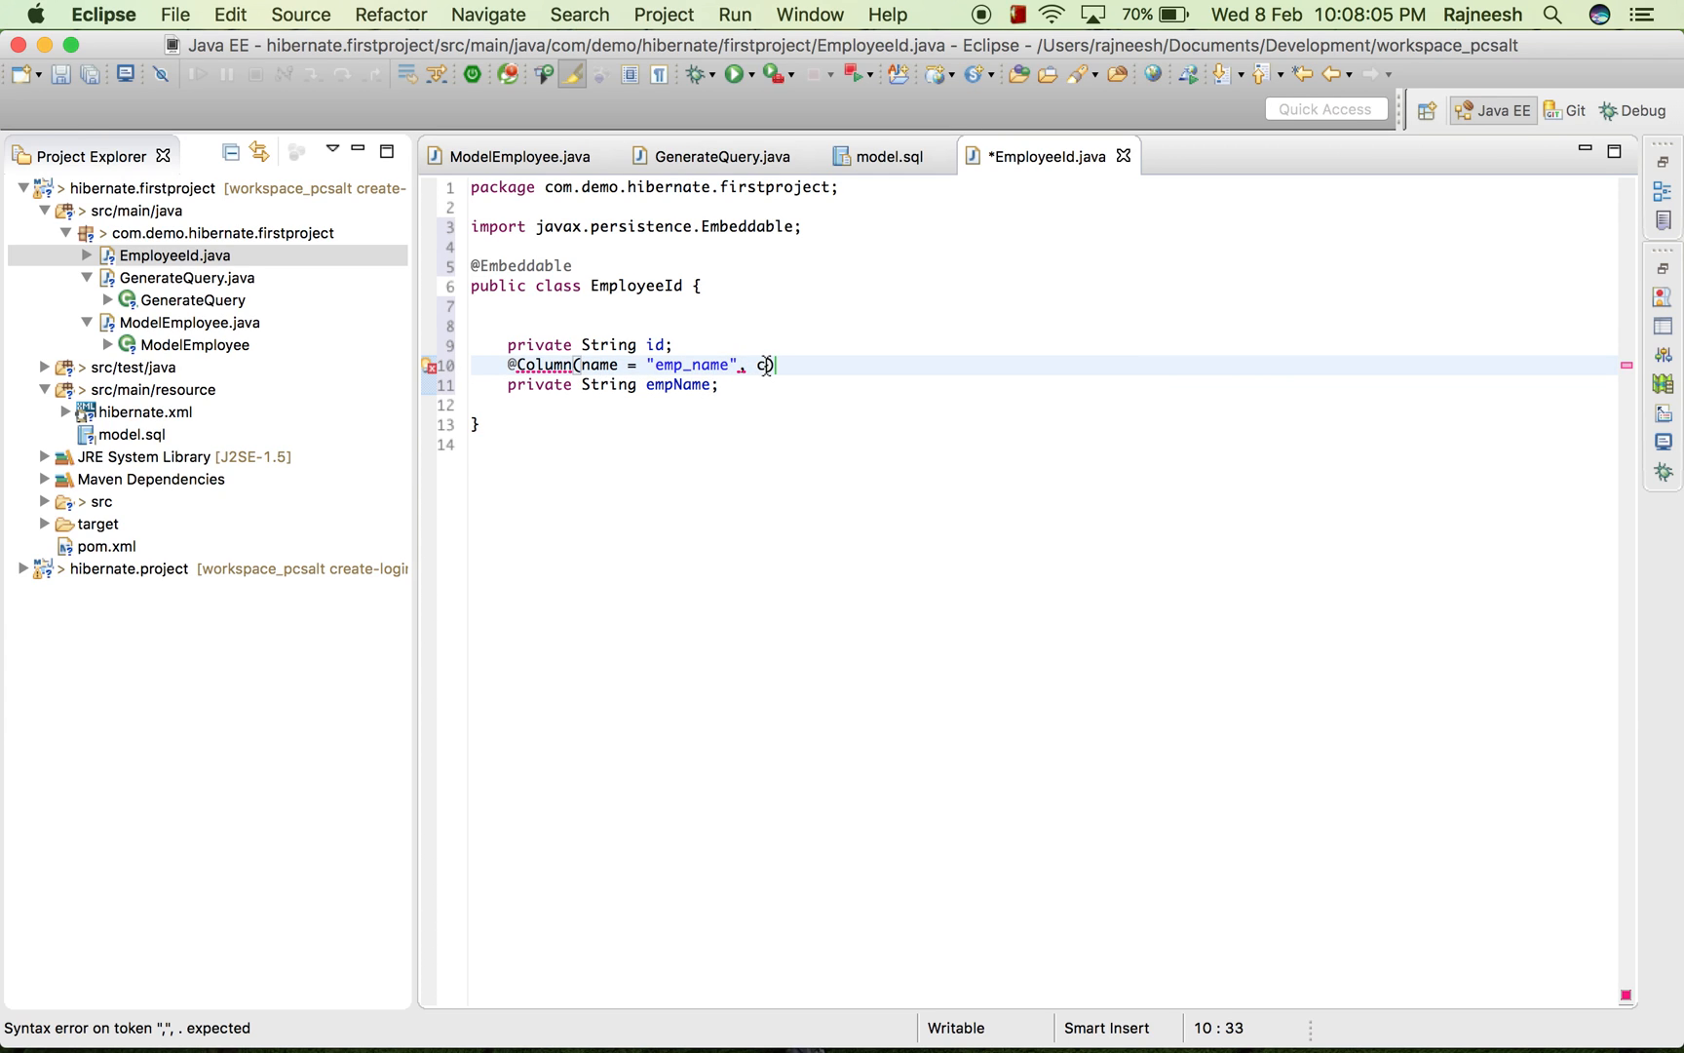
key(Backspace)
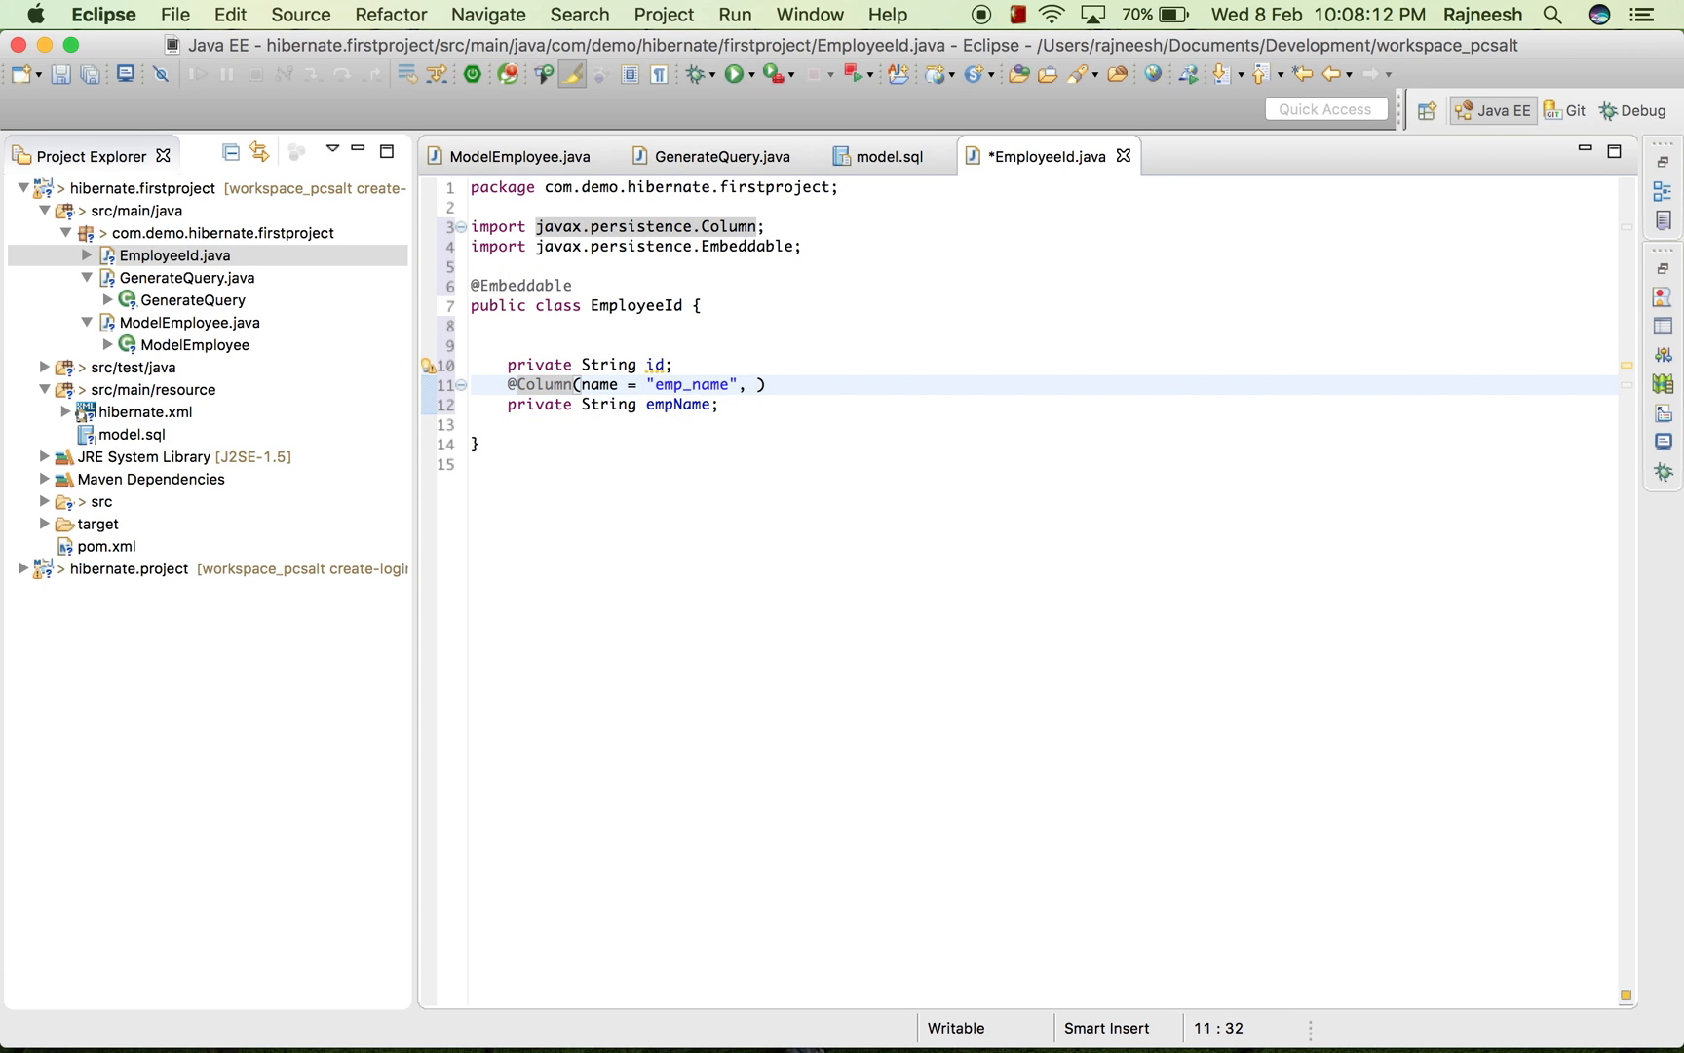
text(columnDefinition)
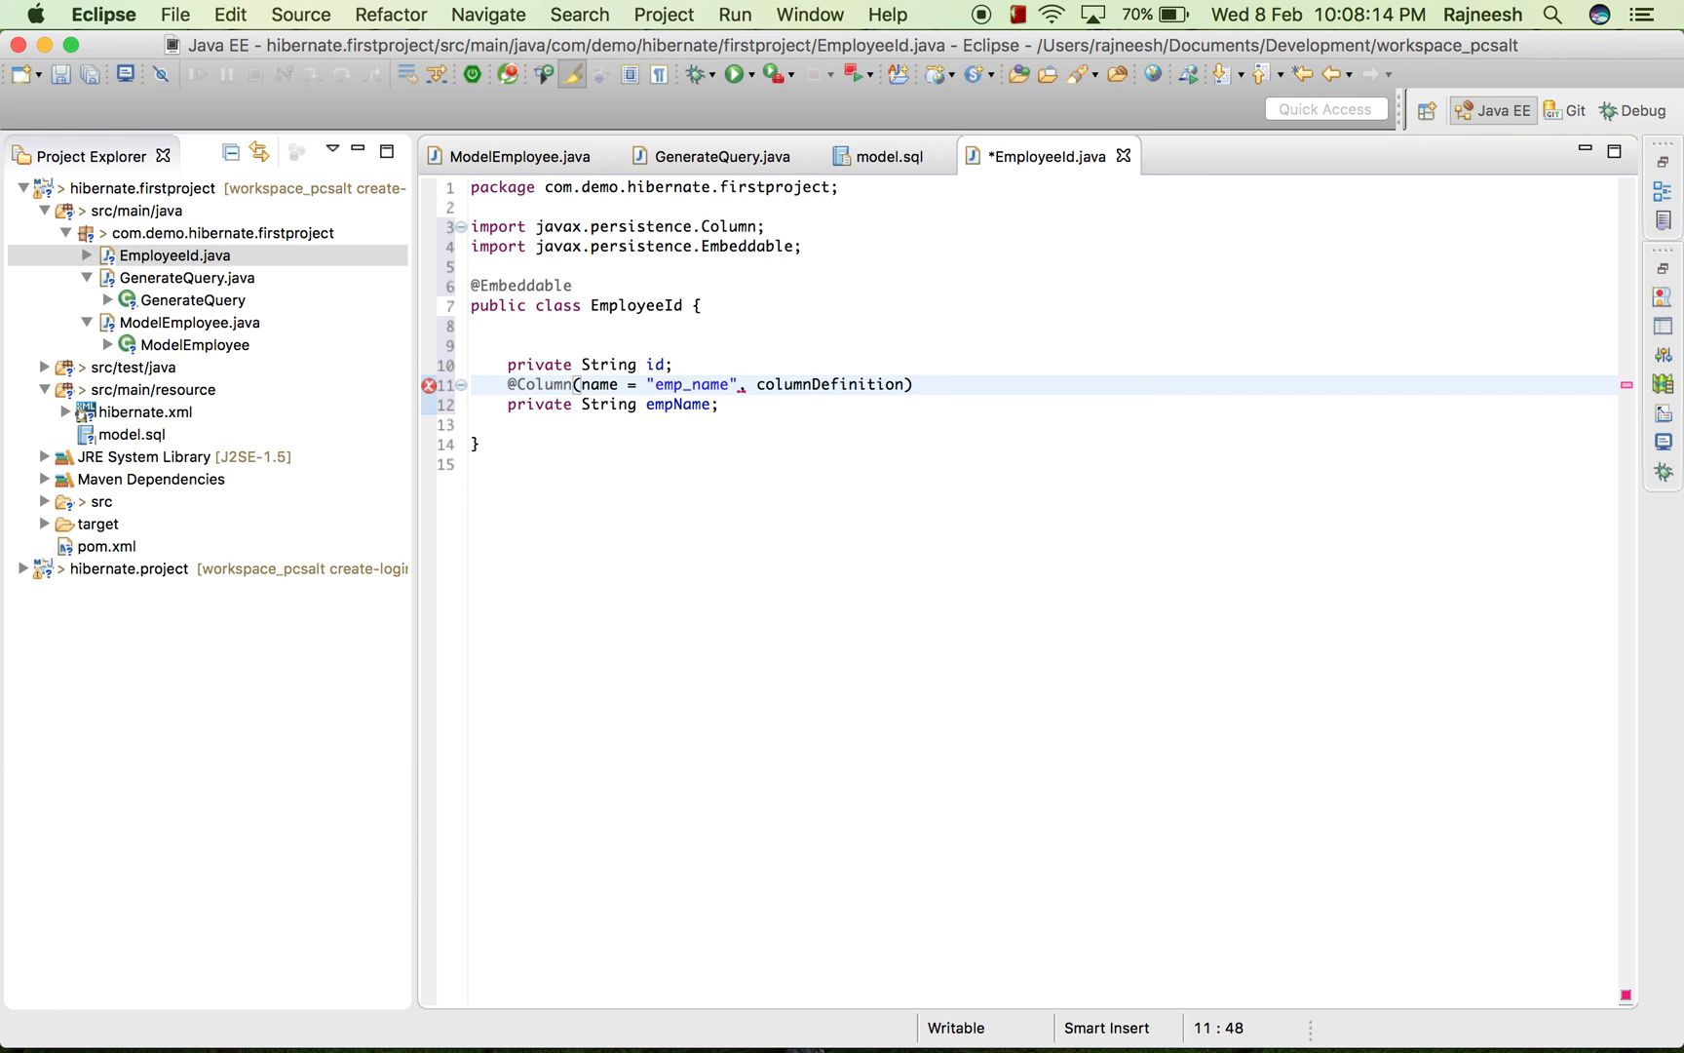
text(= "va")
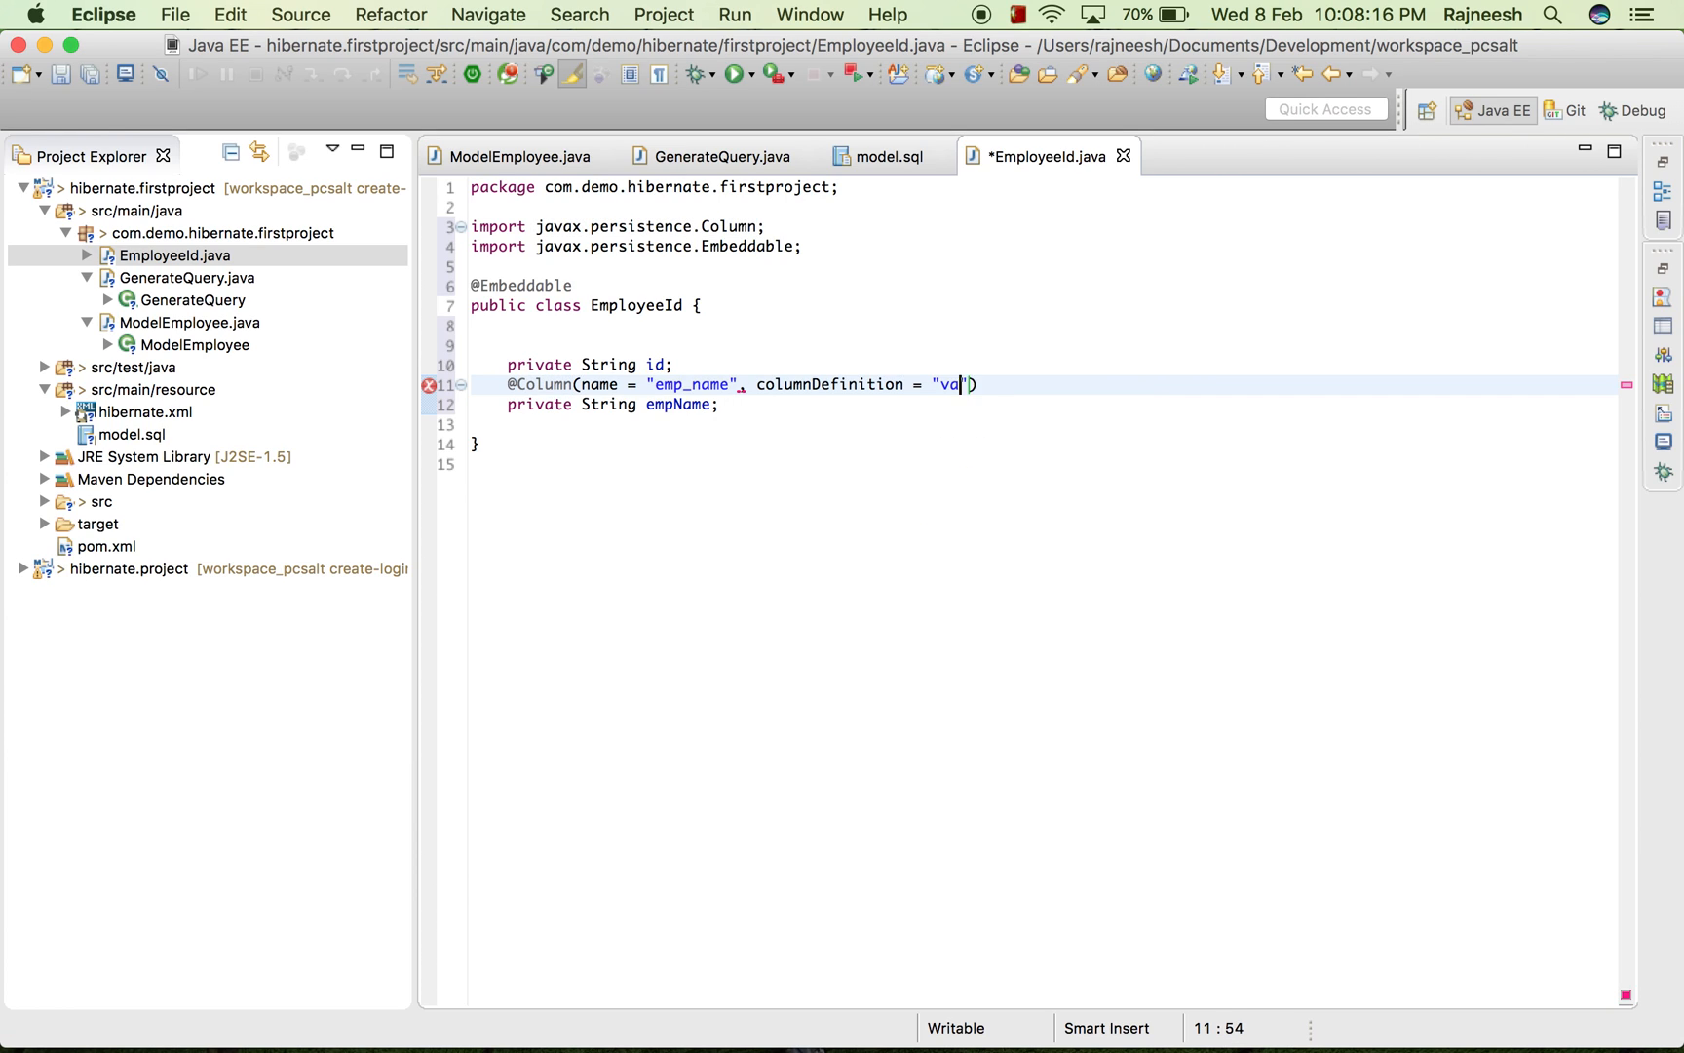
text(rcha)
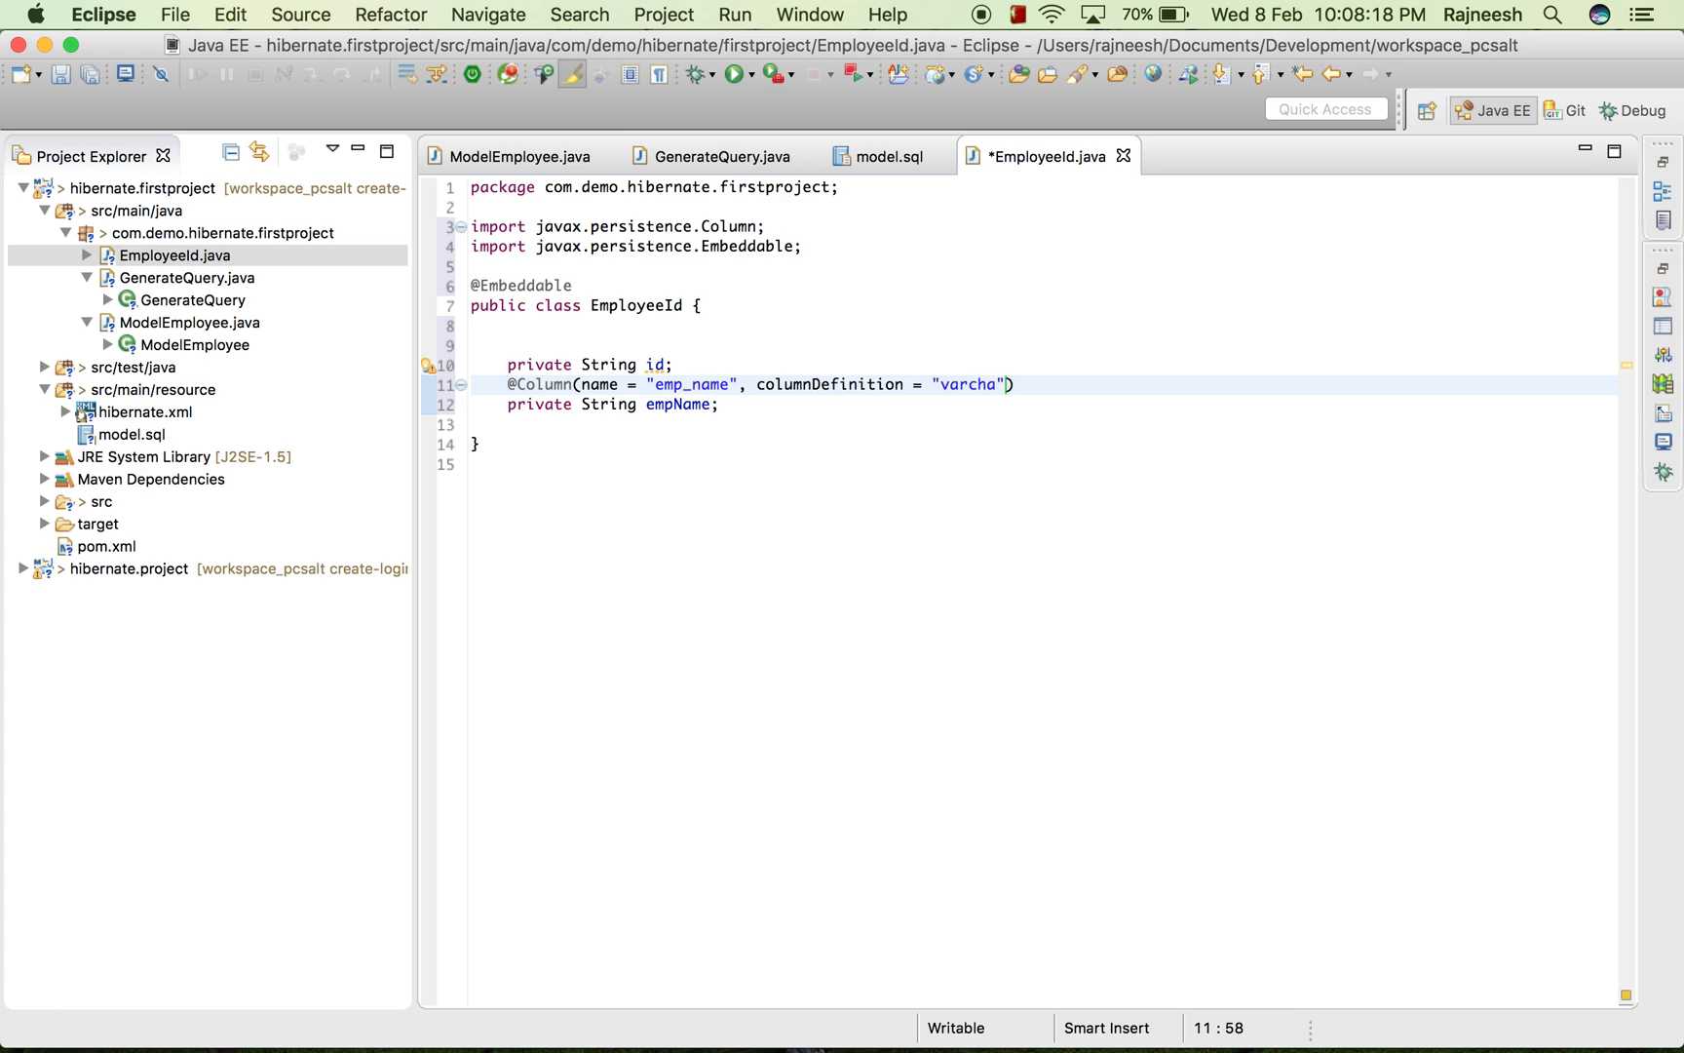
text(r()
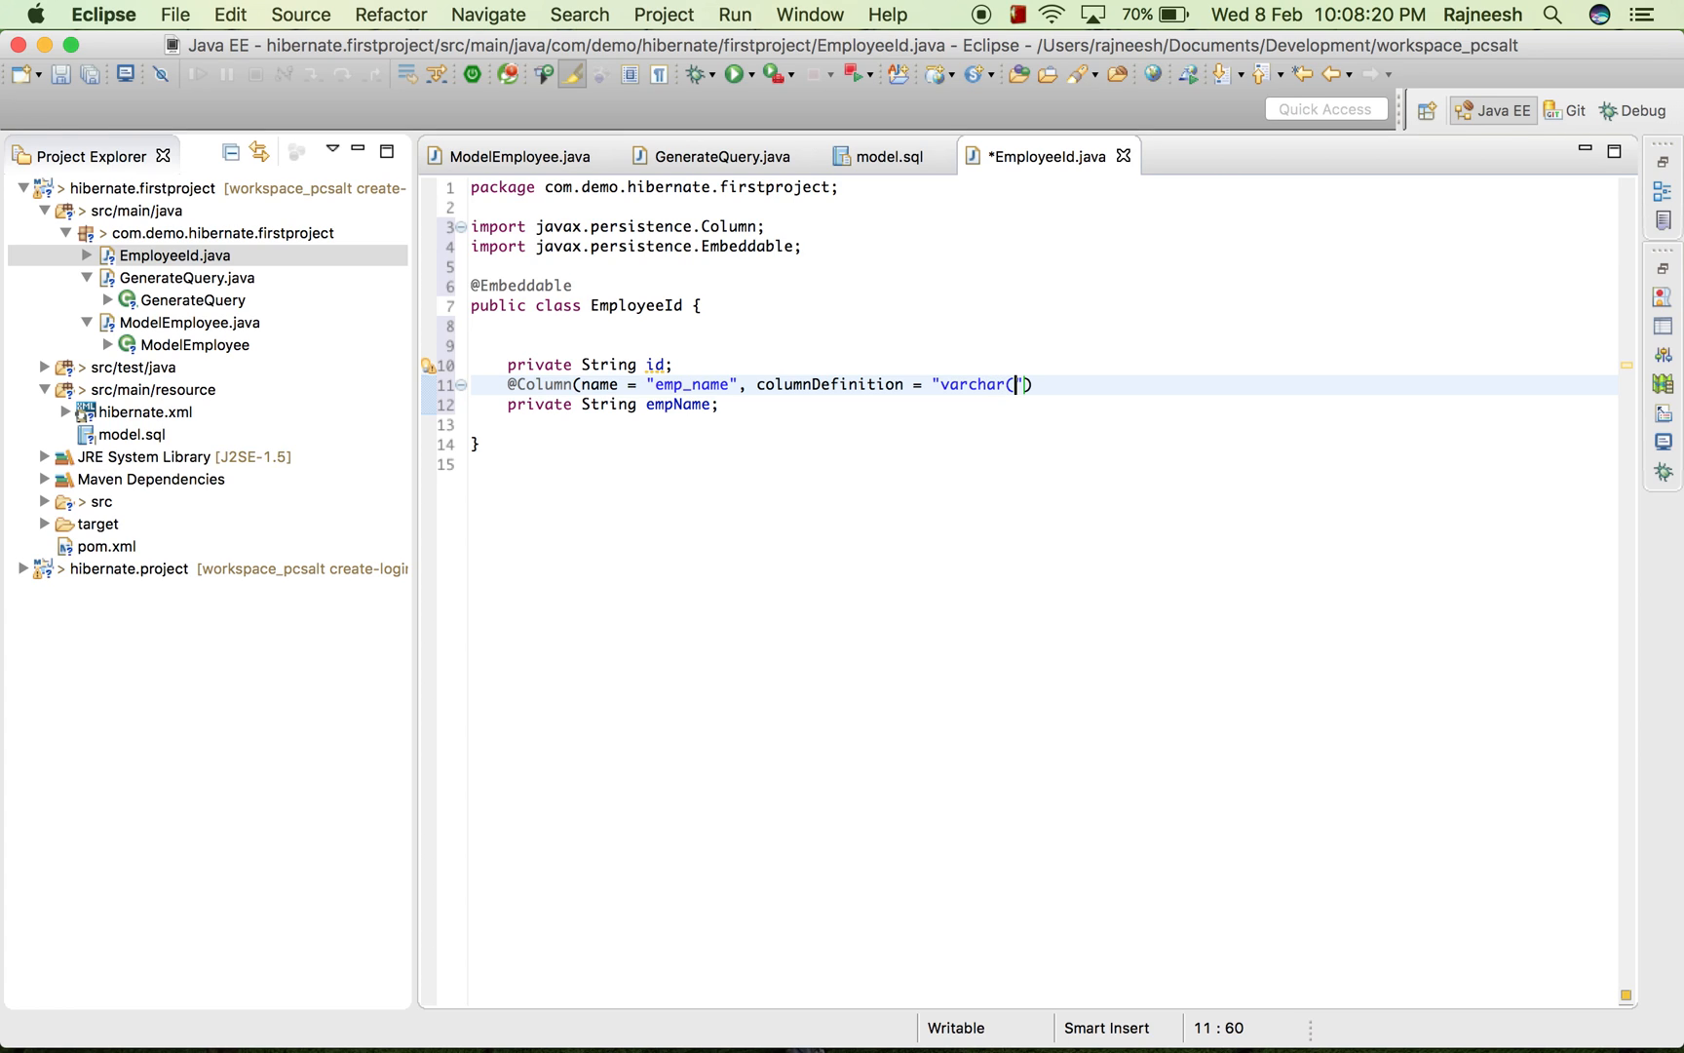
text(255)
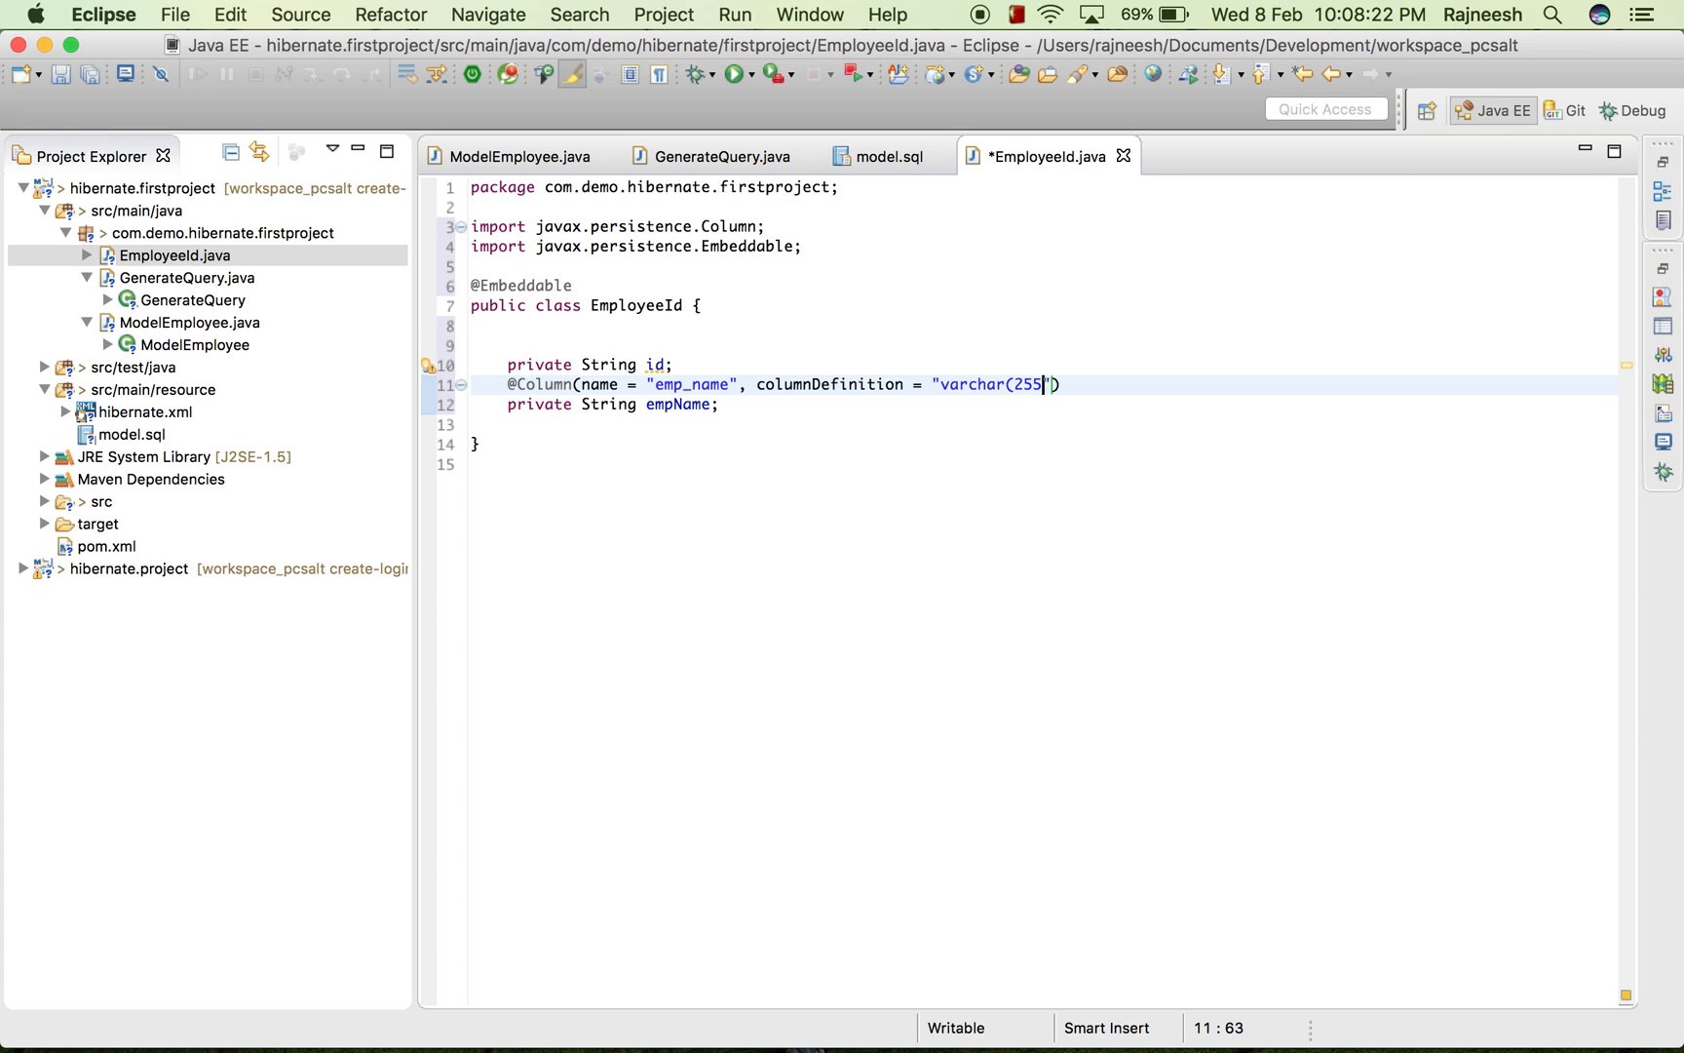
key(Backspace)
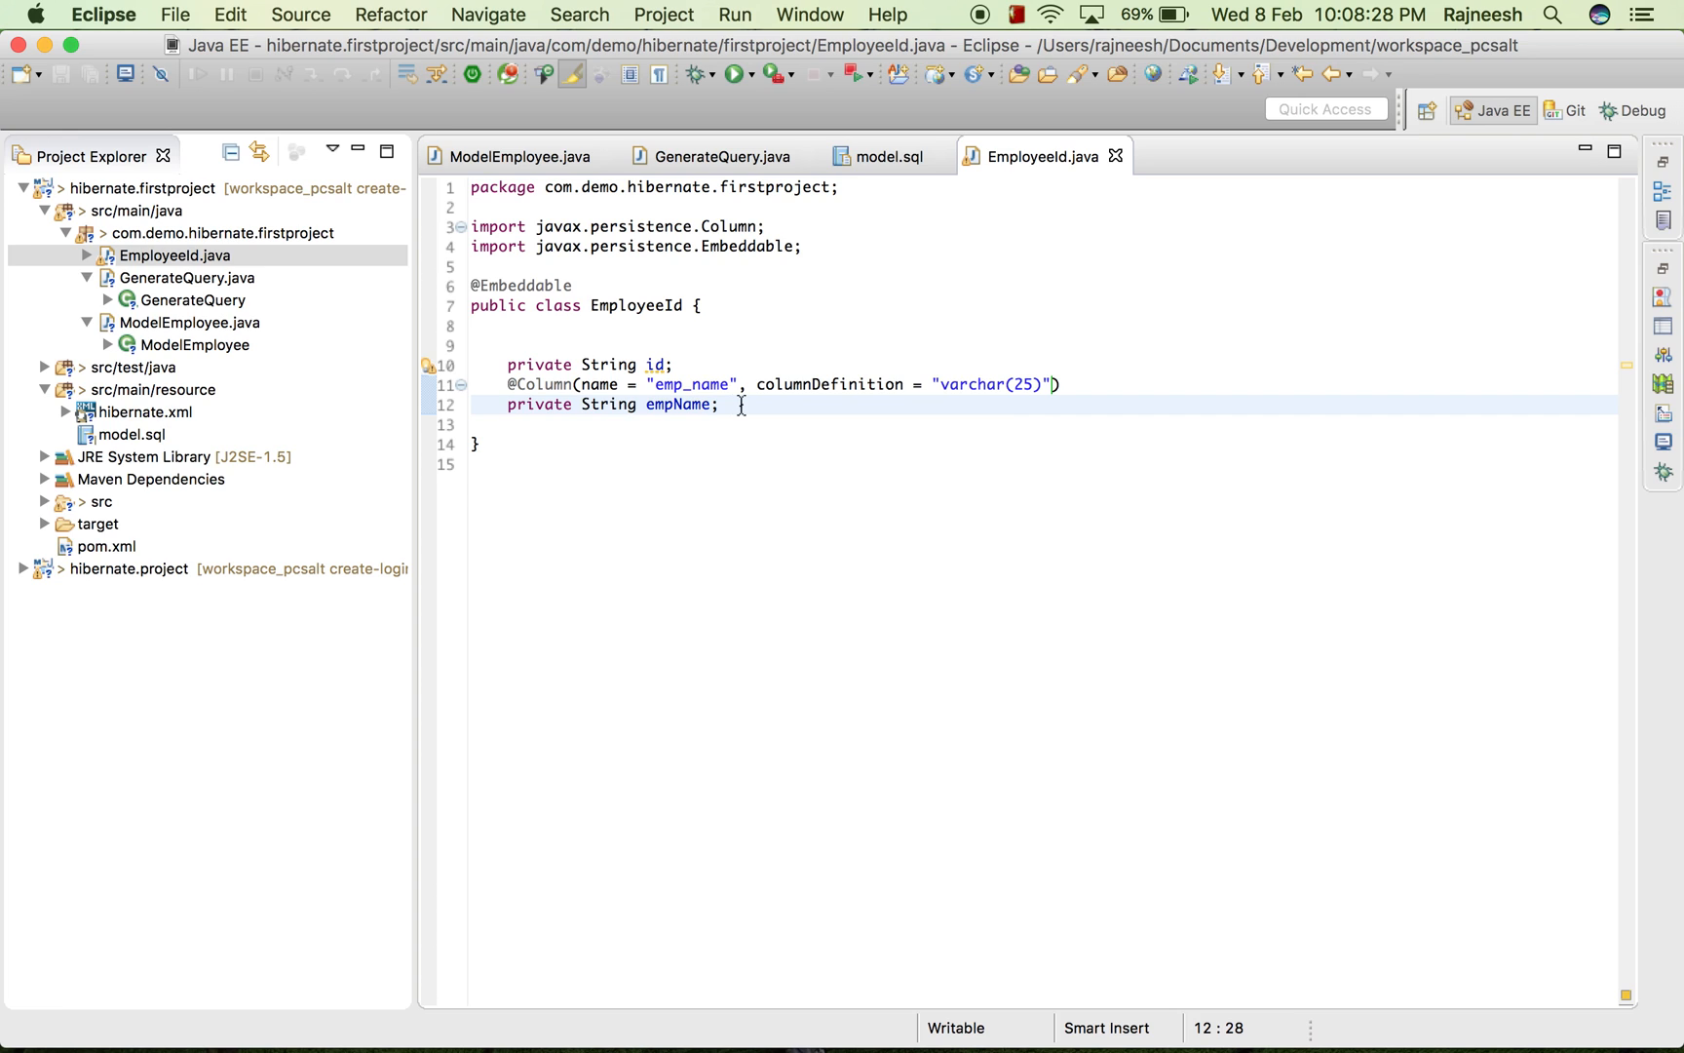
- Generate getters and setters for id and empName in EmployeeId and save
key(Enter)
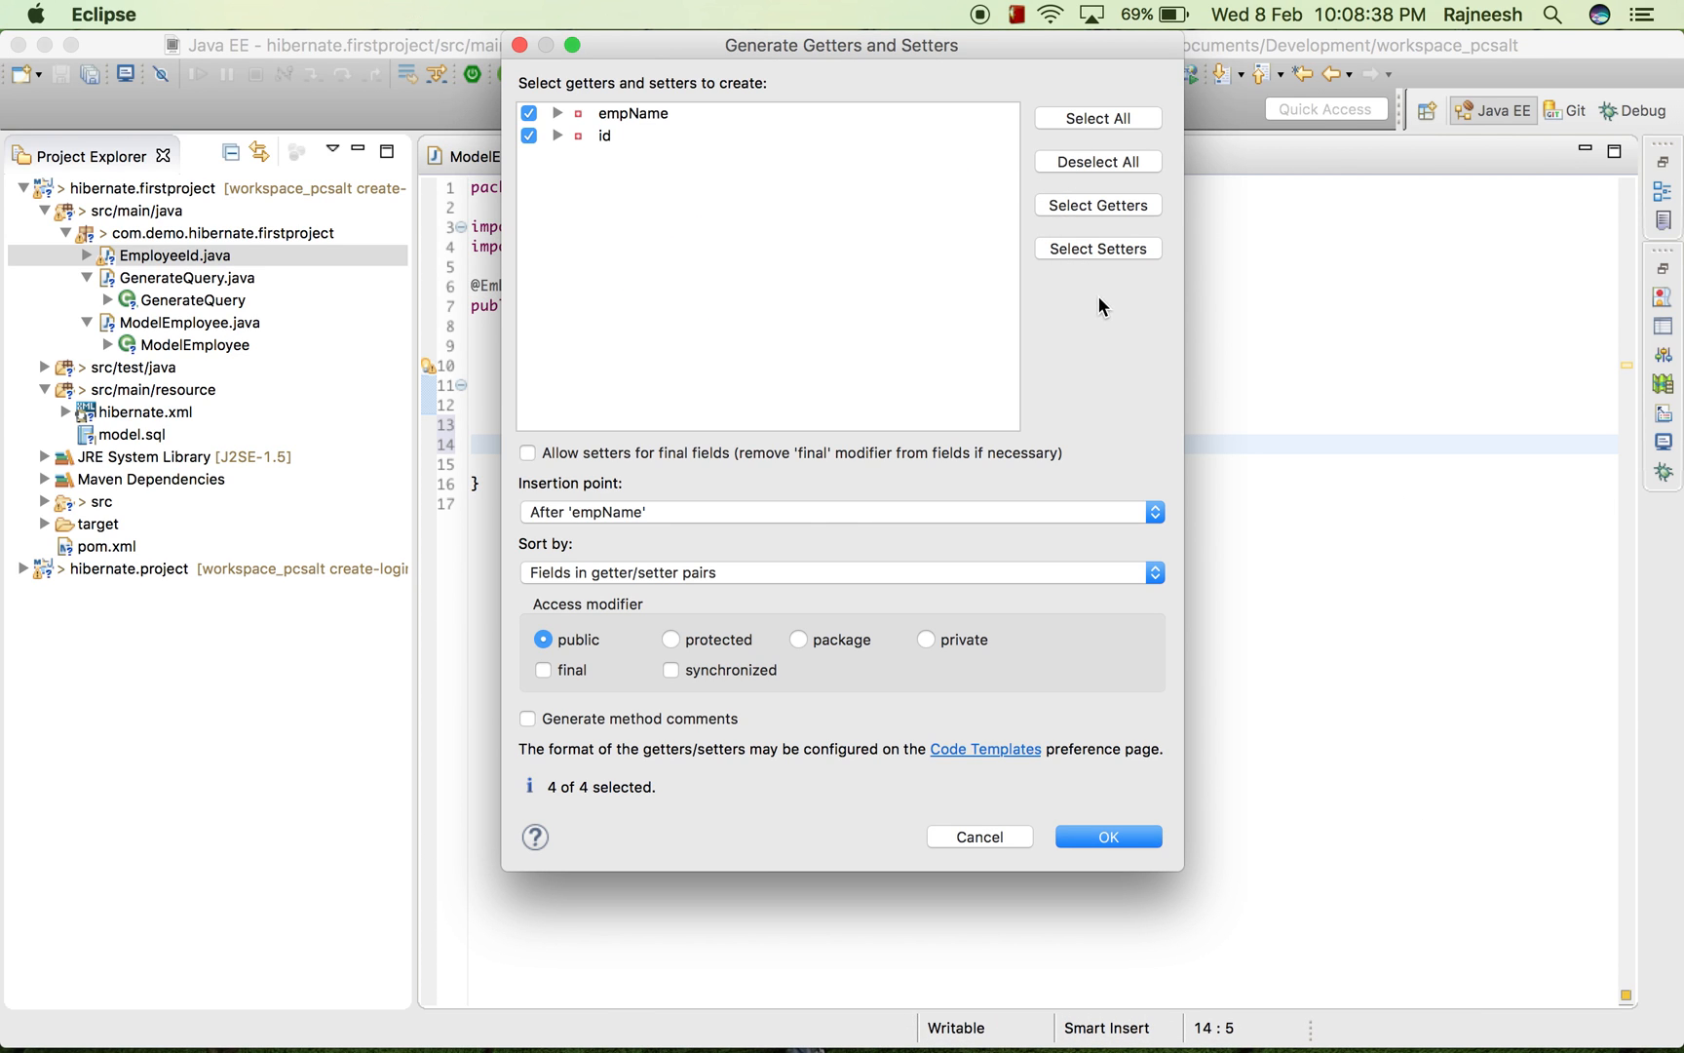
click(1108, 836)
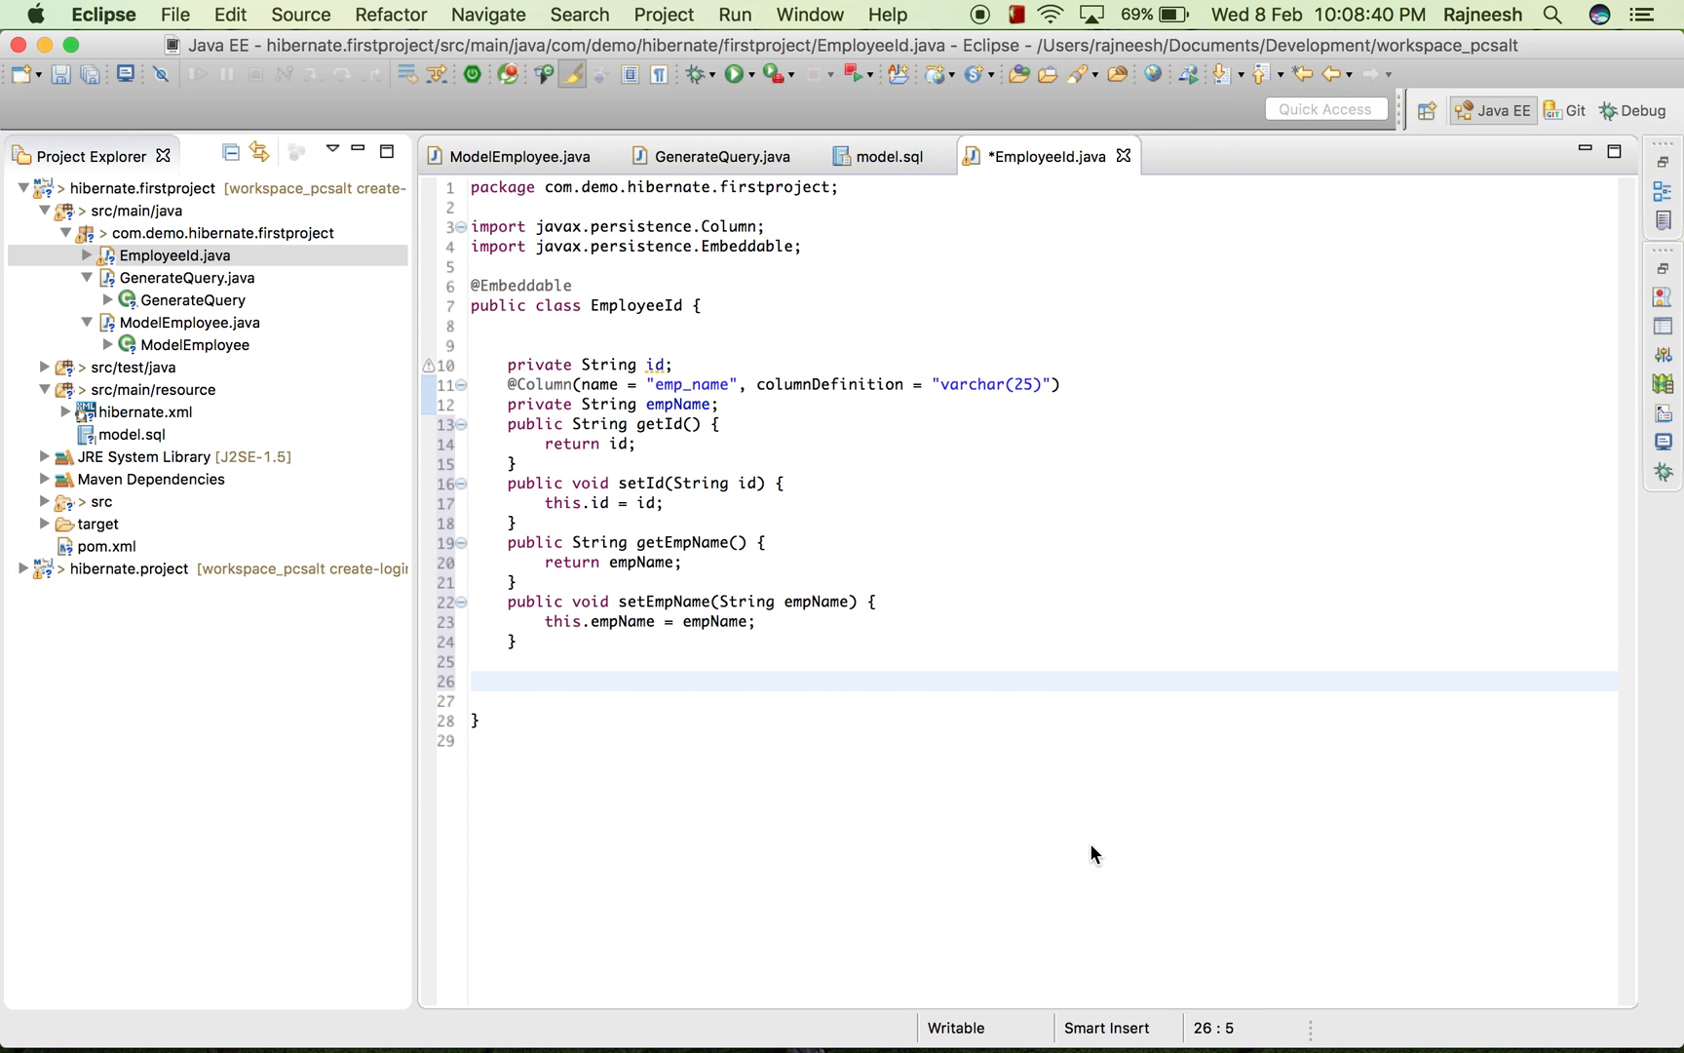
key(Cmd+s)
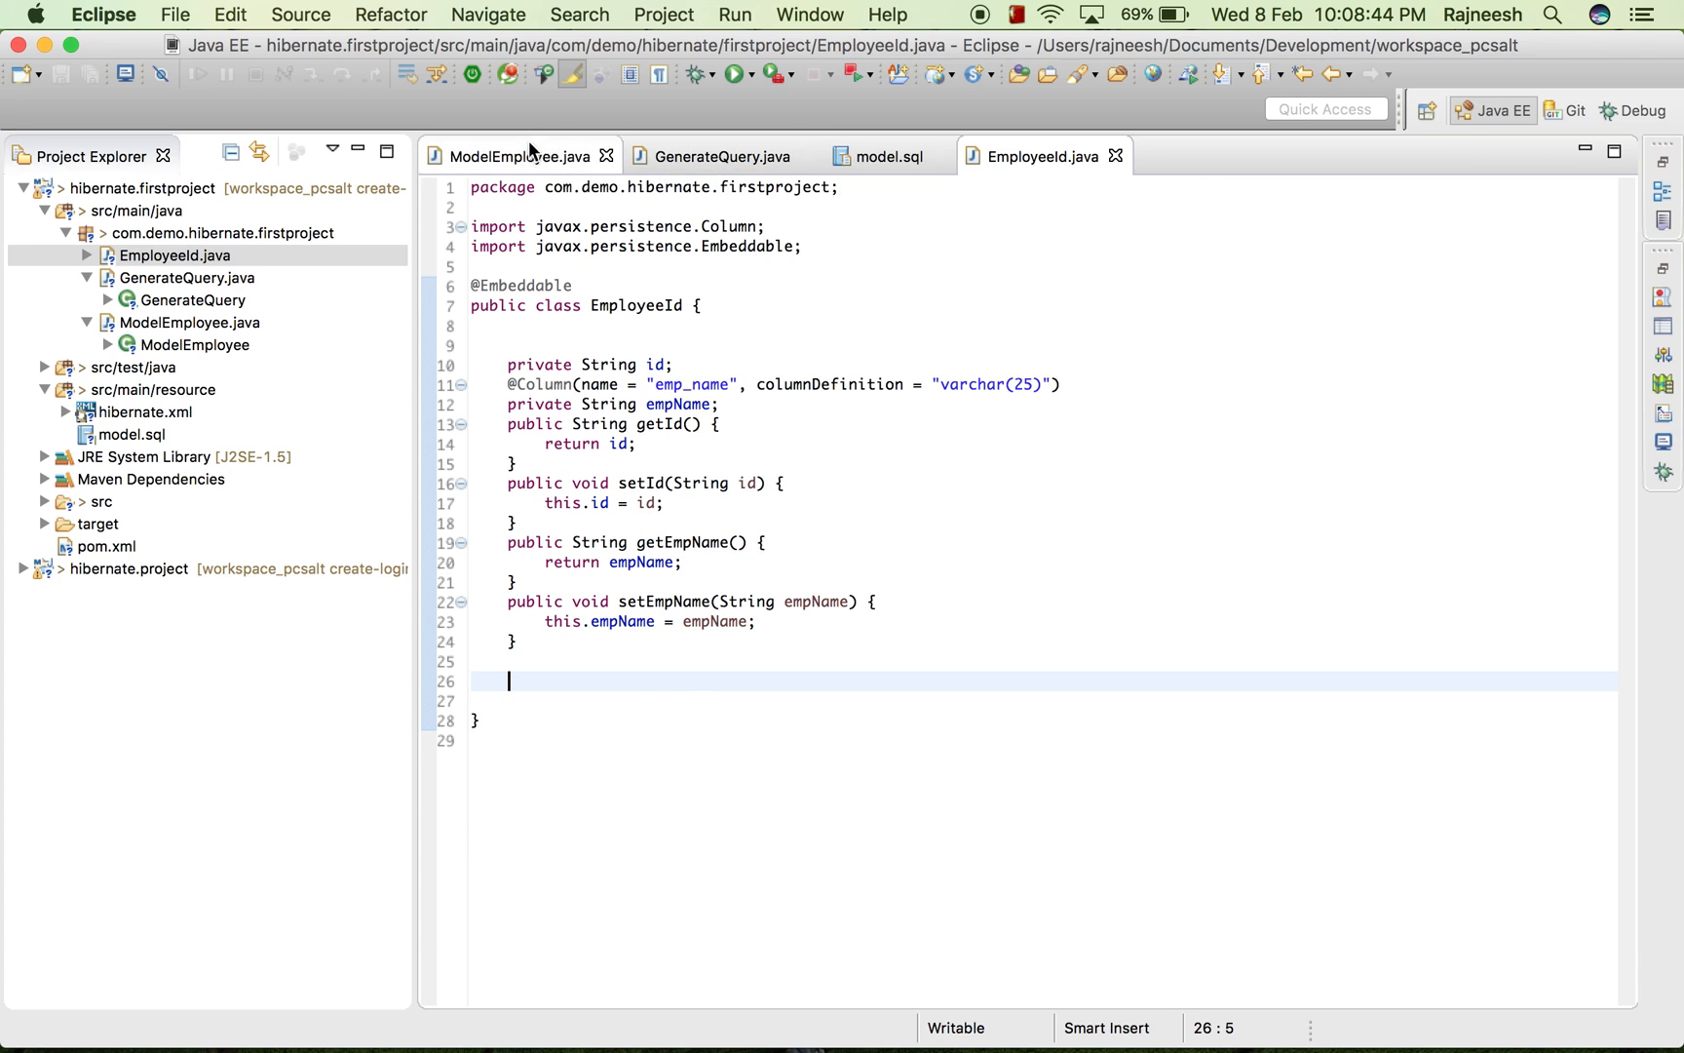
- In ModelEmployee, delete the id and empName fields, their accessors, hashCode and equals
click(519, 156)
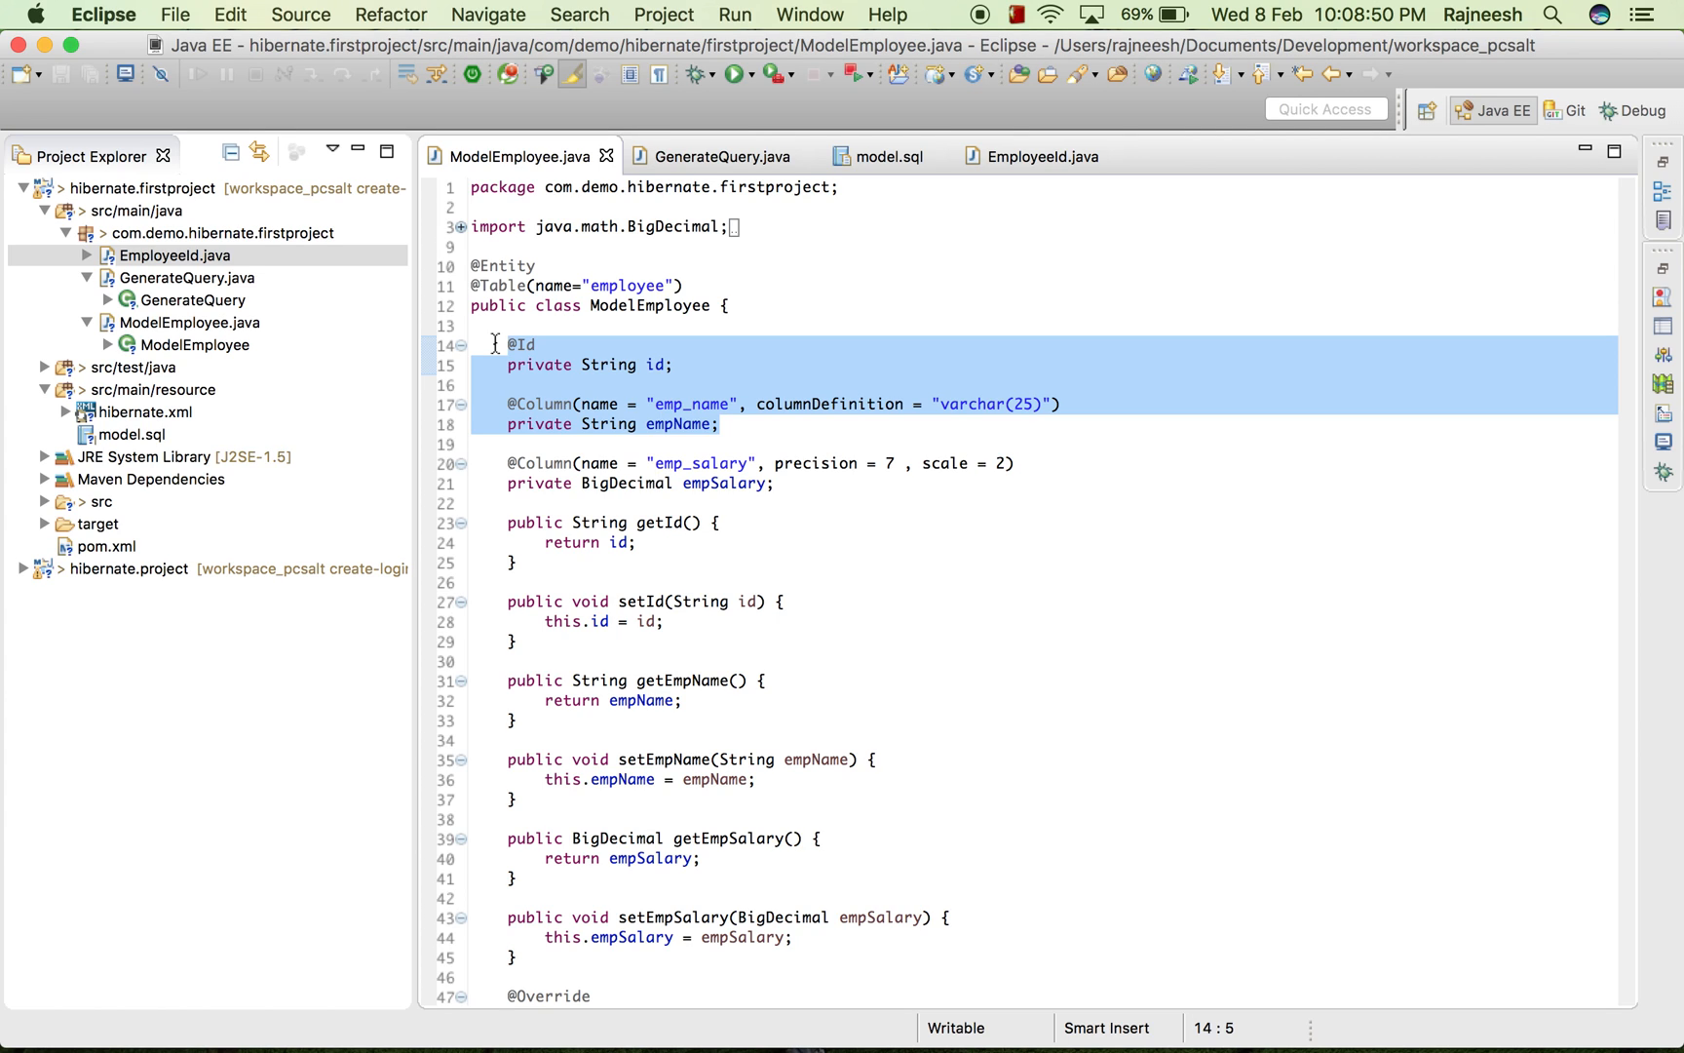
key(Delete)
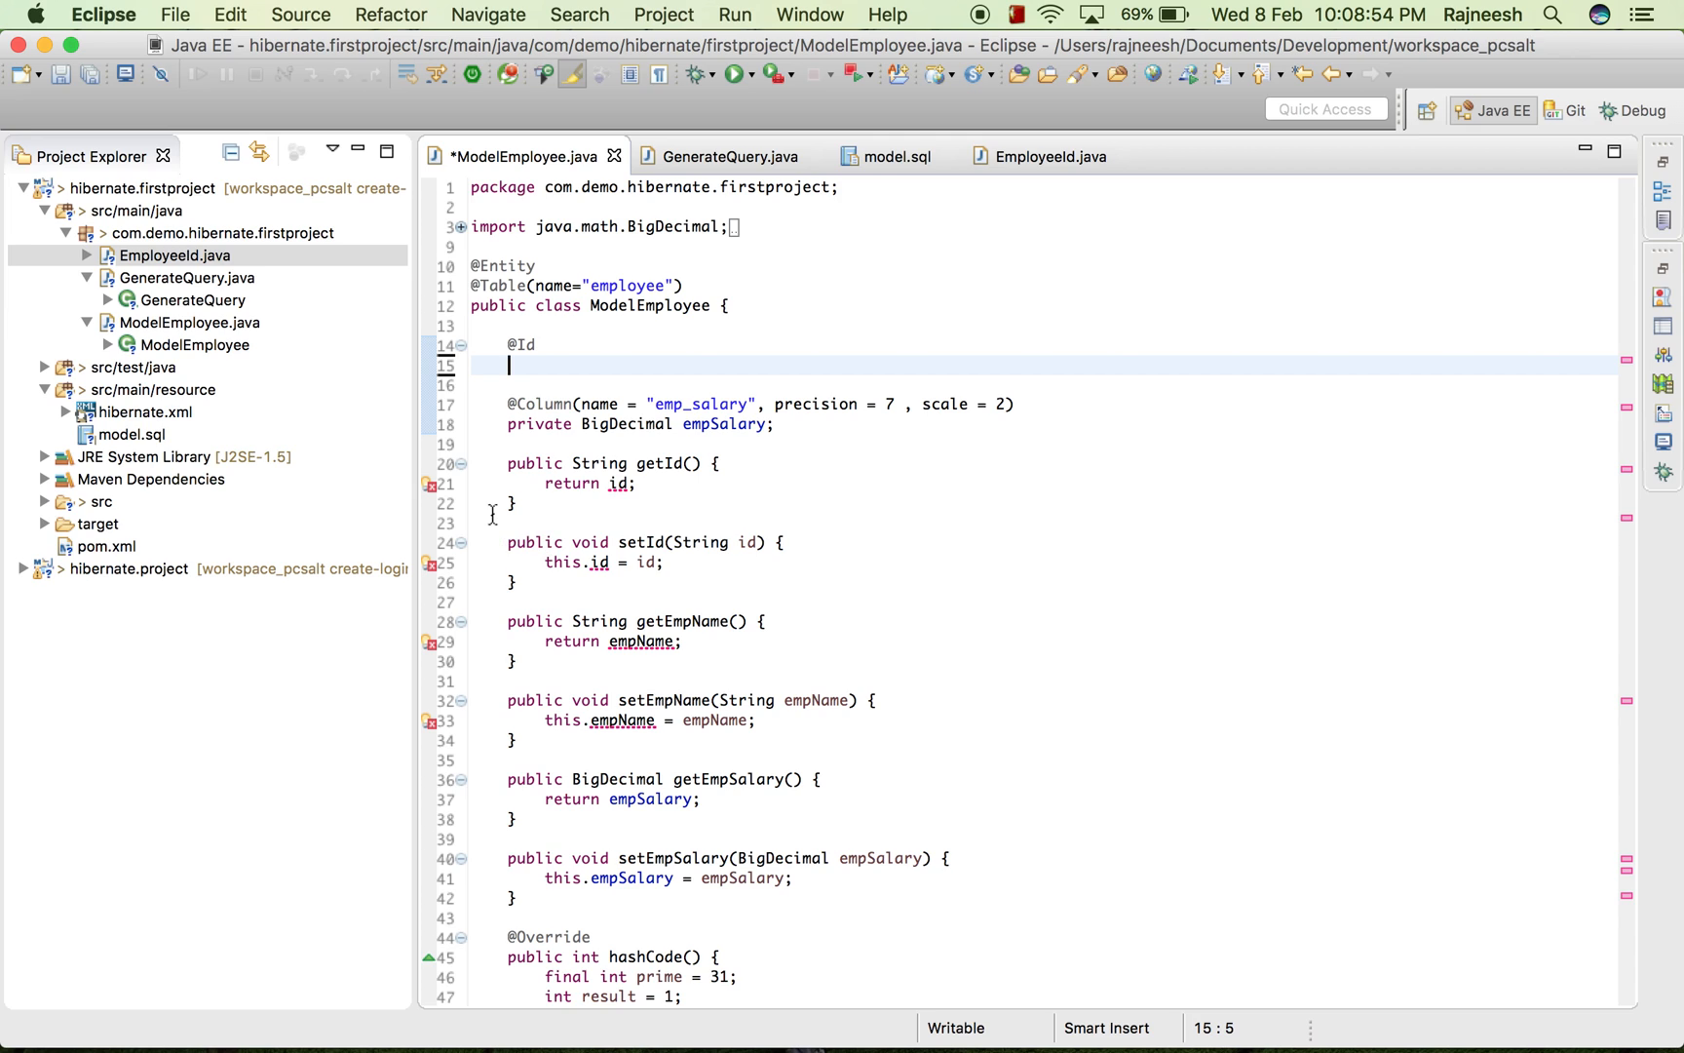
drag(508, 463, 559, 740)
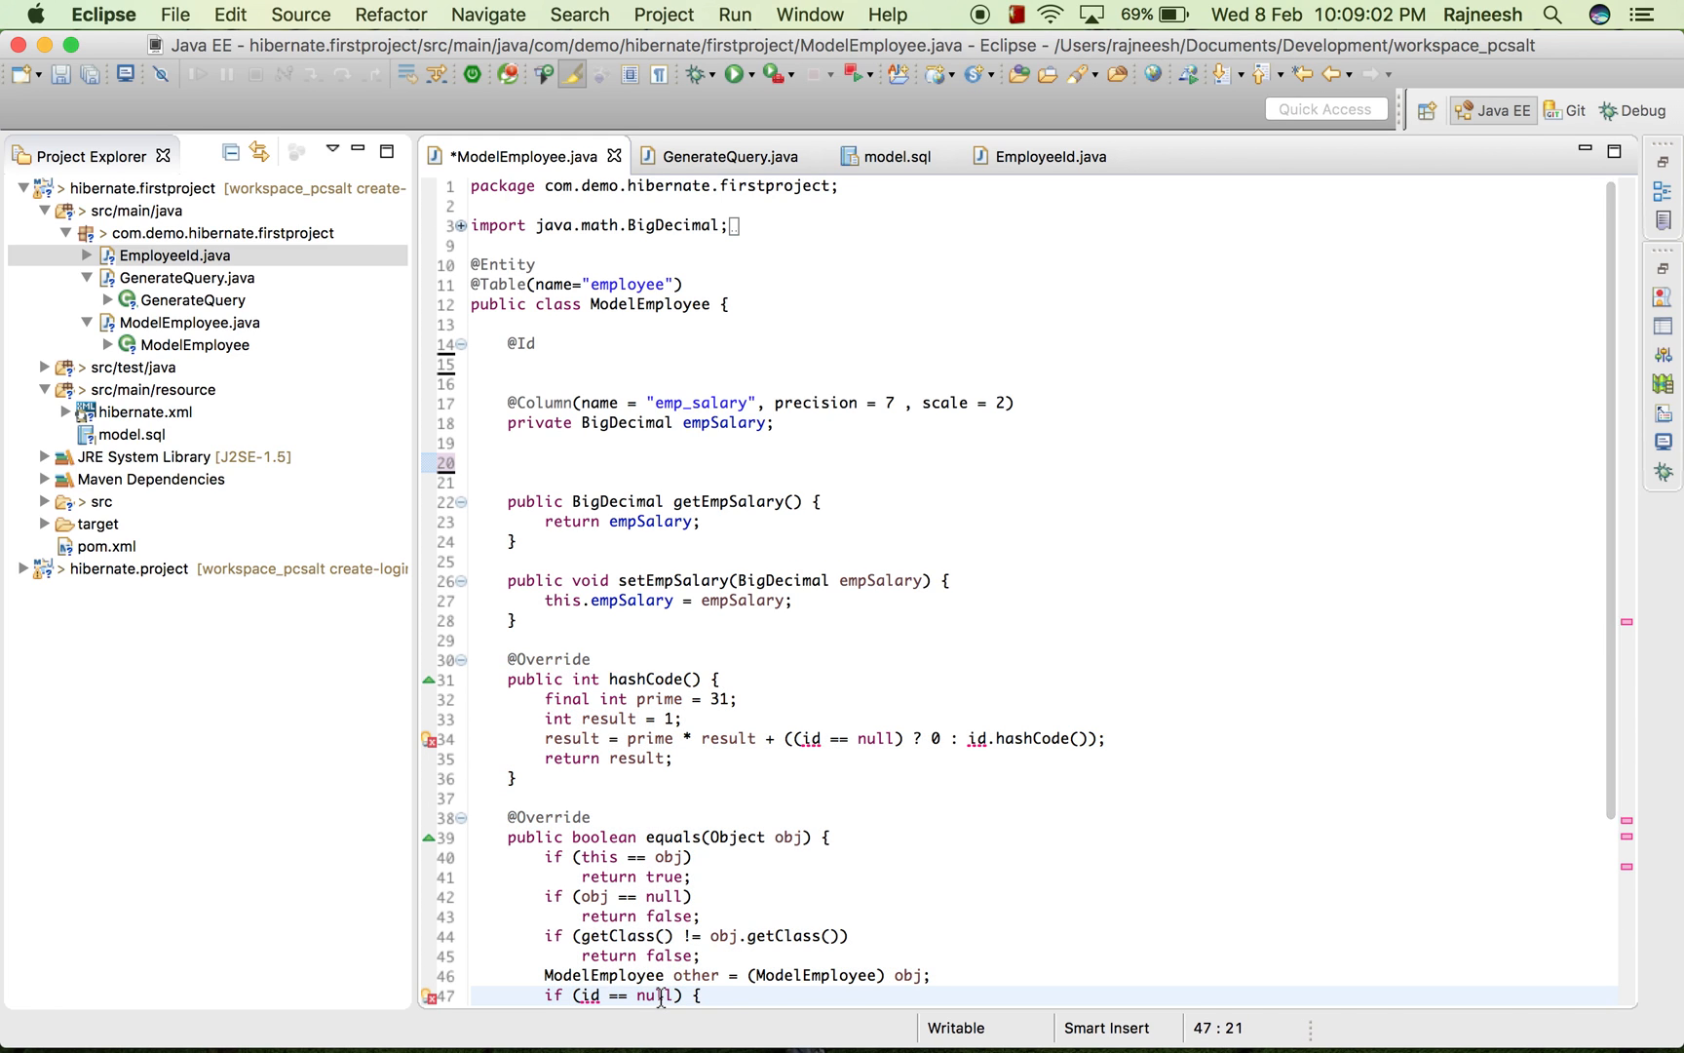
scroll(down, 3)
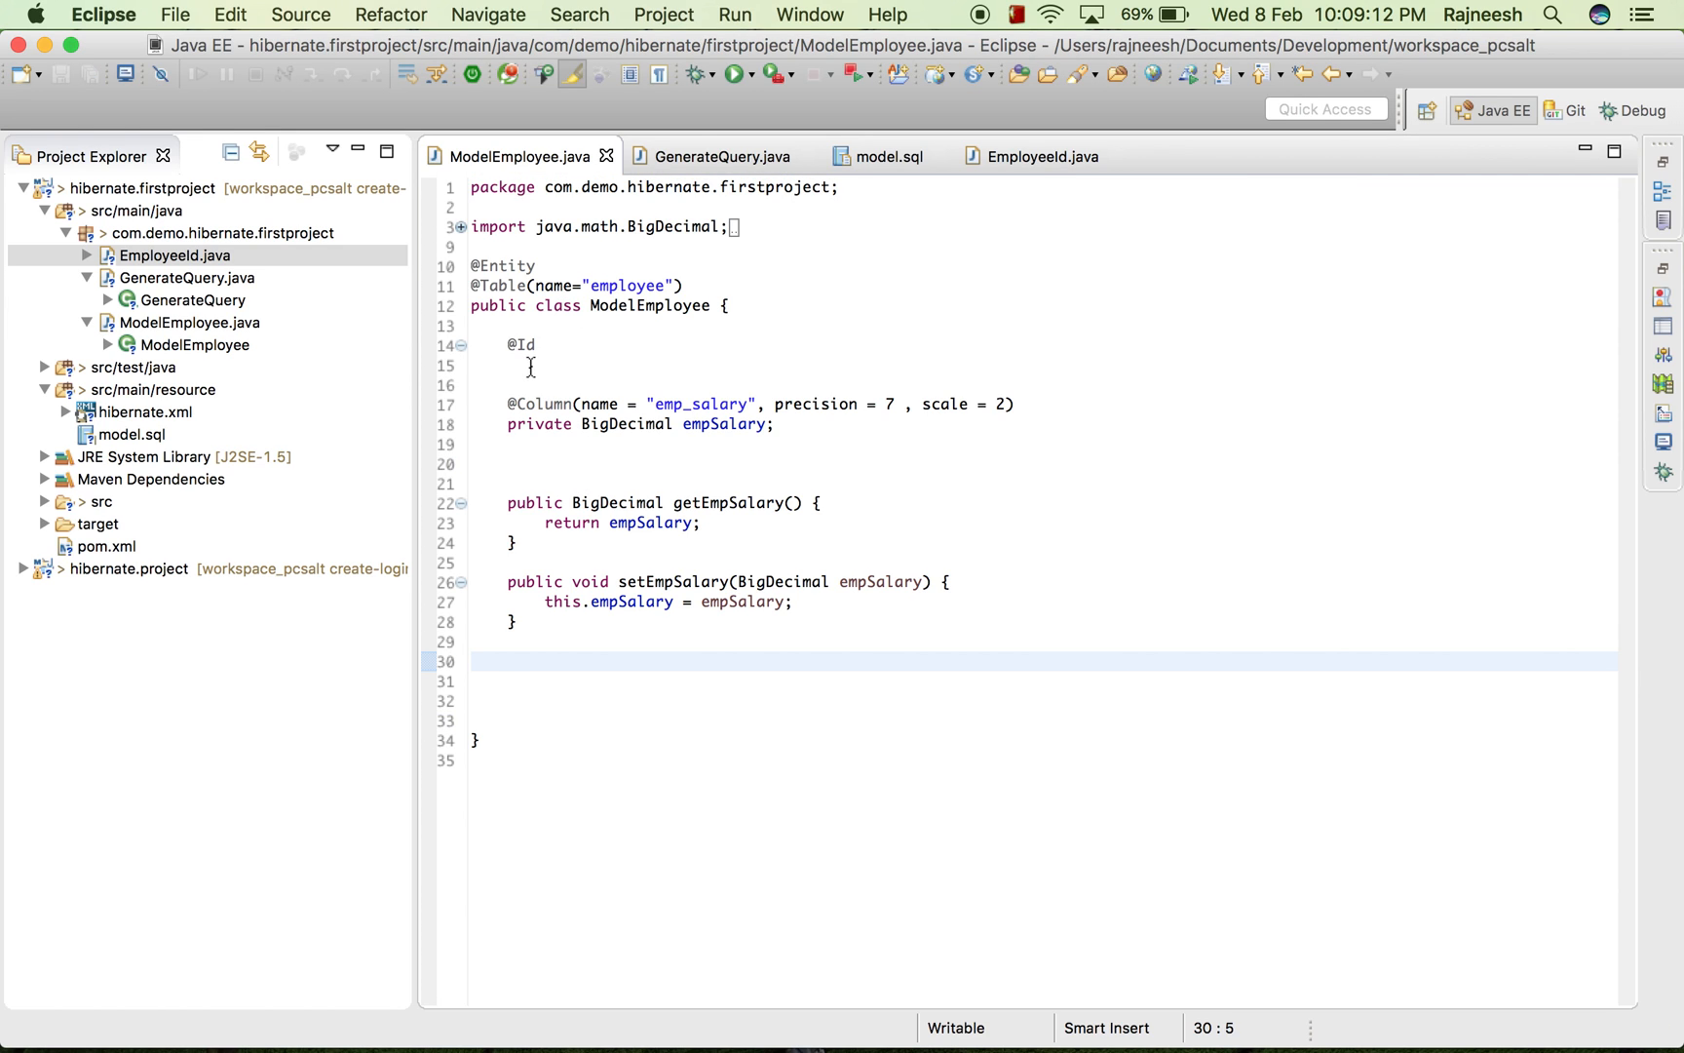
click(530, 366)
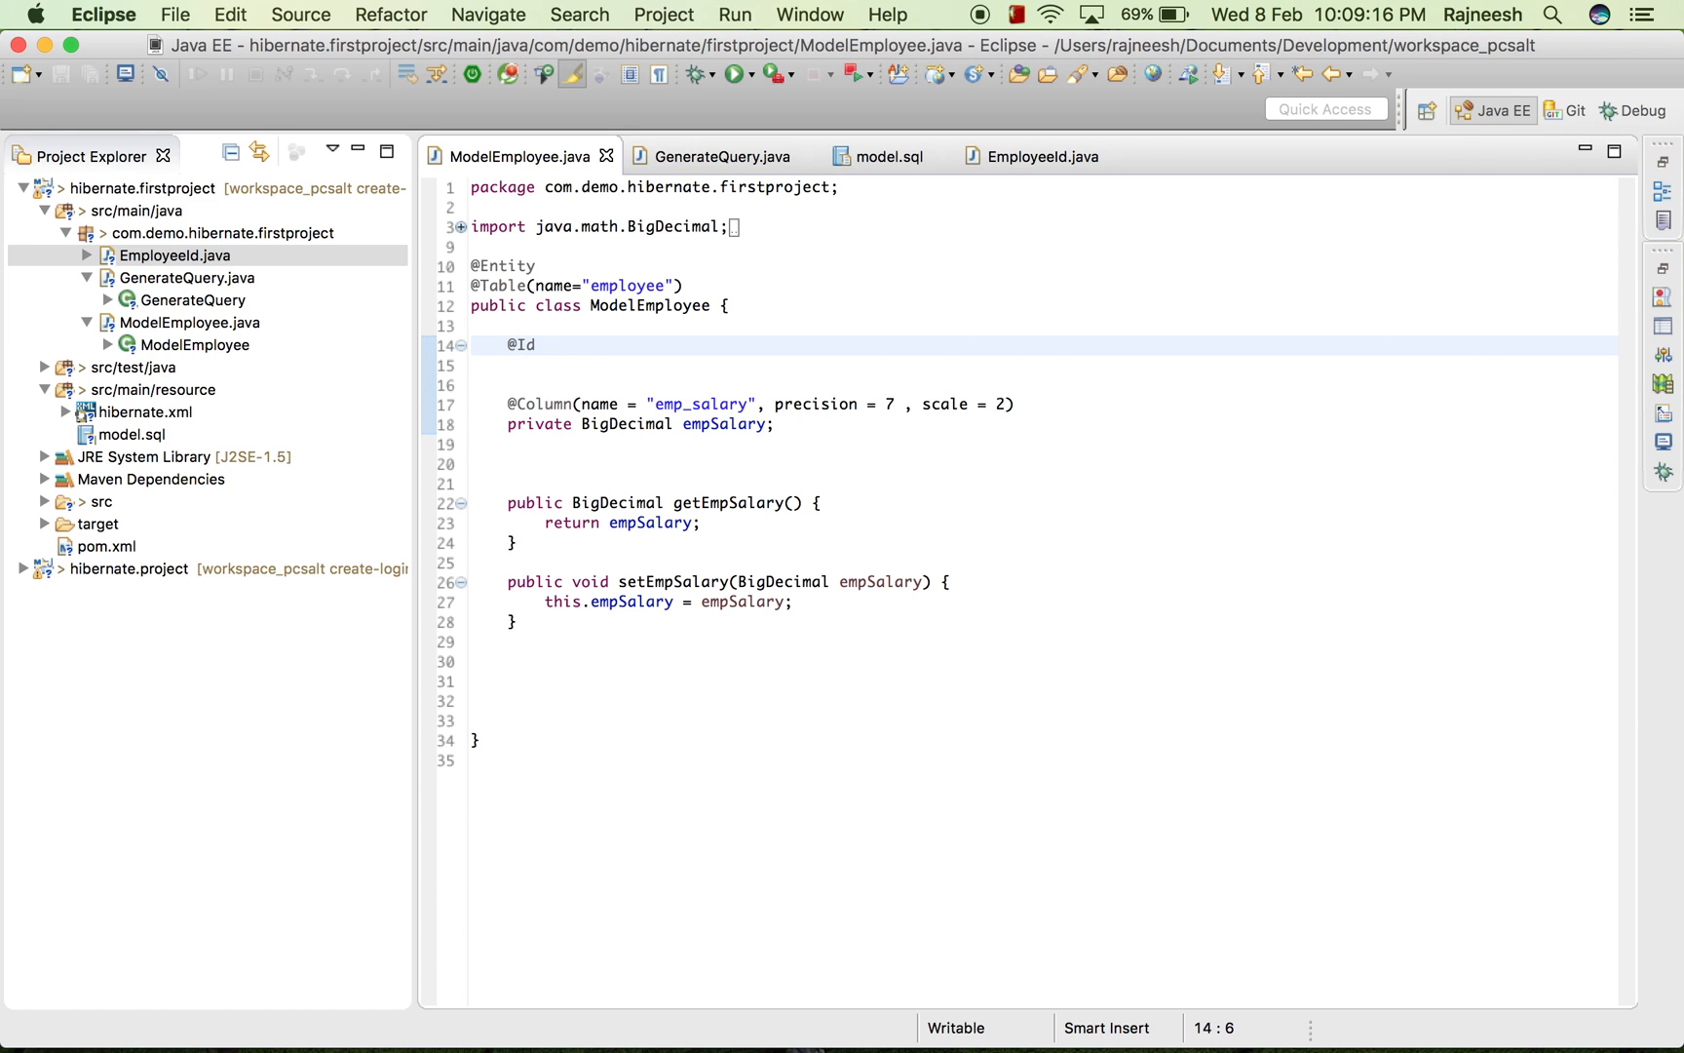
text(Em)
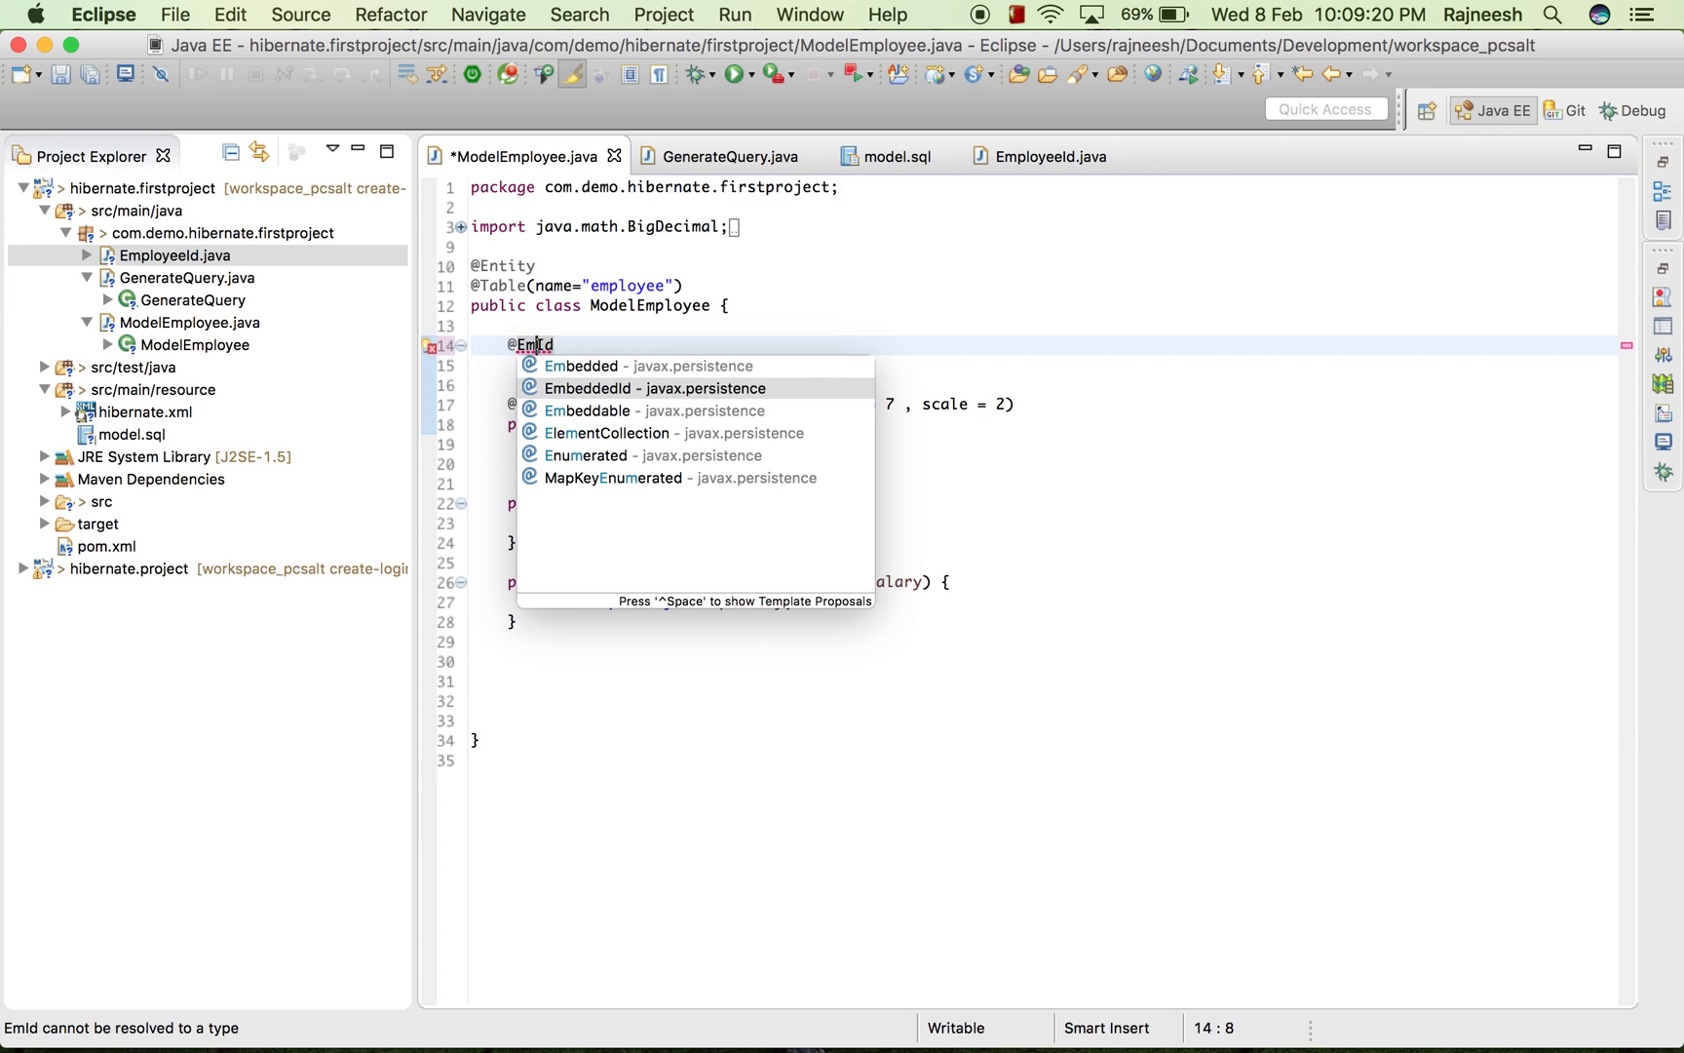
click(644, 388)
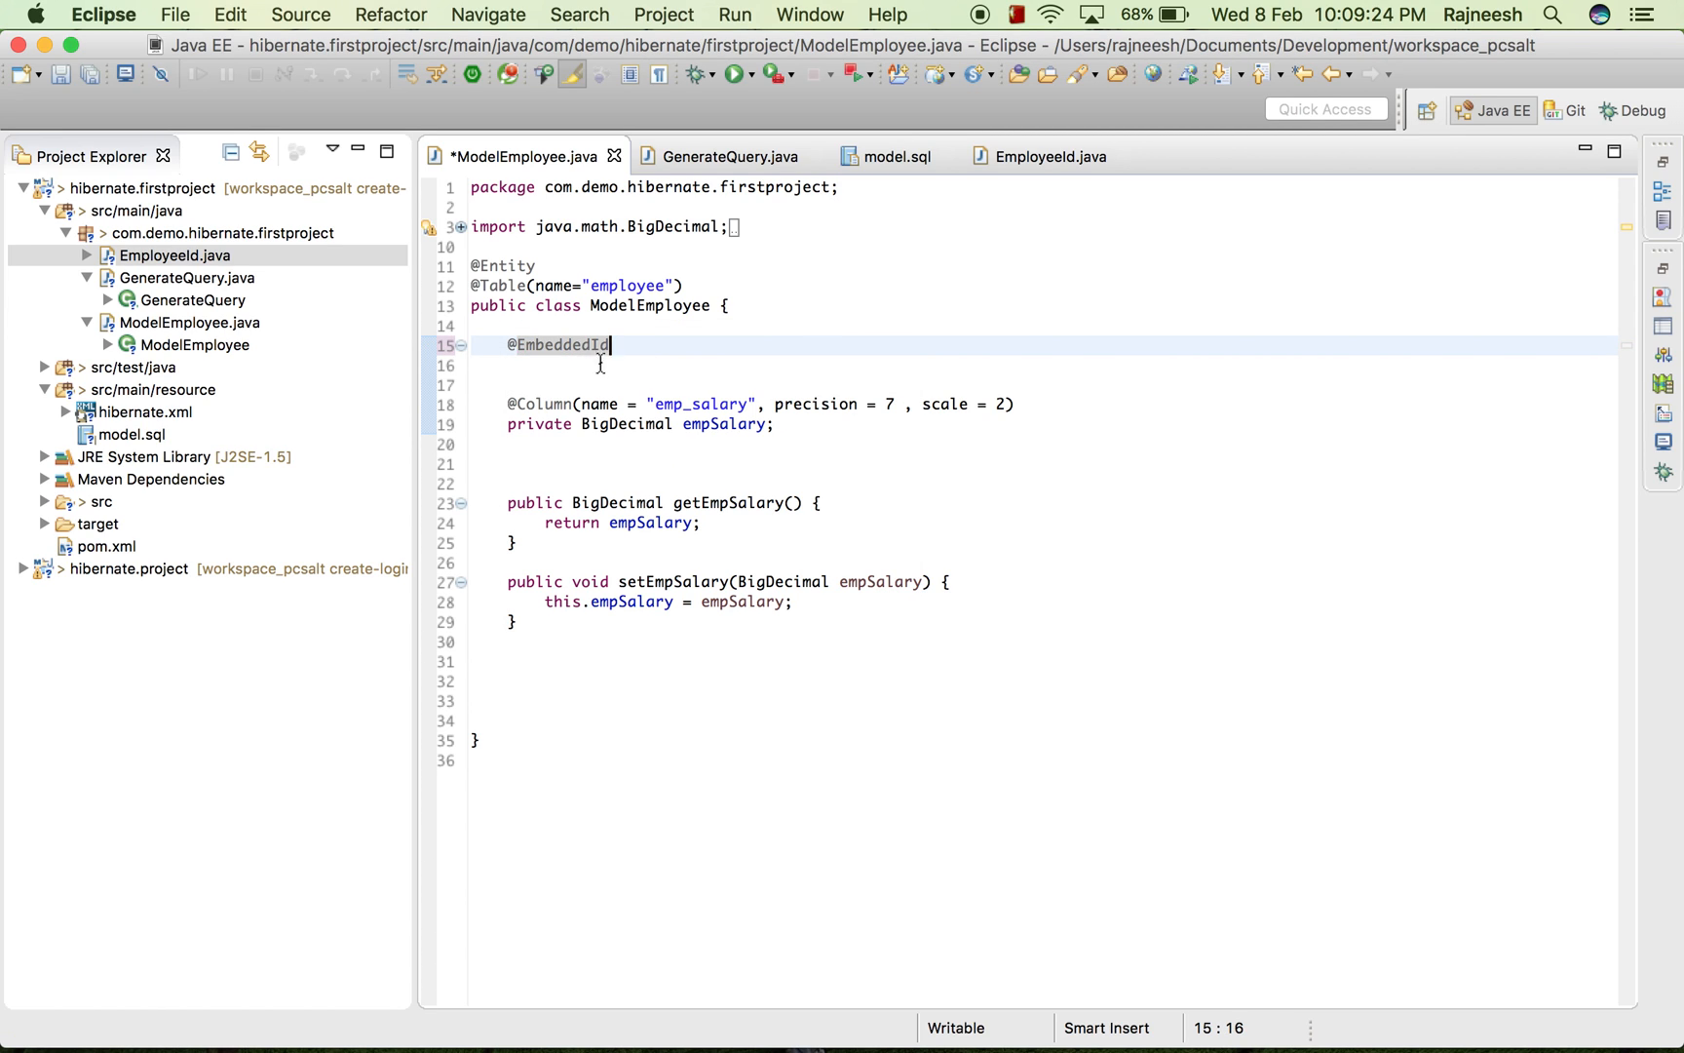
text(private Emp)
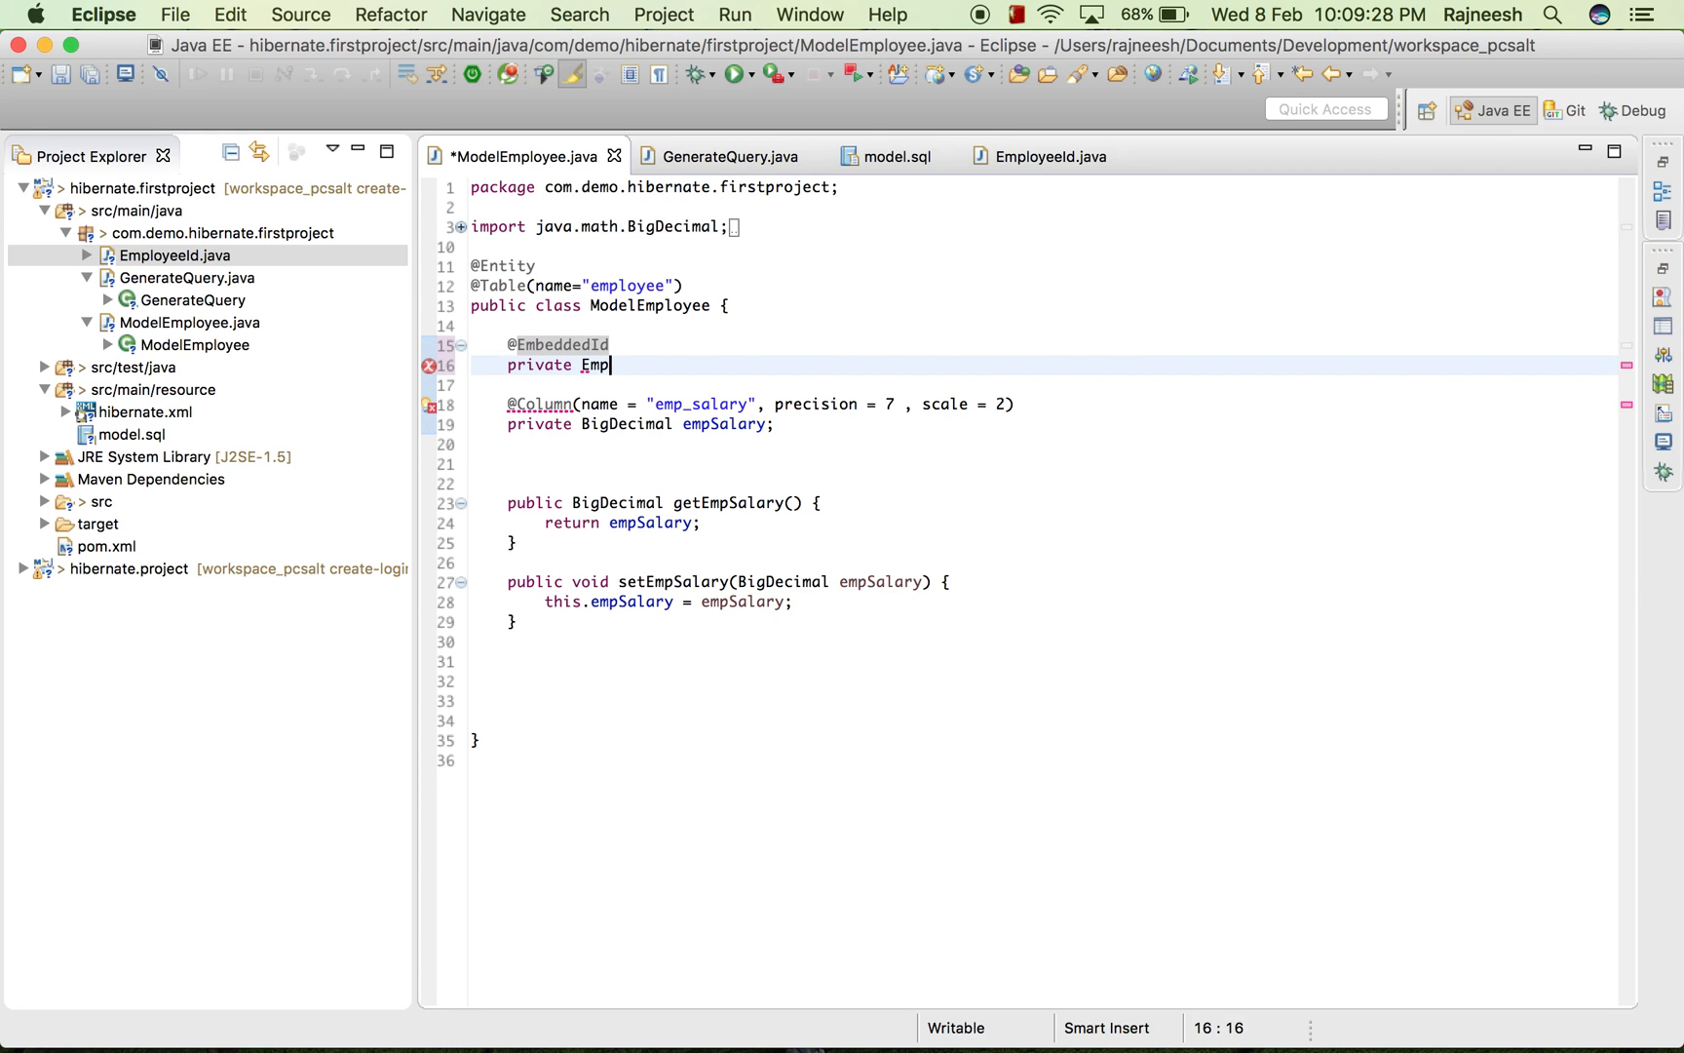
text(loyee id)
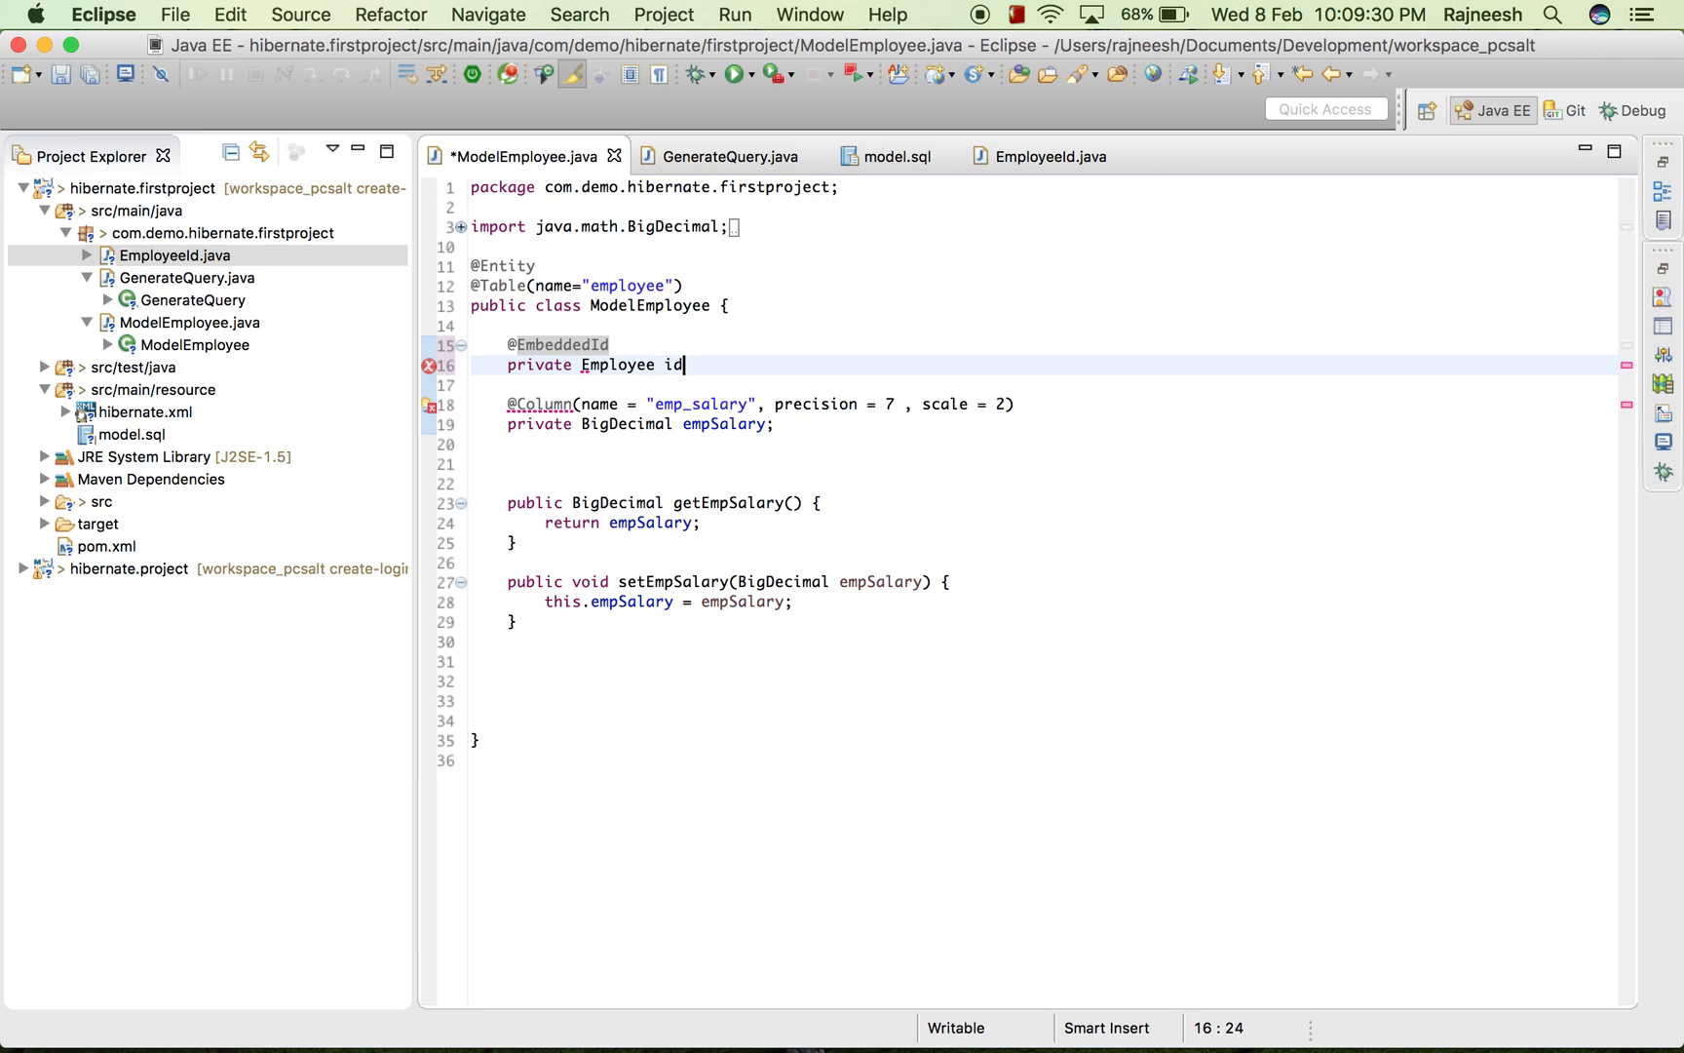
key(Backspace)
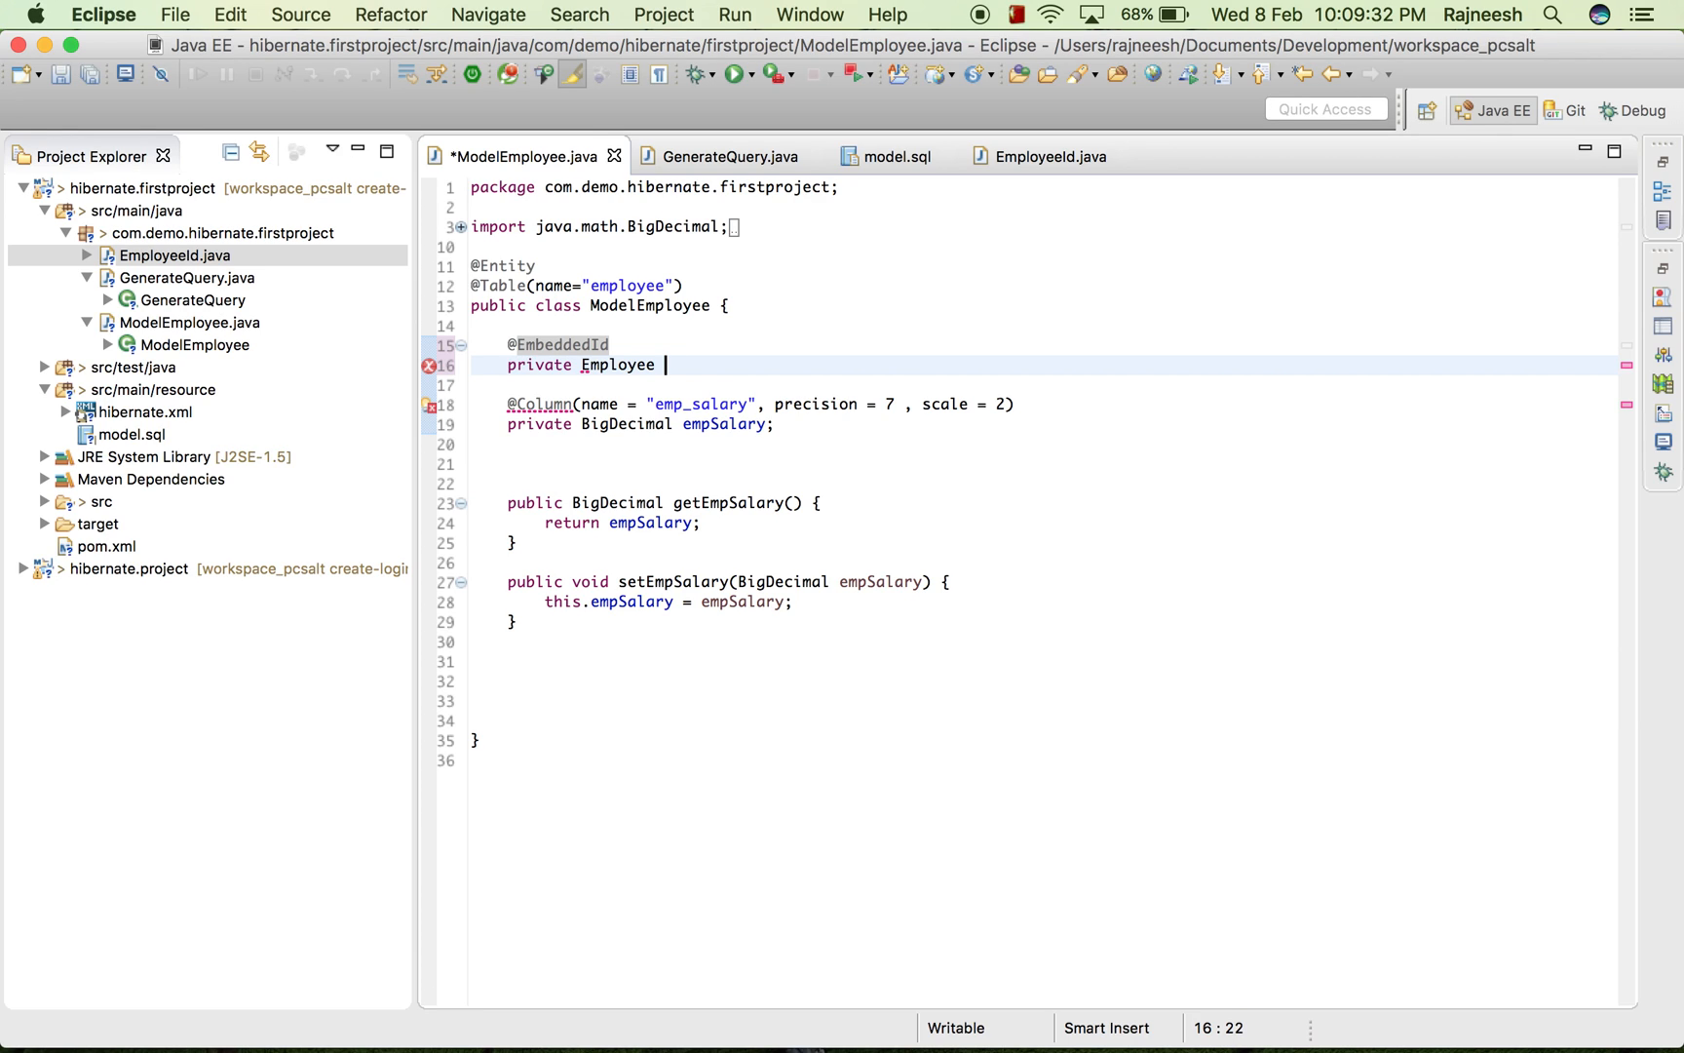
text(employ)
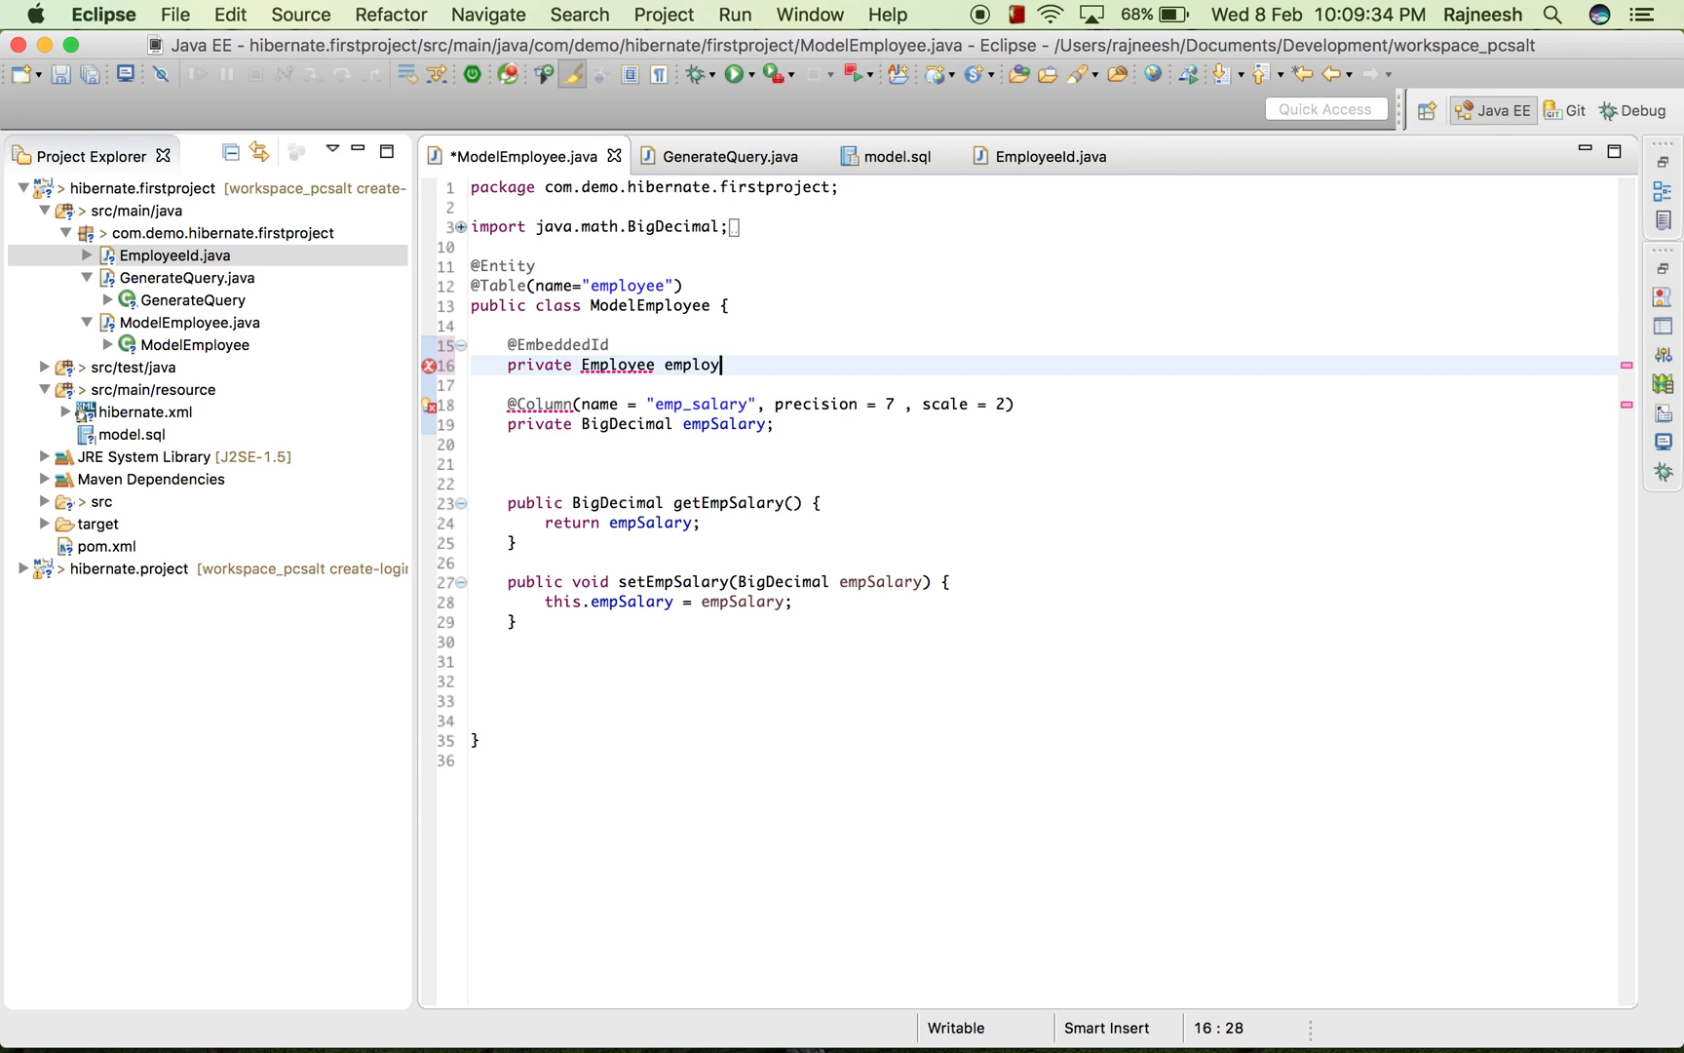
text(ee;)
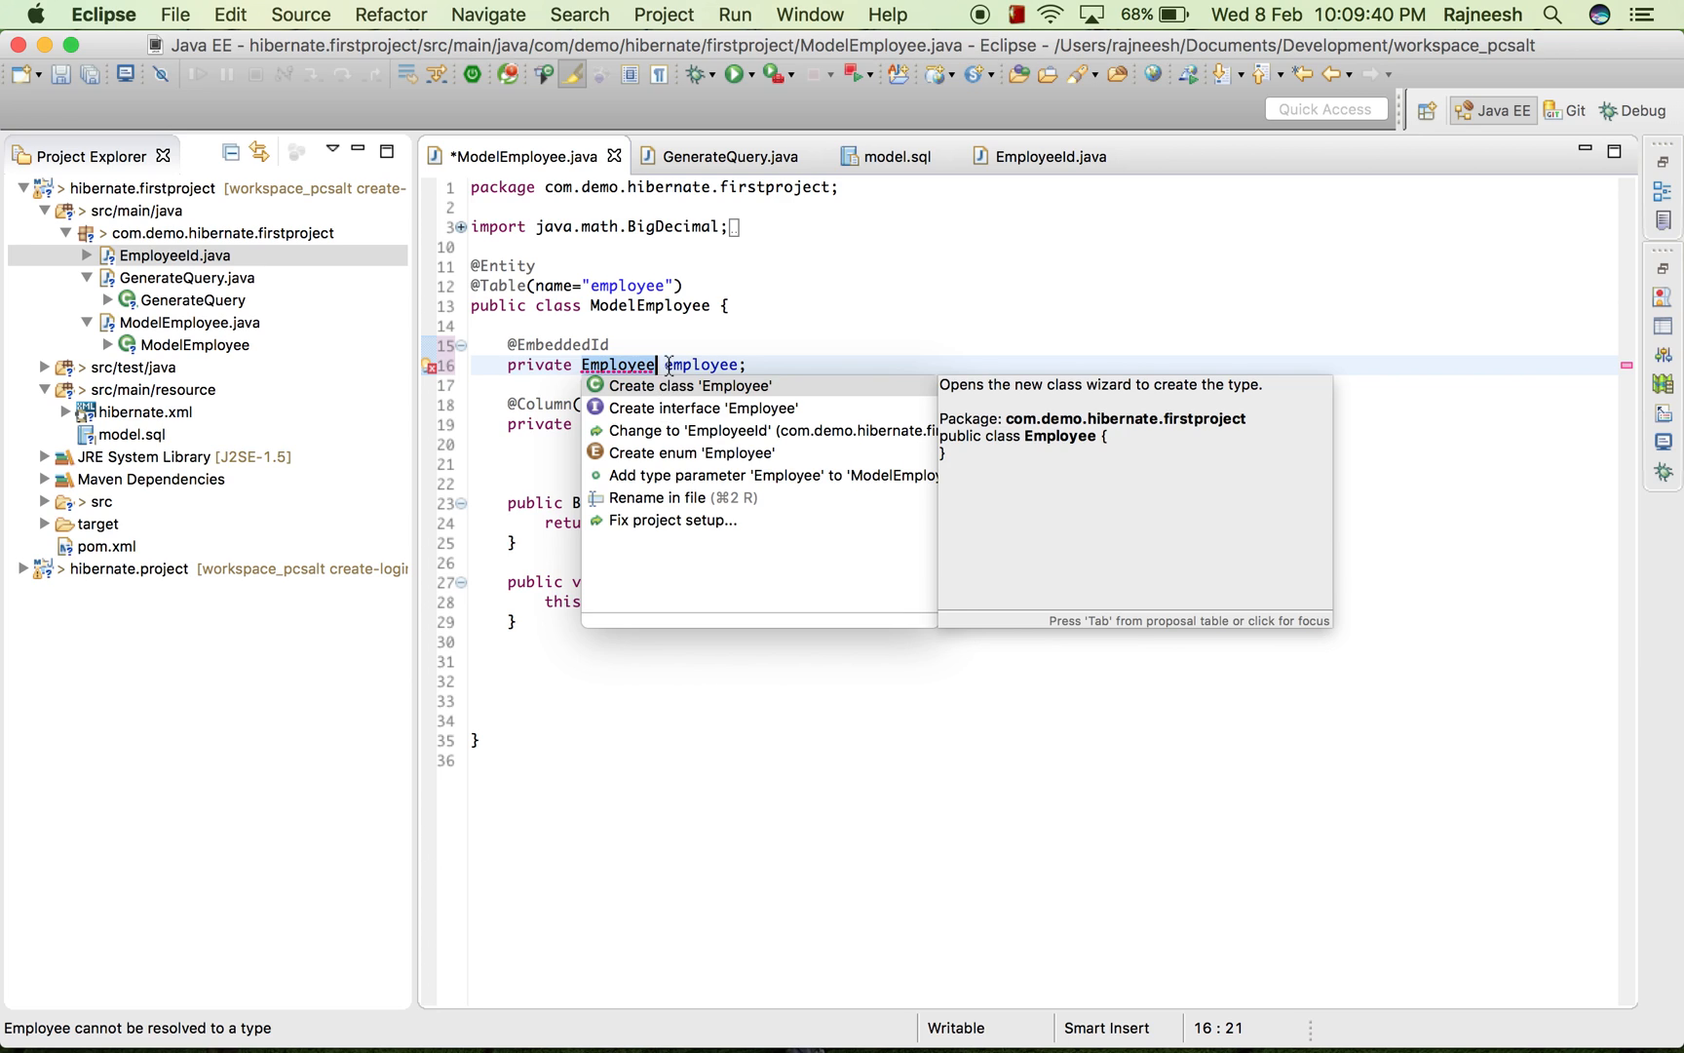
click(756, 431)
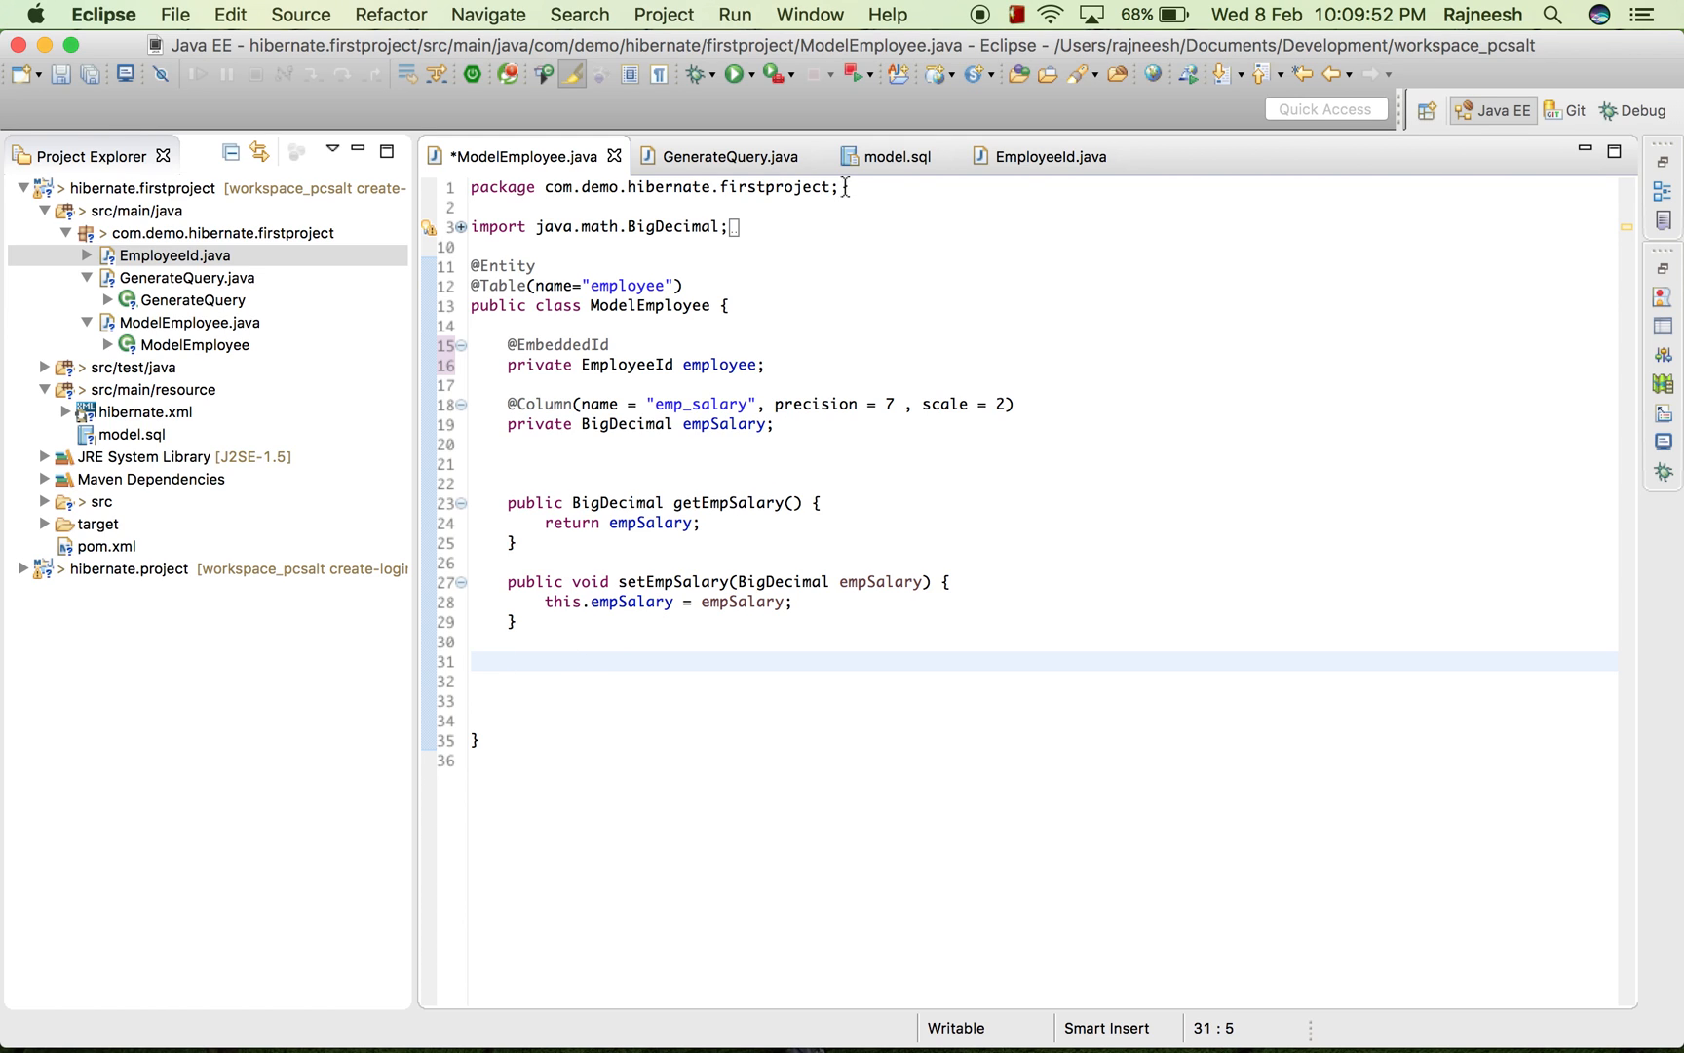
key(Cmd+S)
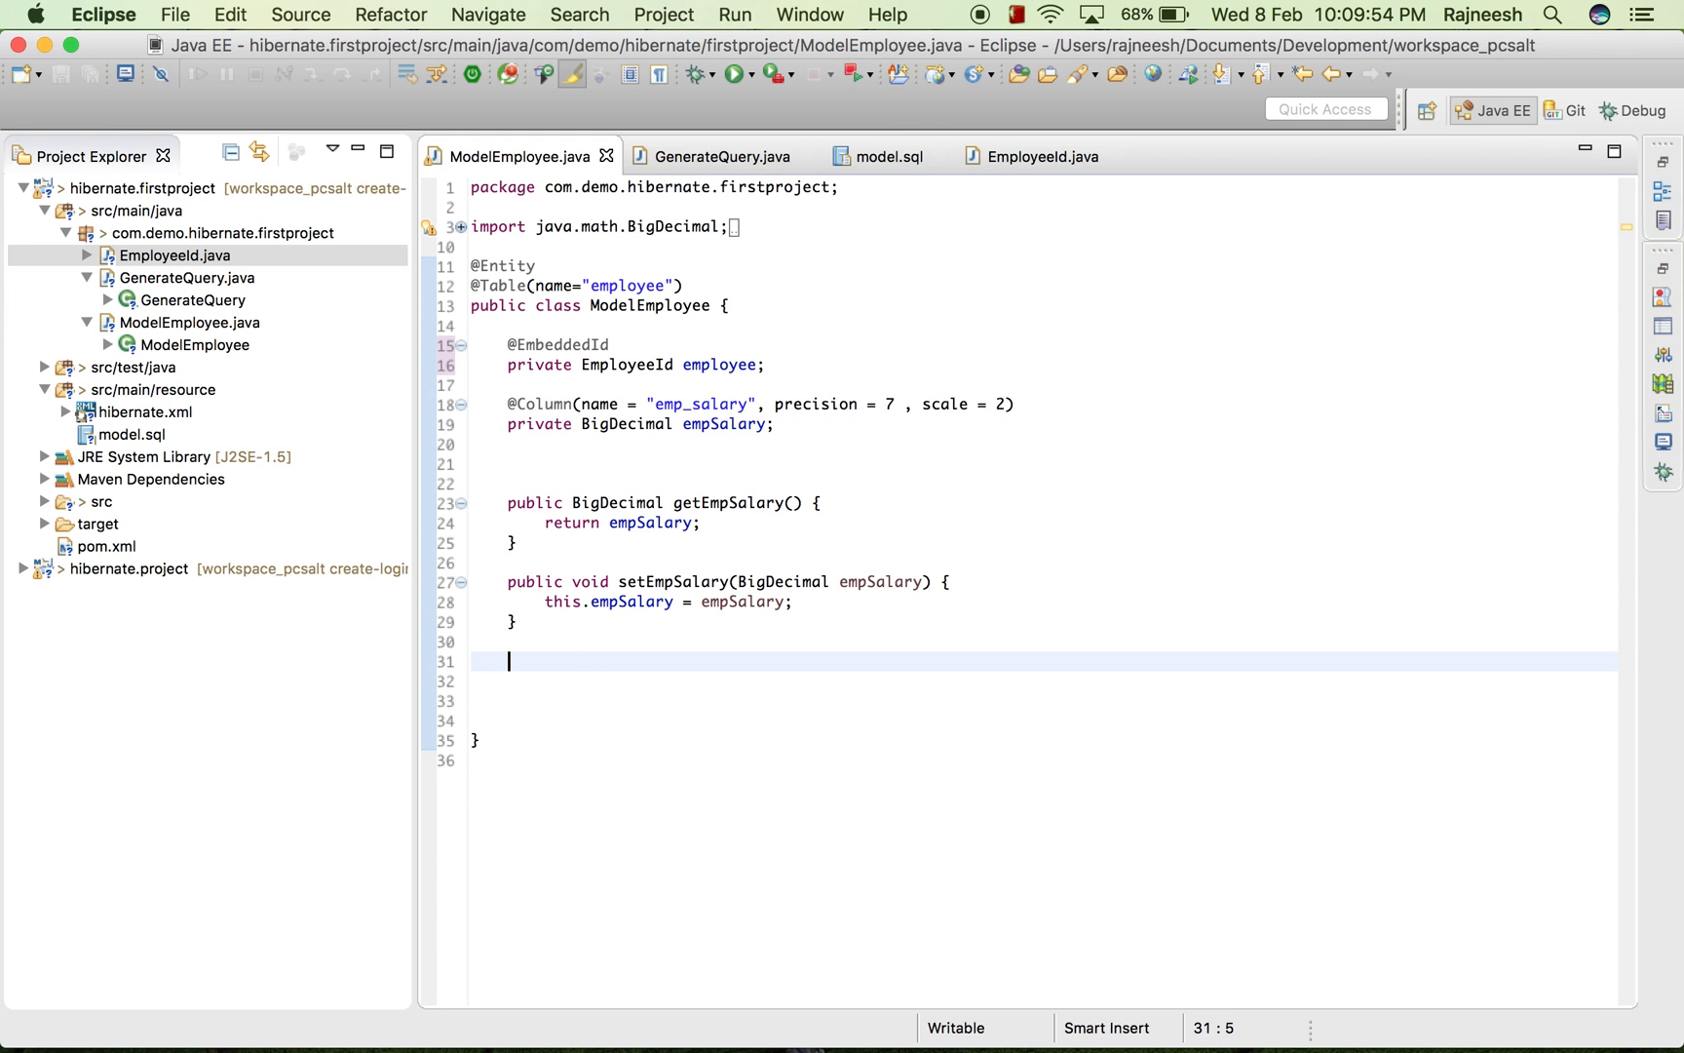
- Generate hashCode() and equals() over empName and id in EmployeeId, save, and return to ModelEmployee
click(1041, 156)
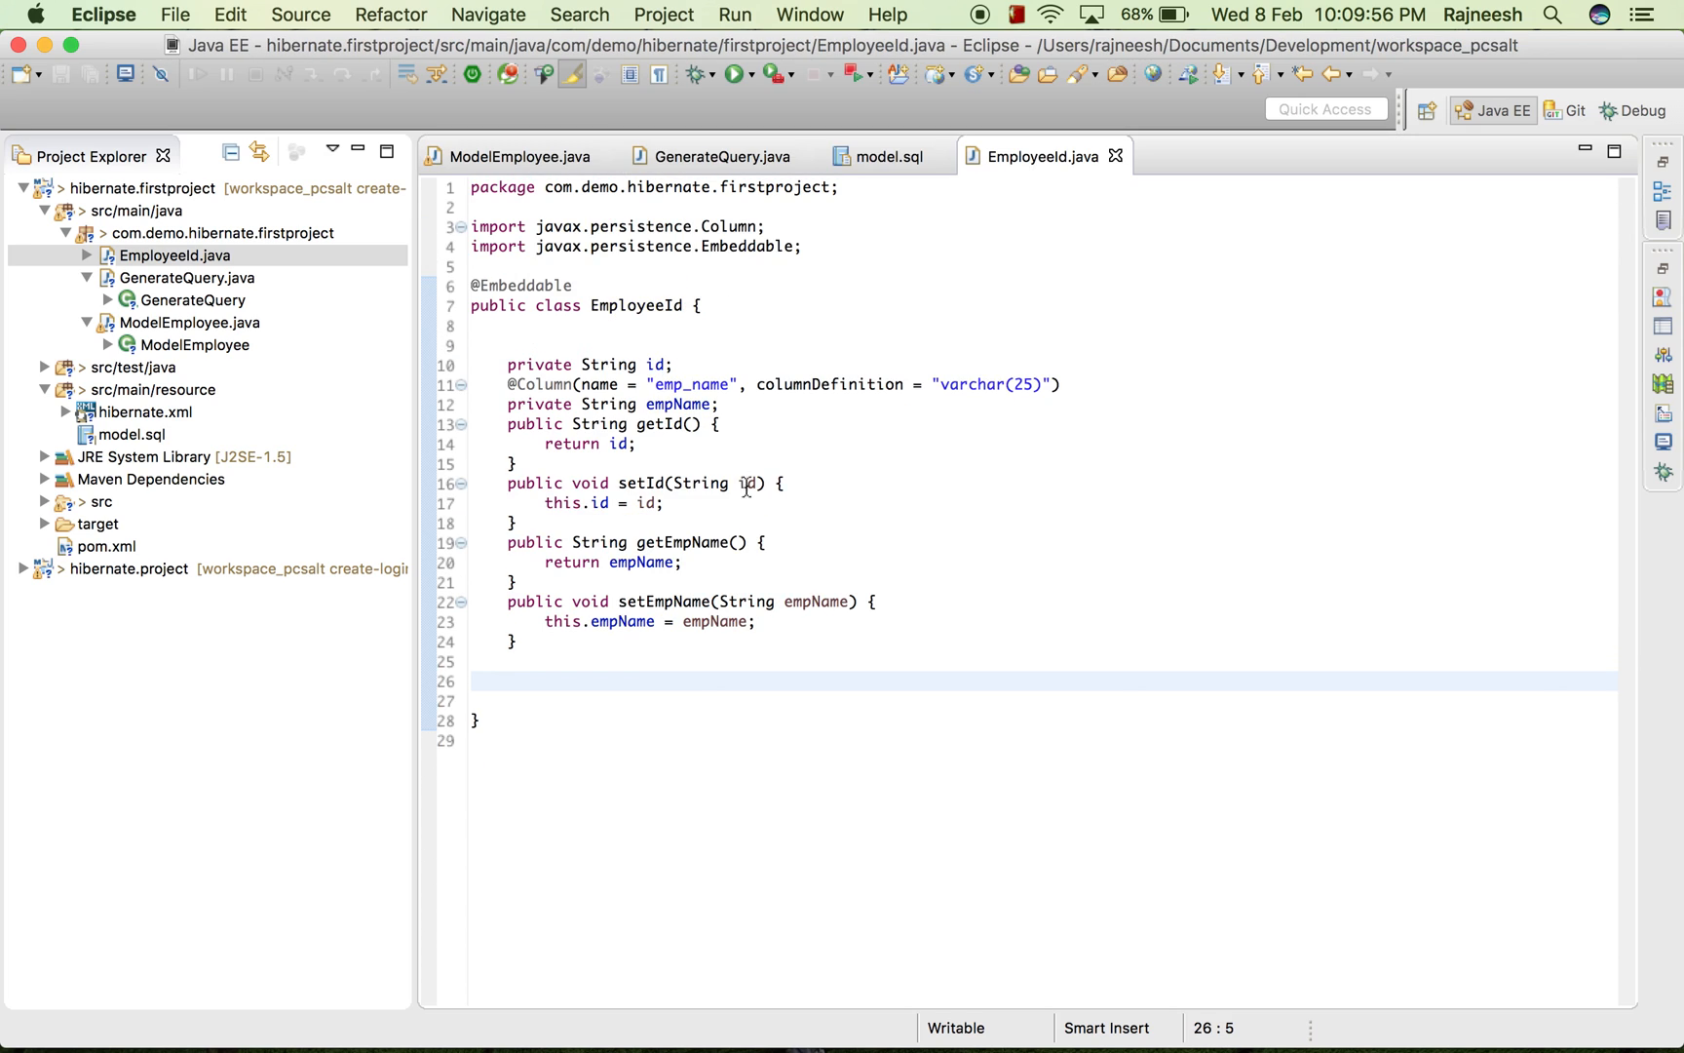
right_click(543, 681)
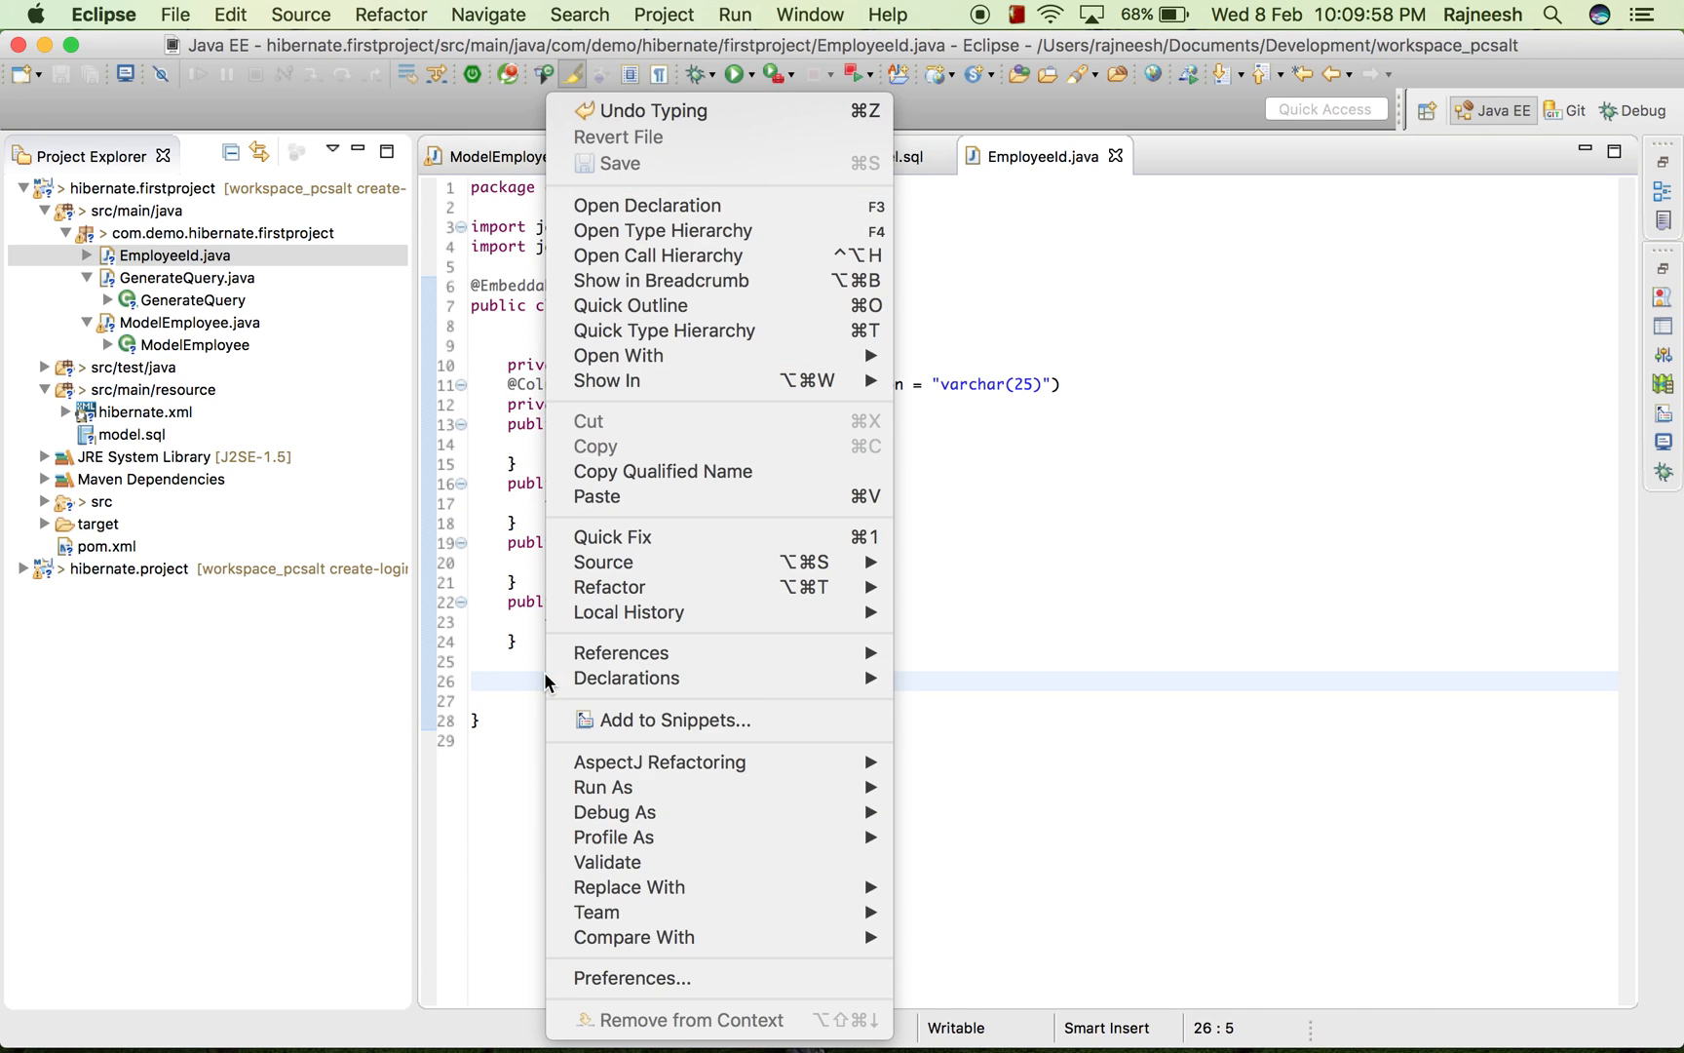
mouse_move(647, 587)
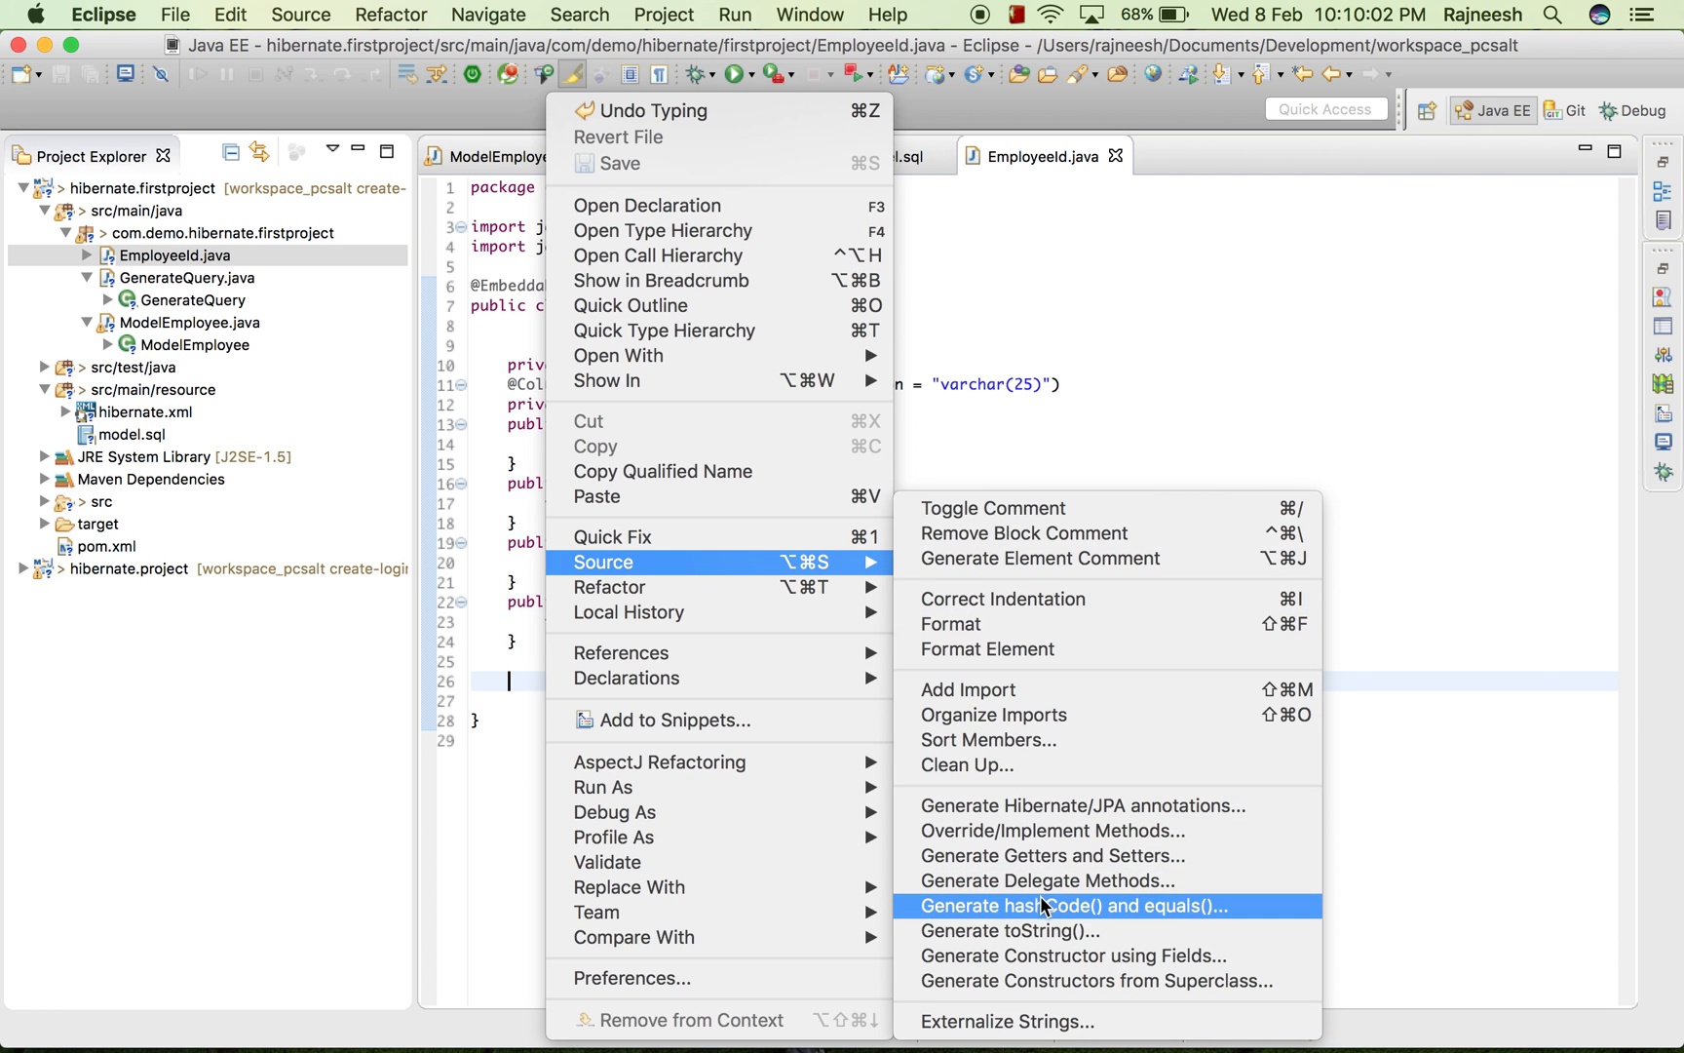
click(1075, 905)
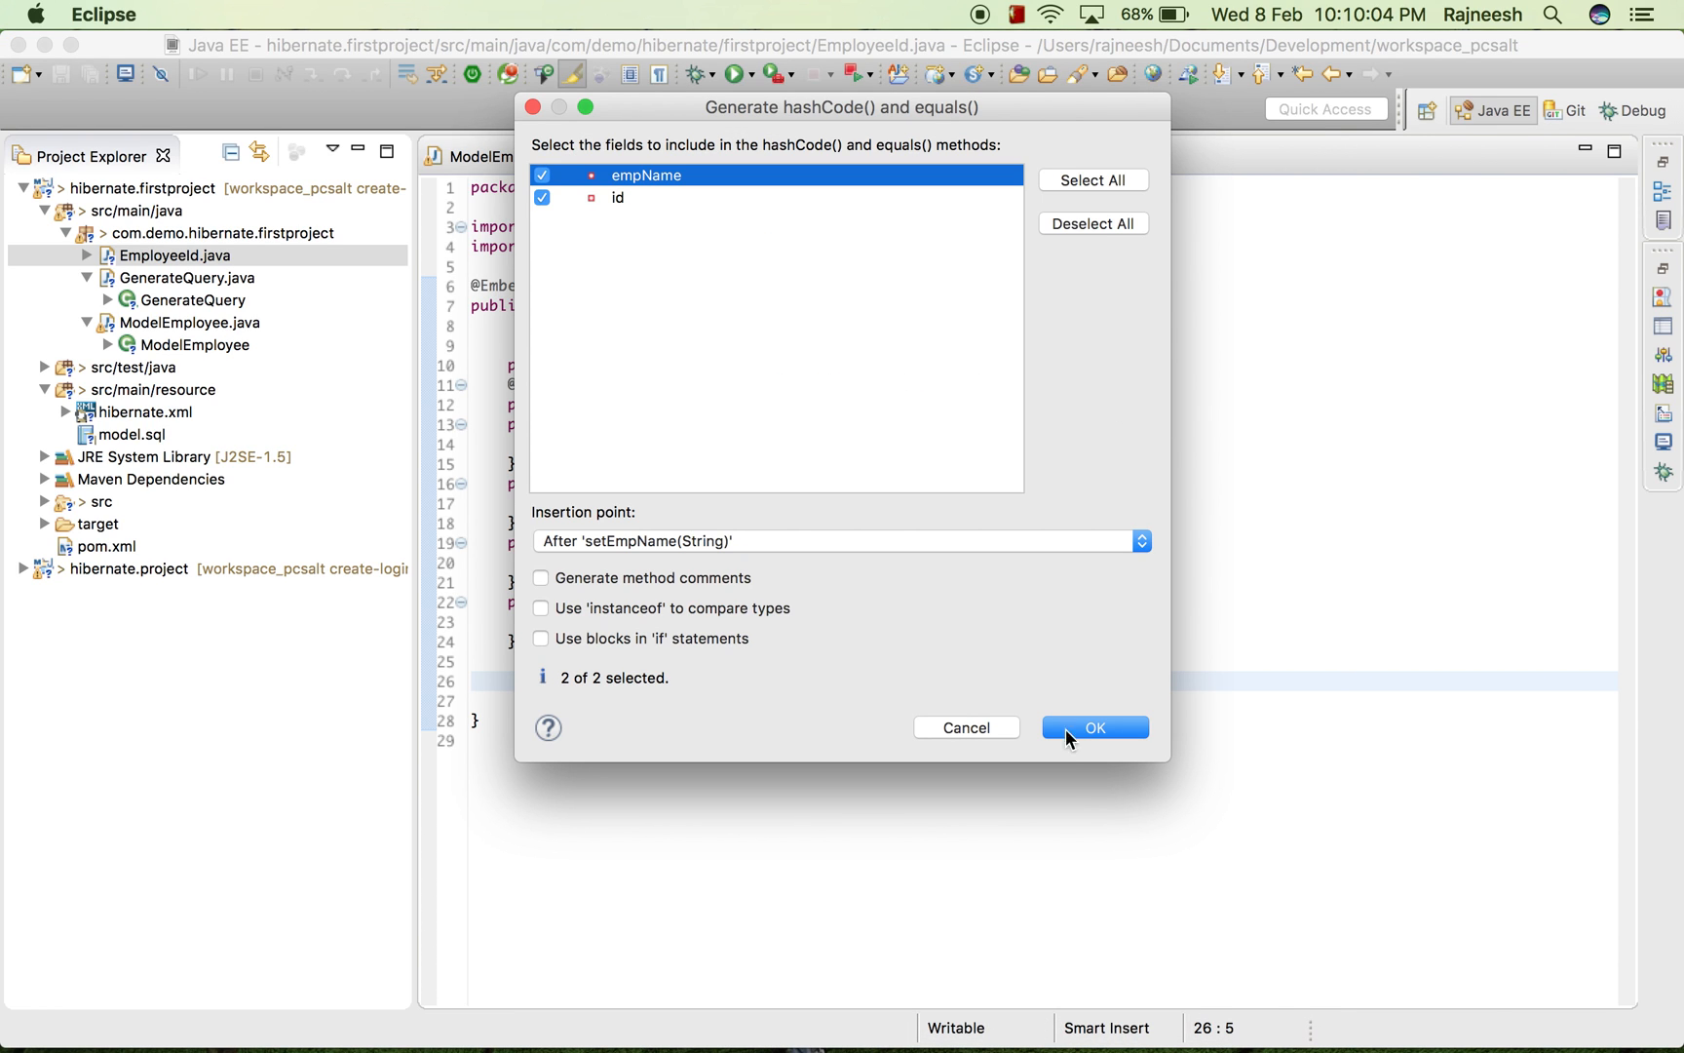
click(1094, 727)
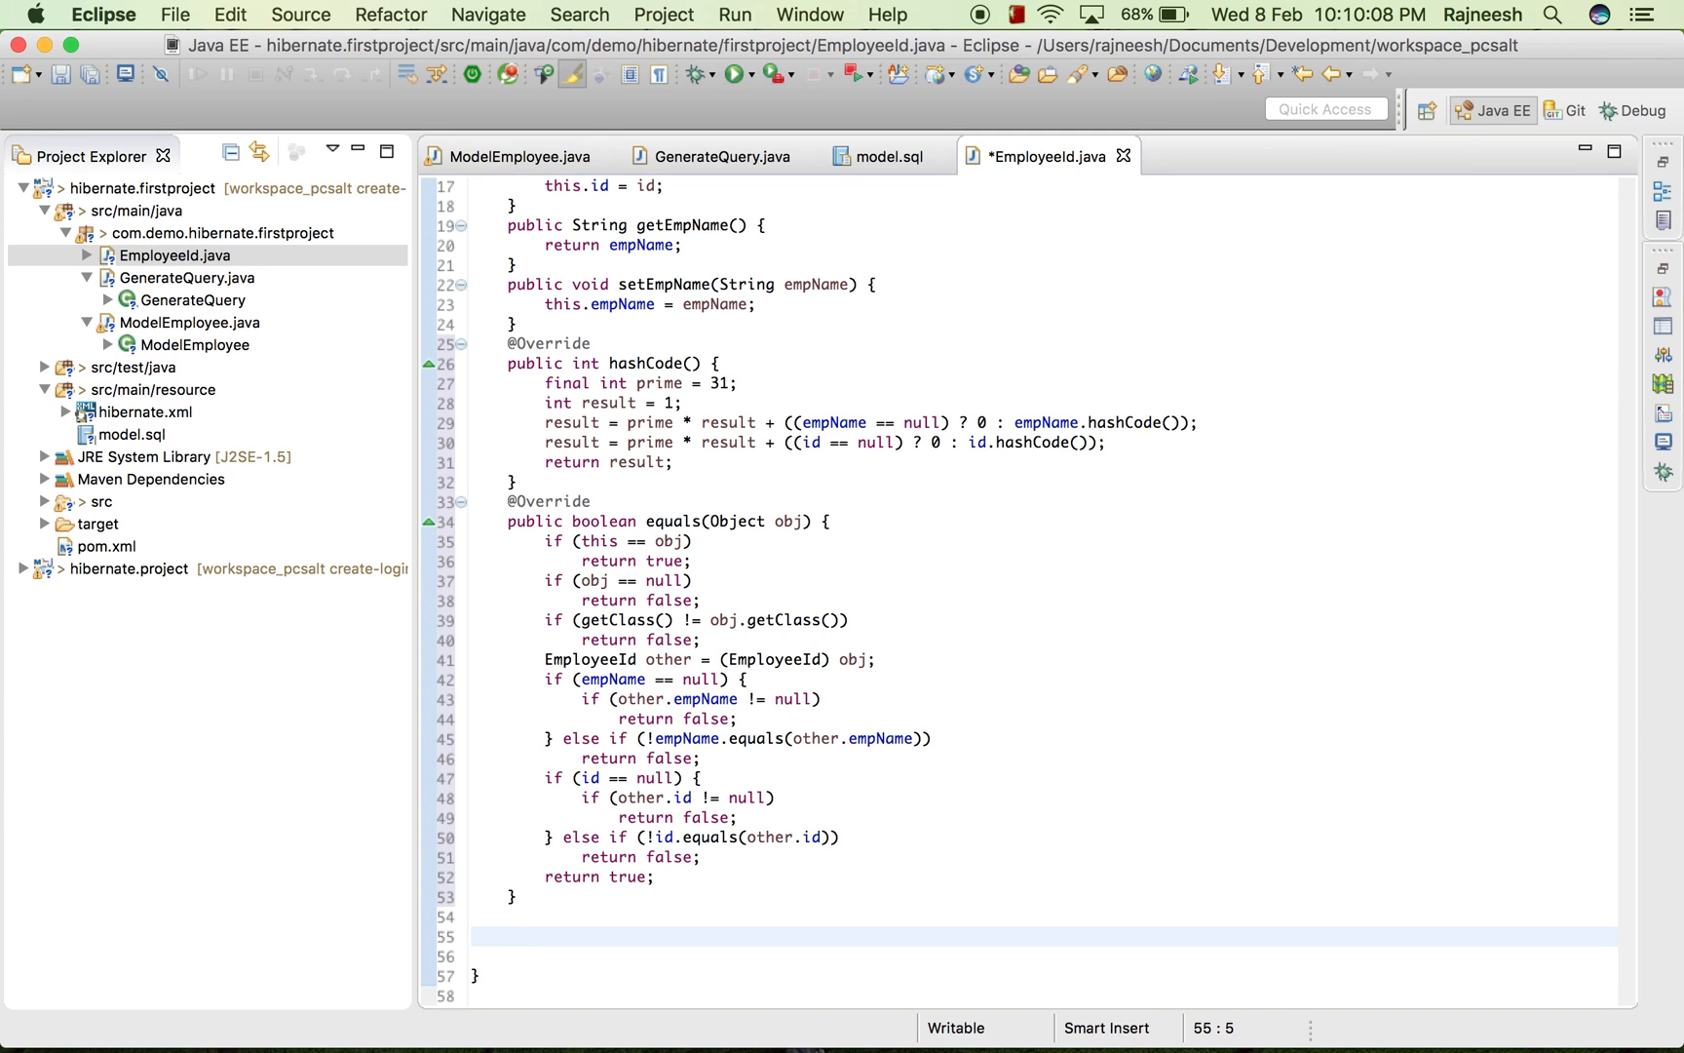
key(Cmd+s)
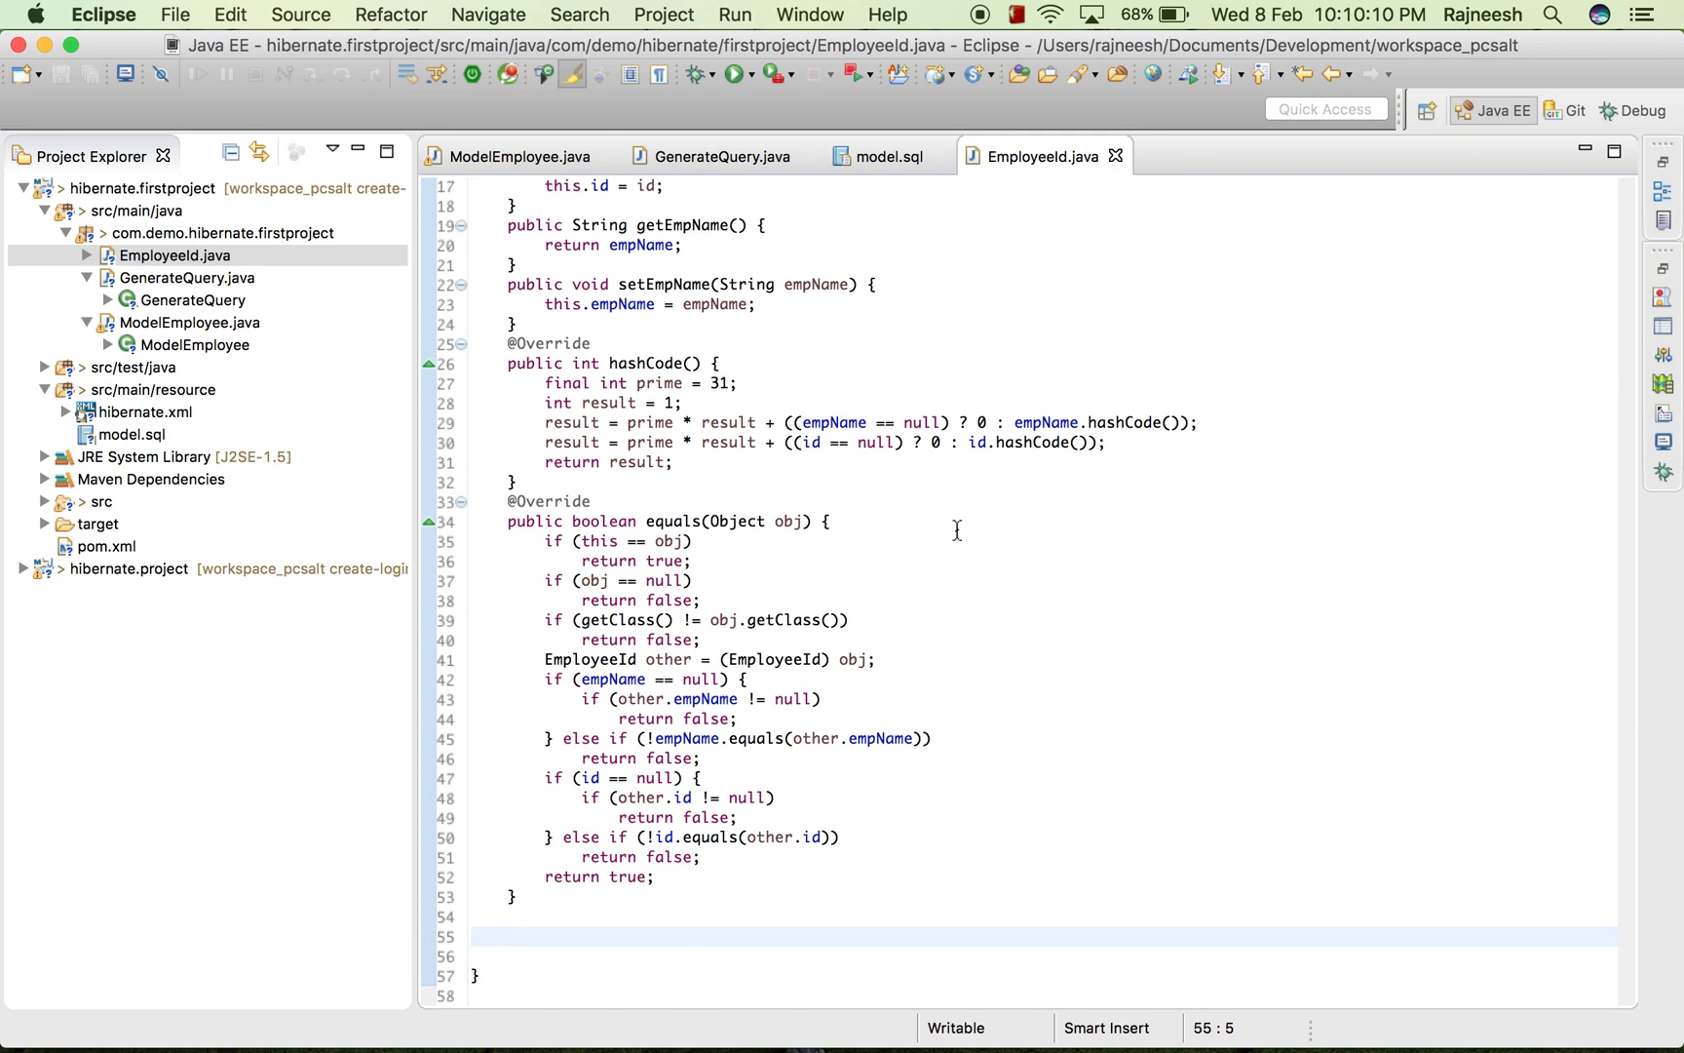
mouse_move(687, 101)
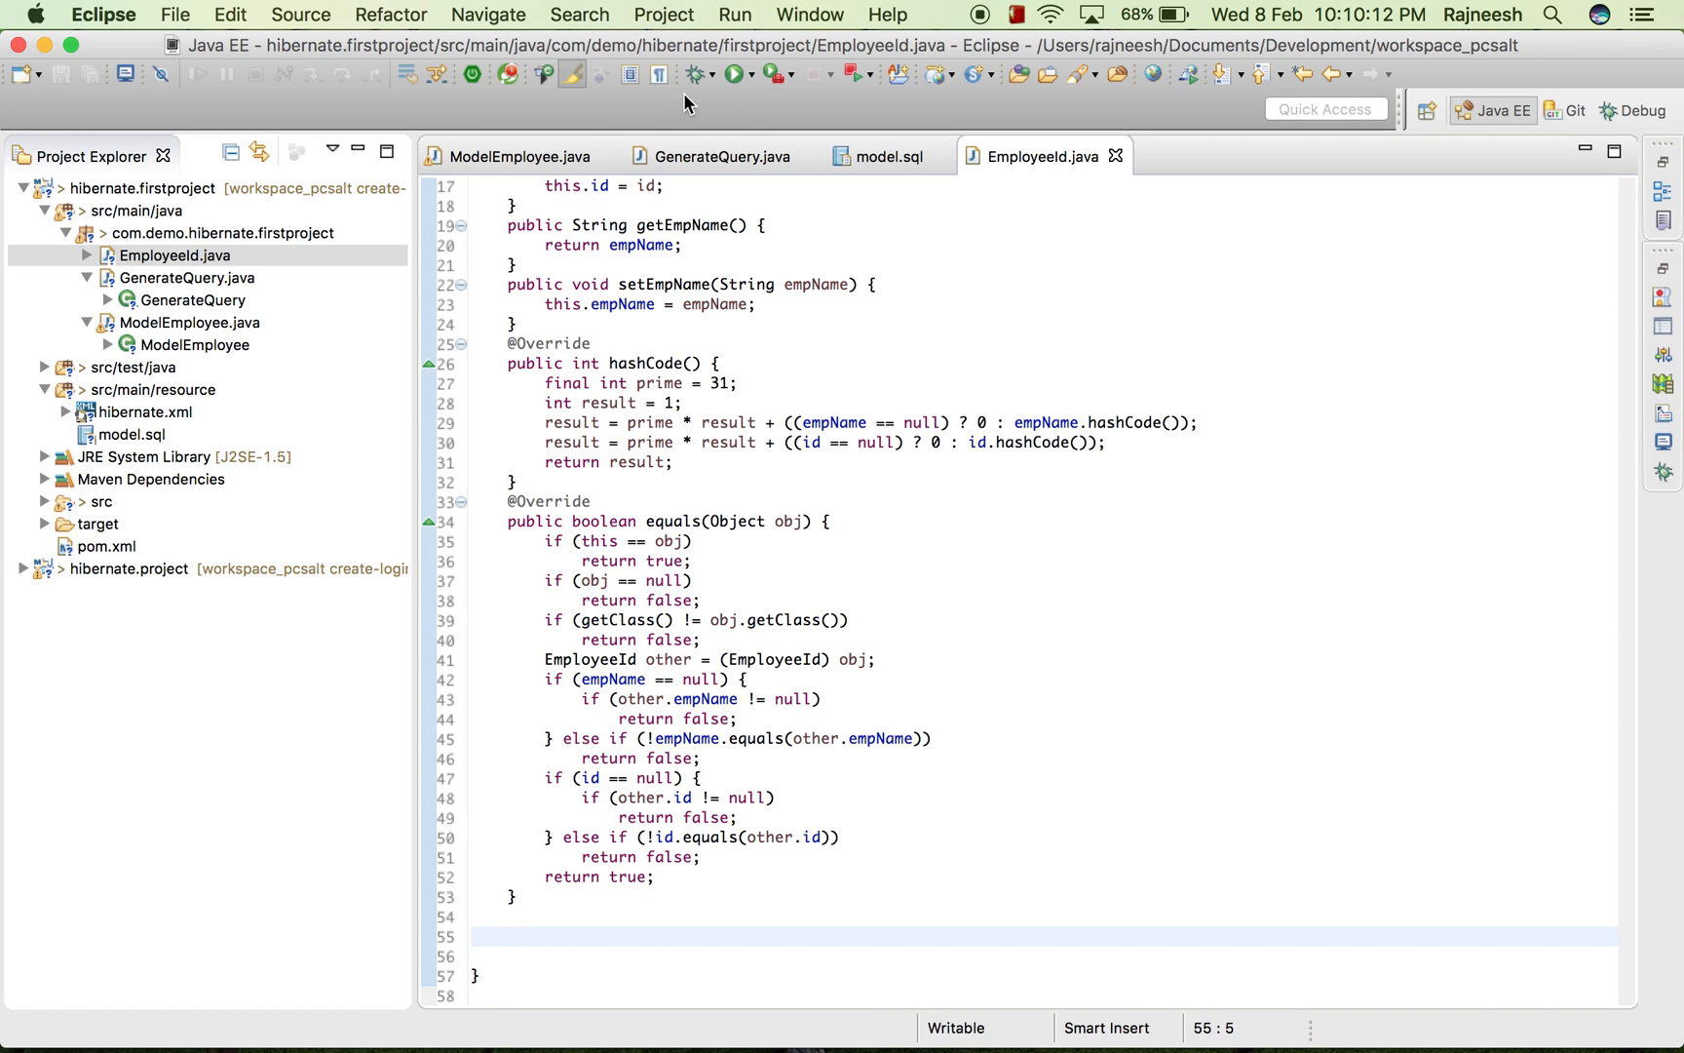
click(519, 156)
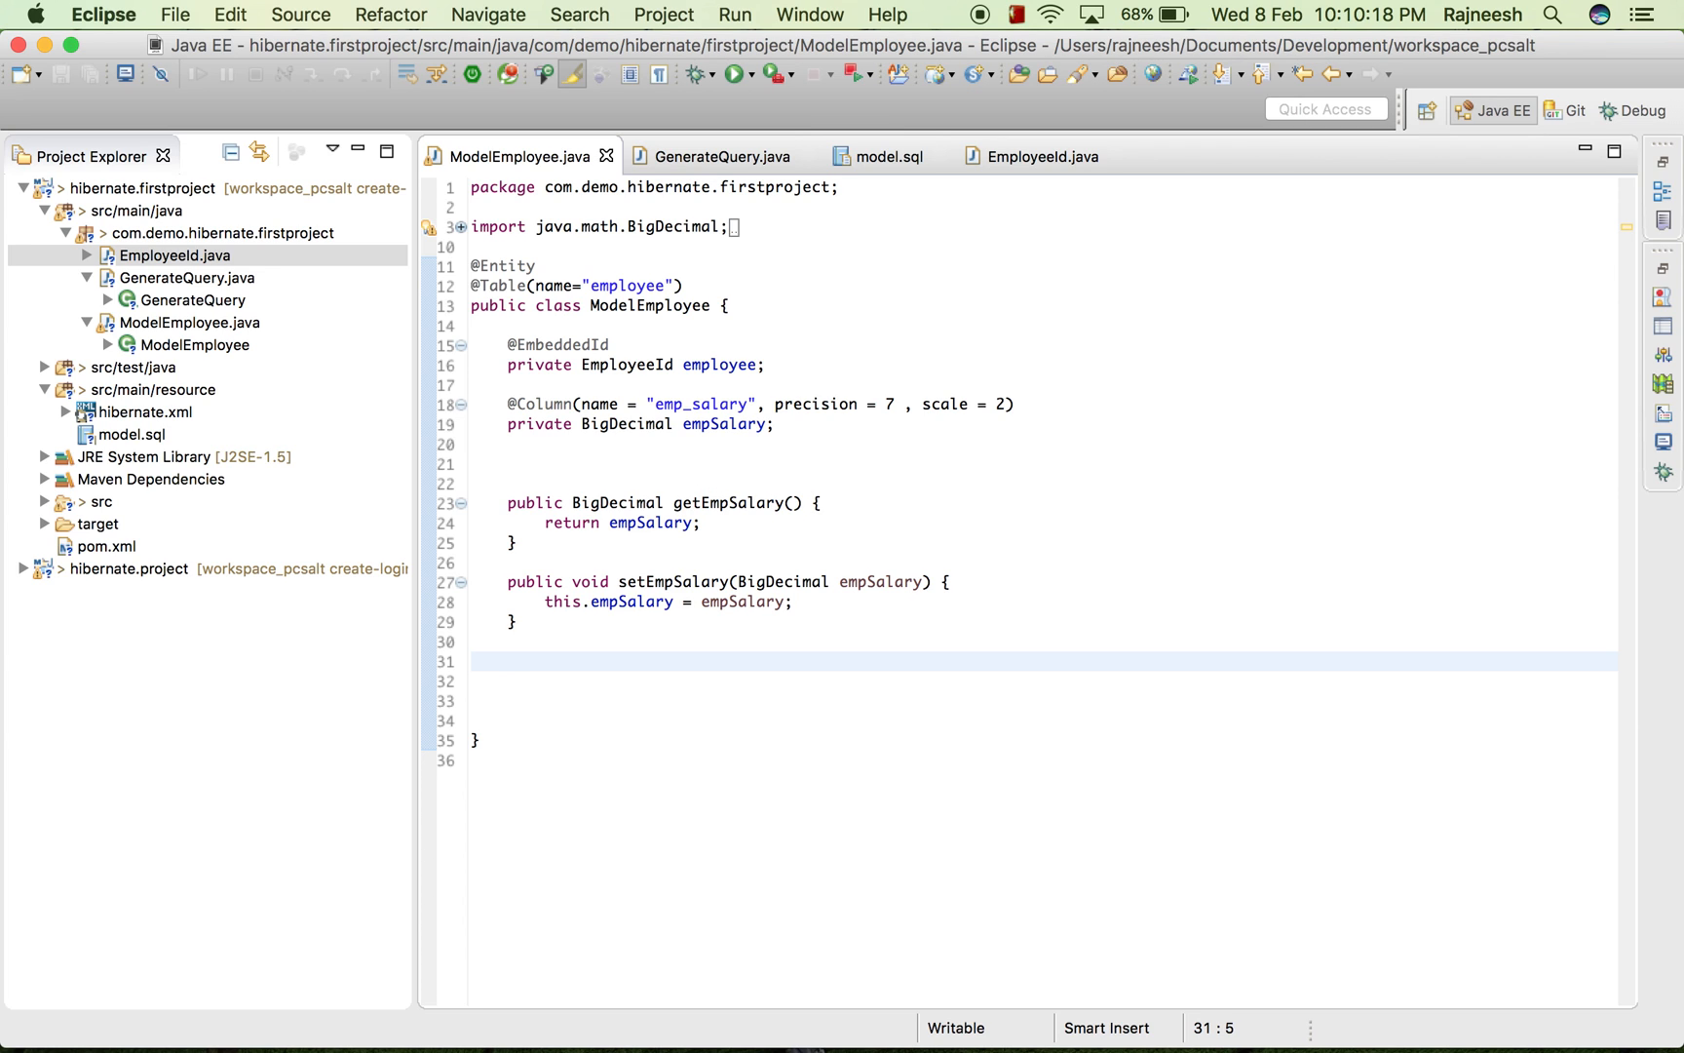
- Run GenerateQuery as a Java application, printing the employee table keyed on (emp_name, id)
click(720, 156)
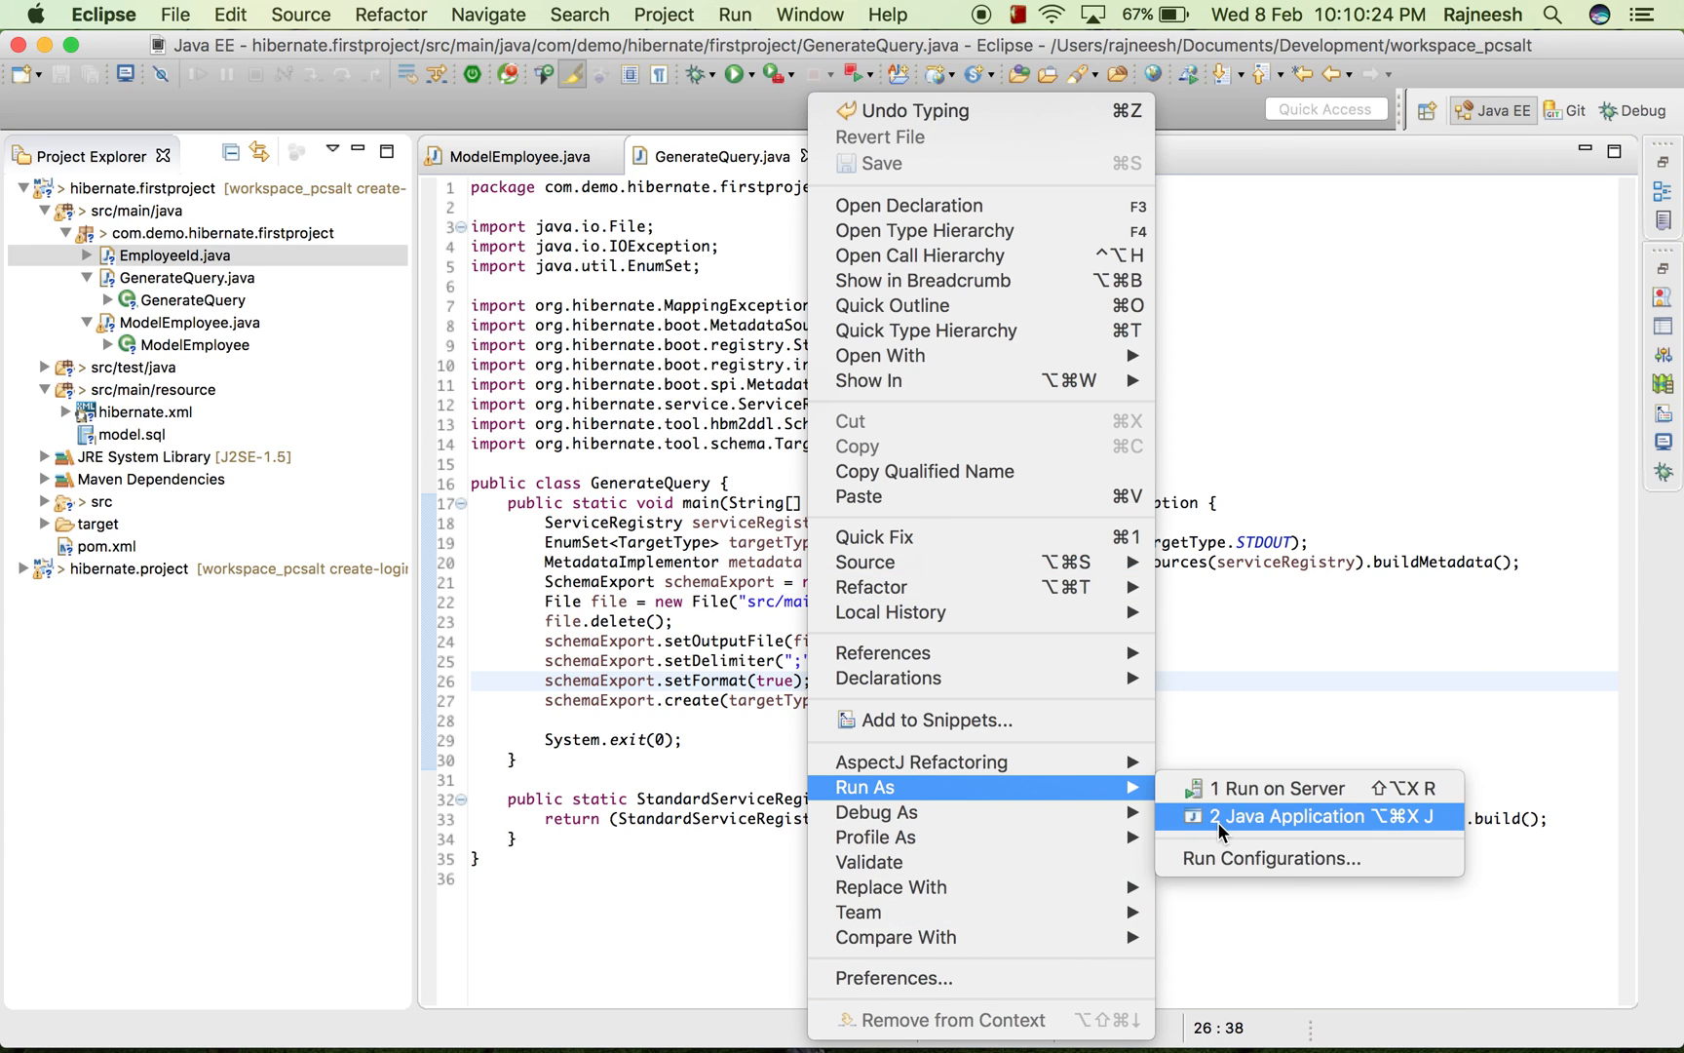
click(1294, 816)
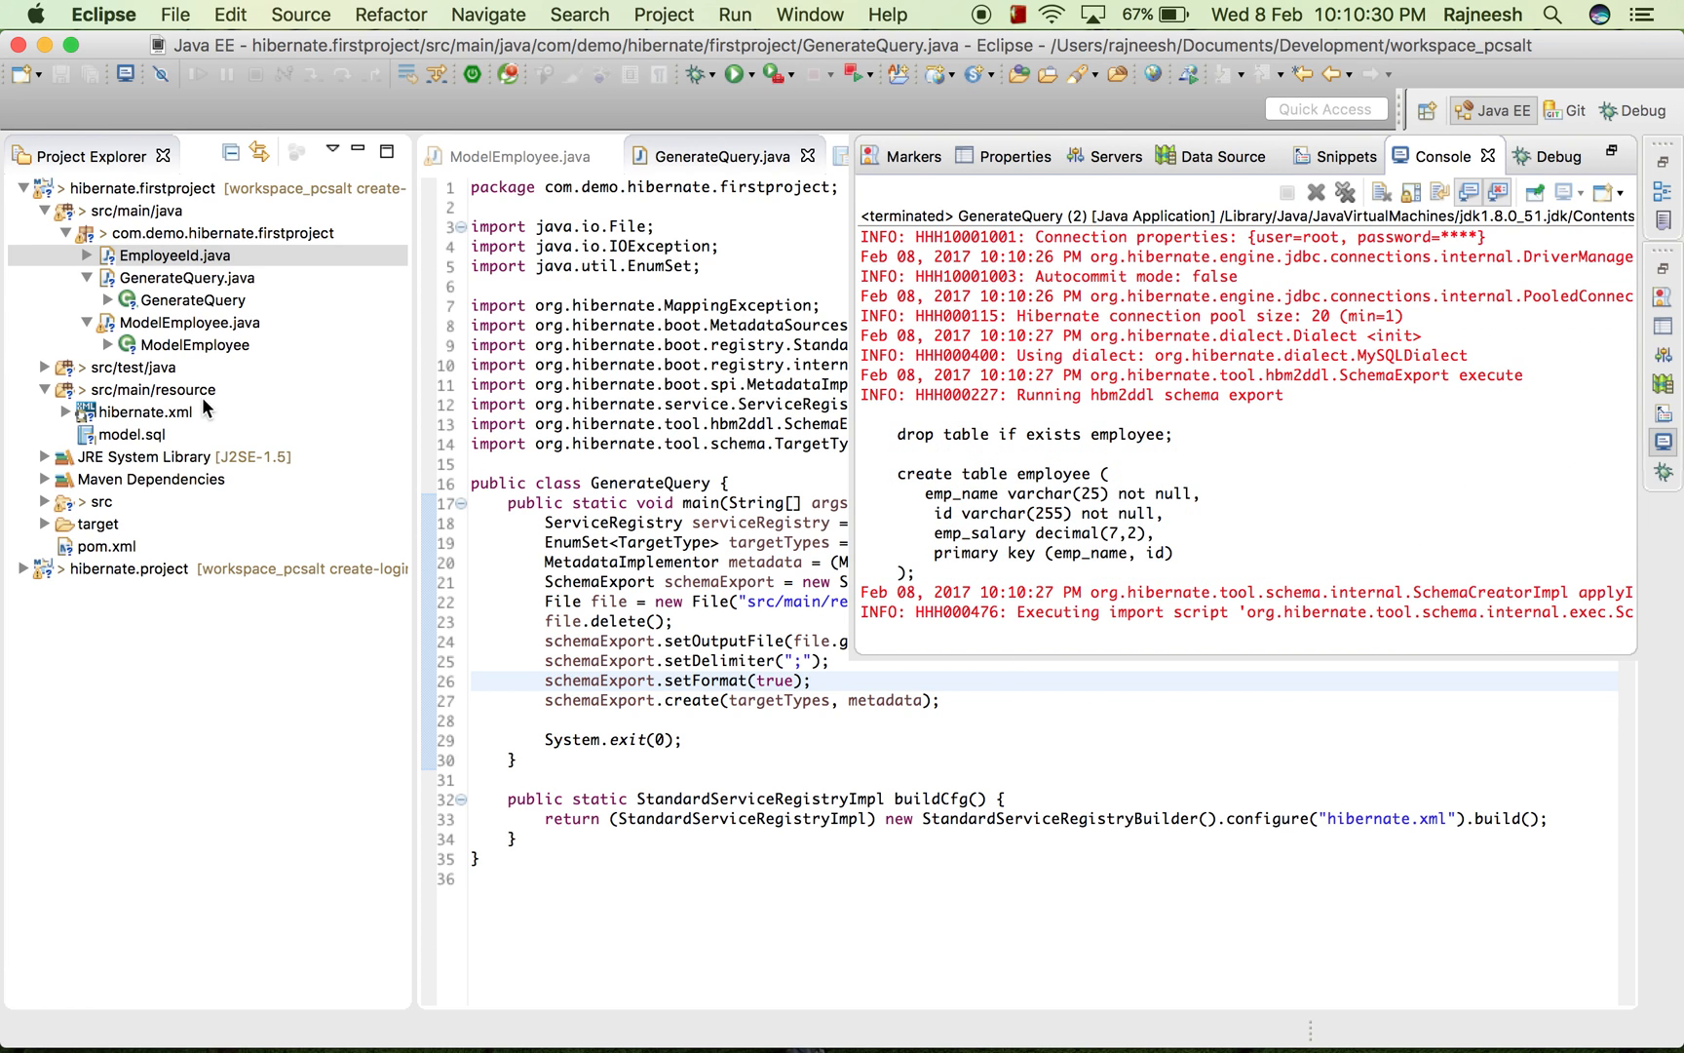
mouse_move(224, 354)
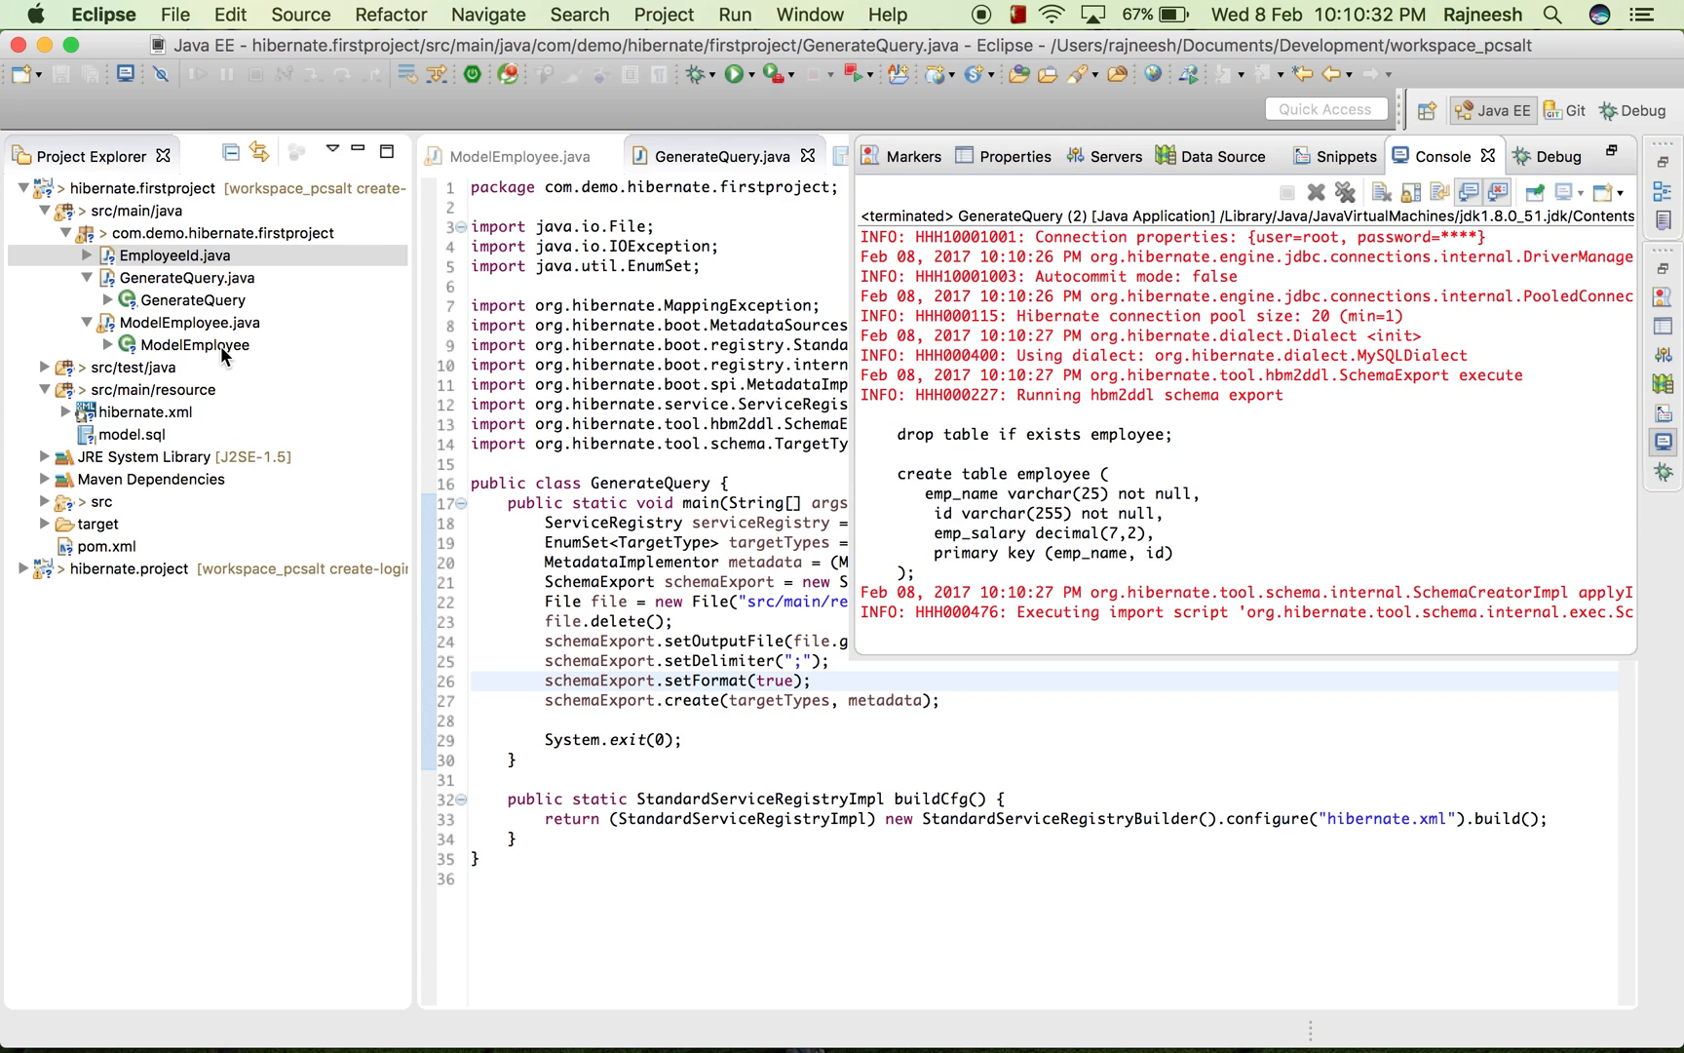
mouse_move(131, 435)
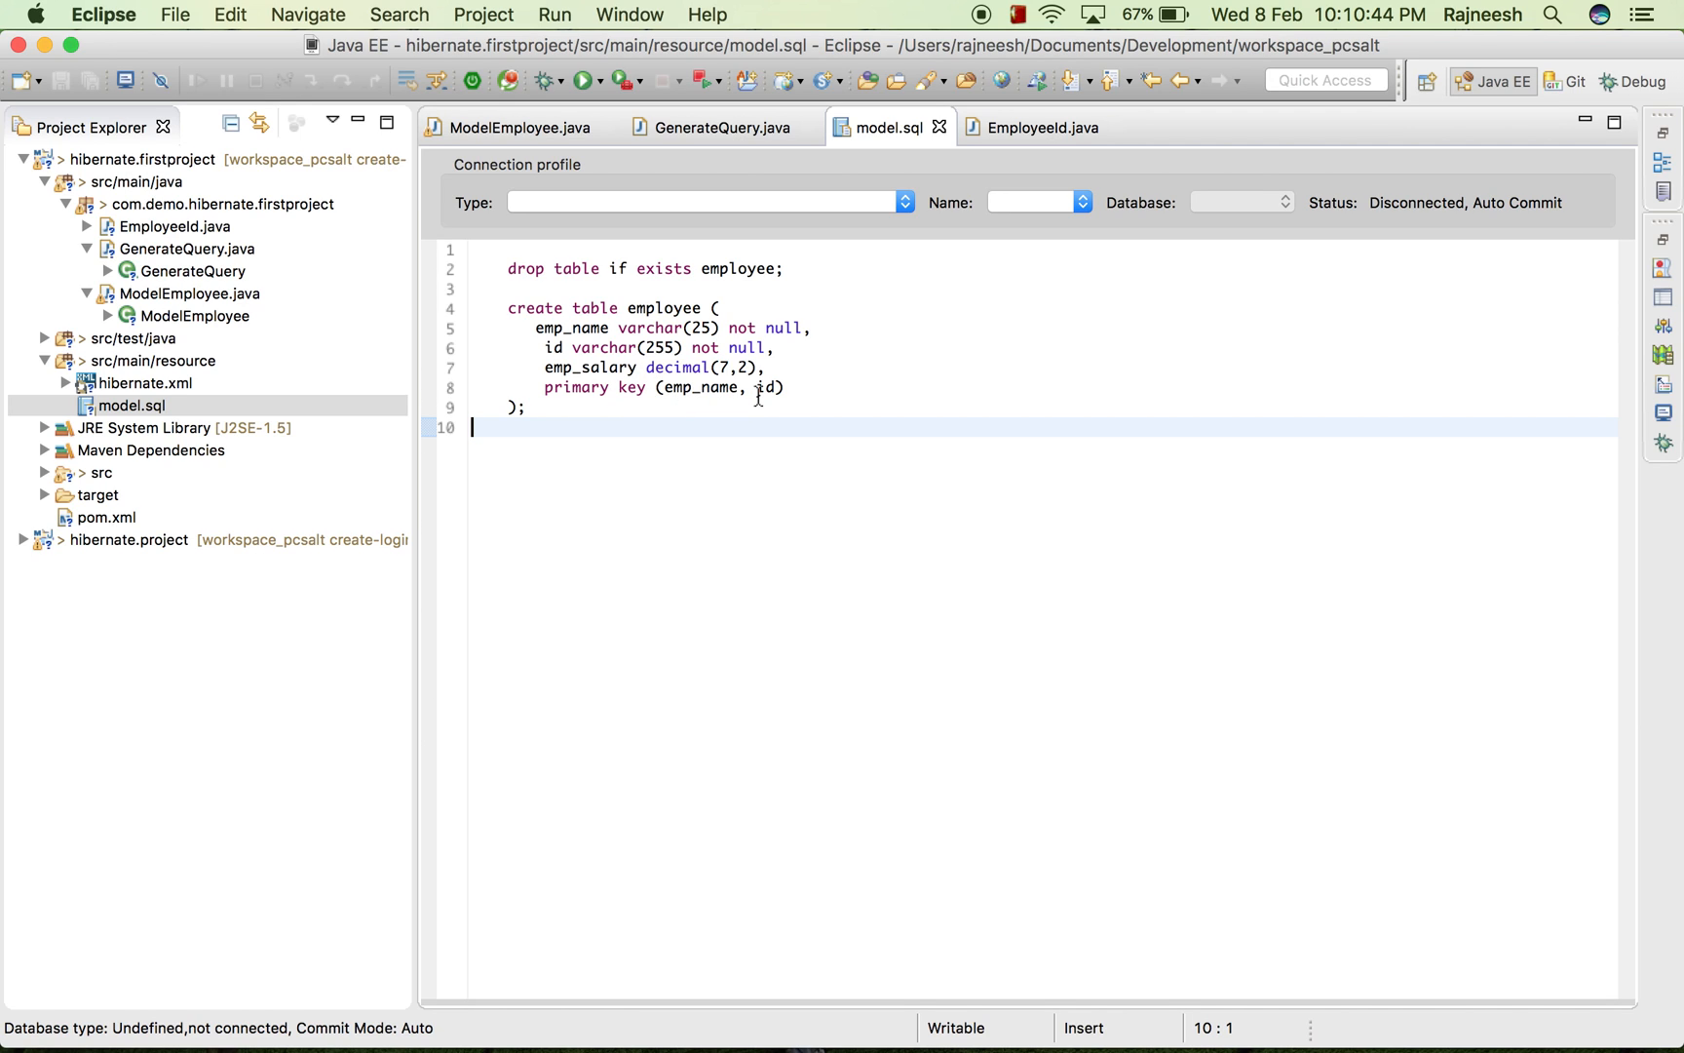
mouse_move(839, 401)
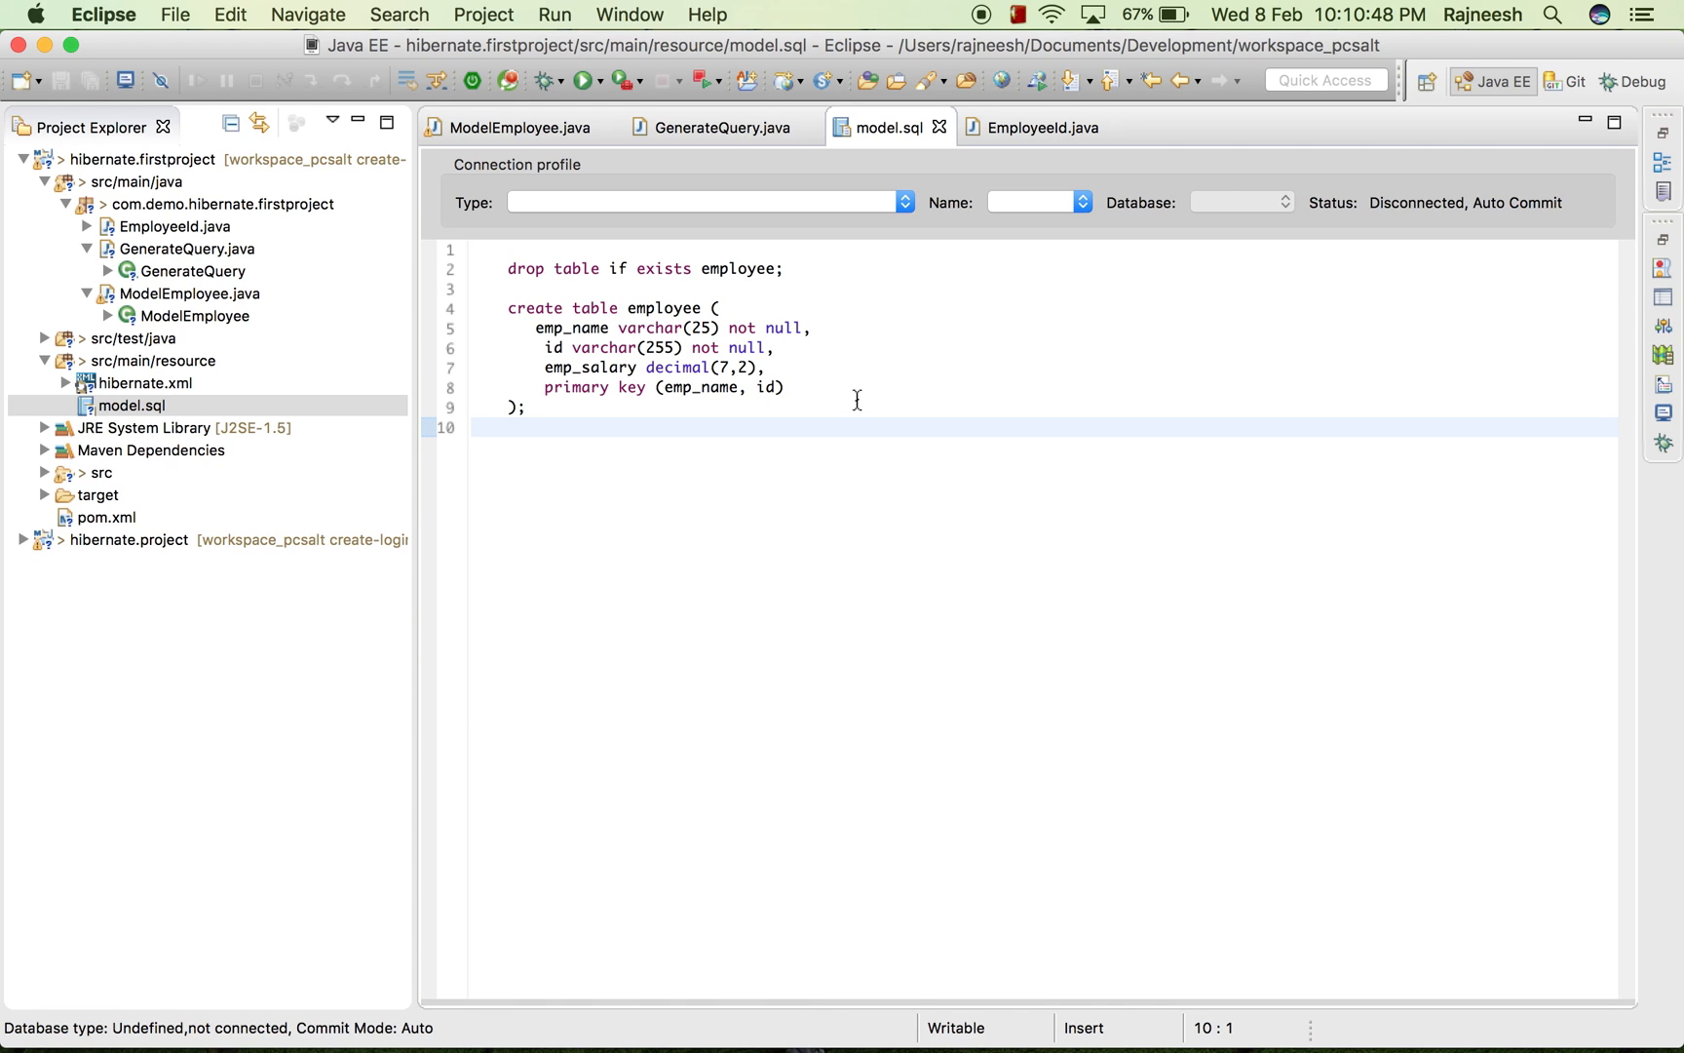
mouse_move(489, 492)
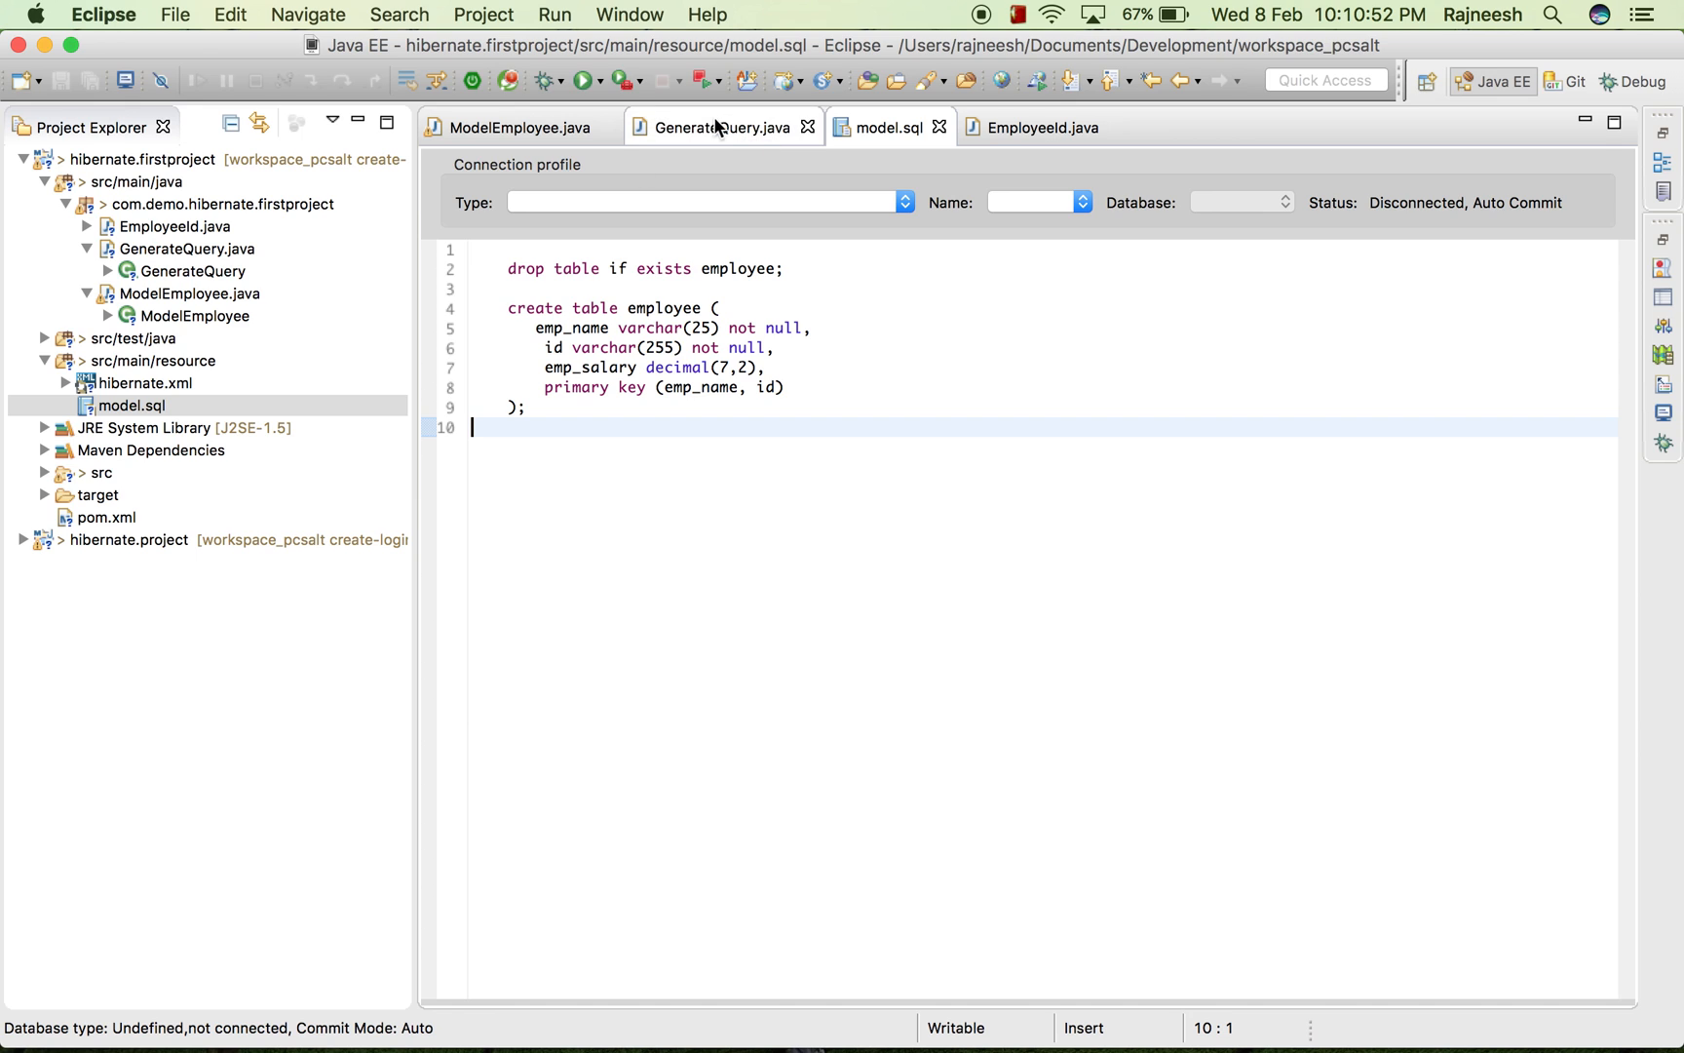
click(720, 128)
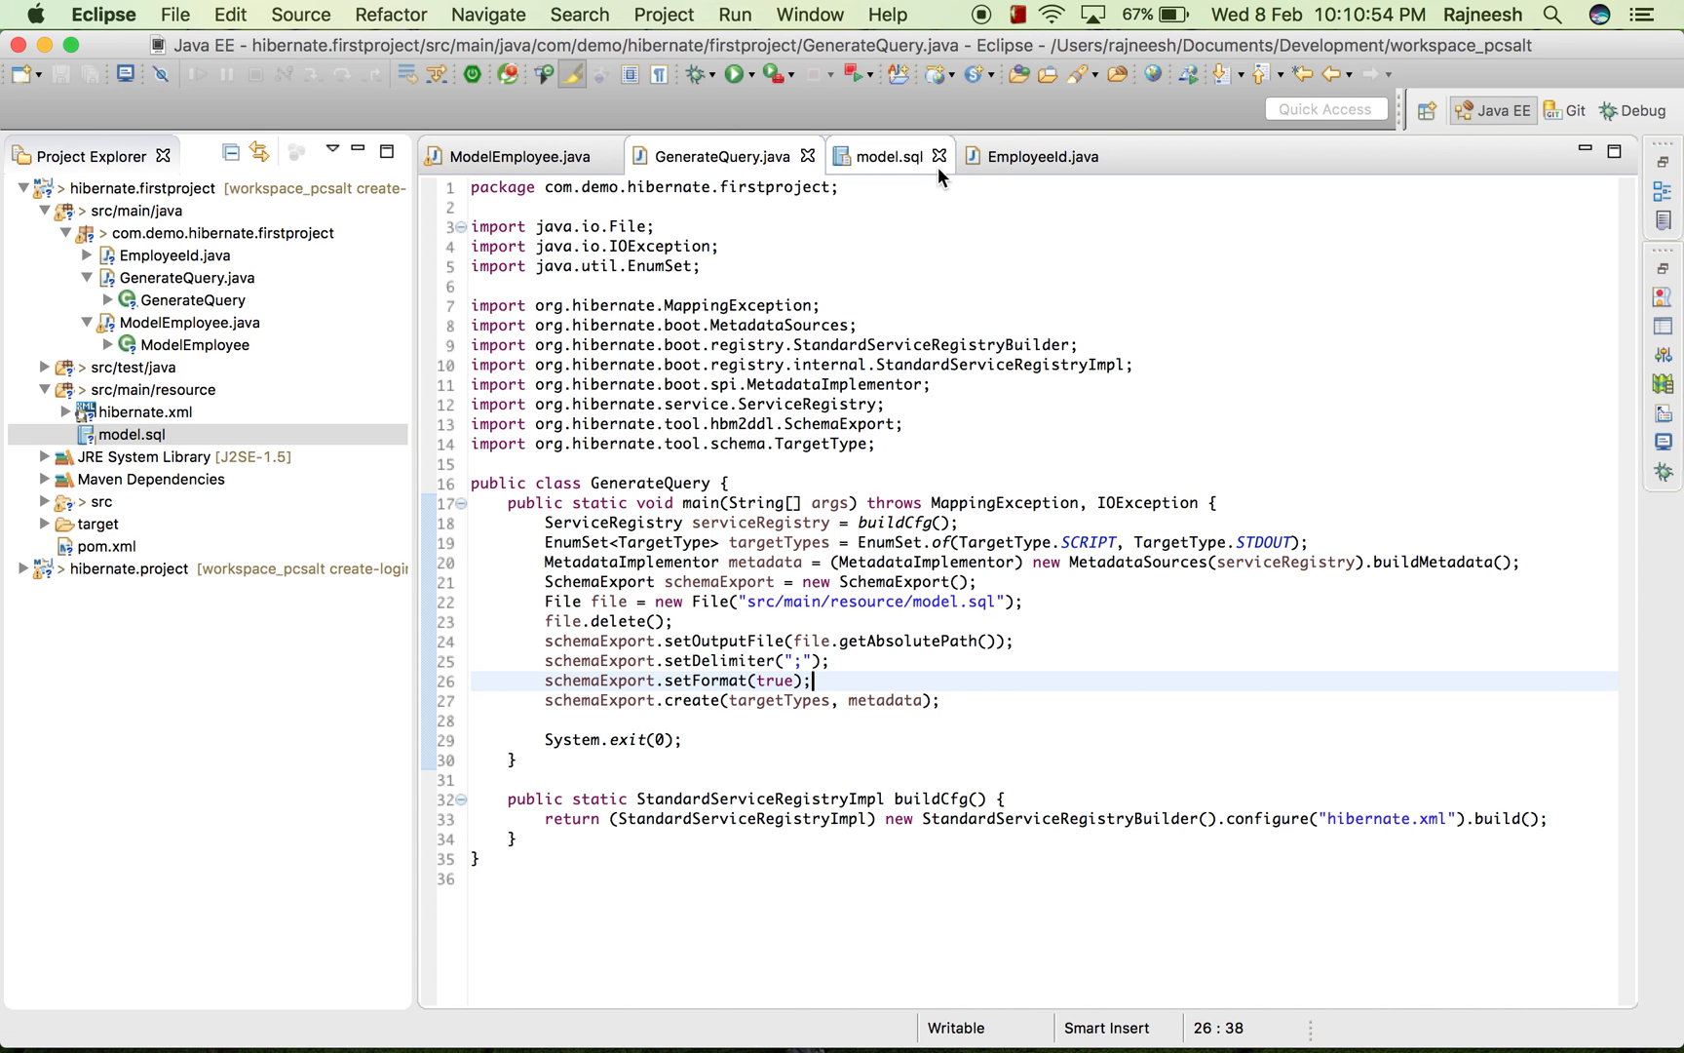
click(1042, 156)
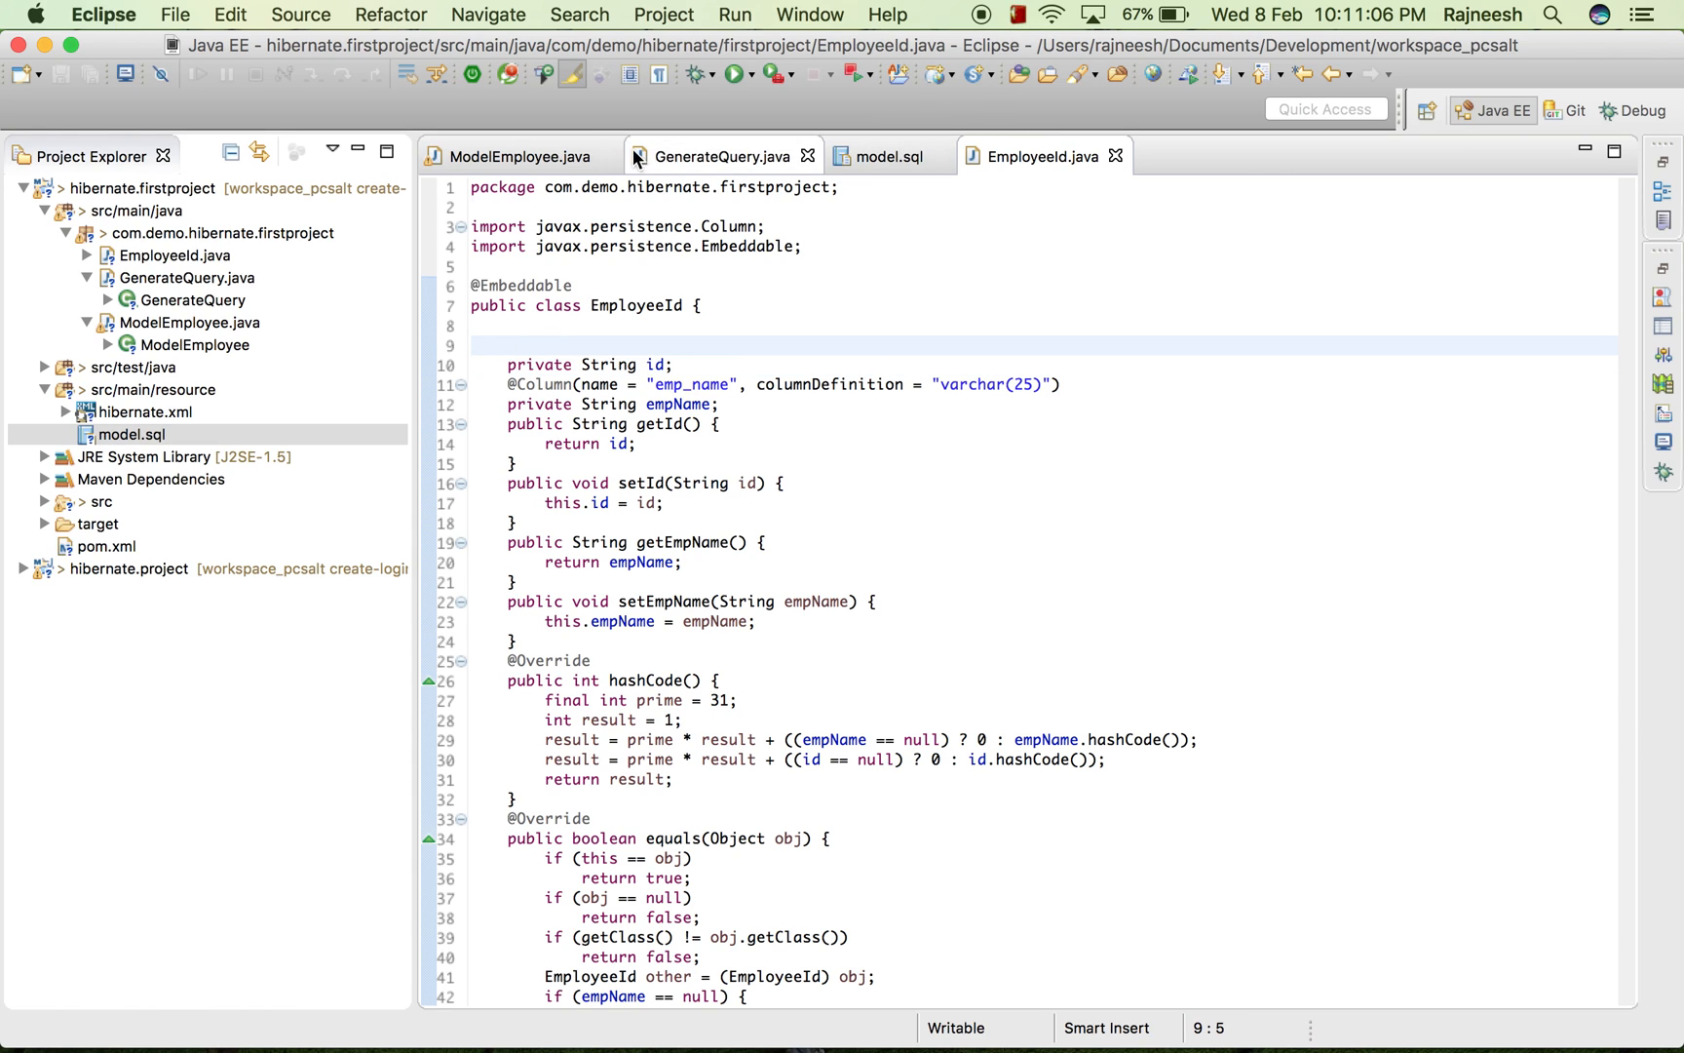
click(515, 156)
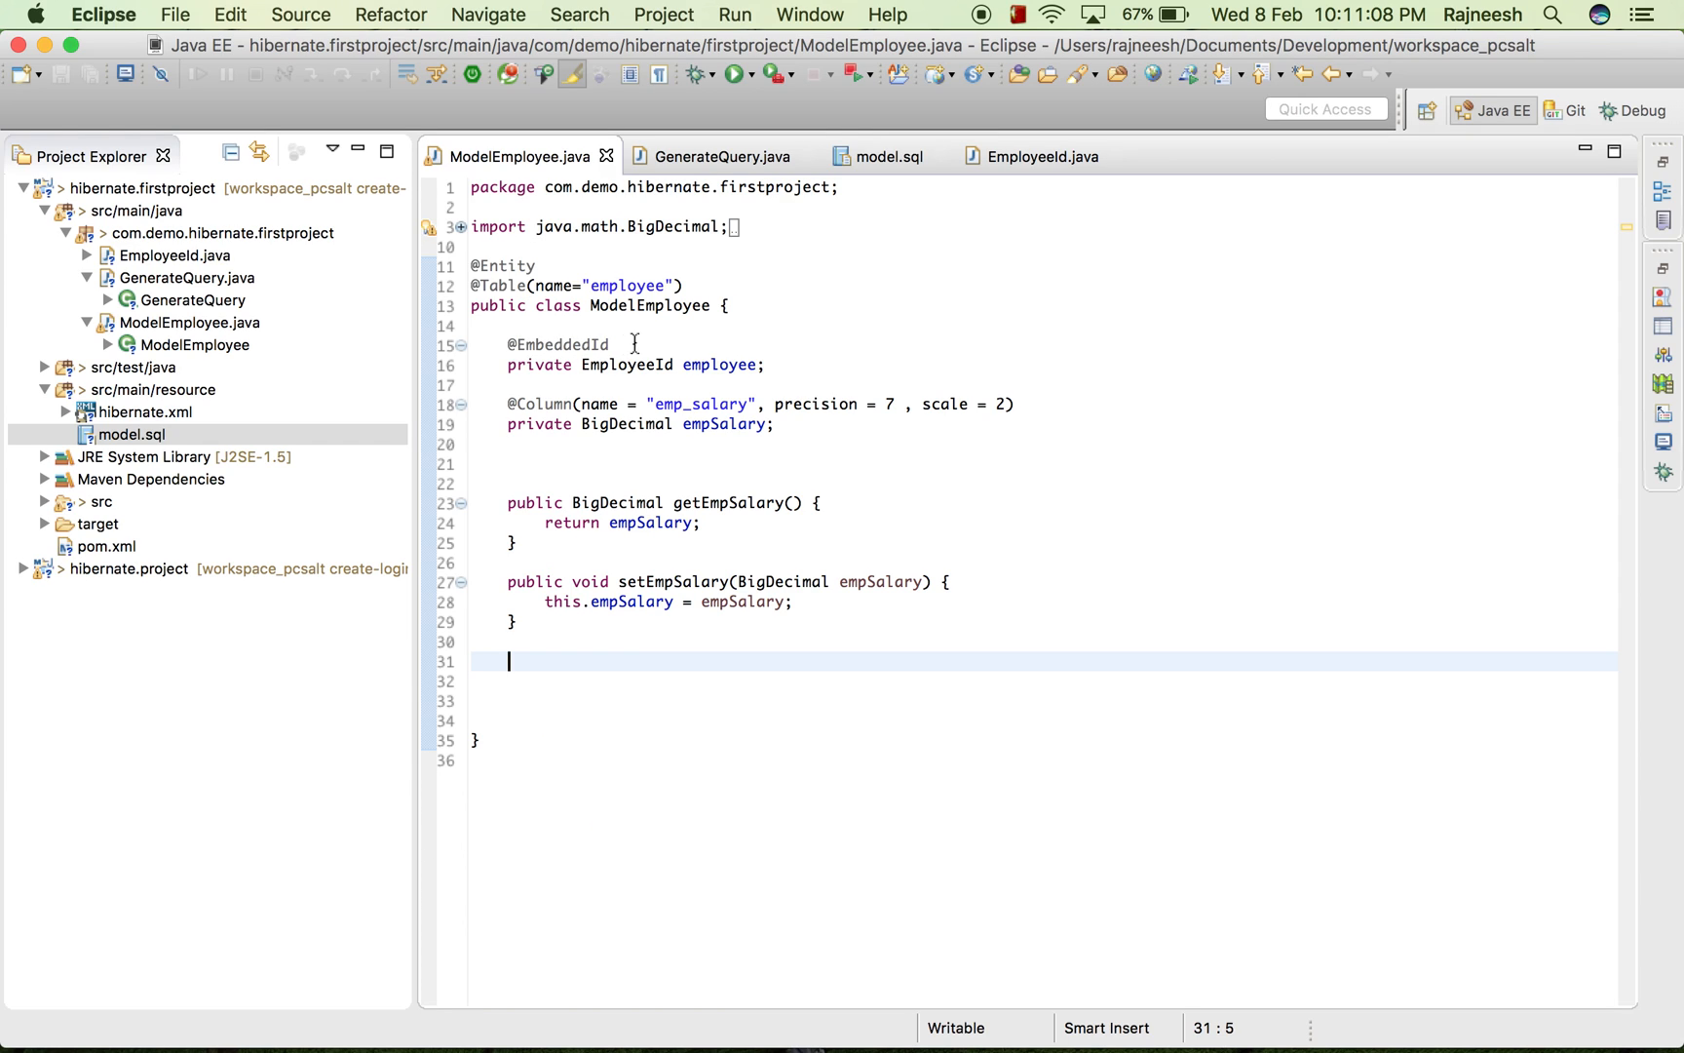
key(Enter)
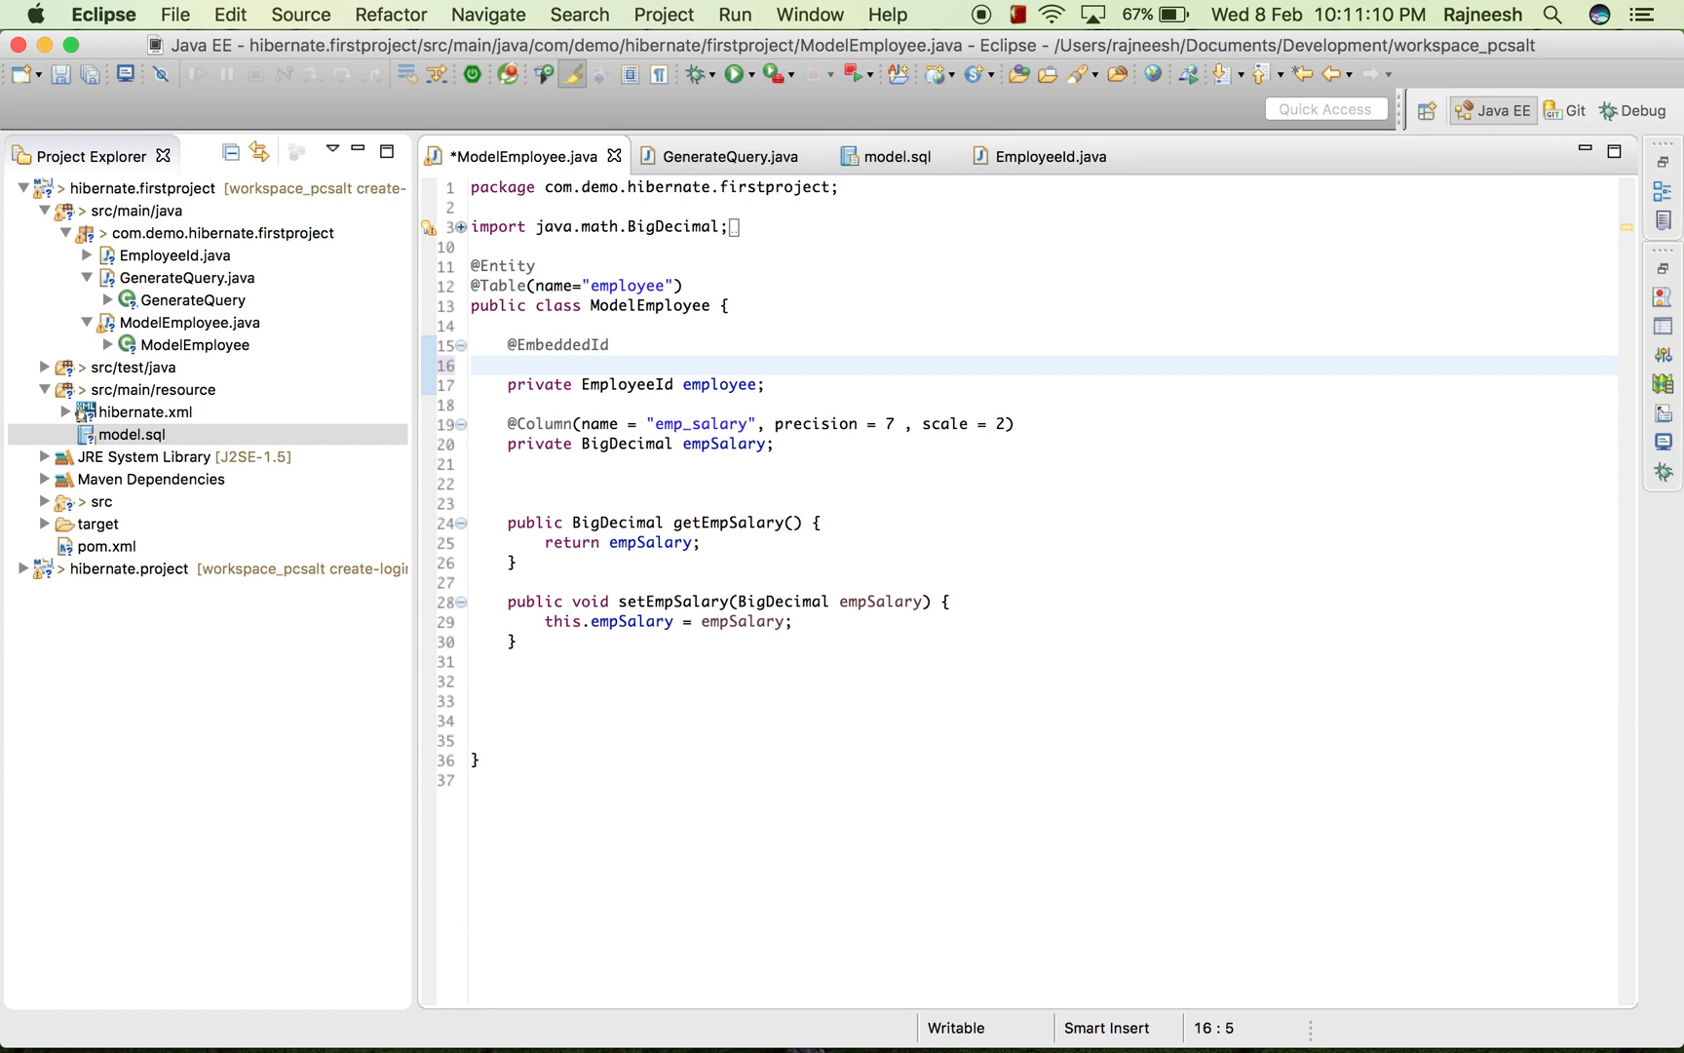
text(@Id)
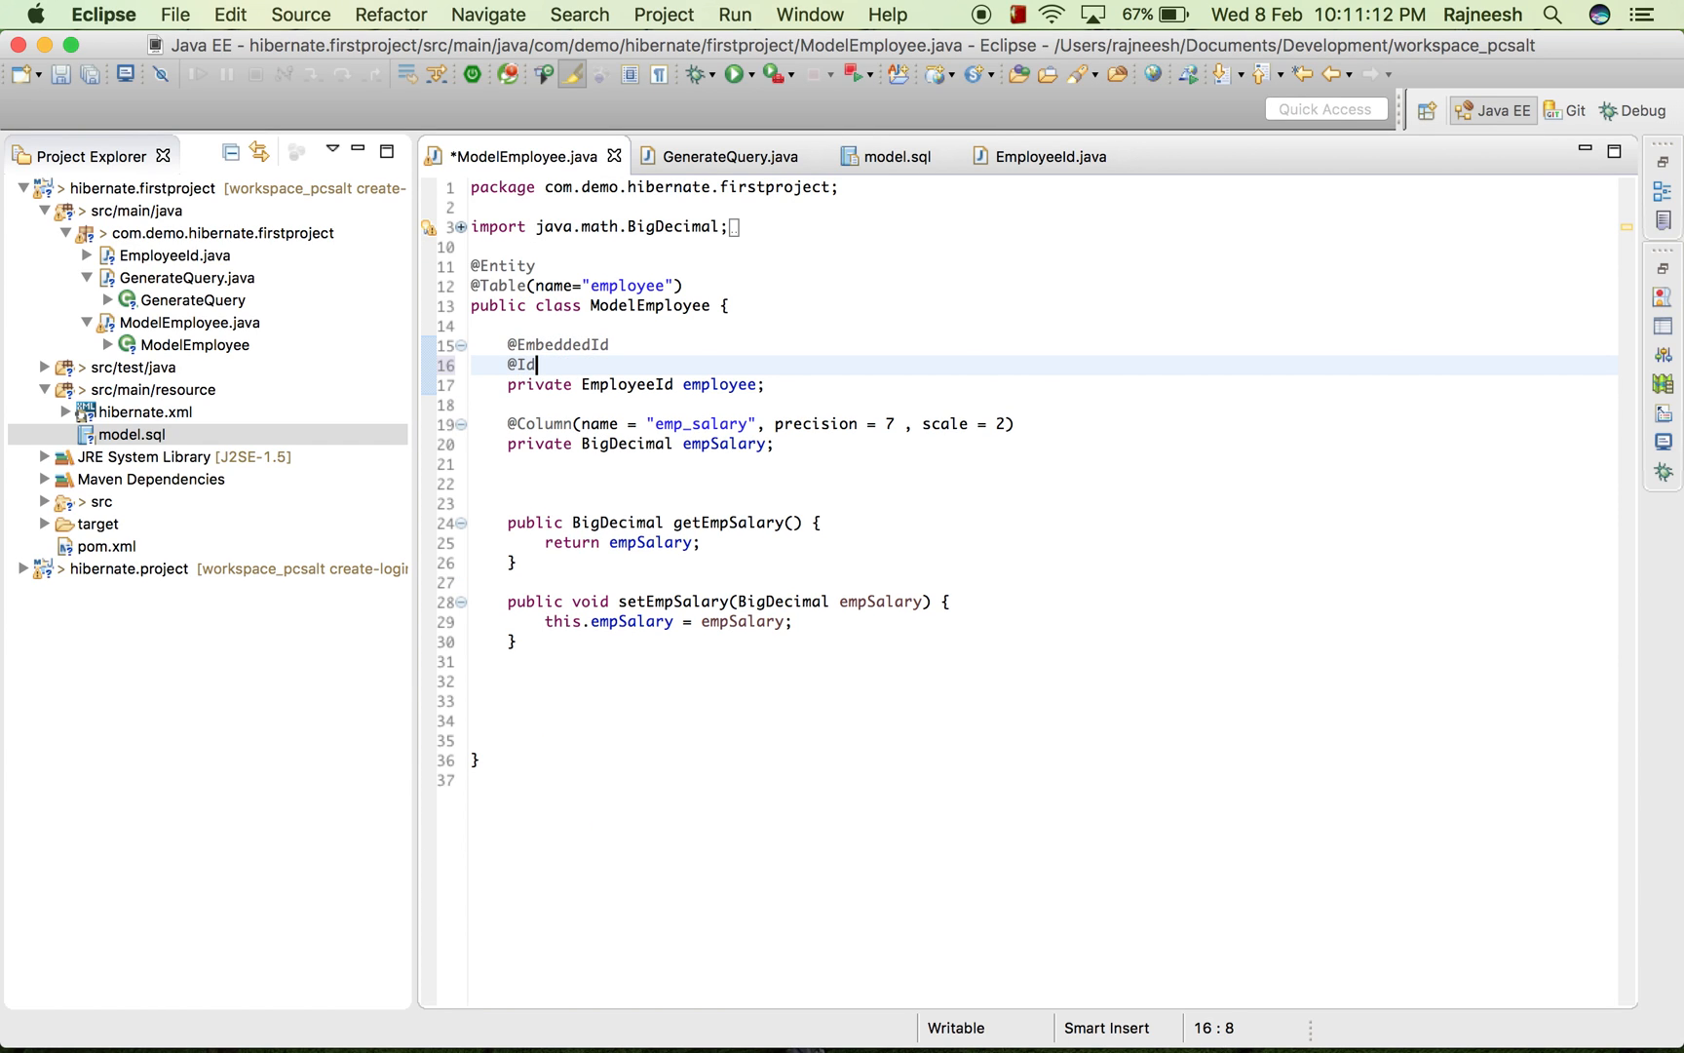
key(cmd+s)
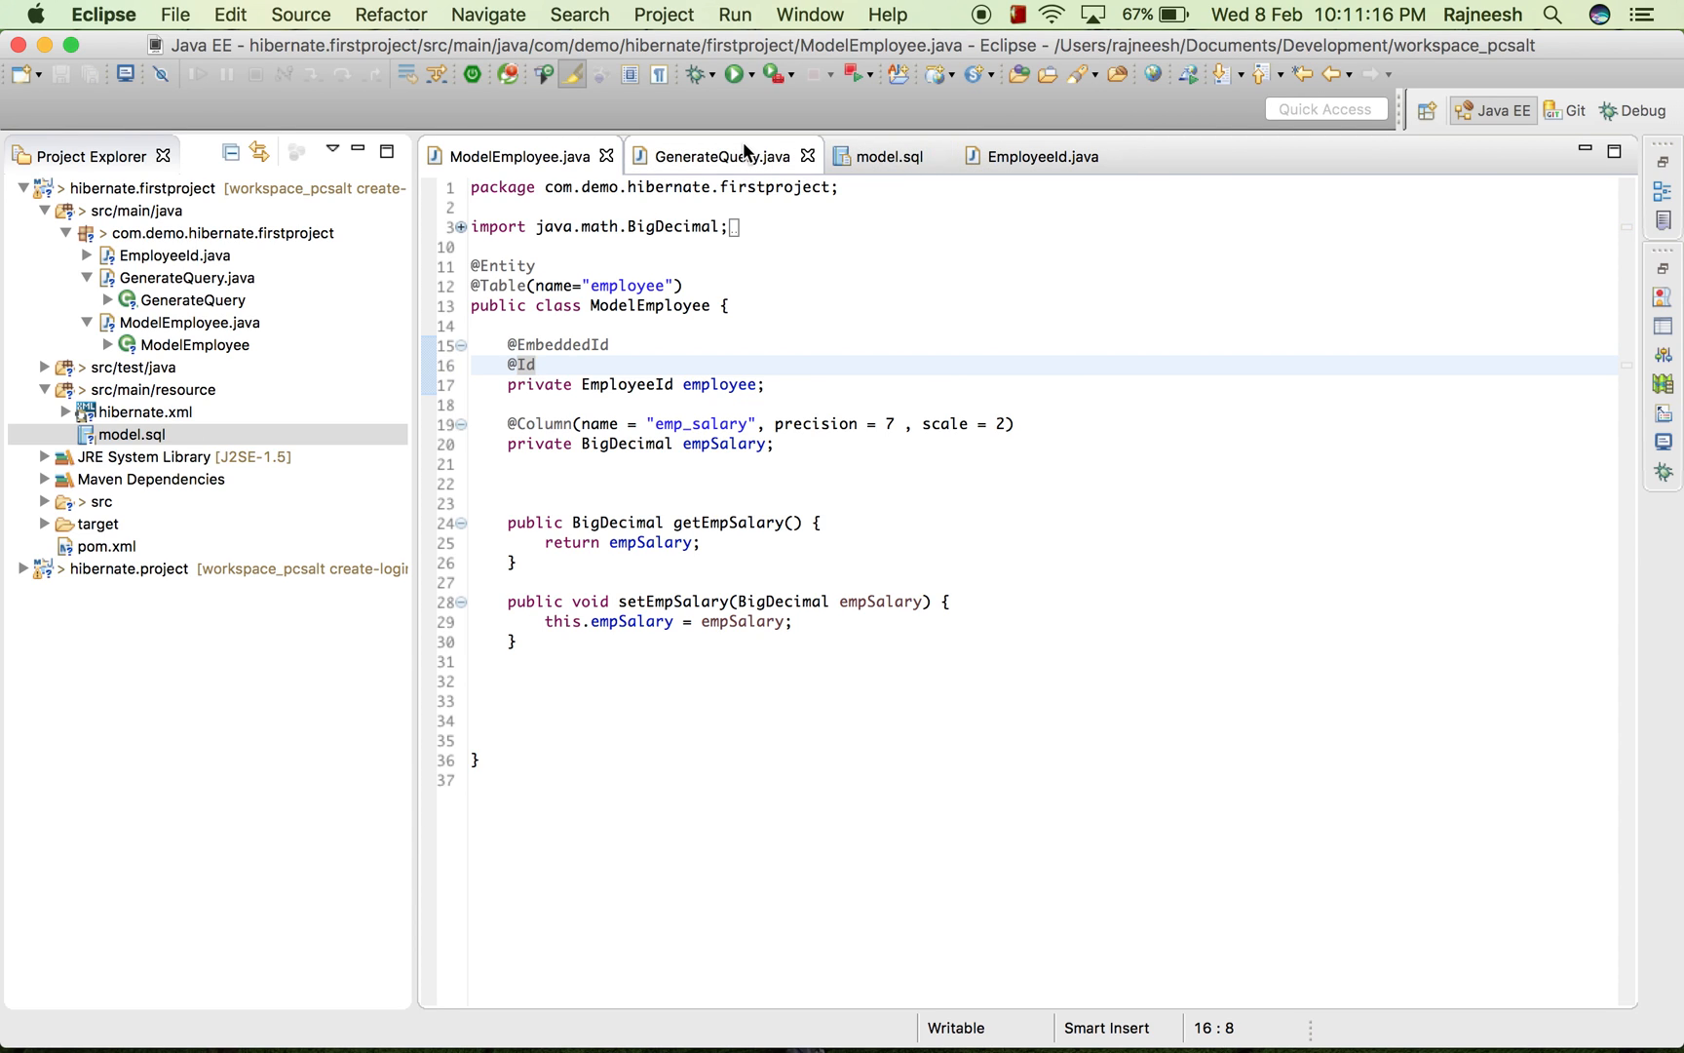
- Rerun GenerateQuery and confirm model.sql still keys employee on (emp_name, id)
click(721, 155)
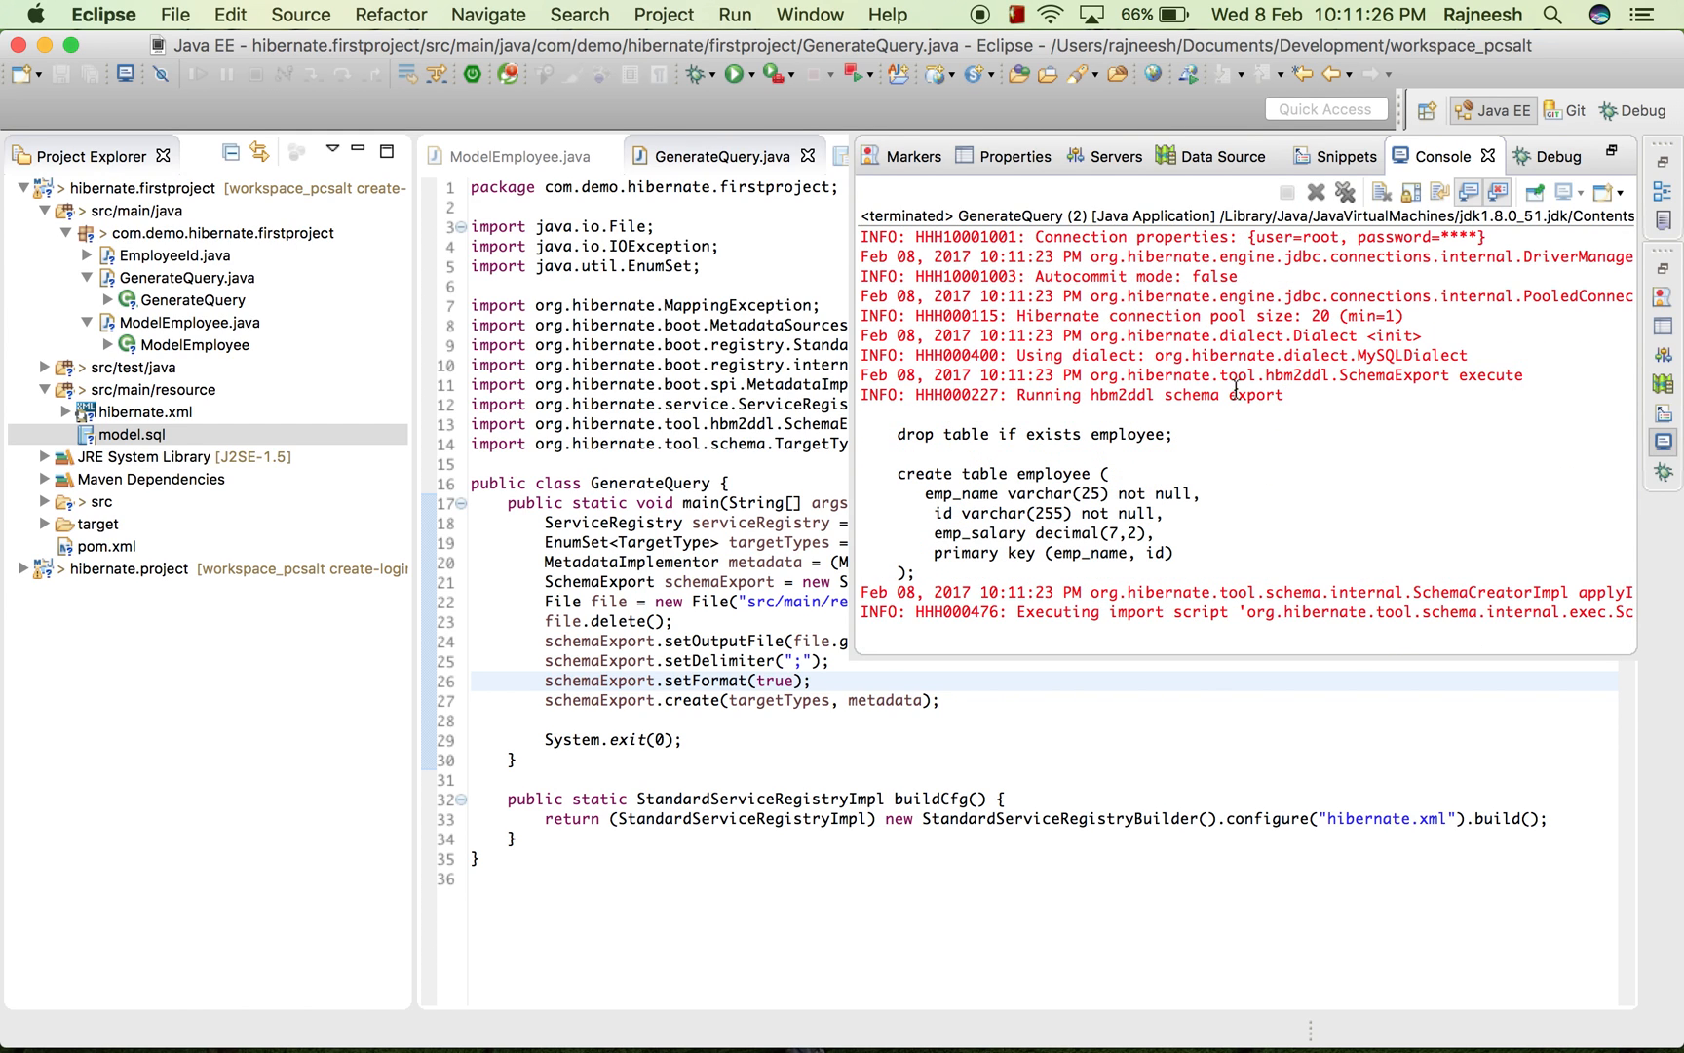
click(1040, 156)
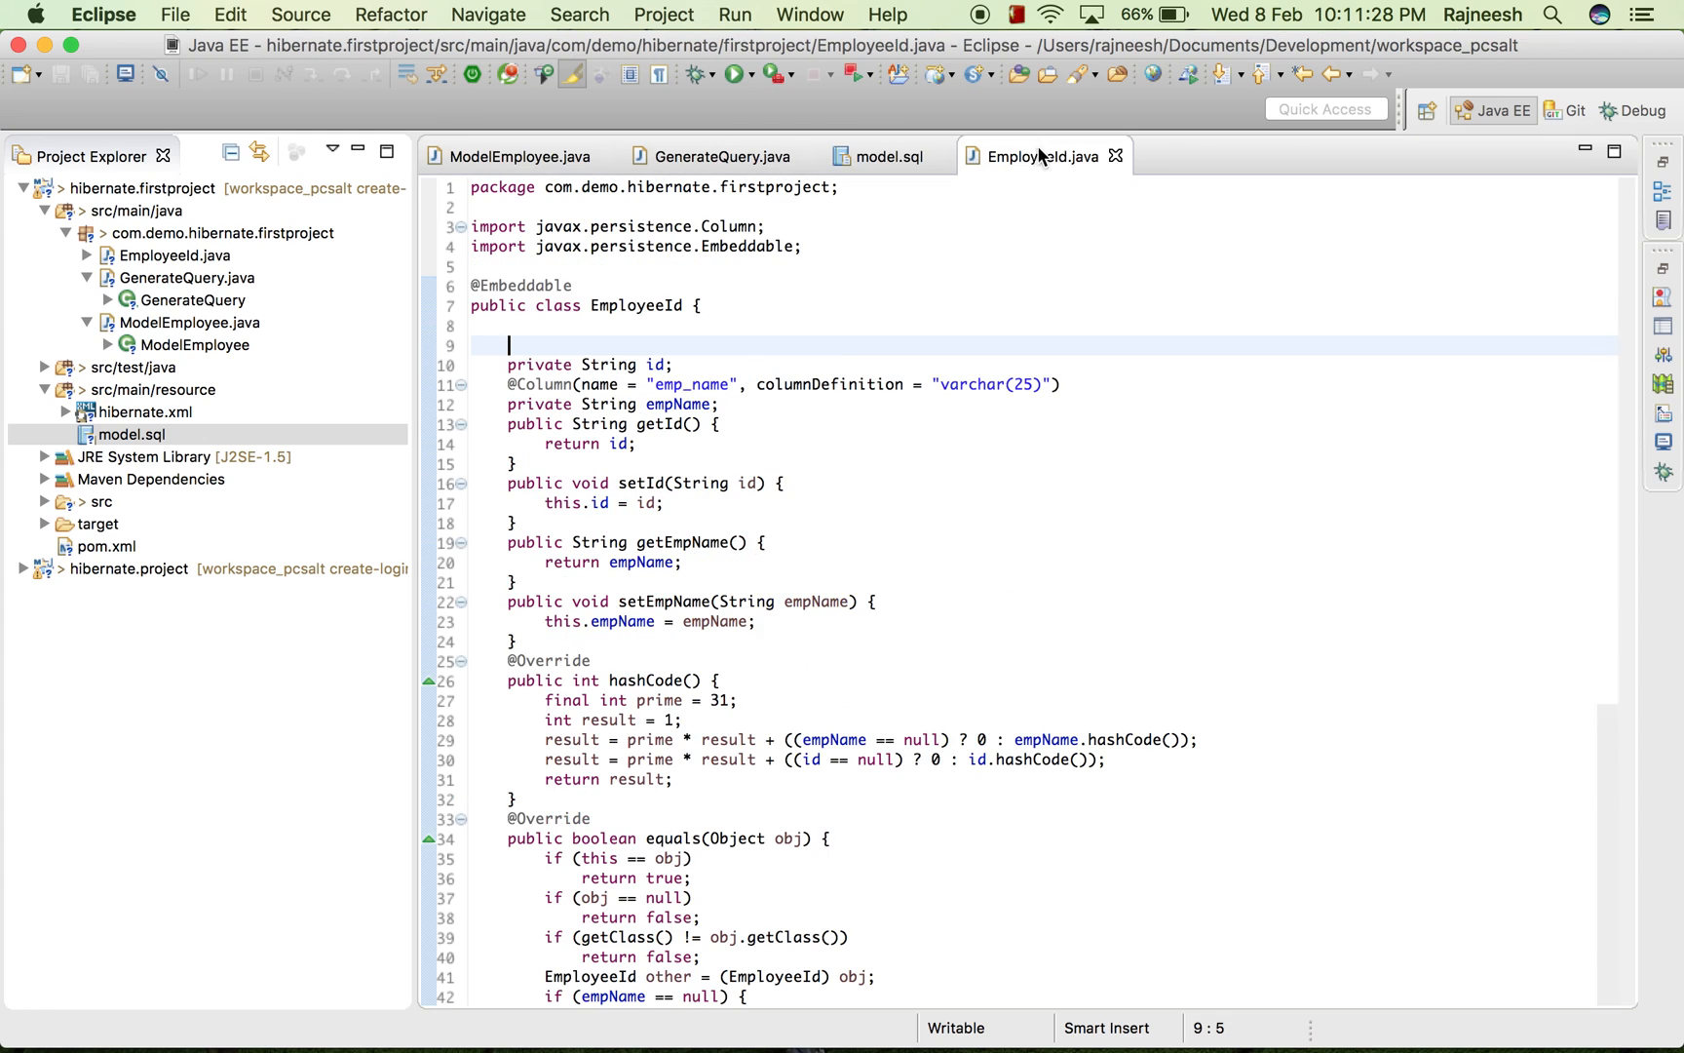
click(885, 156)
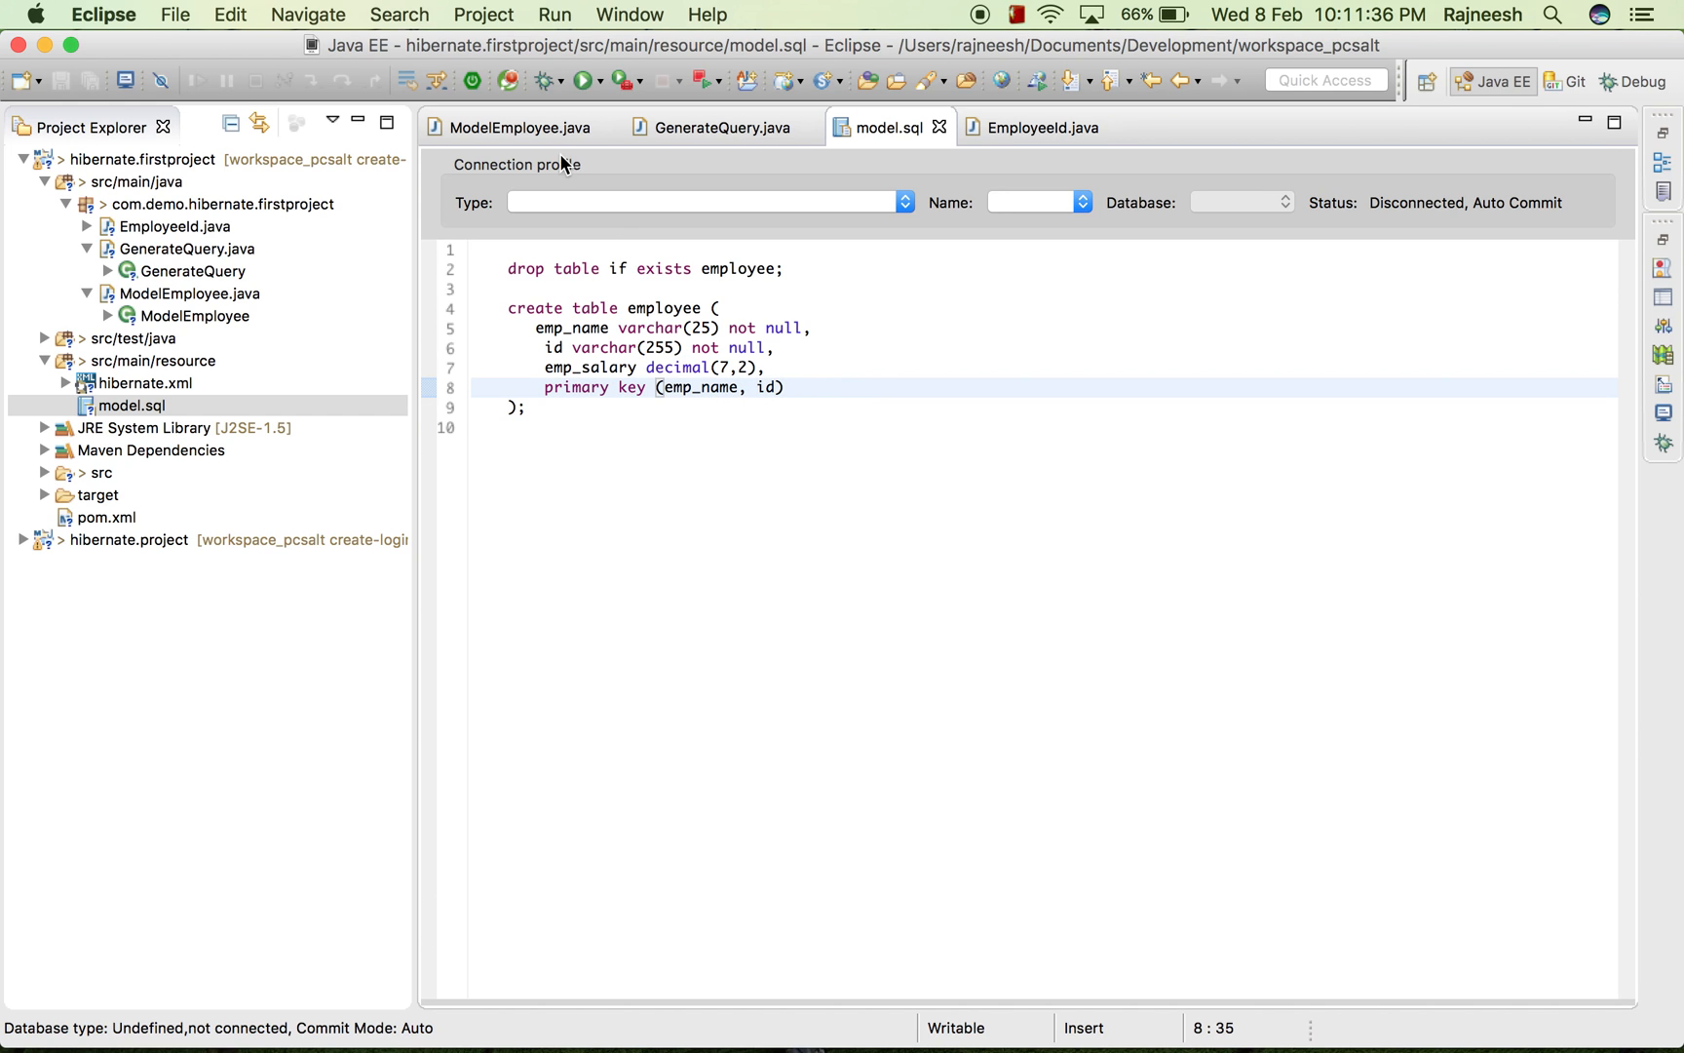
click(534, 127)
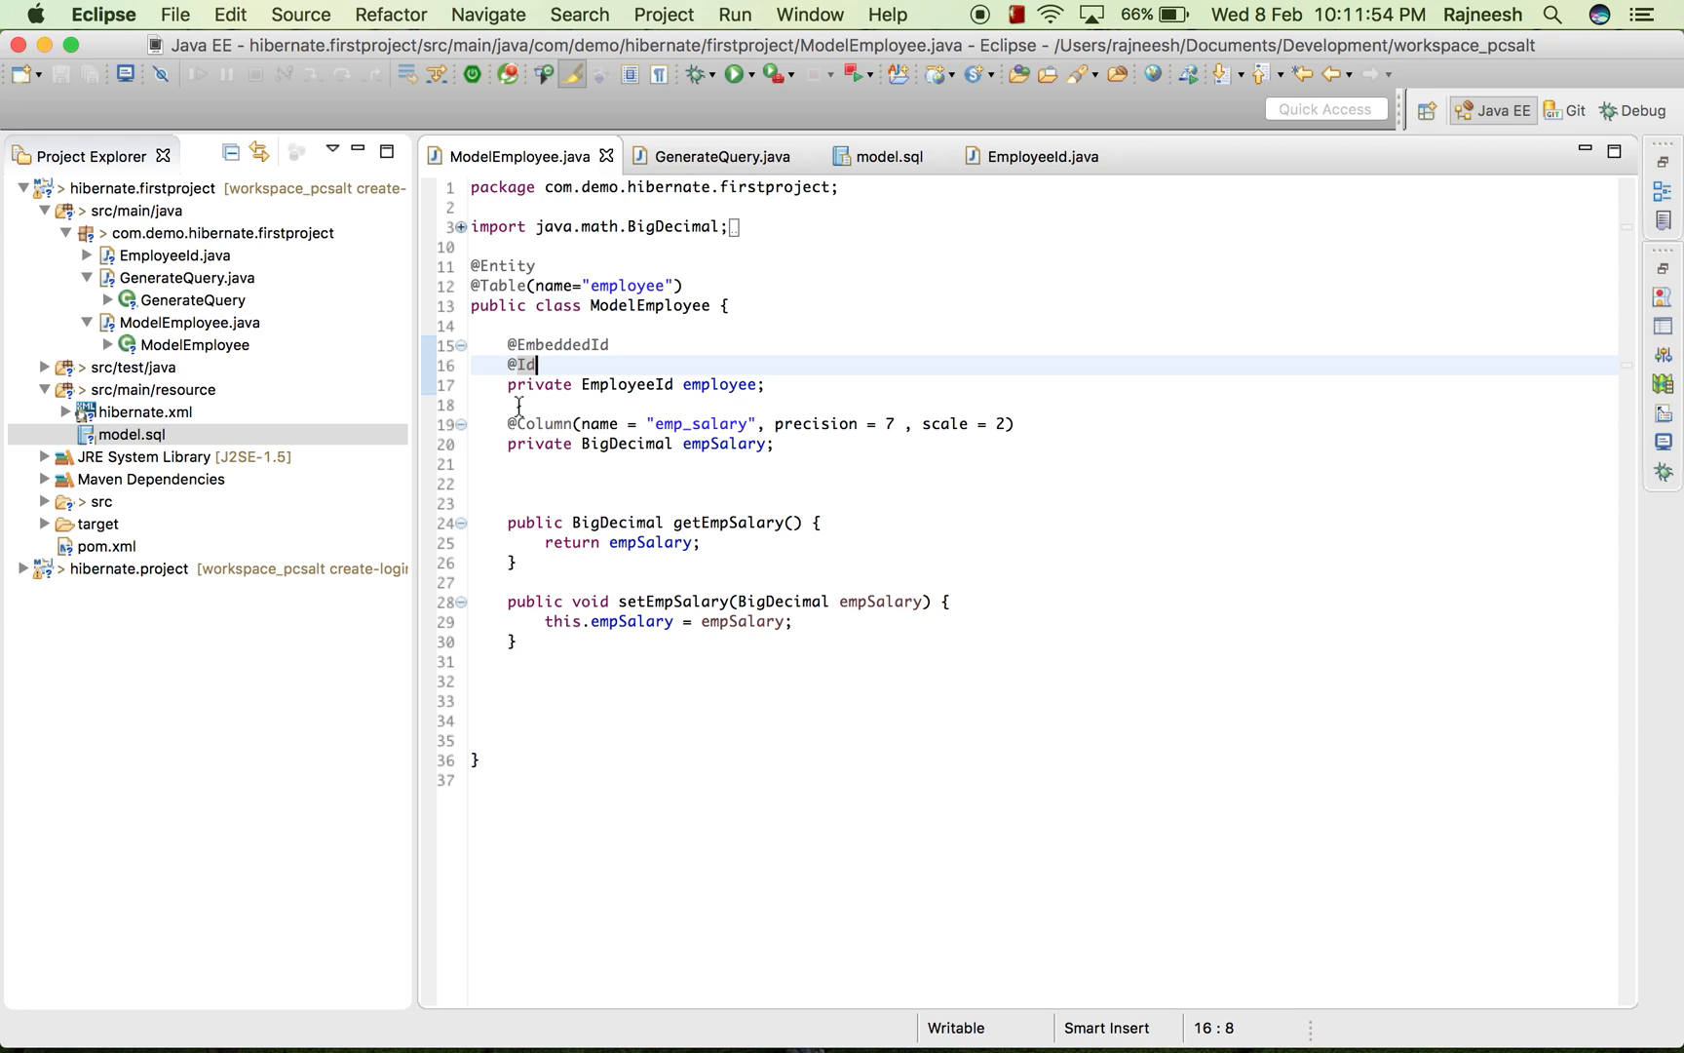
key(Enter)
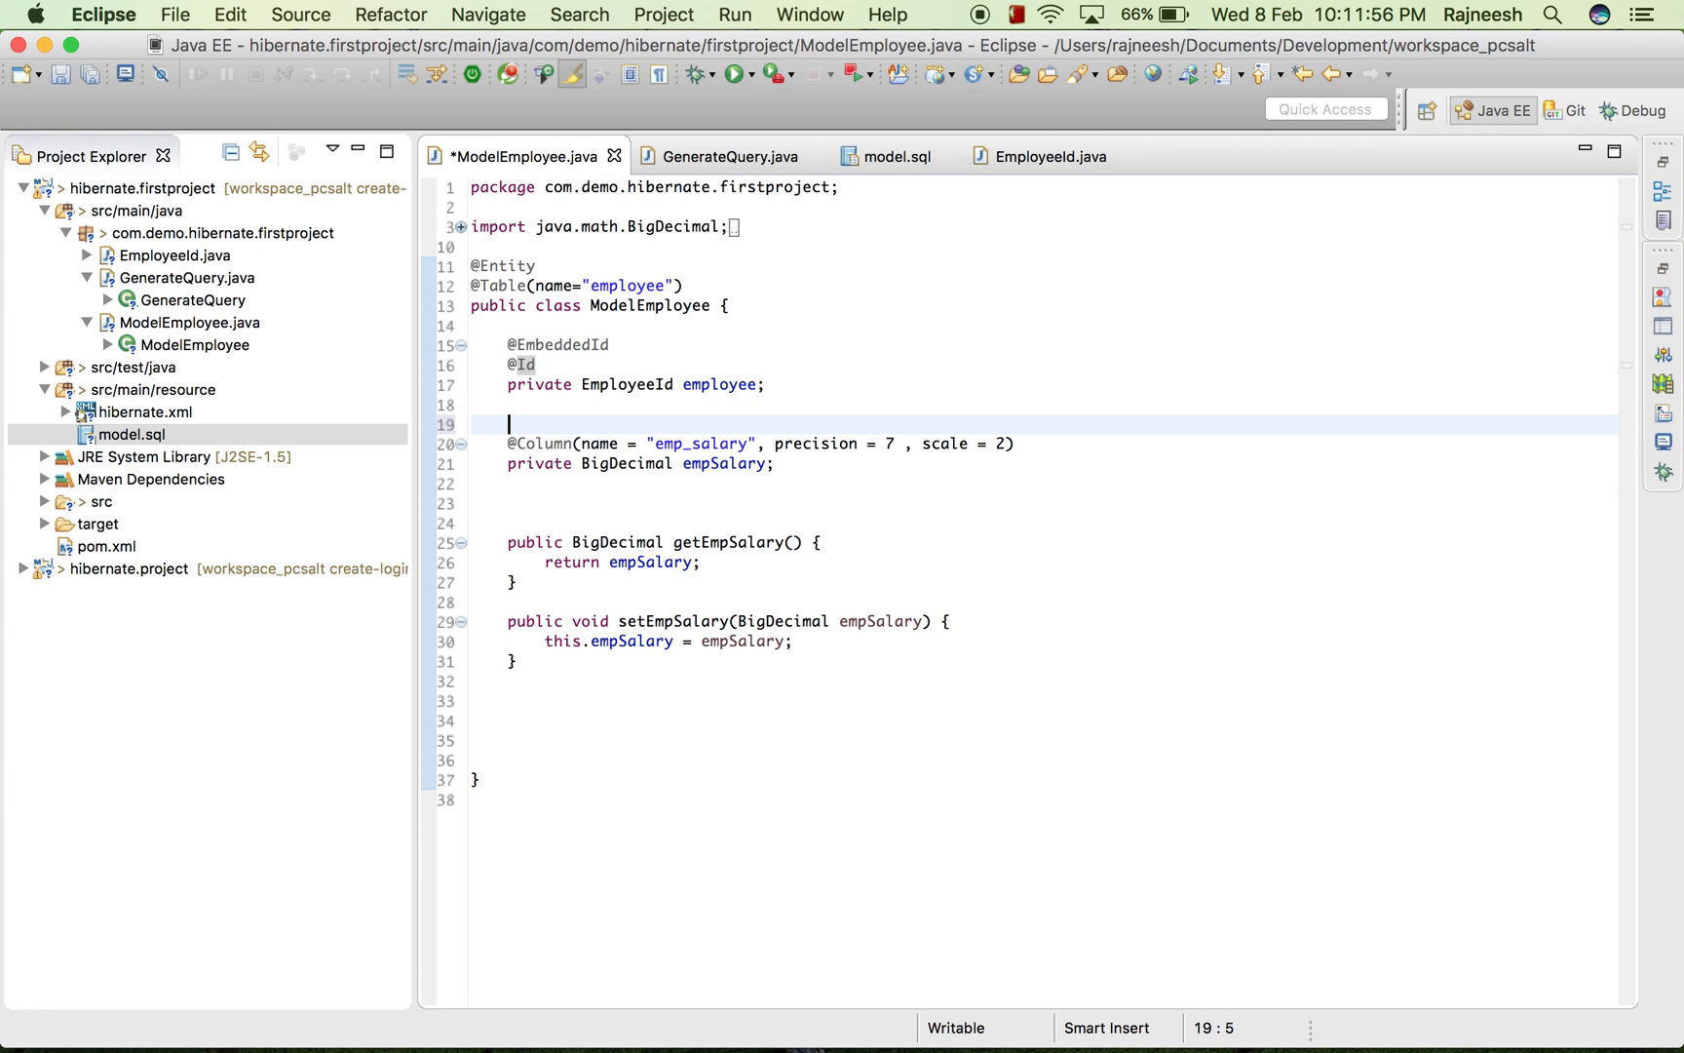
text(@F)
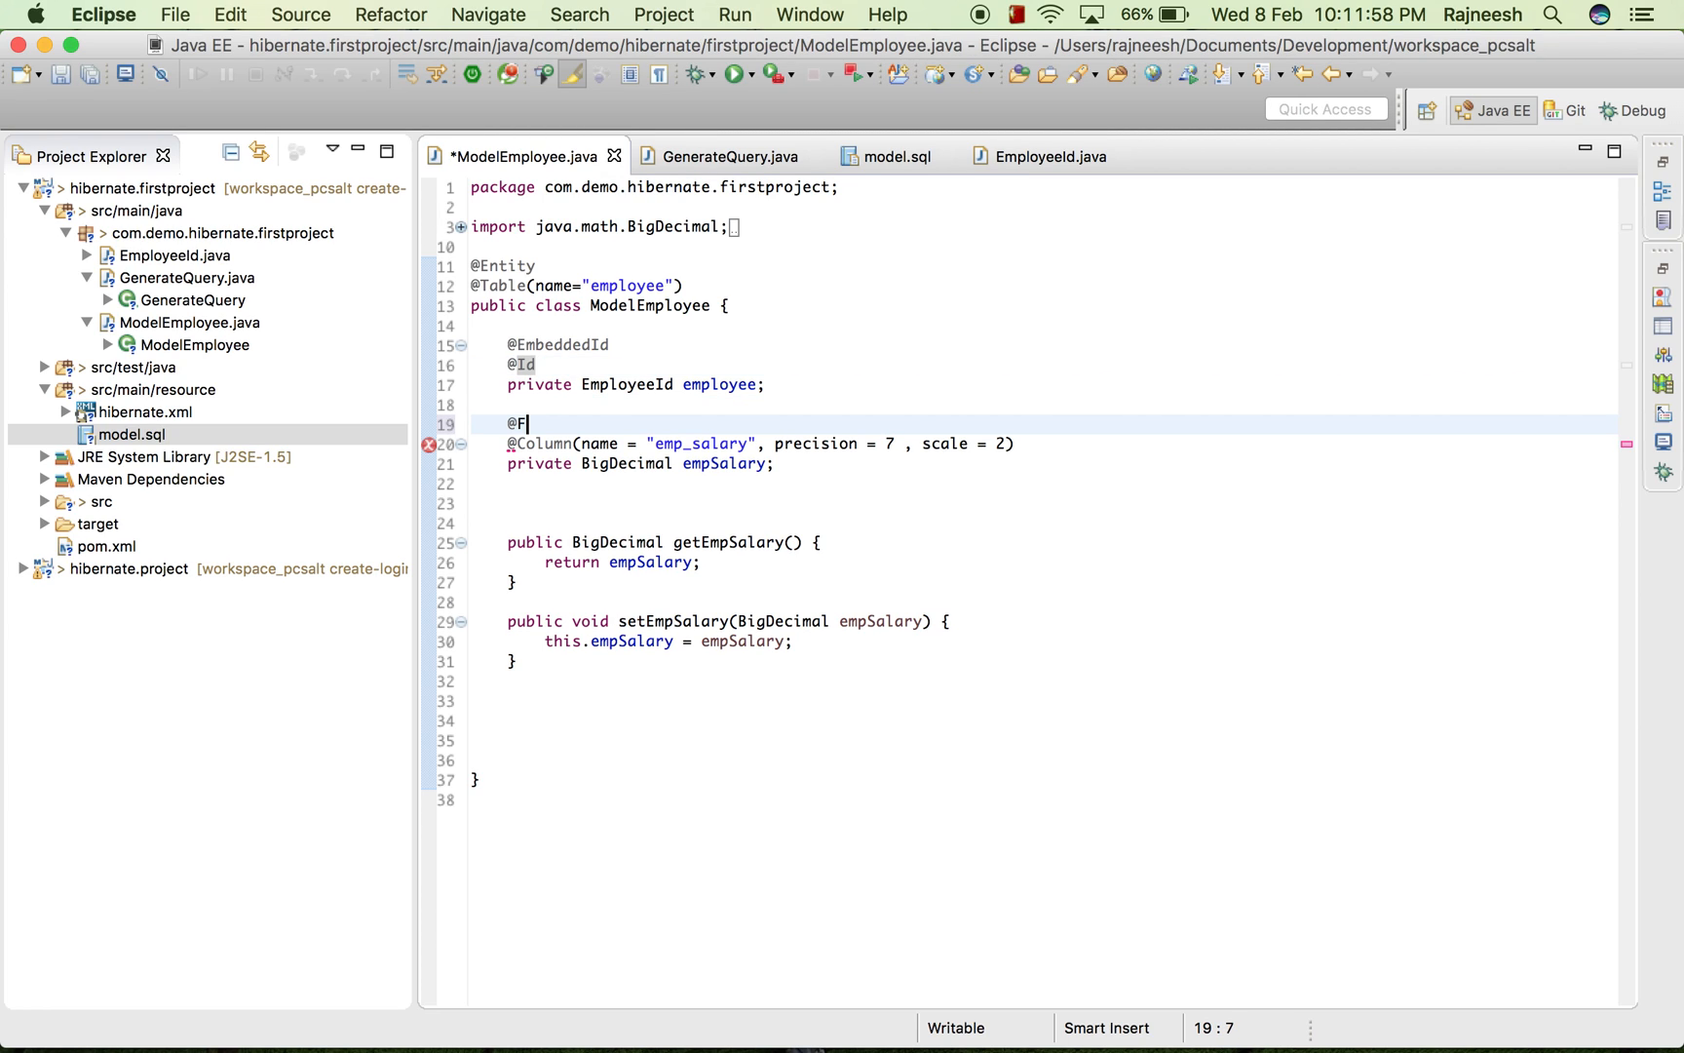
text(ormul)
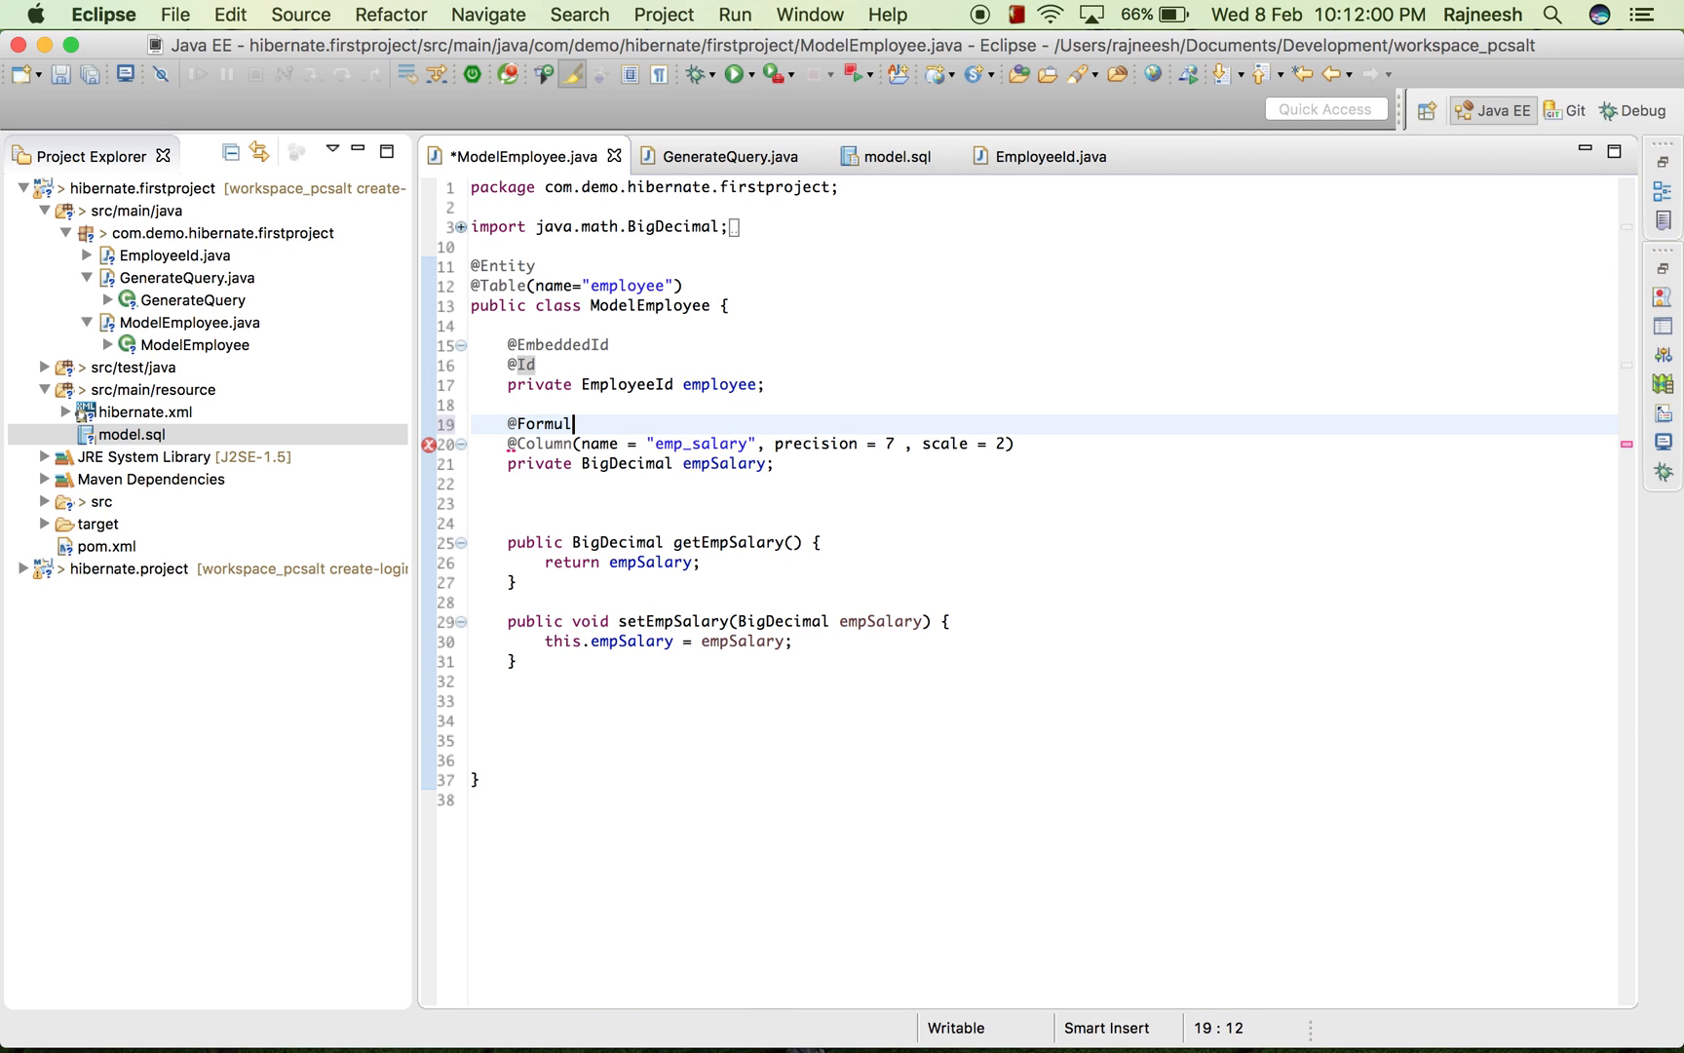
text(a)
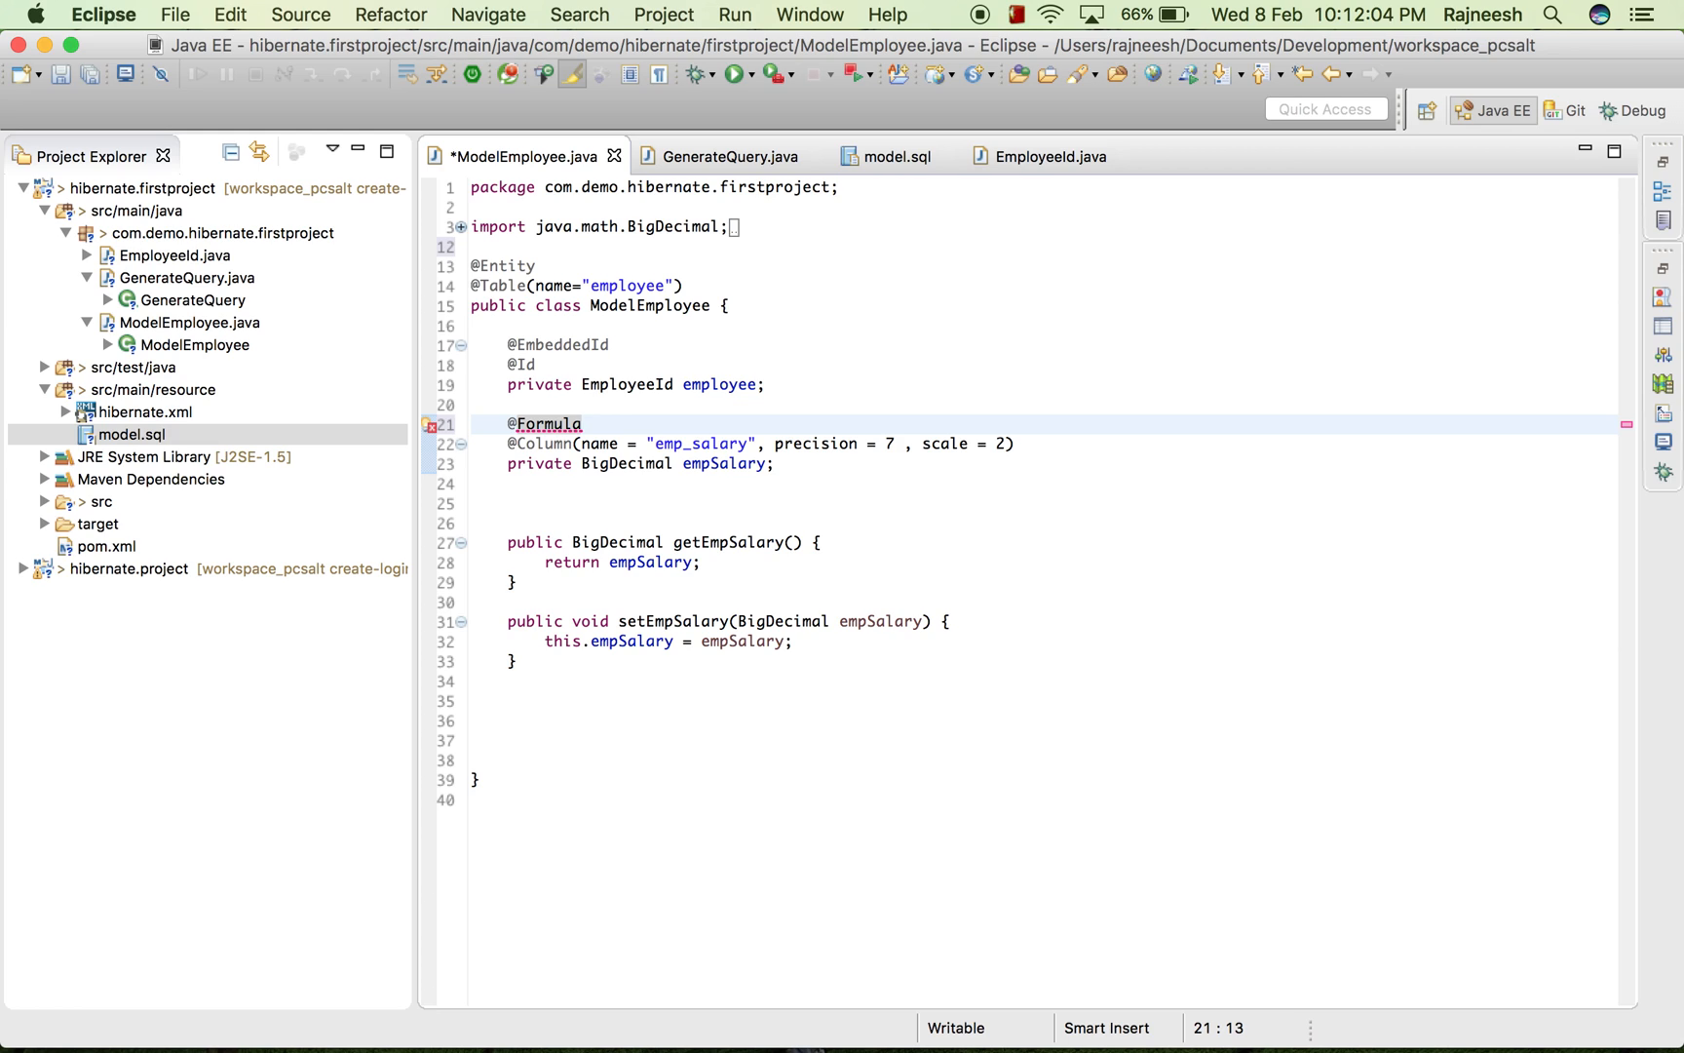
text(())
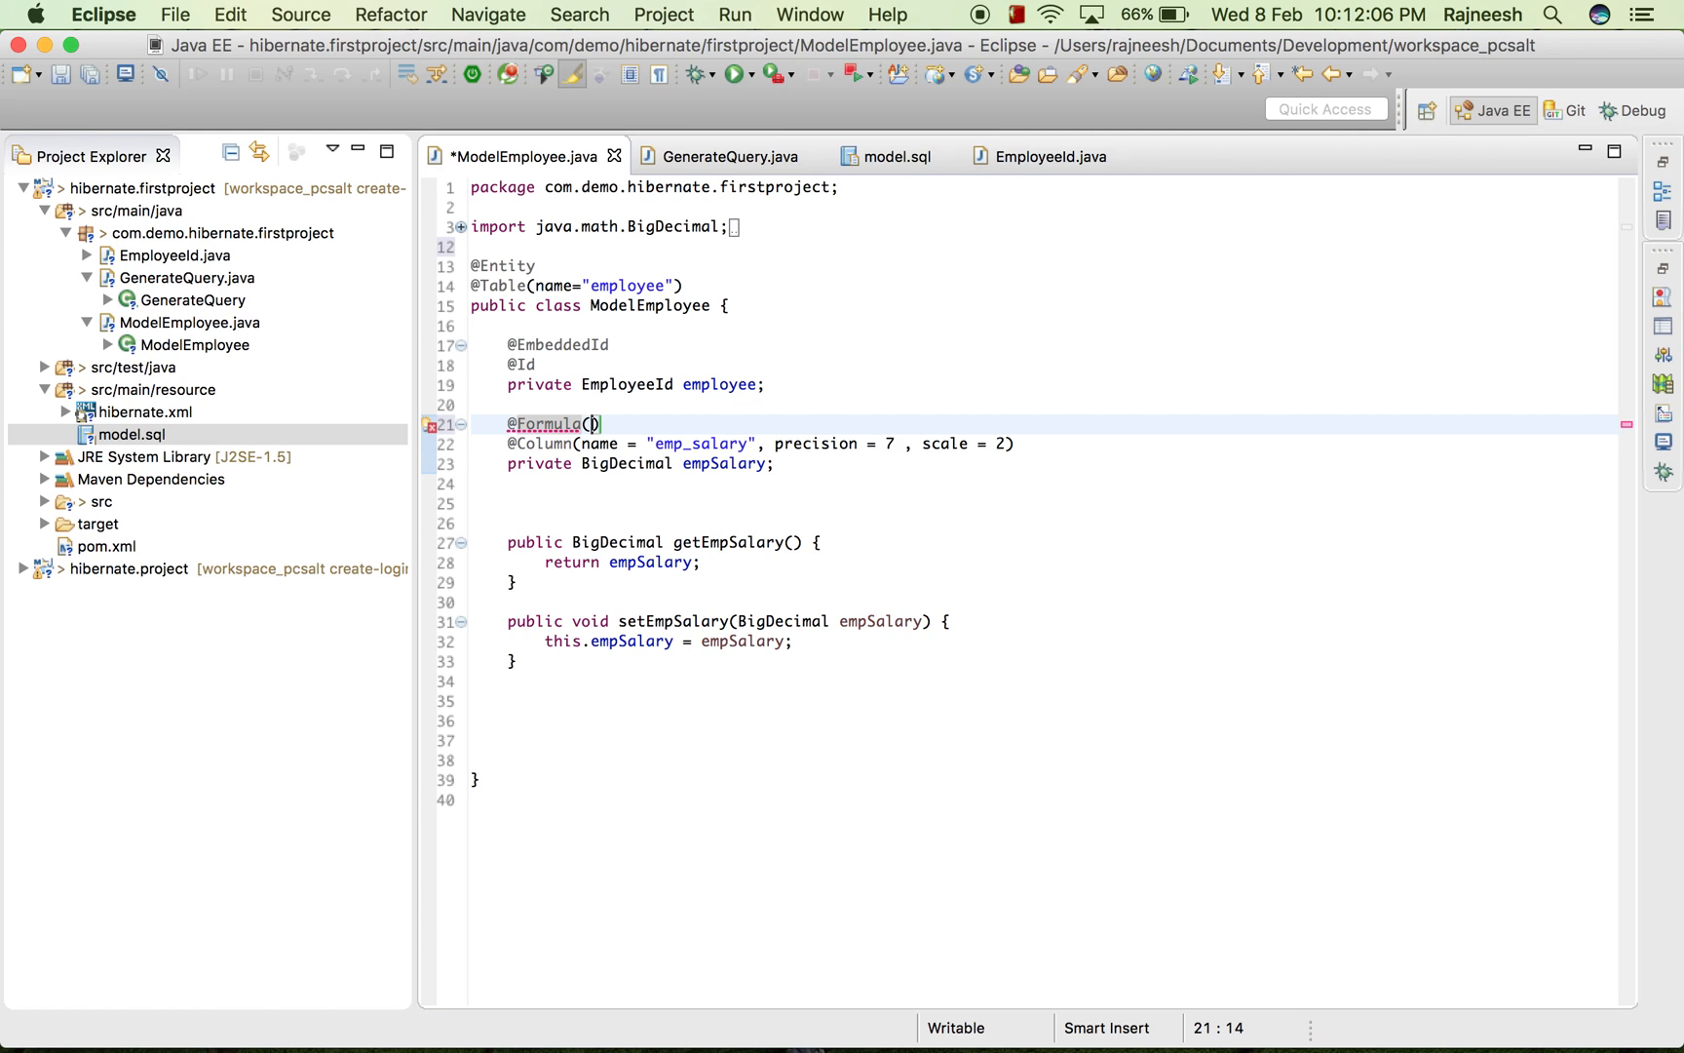
text("select")
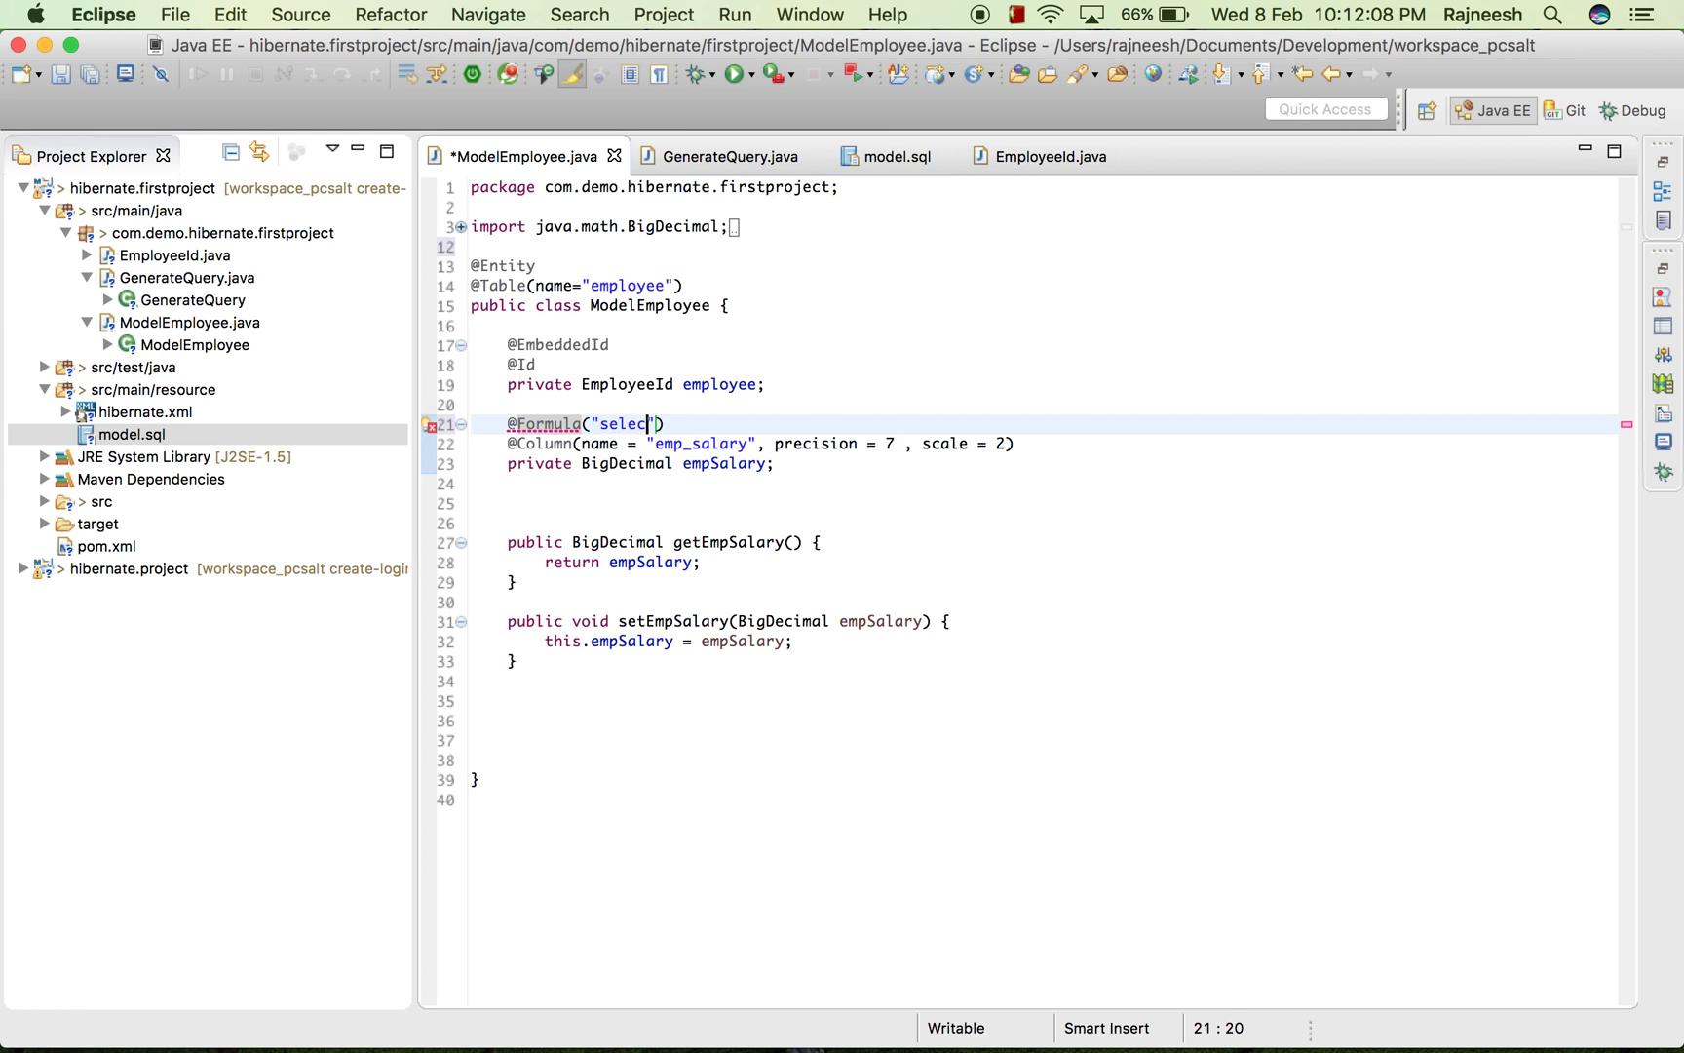
text(" ")
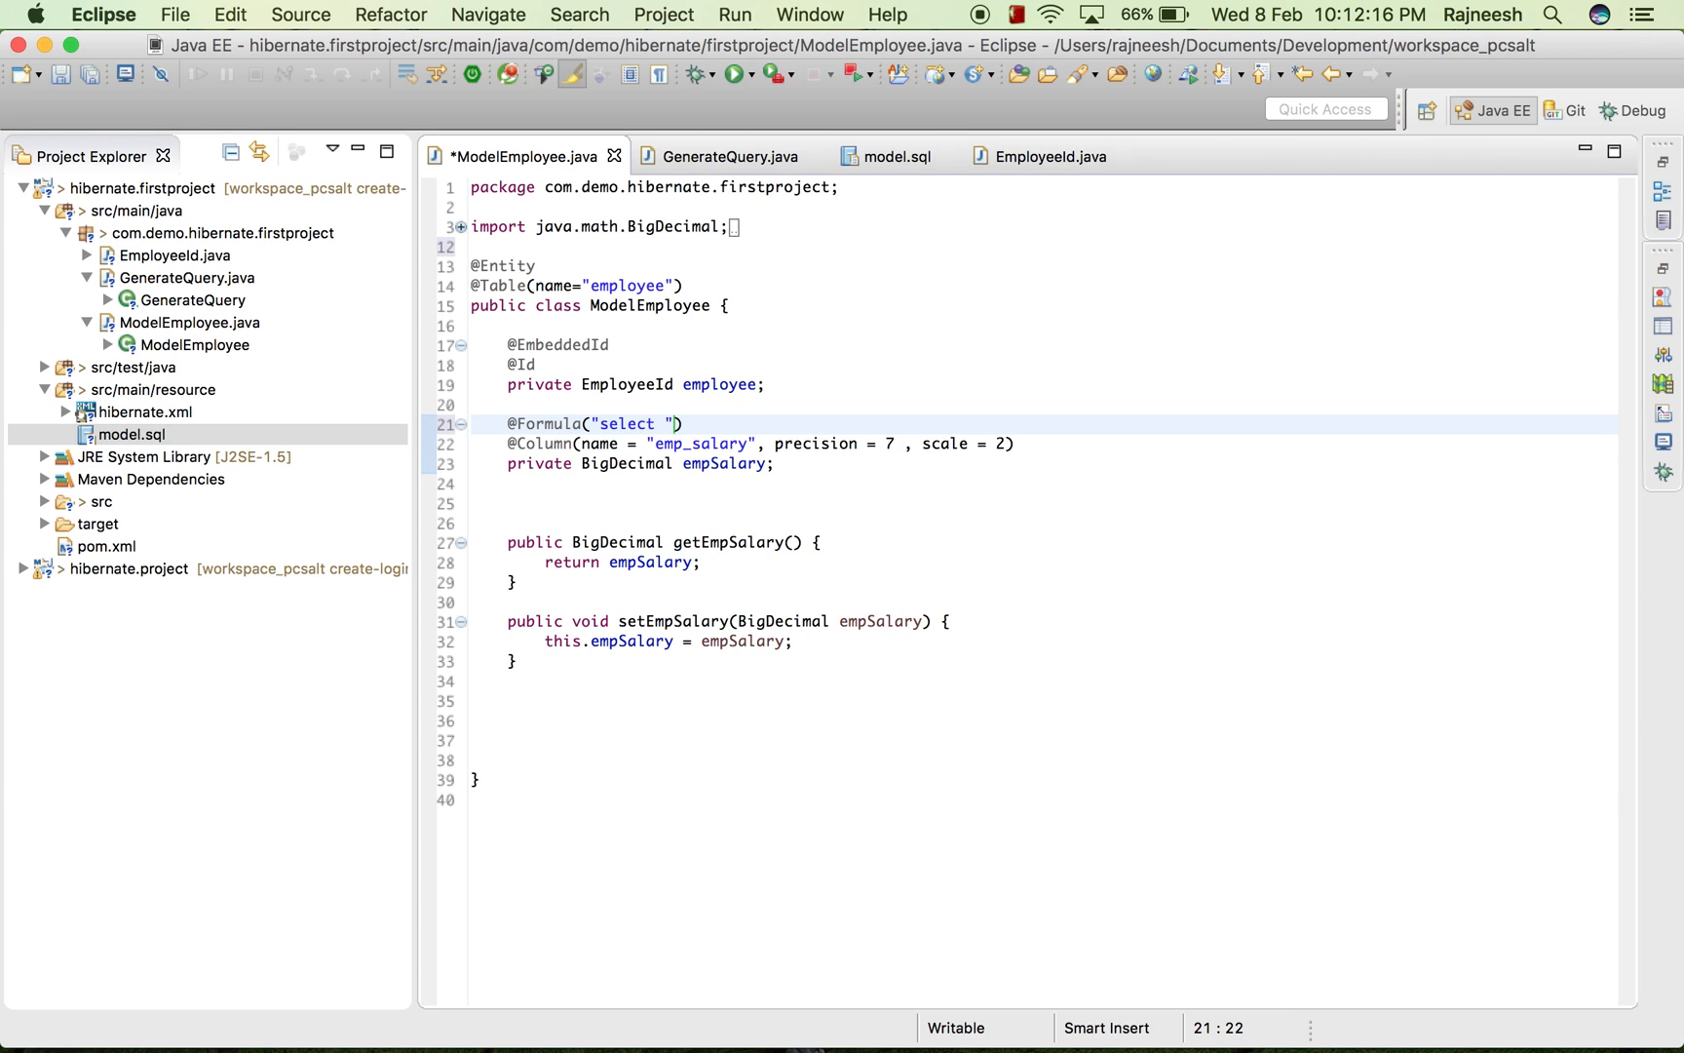
text(count())
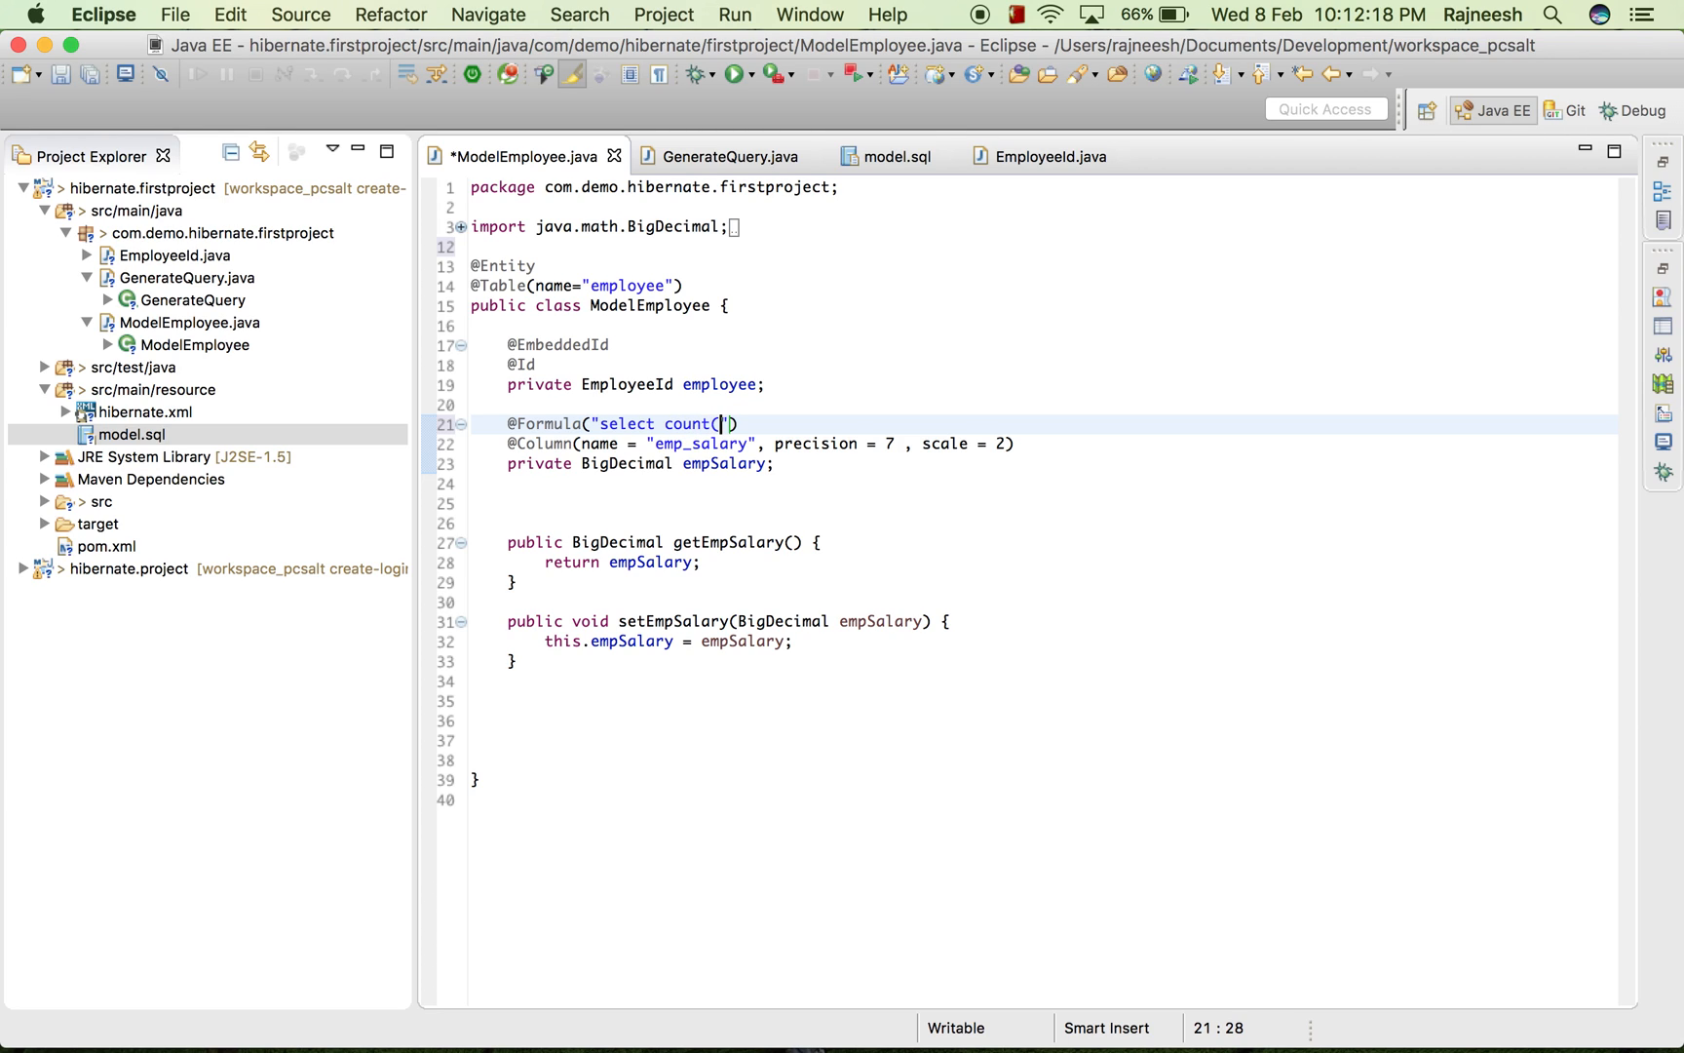
text(*)
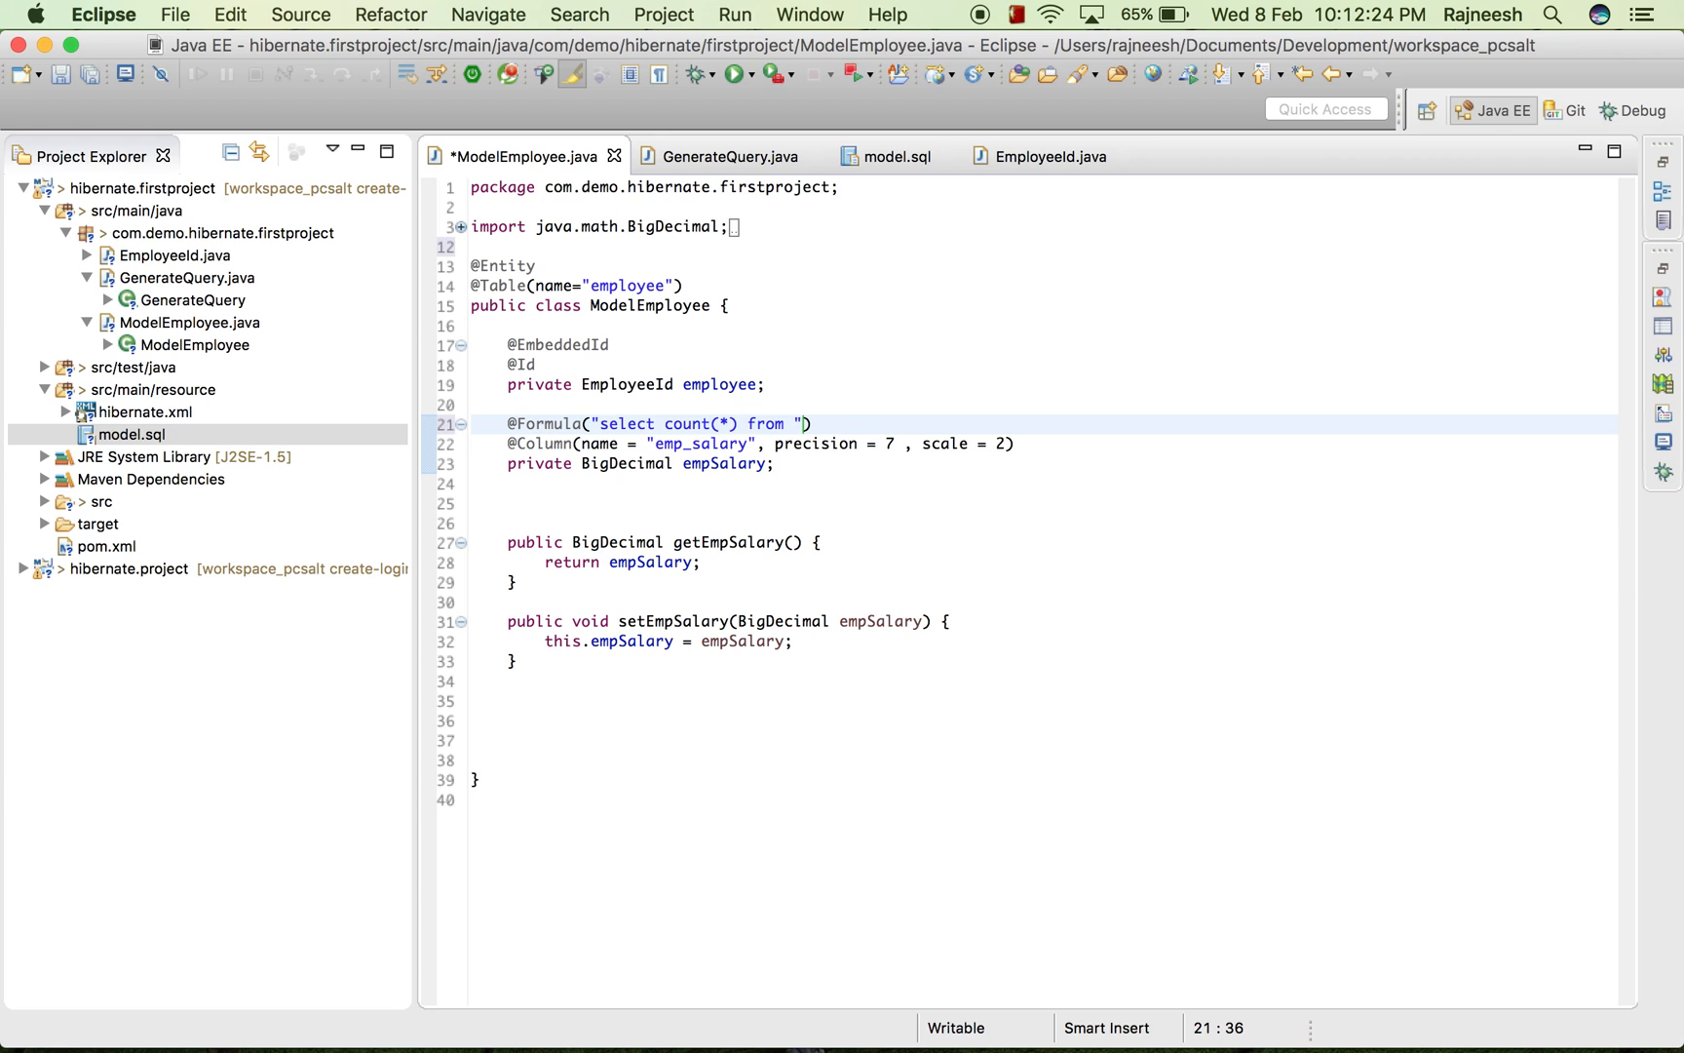
text(employee)
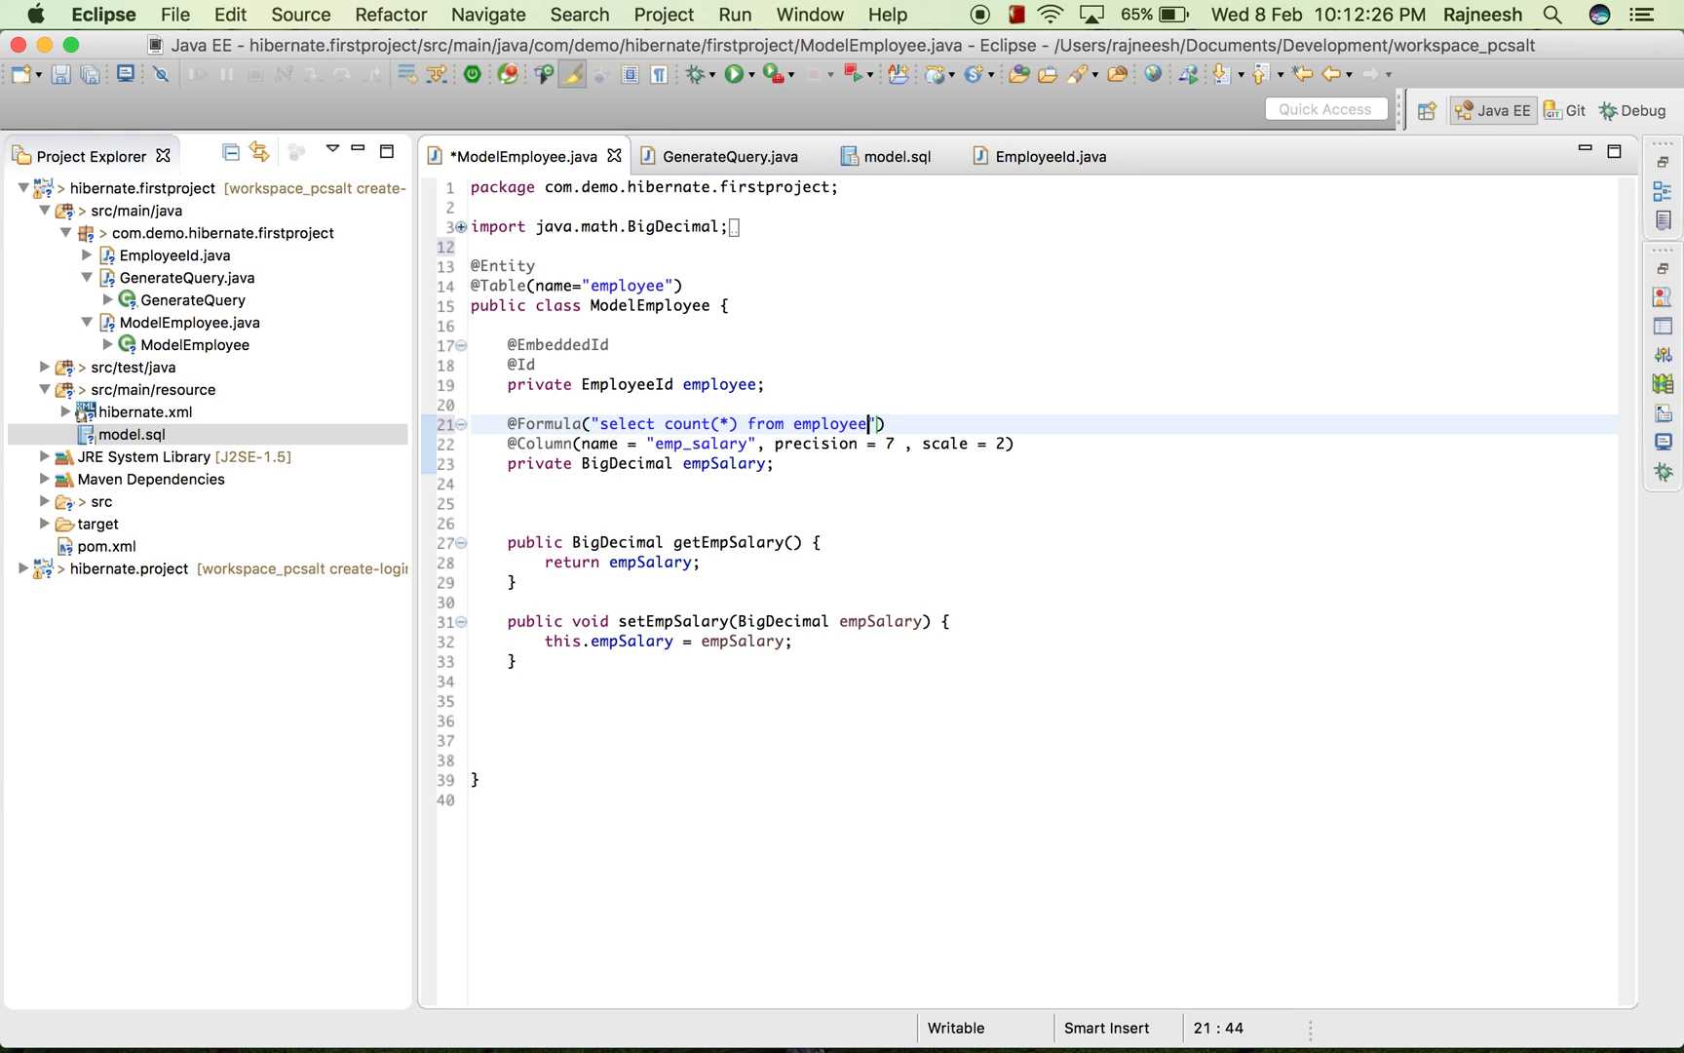
mouse_move(878, 412)
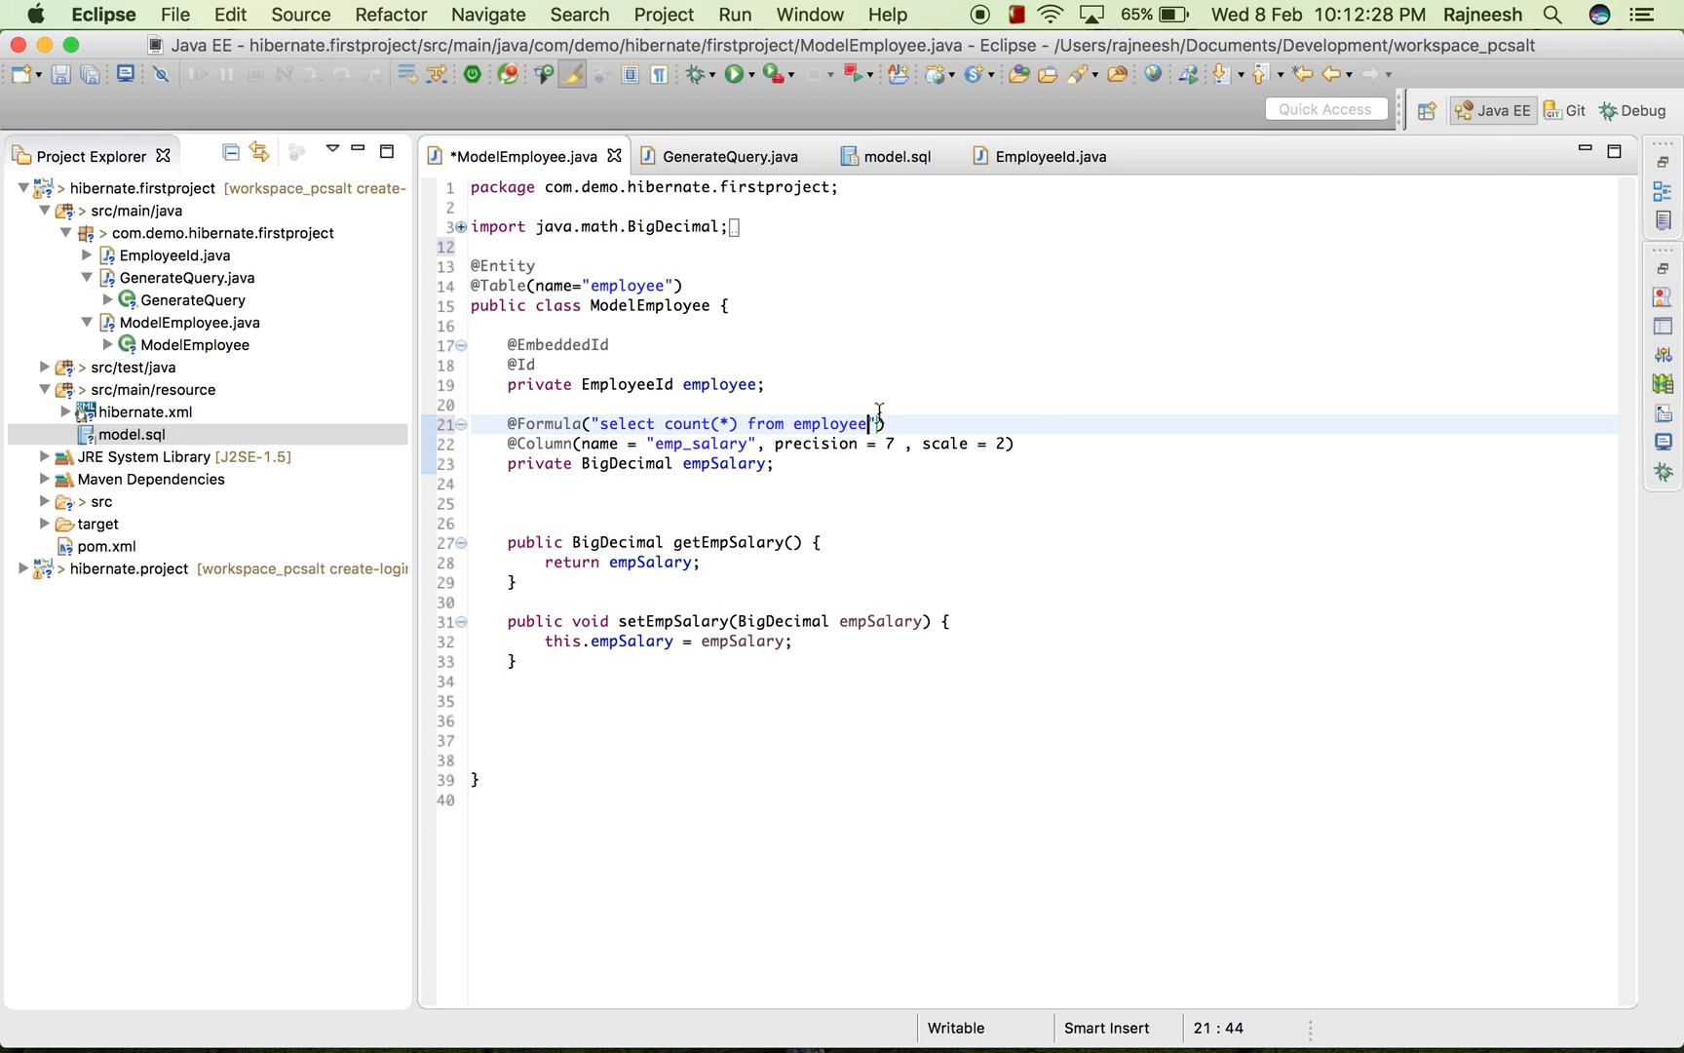
text("))
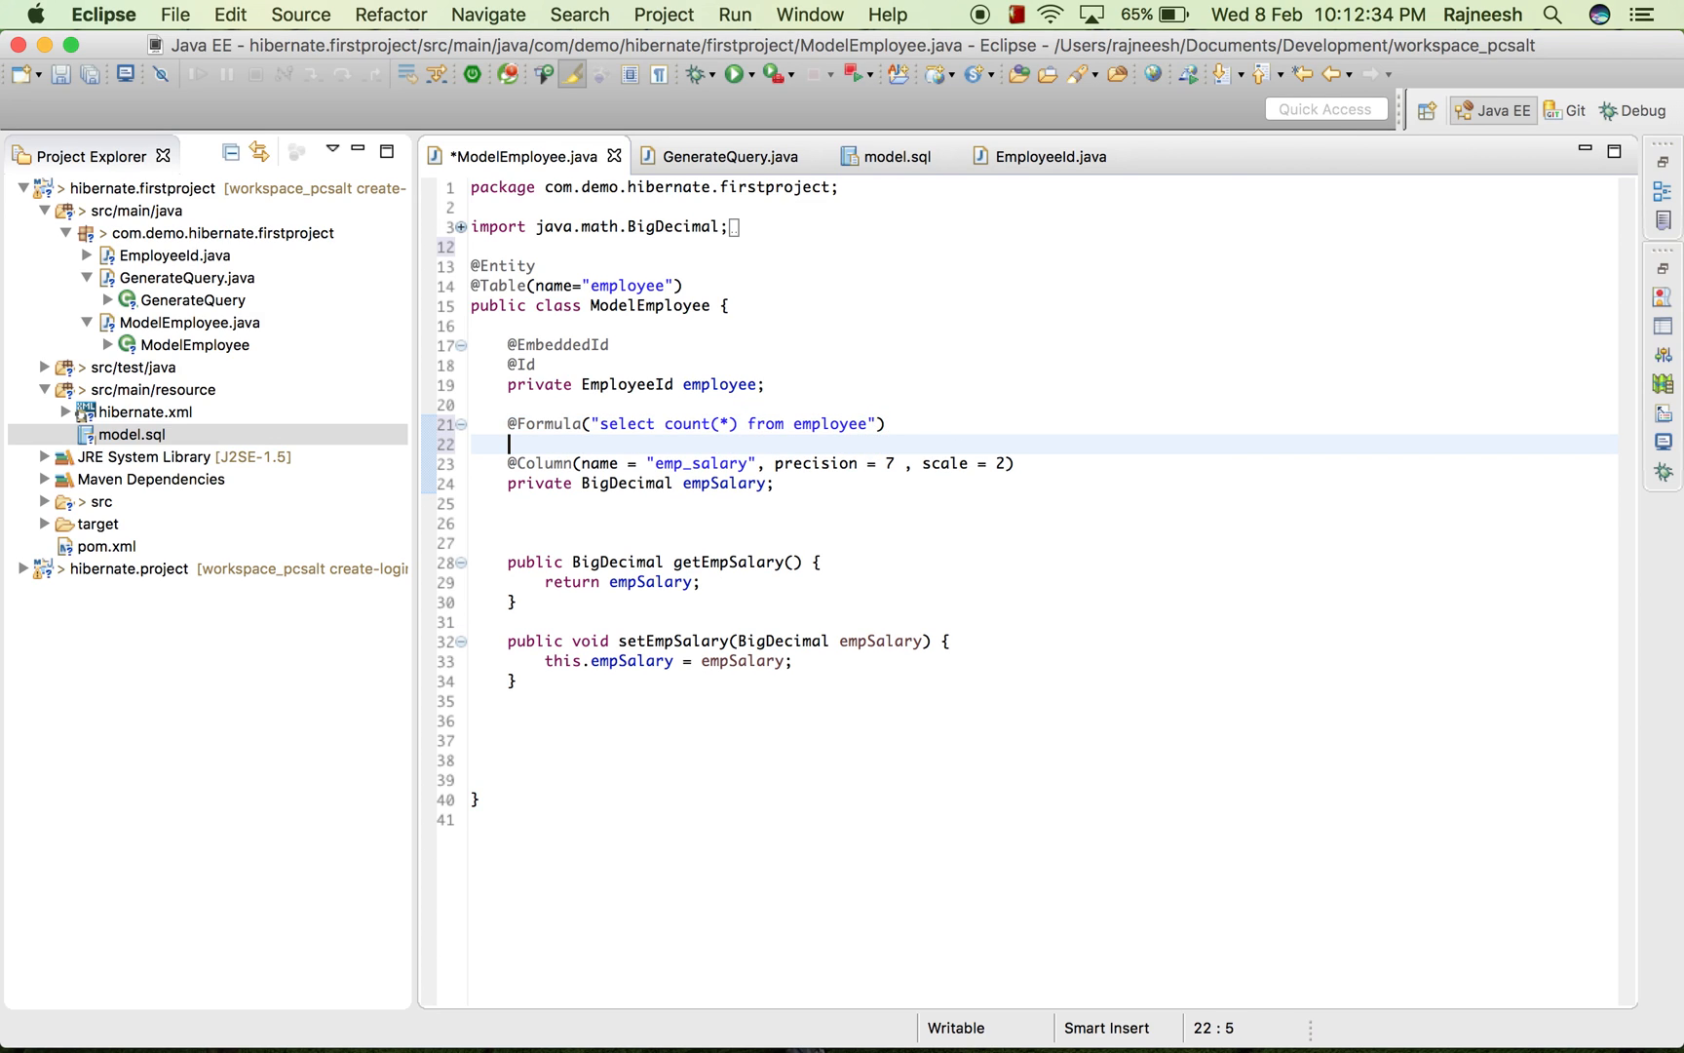
text(priva)
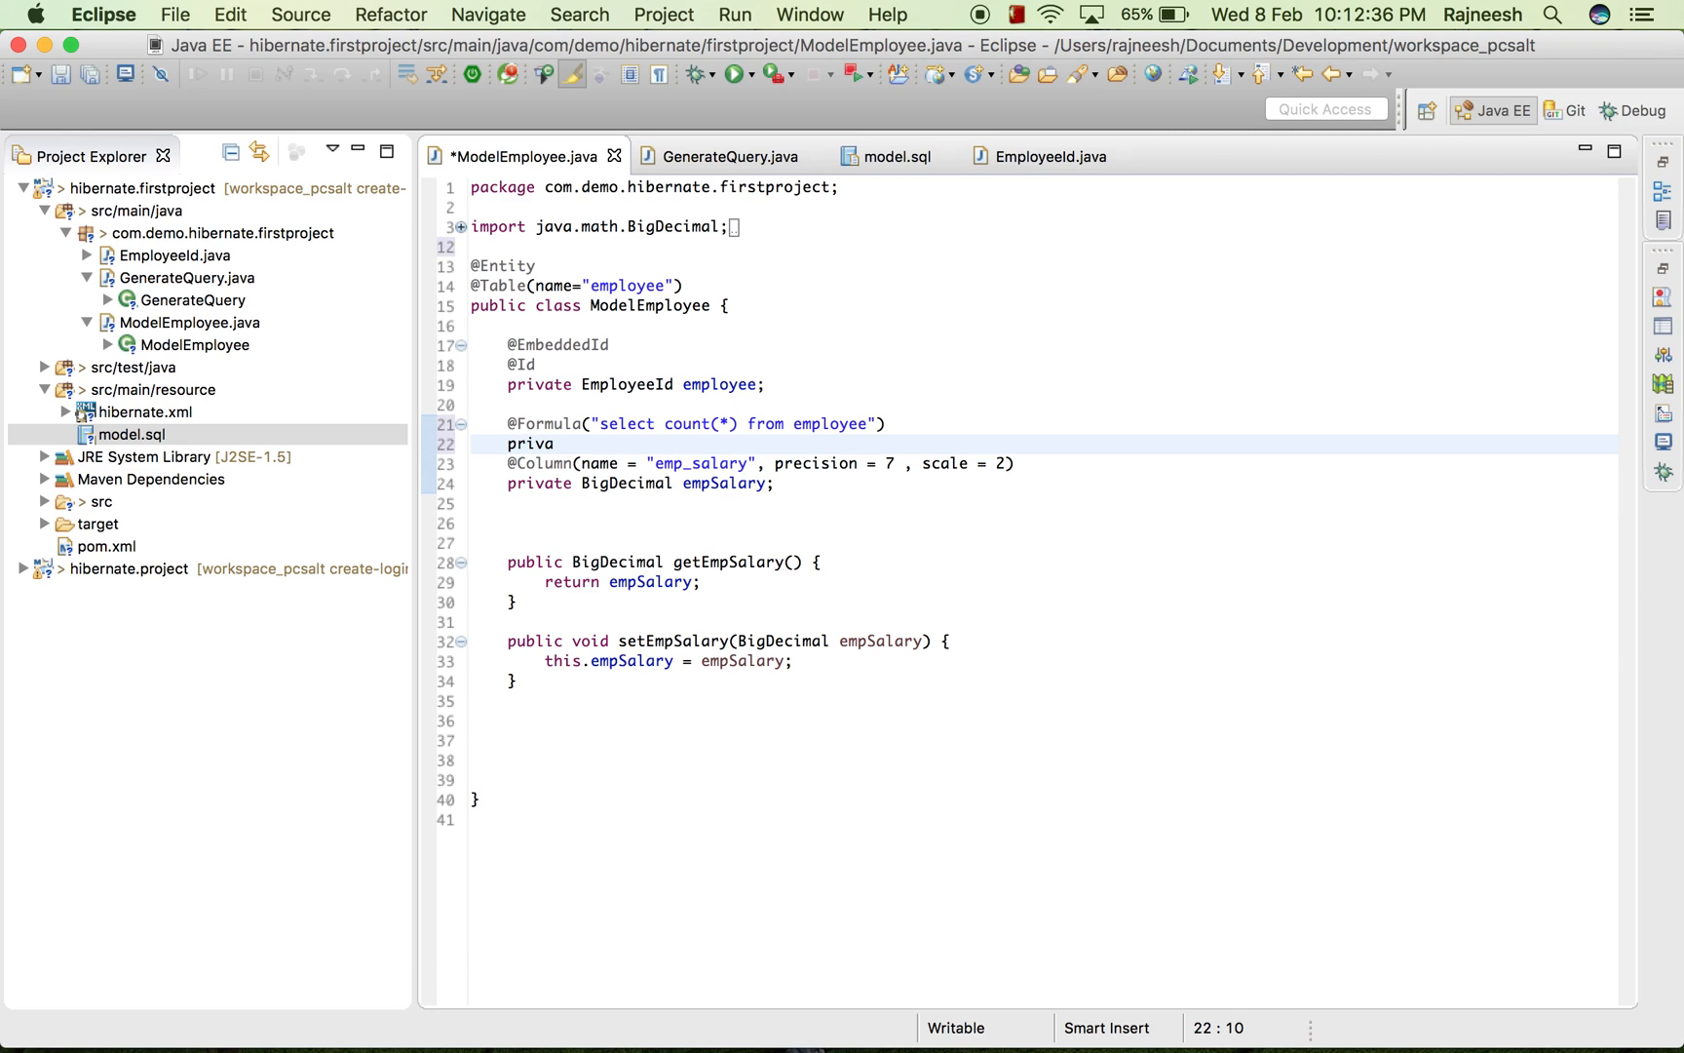
text(te)
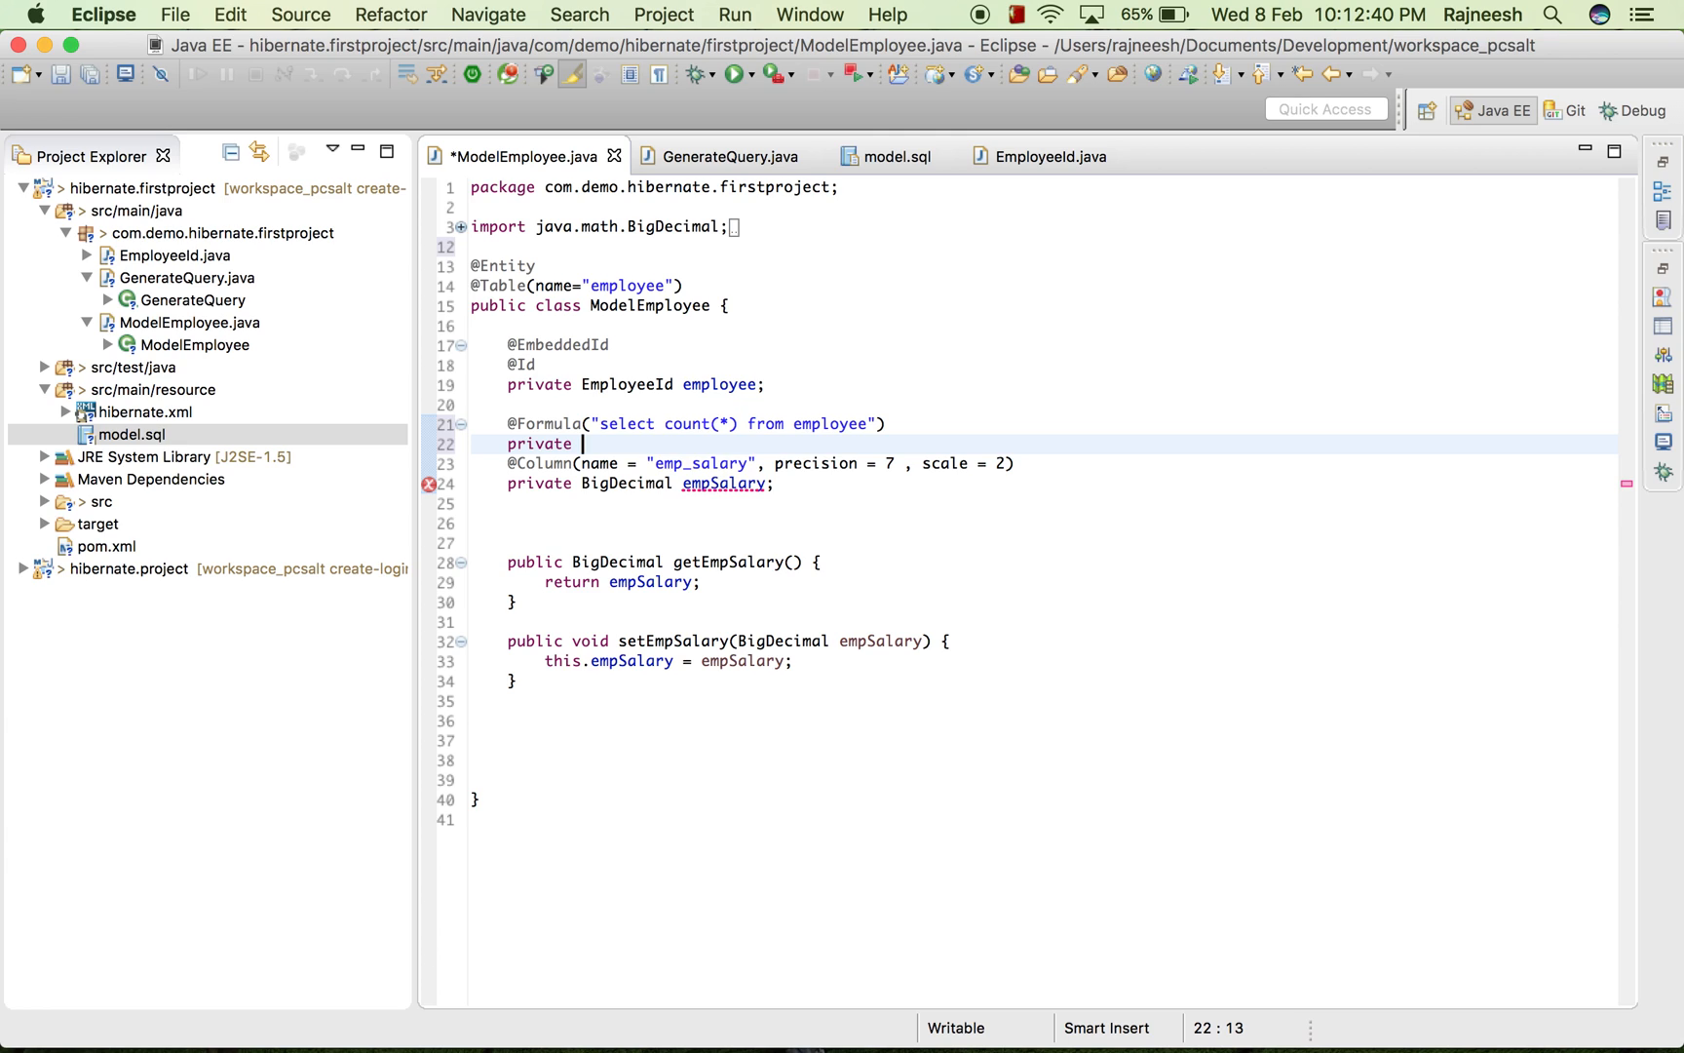
text(int)
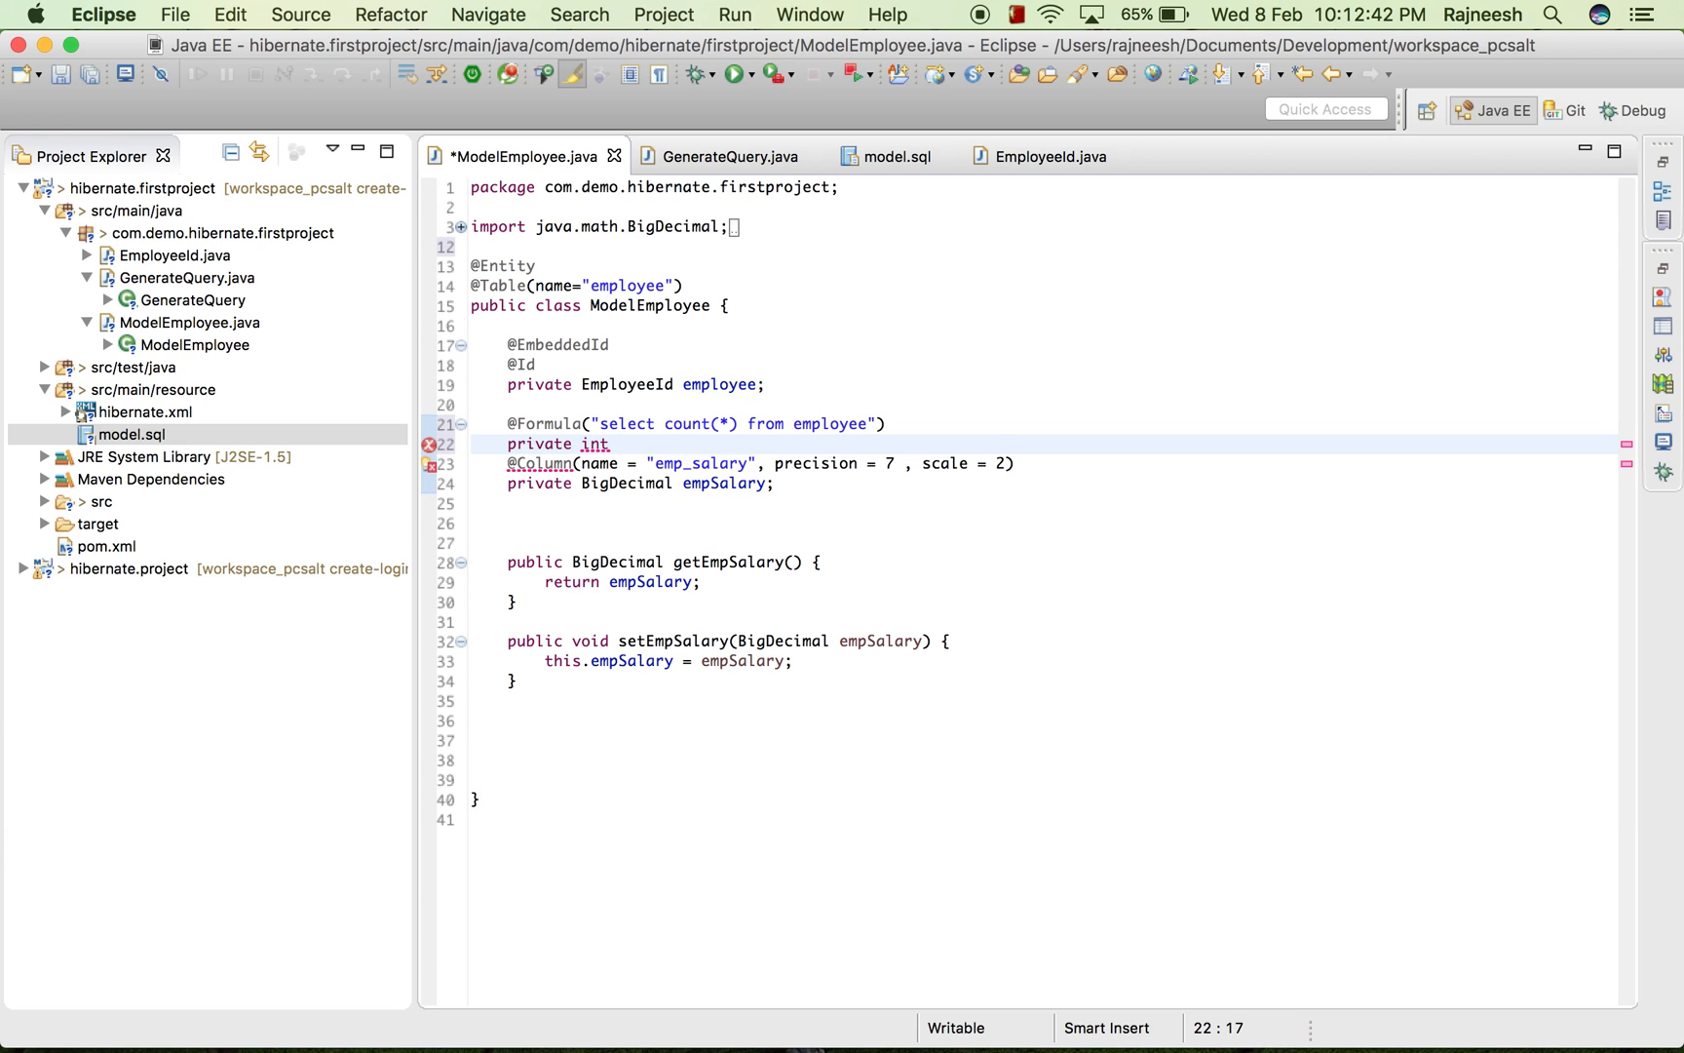
text(count;)
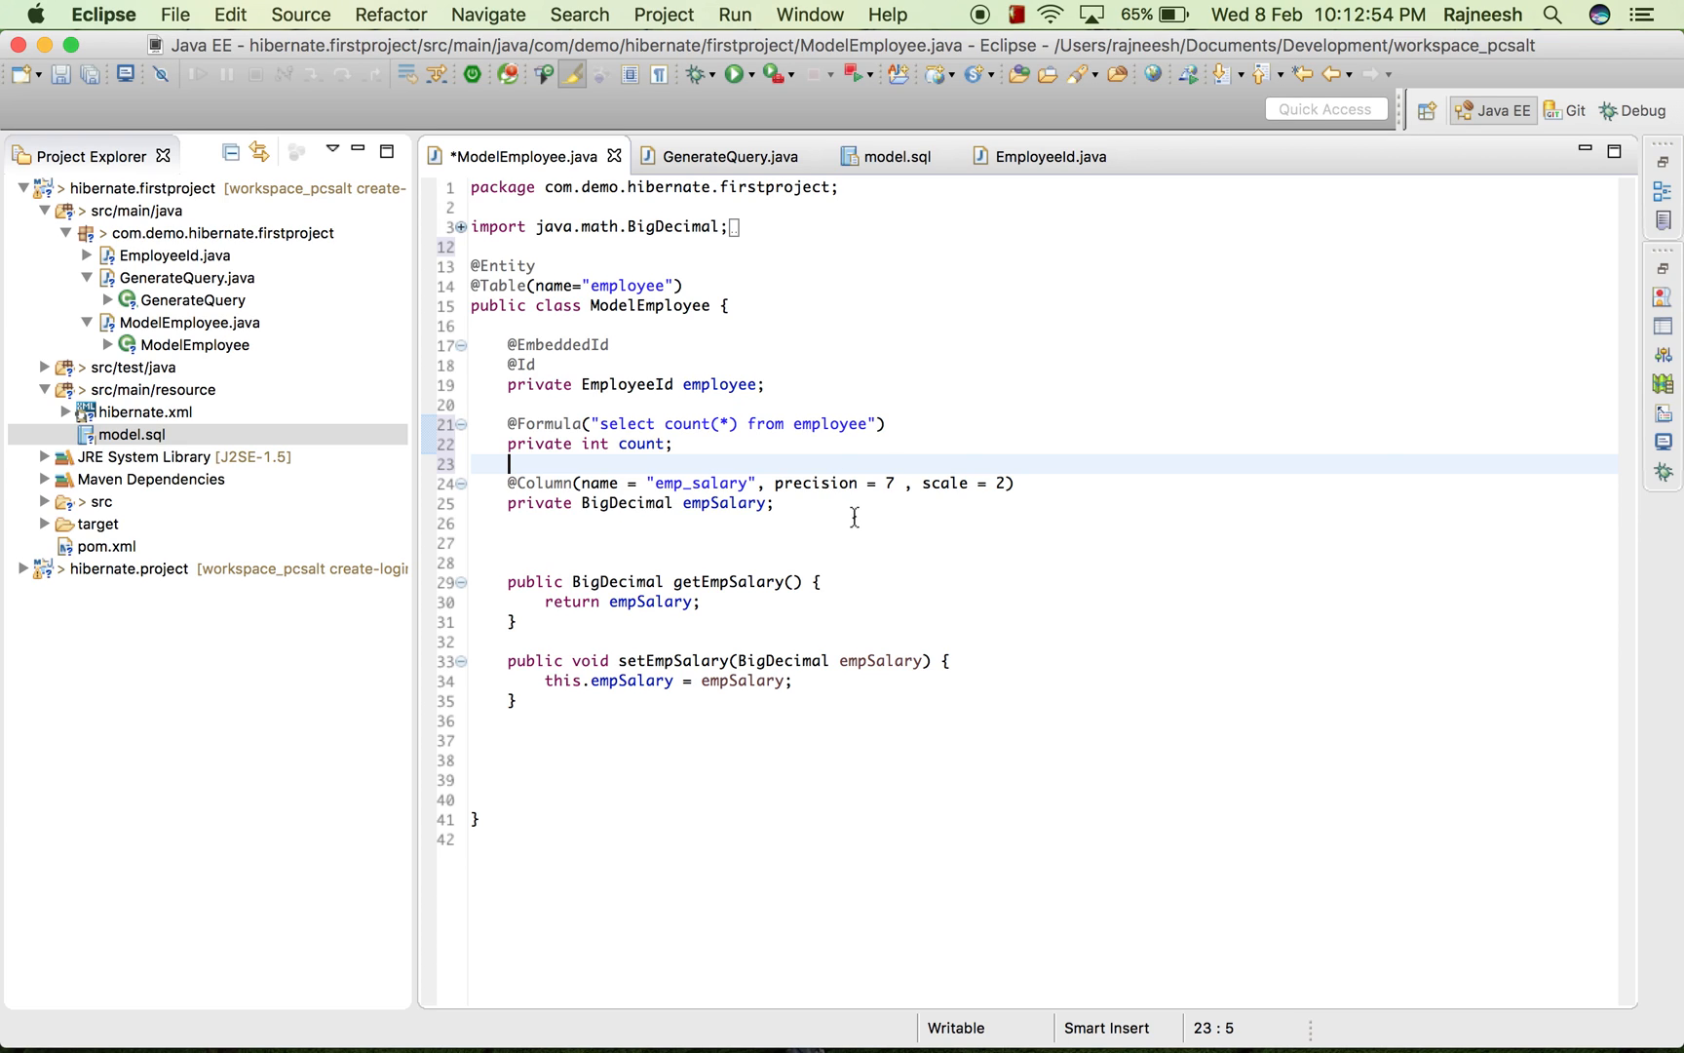
mouse_move(656, 743)
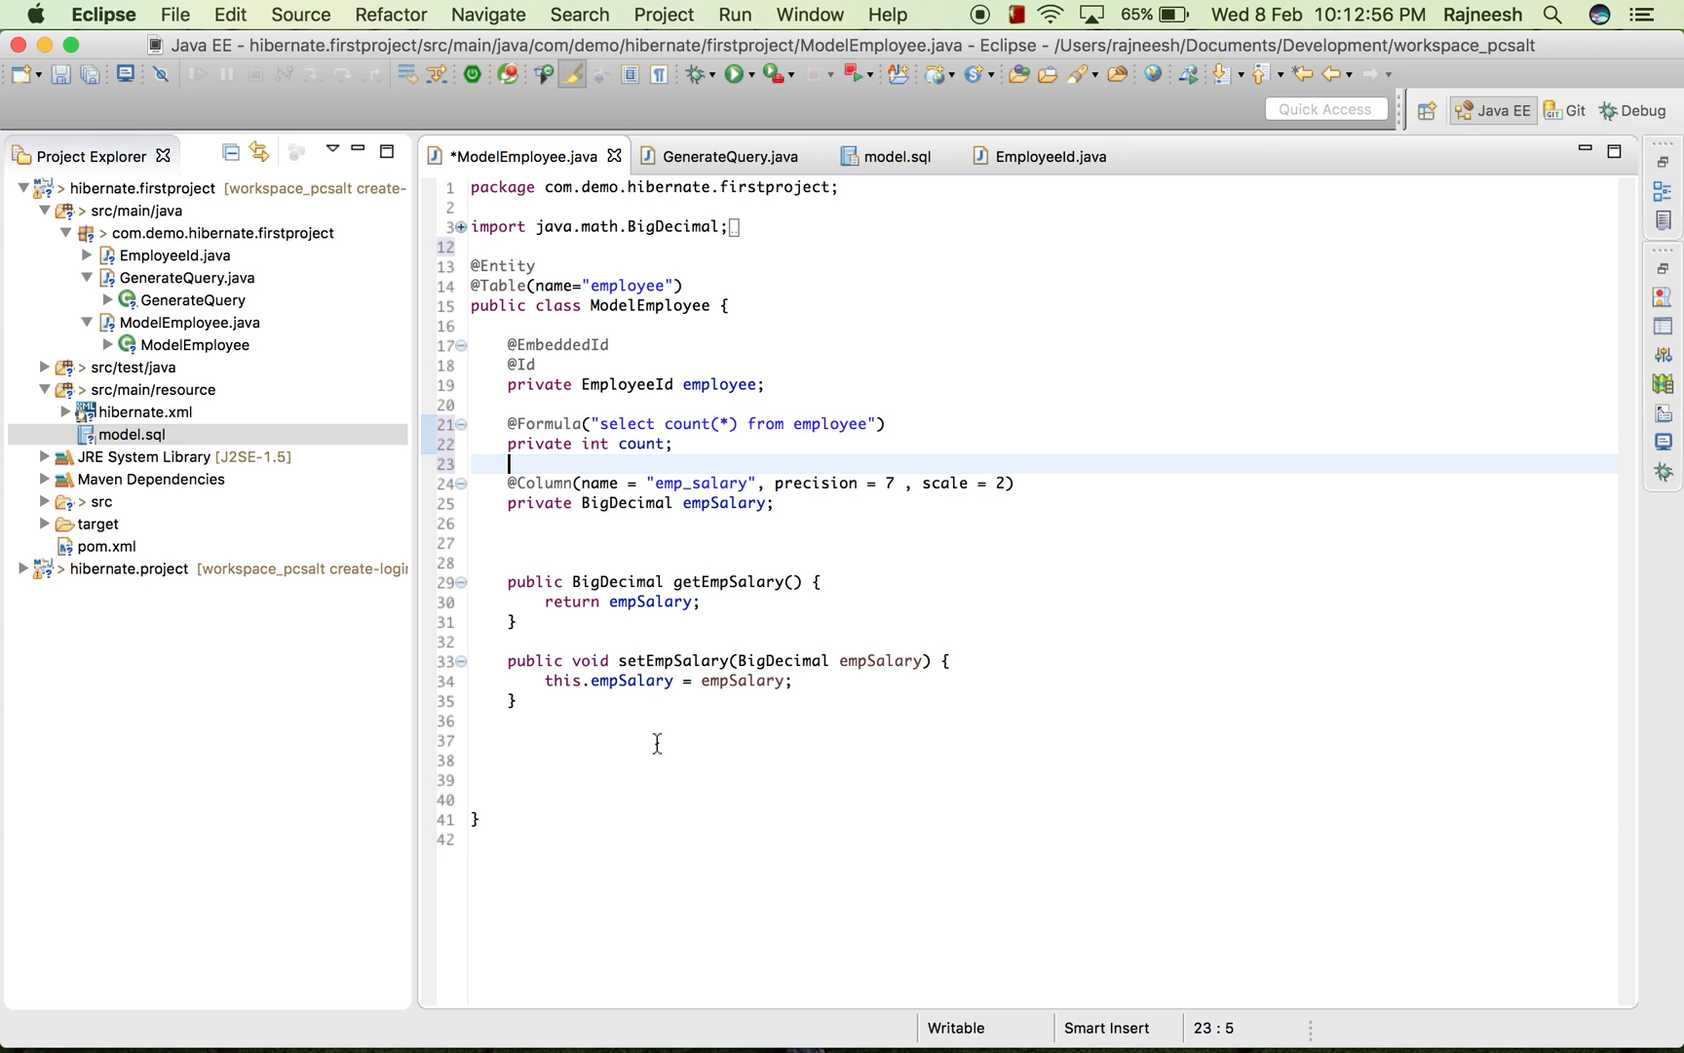
mouse_move(544, 736)
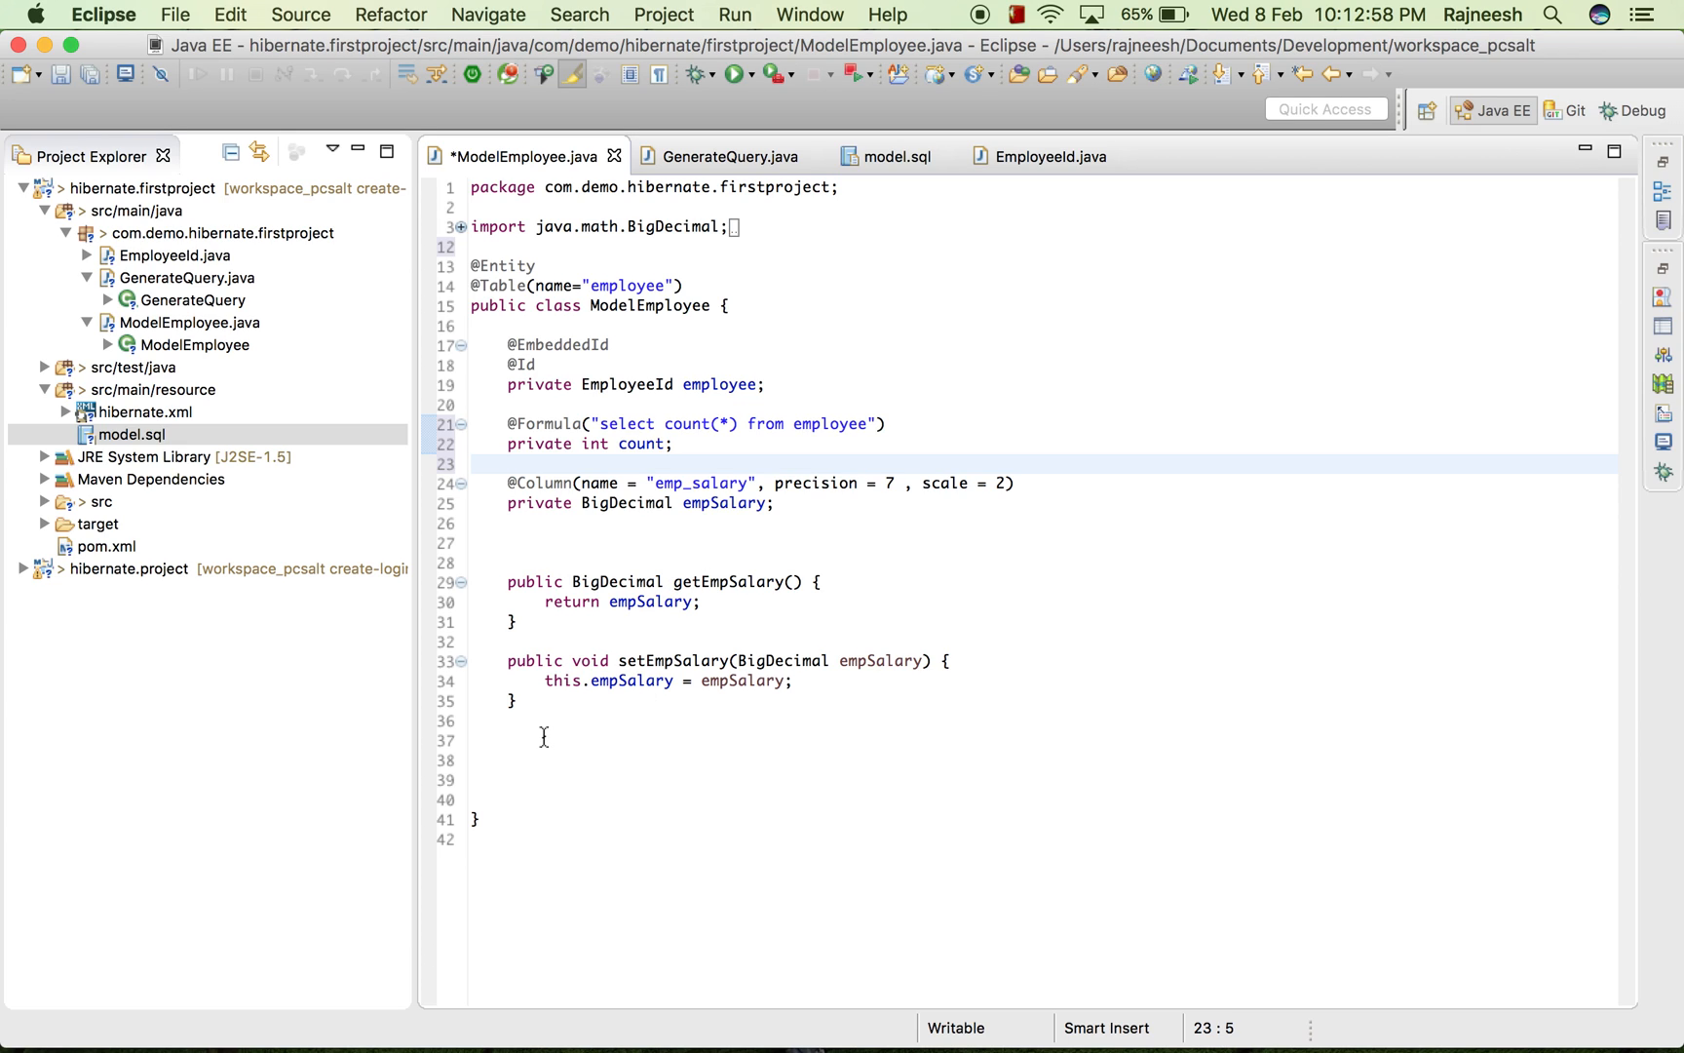
right_click(542, 738)
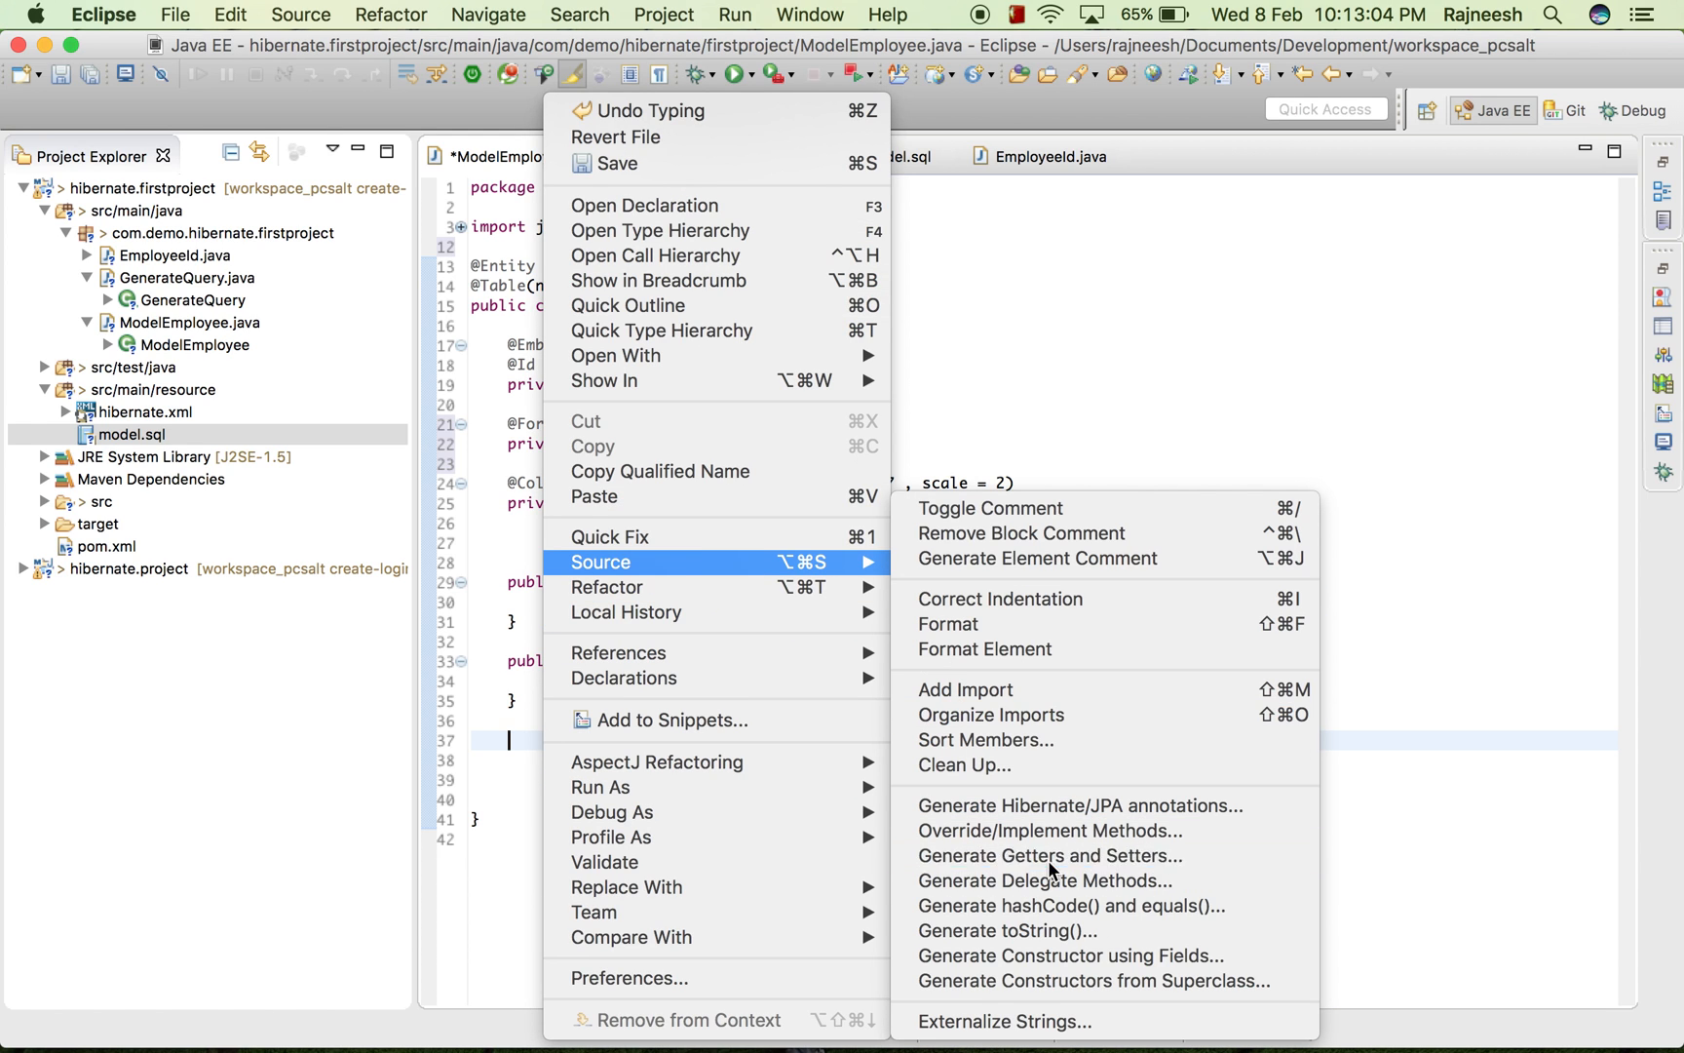
- Generate getters and setters for count and employee in ModelEmployee and save
click(1049, 855)
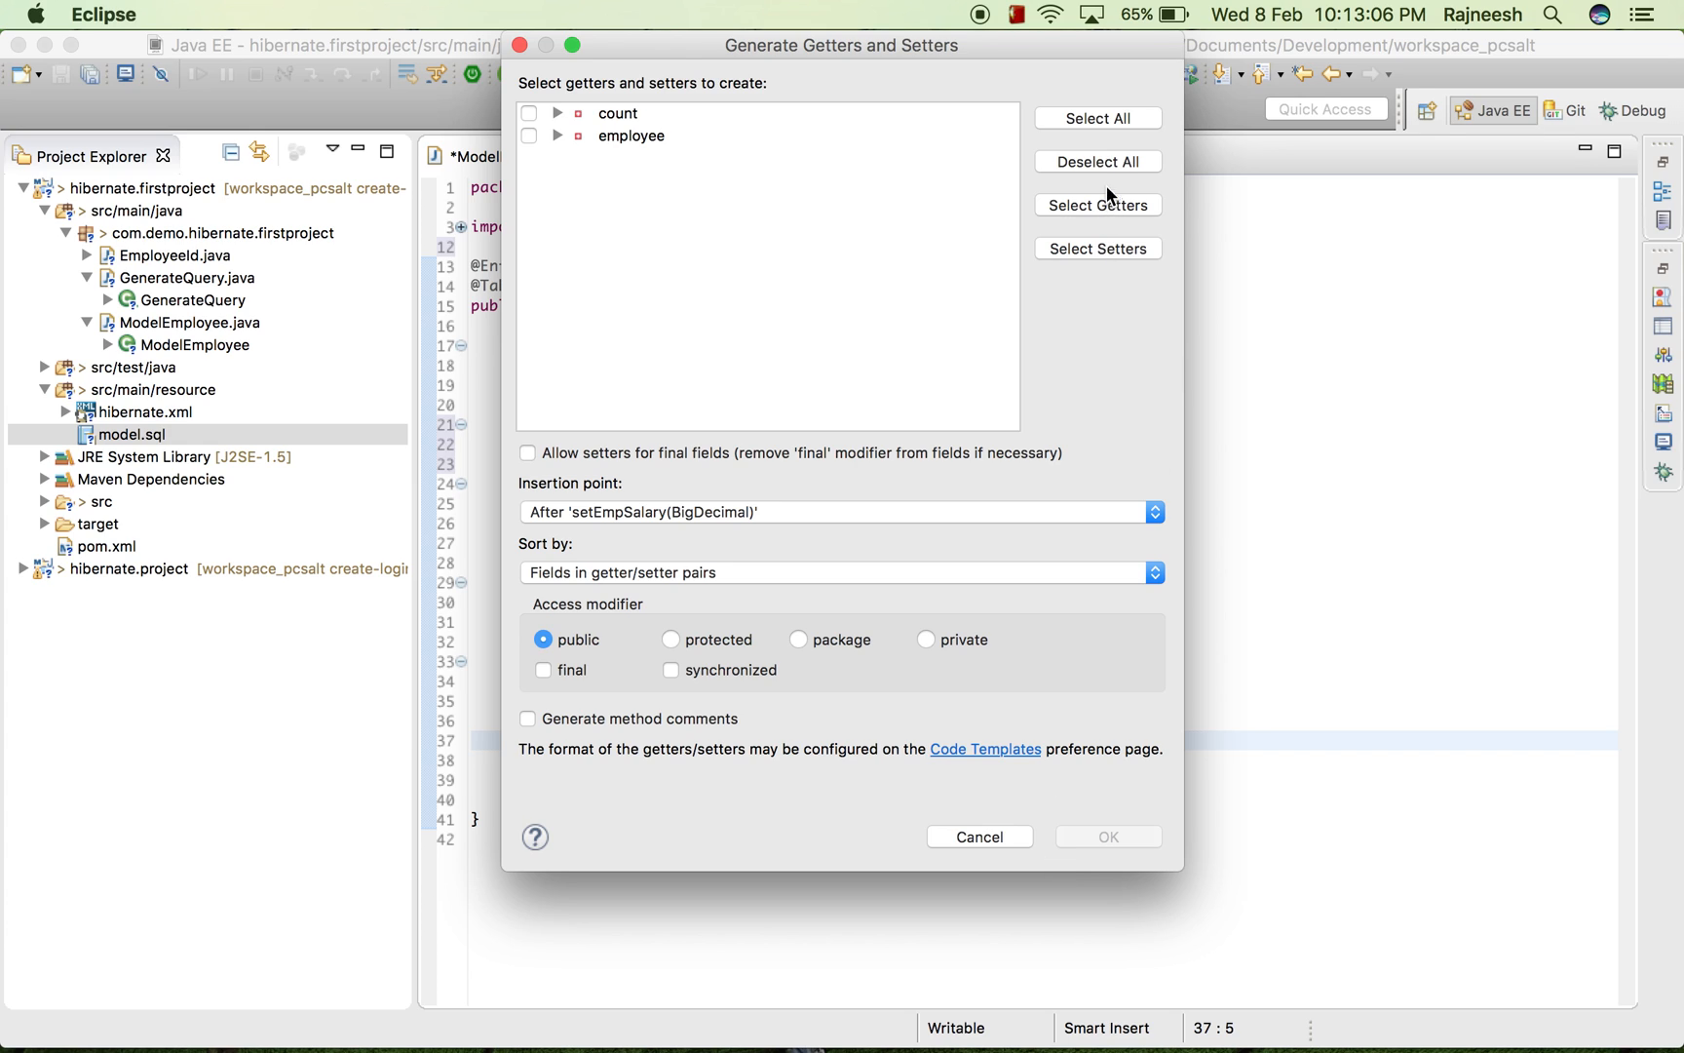
click(529, 113)
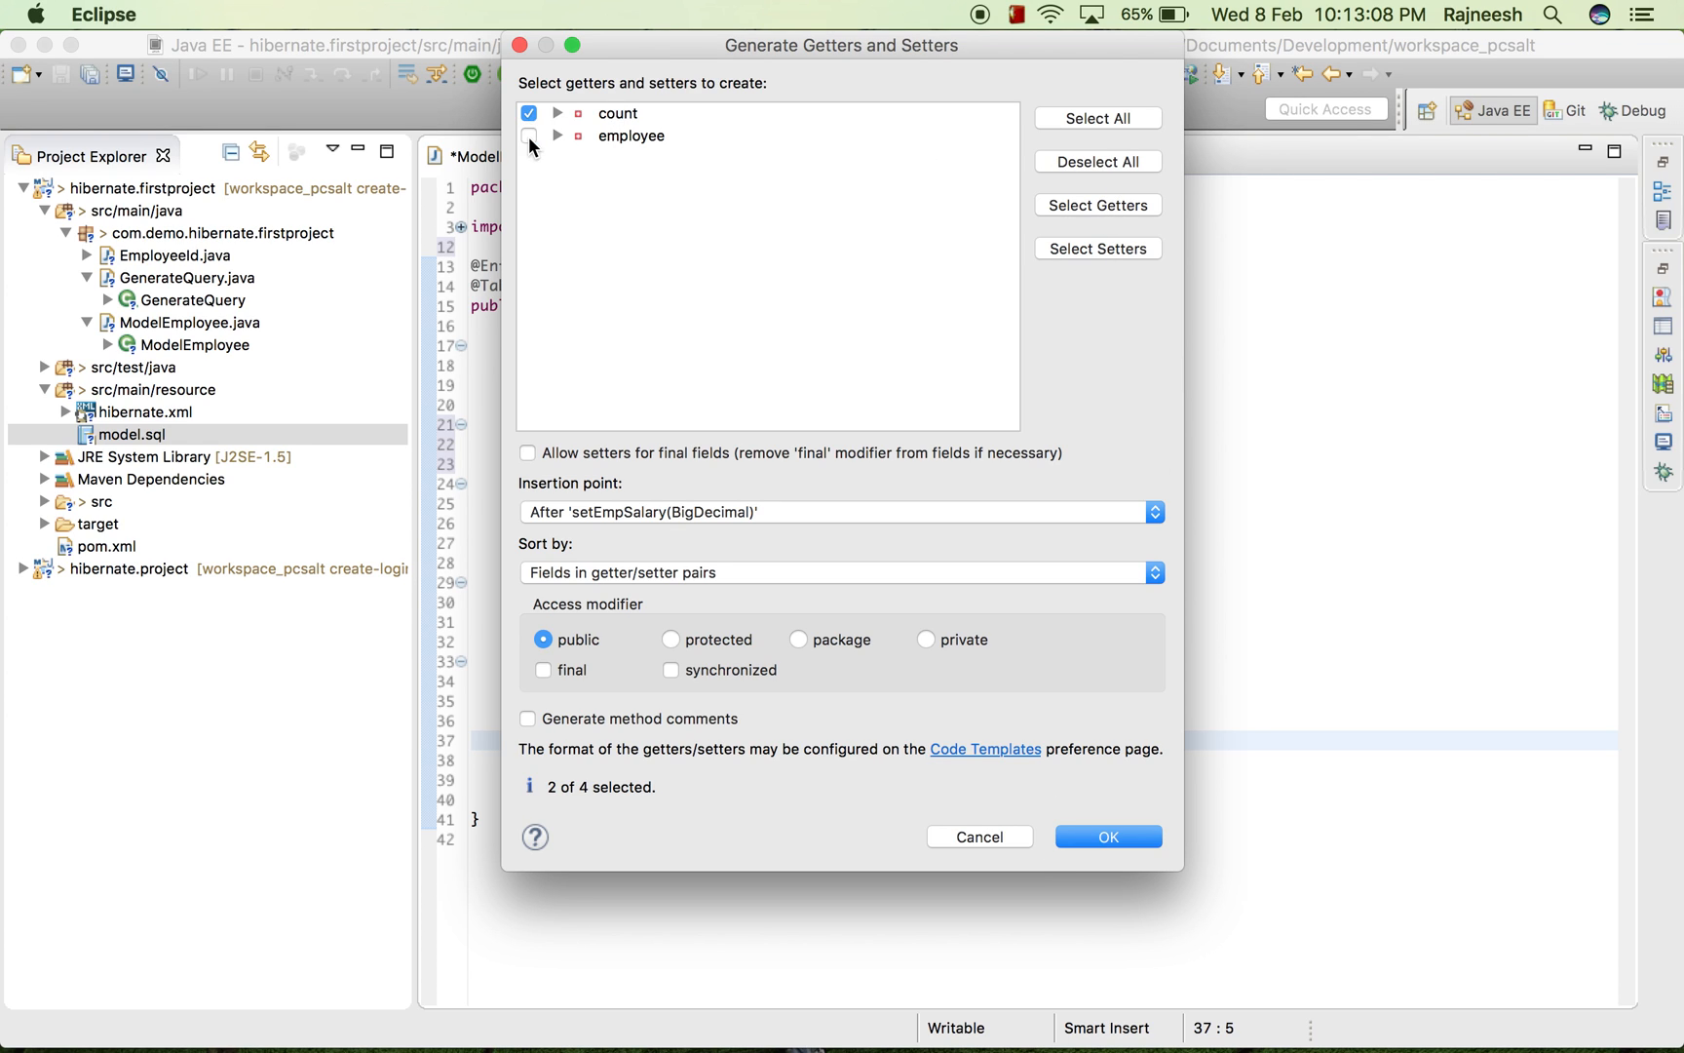
mouse_move(927, 71)
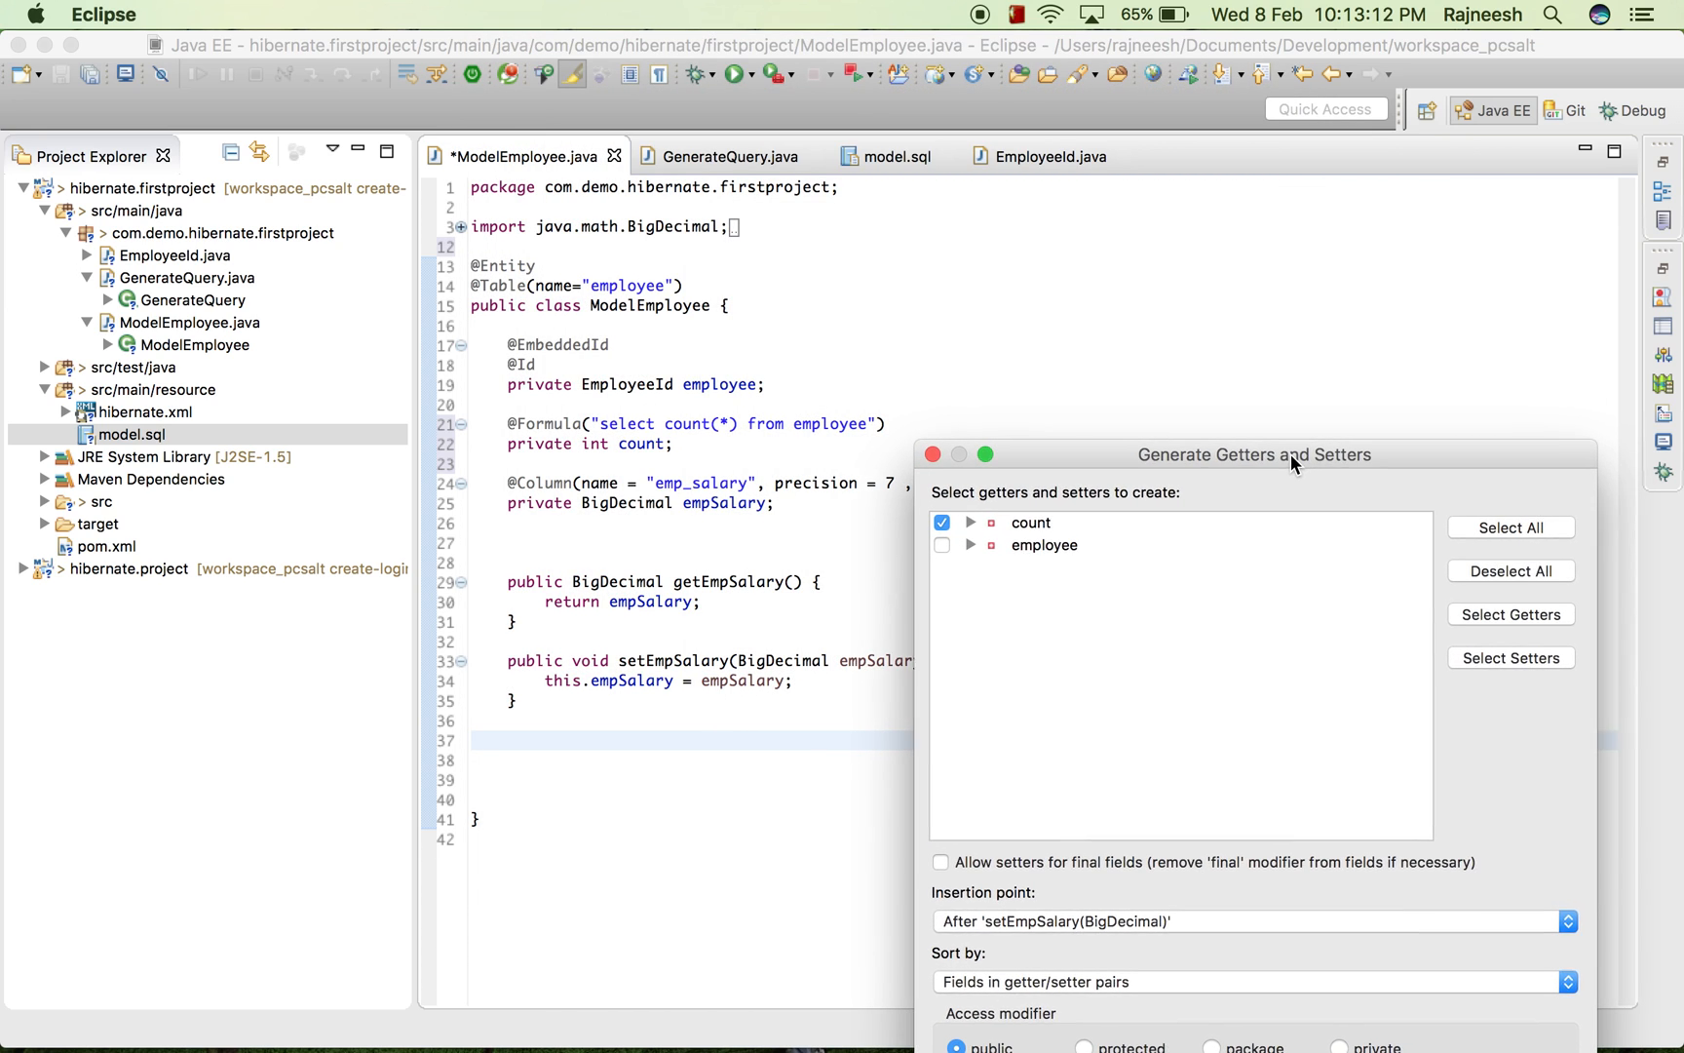
drag(1295, 453, 1211, 336)
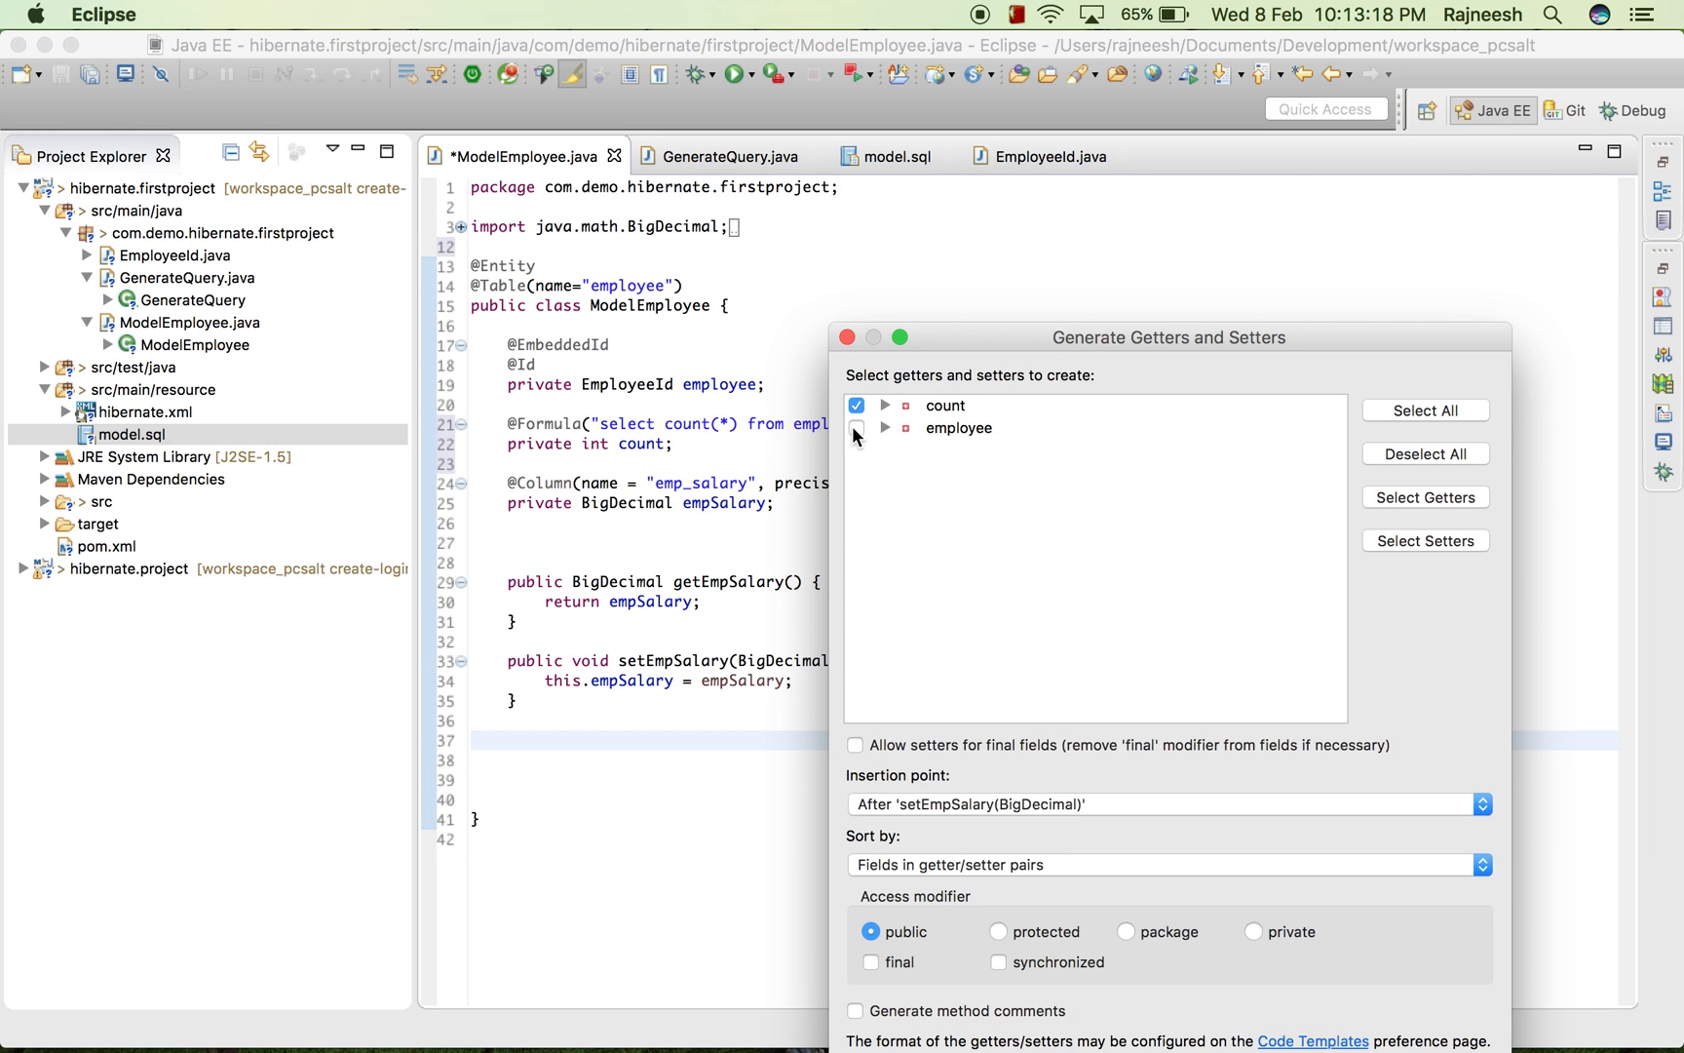
click(856, 428)
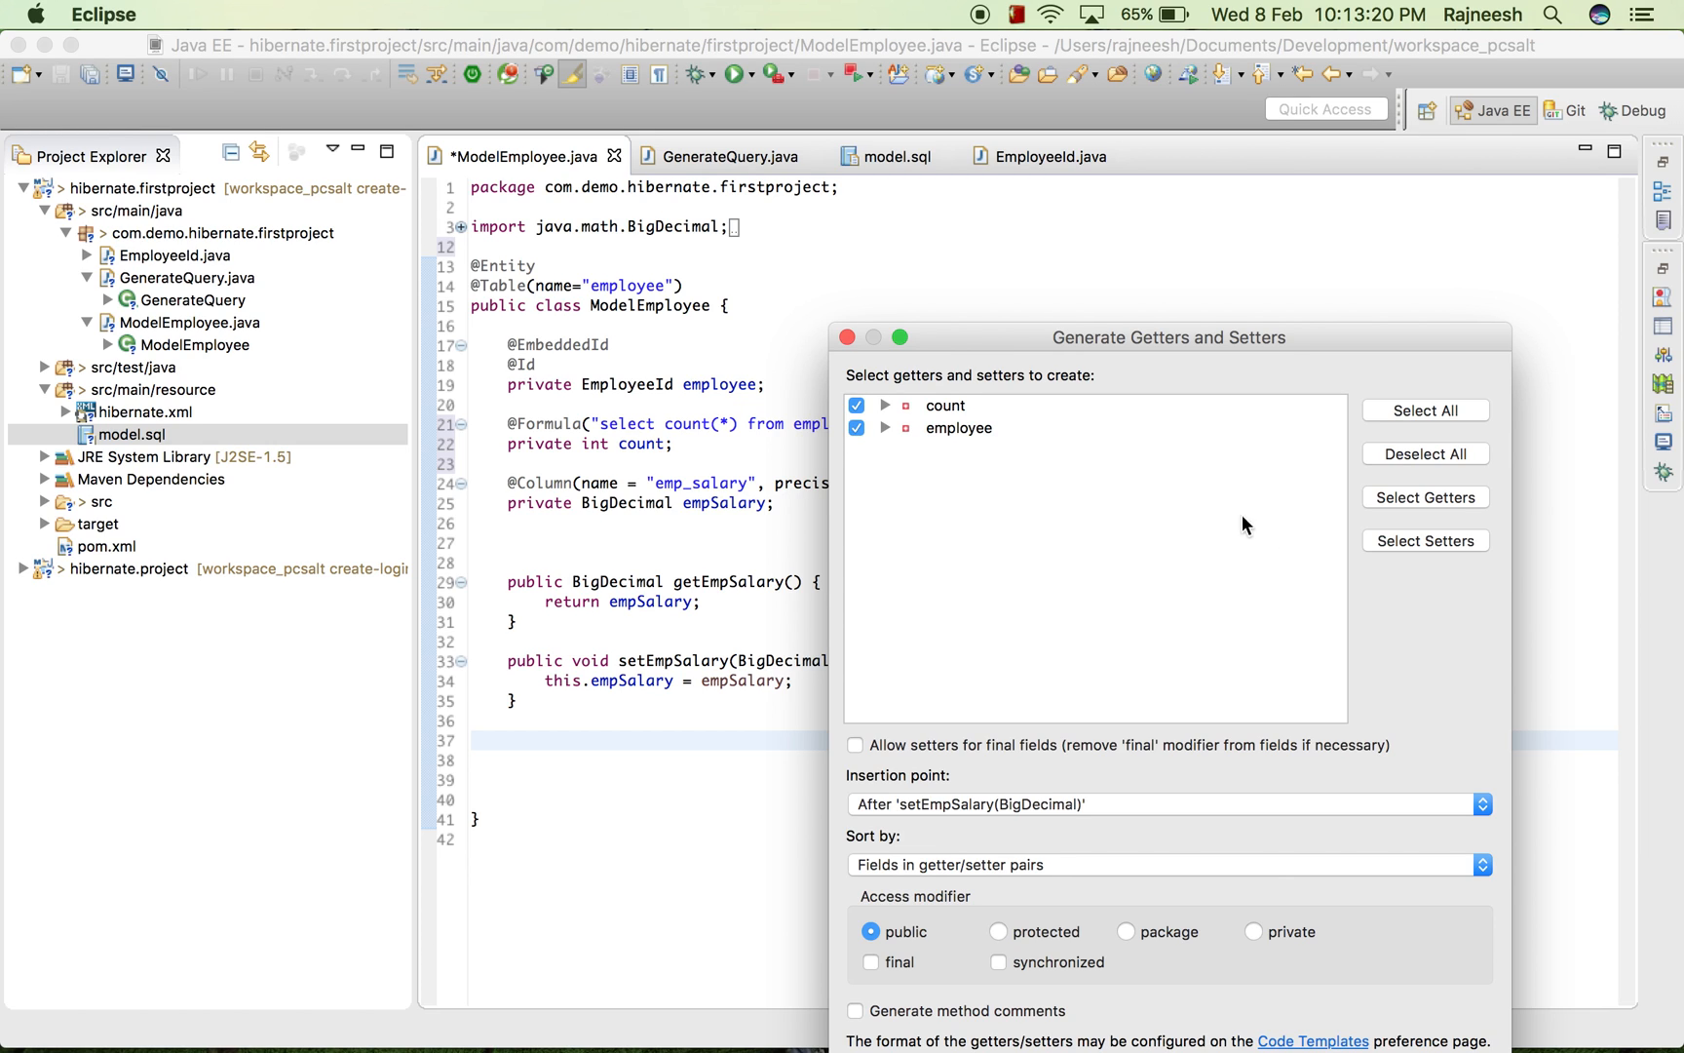
mouse_move(1194, 343)
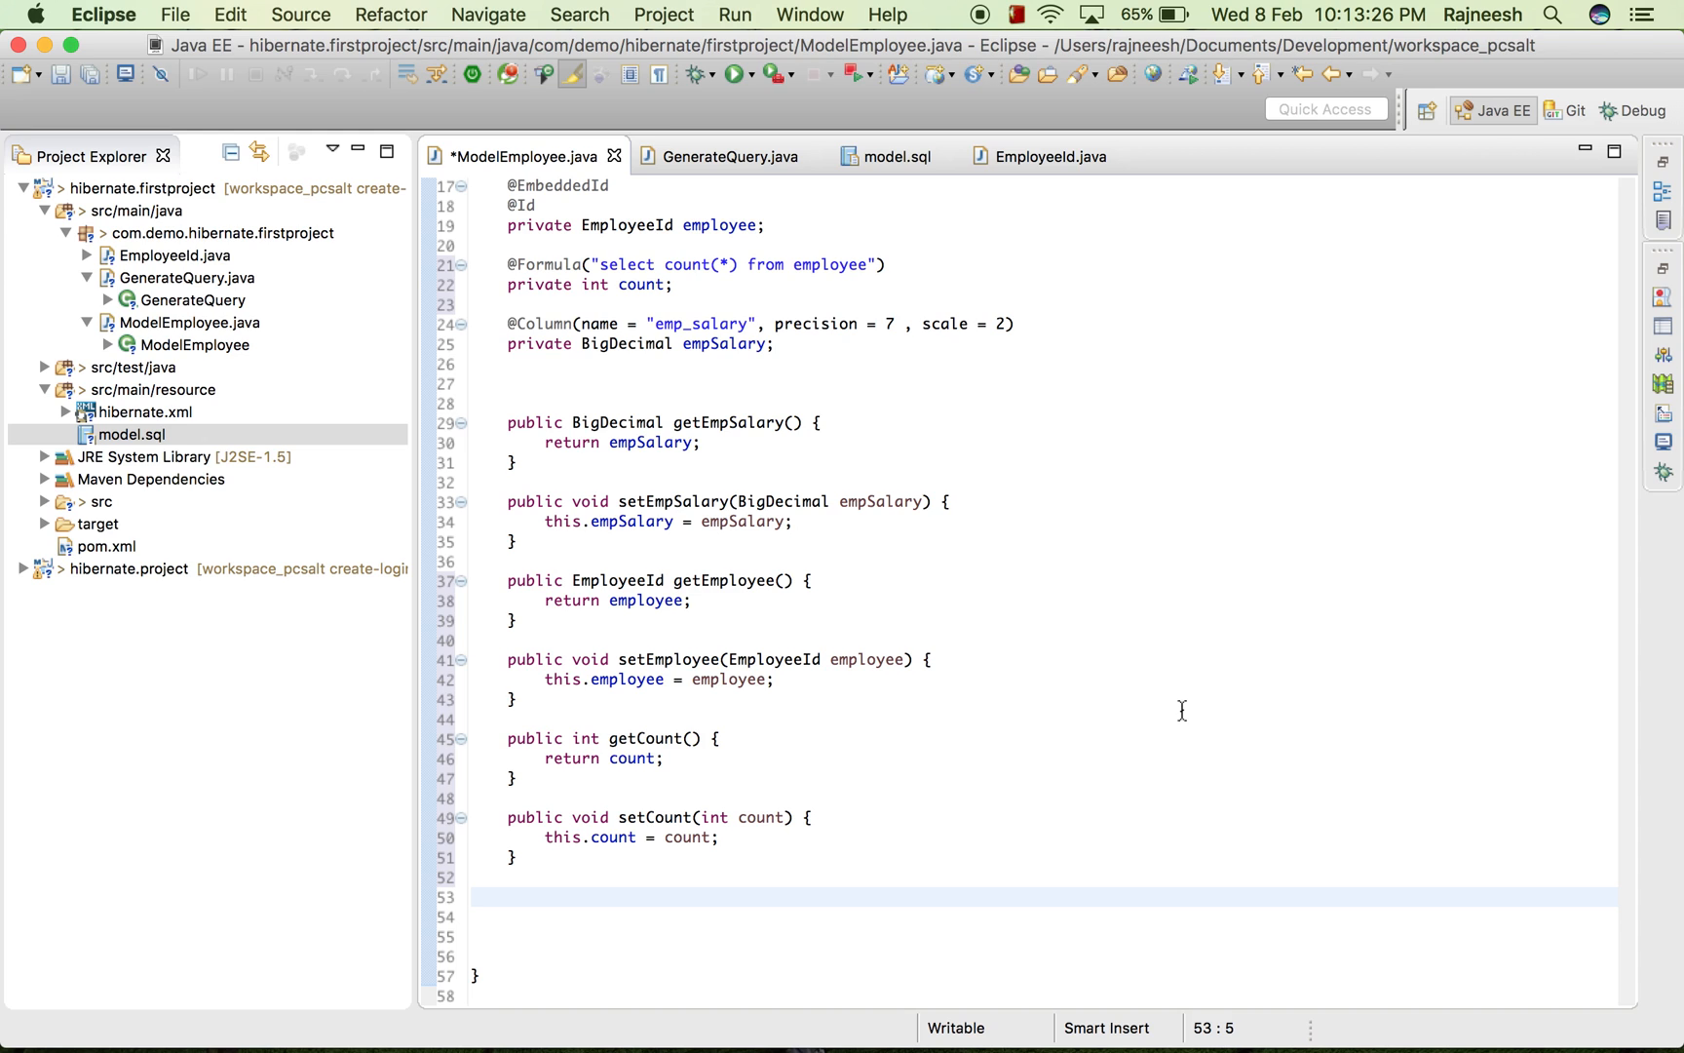
key(cmd+s)
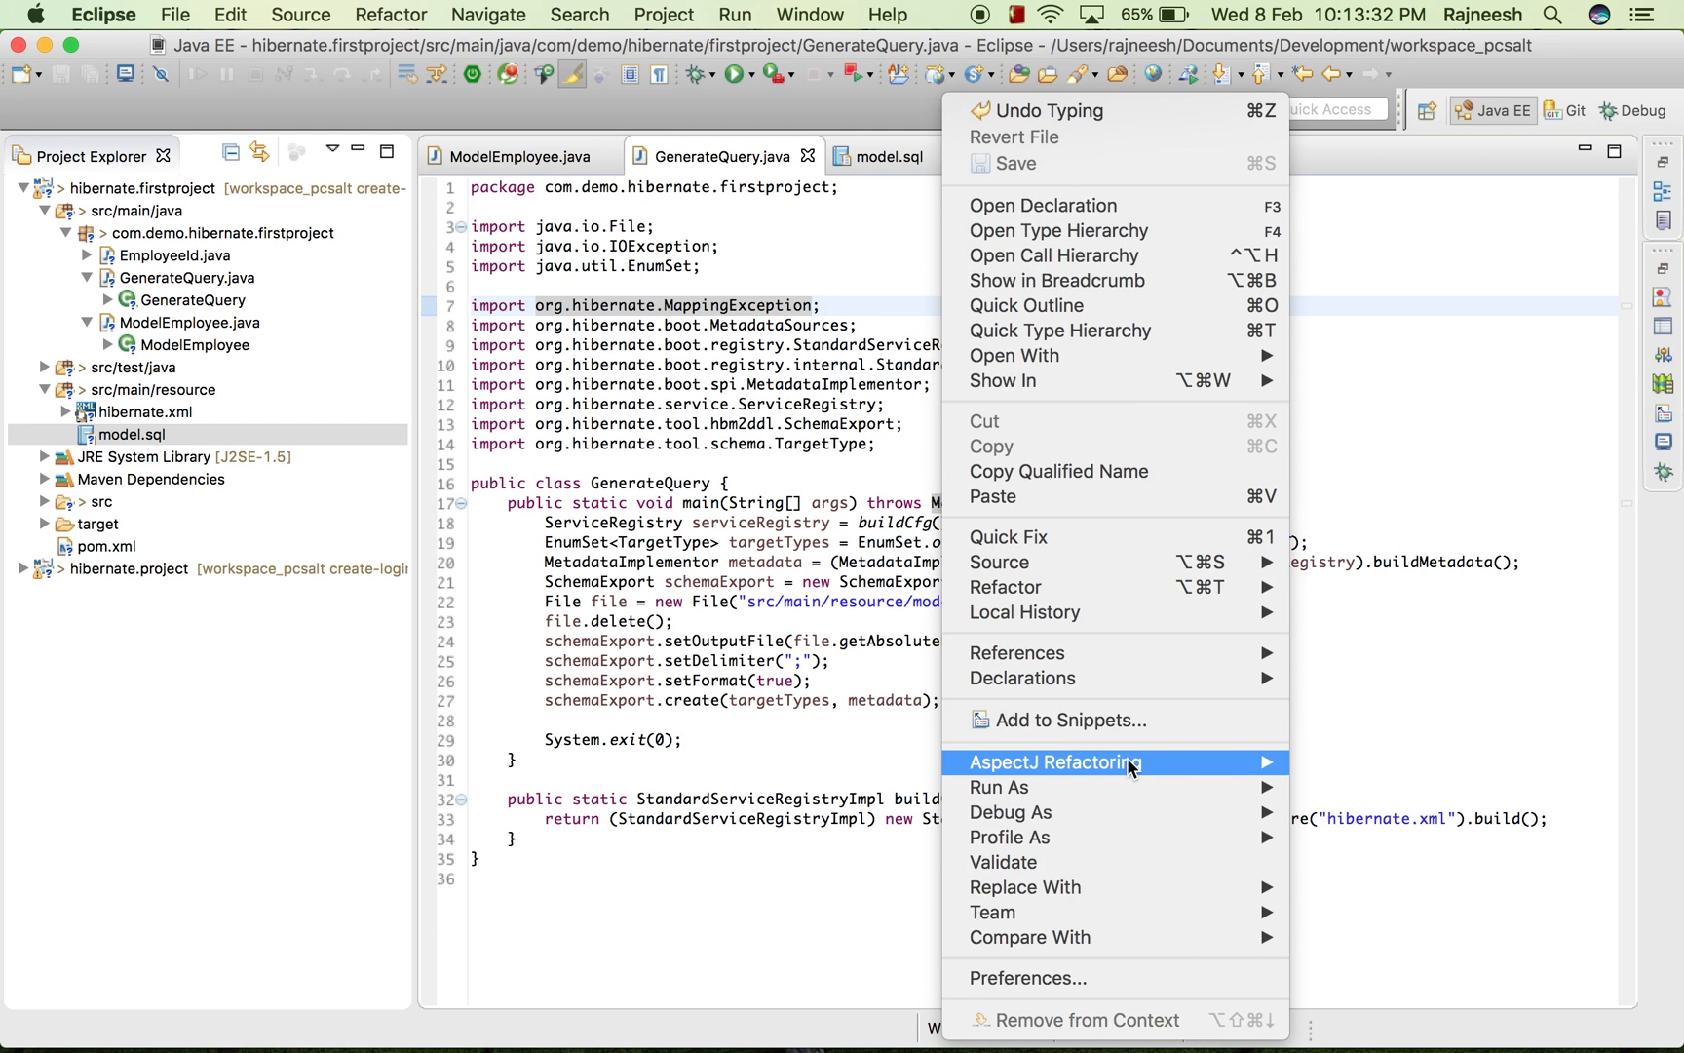
mouse_move(999, 787)
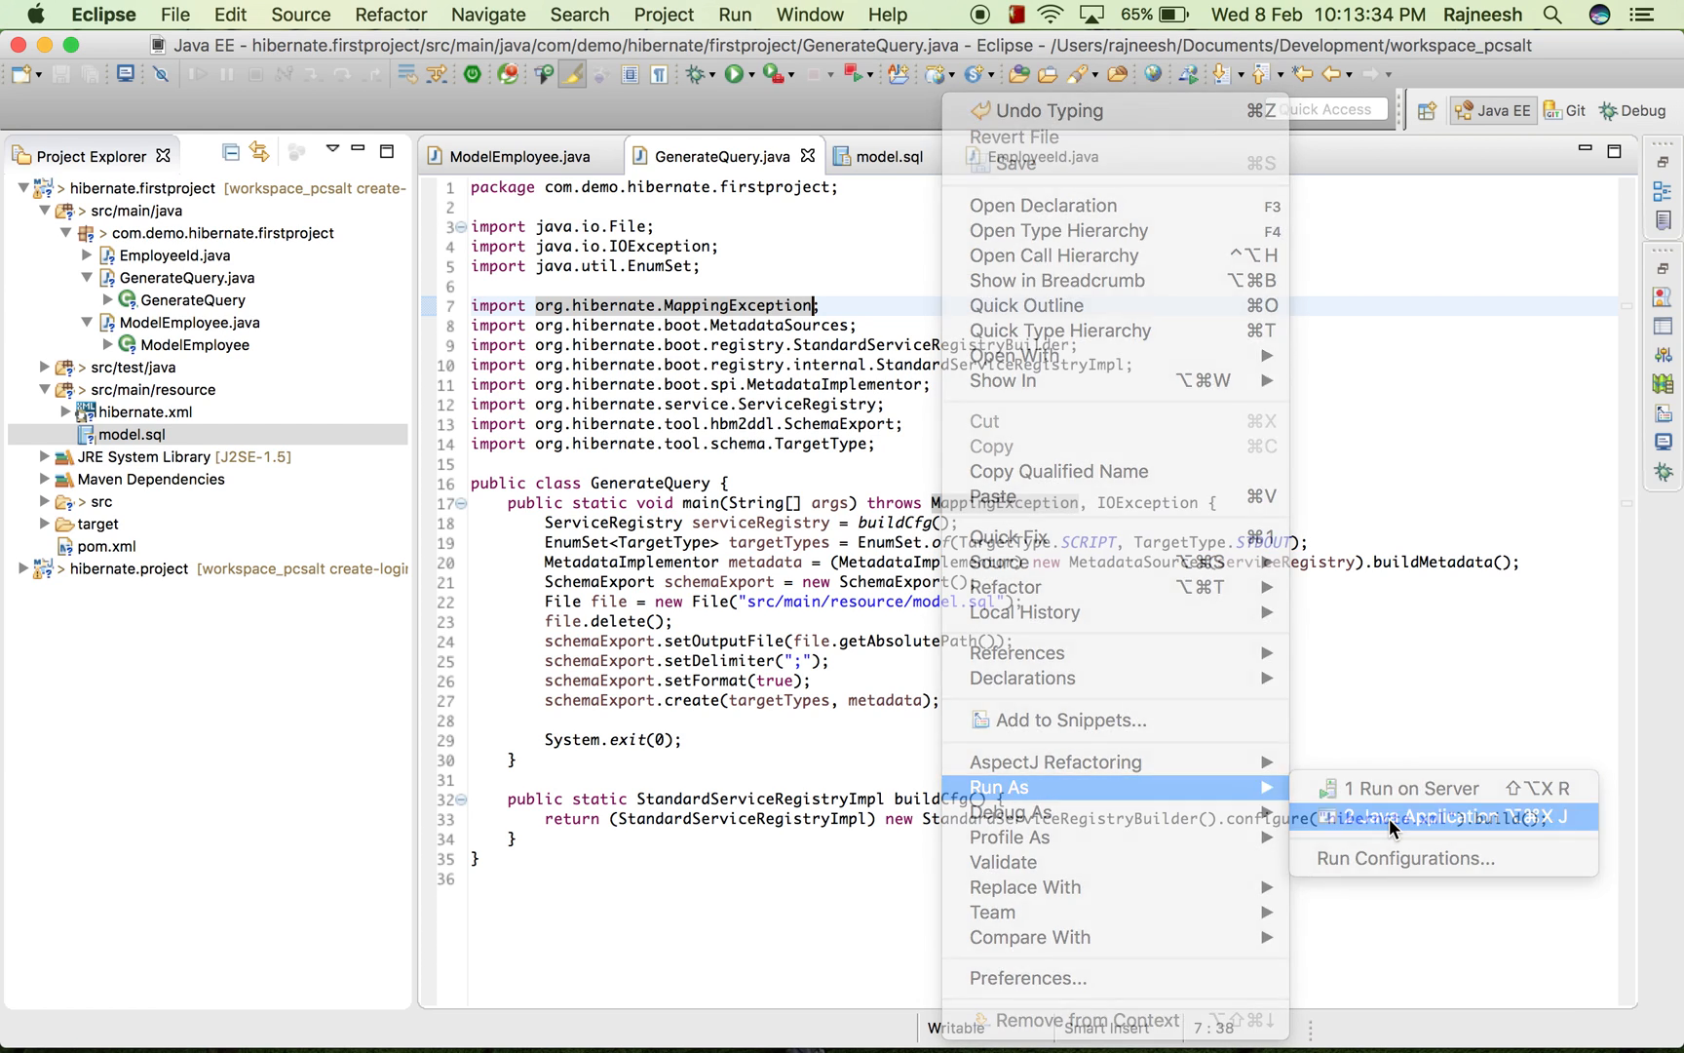
- Rerun GenerateQuery as a Java application and open the regenerated model.sql
click(1441, 818)
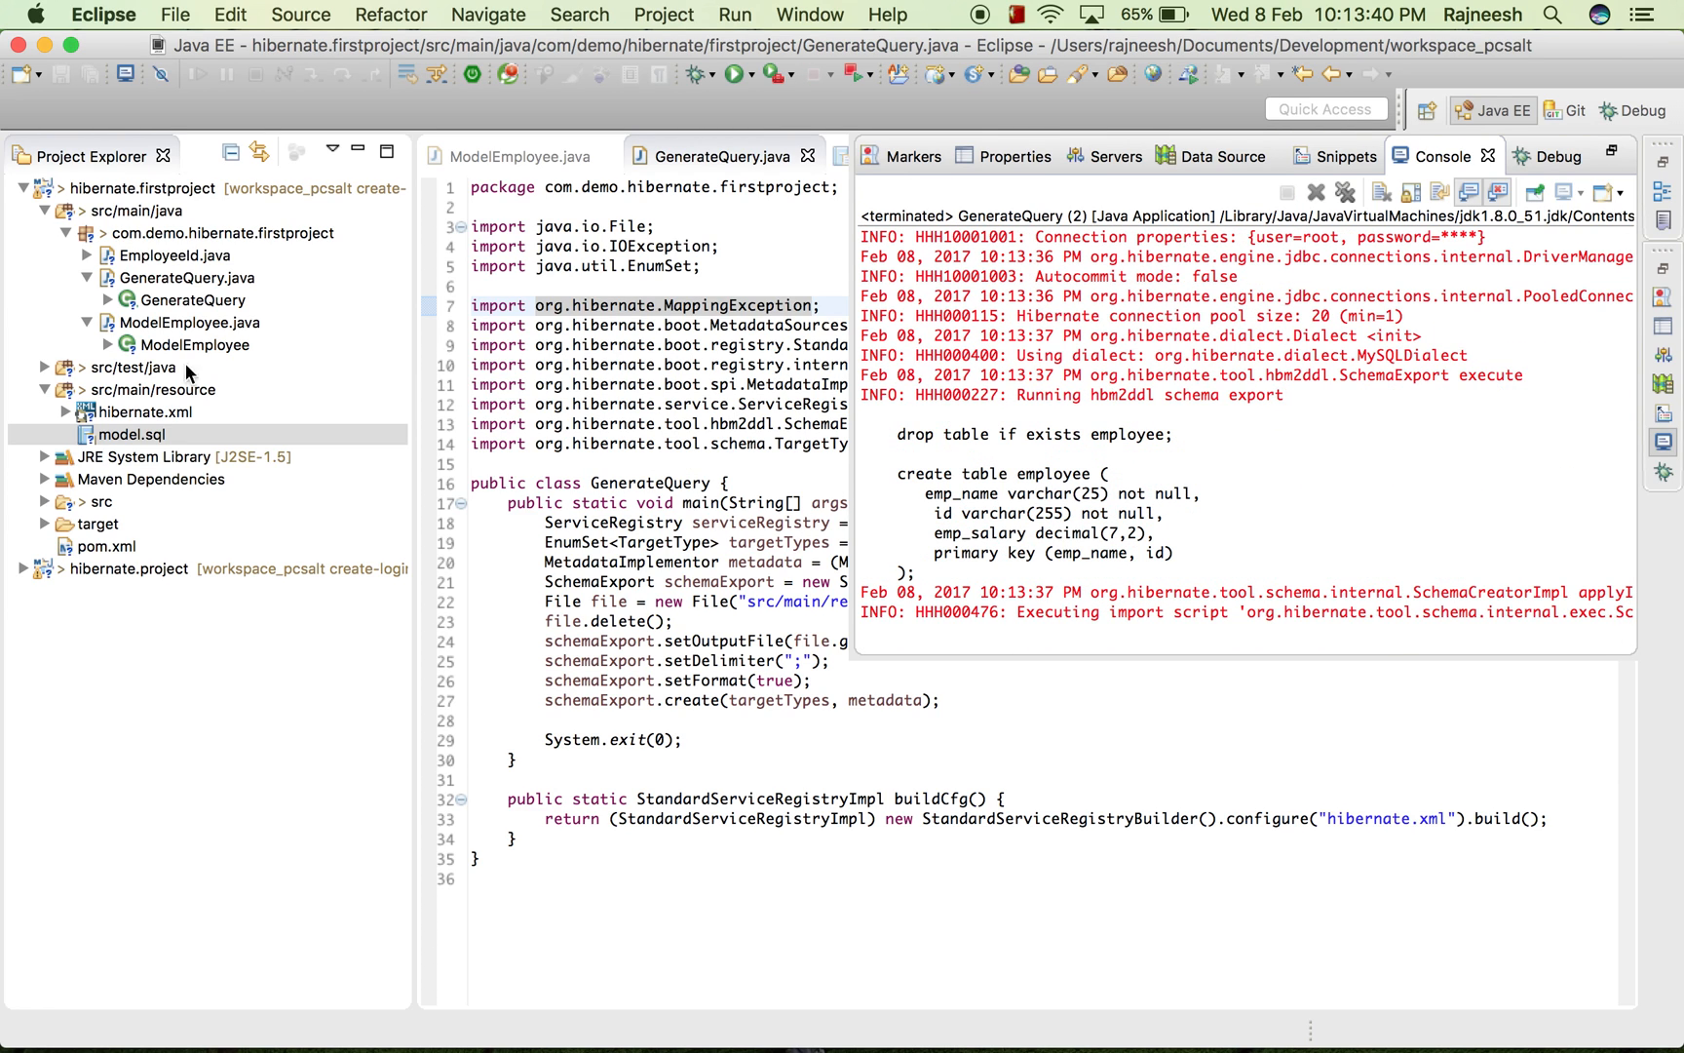
double_click(130, 435)
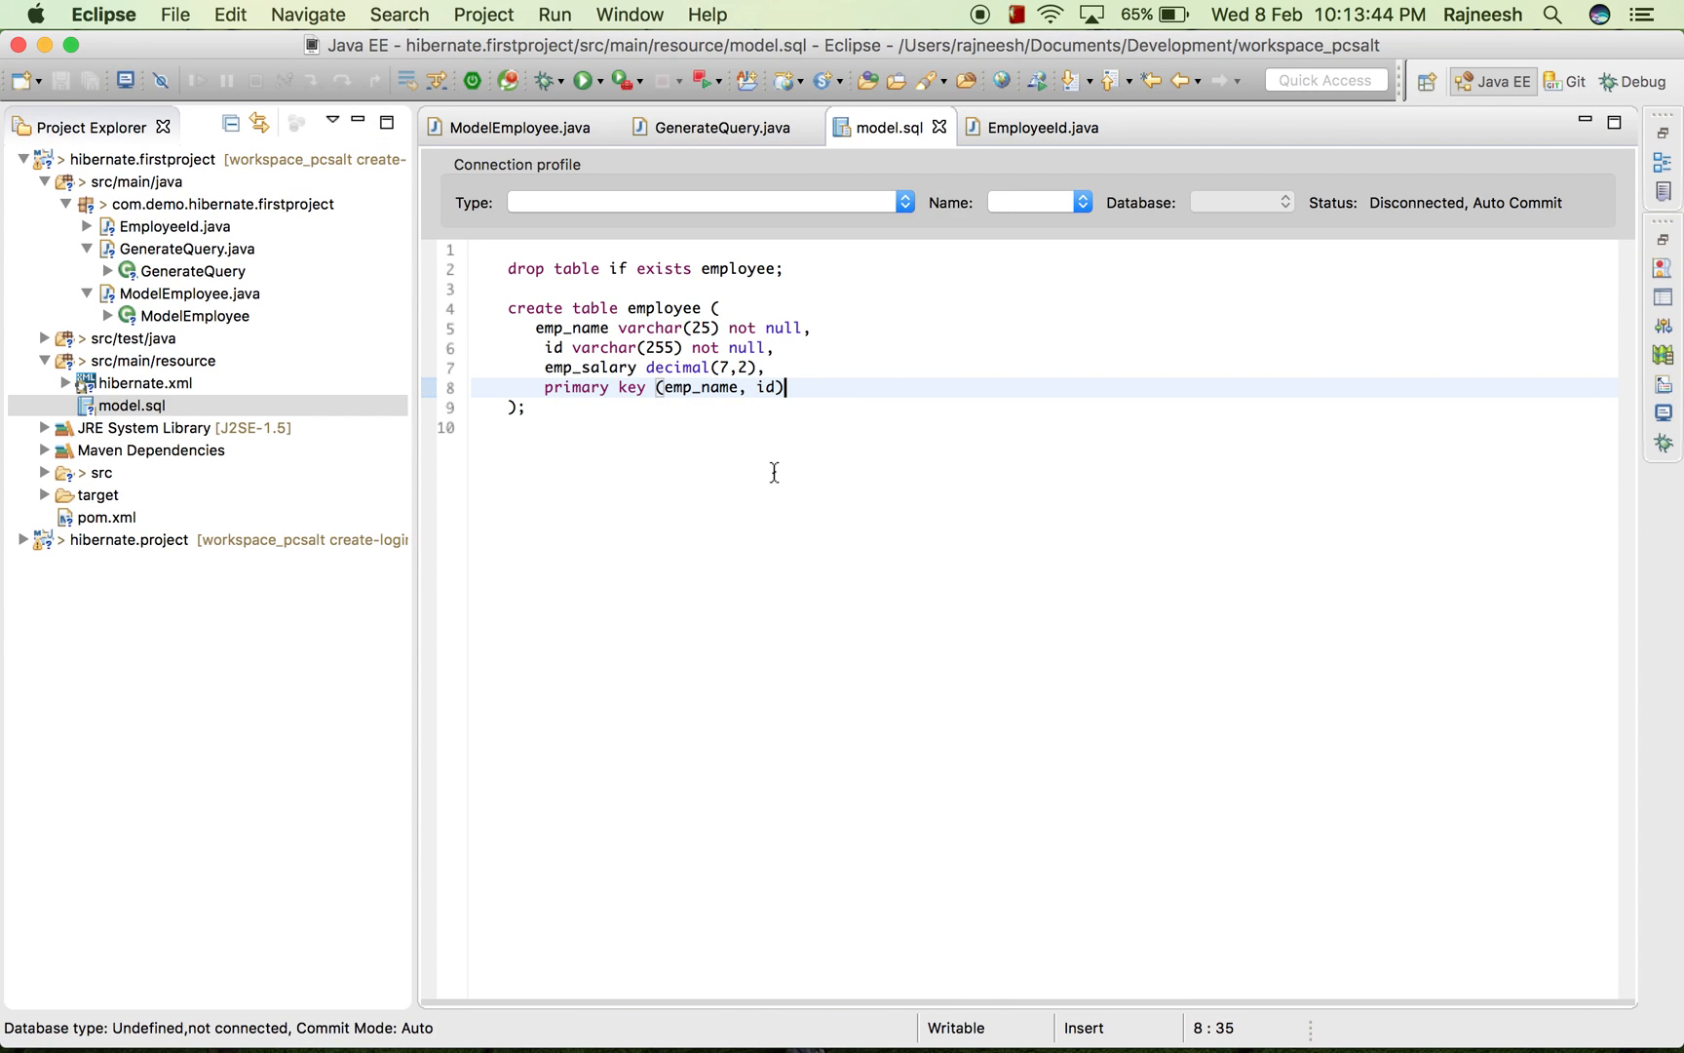
mouse_move(707, 172)
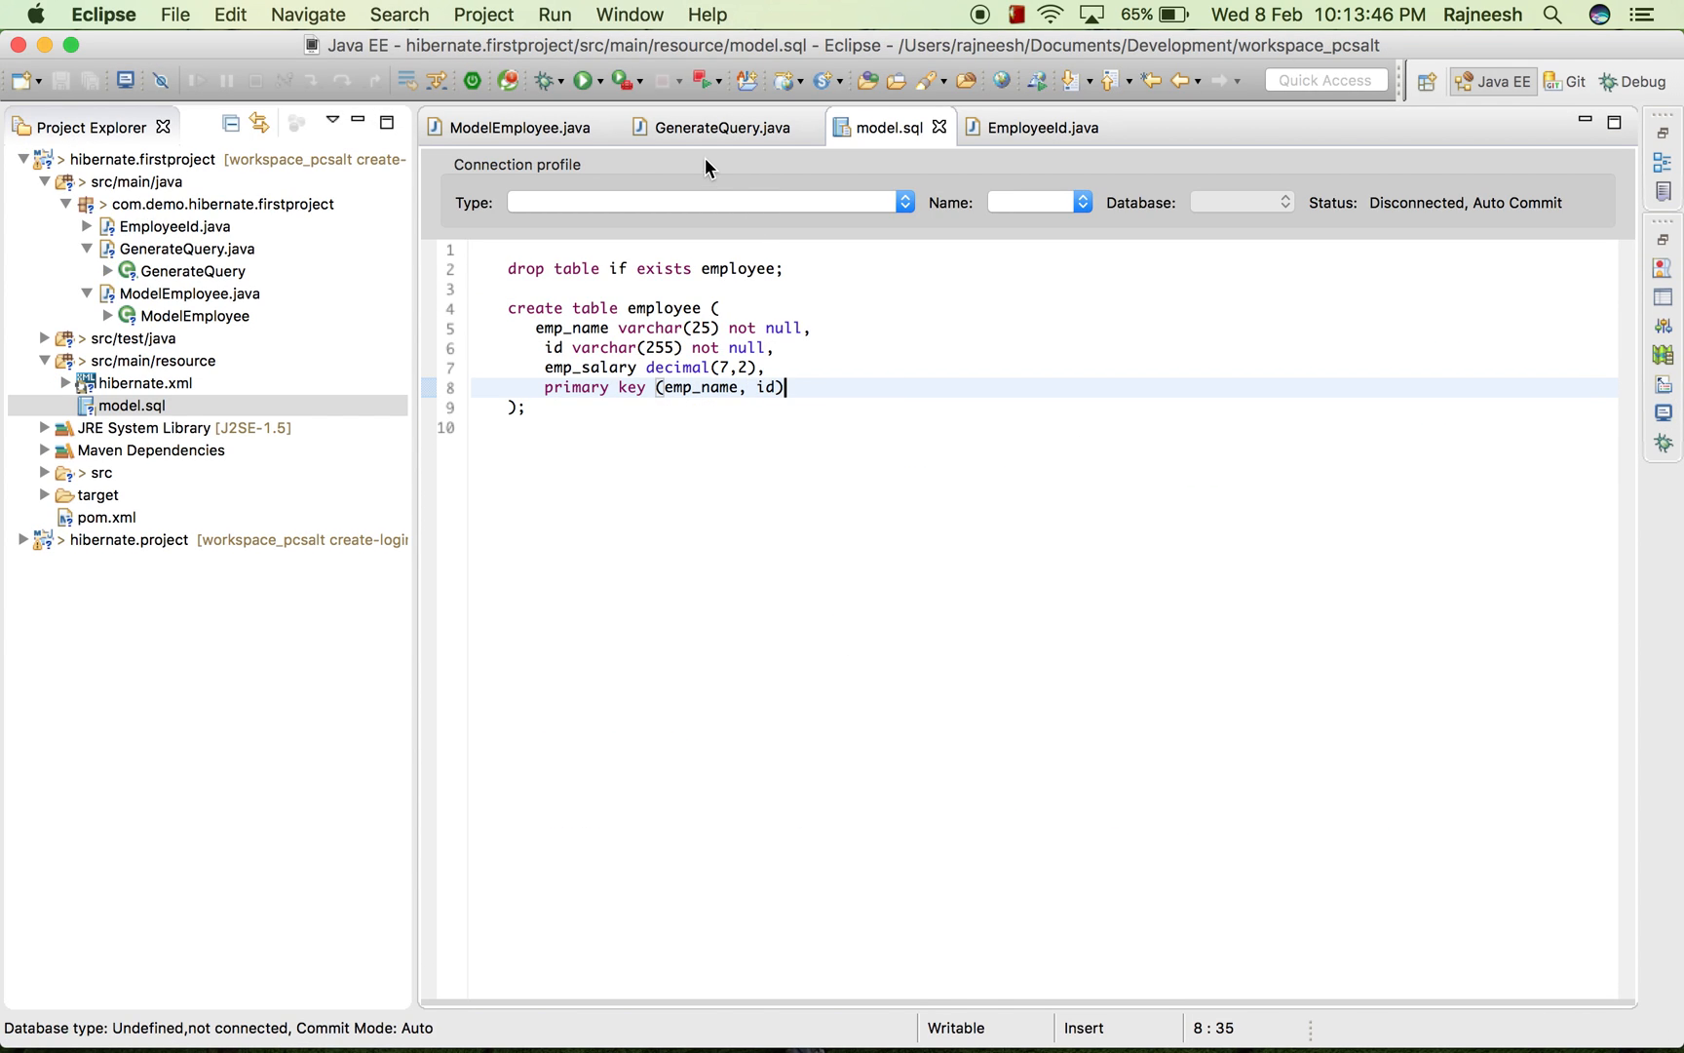